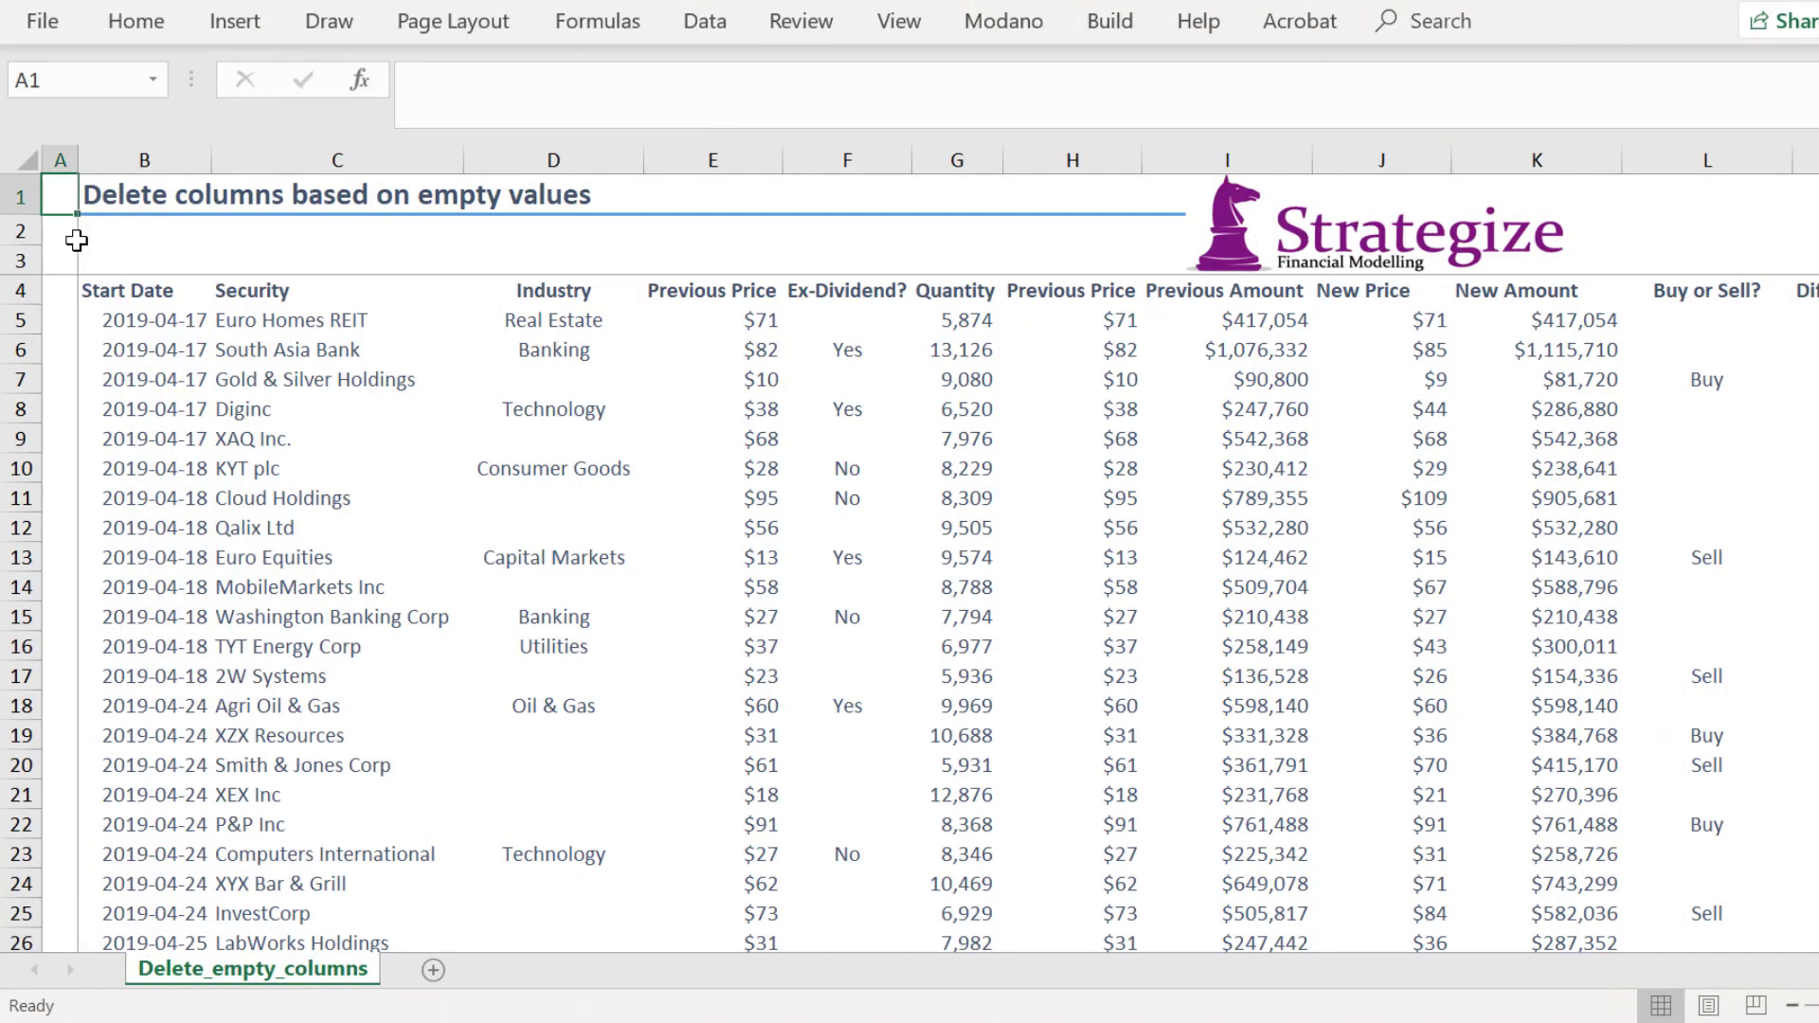
Inspect blank cells F5 and L8, select column D, and bring up the Delete_empty_columns sheet menu
{"action": "left_click", "coordinate": [847, 320]}
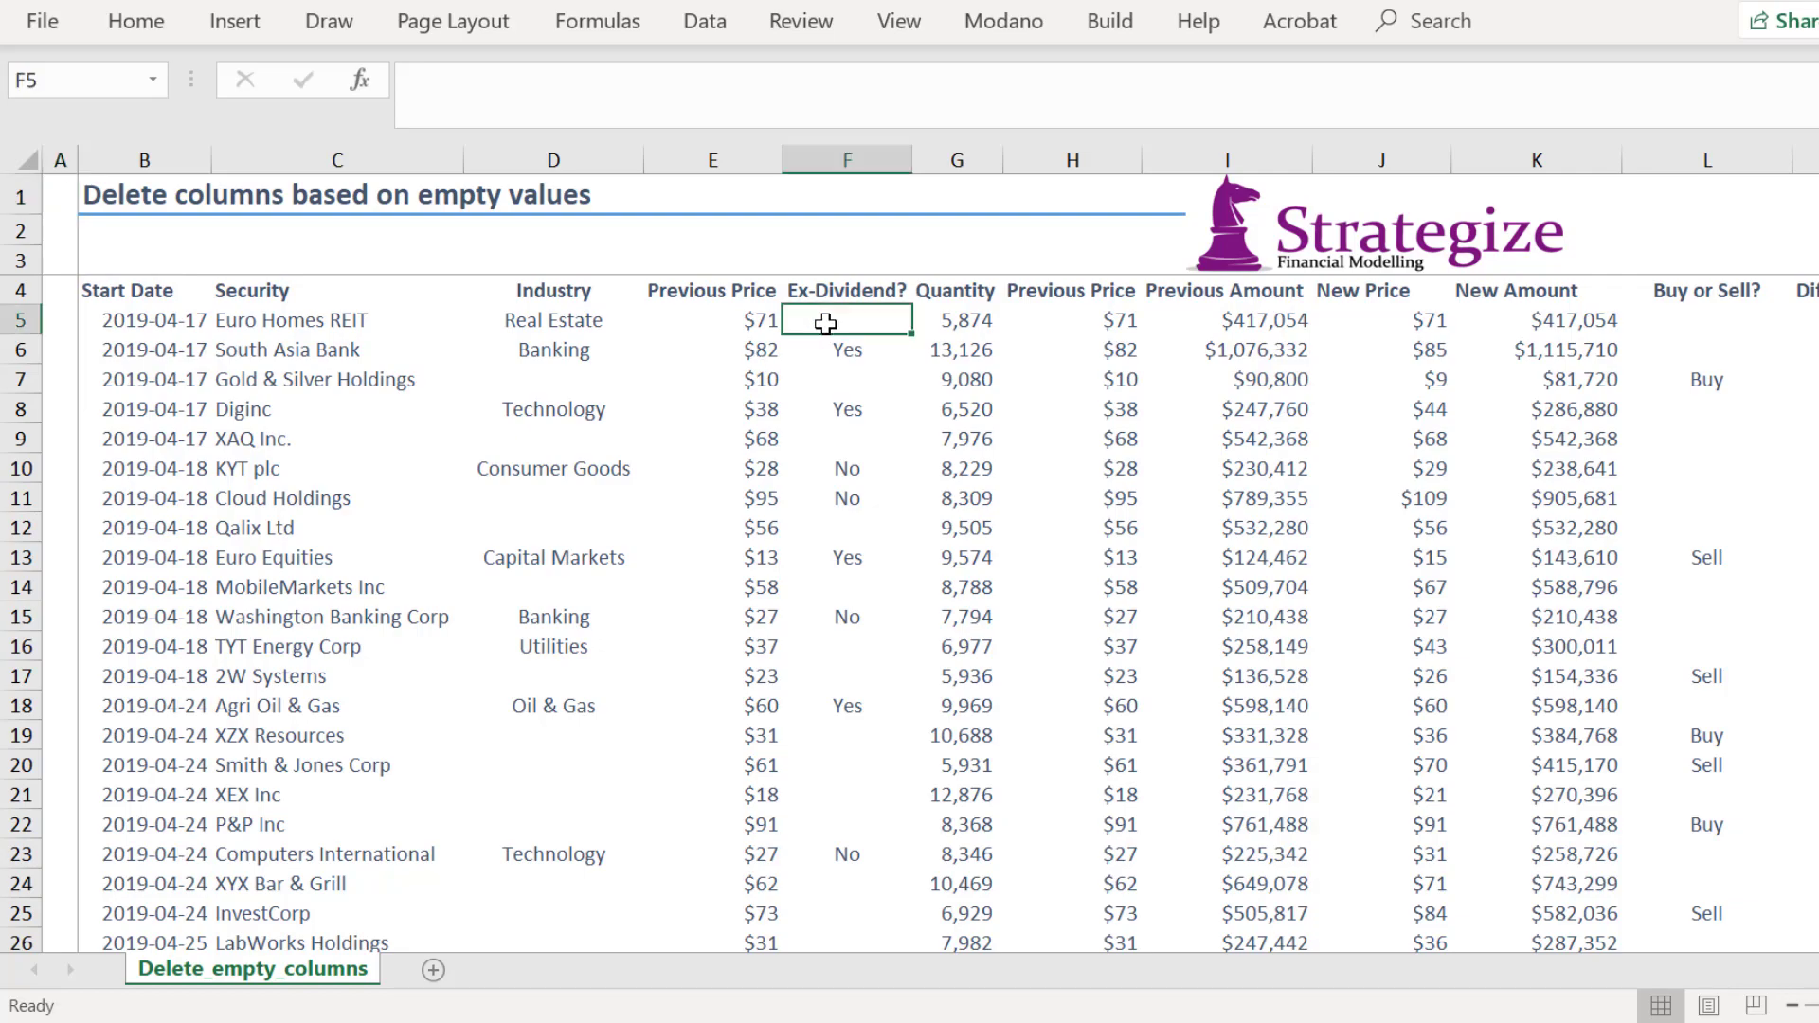
{"action": "left_click", "coordinate": [554, 379]}
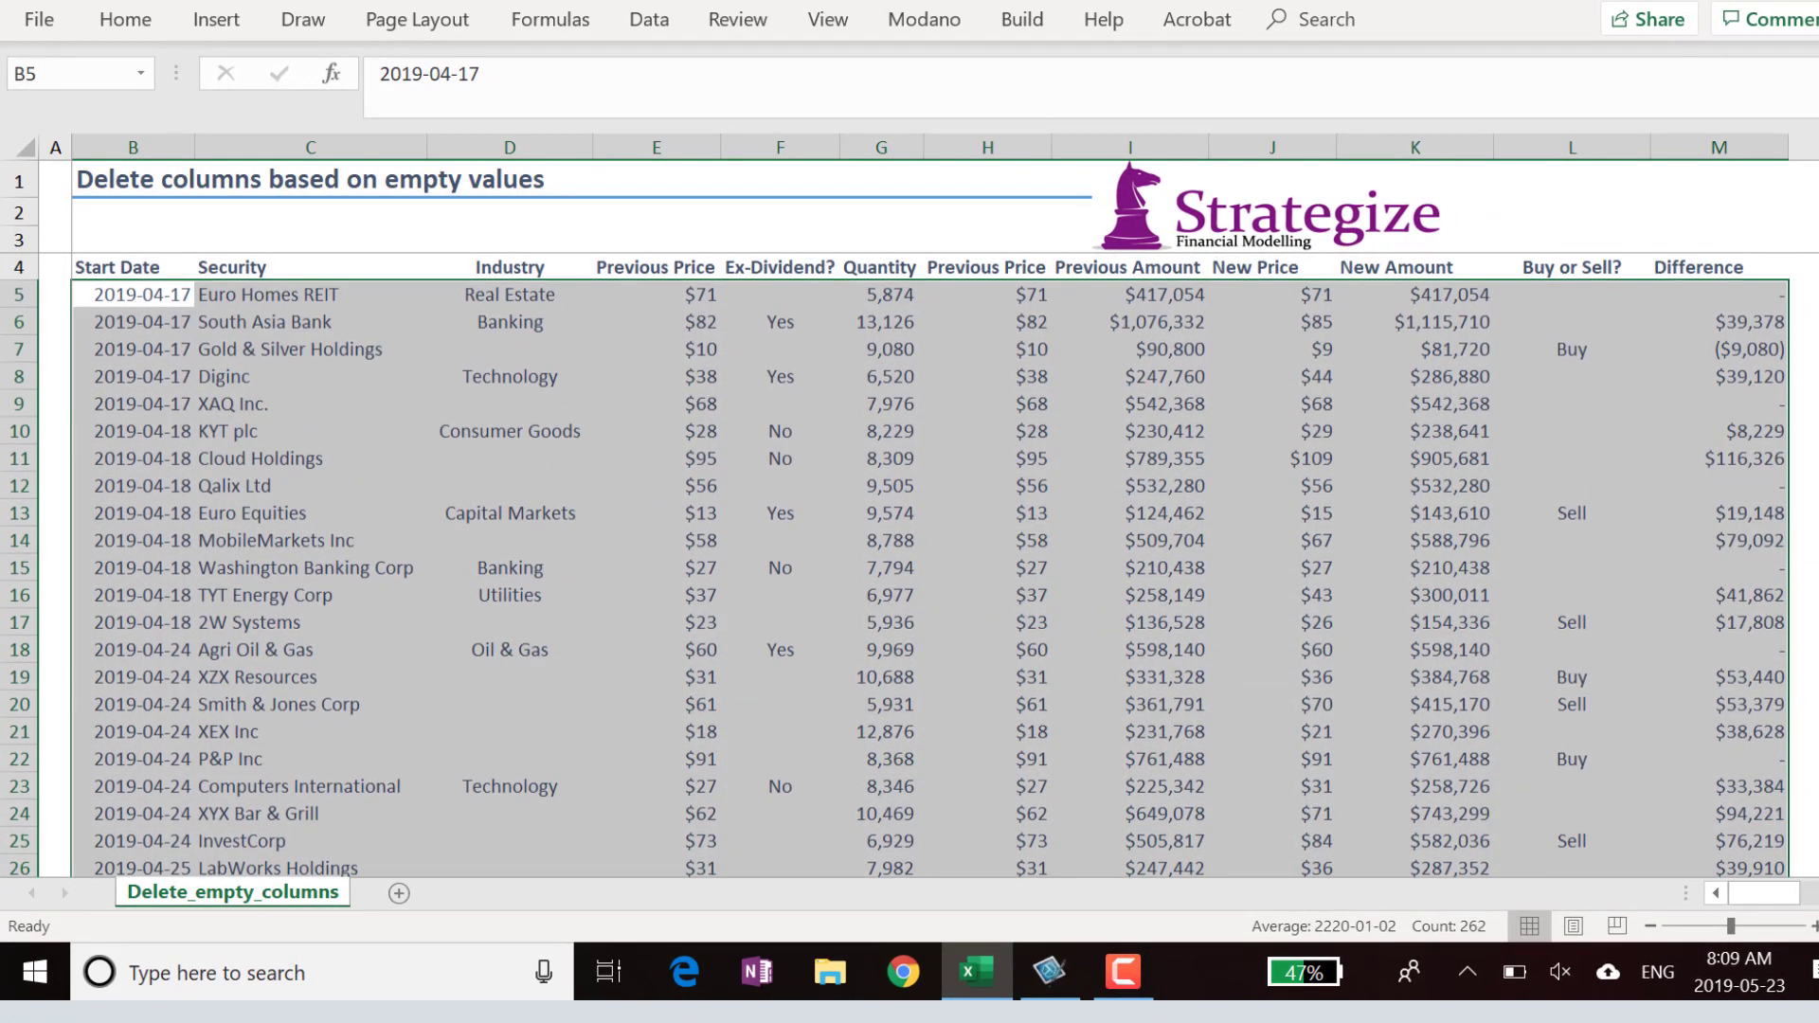
{"action": "left_click", "coordinate": [1569, 376]}
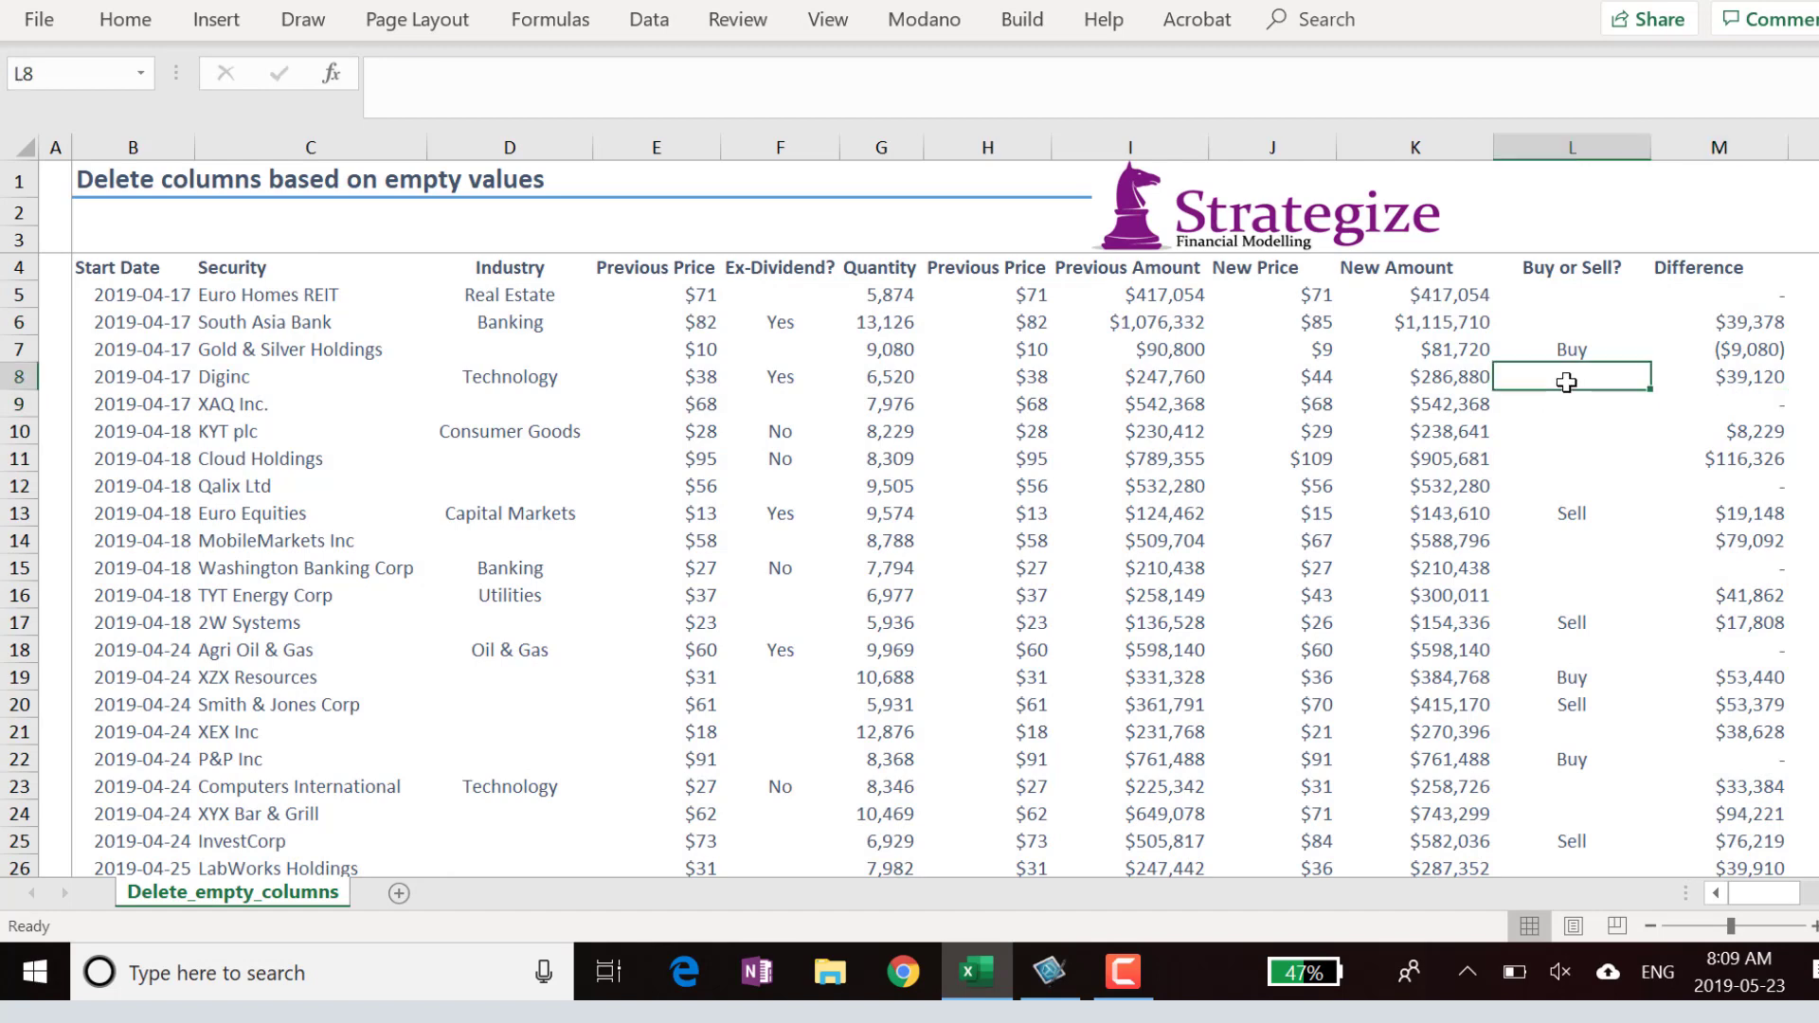
{"action": "left_click", "coordinate": [1571, 148]}
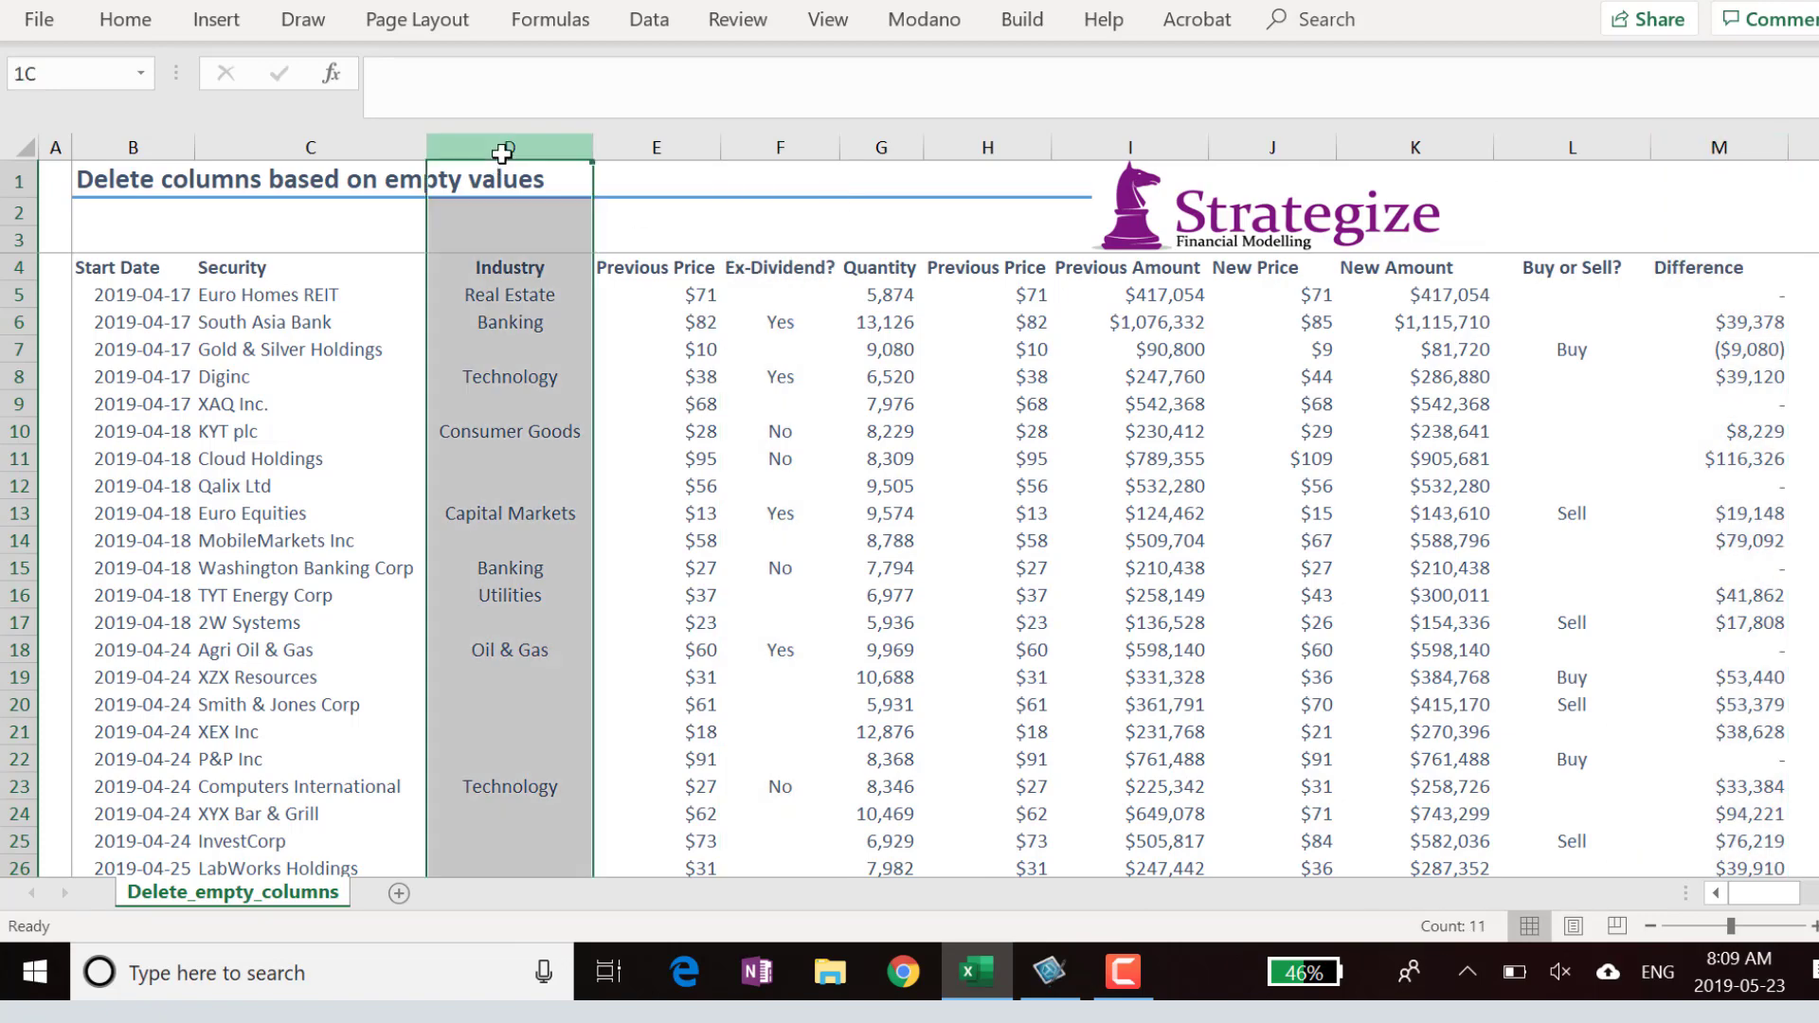
{"action": "right_click", "coordinate": [231, 892]}
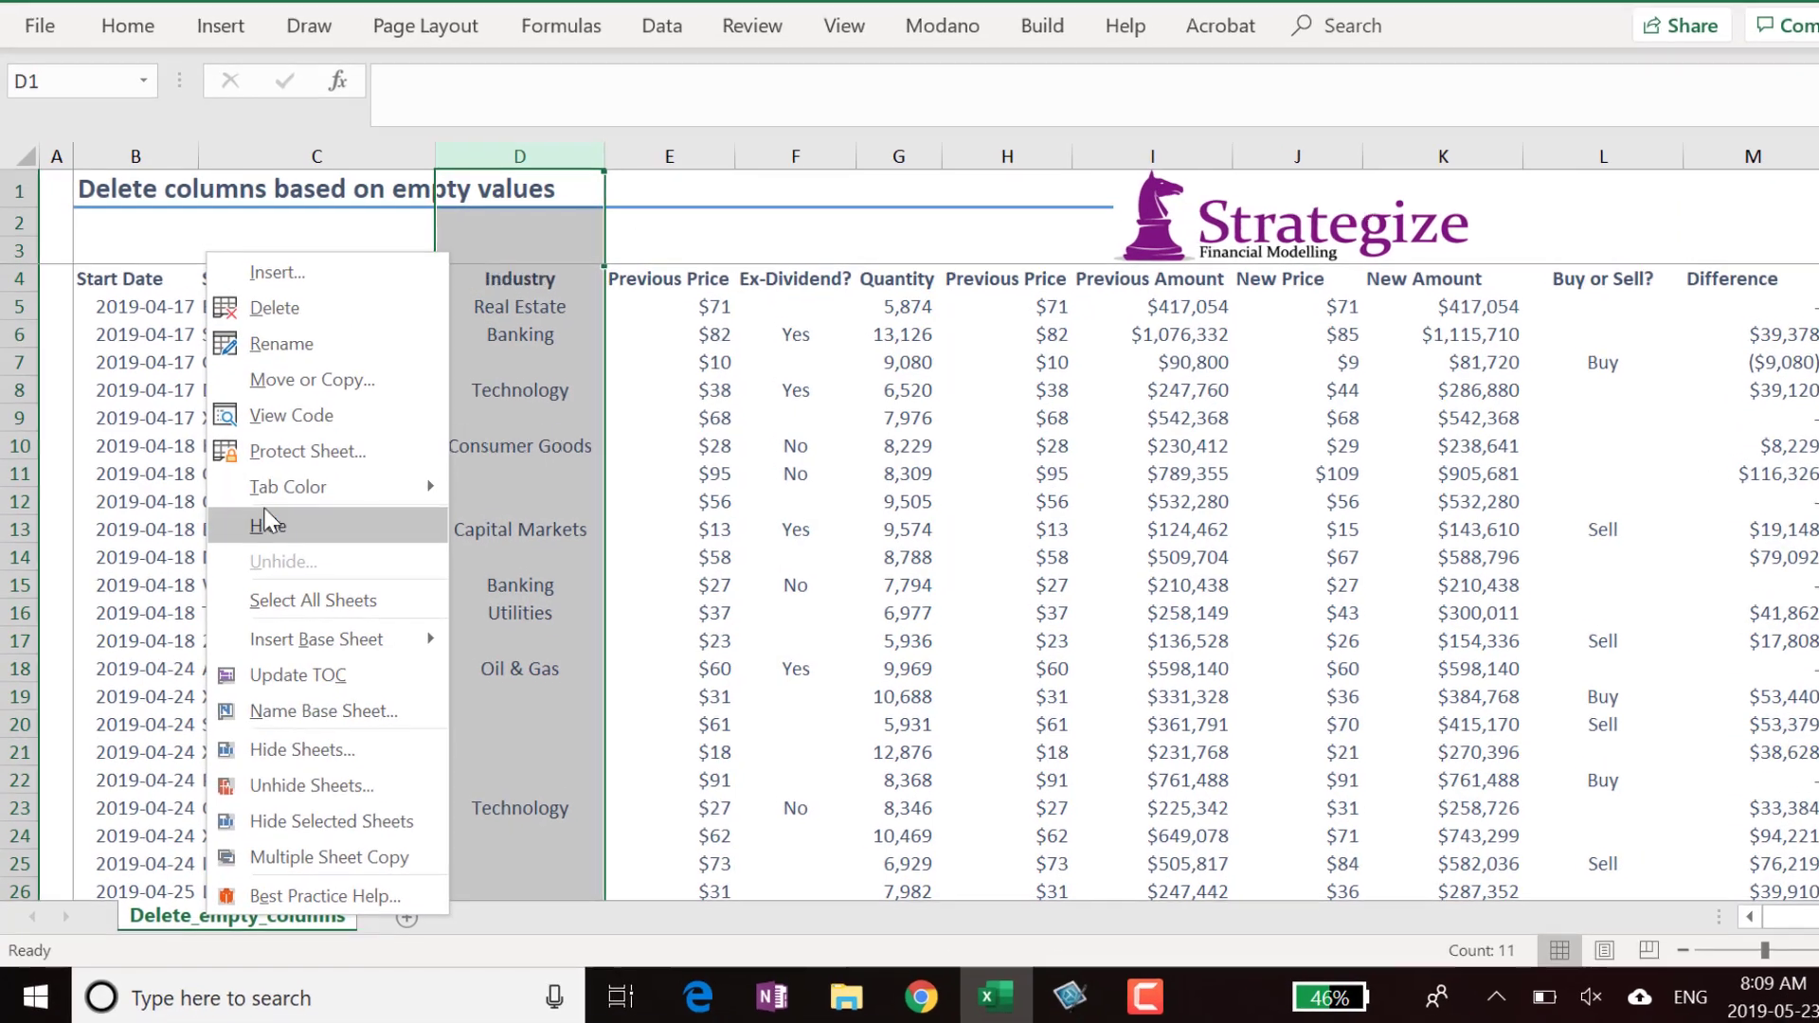
View the sheet's code and start the module with Option Explicit and an asterisk border
{"action": "left_click", "coordinate": [292, 415]}
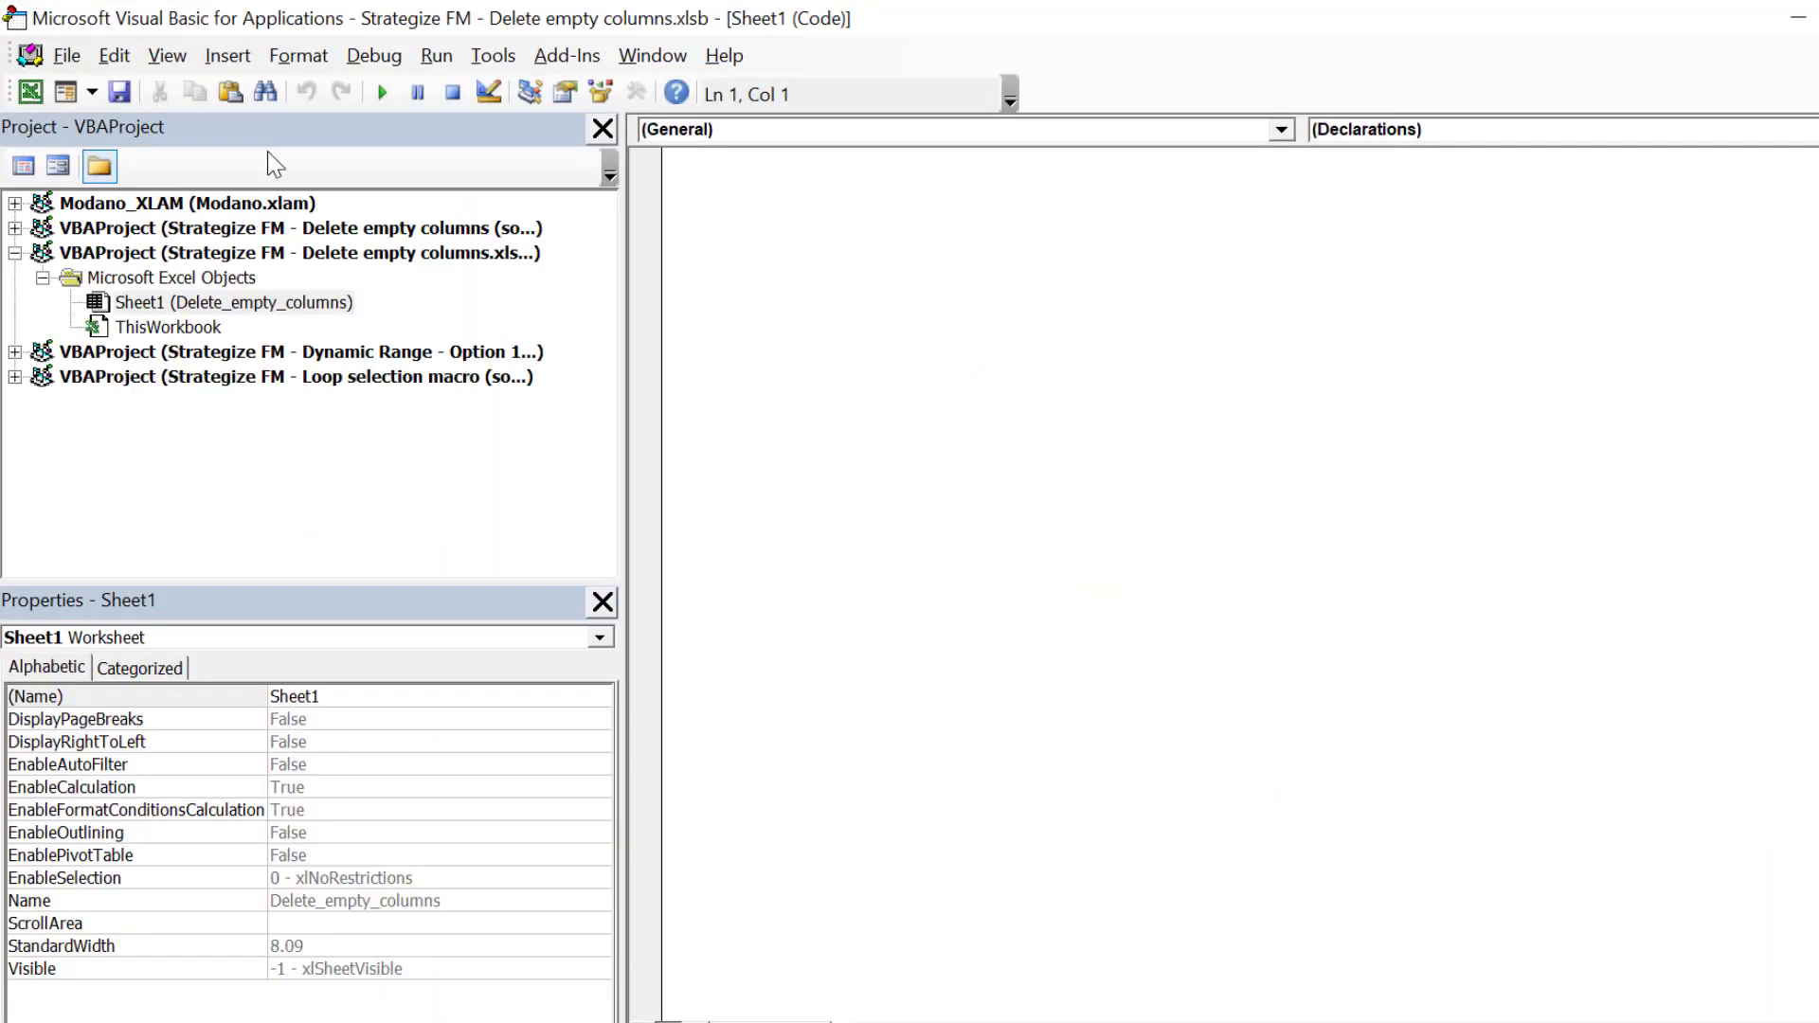
{"action": "mouse_move", "coordinate": [136, 185]}
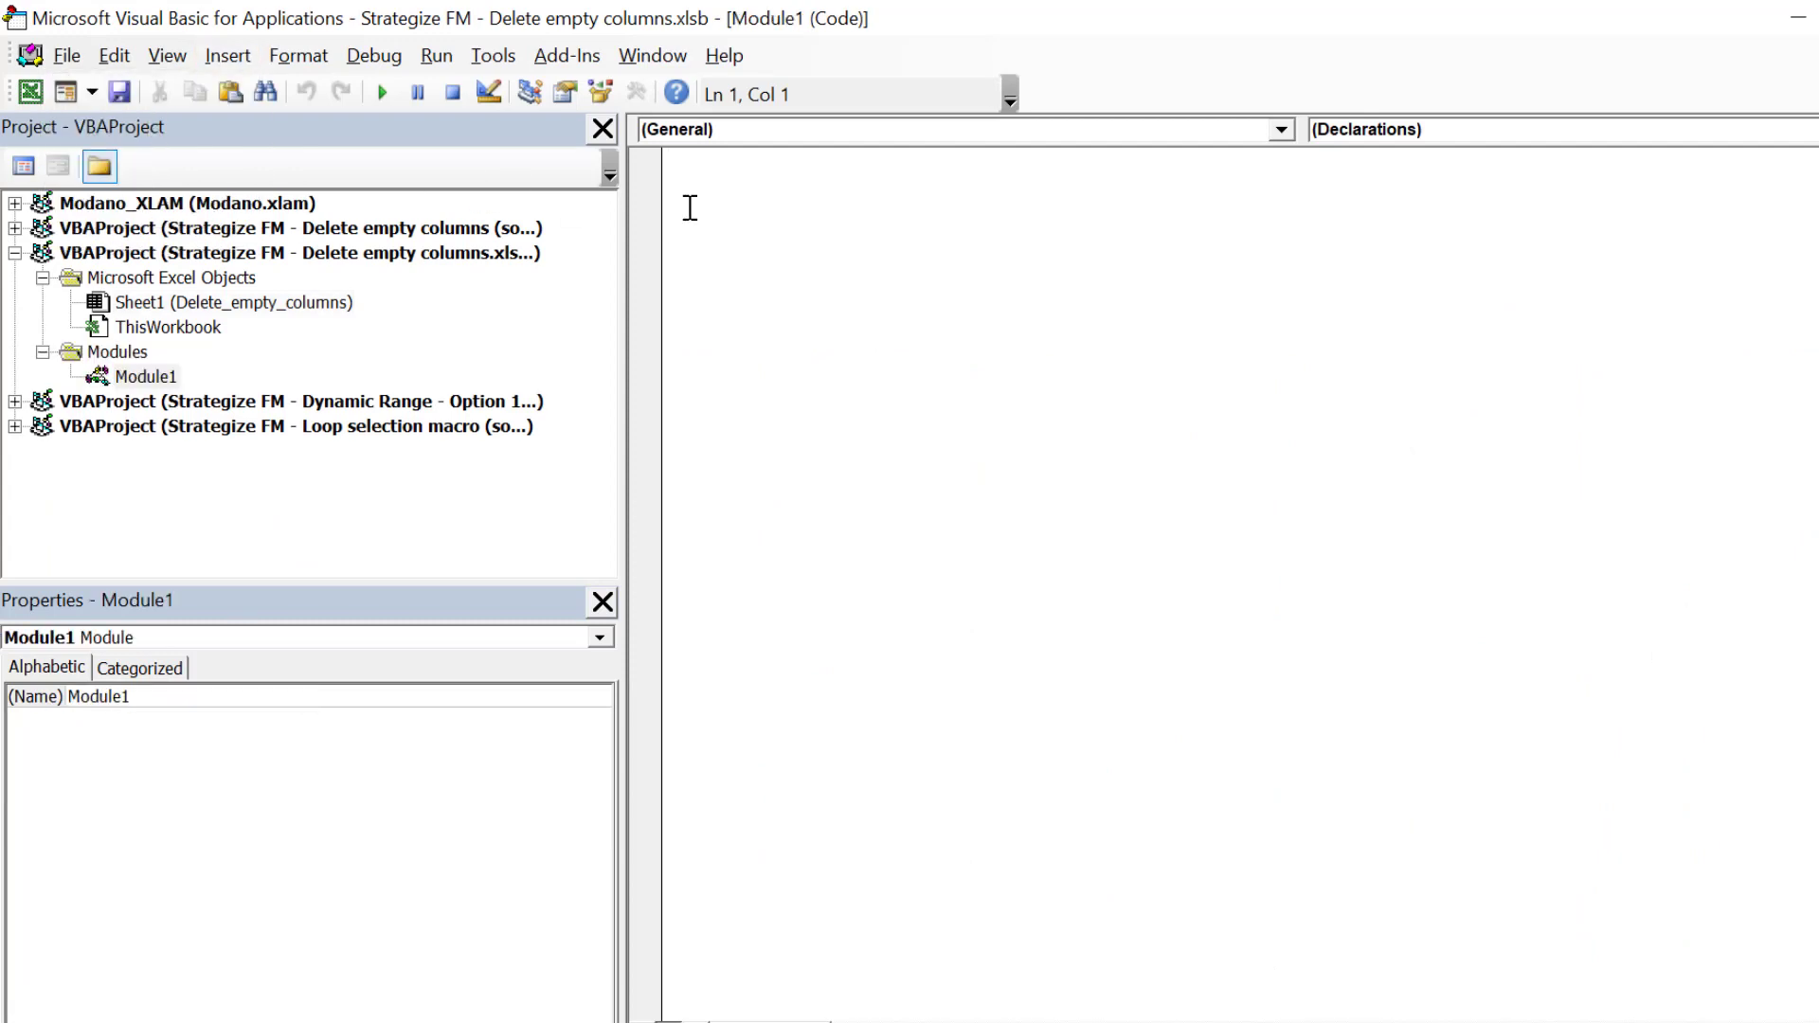
{"action": "type", "text": "option"}
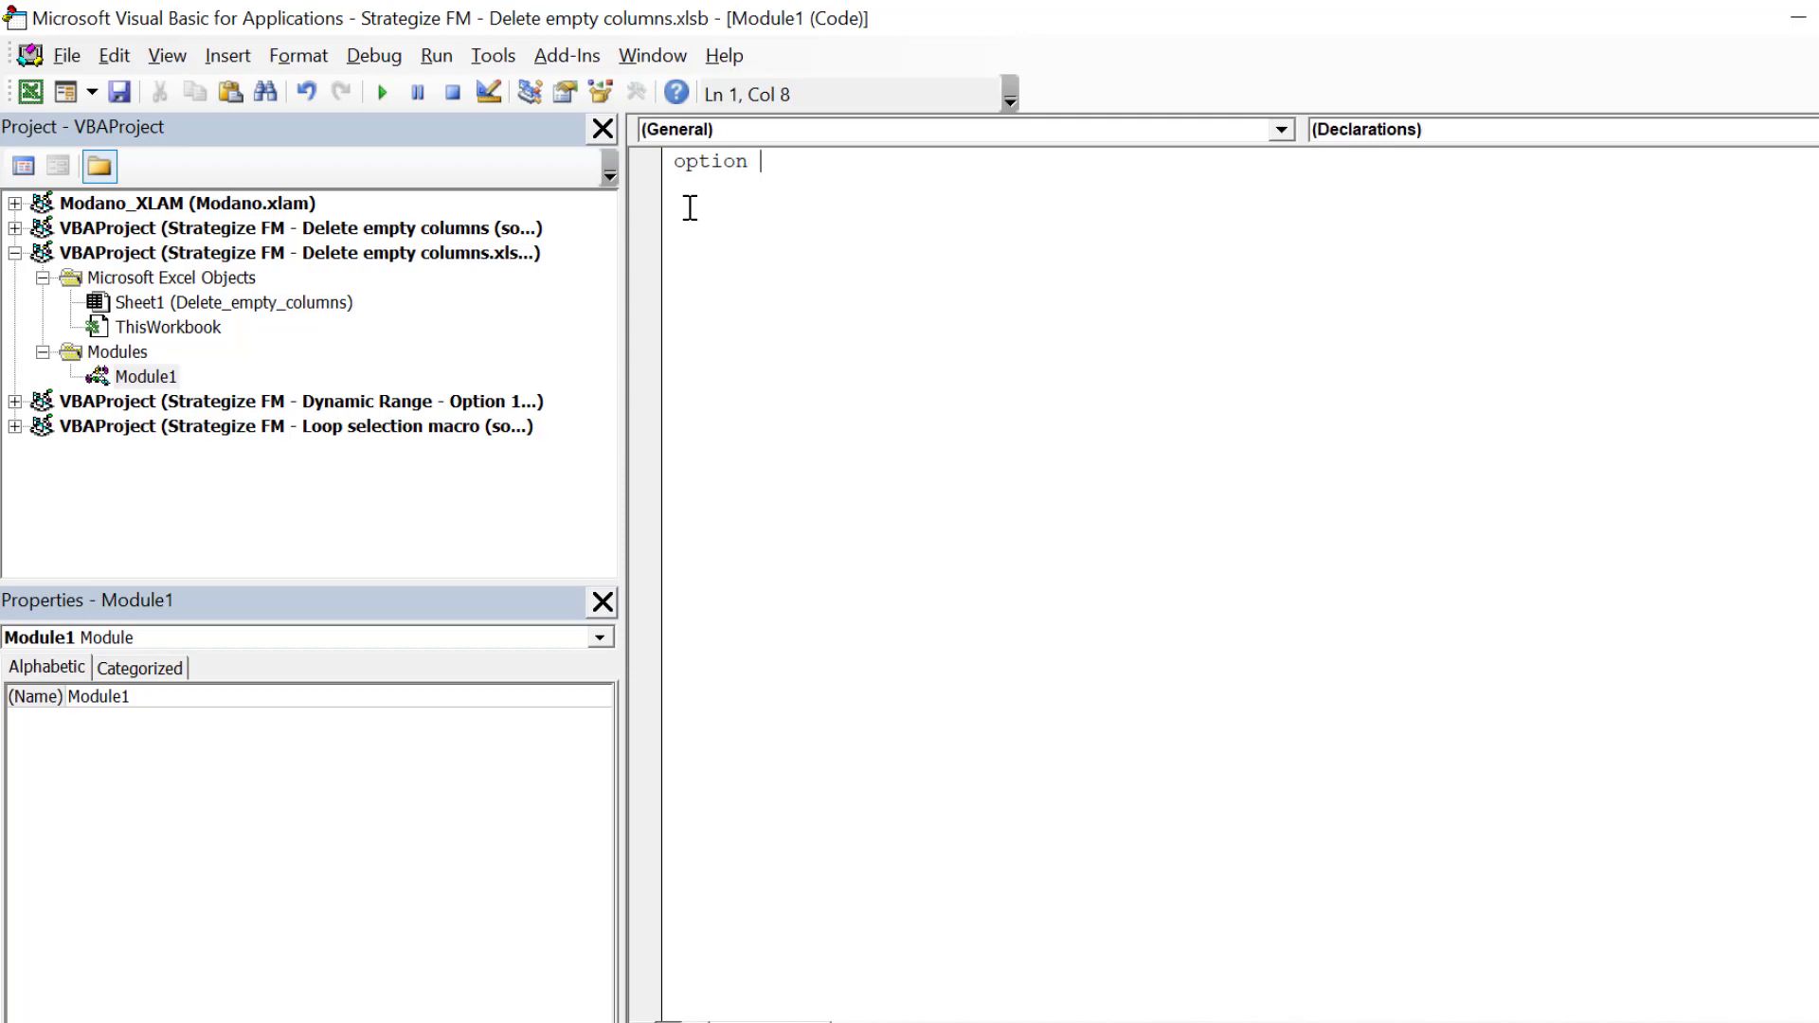
{"action": "type", "text": "Explicit"}
{"action": "left_click", "coordinate": [1243, 184]}
{"action": "type", "text": "'"}
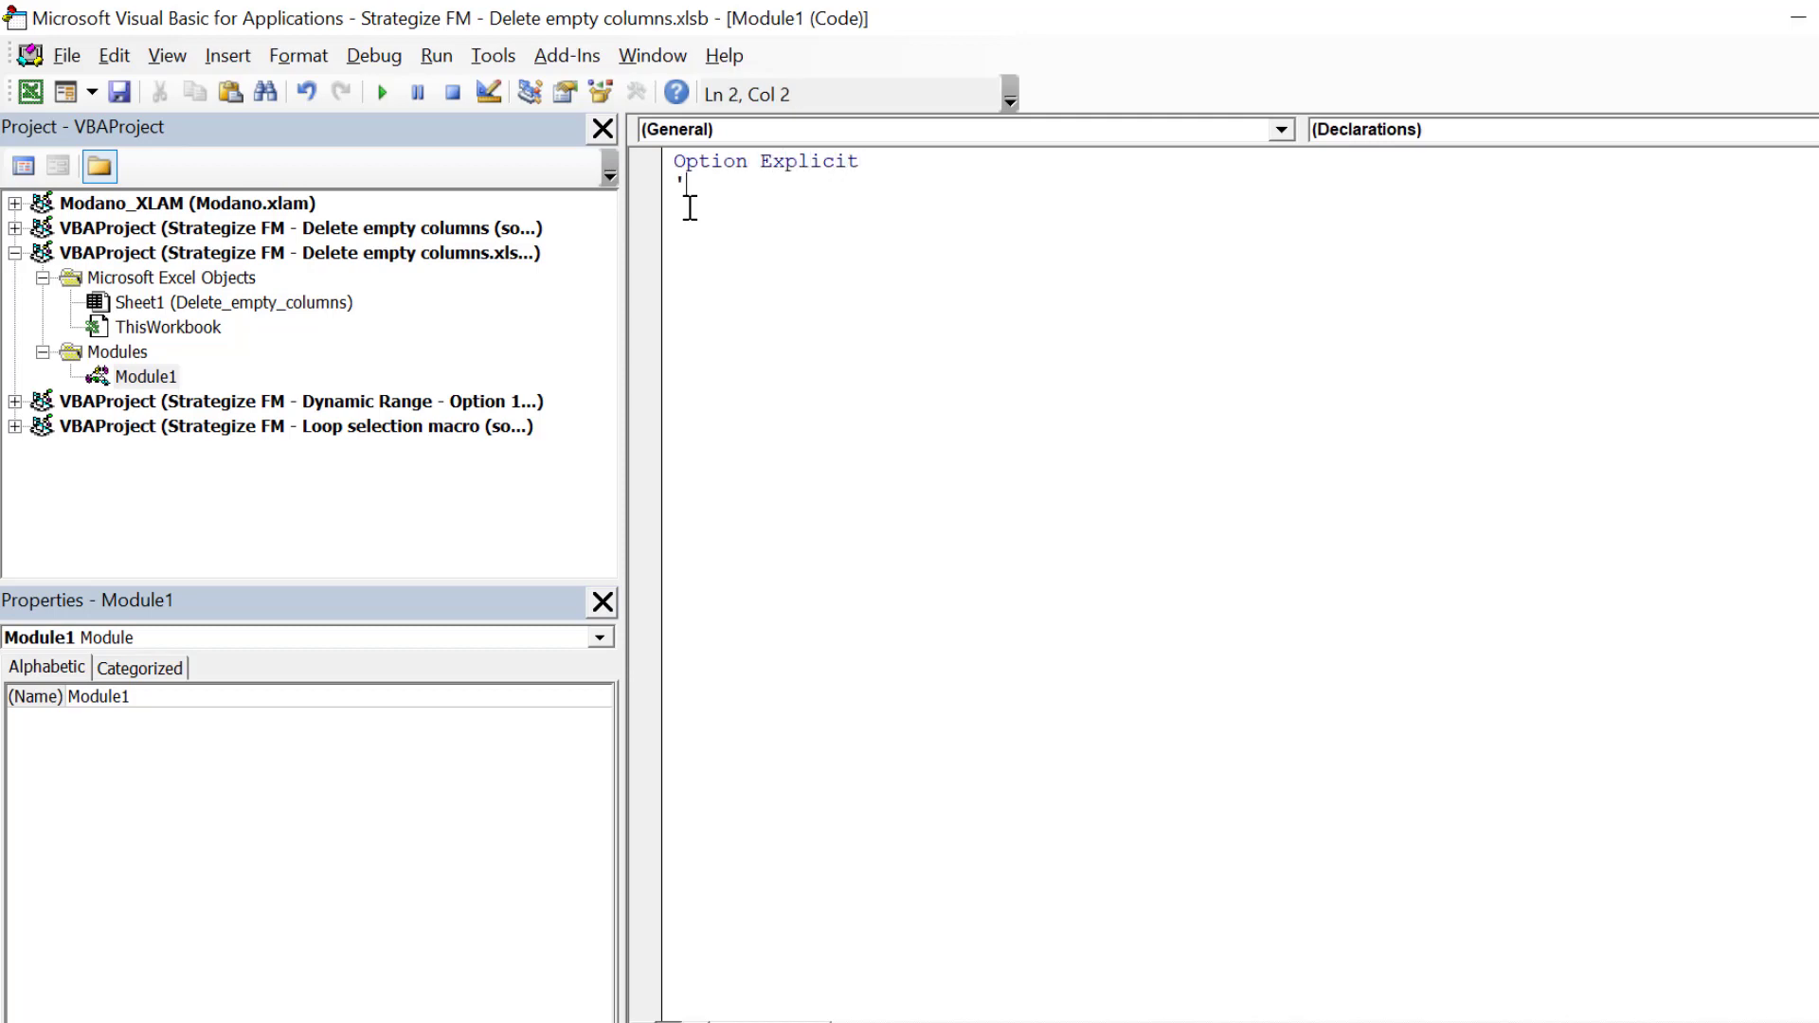
{"action": "type", "text": "******************************"}
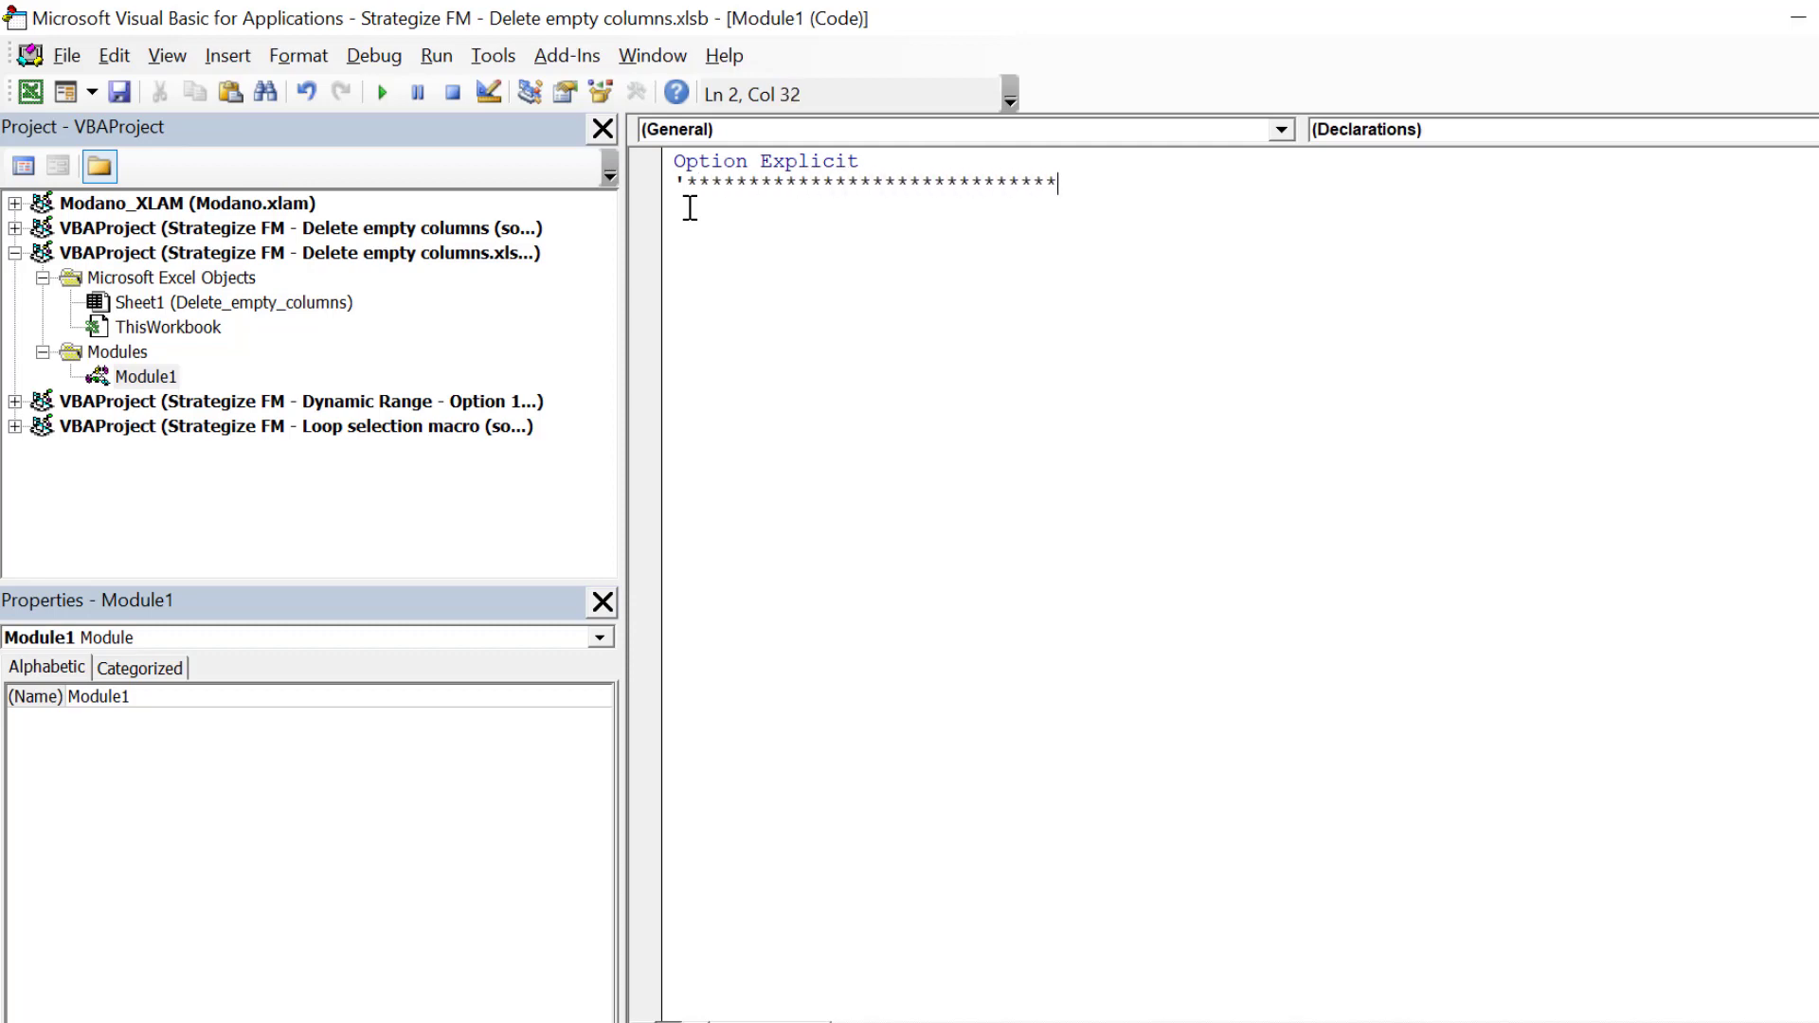
{"action": "type", "text": "****************************************************************"}
{"action": "left_click", "coordinate": [1243, 208]}
{"action": "type", "text": "'"}
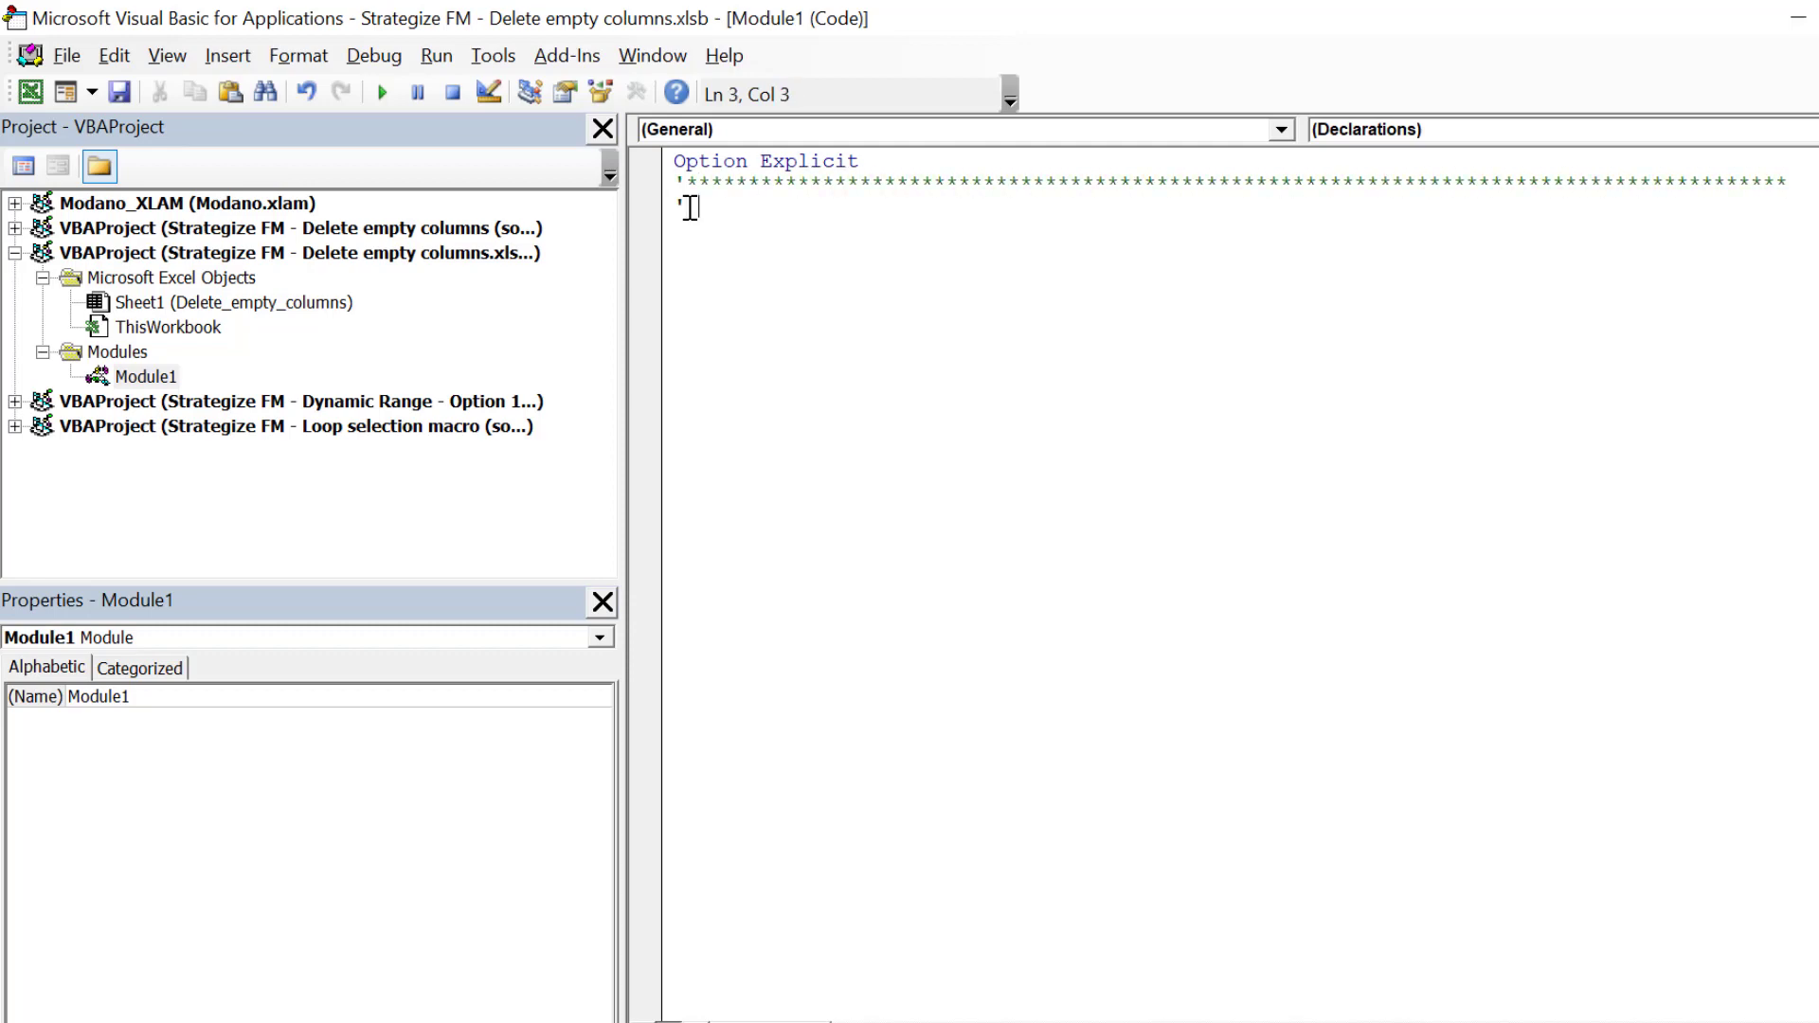
Write the header comment 'Delete columns ... zero values' with '(c) Strategize Financial Modelling Inc. 2019'
{"action": "type", "text": "Delete"}
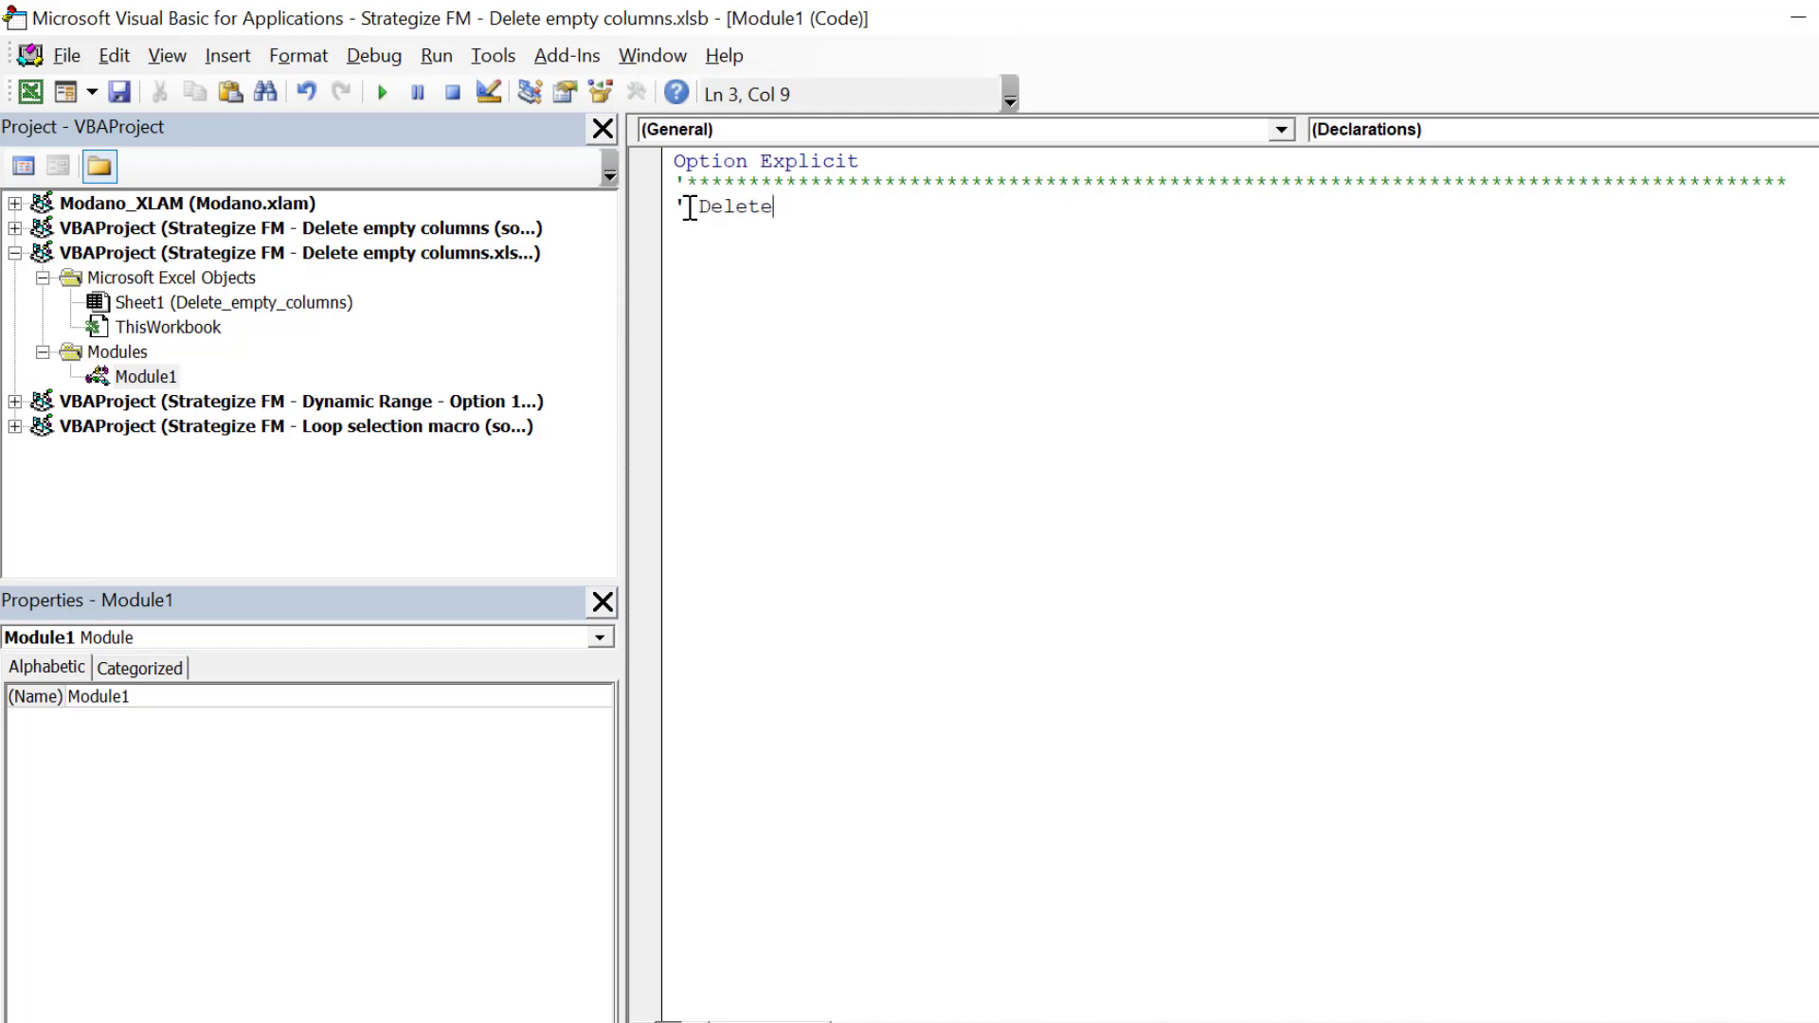
{"action": "type", "text": "columns based on"}
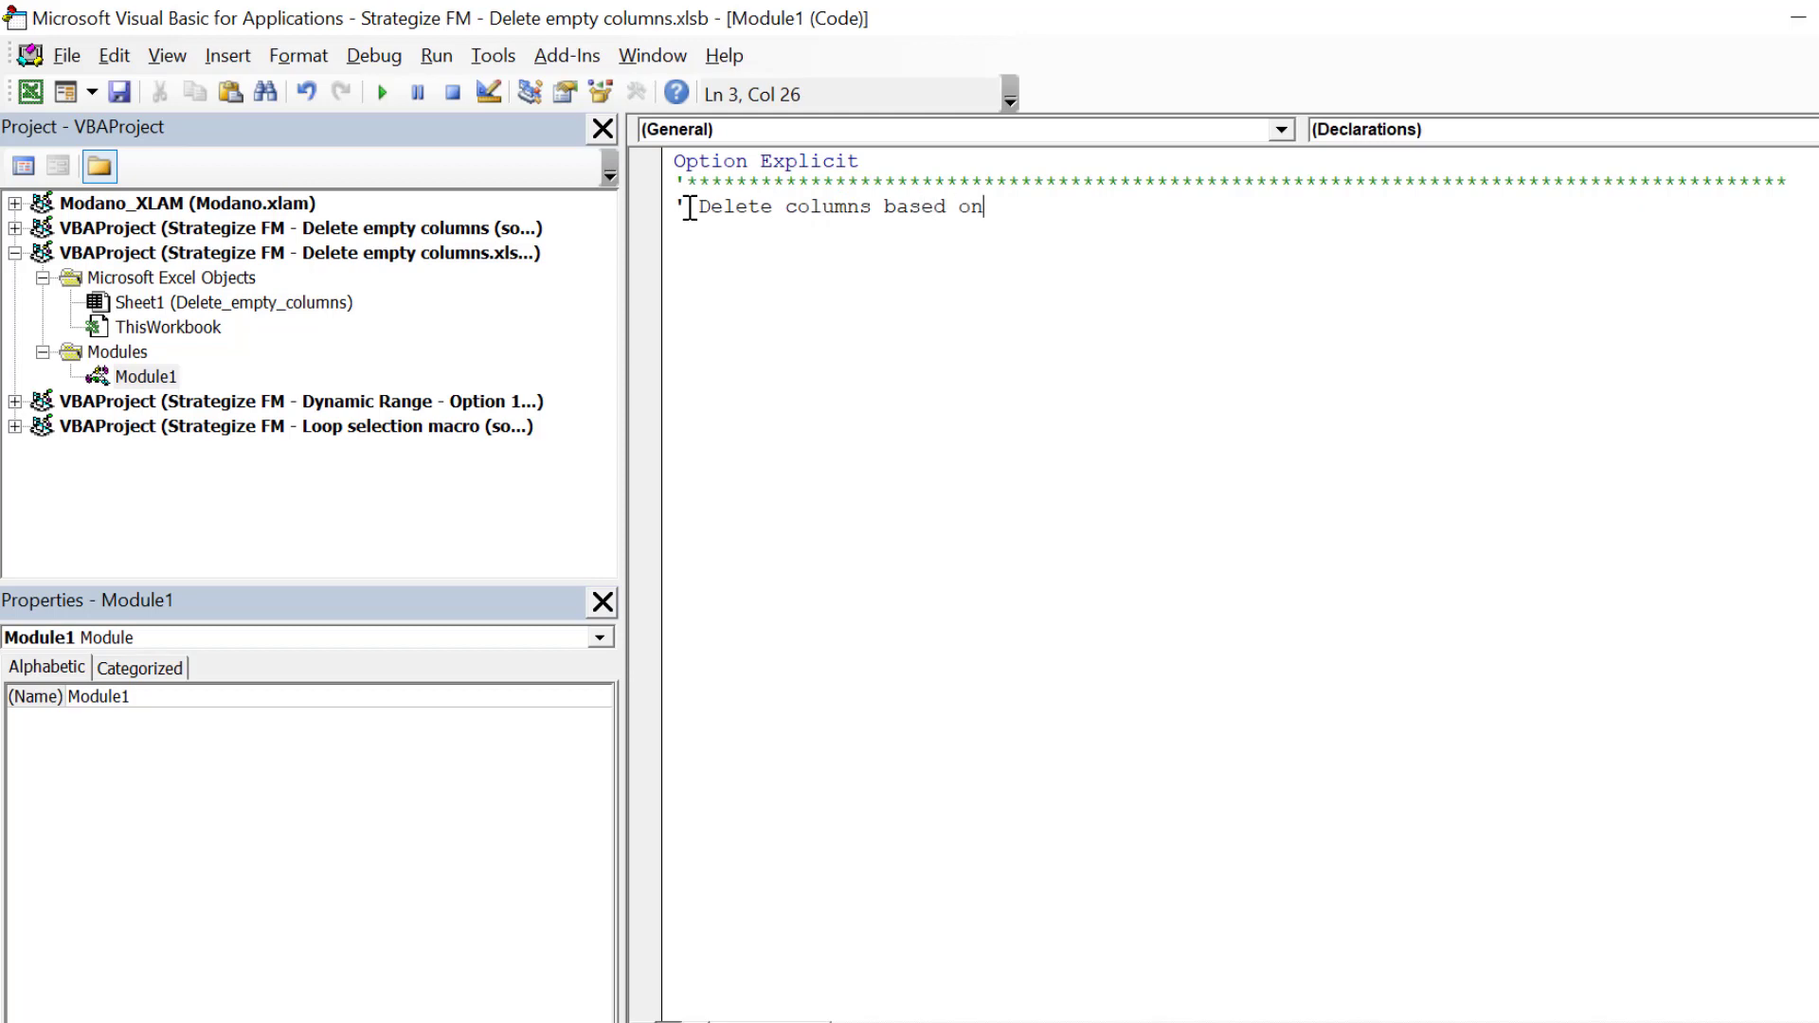
{"action": "type", "text": "zero"}
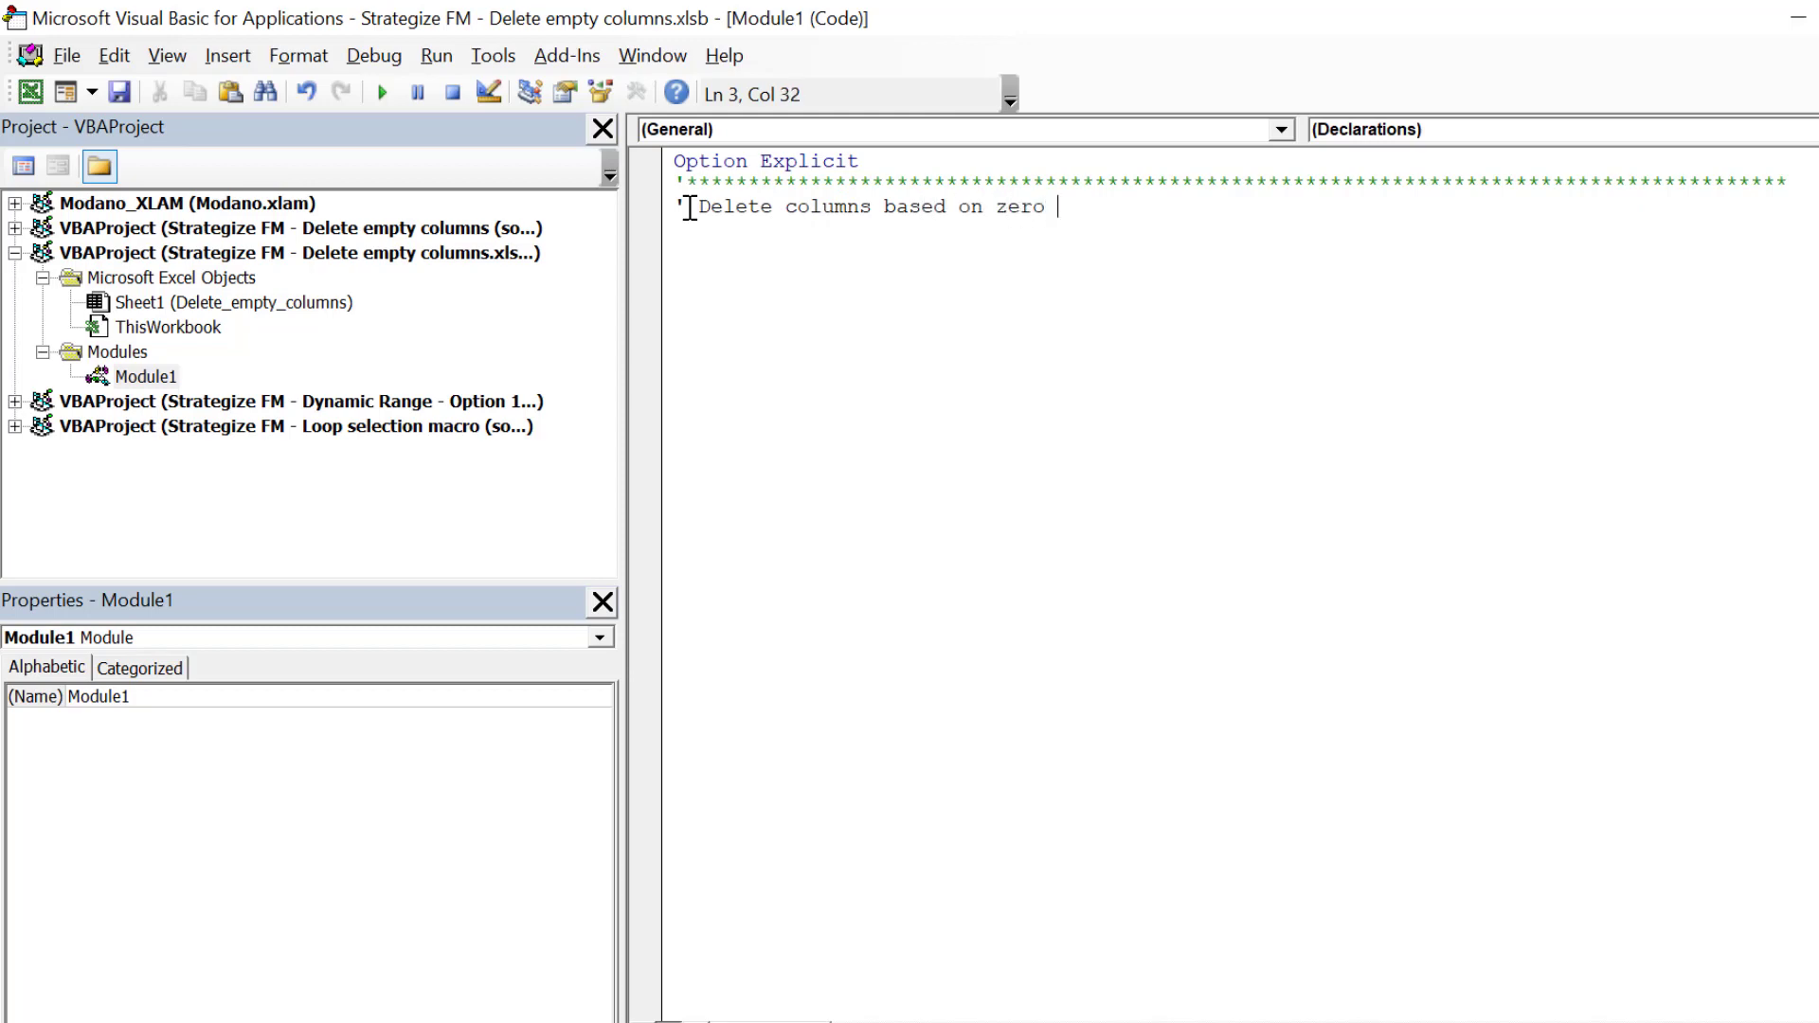
{"action": "type", "text": "values"}
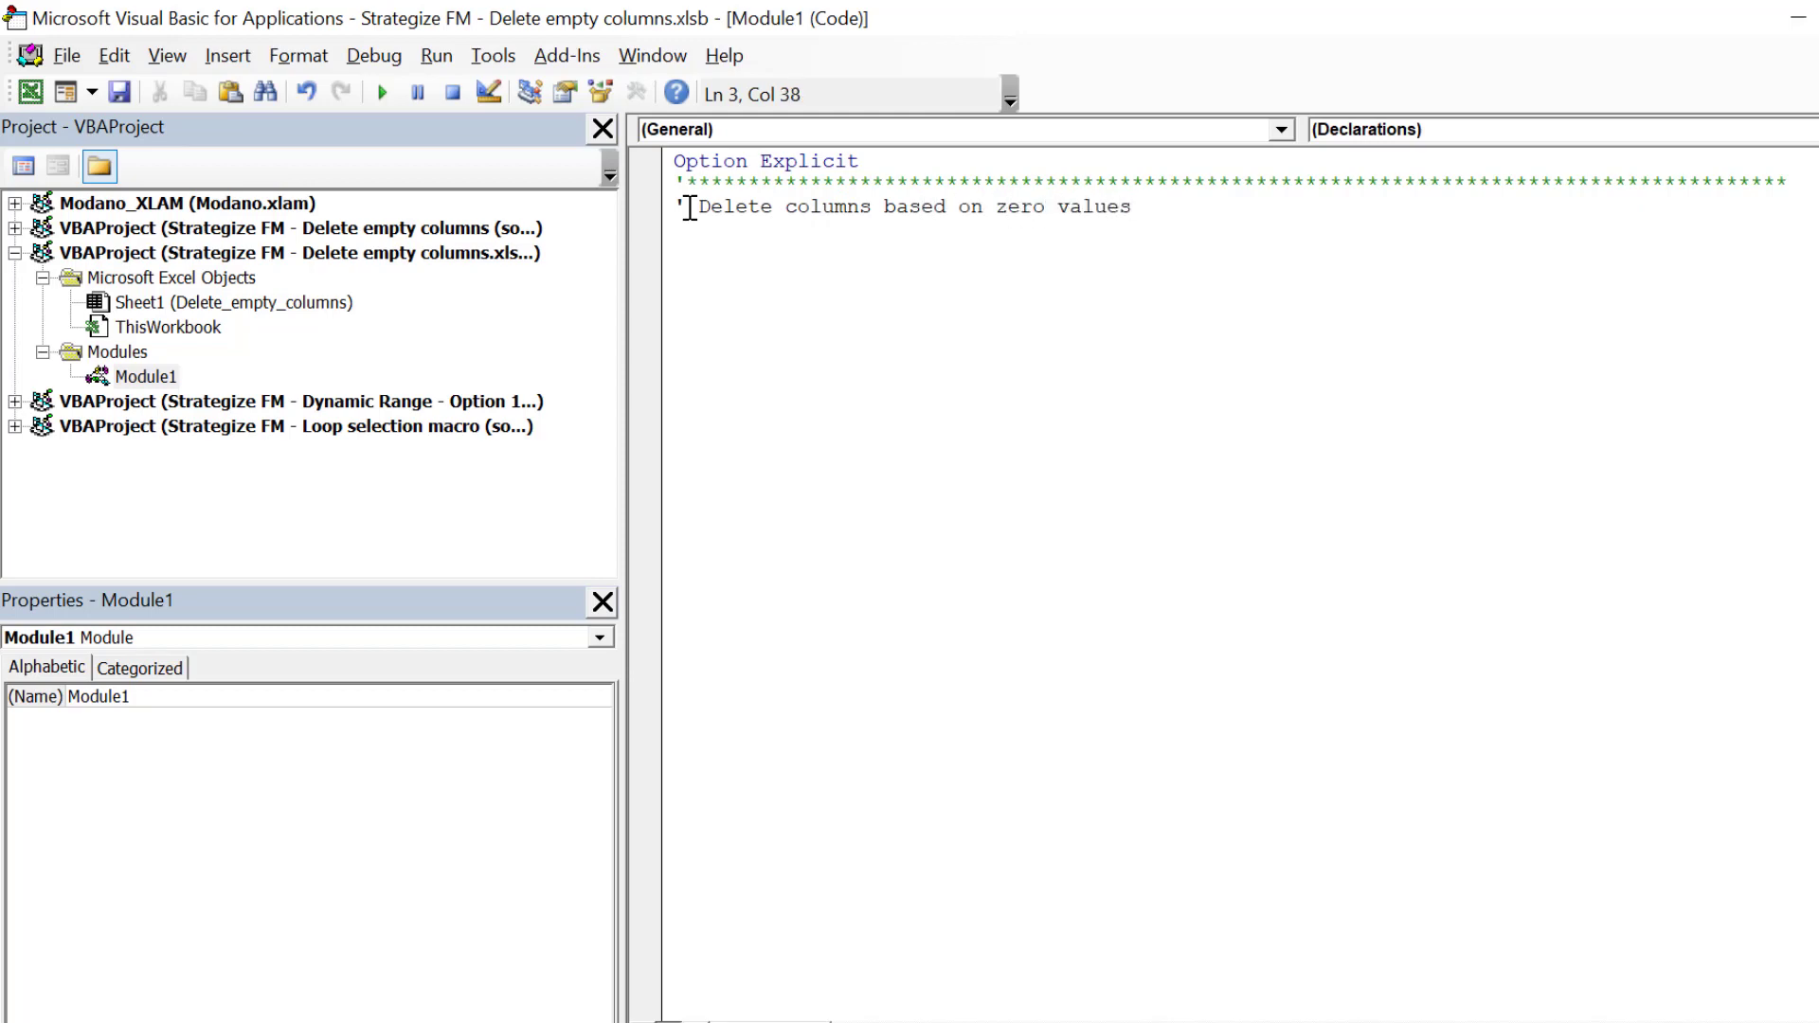
{"action": "type", "text": "'("}
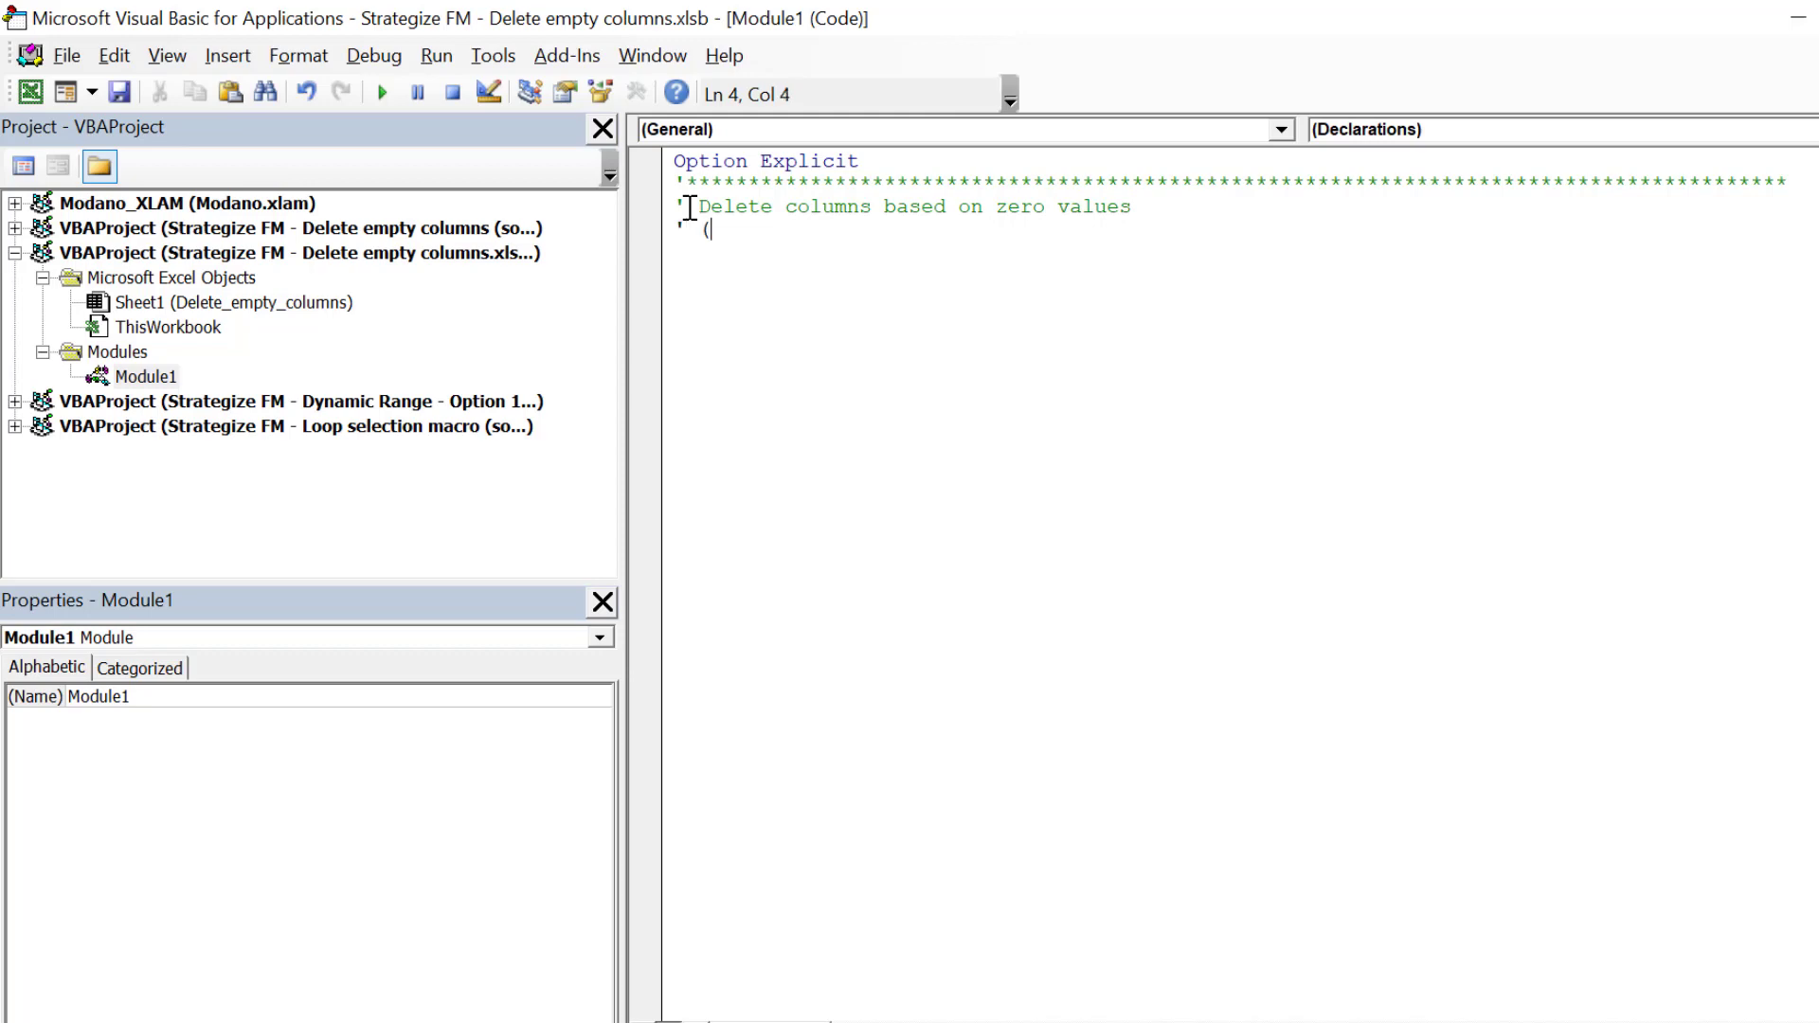
{"action": "type", "text": "c)"}
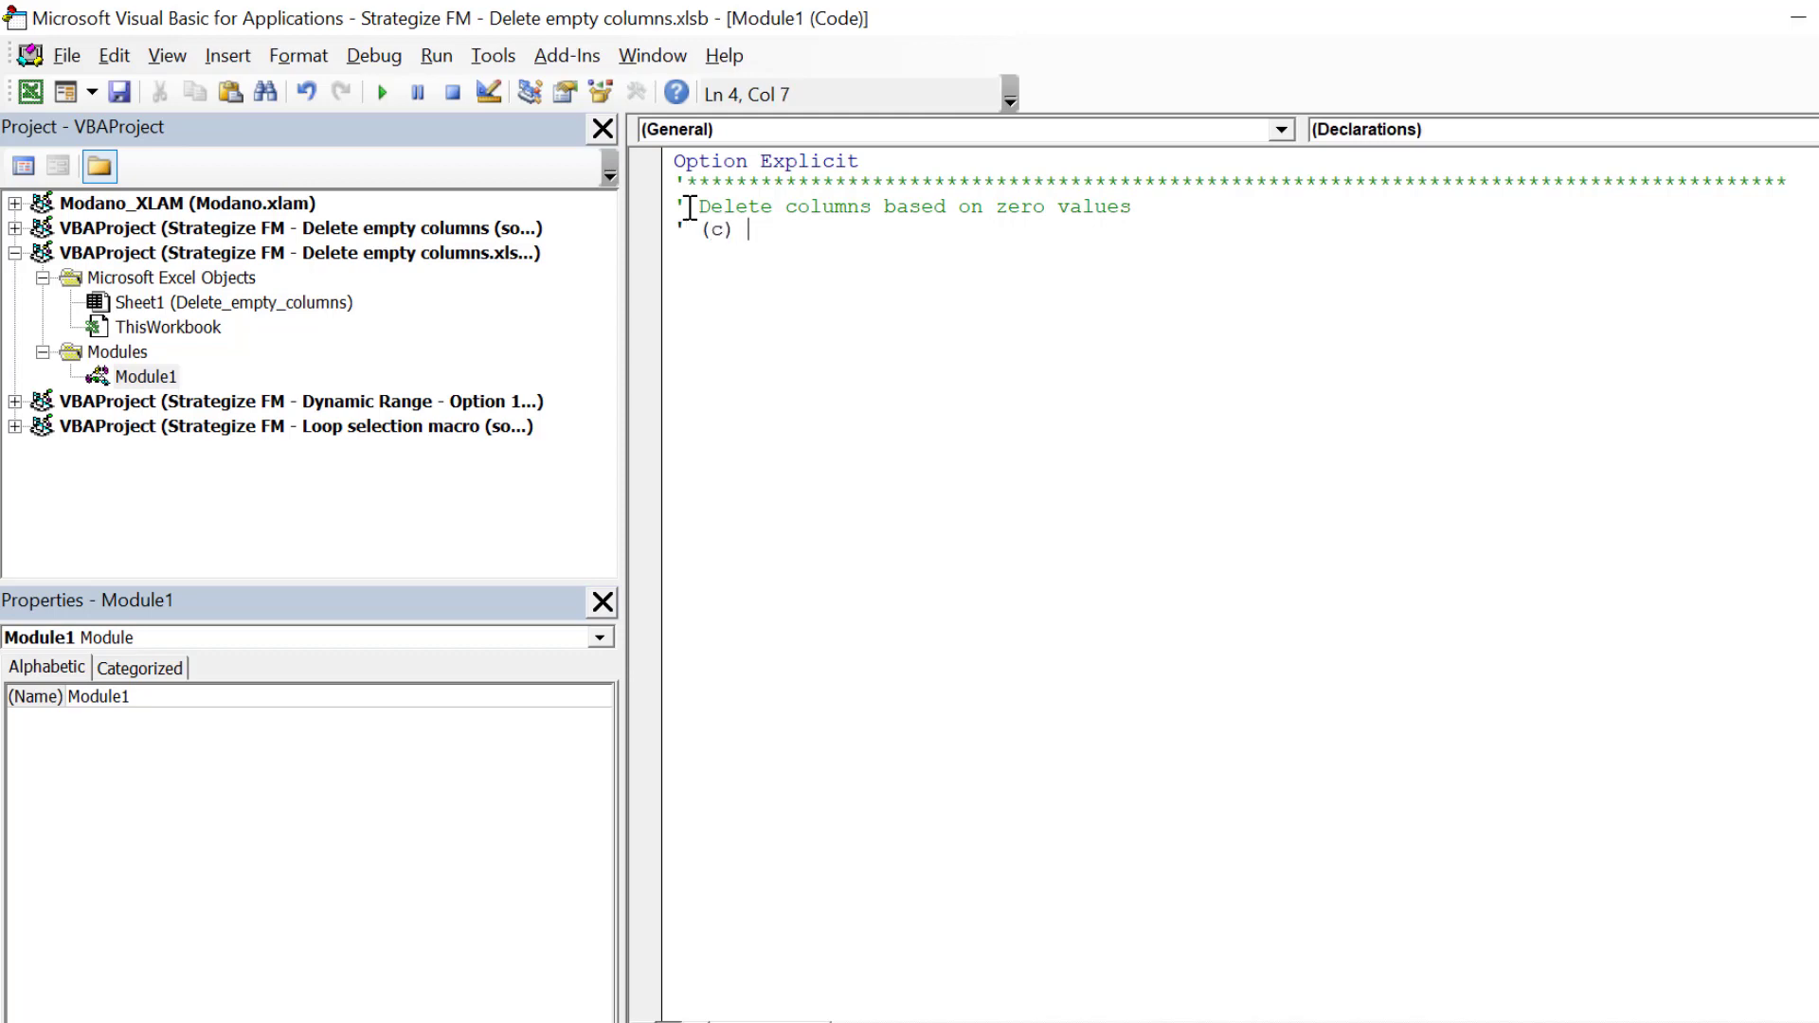
{"action": "type", "text": "Str"}
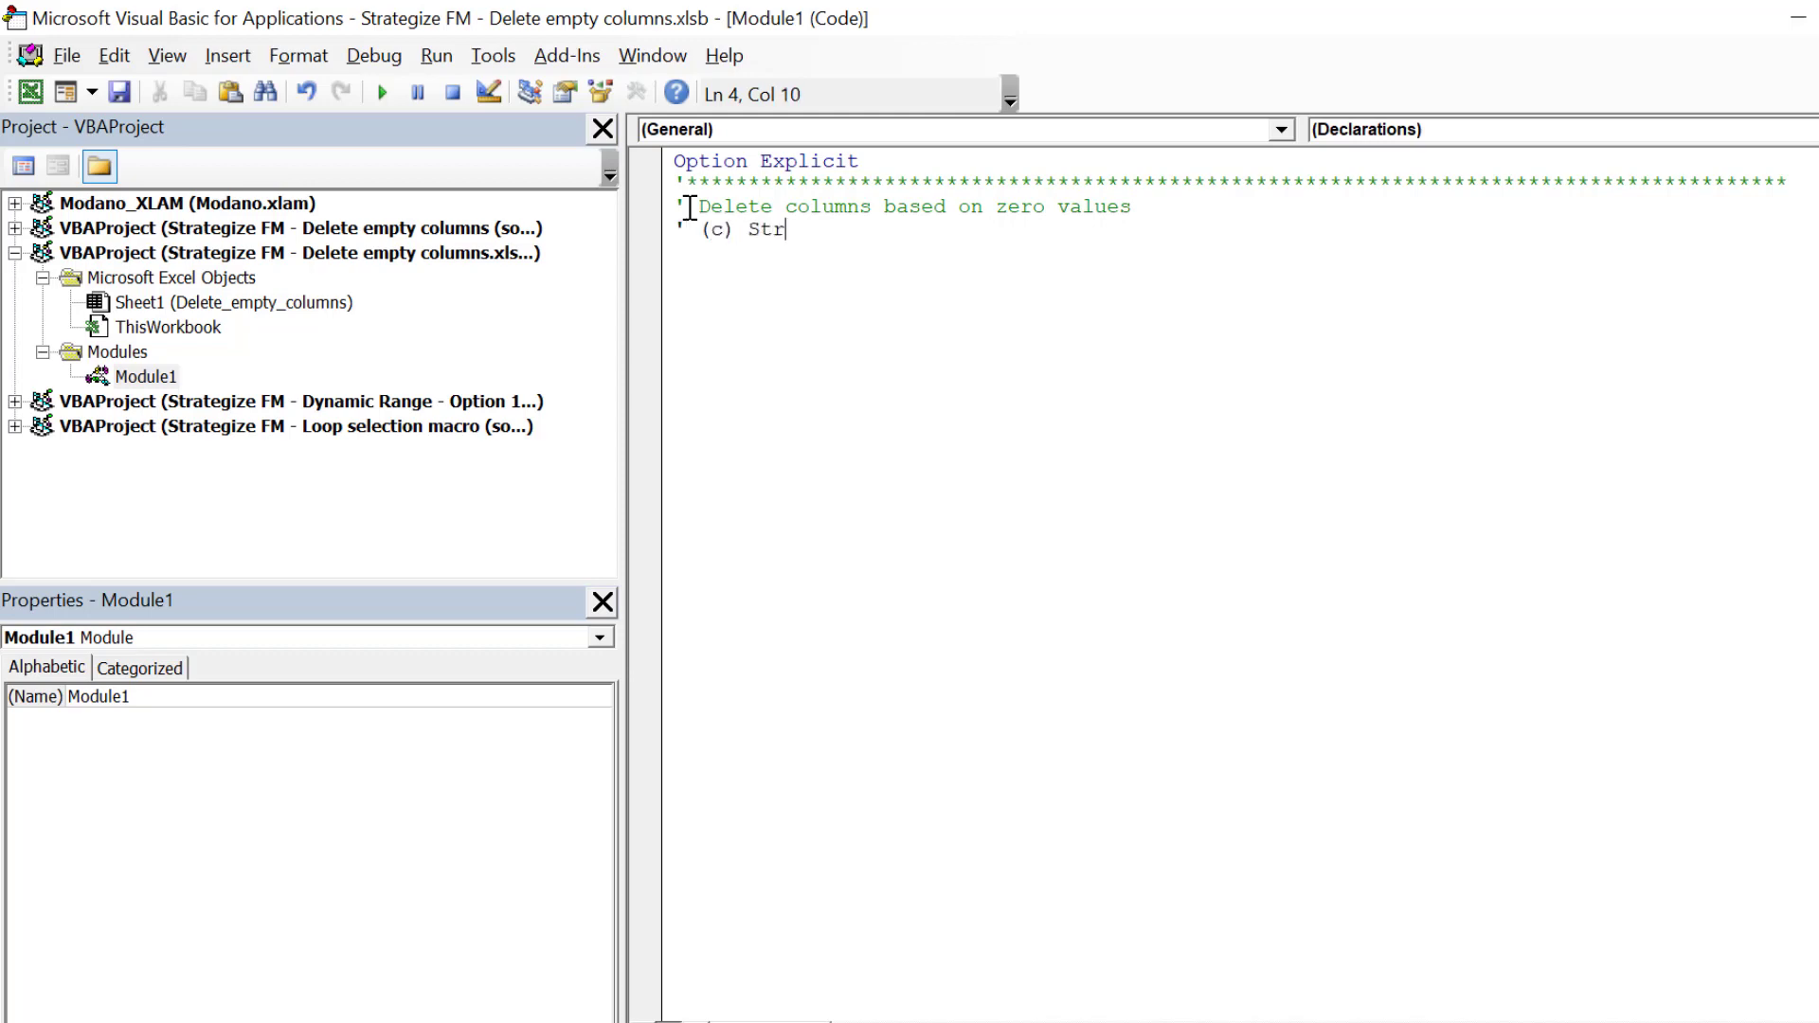
{"action": "type", "text": "ategize Financ"}
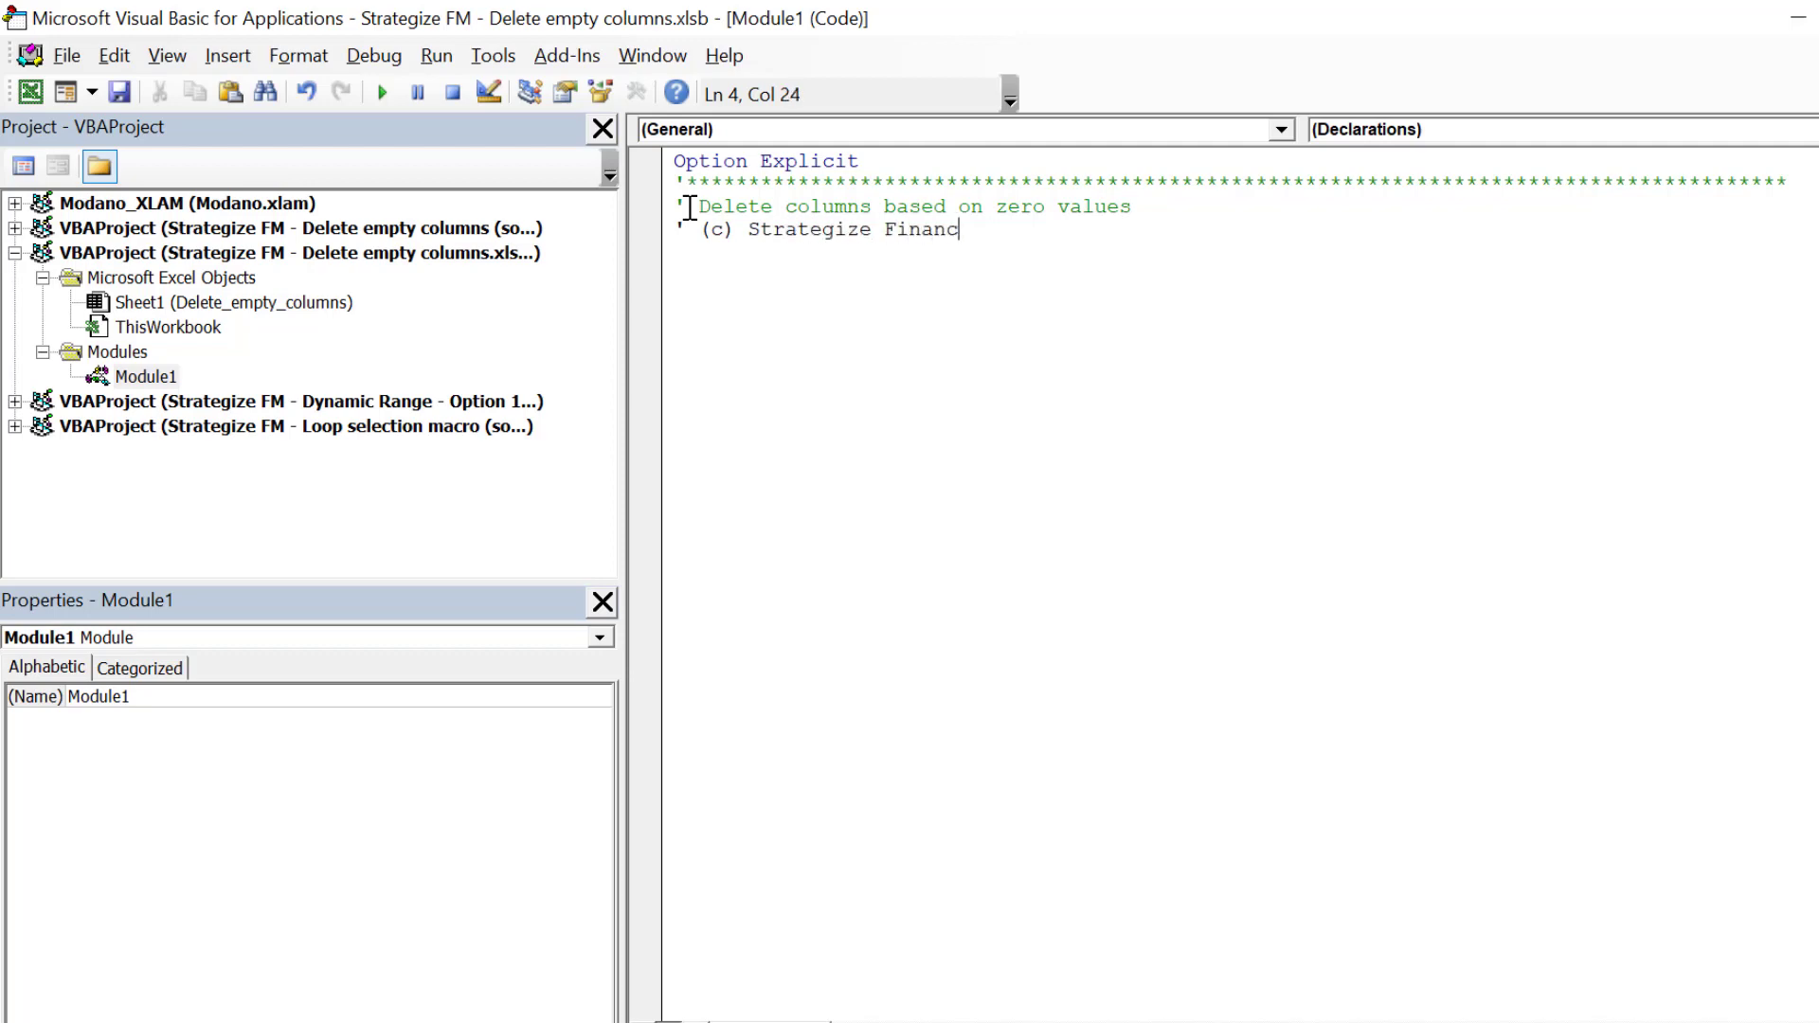
{"action": "type", "text": "ial Modell"}
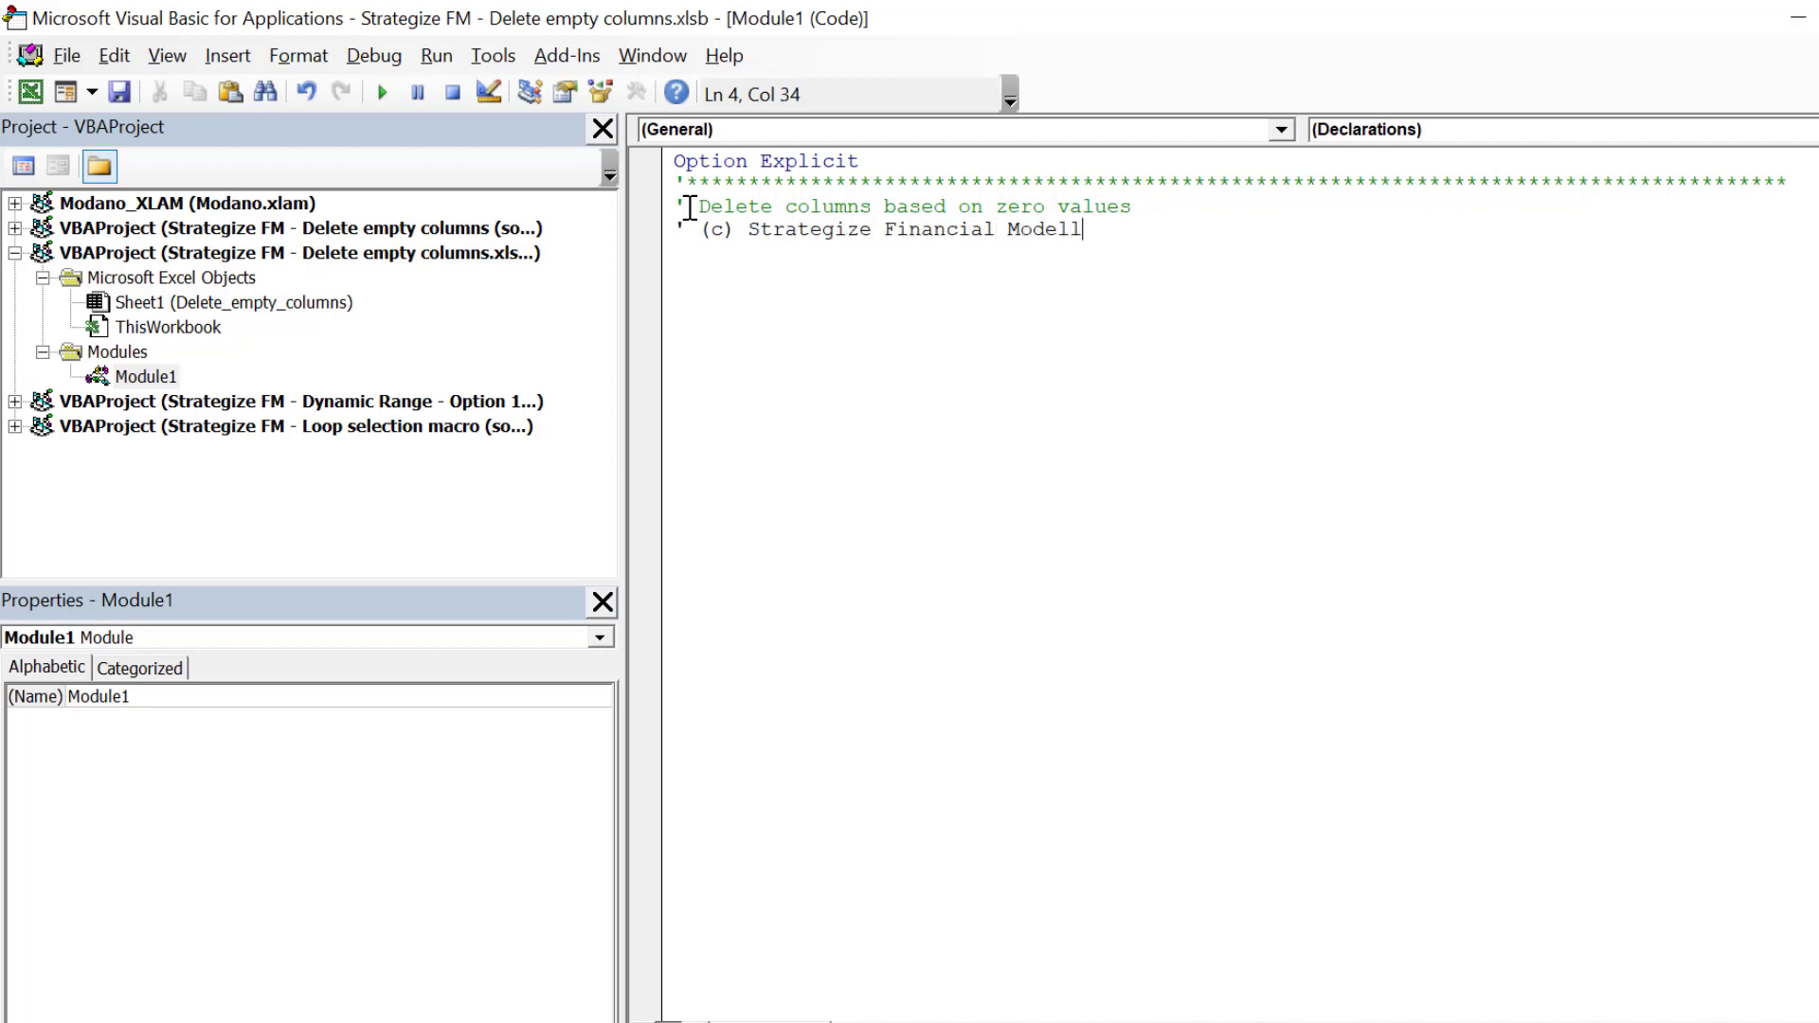
{"action": "type", "text": "ing Inc."}
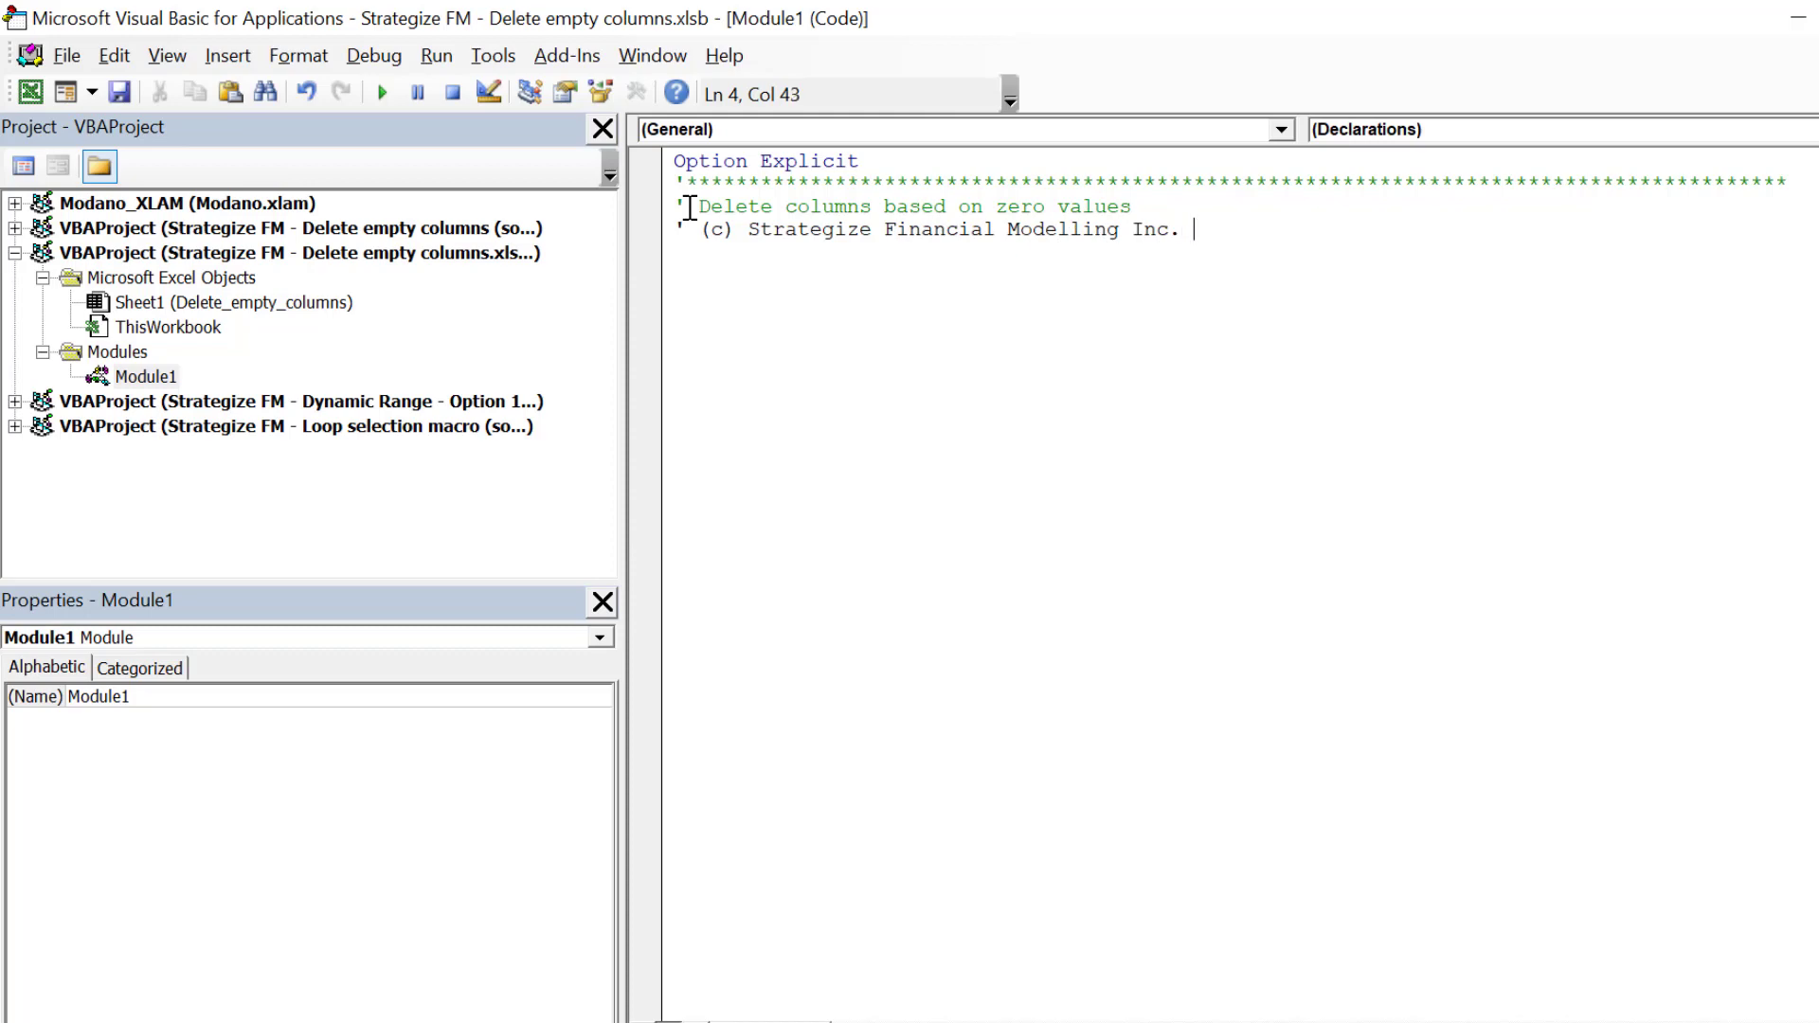
{"action": "type", "text": "2019"}
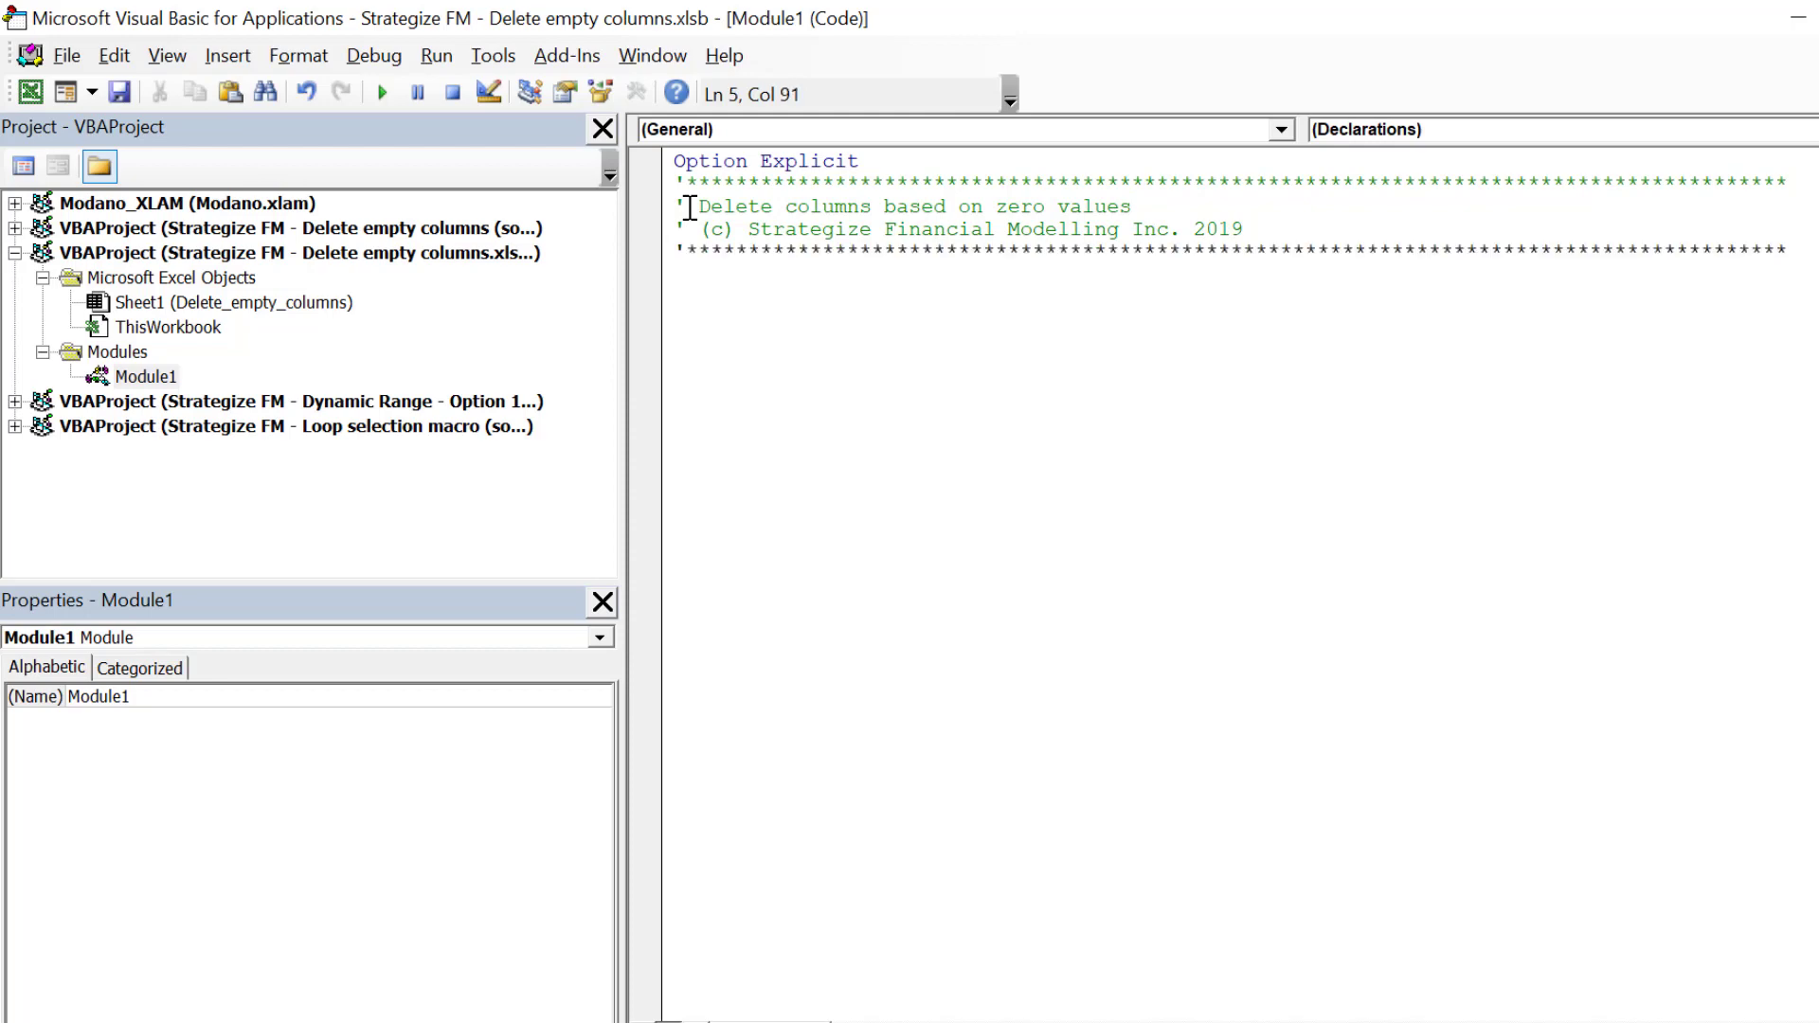
Declare the Sub deleteZeroCols procedure
{"action": "type", "text": "s"}
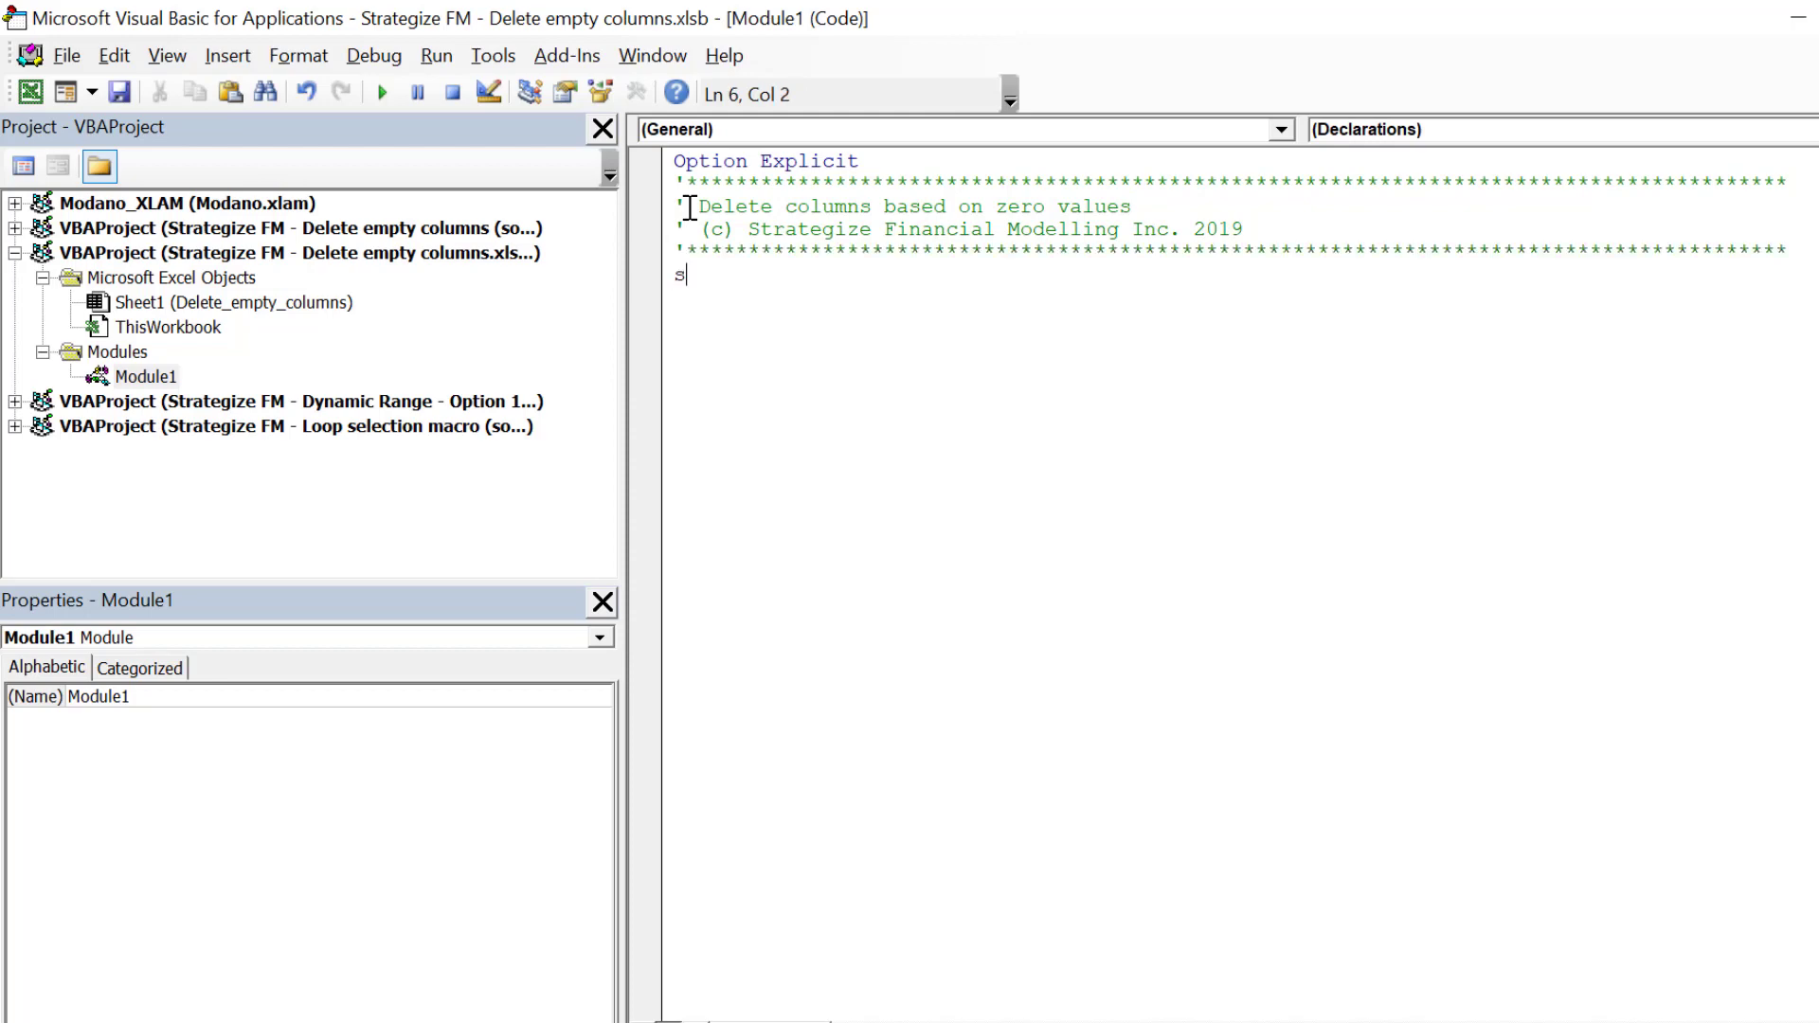
{"action": "type", "text": "ub de"}
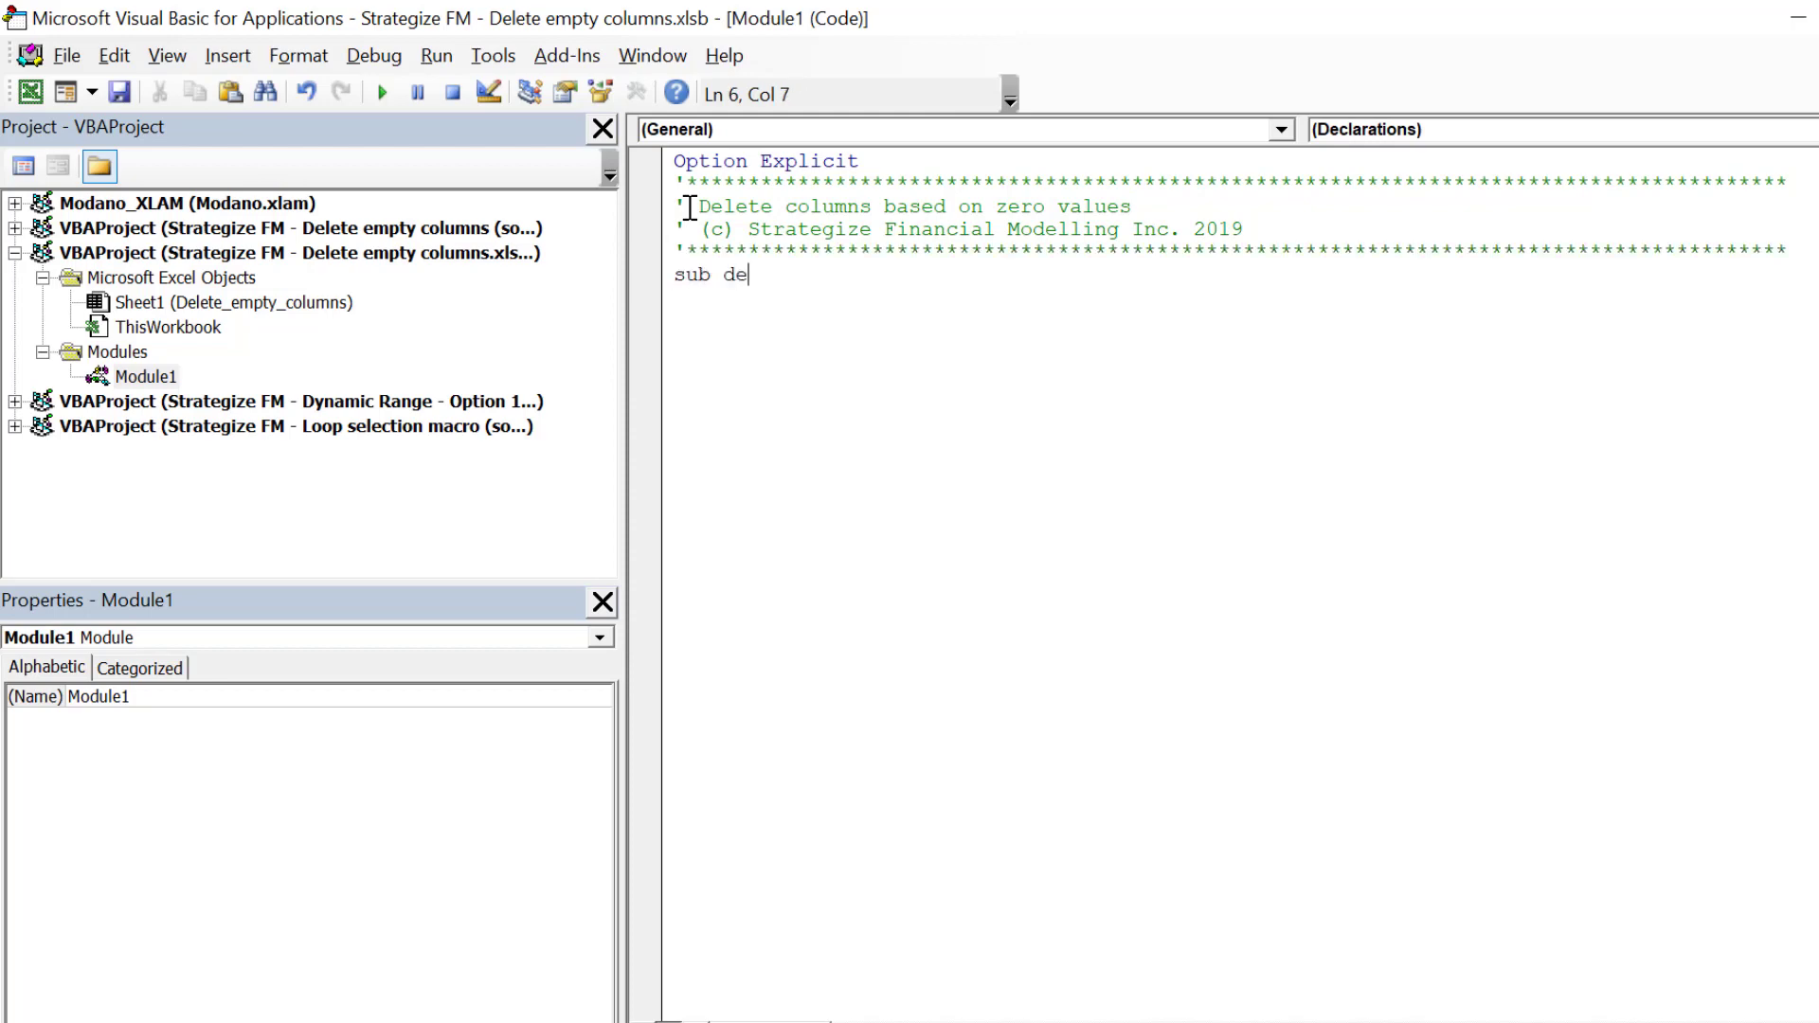
{"action": "type", "text": "lete"}
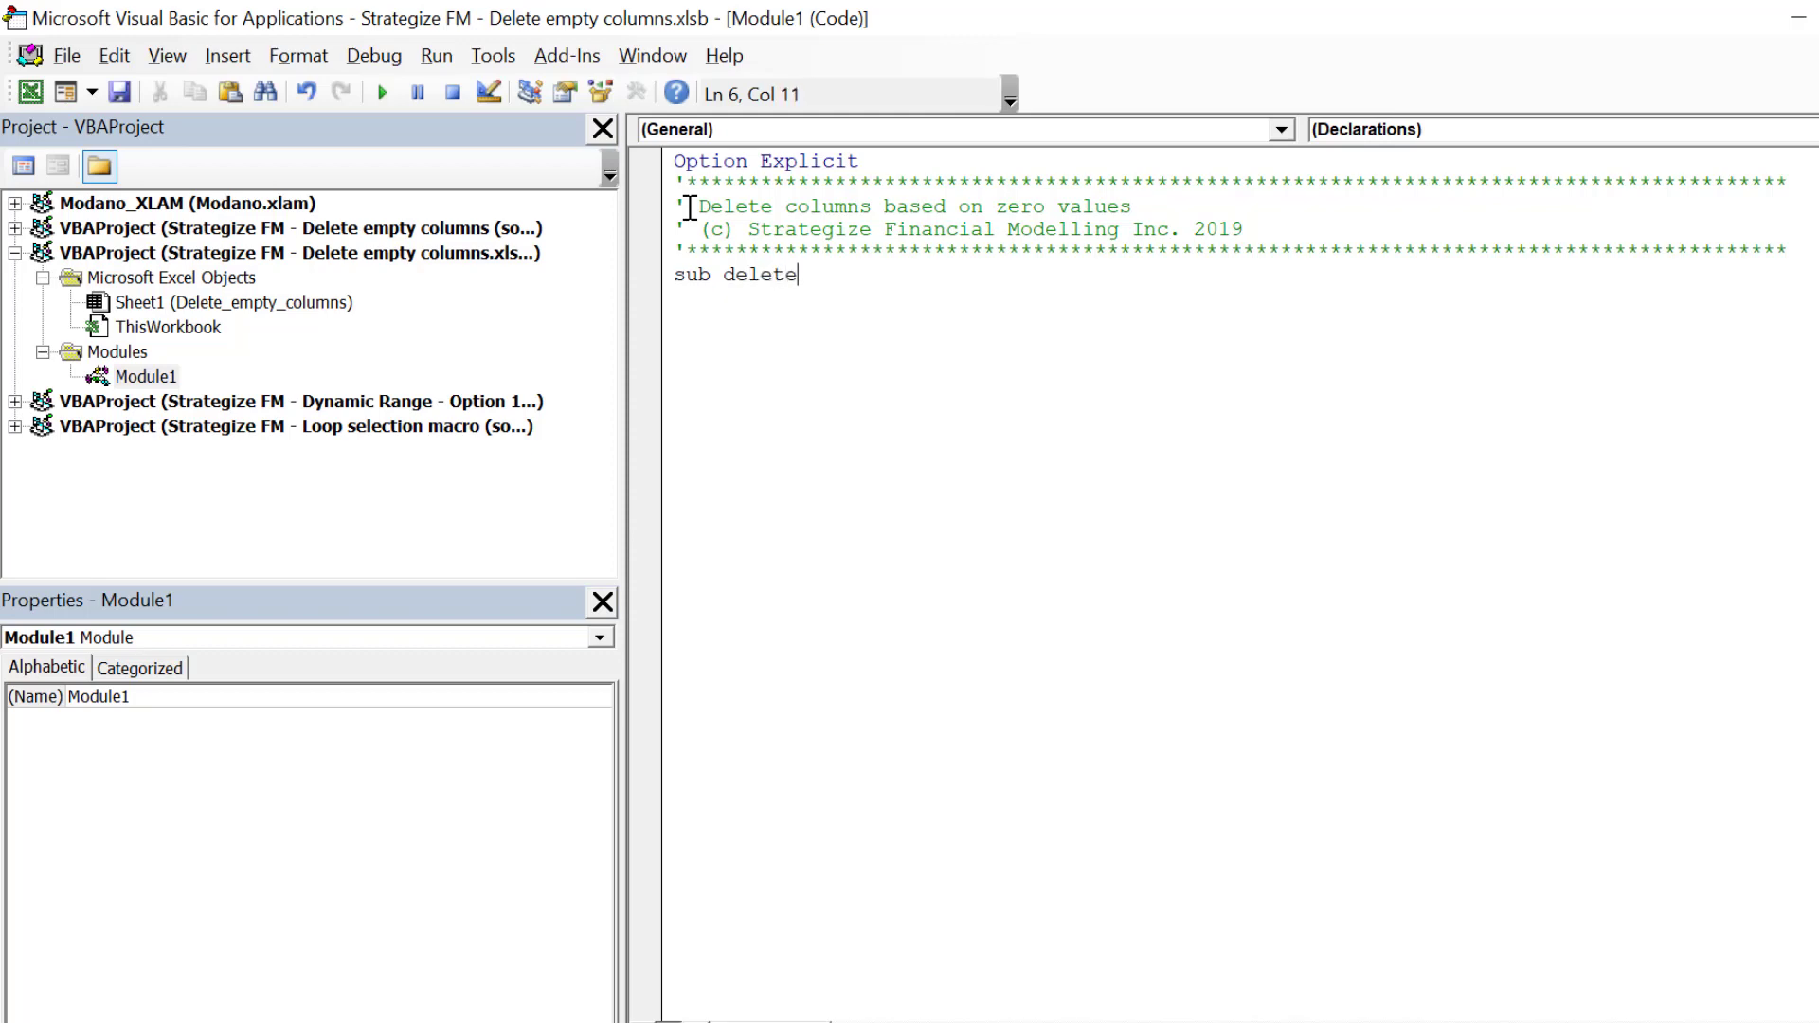
{"action": "type", "text": "ZeroCols("}
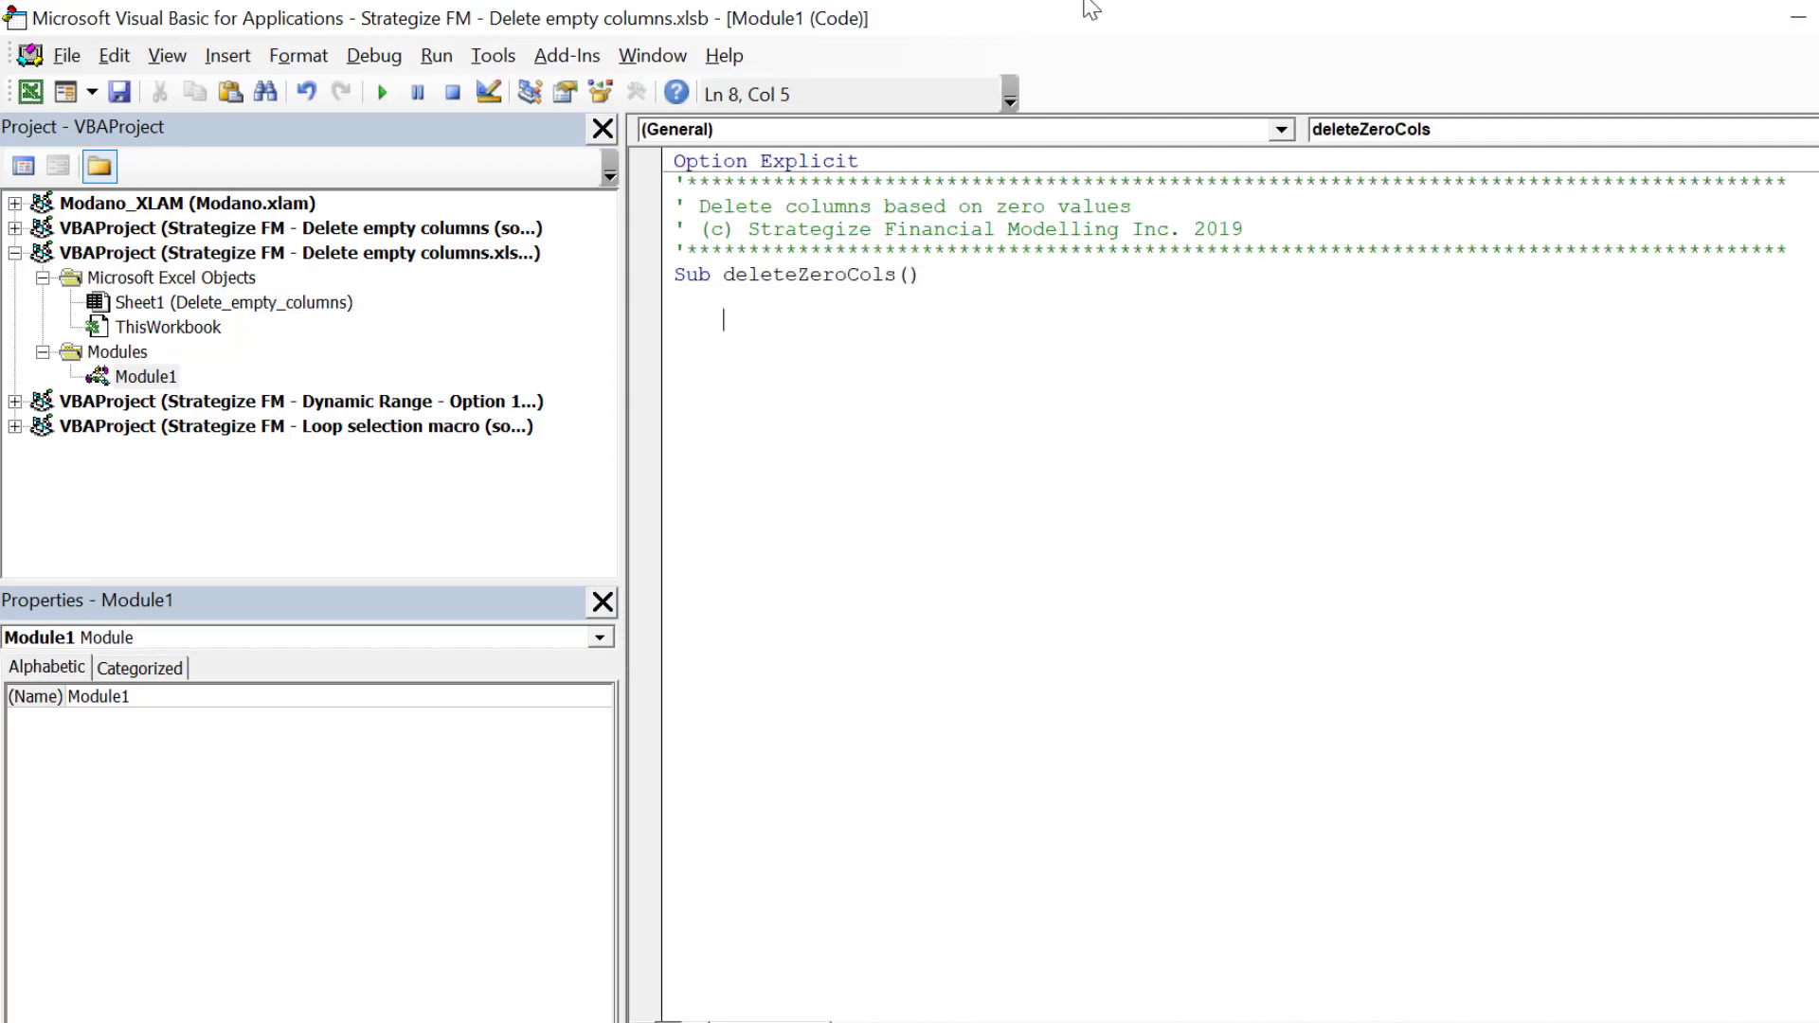
Add the comment ' Disable certain Excel properties whilst inside the procedure
{"action": "type", "text": "' Disable"}
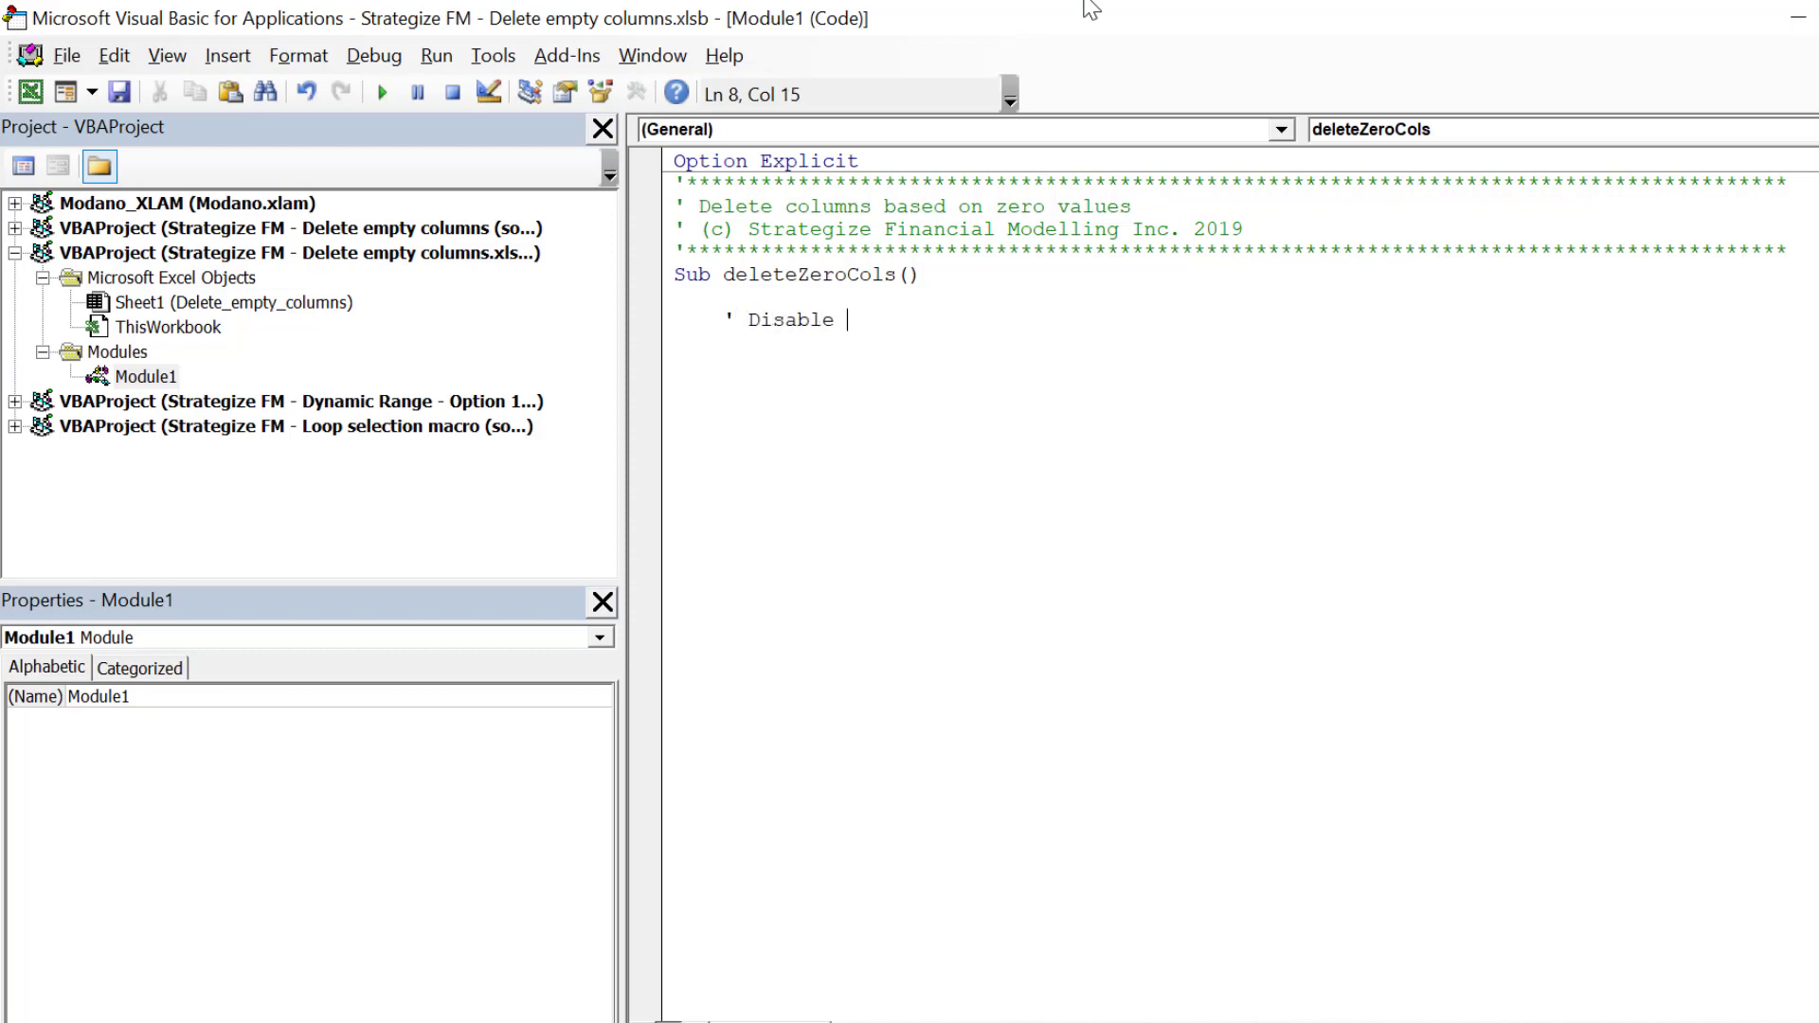
{"action": "type", "text": "cer"}
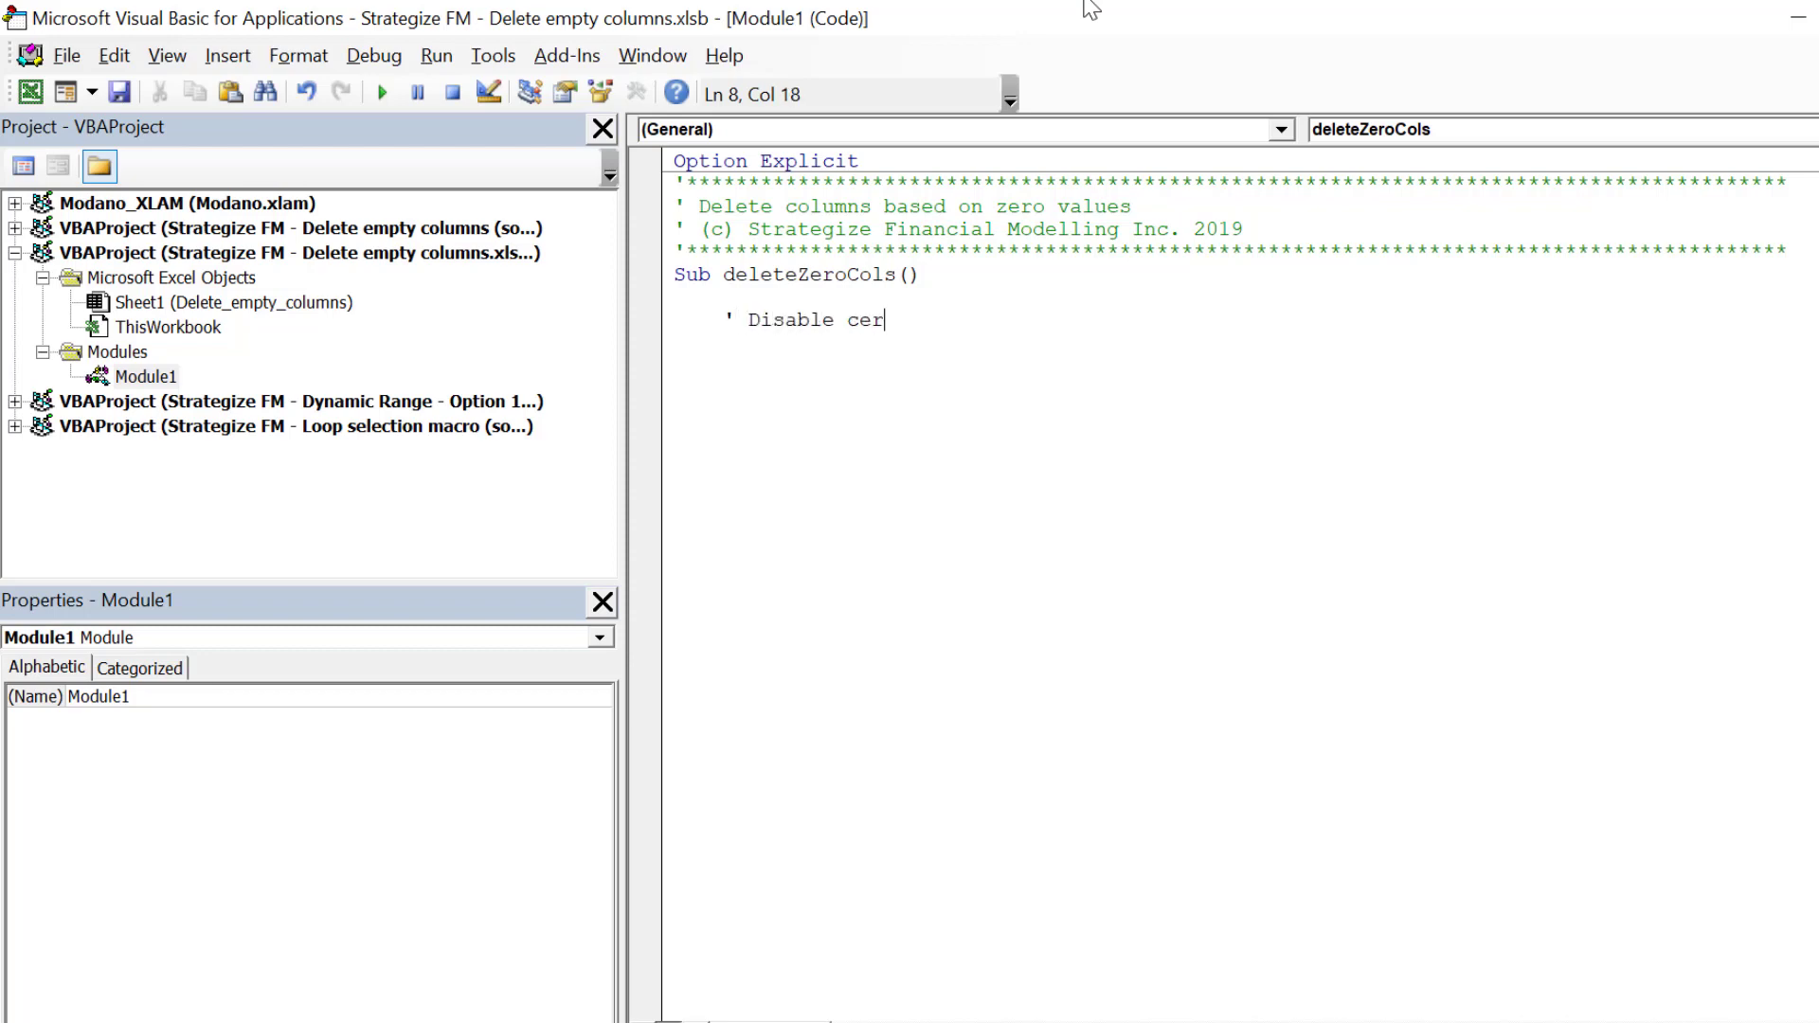
{"action": "type", "text": "tain Excel"}
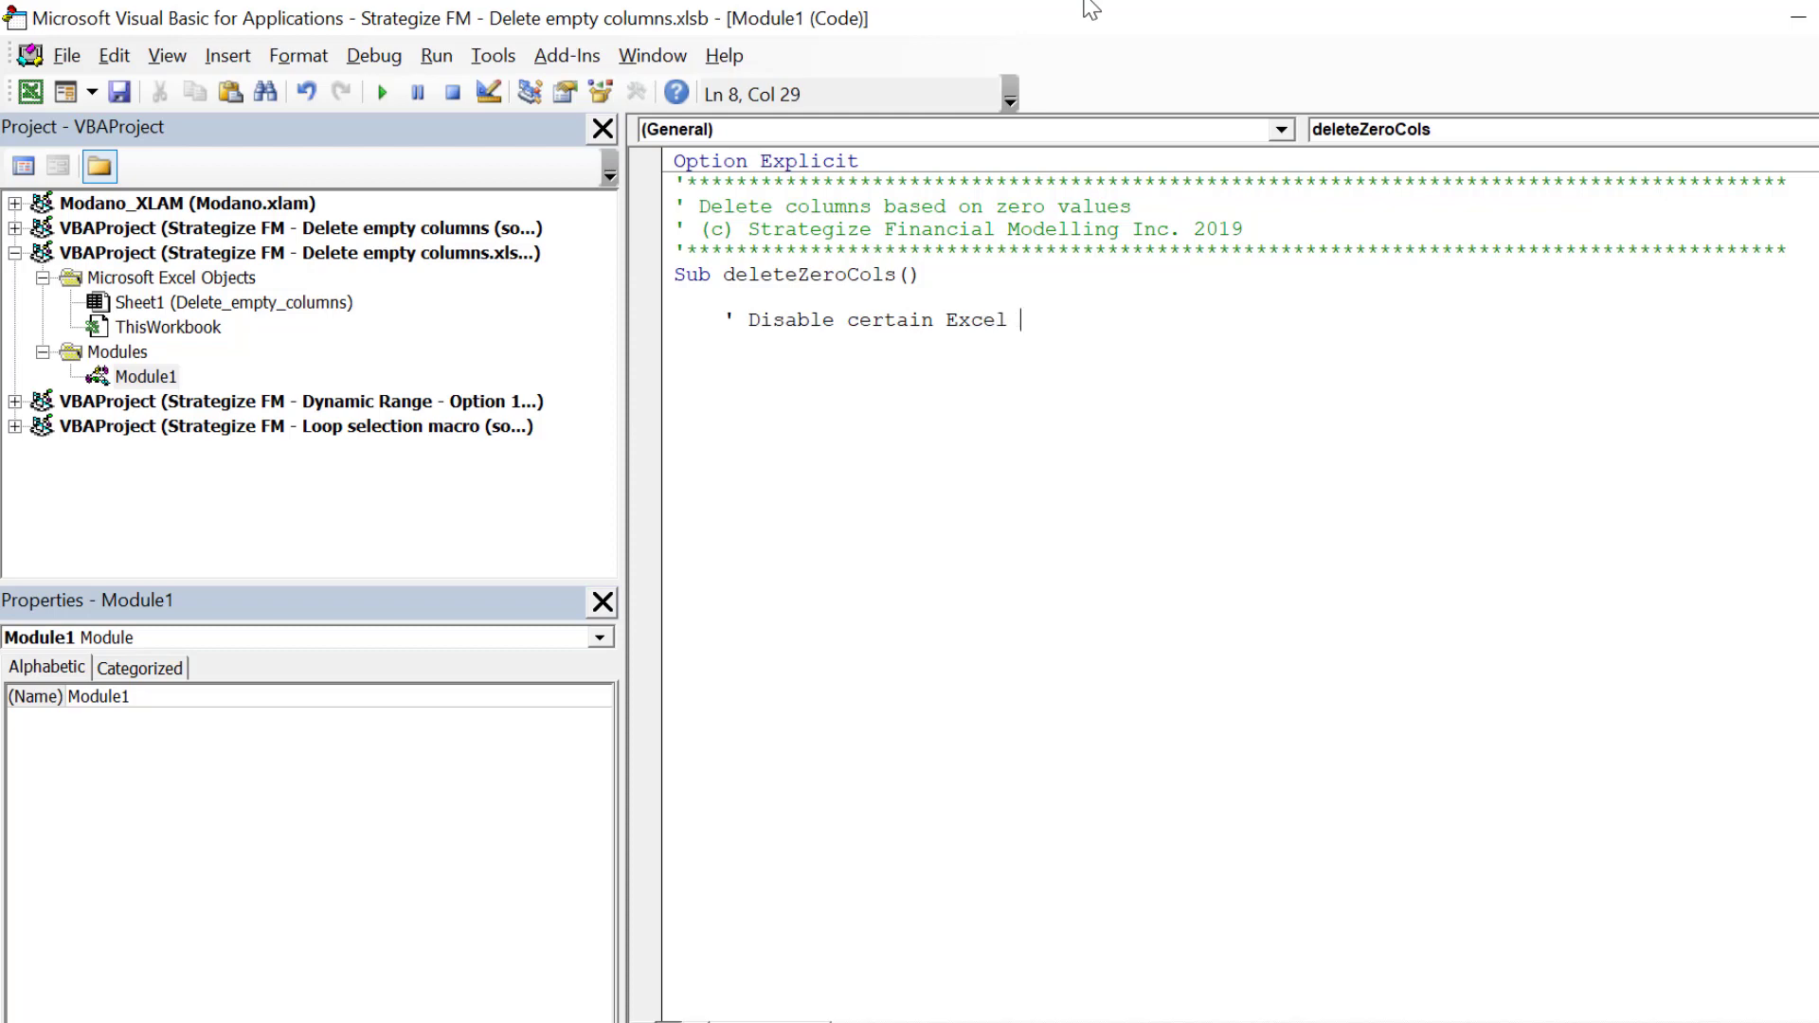
{"action": "type", "text": "properties"}
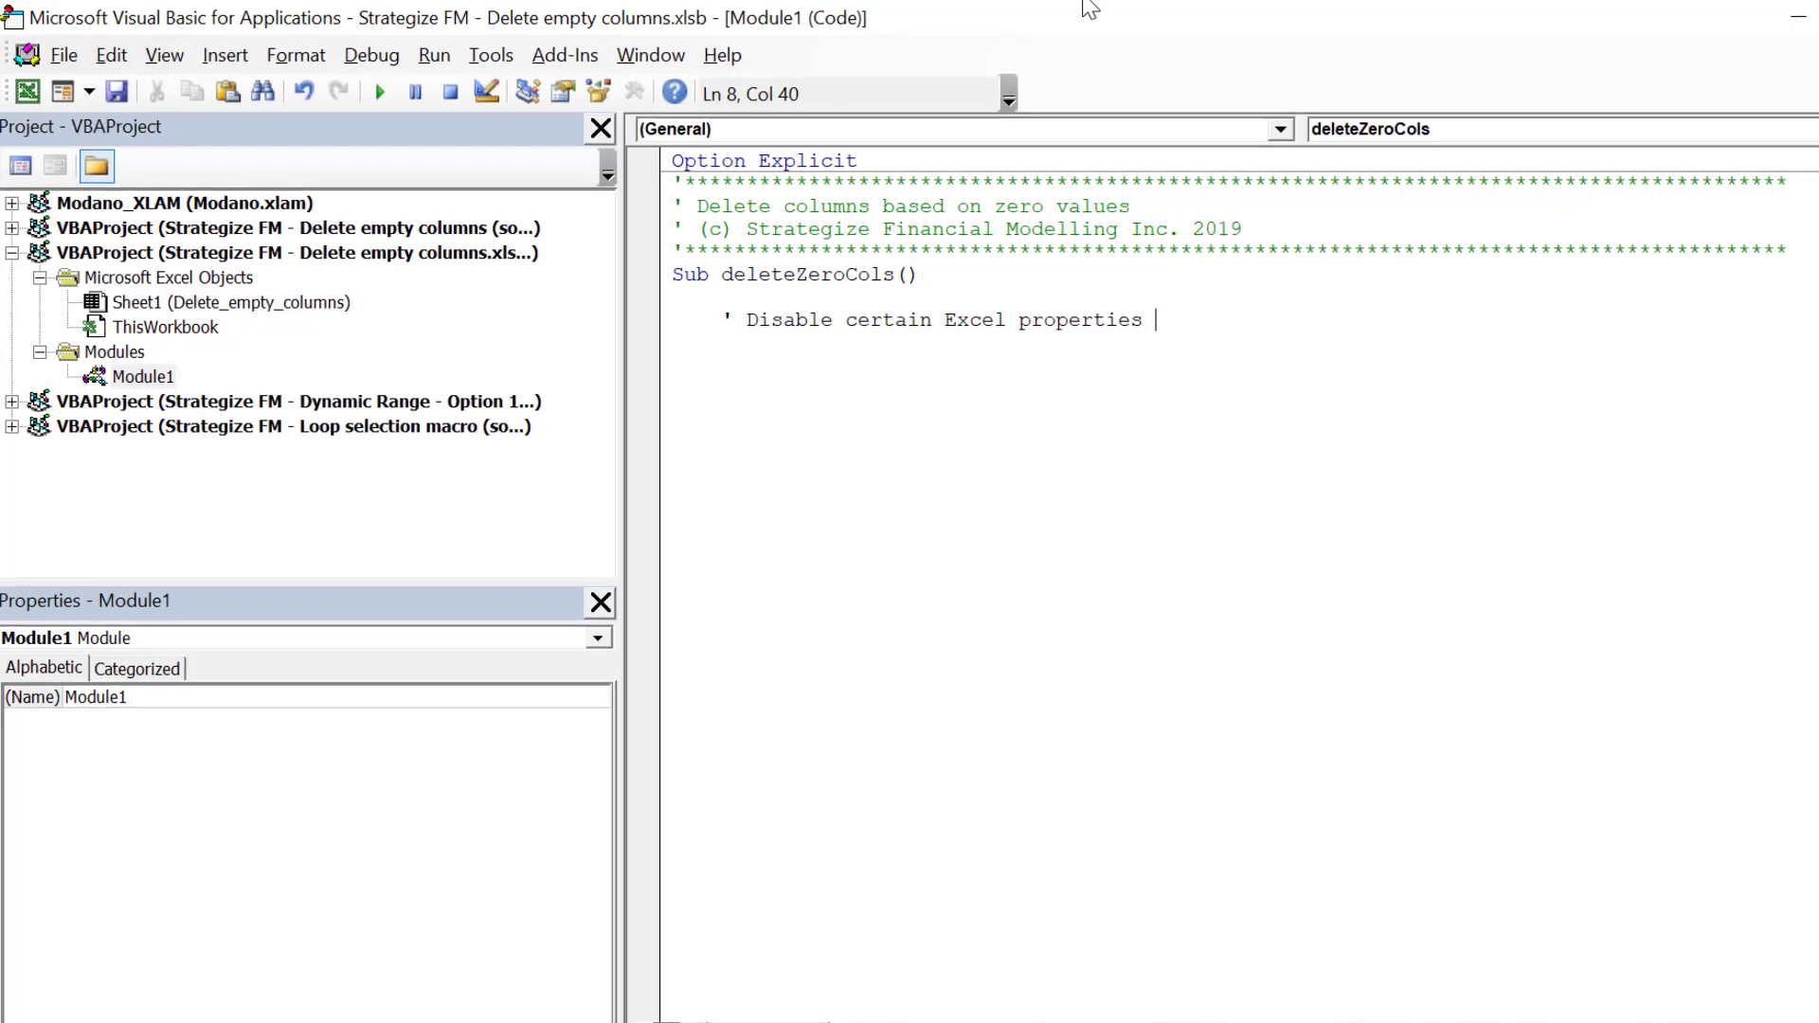
{"action": "type", "text": "whilst macro is running"}
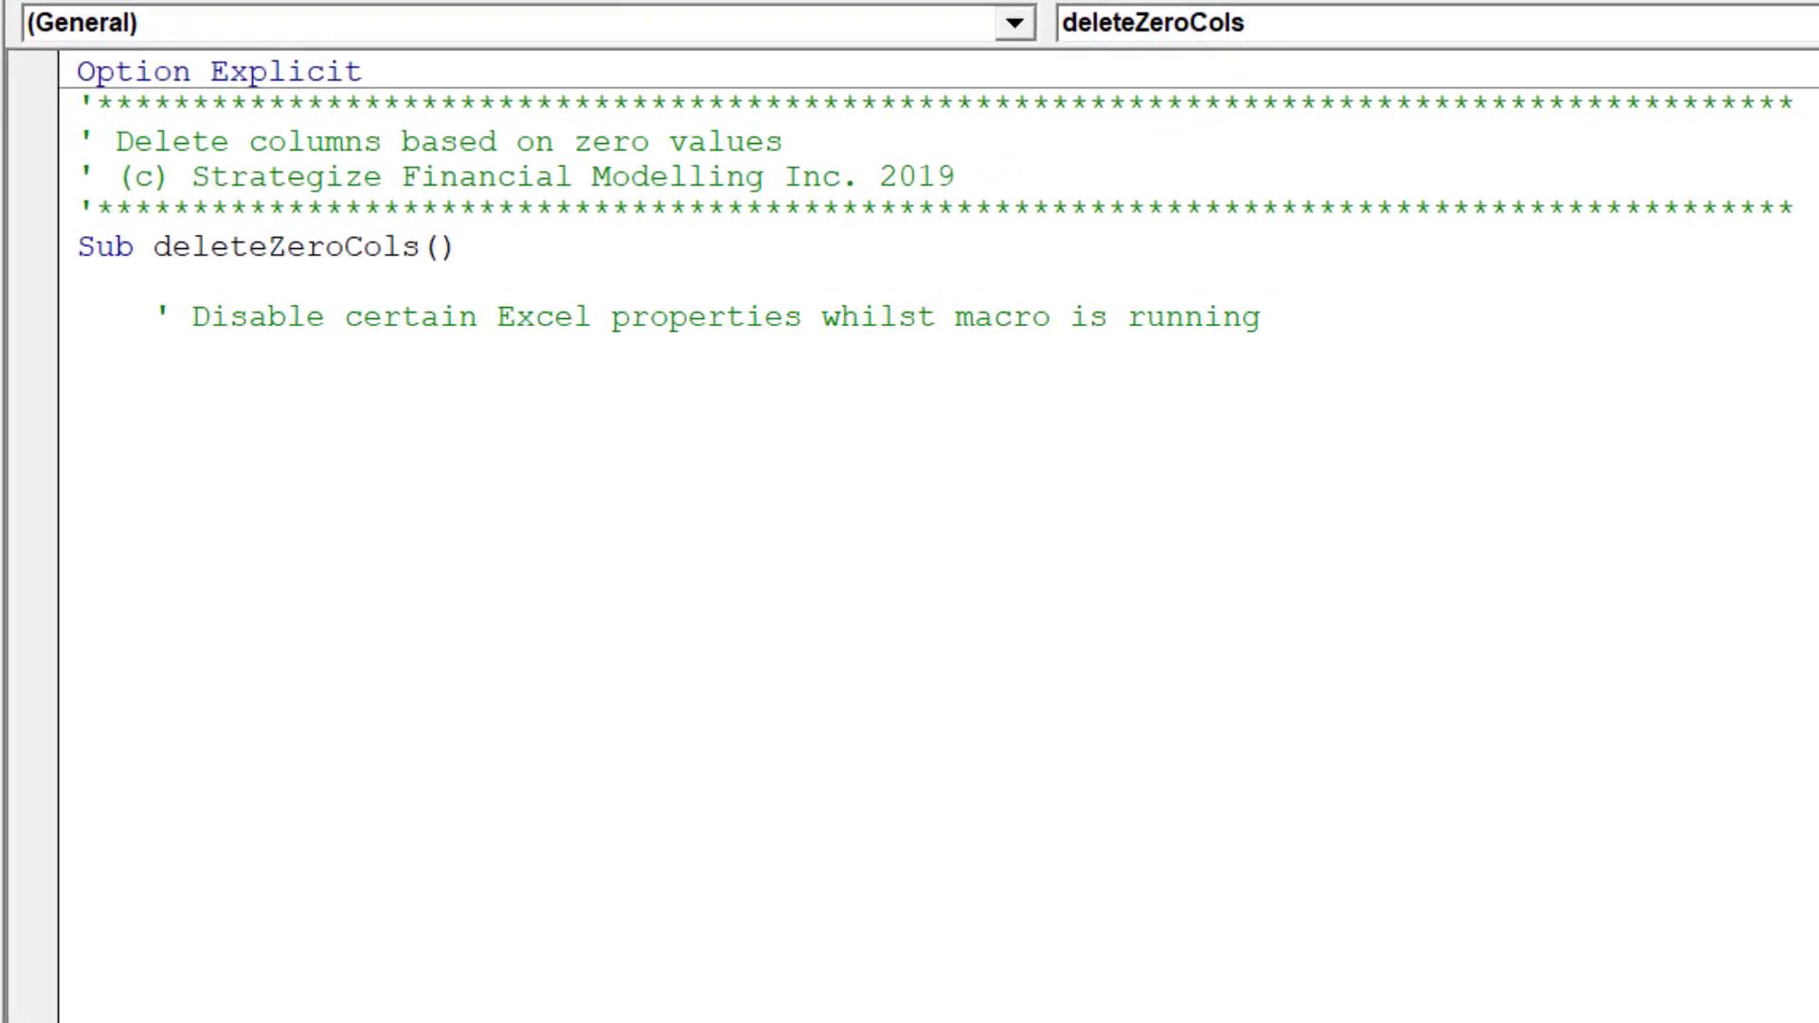
Begin a With Application block setting .Calculation = xlCalculationManual
{"action": "type", "text": "With Application"}
{"action": "type", "text": ".ca"}
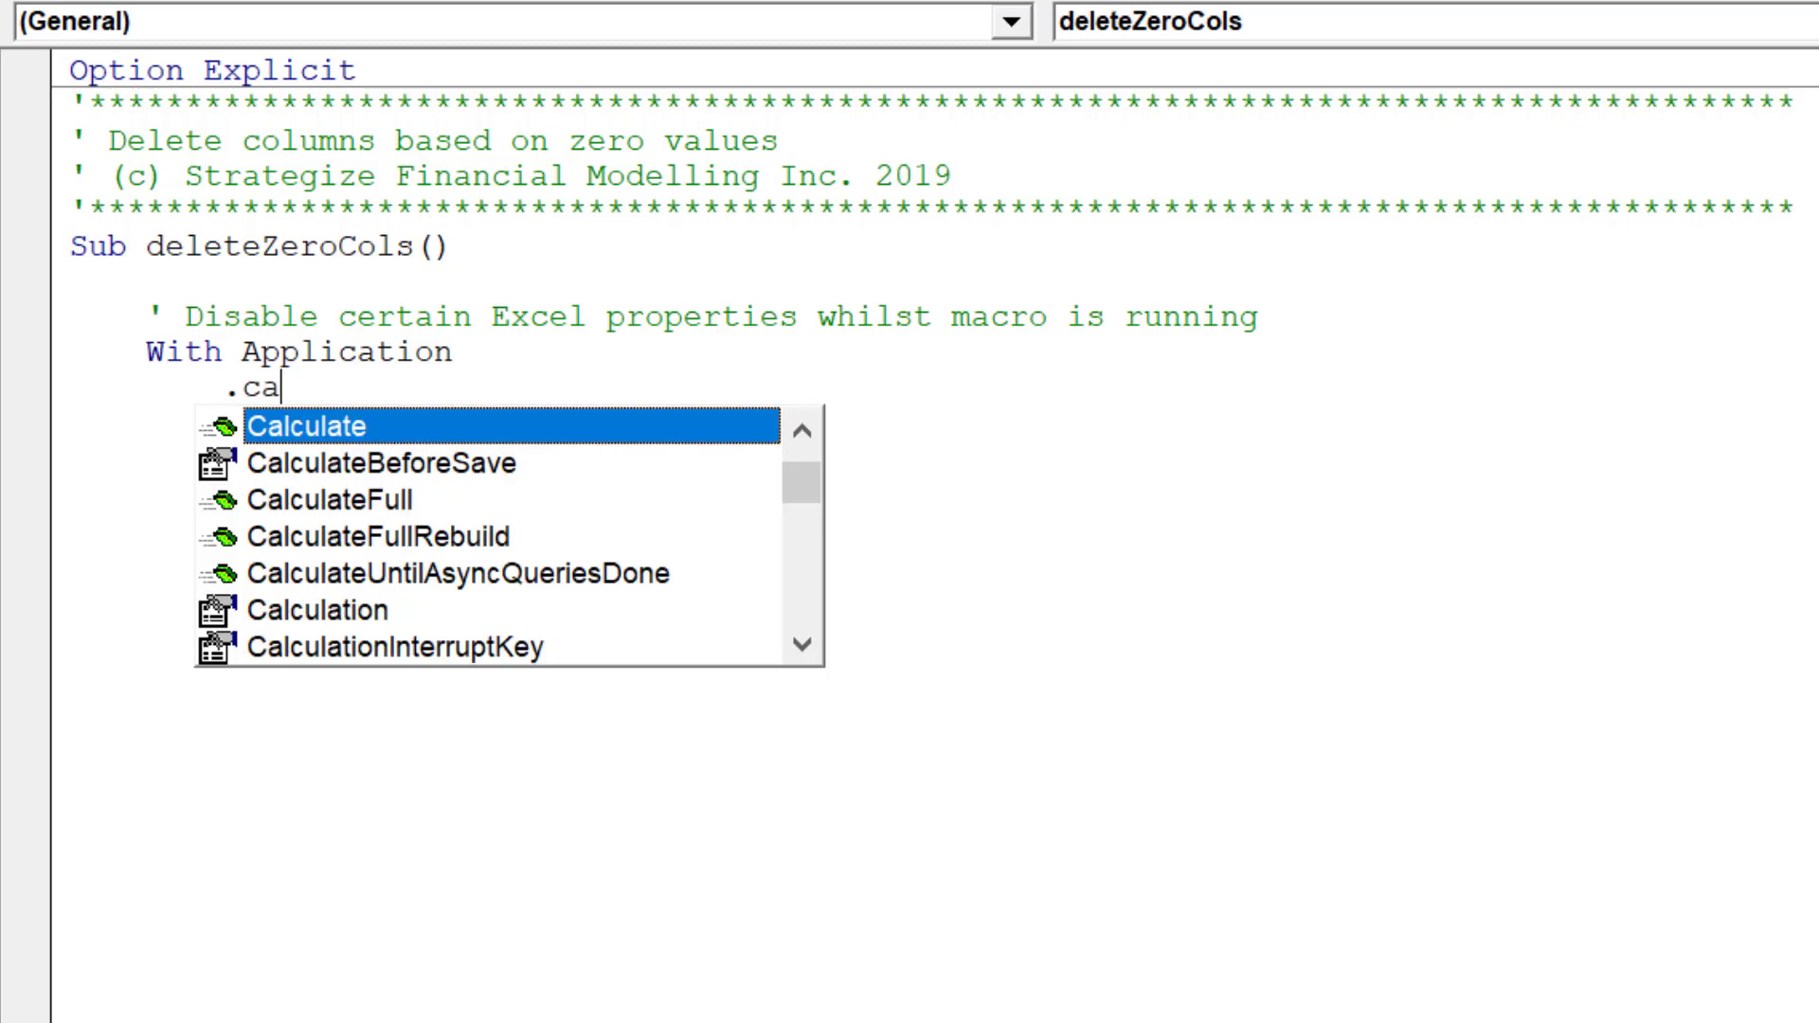
{"action": "type", "text": "lcu"}
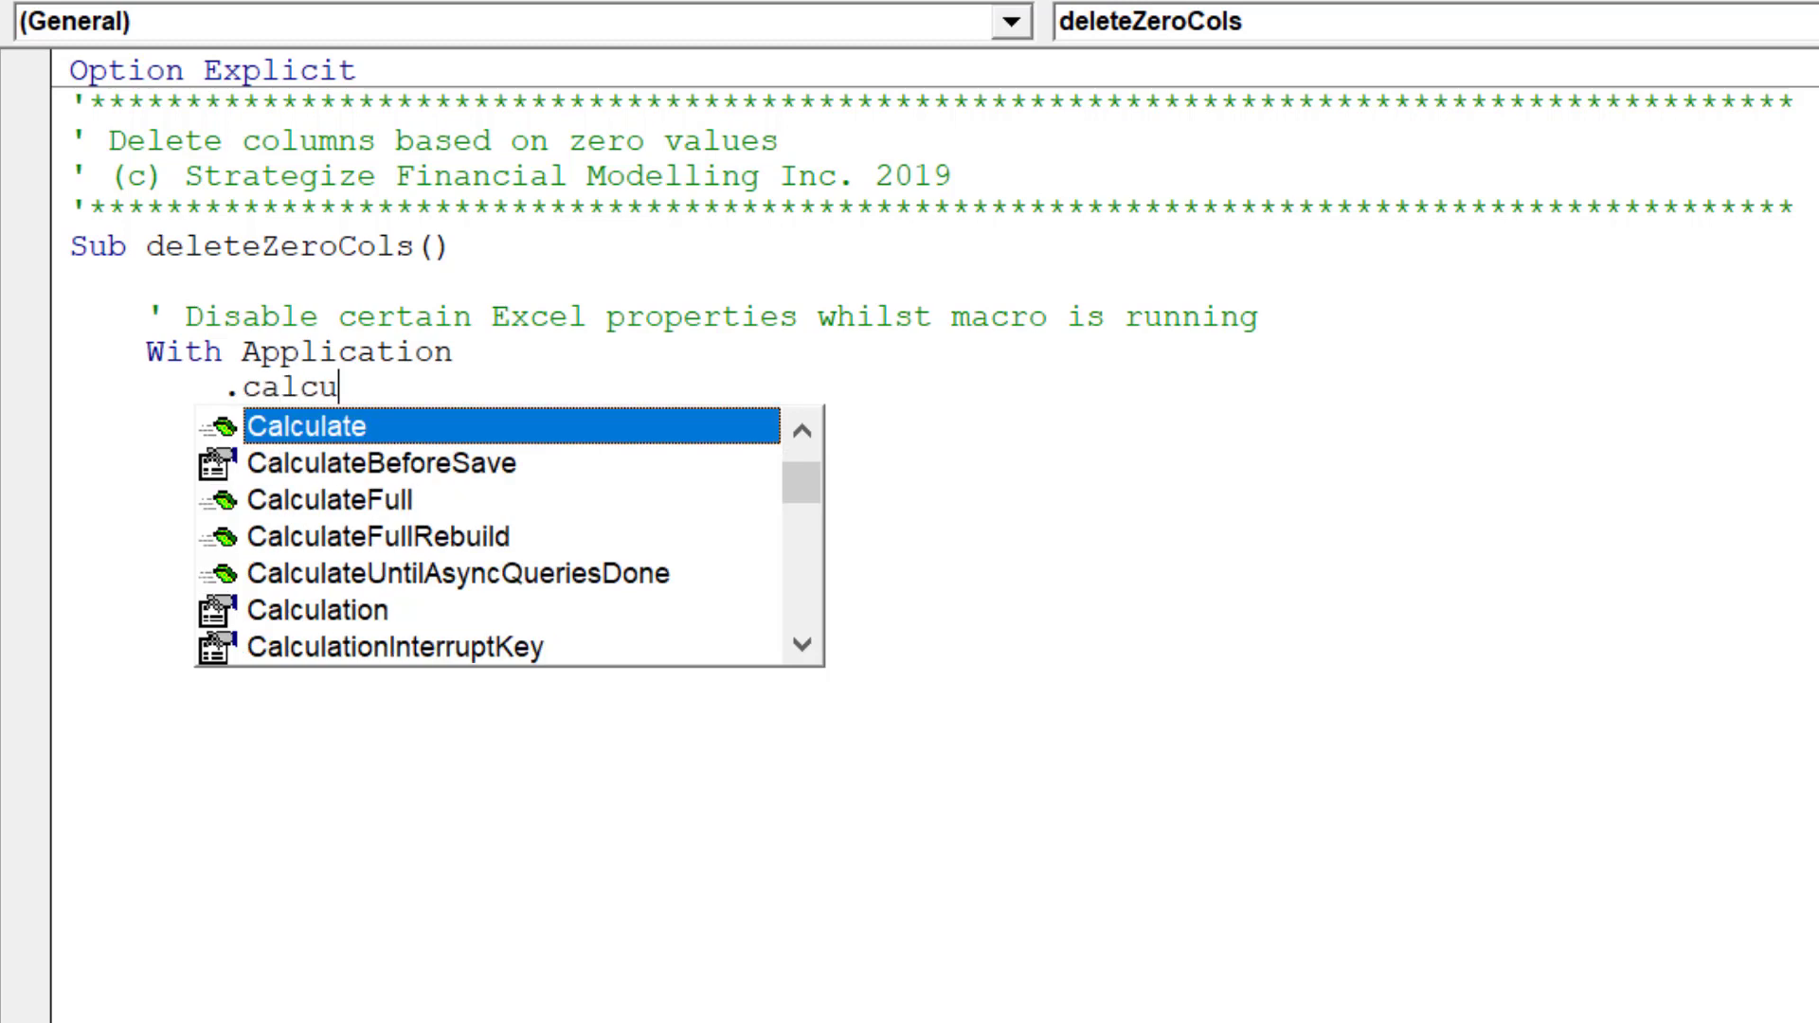
{"action": "type", "text": "a"}
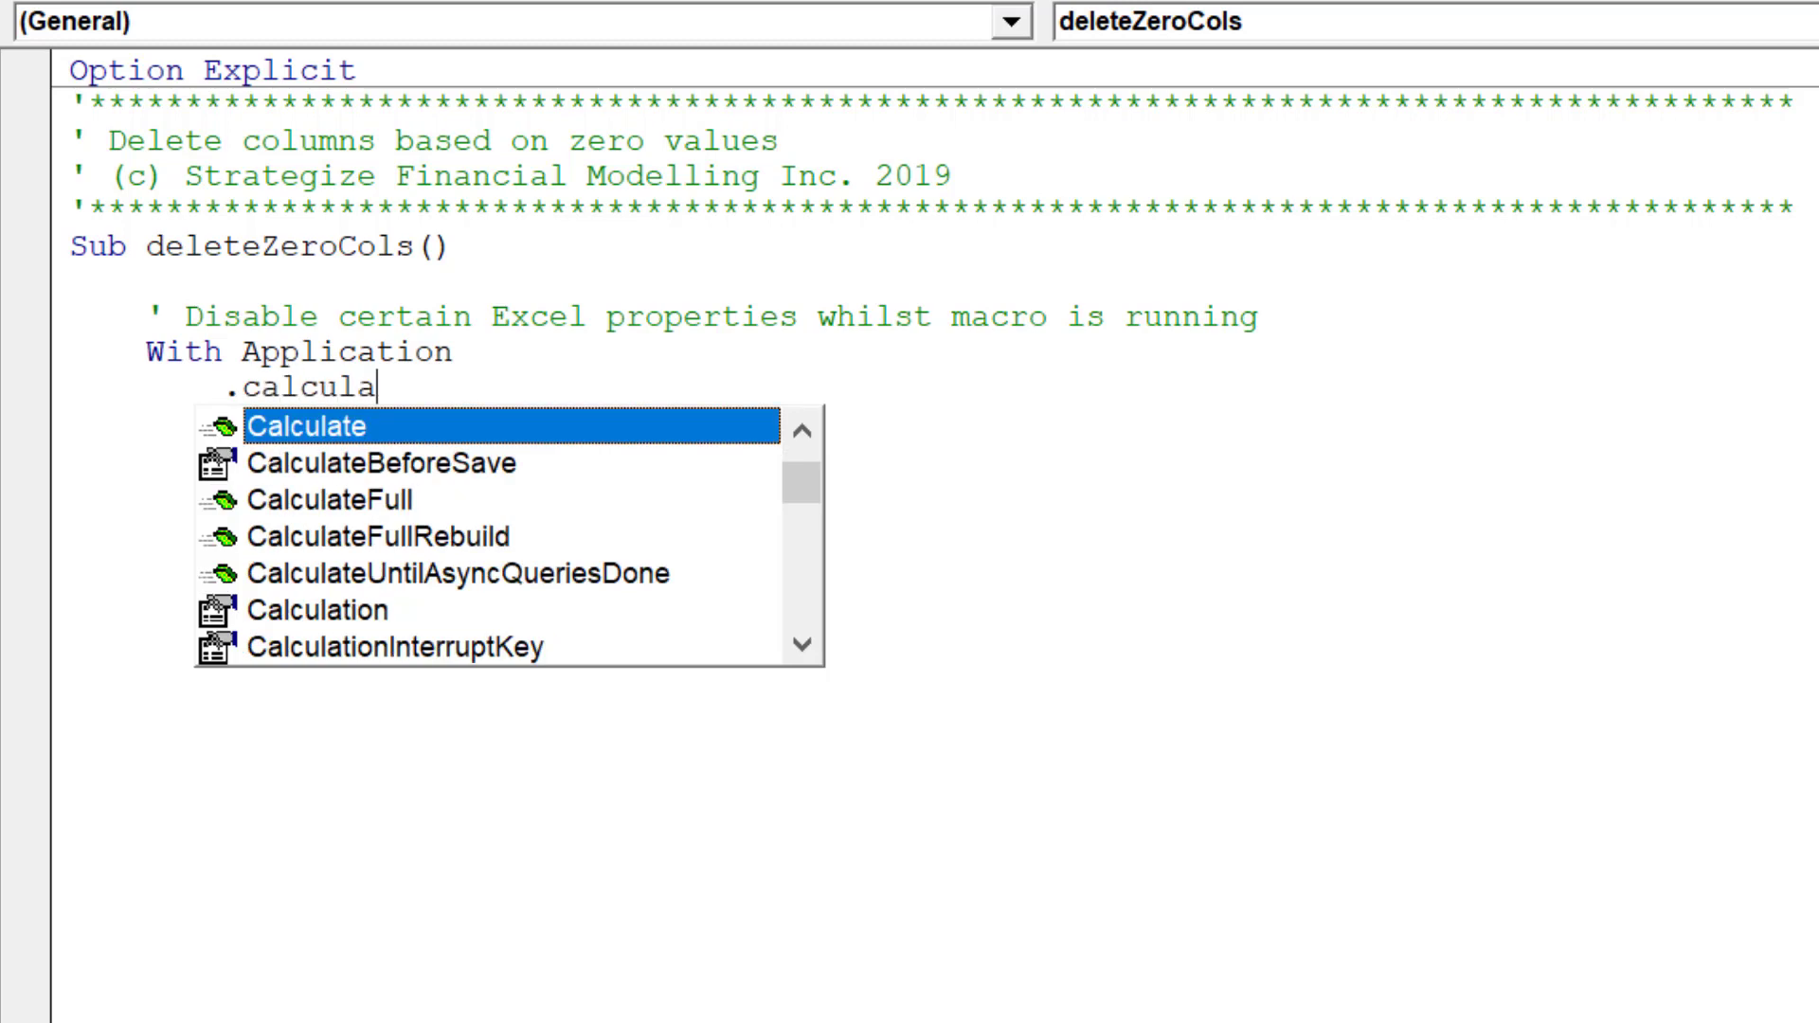
{"action": "type", "text": "tion"}
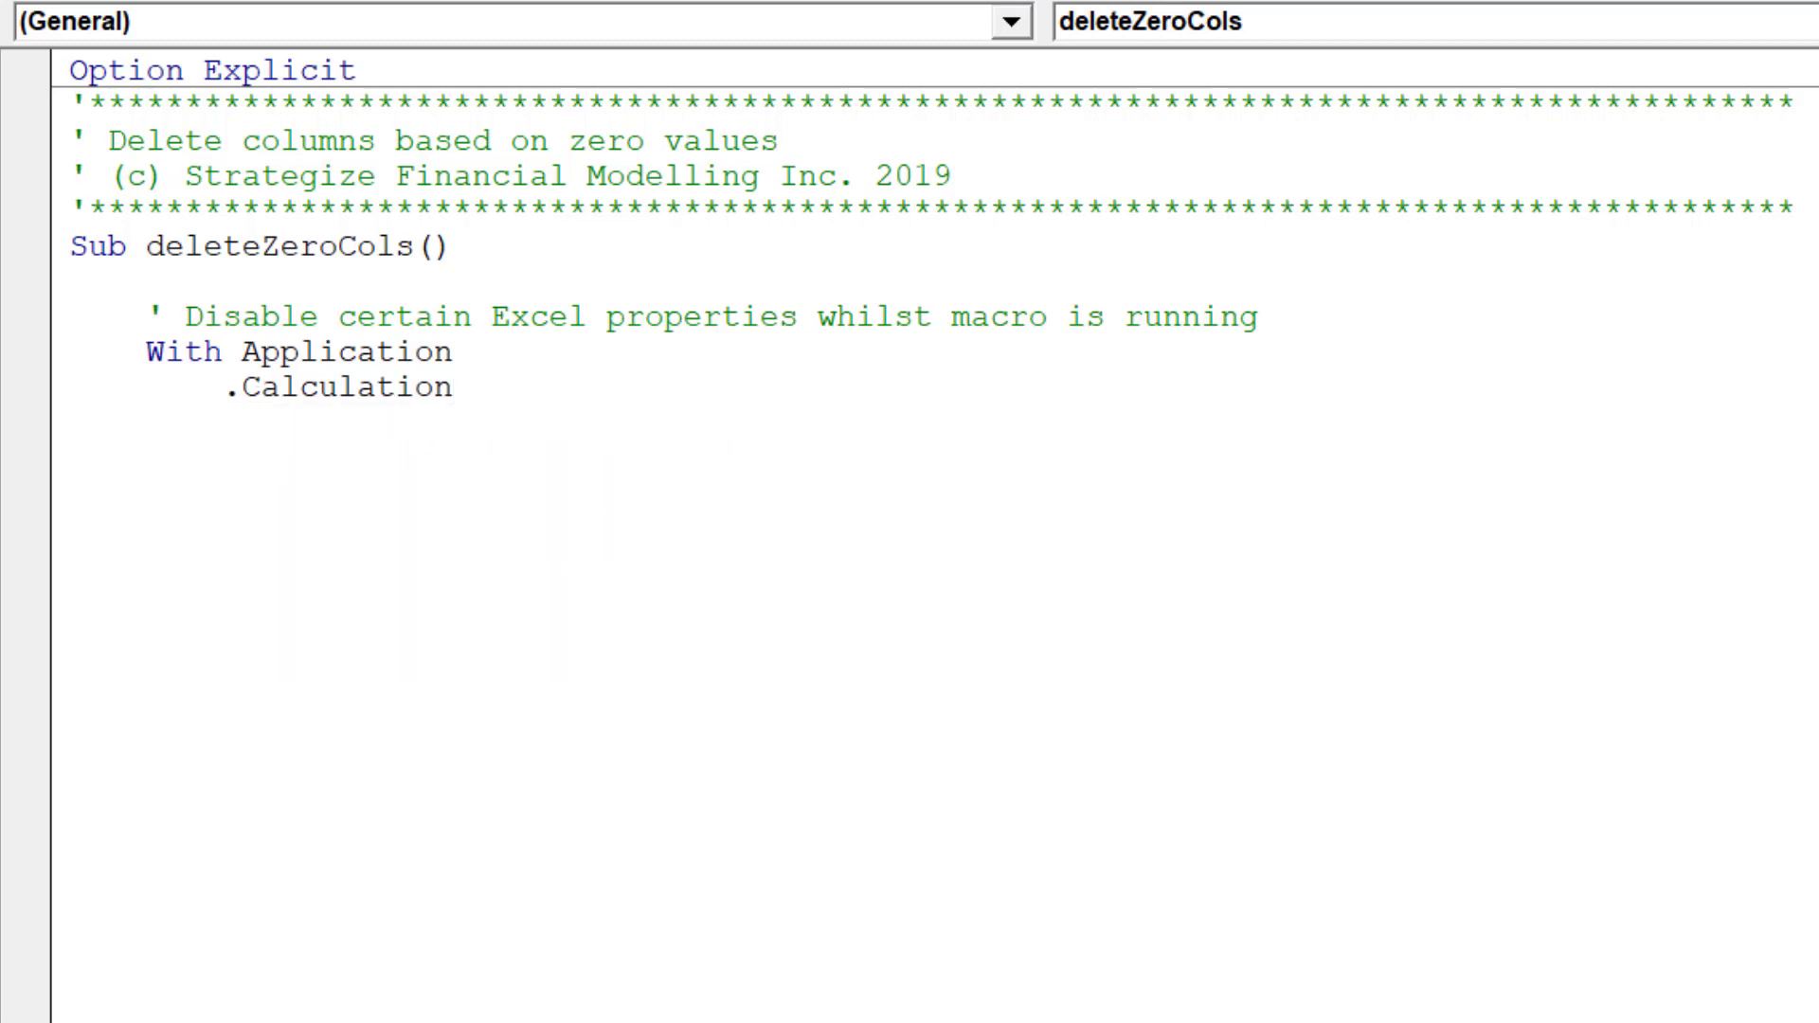
{"action": "type", "text": "= xlCalculationManual"}
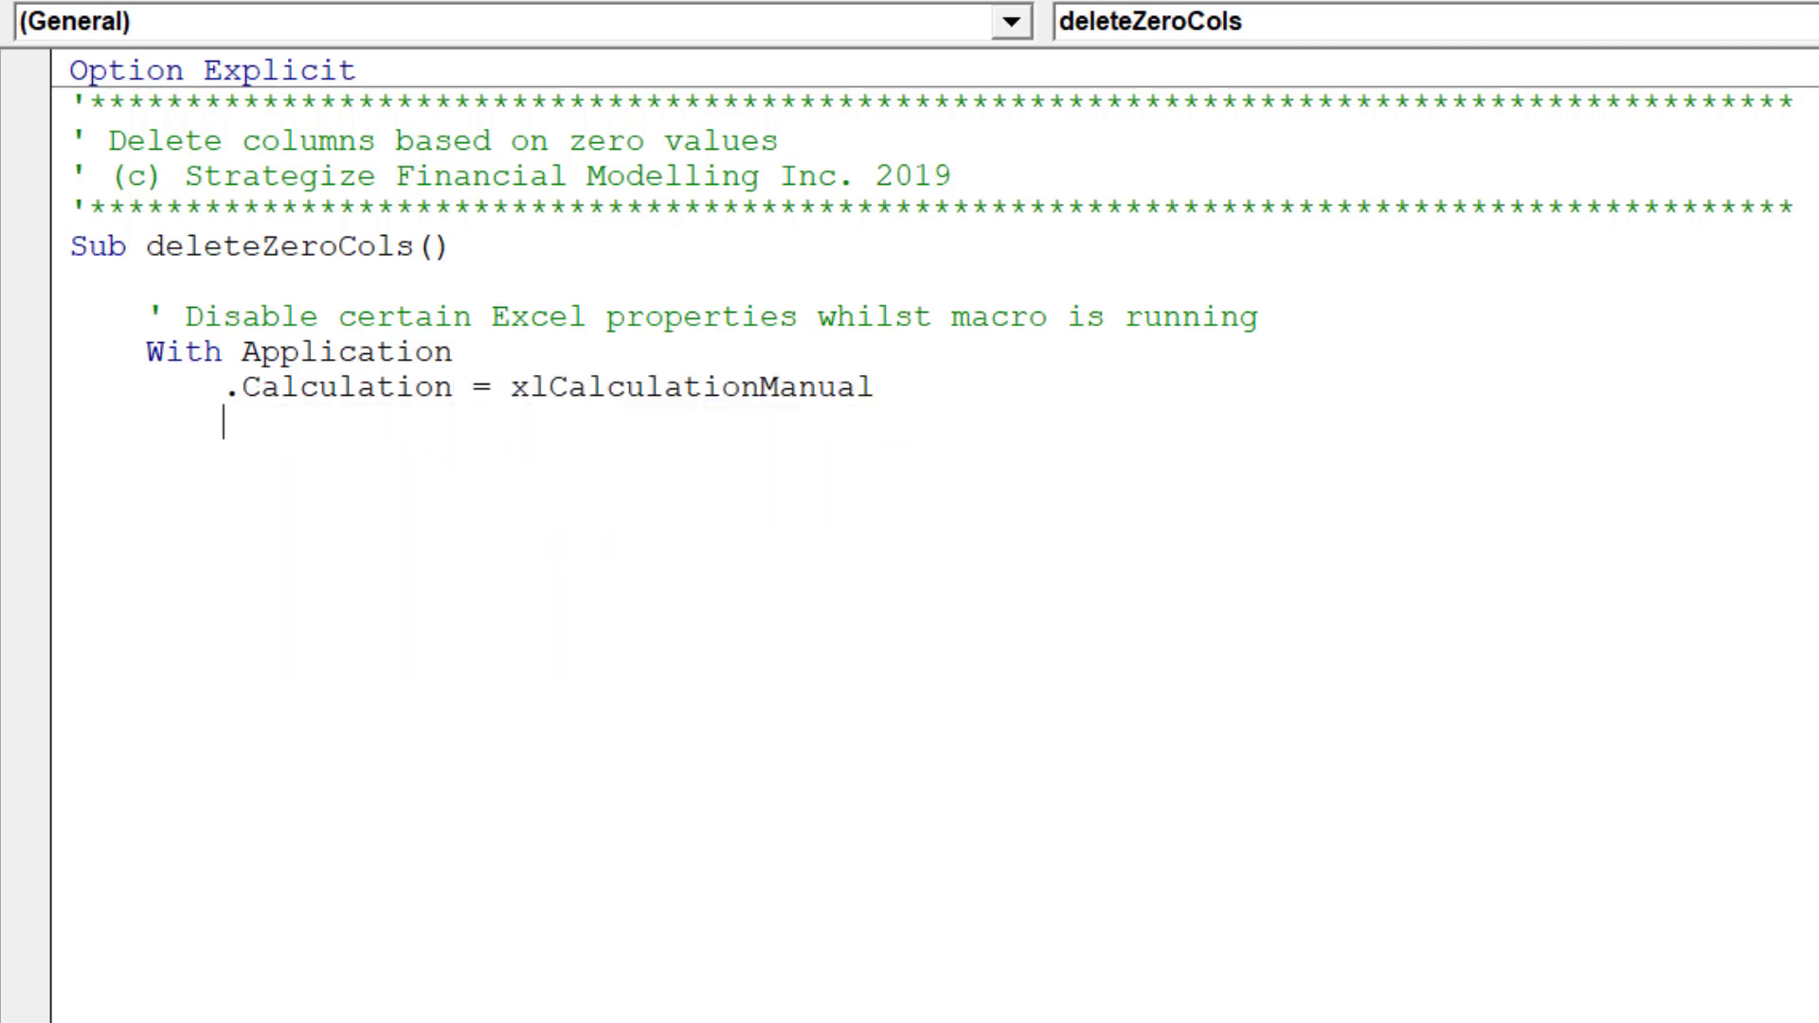
Set .EnableEvents and .ScreenUpdating to False and close with End With
{"action": "type", "text": ".e"}
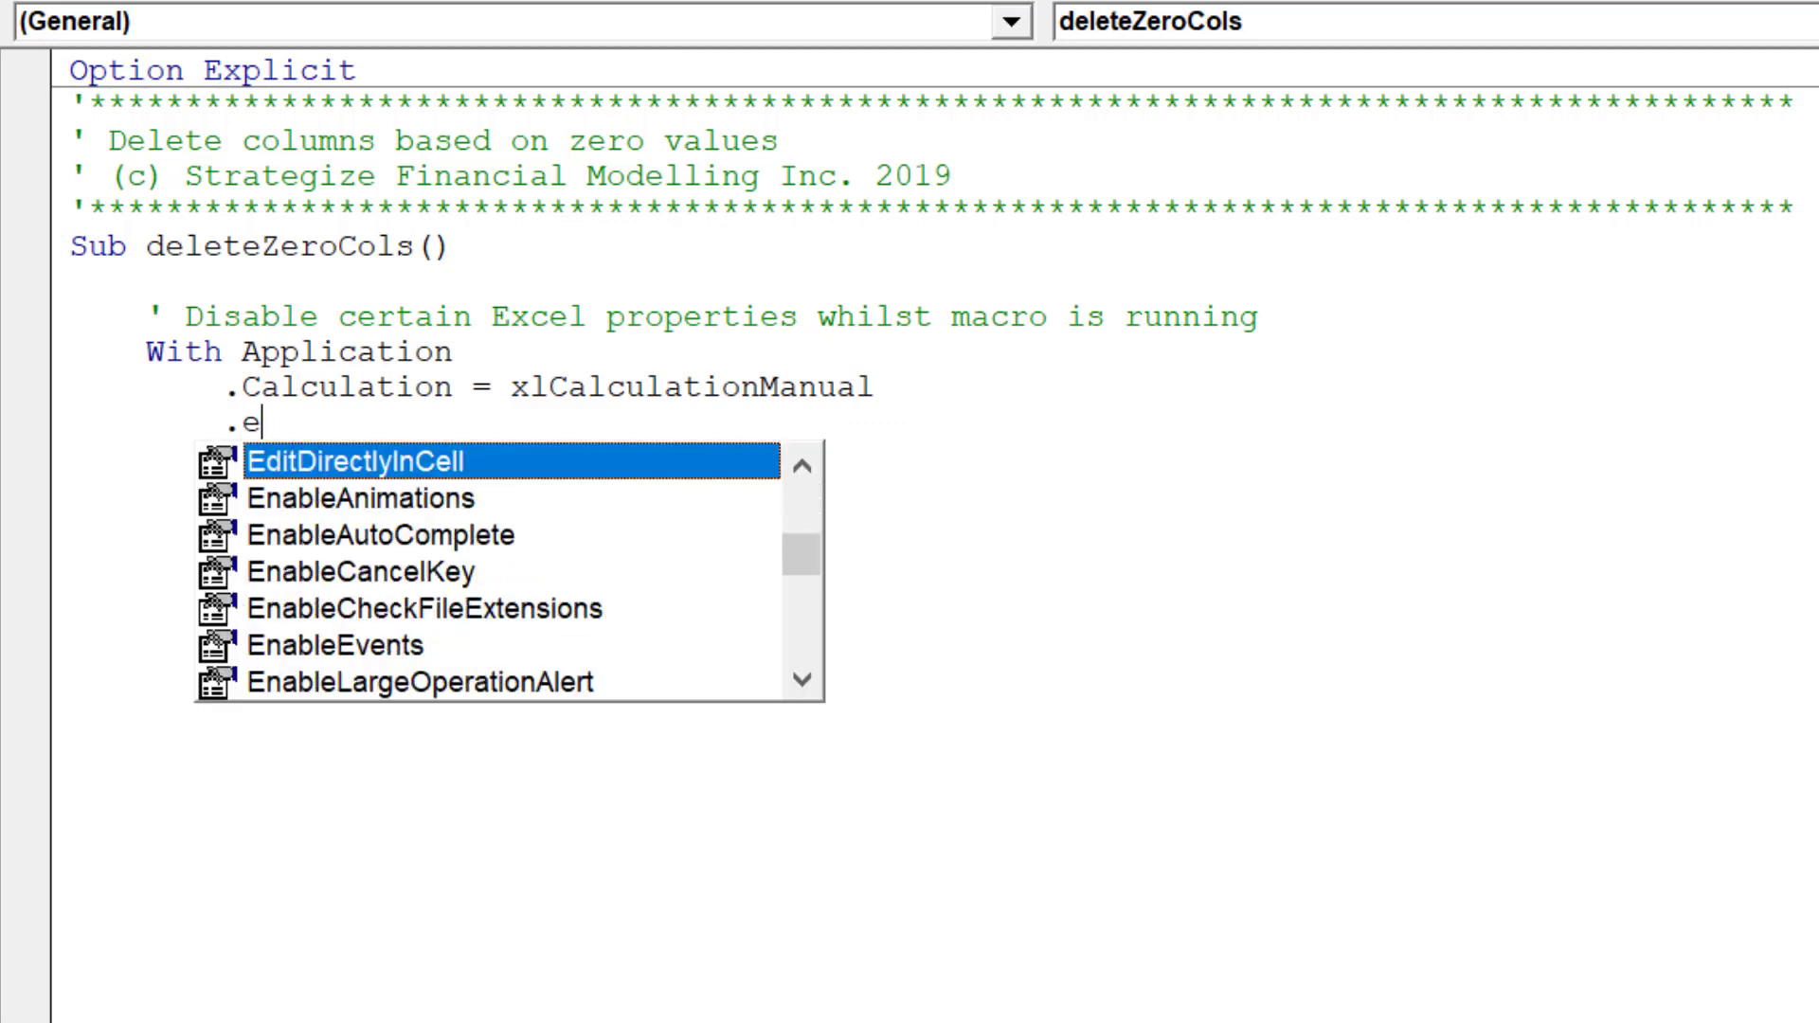
{"action": "type", "text": "nableEvents"}
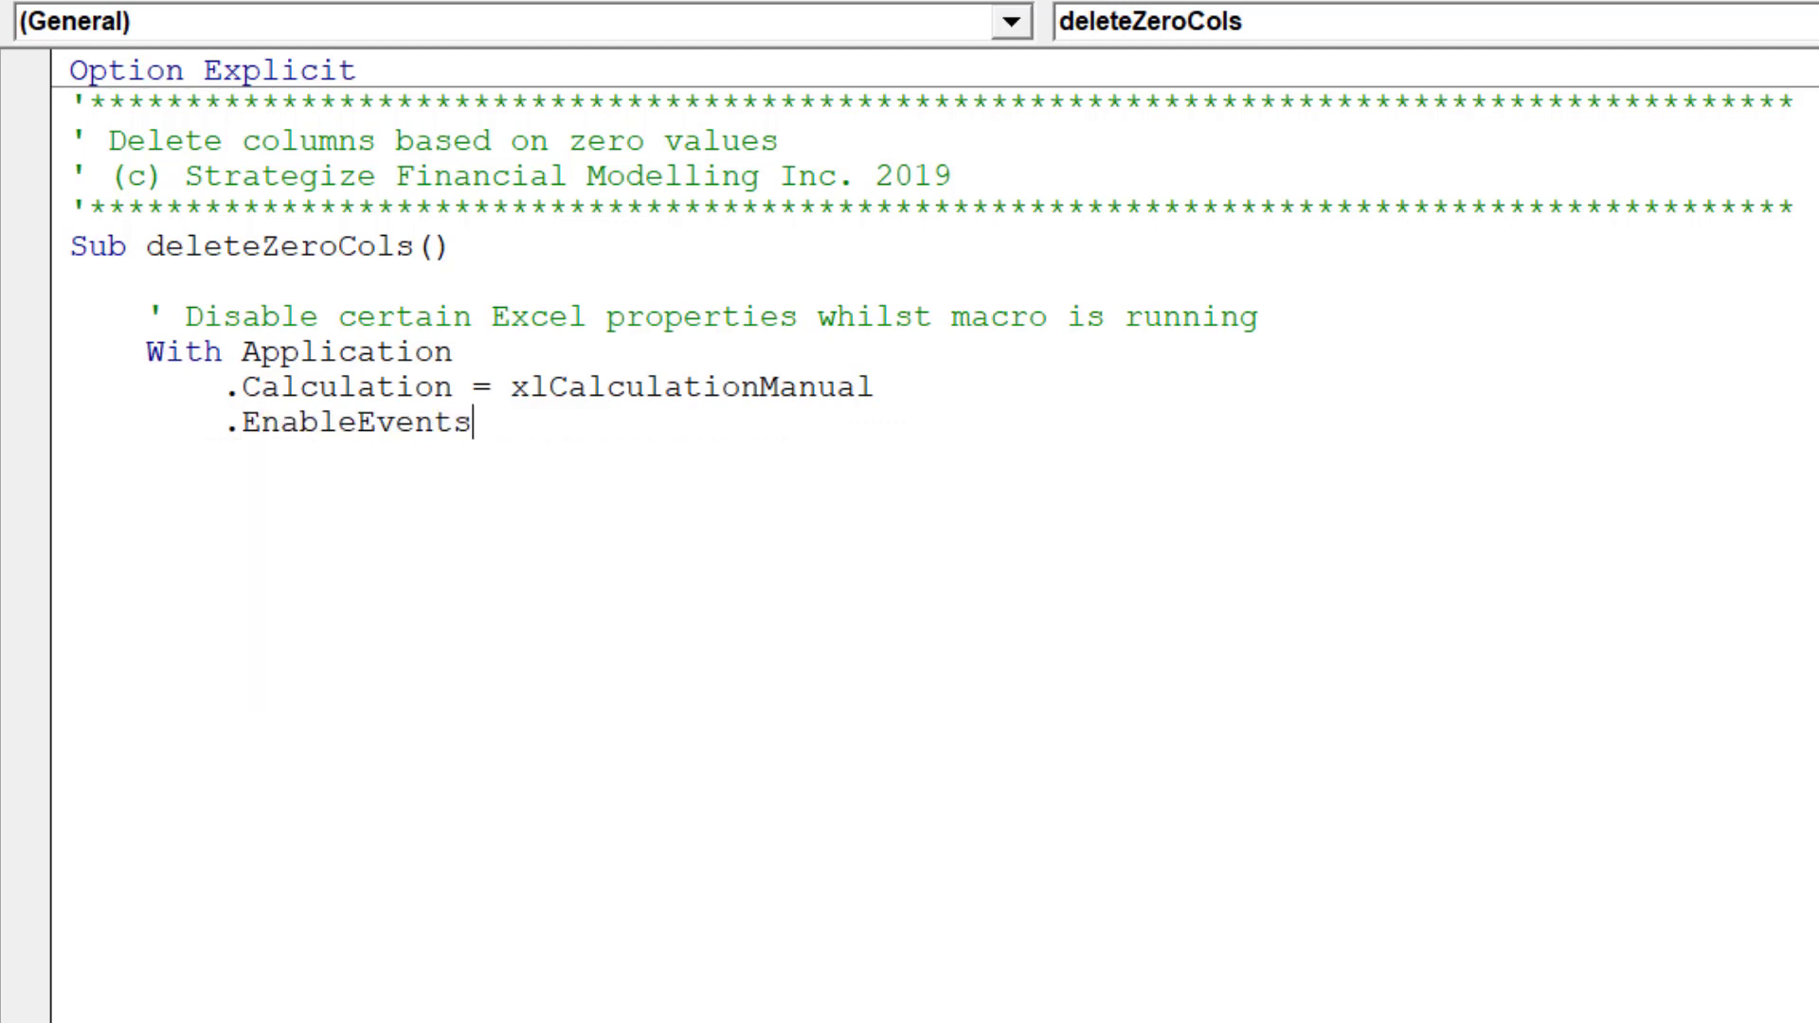
{"action": "type", "text": "= False"}
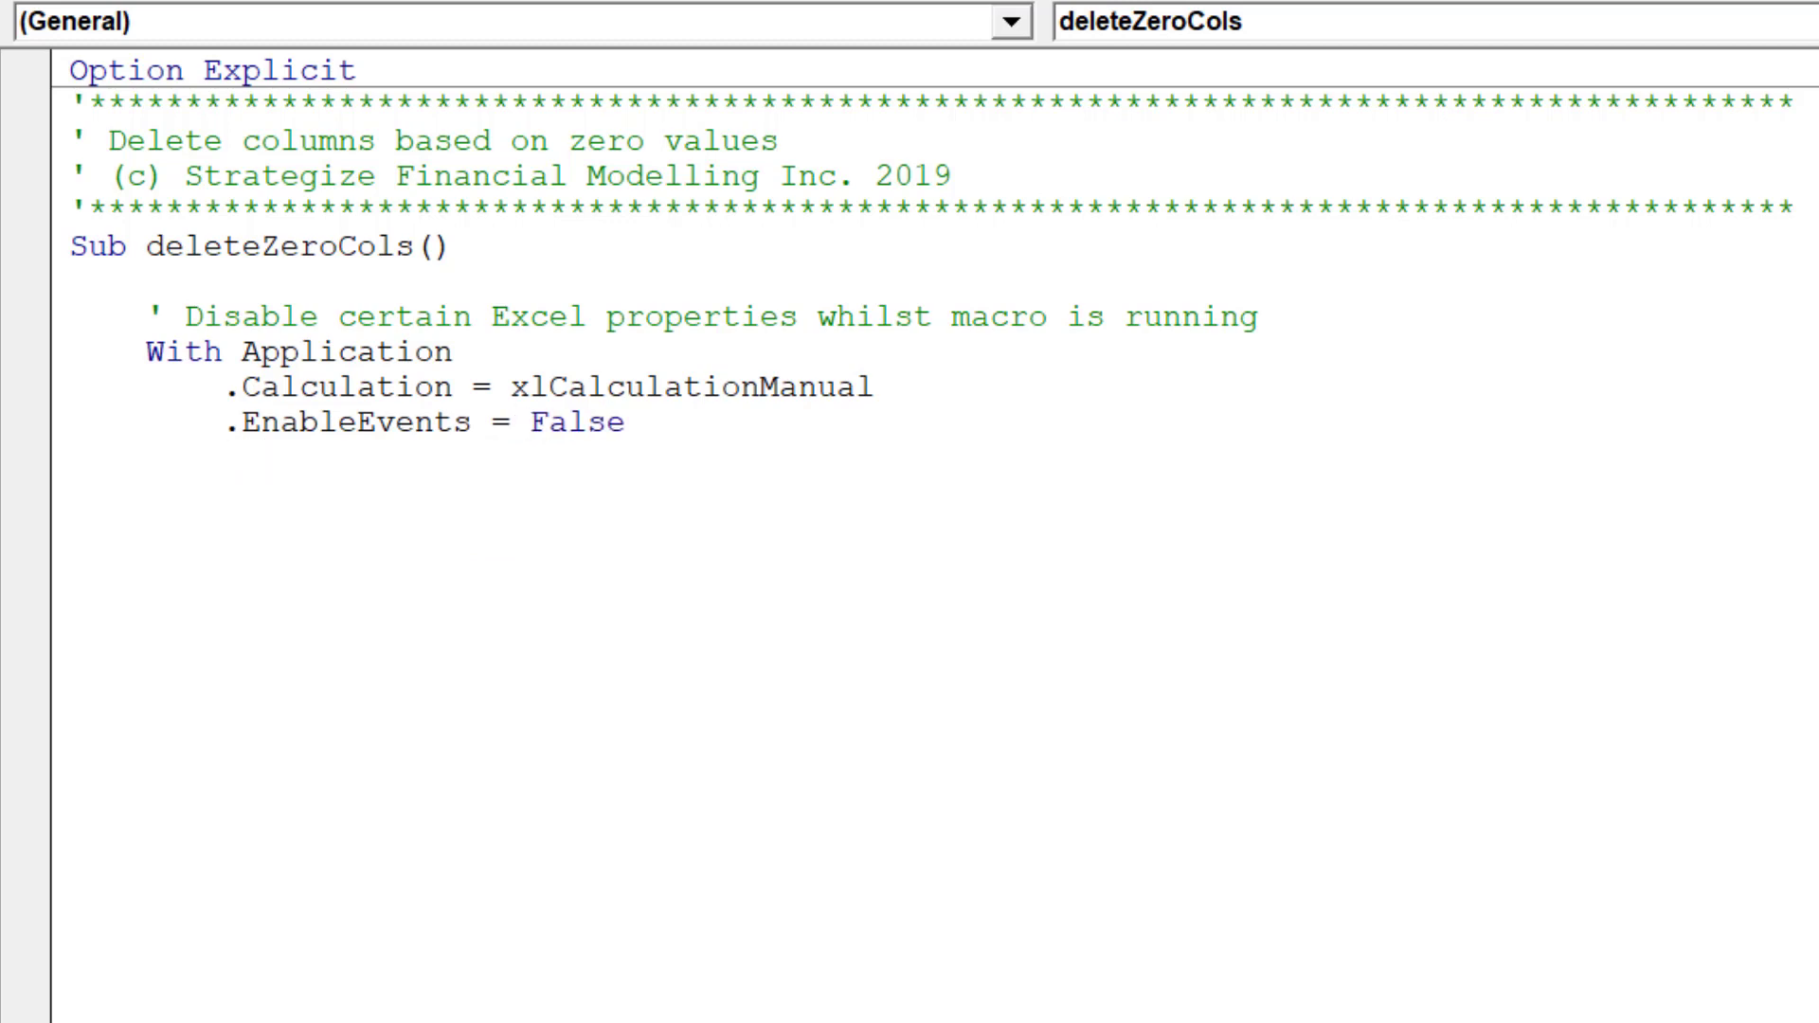
{"action": "type", "text": ".ScreenUpdating = False"}
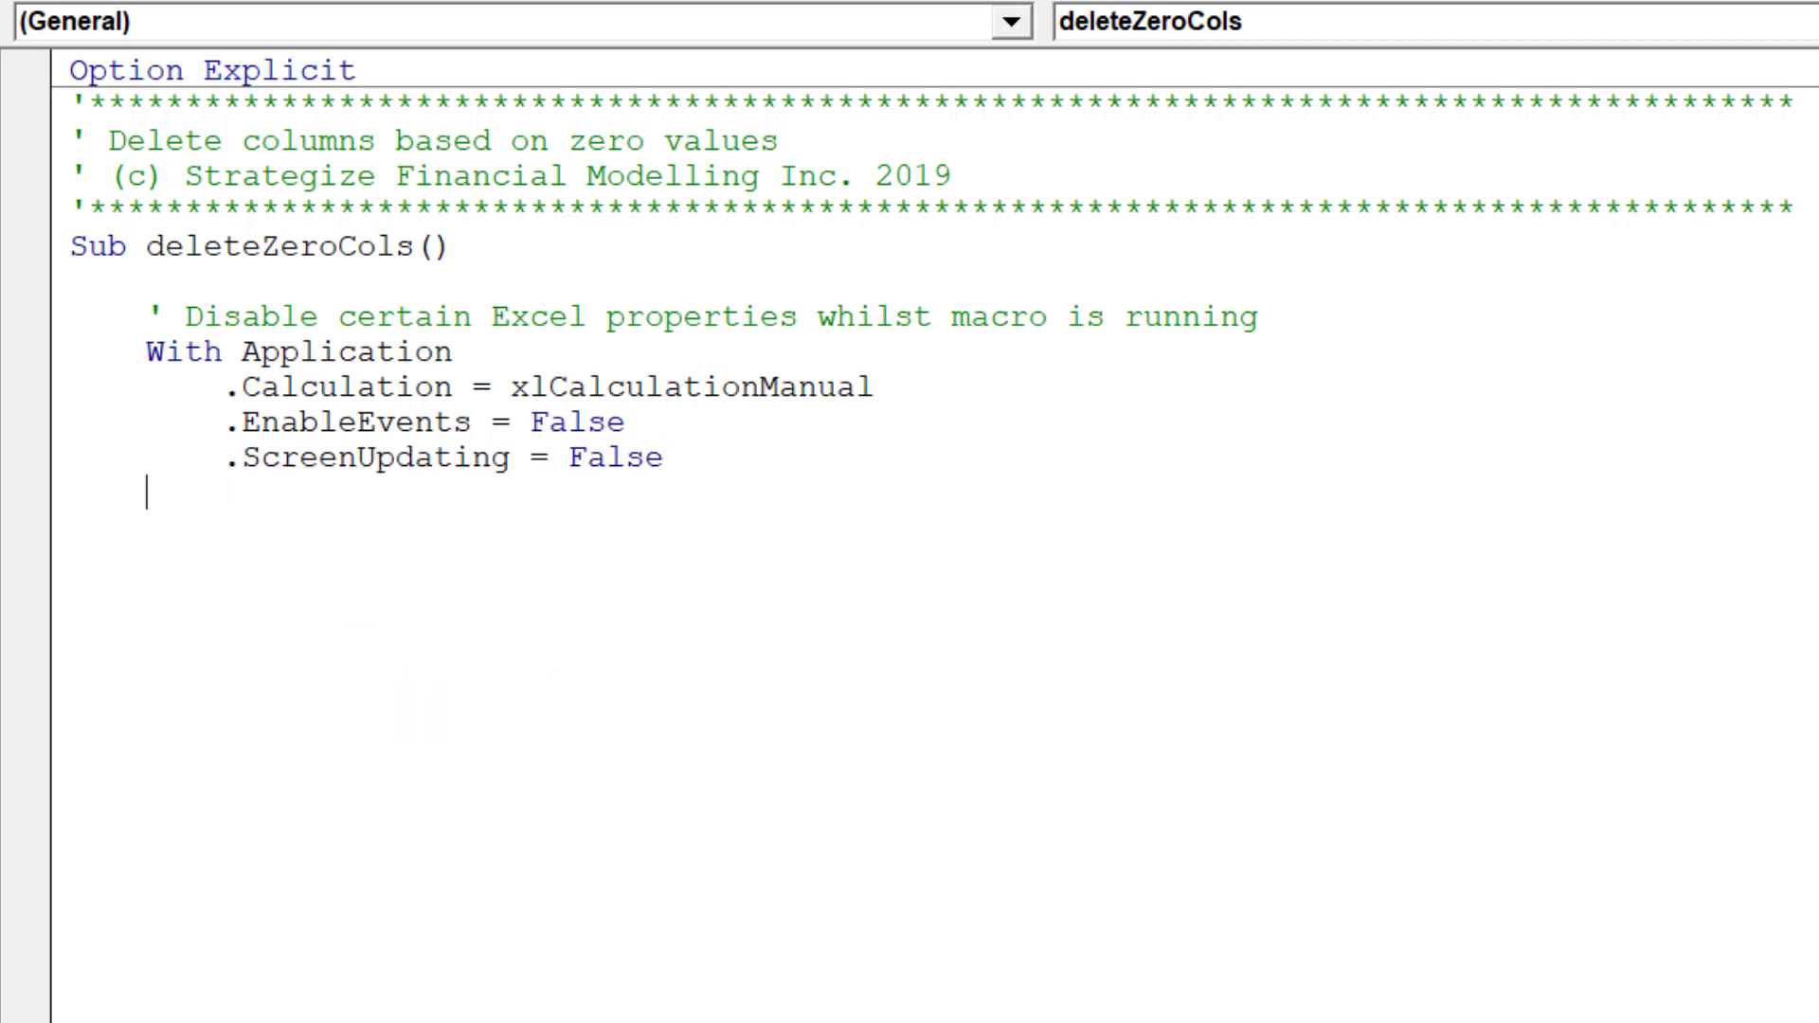
{"action": "type", "text": "End With"}
{"action": "left_click", "coordinate": [930, 560]}
{"action": "type", "text": "'"}
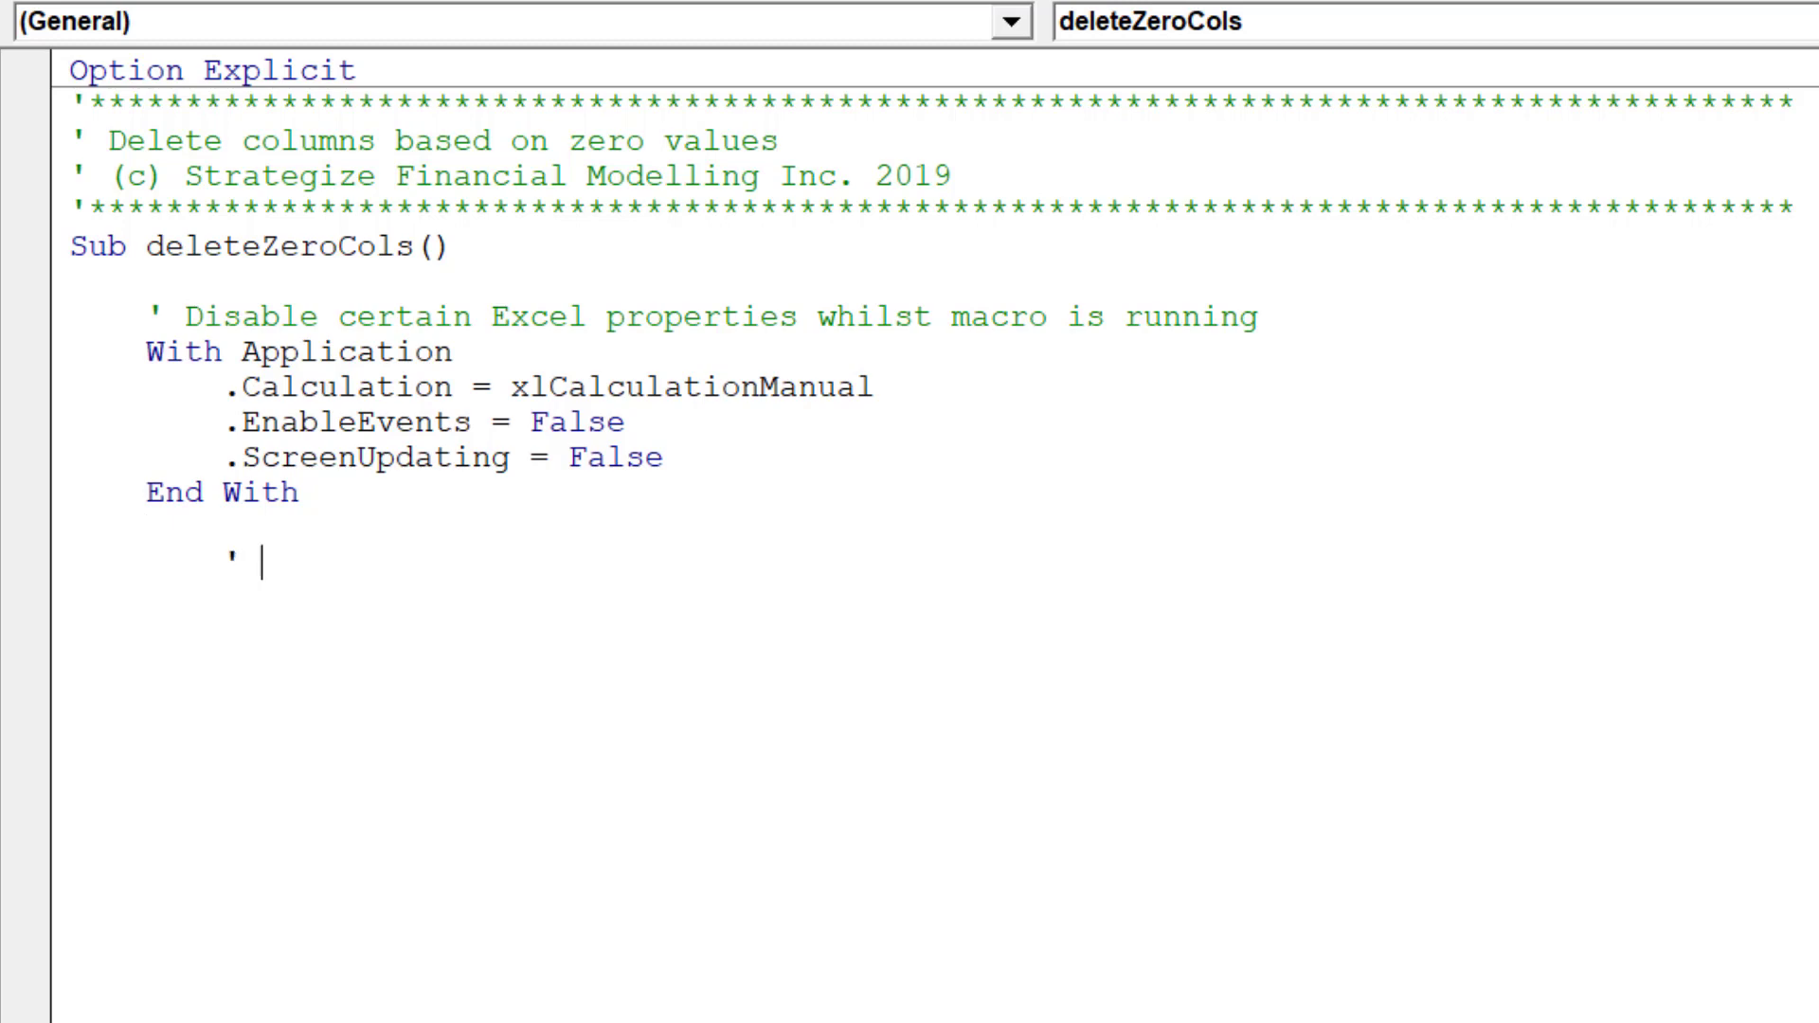
Under a ' Declare variables comment, Dim startCell As Range and lastRow, lastCol As Long
{"action": "type", "text": "Declare"}
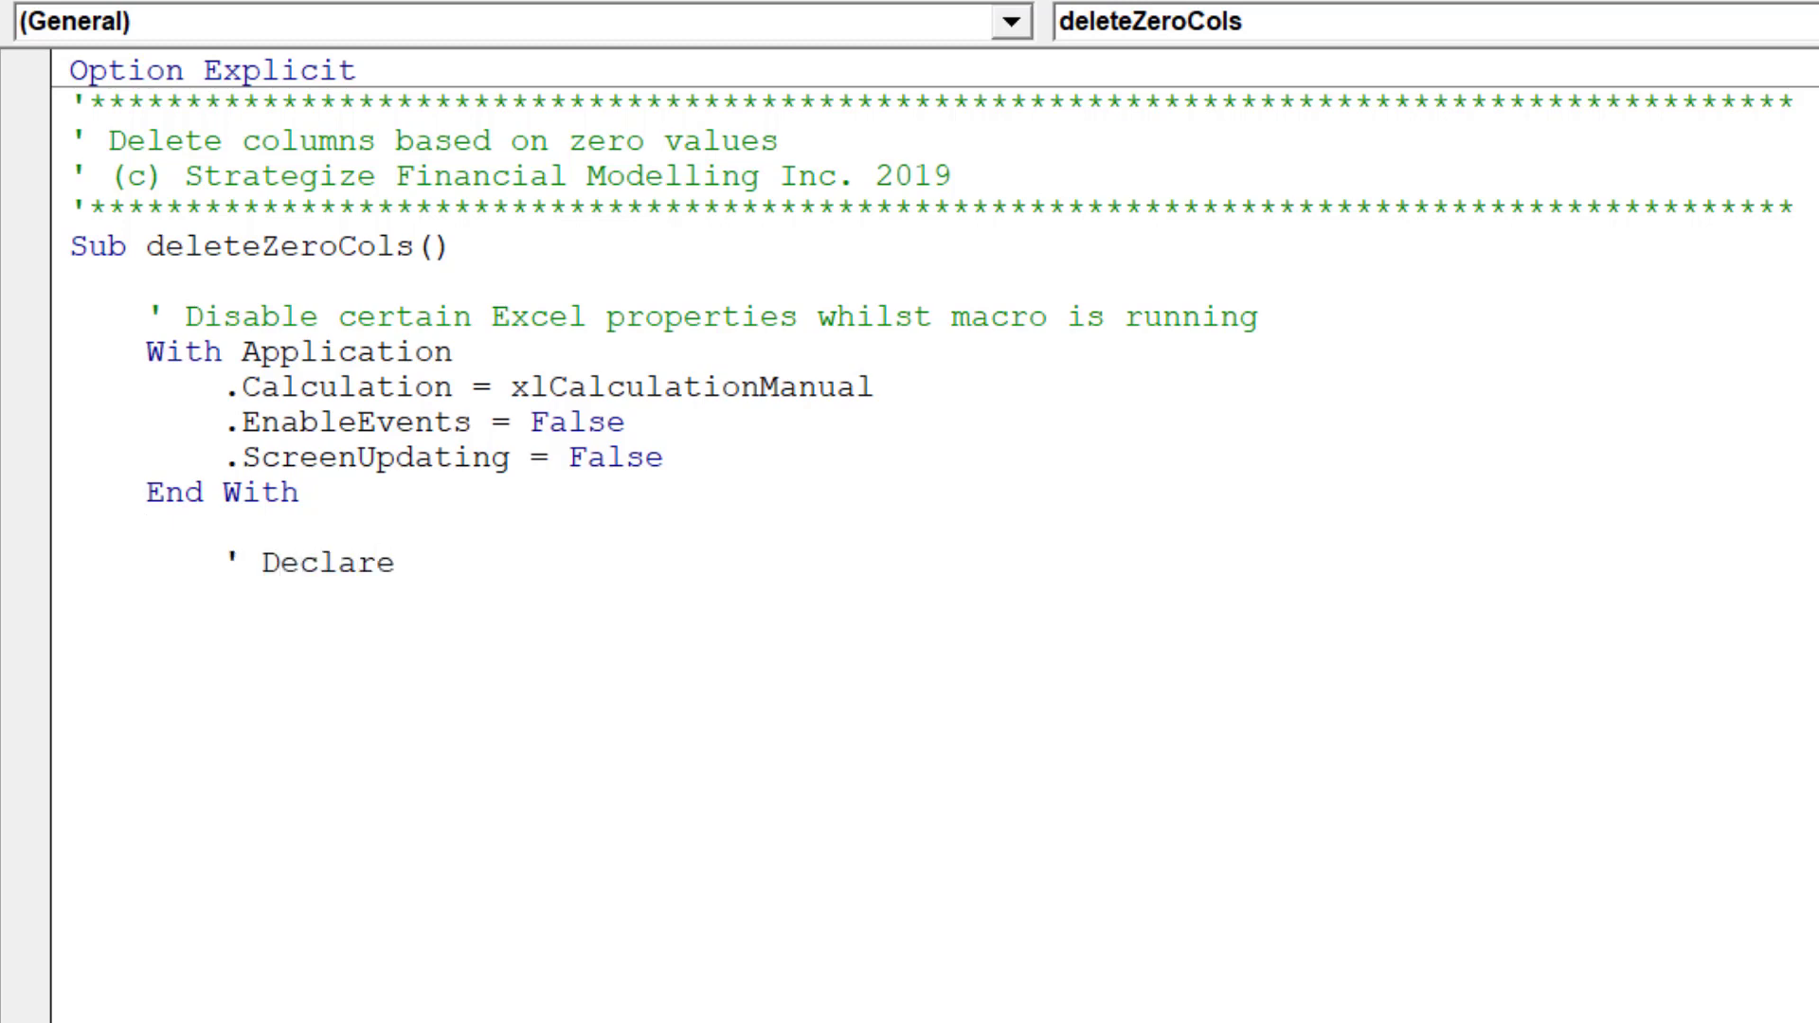
{"action": "type", "text": "variables"}
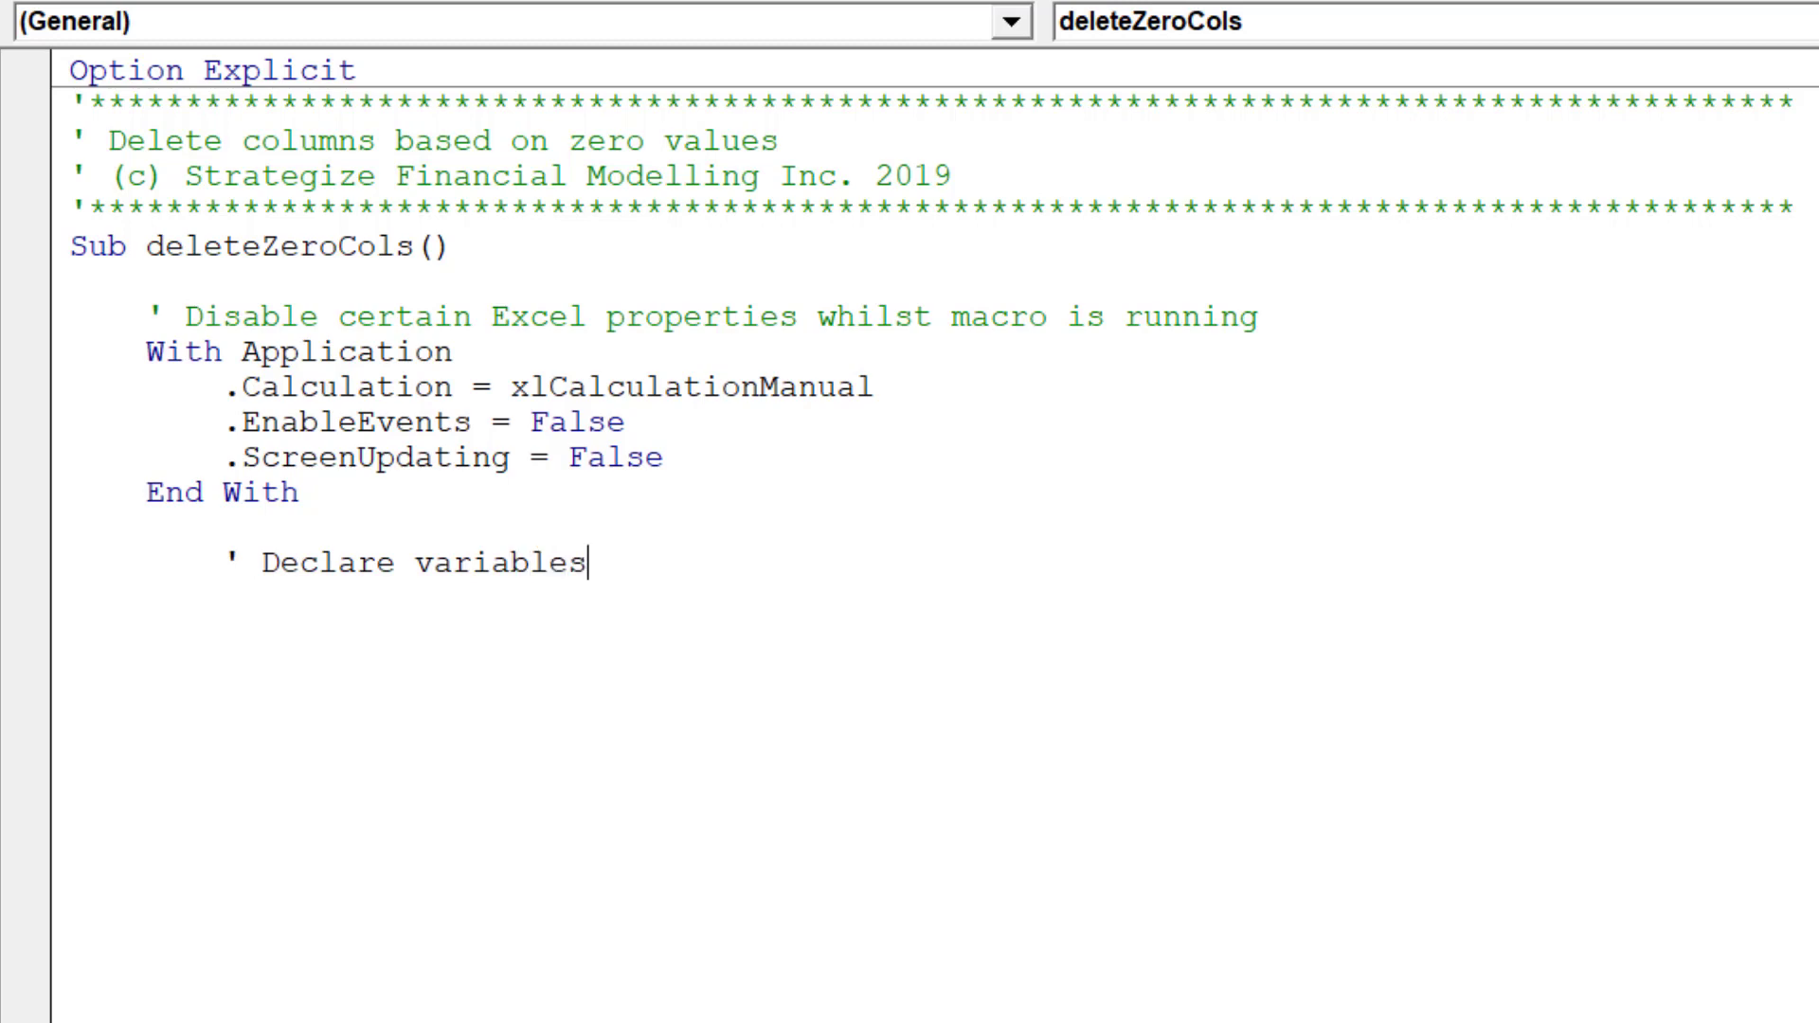
{"action": "type", "text": "Dim"}
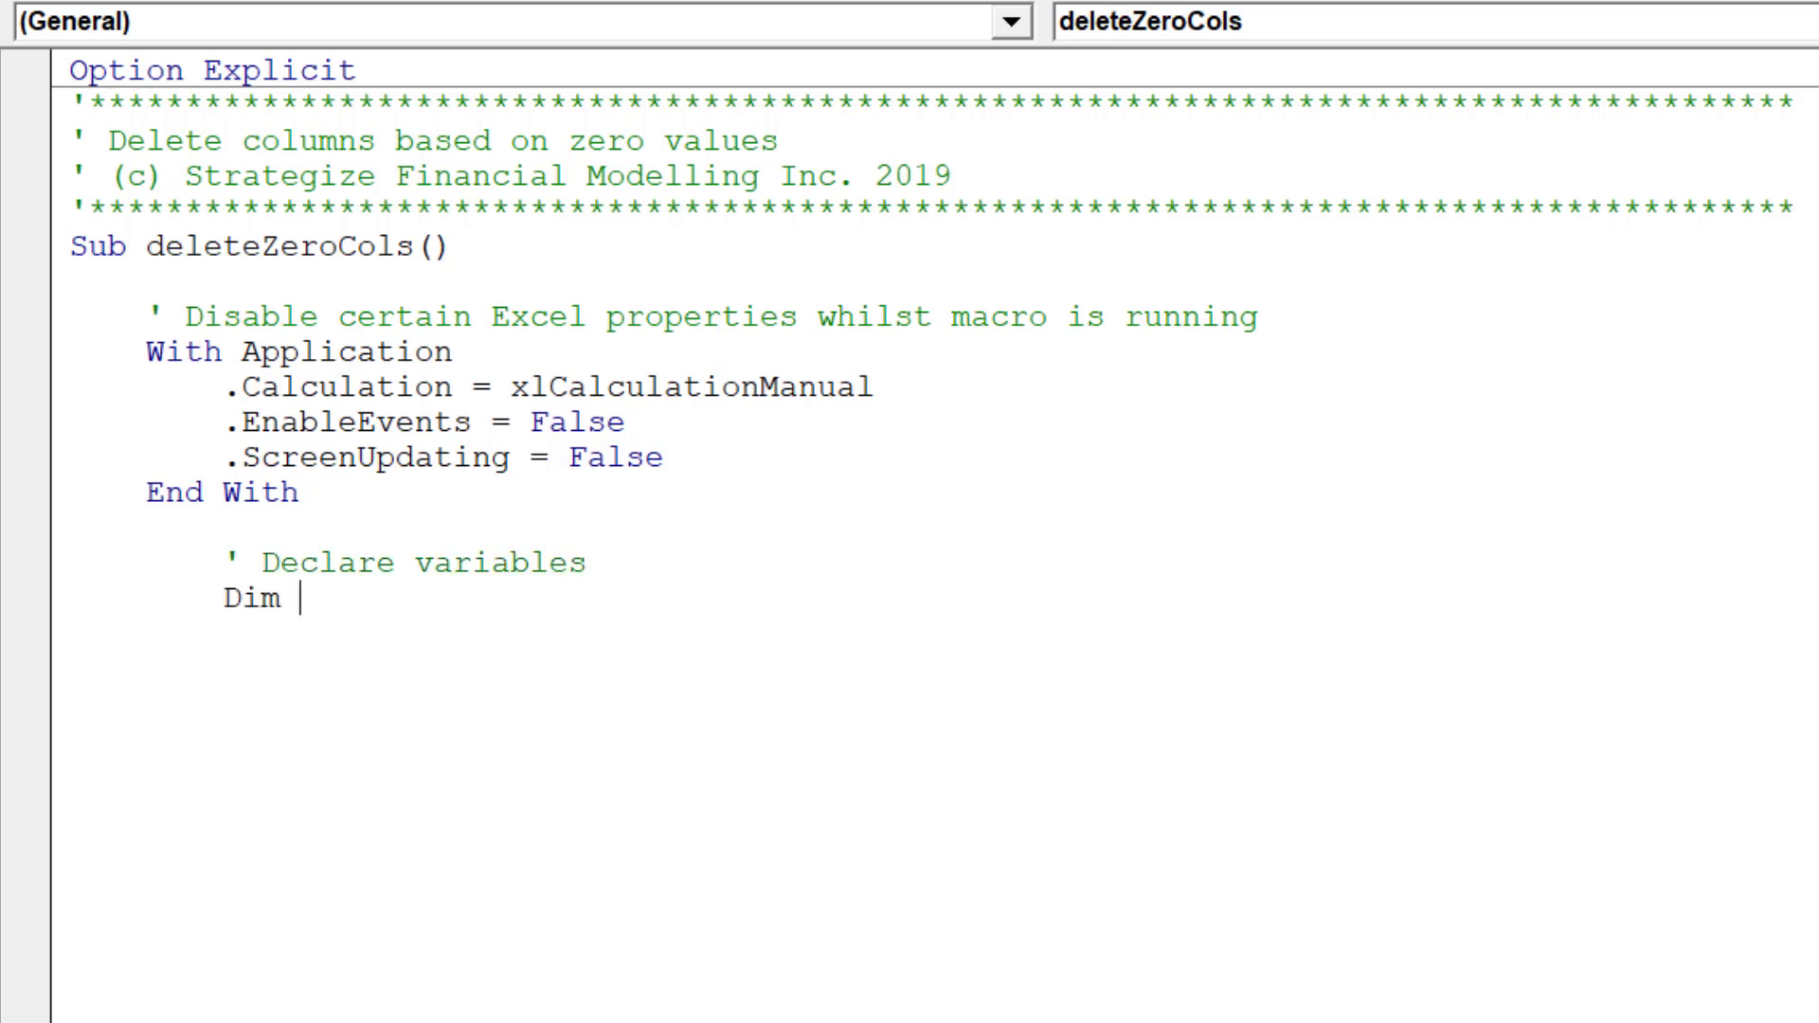
{"action": "type", "text": "startCell as"}
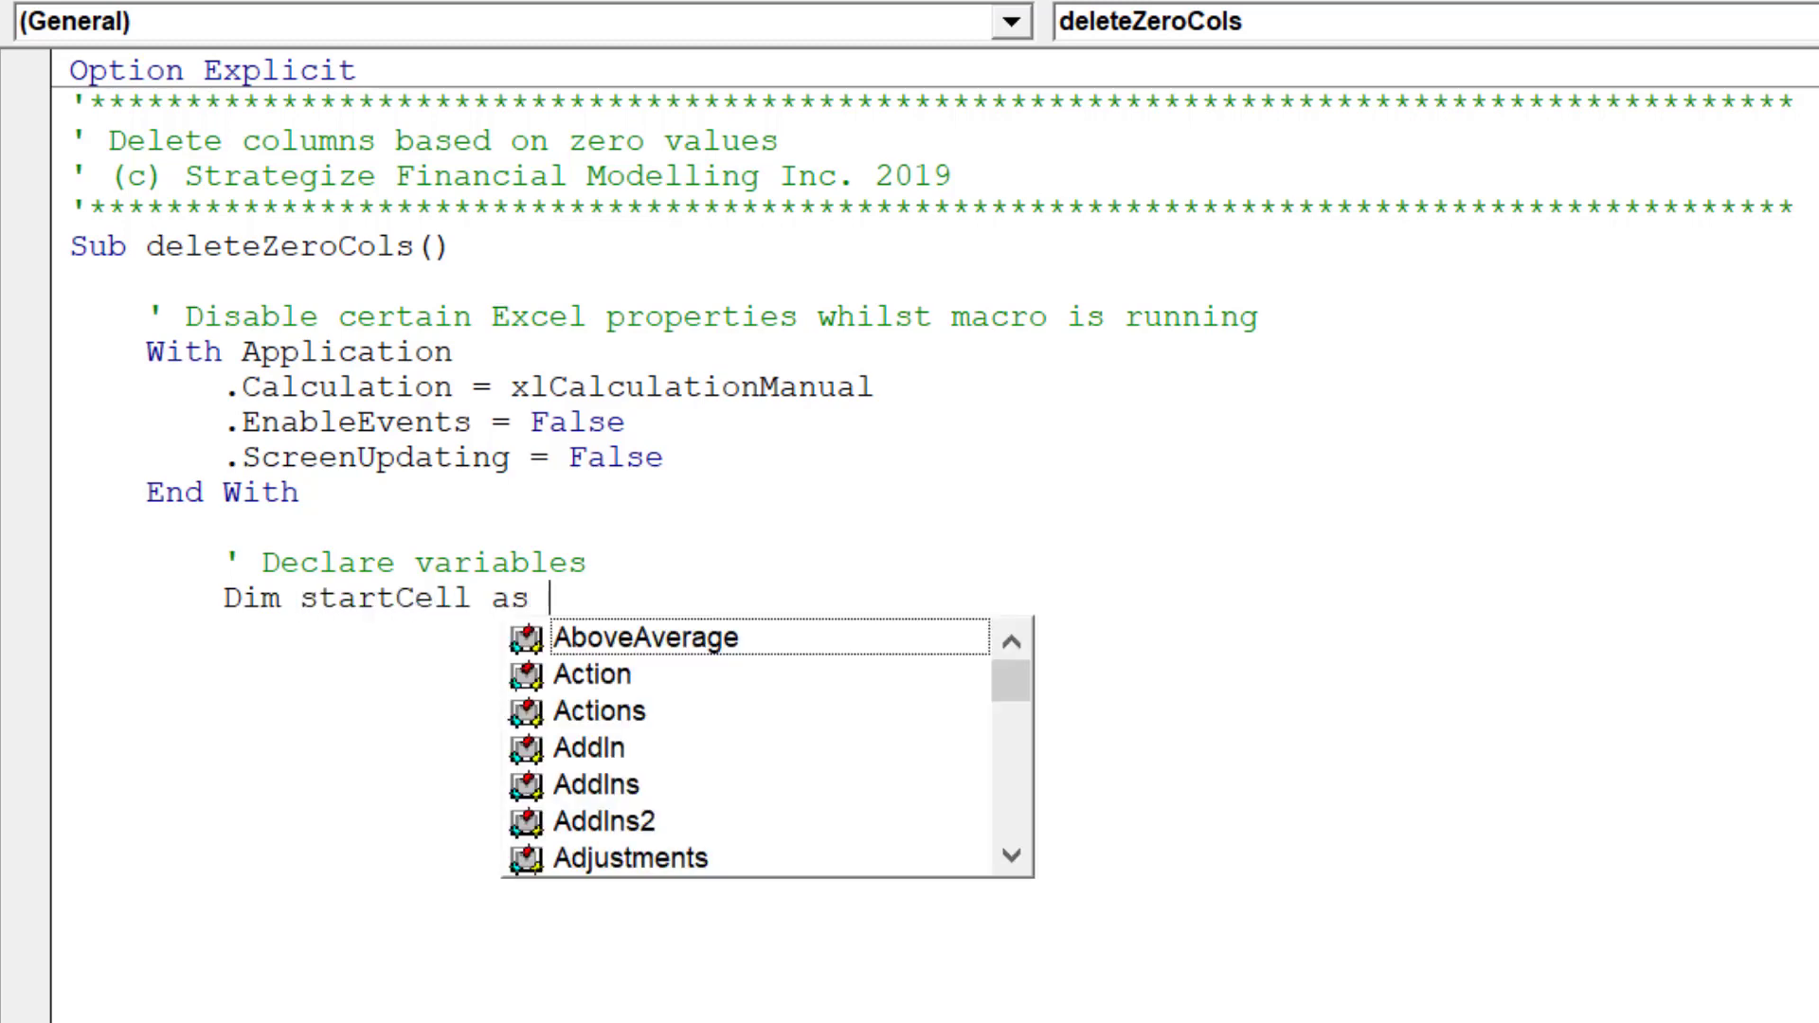
{"action": "type", "text": "Range,"}
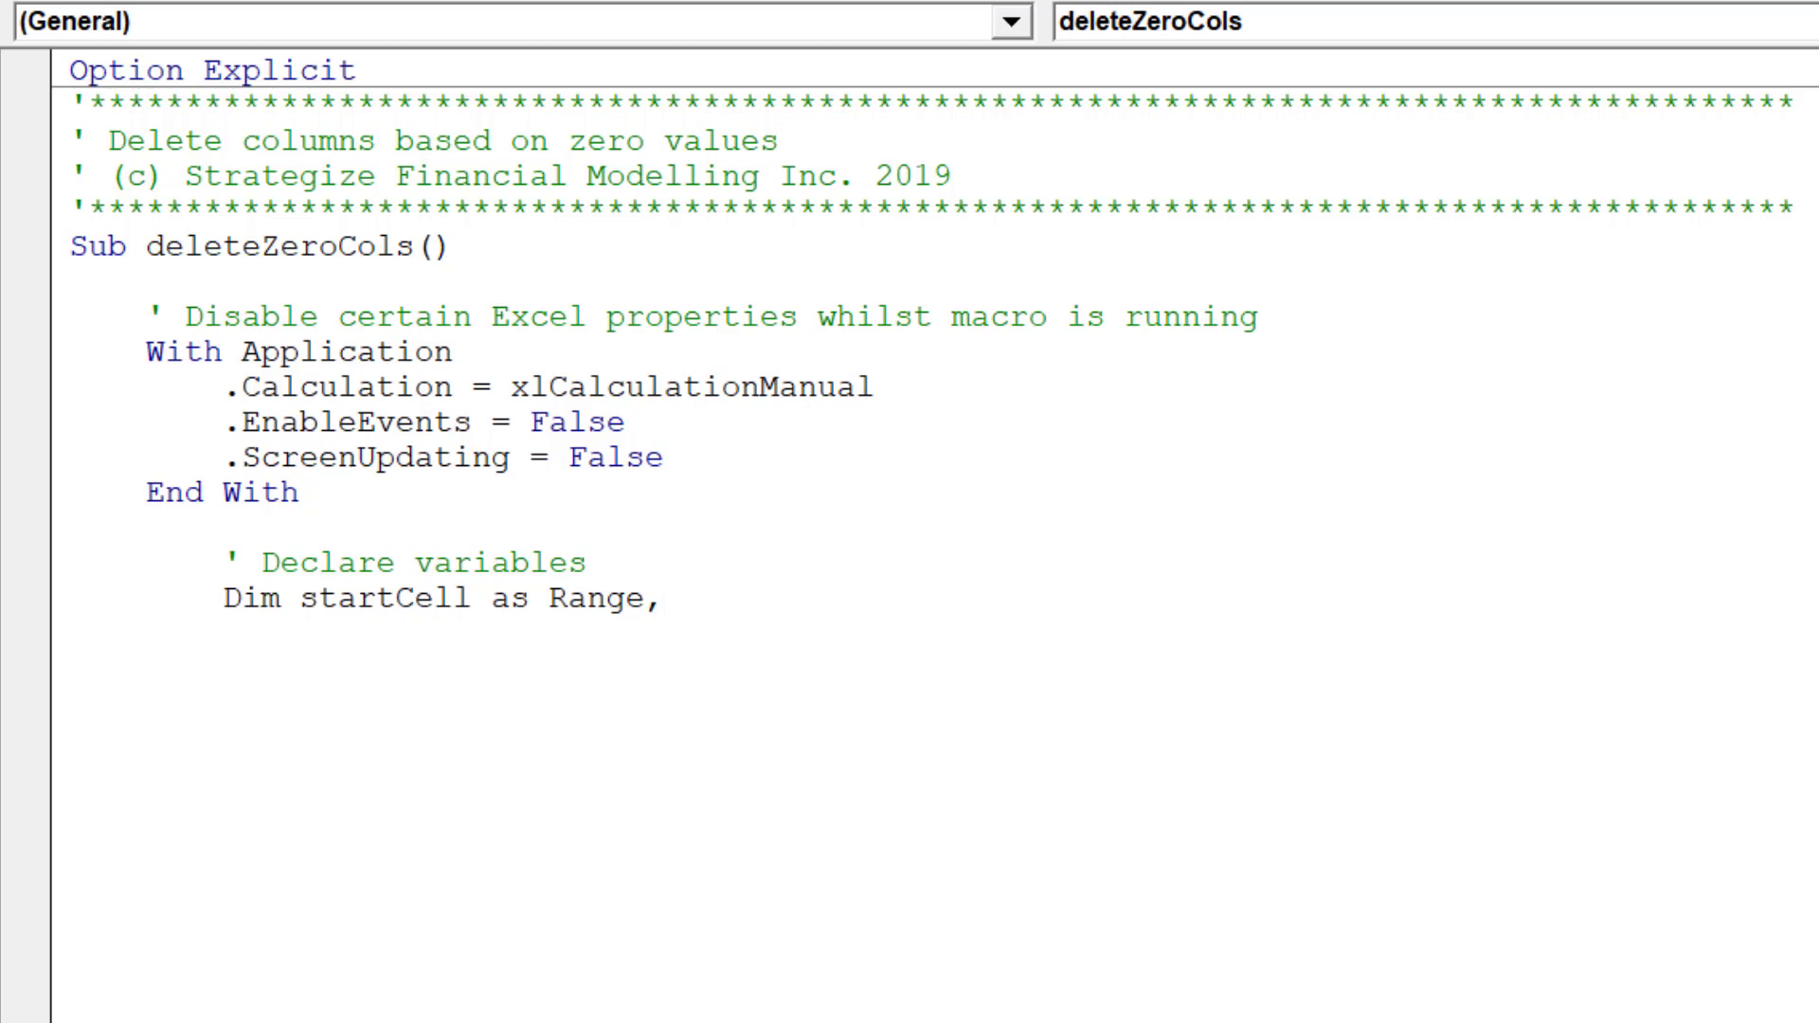
{"action": "type", "text": "las"}
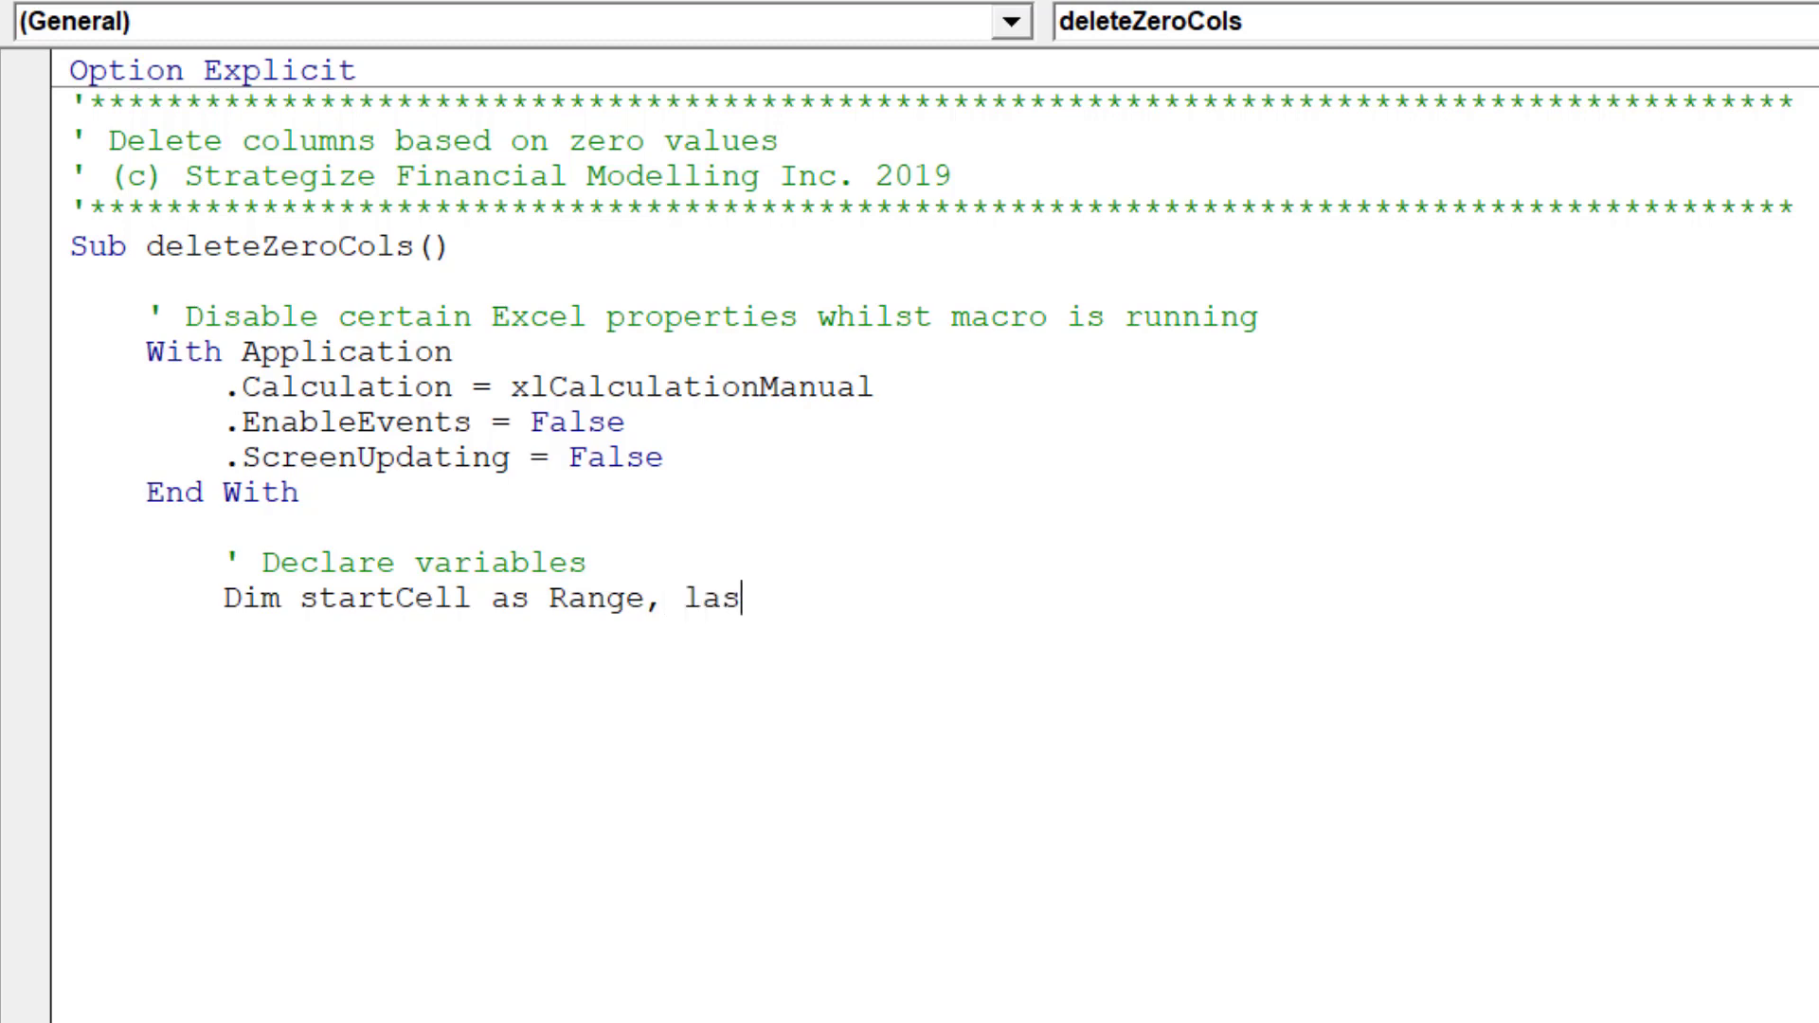
{"action": "type", "text": "tRow as Long, l"}
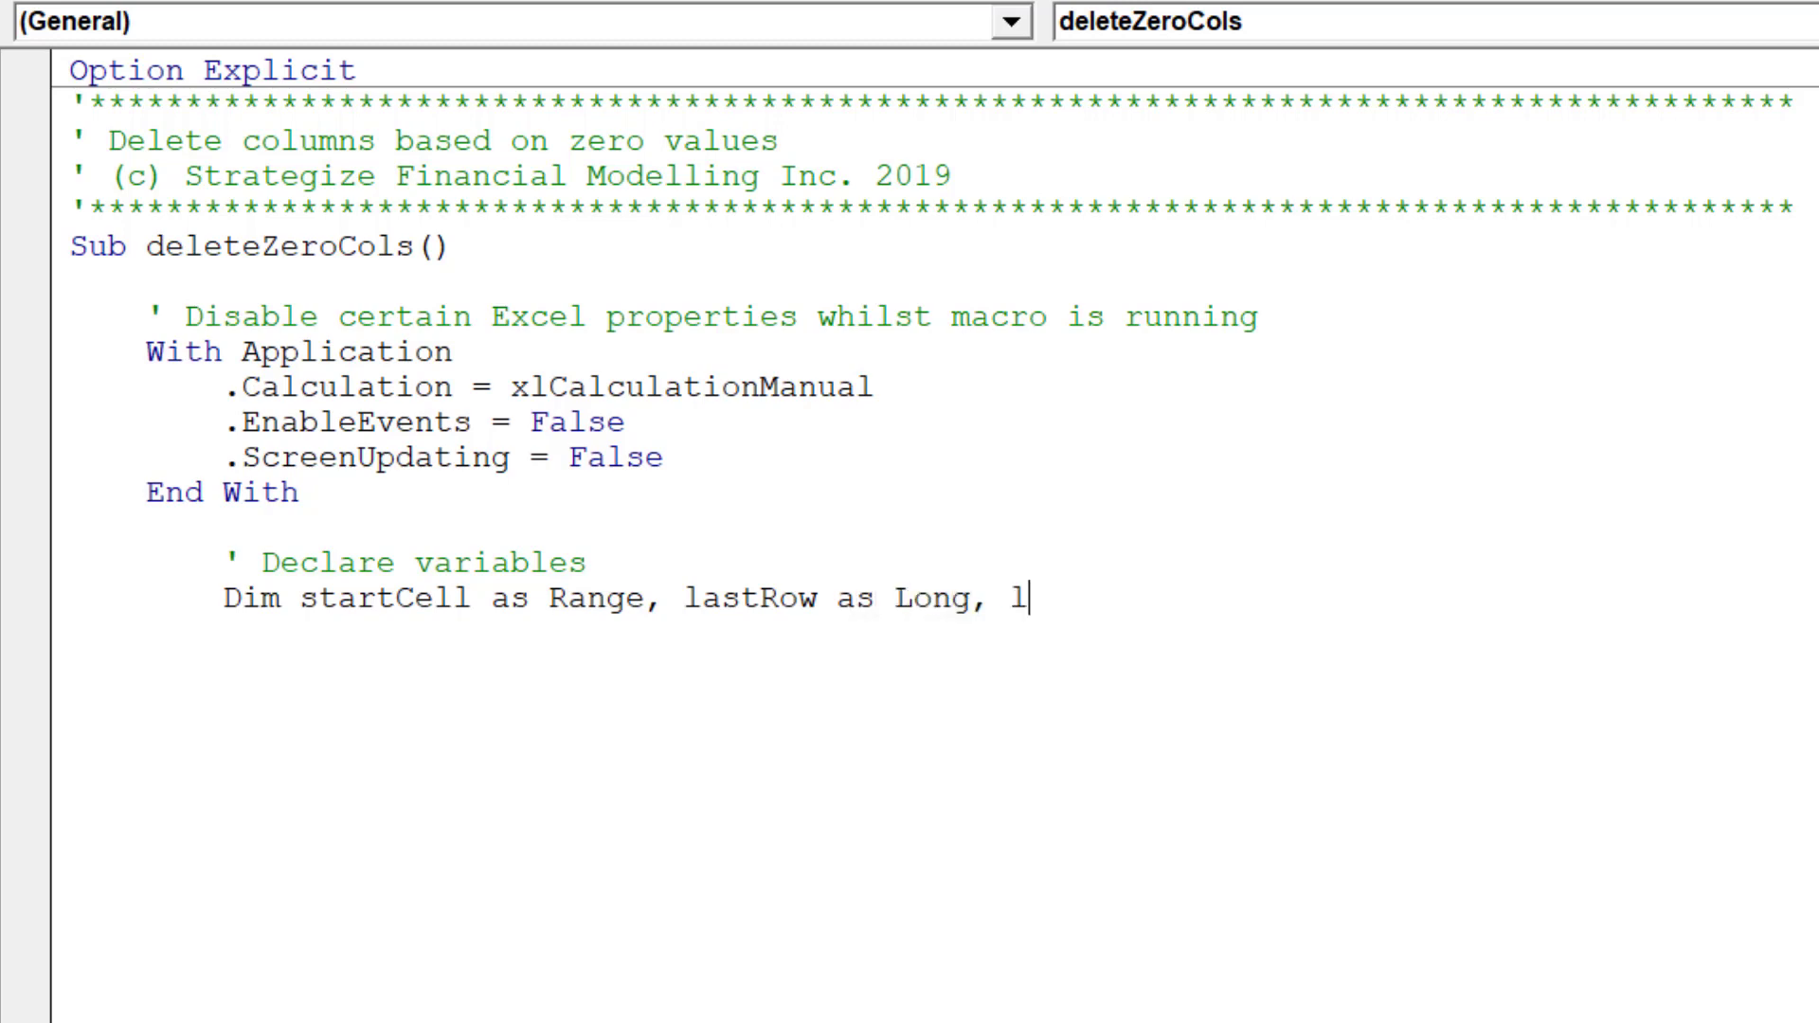
{"action": "type", "text": "astCol"}
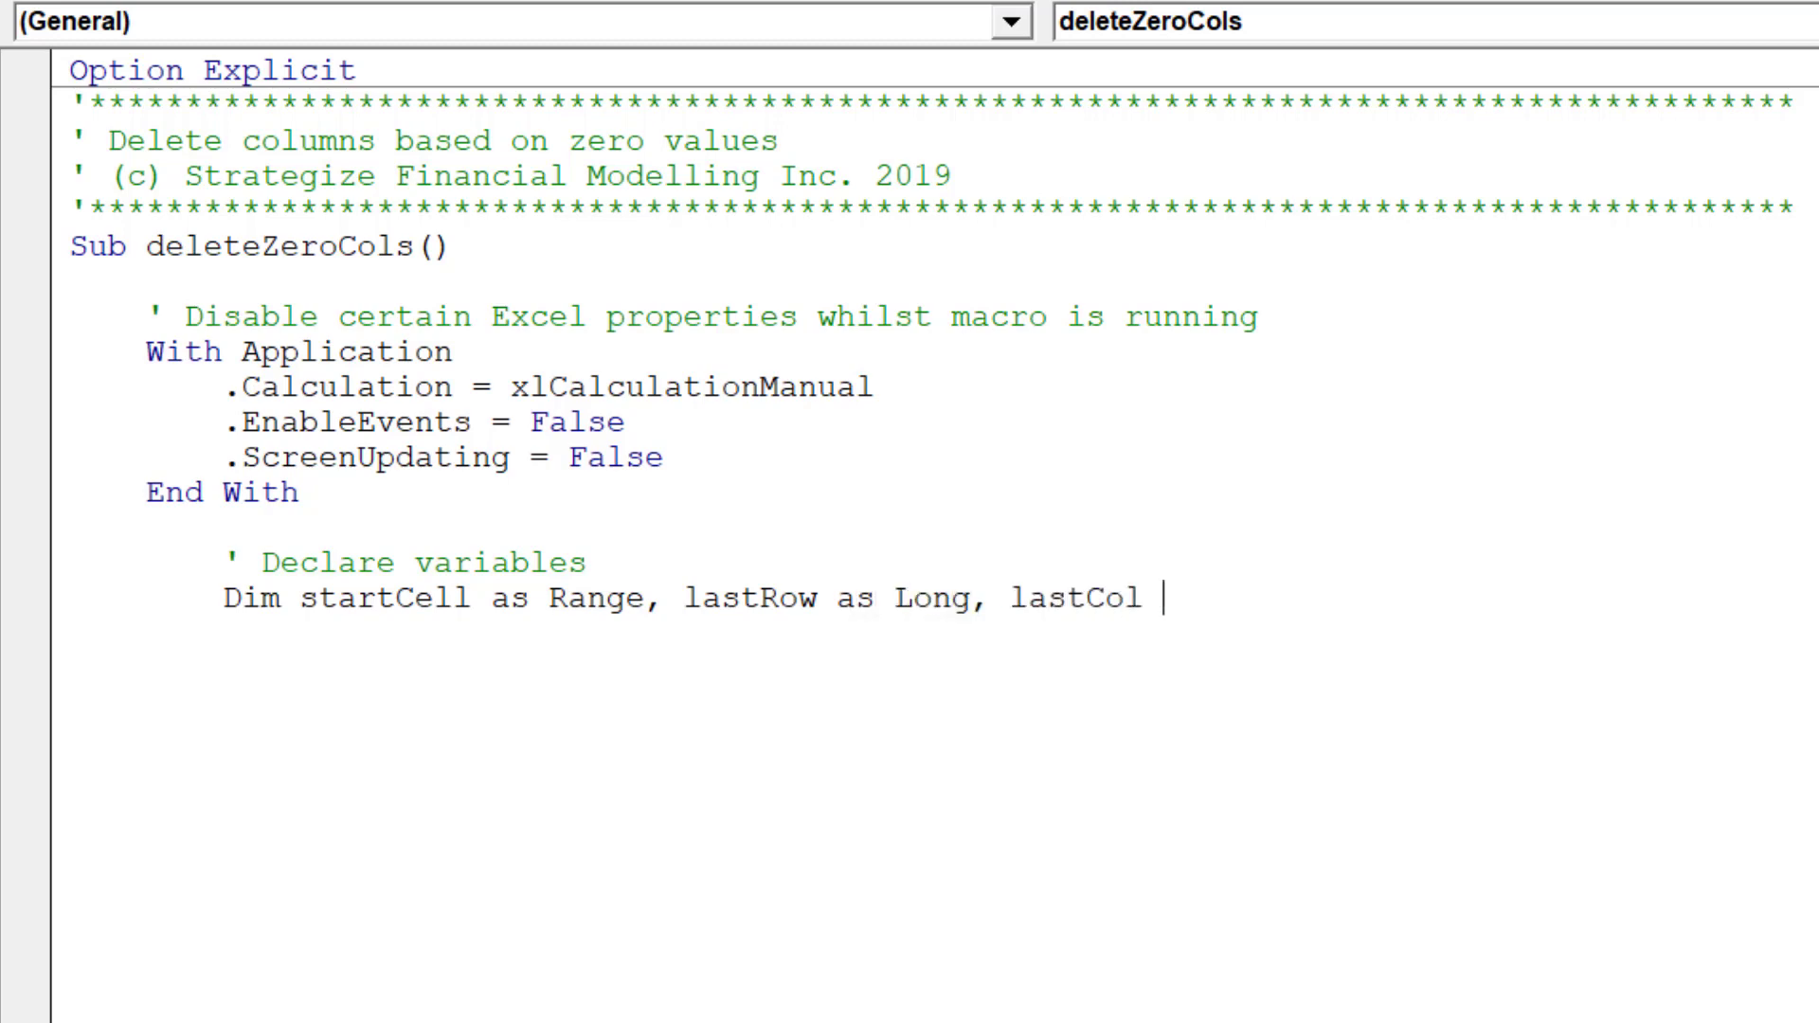
{"action": "type", "text": "as Long"}
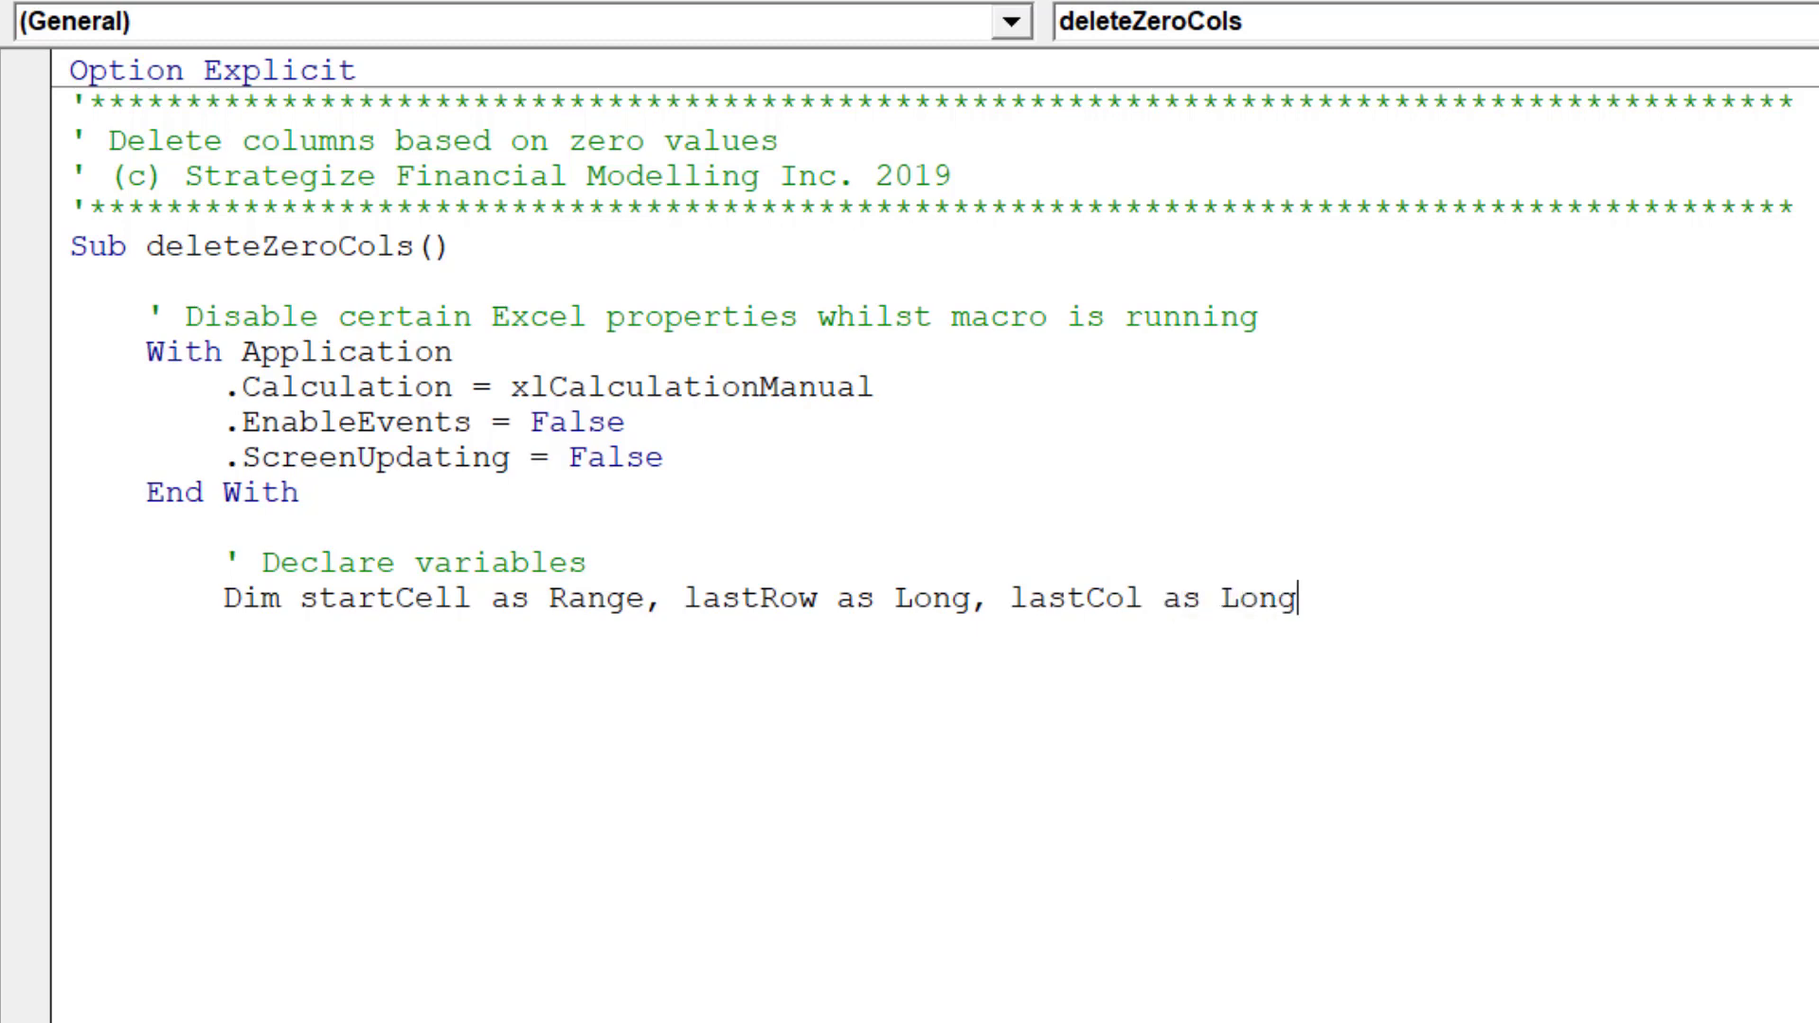
Declare ws As Worksheet and rng, cell As Range
{"action": "type", "text": ", ws"}
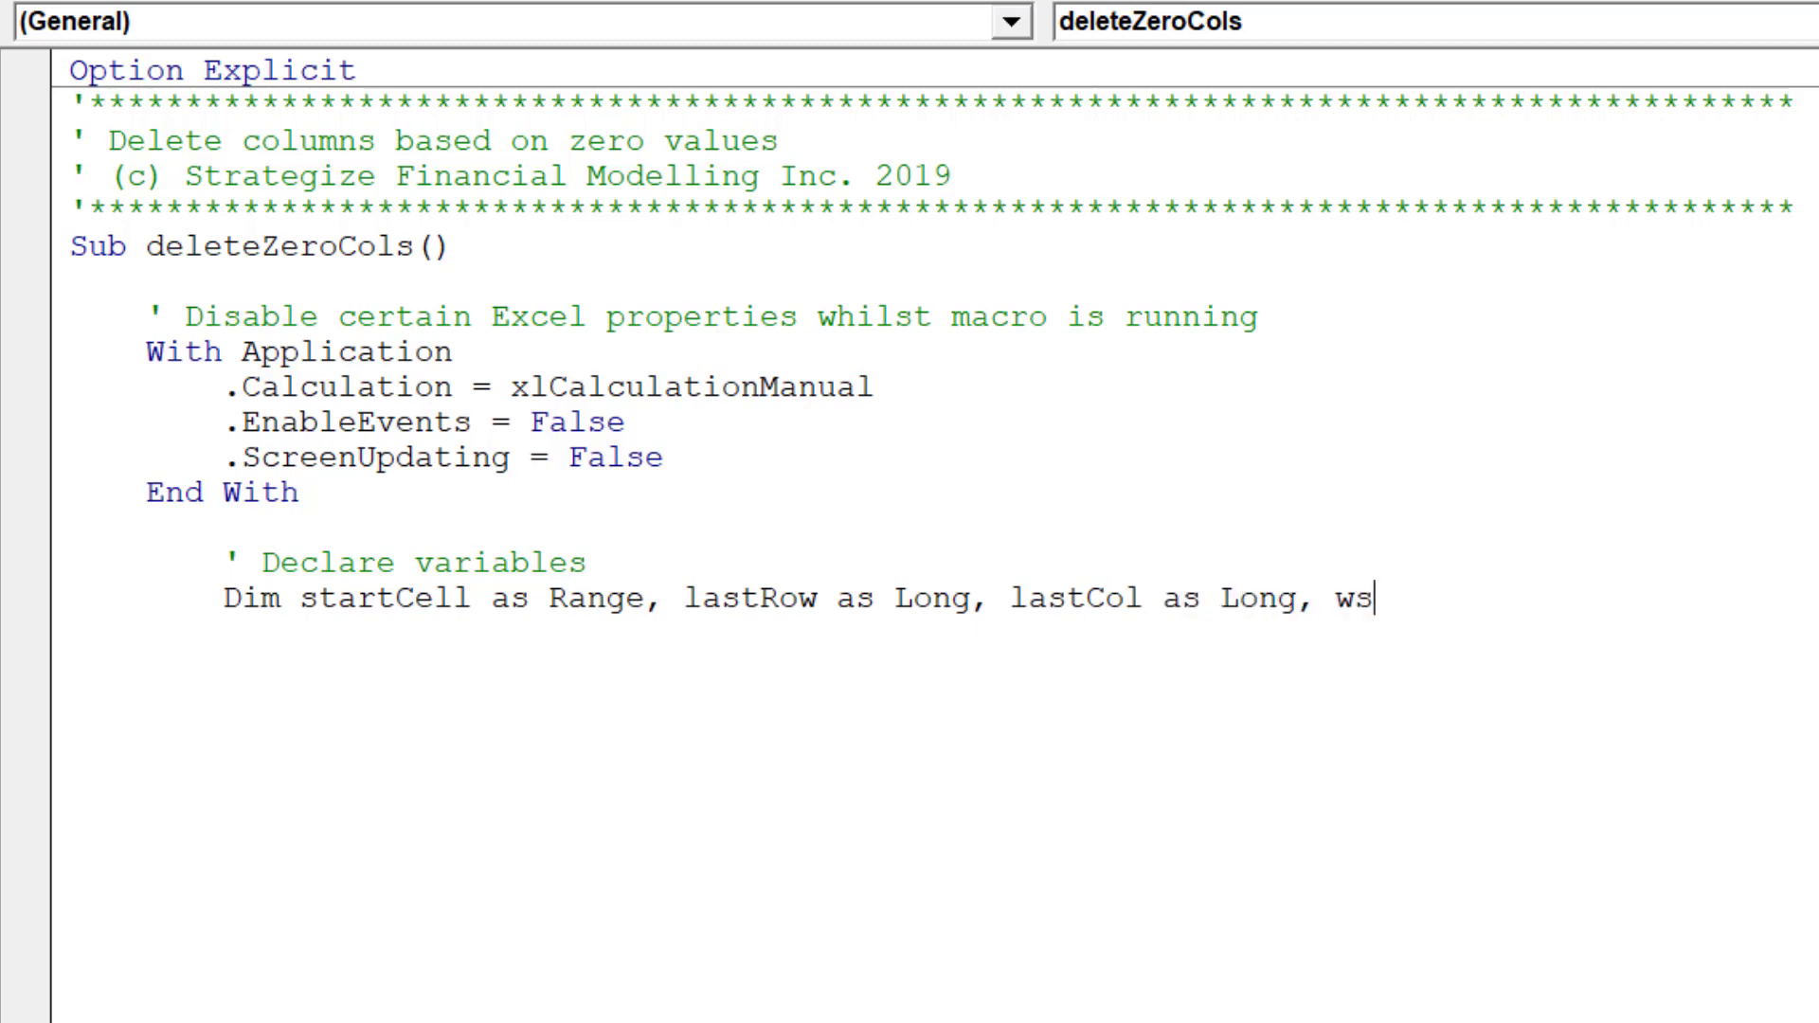
{"action": "type", "text": "a"}
{"action": "type", "text": "Dim"}
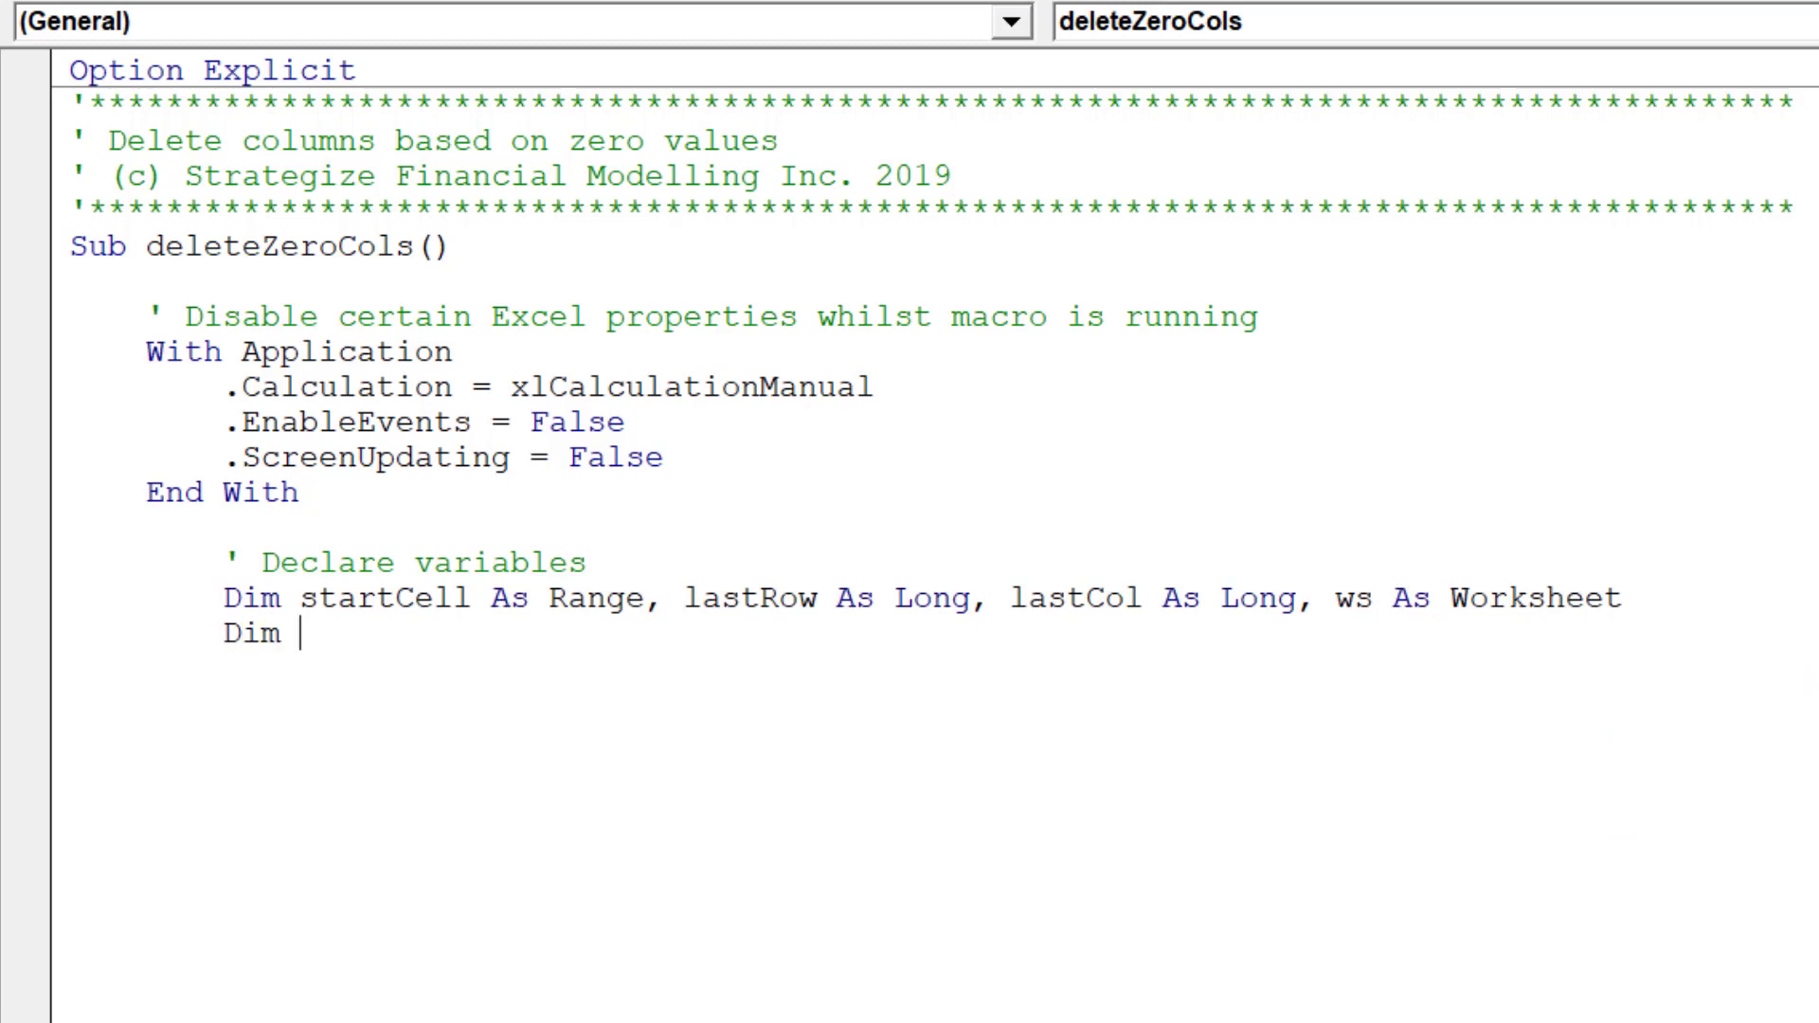
{"action": "type", "text": "rng as"}
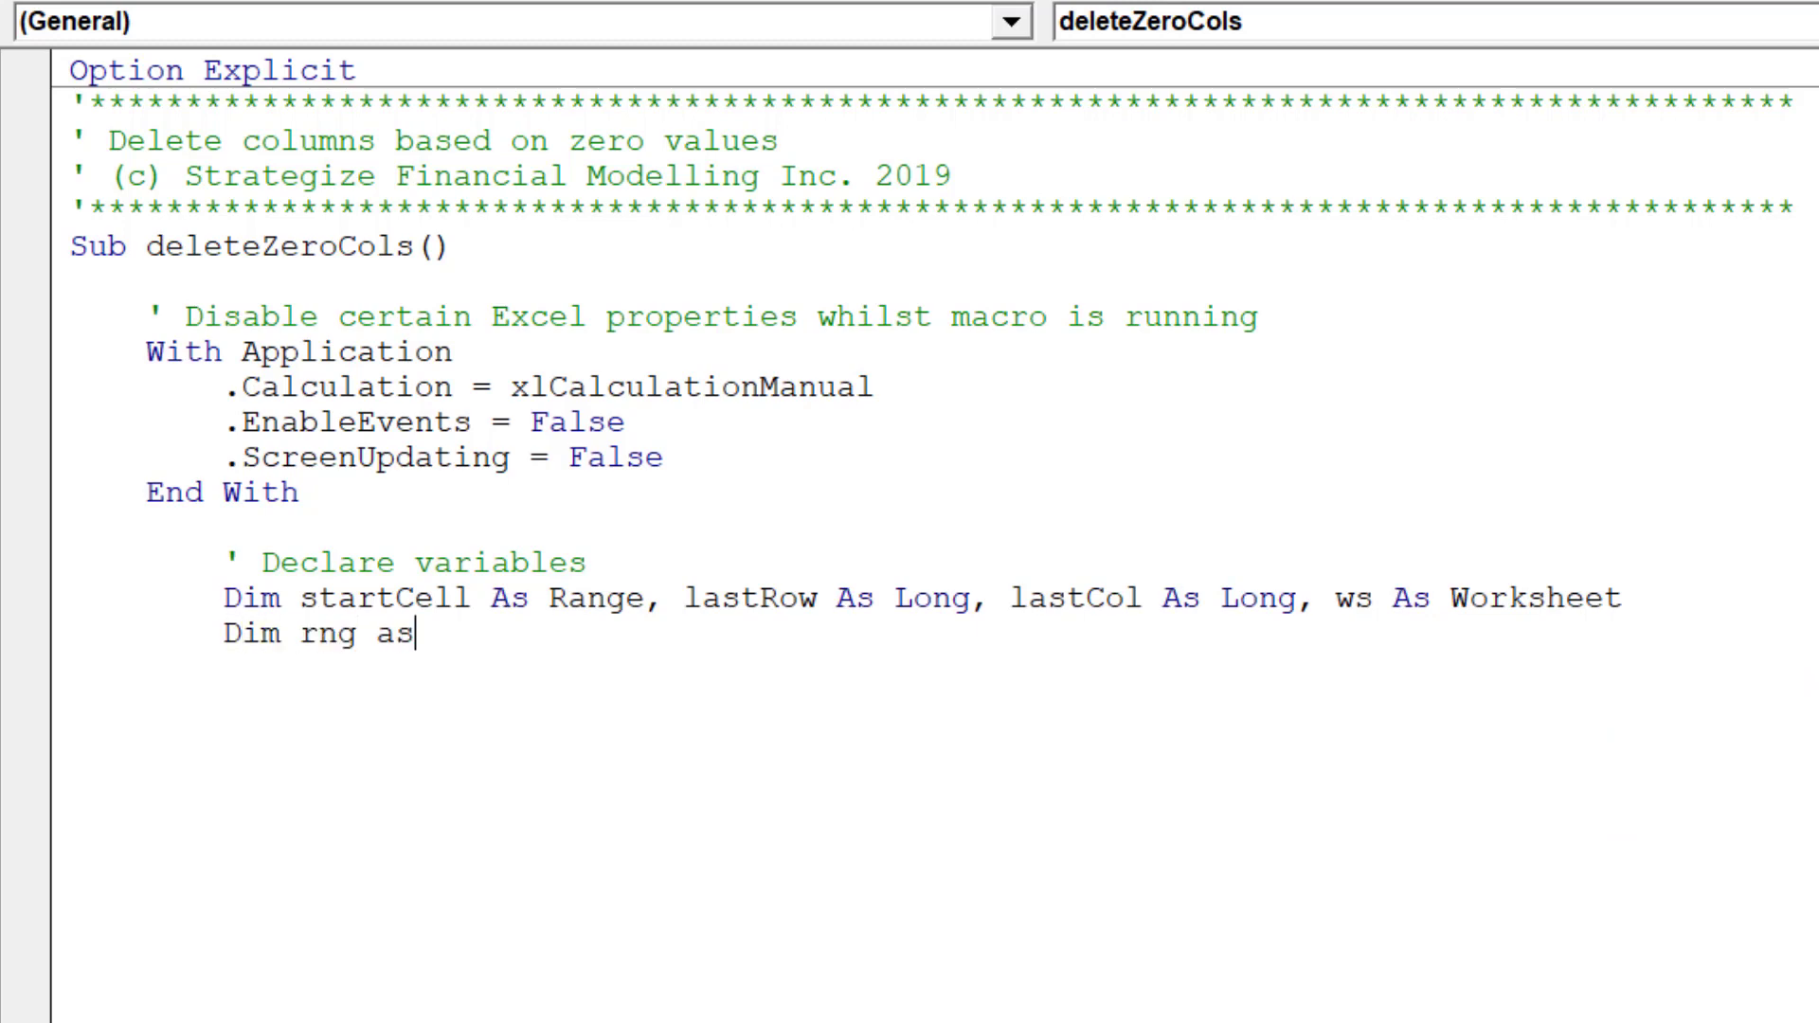
{"action": "type", "text": "Range"}
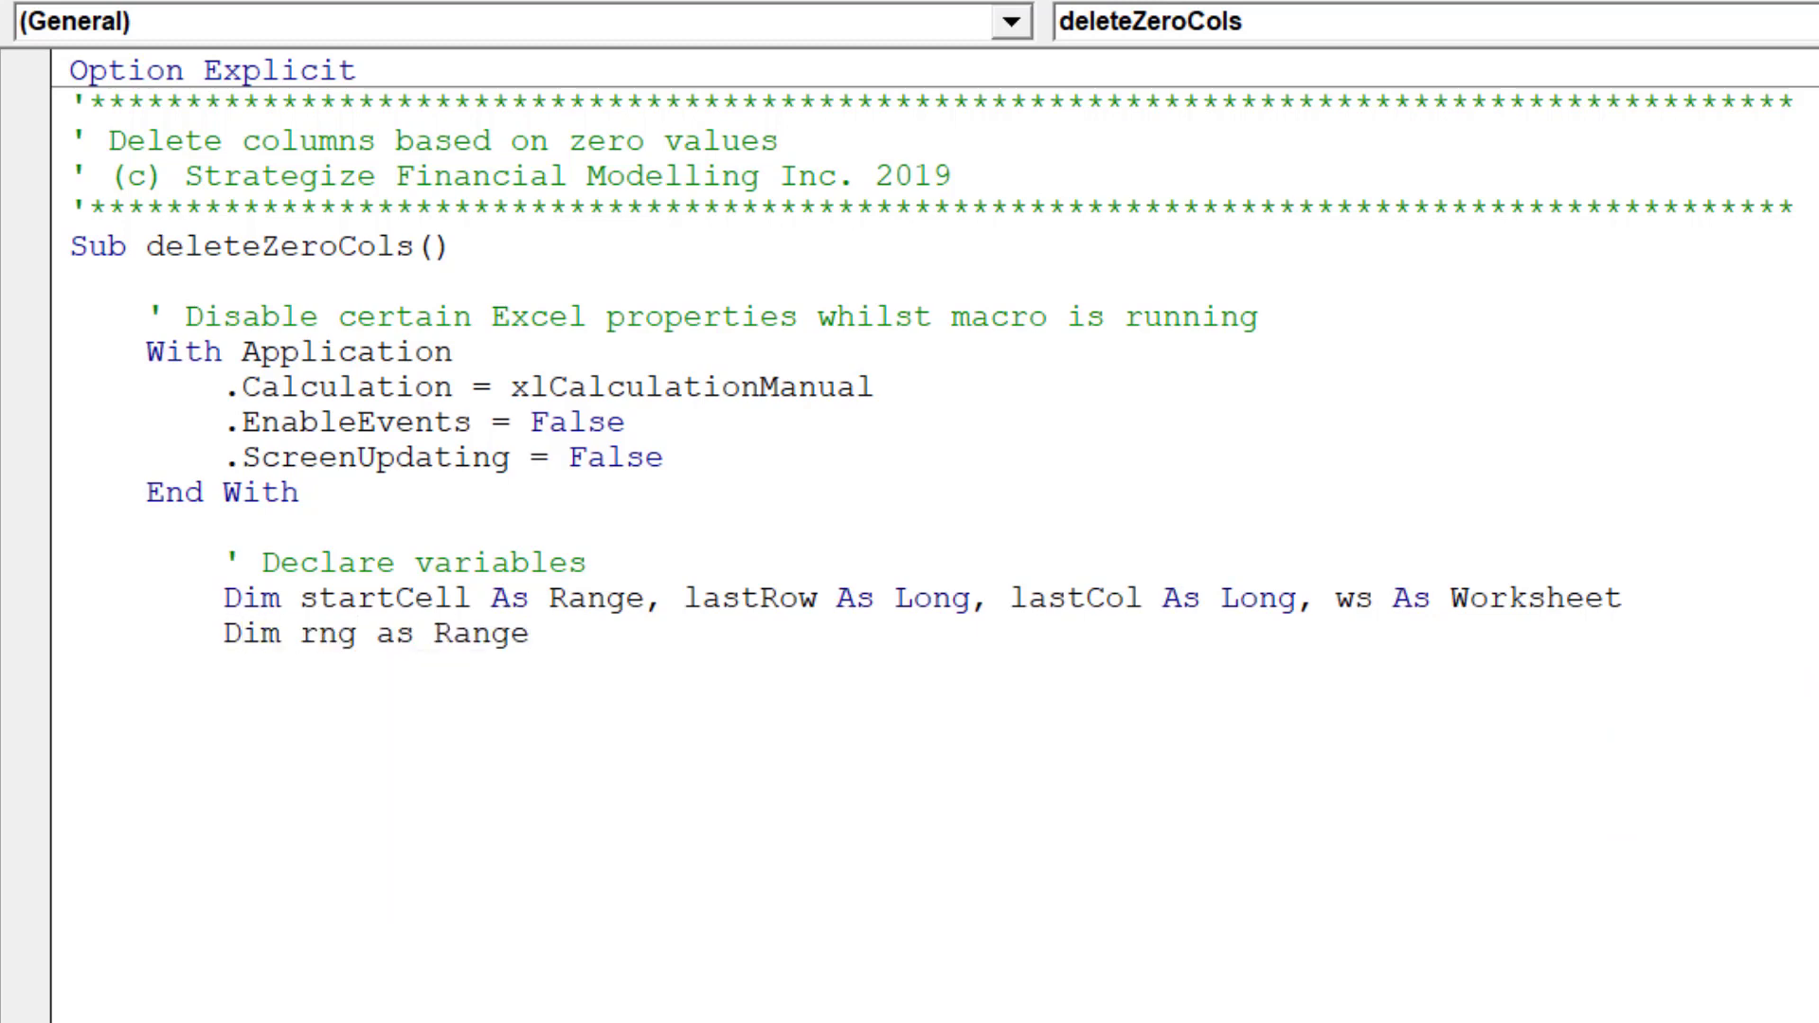
{"action": "type", "text": ","}
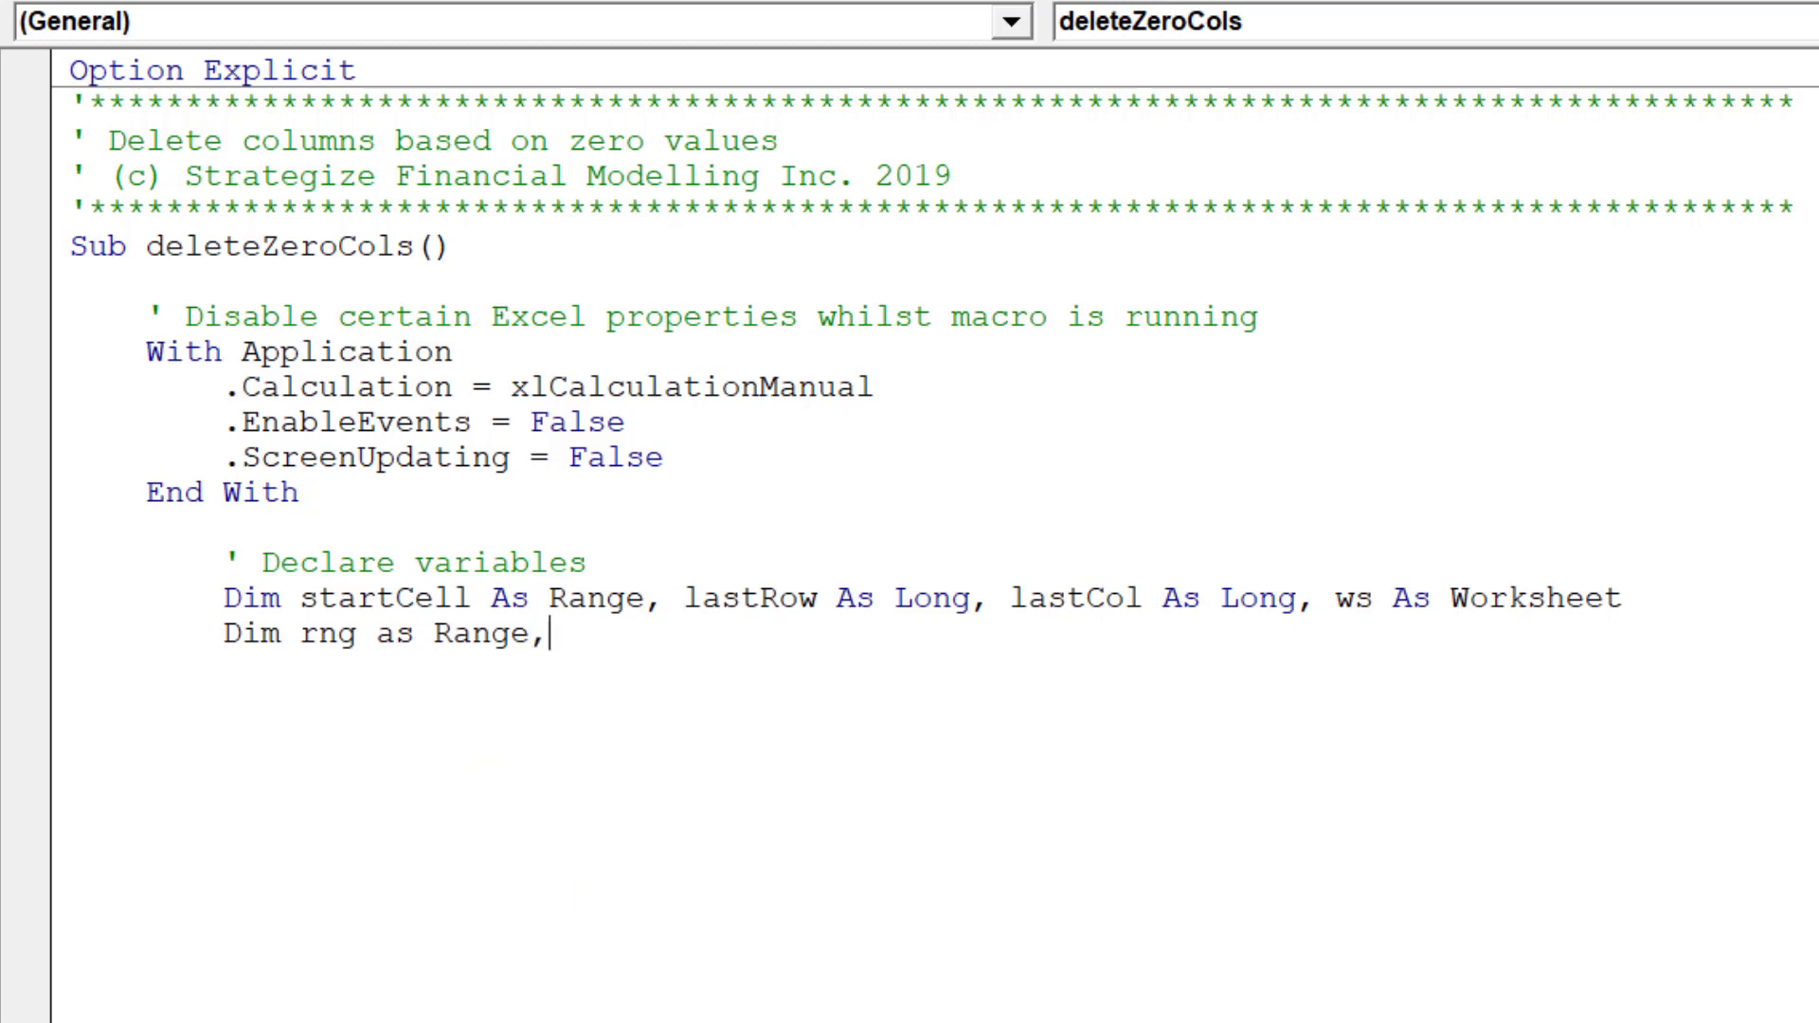
{"action": "type", "text": "cell as"}
{"action": "type", "text": "' Set o"}
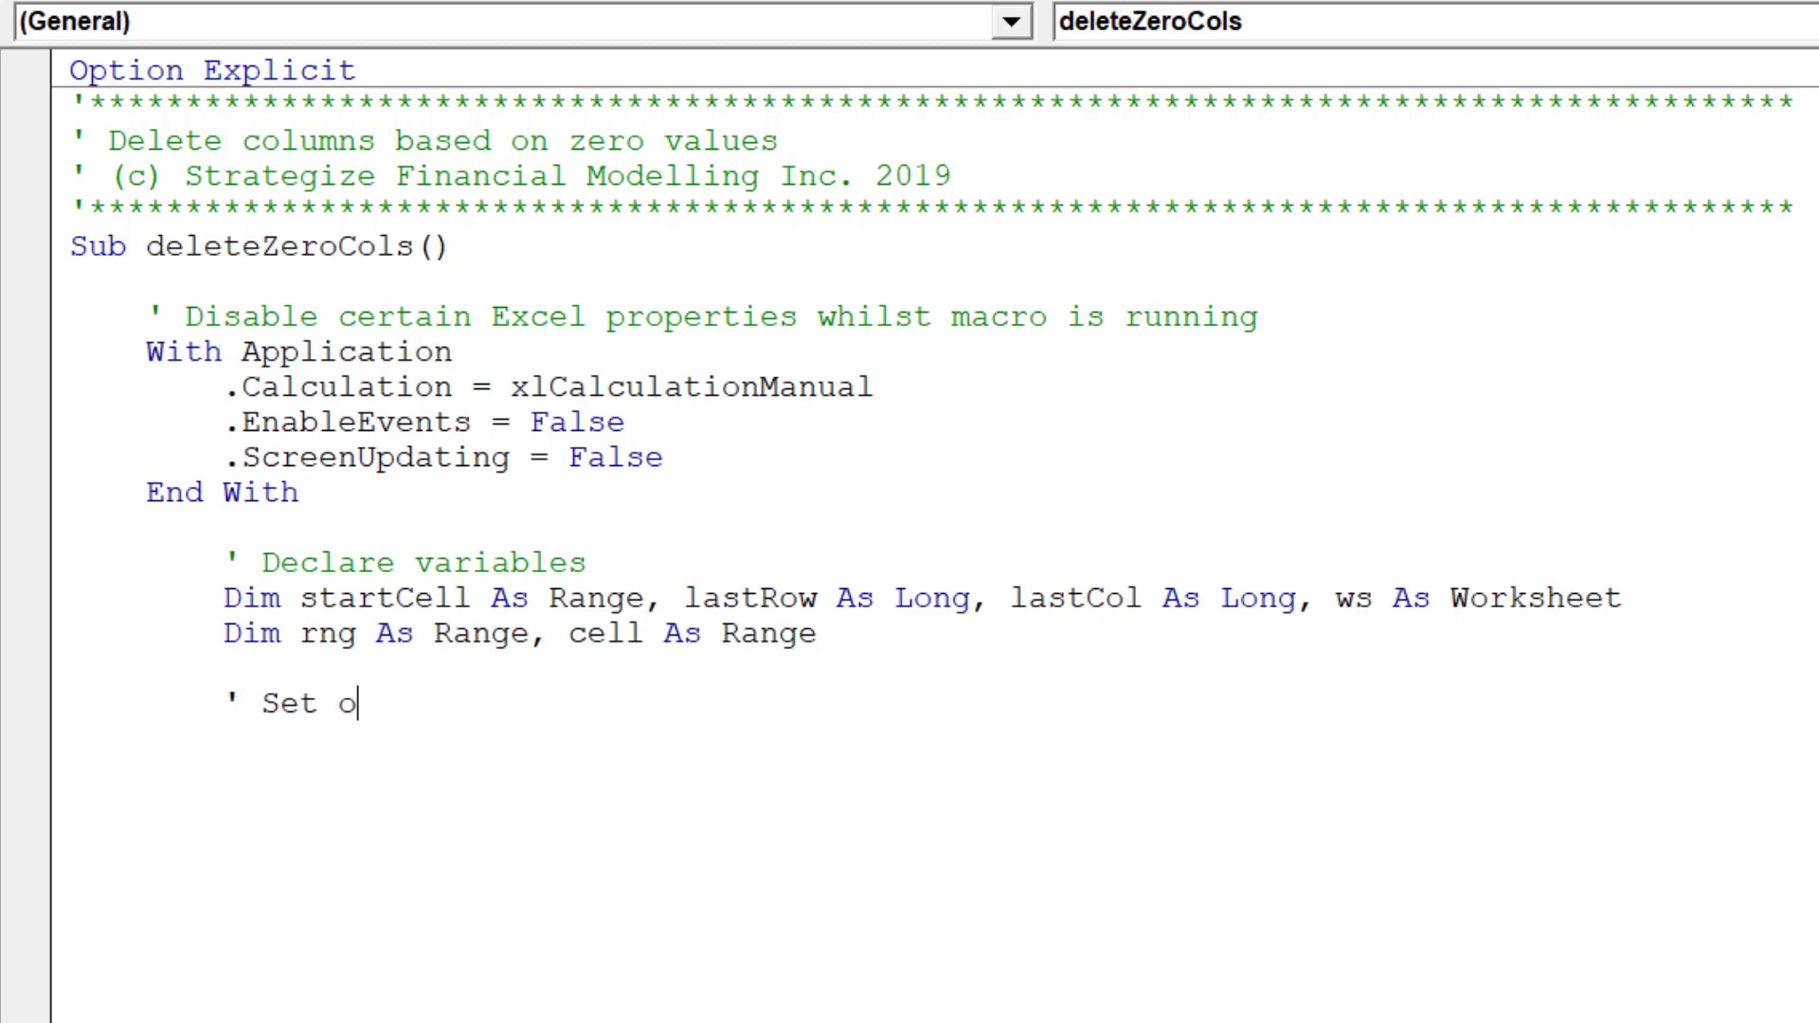
Under a ' Set objects comment, assign Set ws = ActiveSheet
{"action": "type", "text": "bjects"}
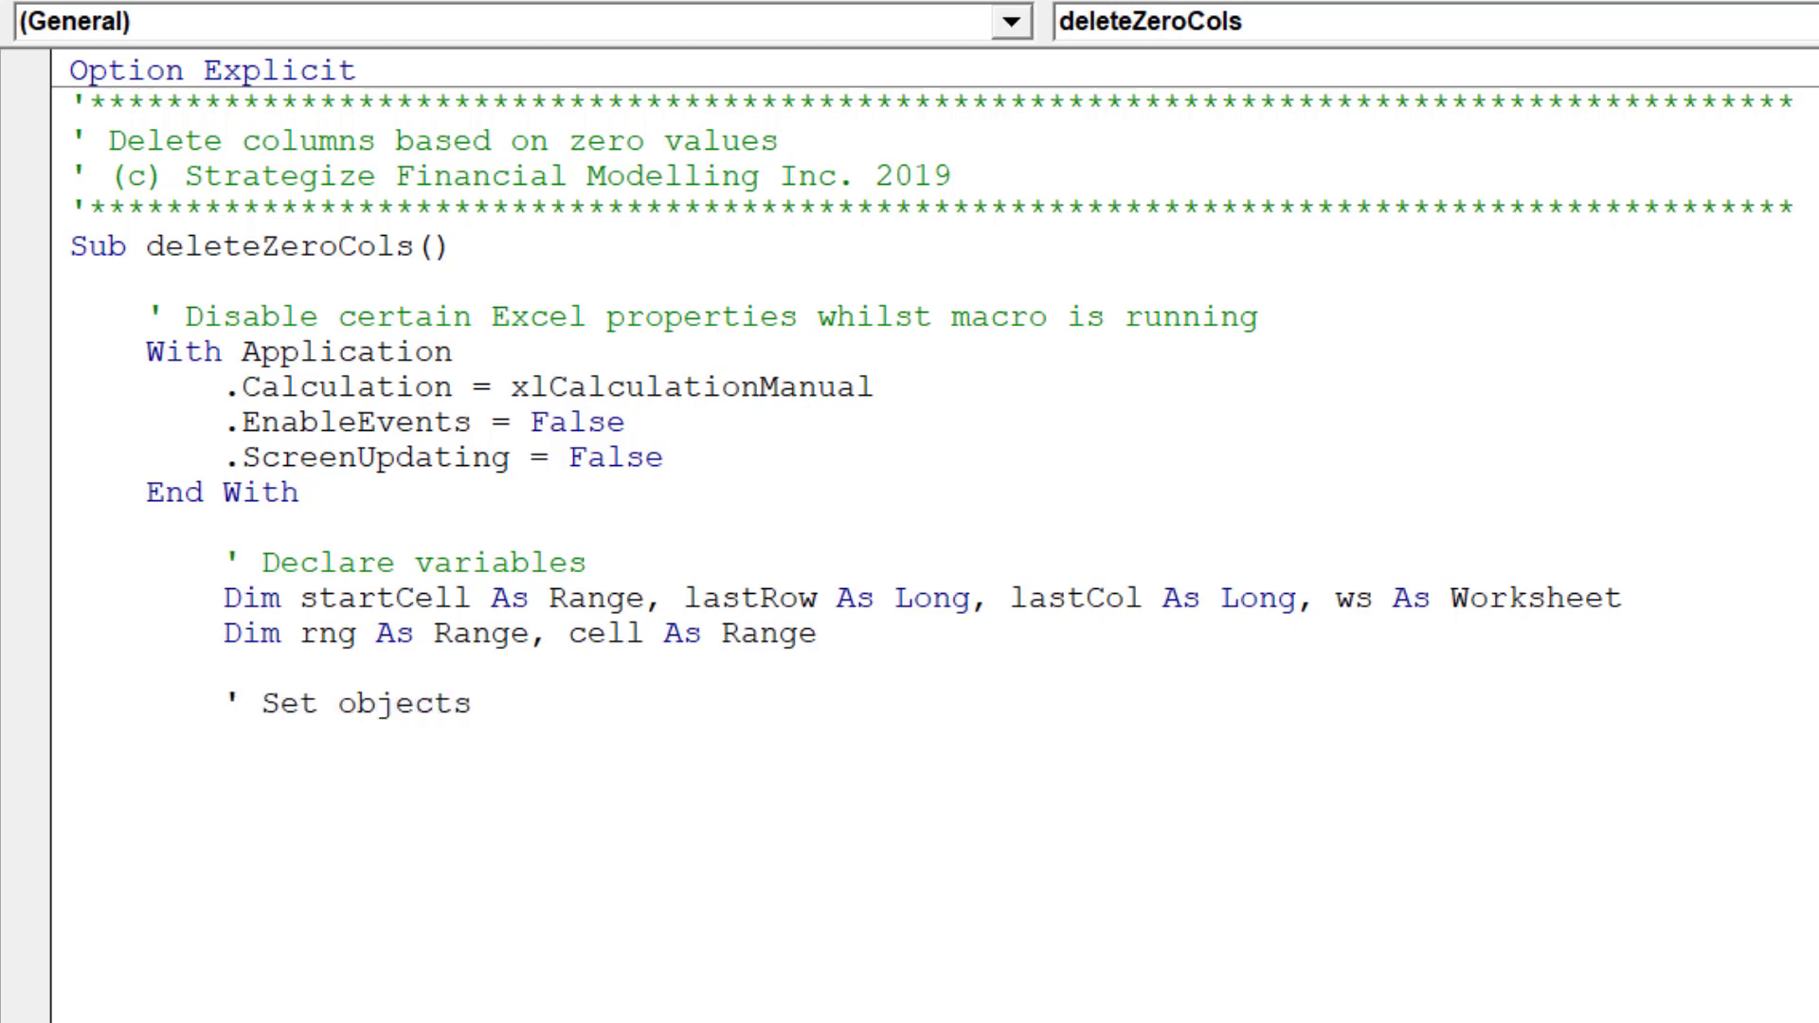
{"action": "type", "text": "Set"}
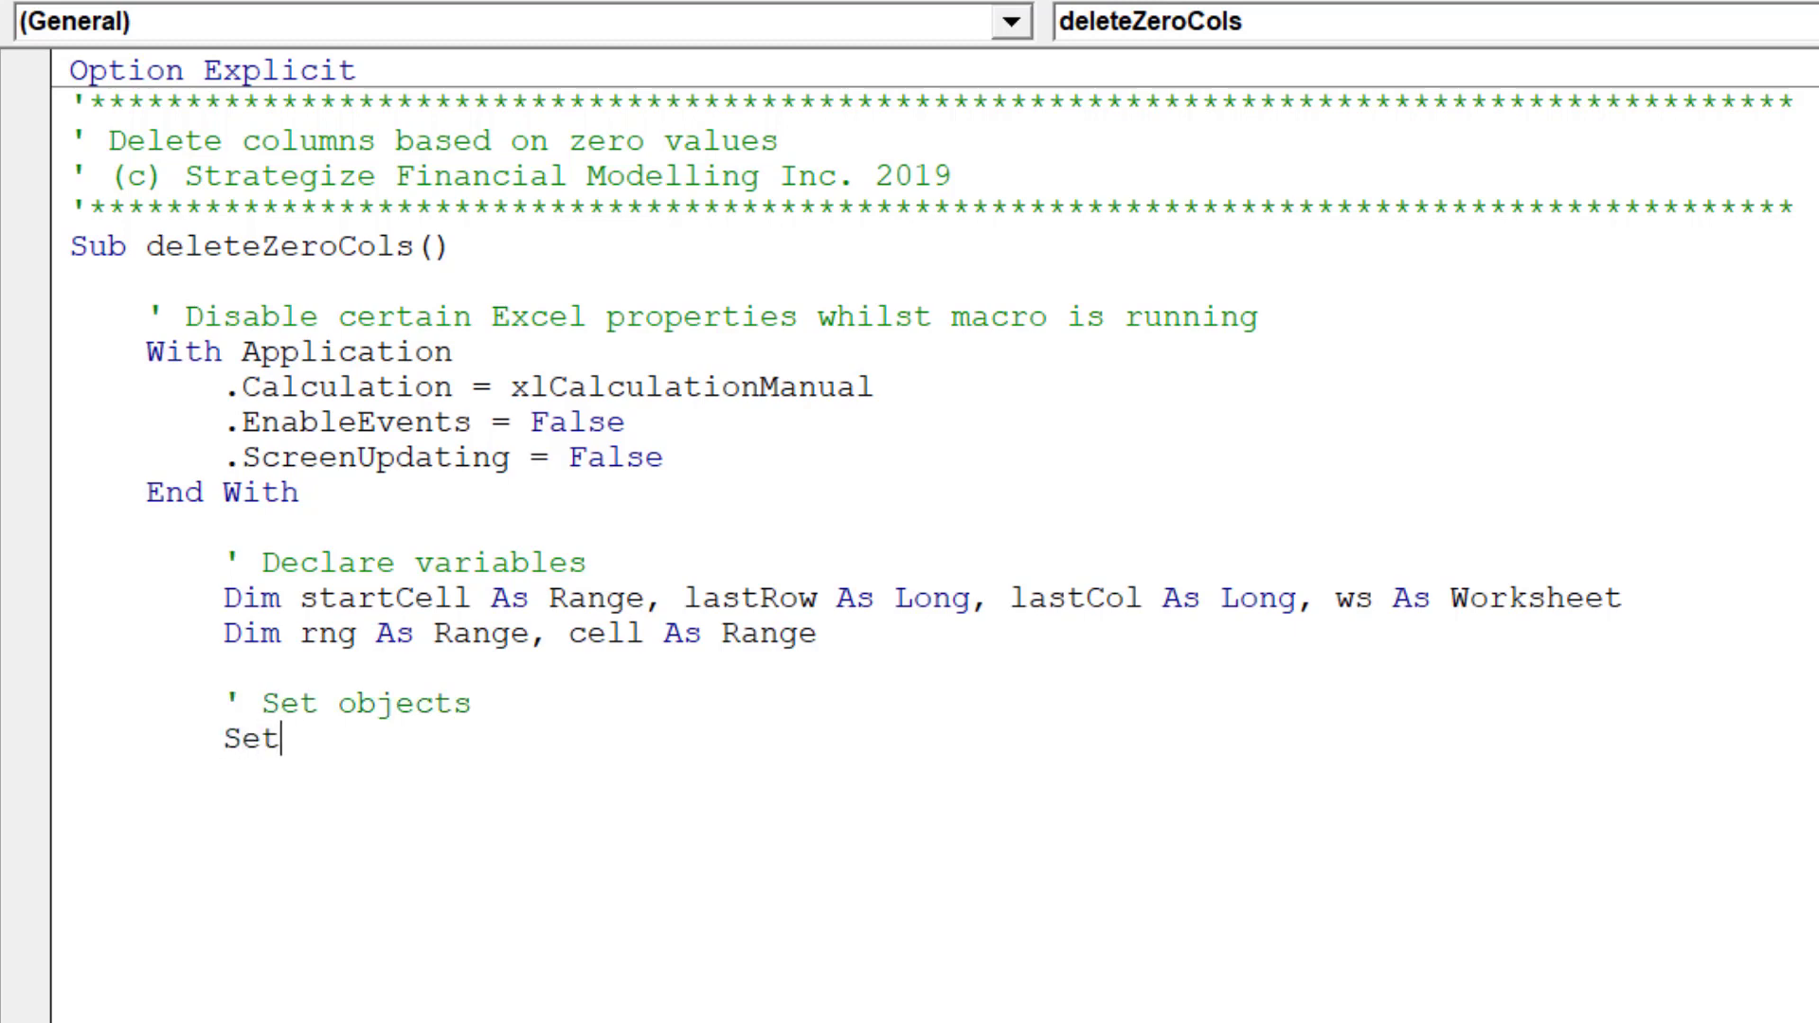
{"action": "type", "text": "ws ="}
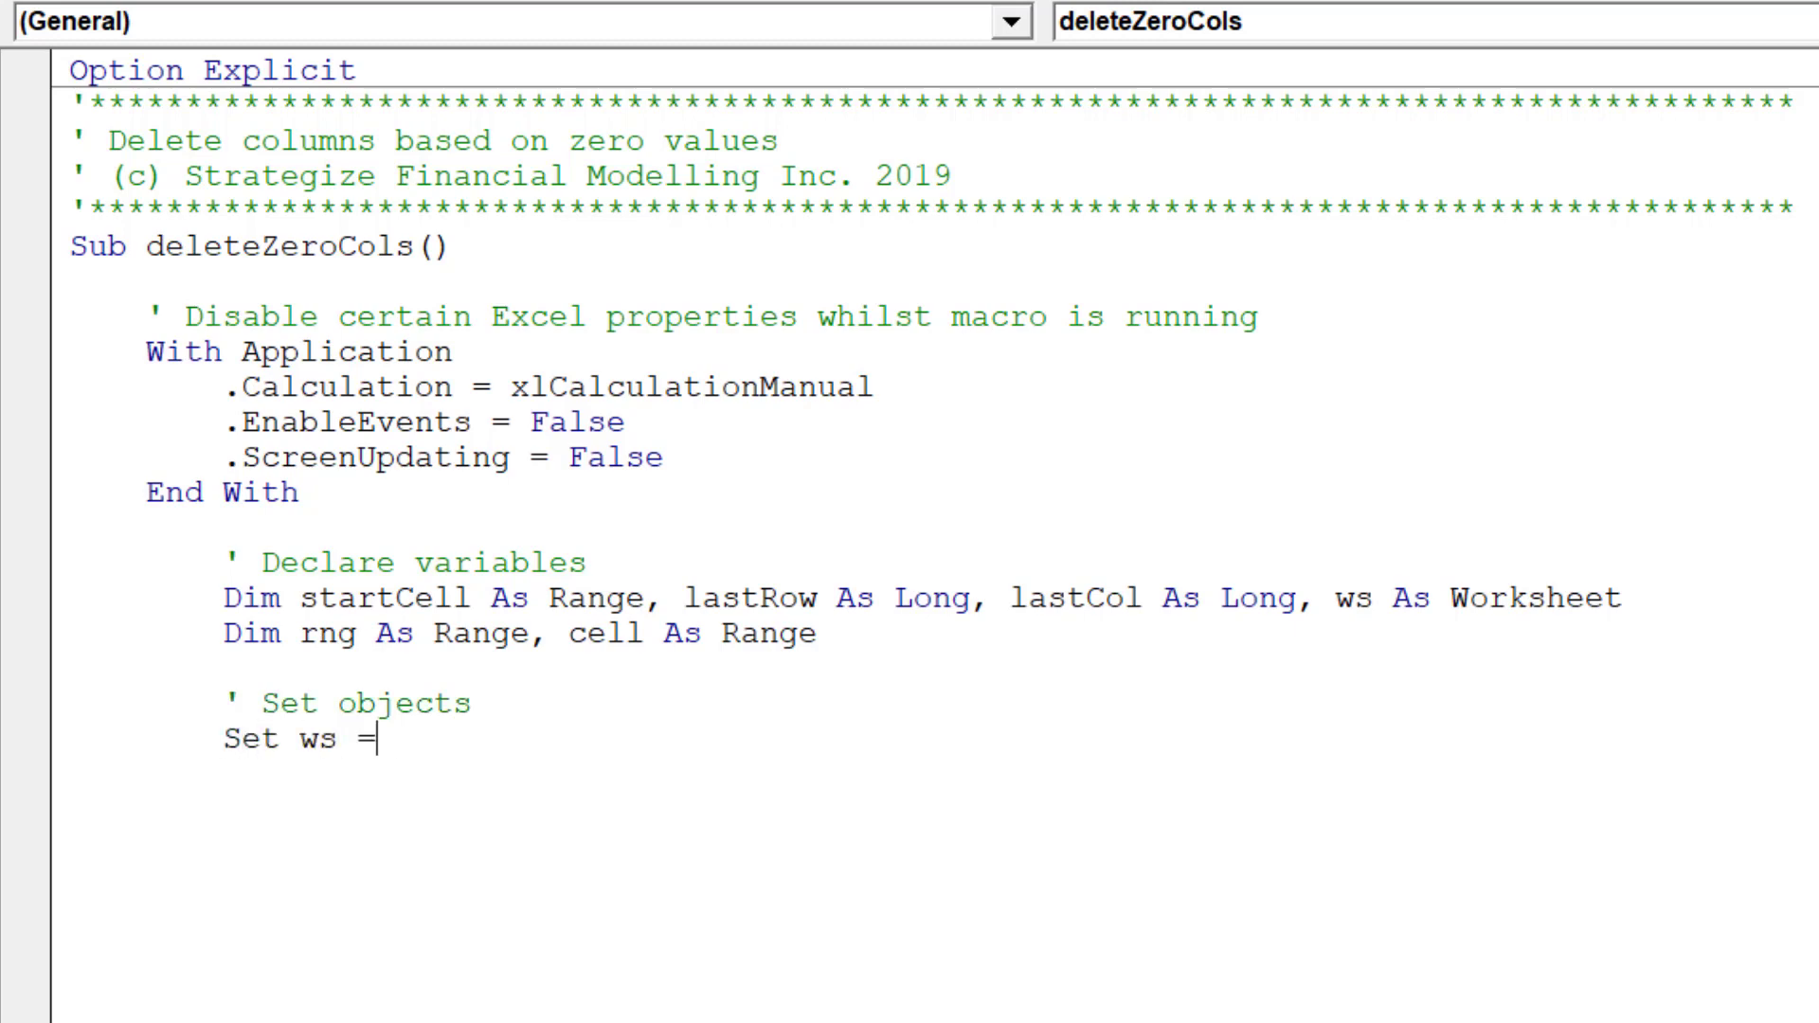
{"action": "type", "text": "ActiveS"}
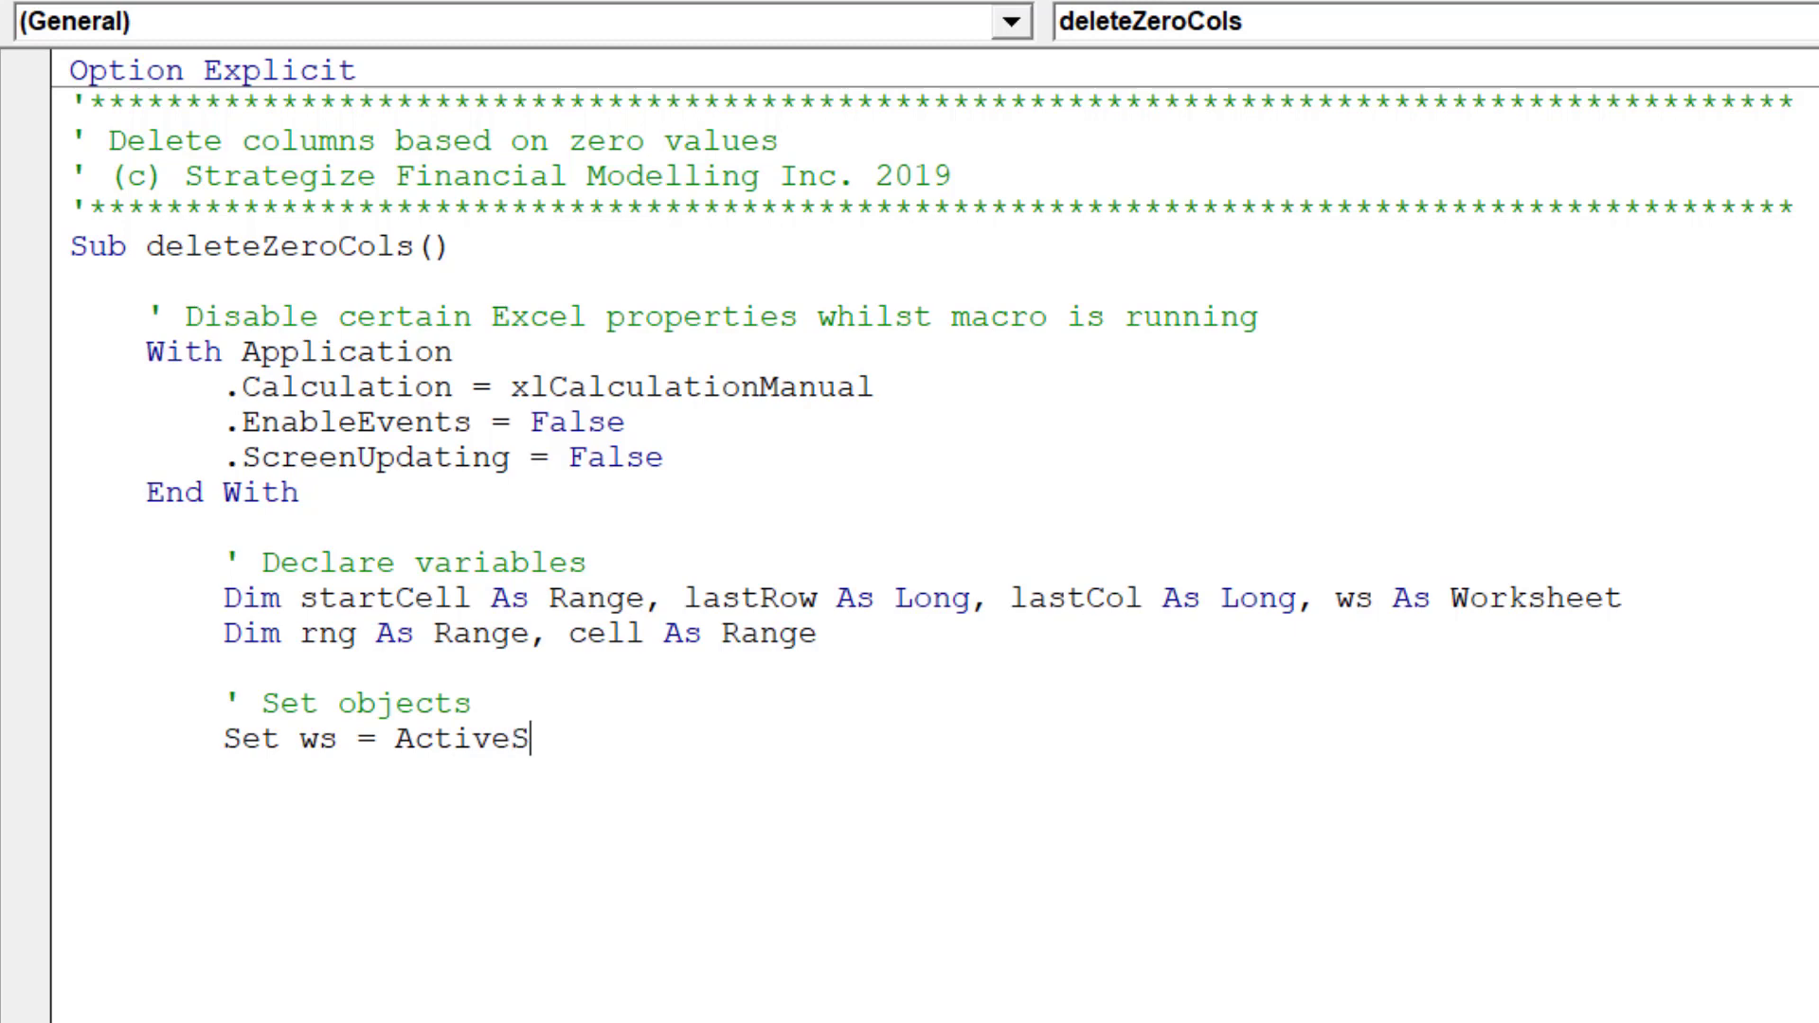
{"action": "type", "text": "heet"}
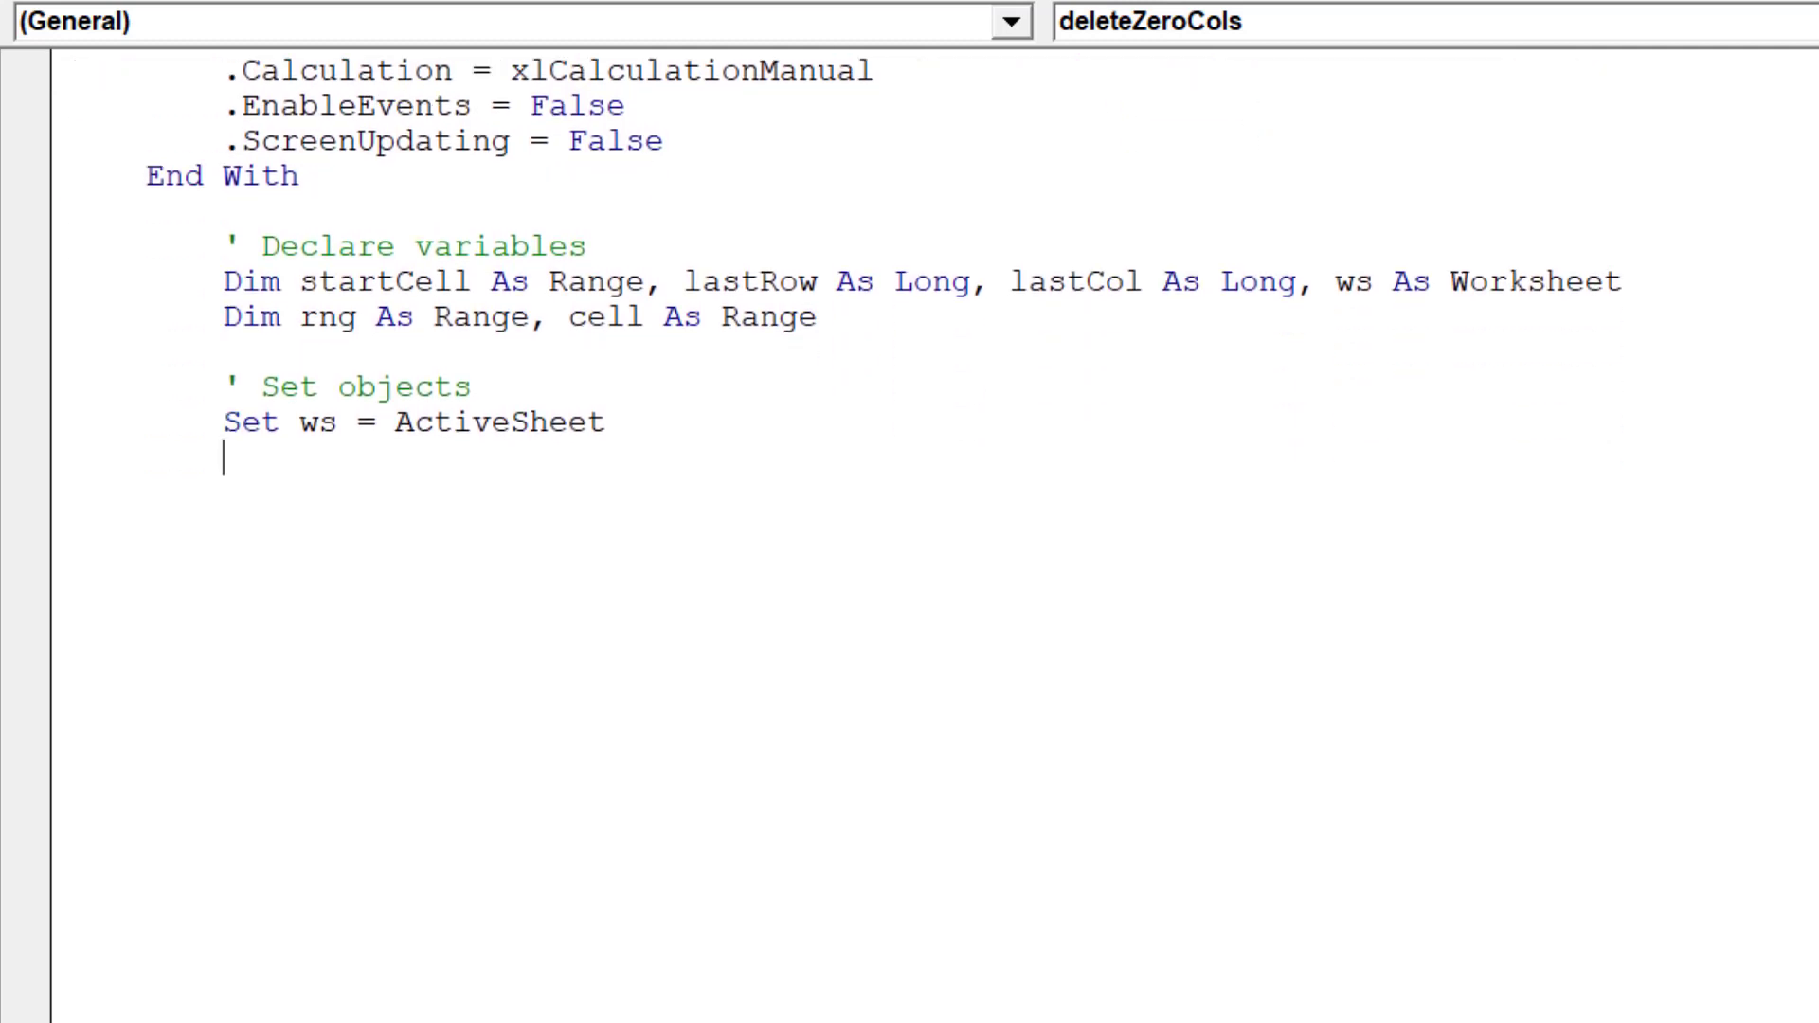
{"action": "scroll", "scroll_direction": "down", "scroll_amount": 3}
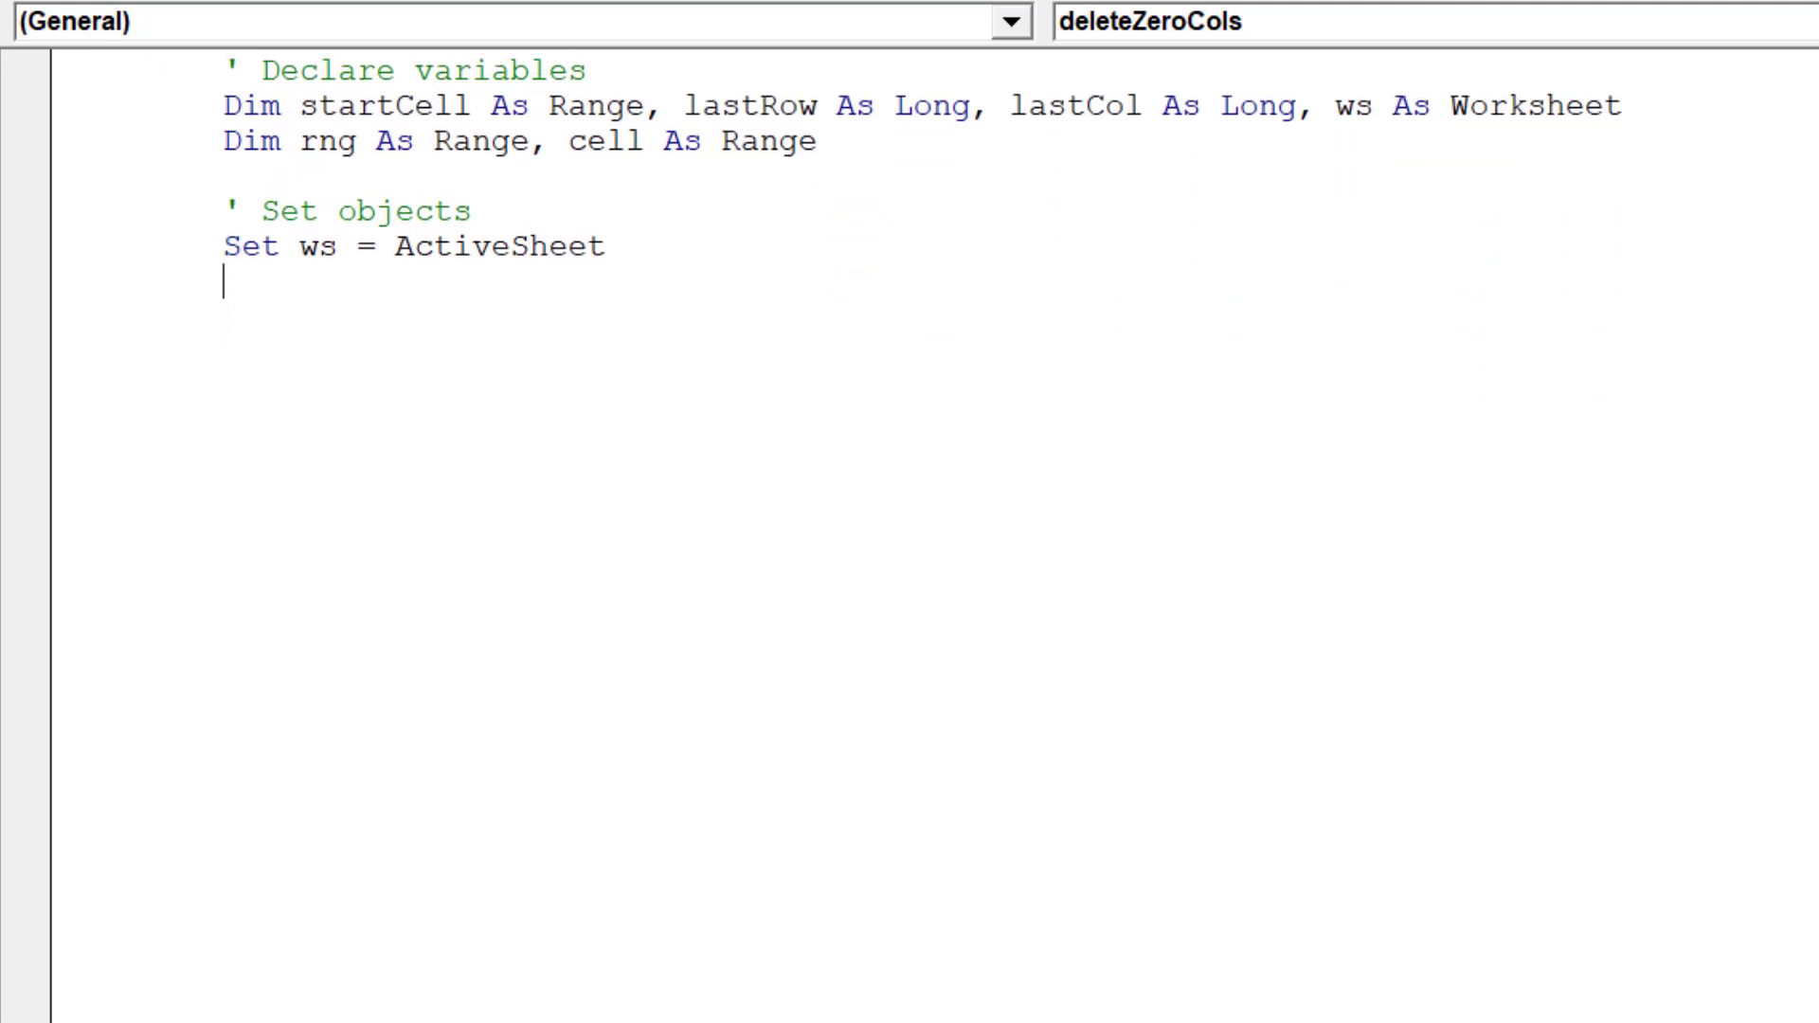
Assign Set startCell = ws.Range("B5")
{"action": "type", "text": "Set"}
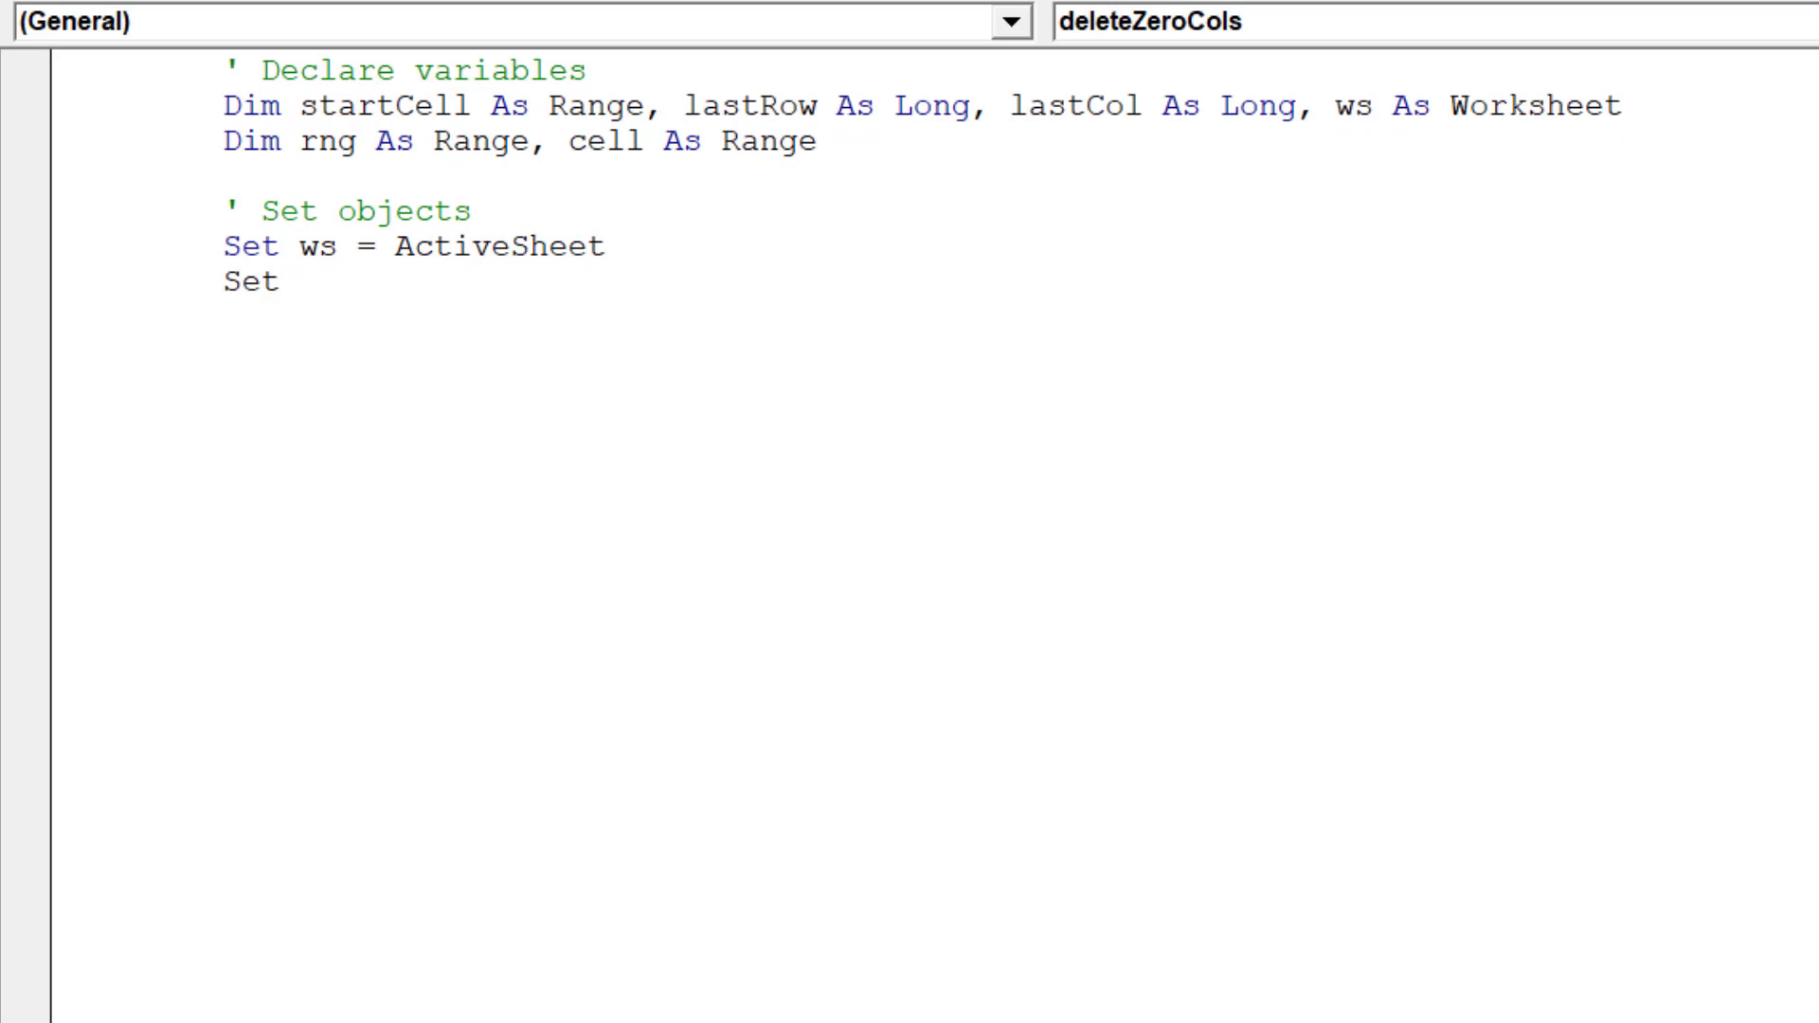
{"action": "type", "text": "startC"}
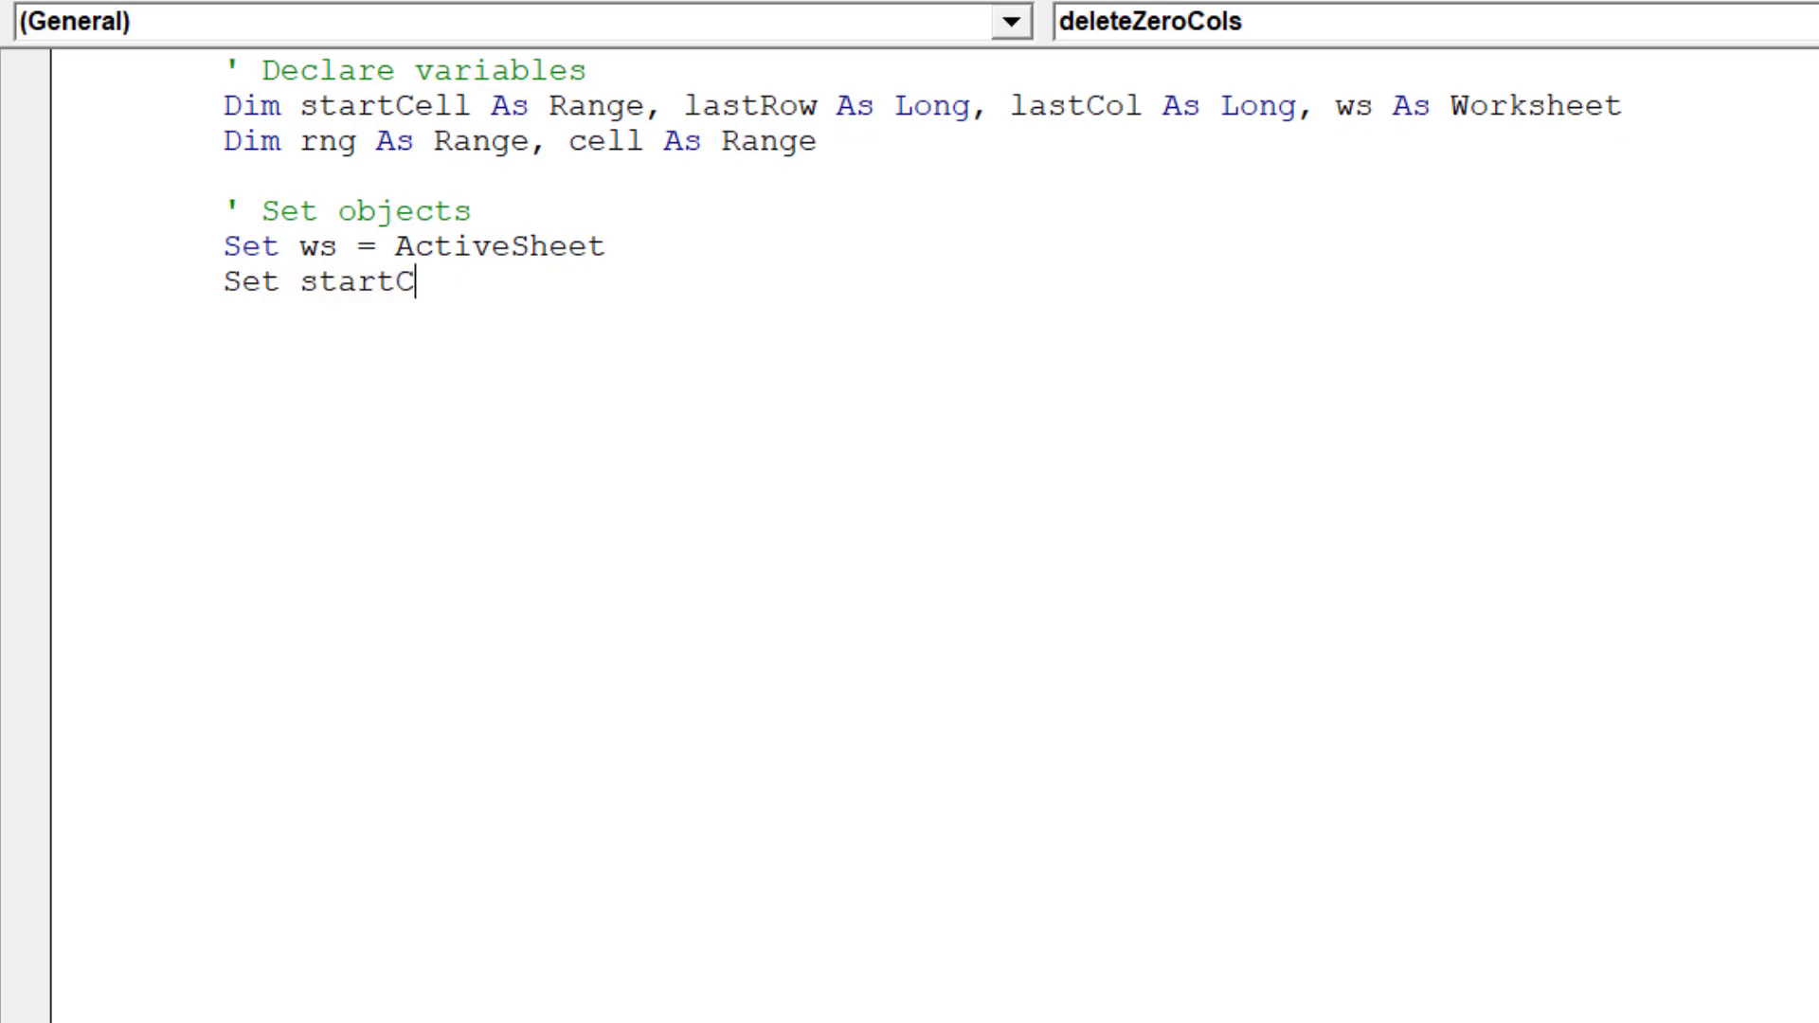
{"action": "type", "text": "ell"}
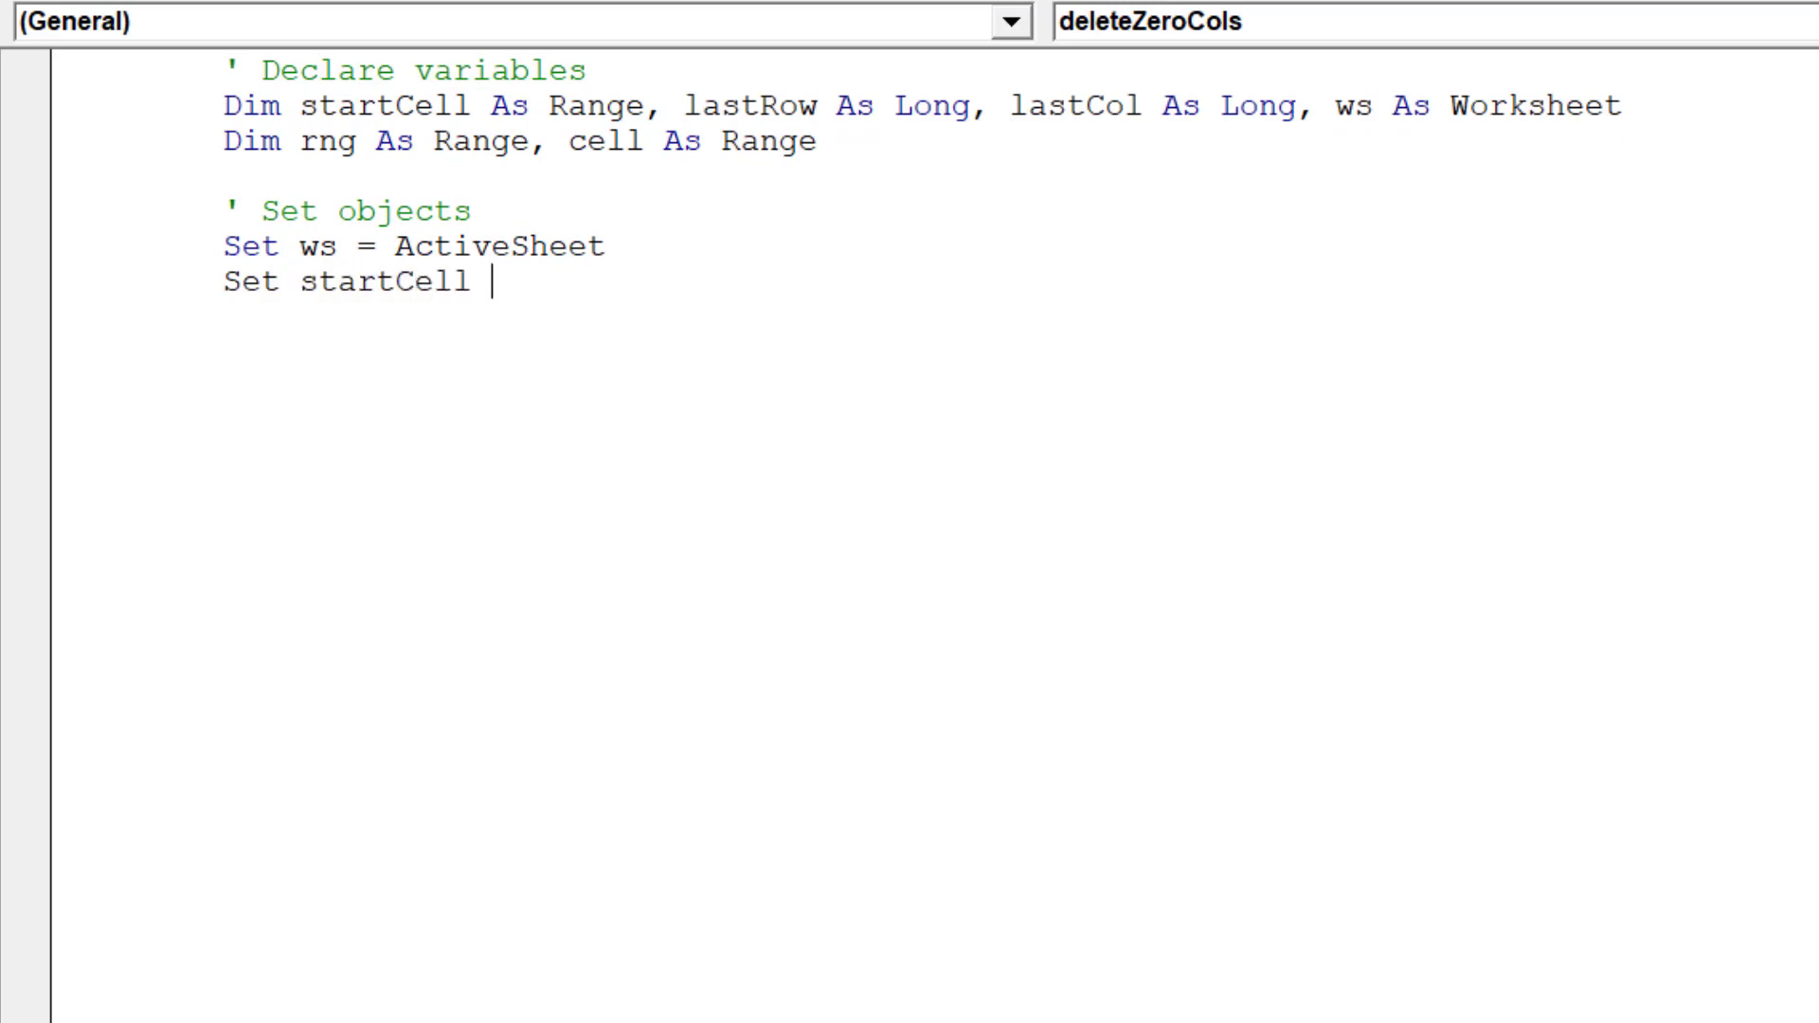
{"action": "type", "text": "= ws"}
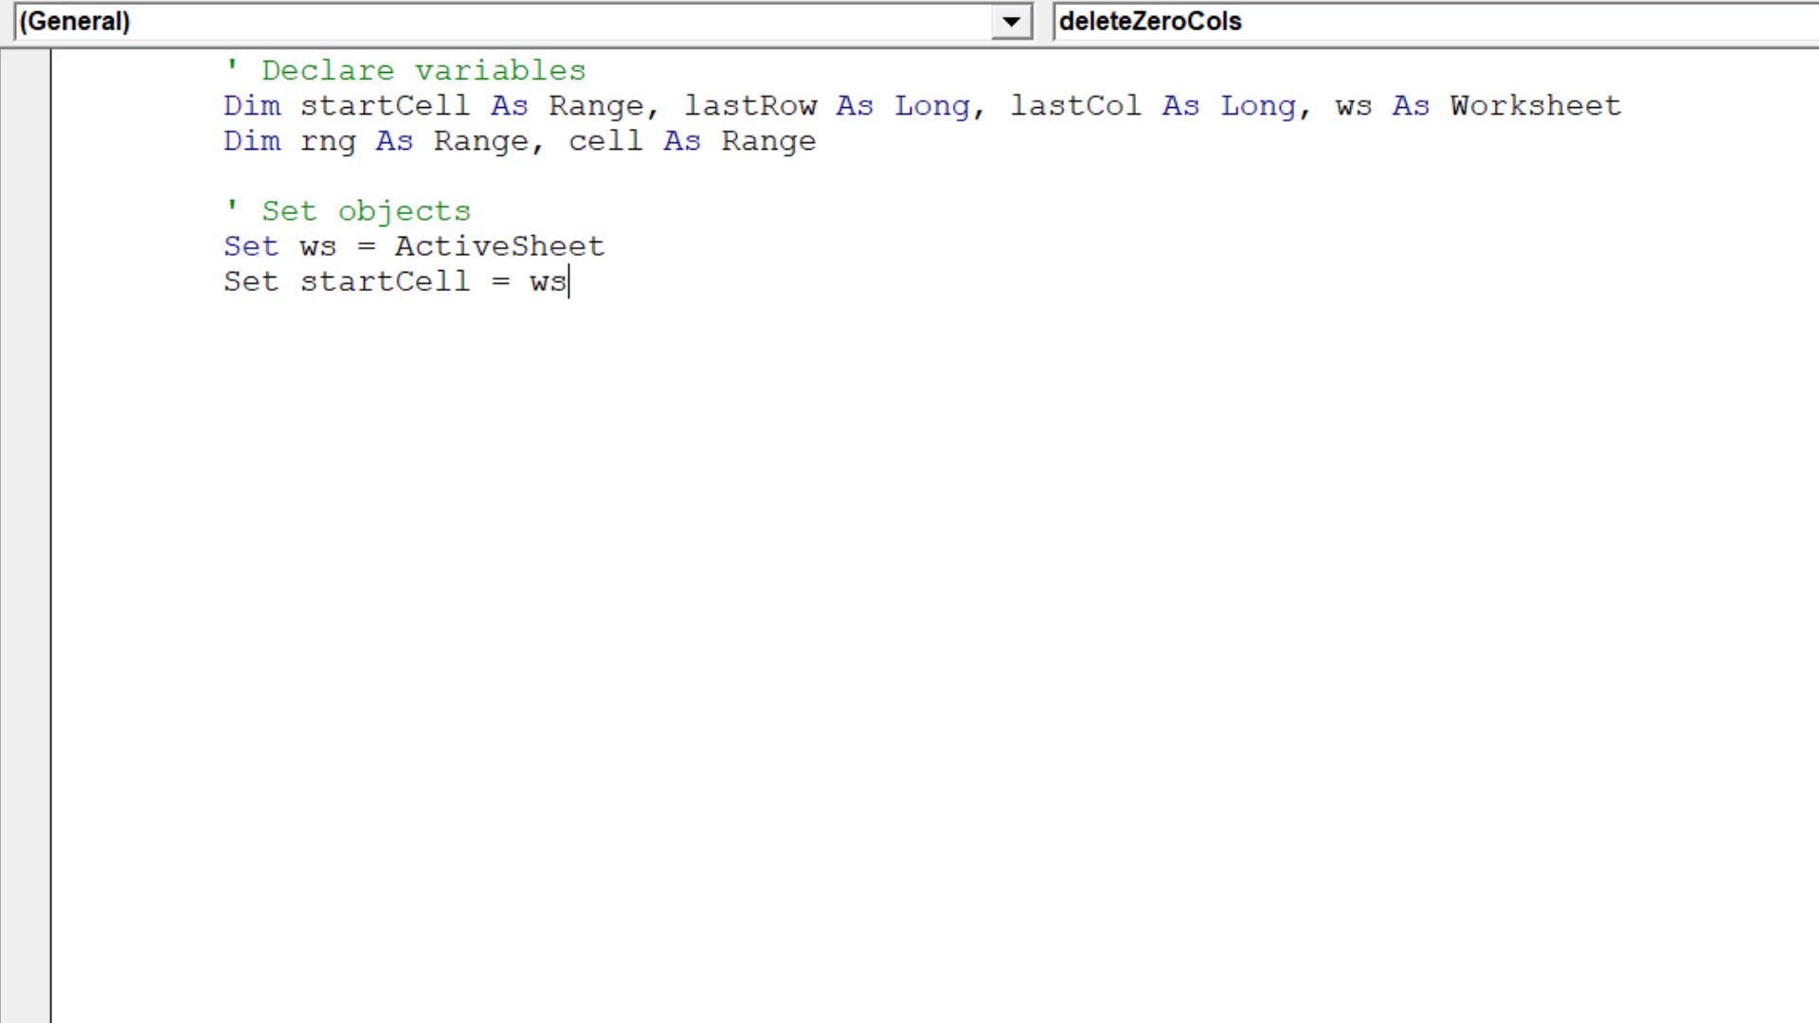
{"action": "type", "text": ".R"}
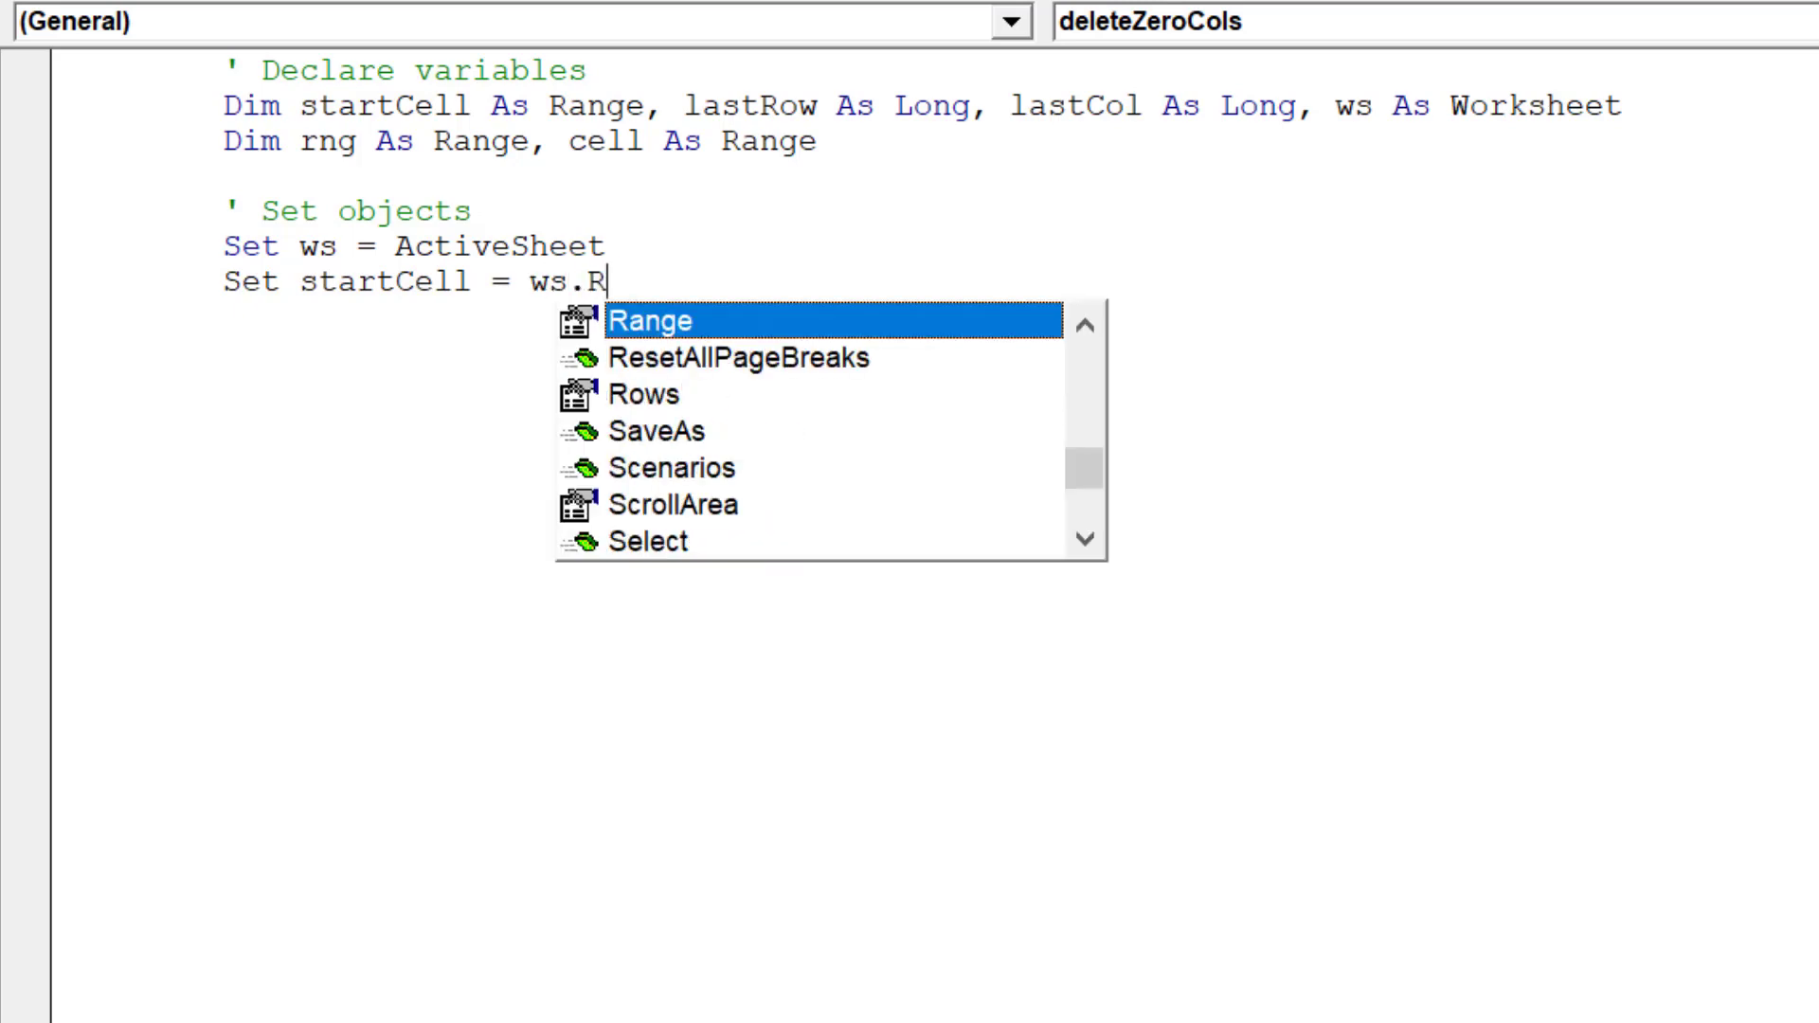
{"action": "type", "text": "ange("}
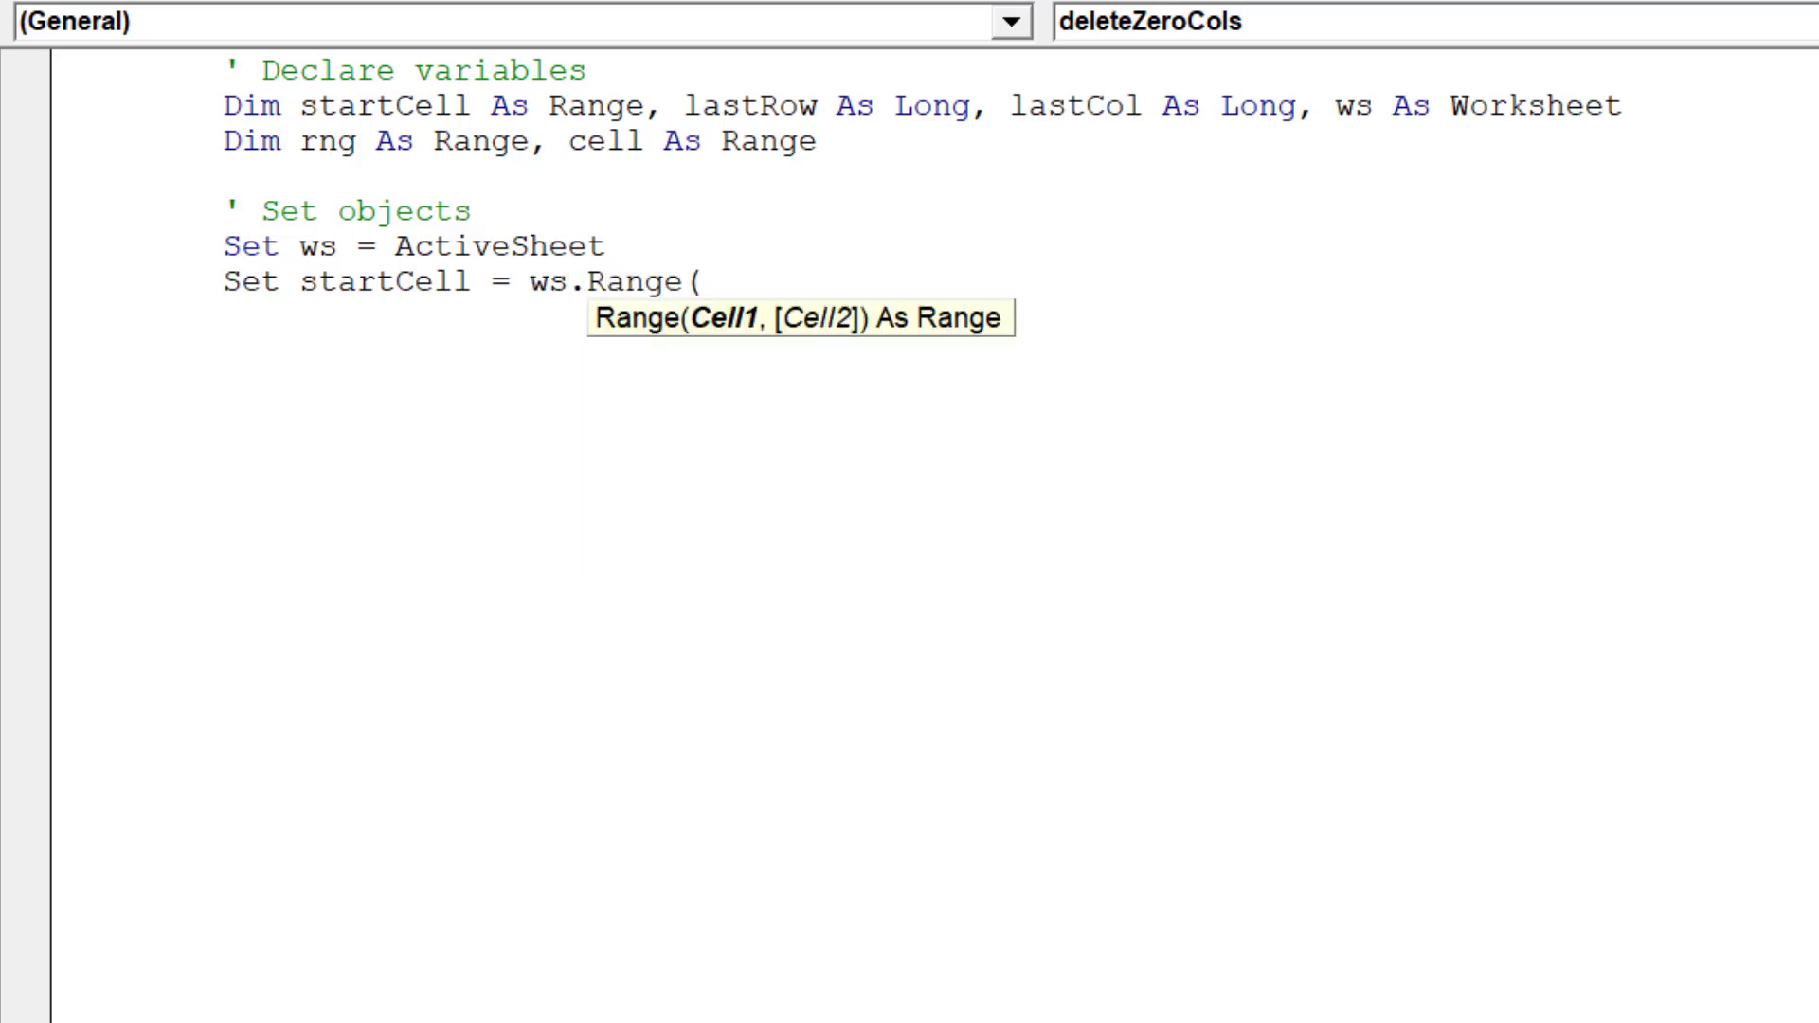
{"action": "type", "text": "\"B"}
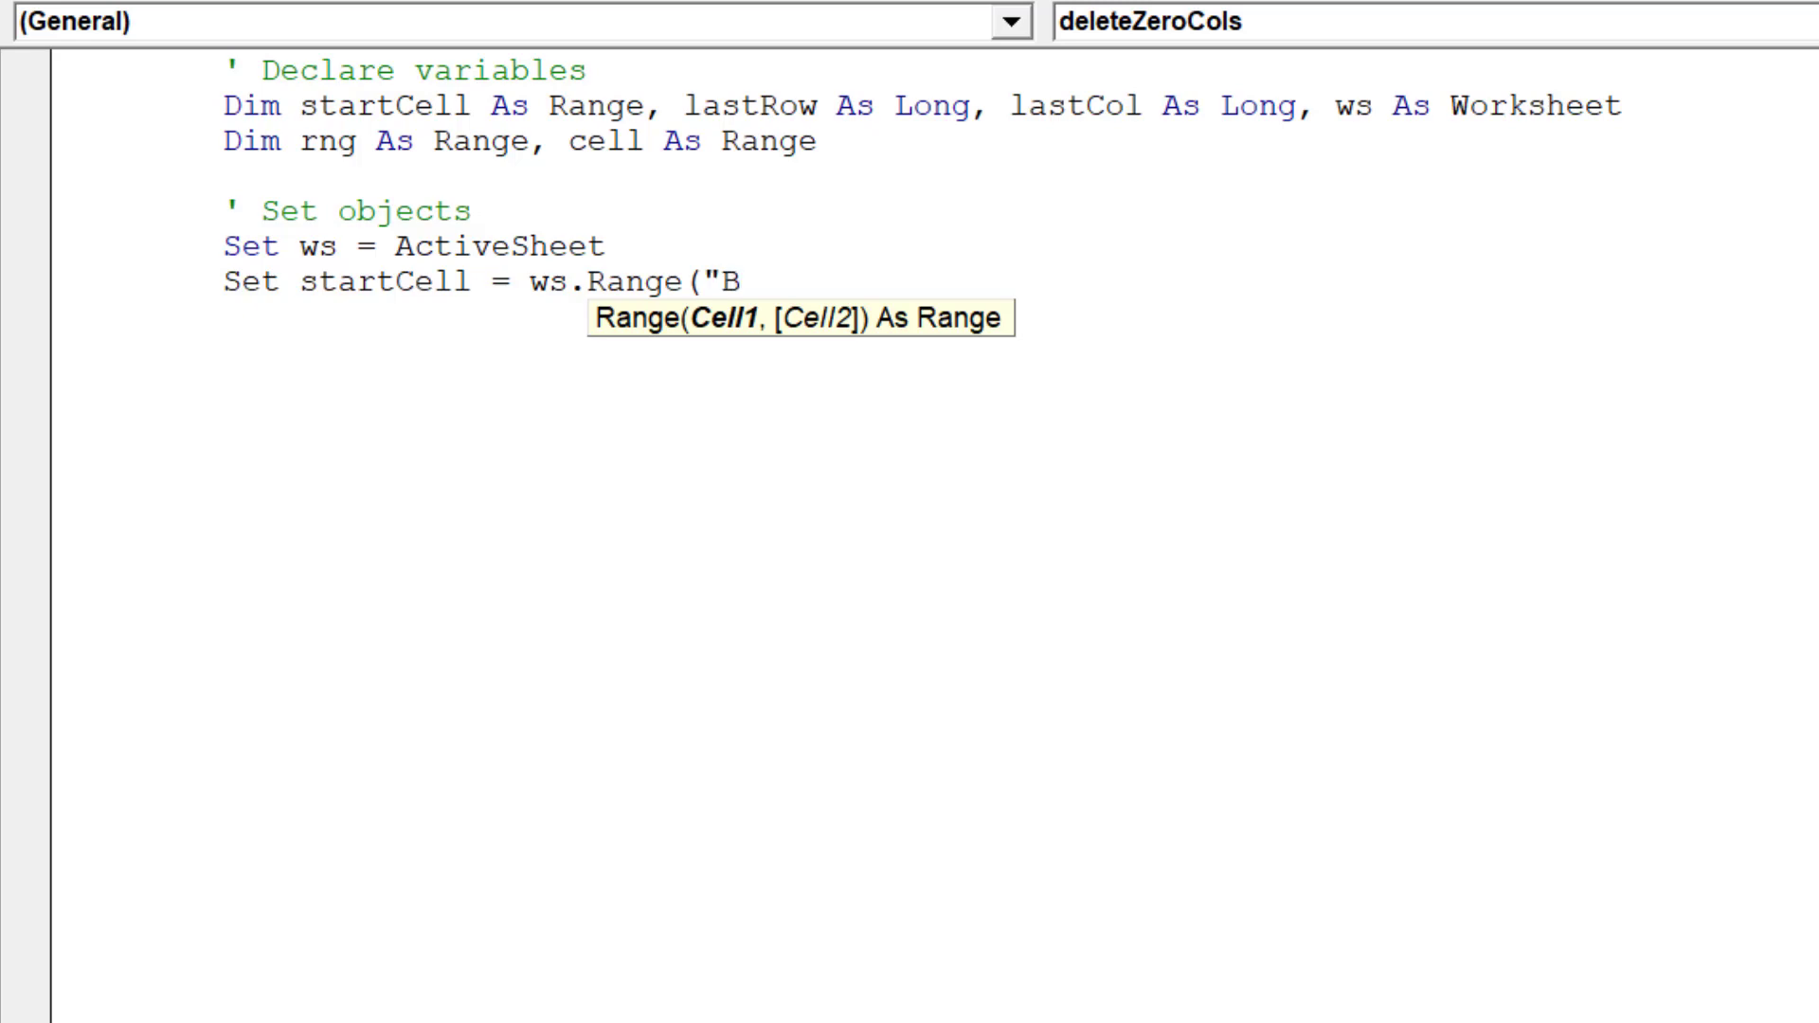
{"action": "type", "text": "5\")"}
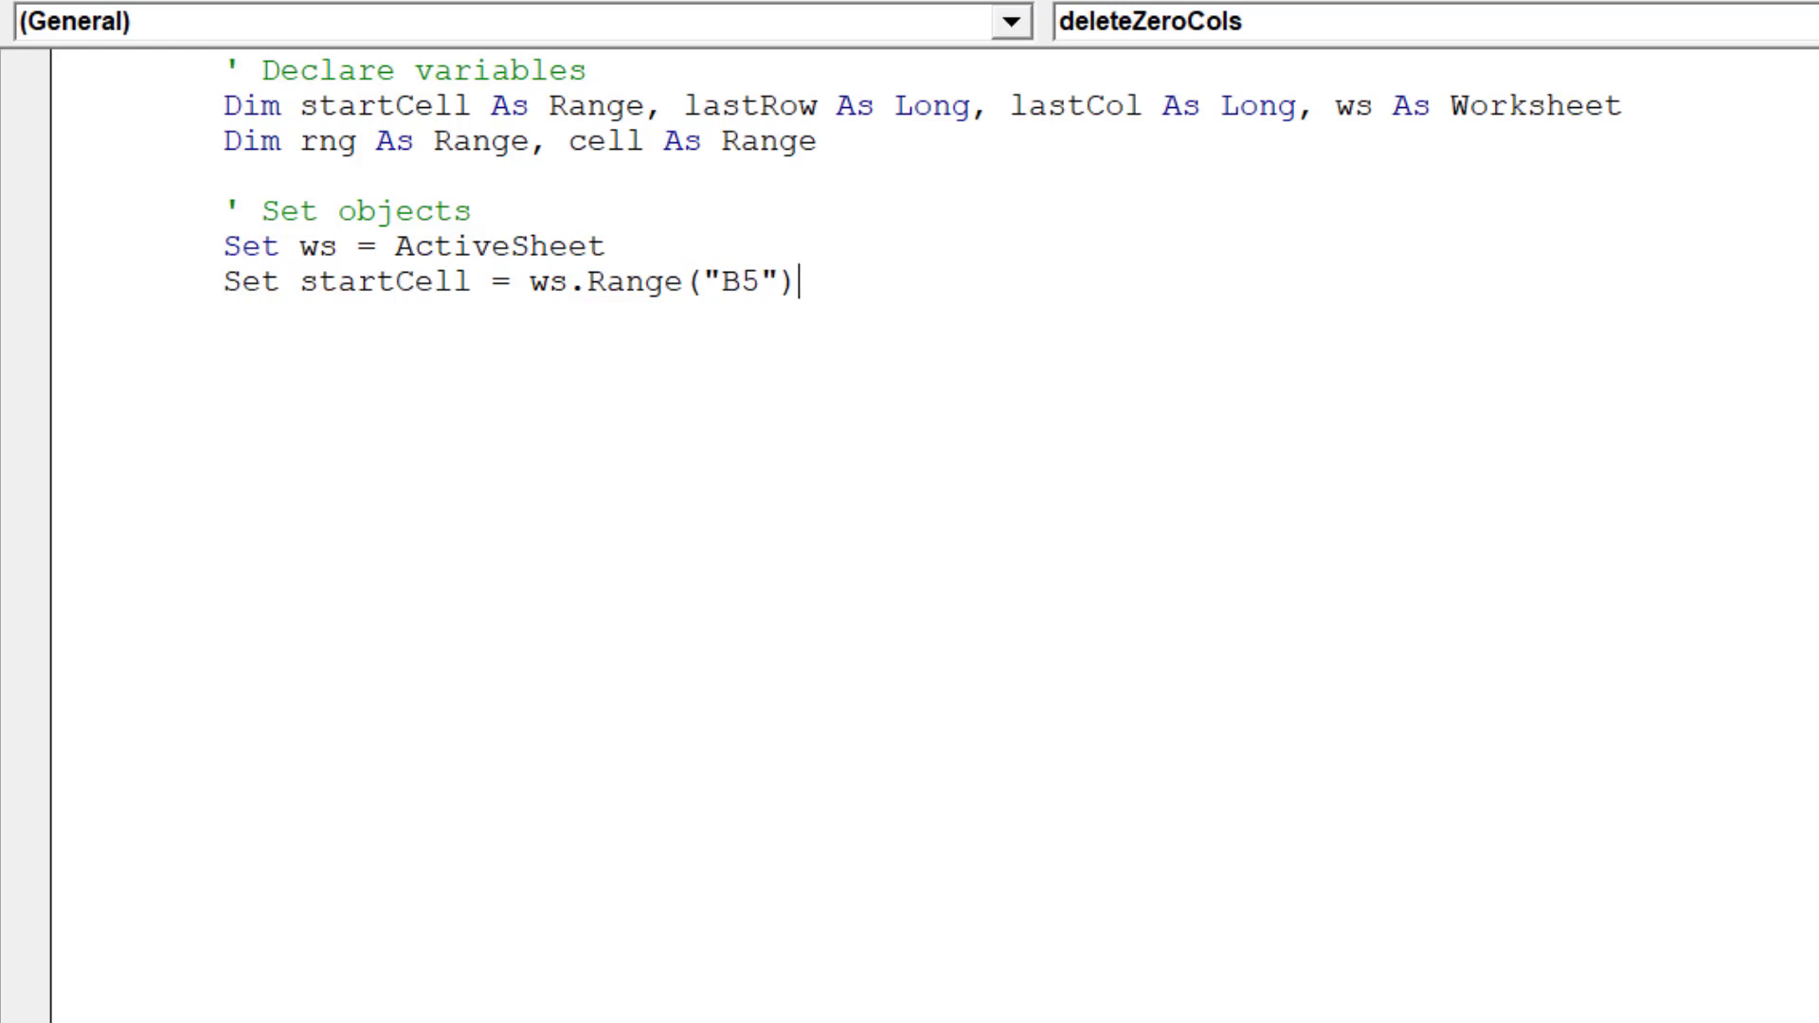
{"action": "key", "text": "enter"}
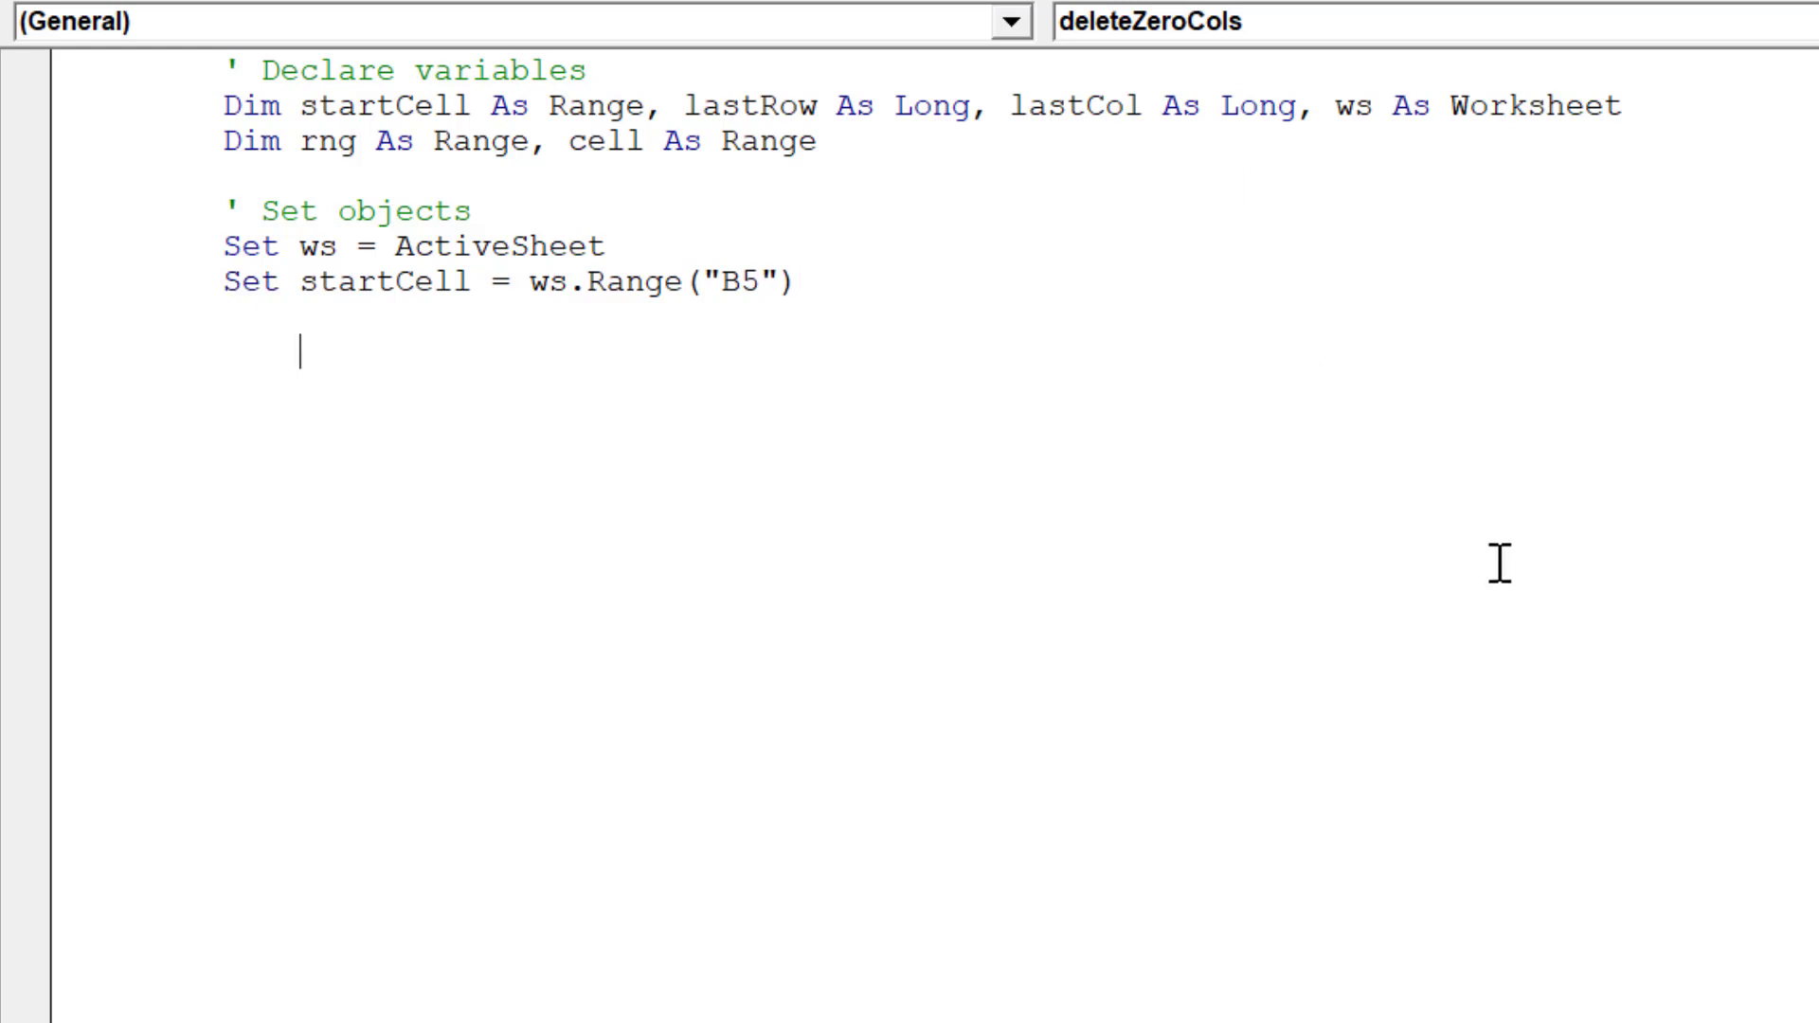
Add the comment ' Find last row and column of data
{"action": "type", "text": "' Find la"}
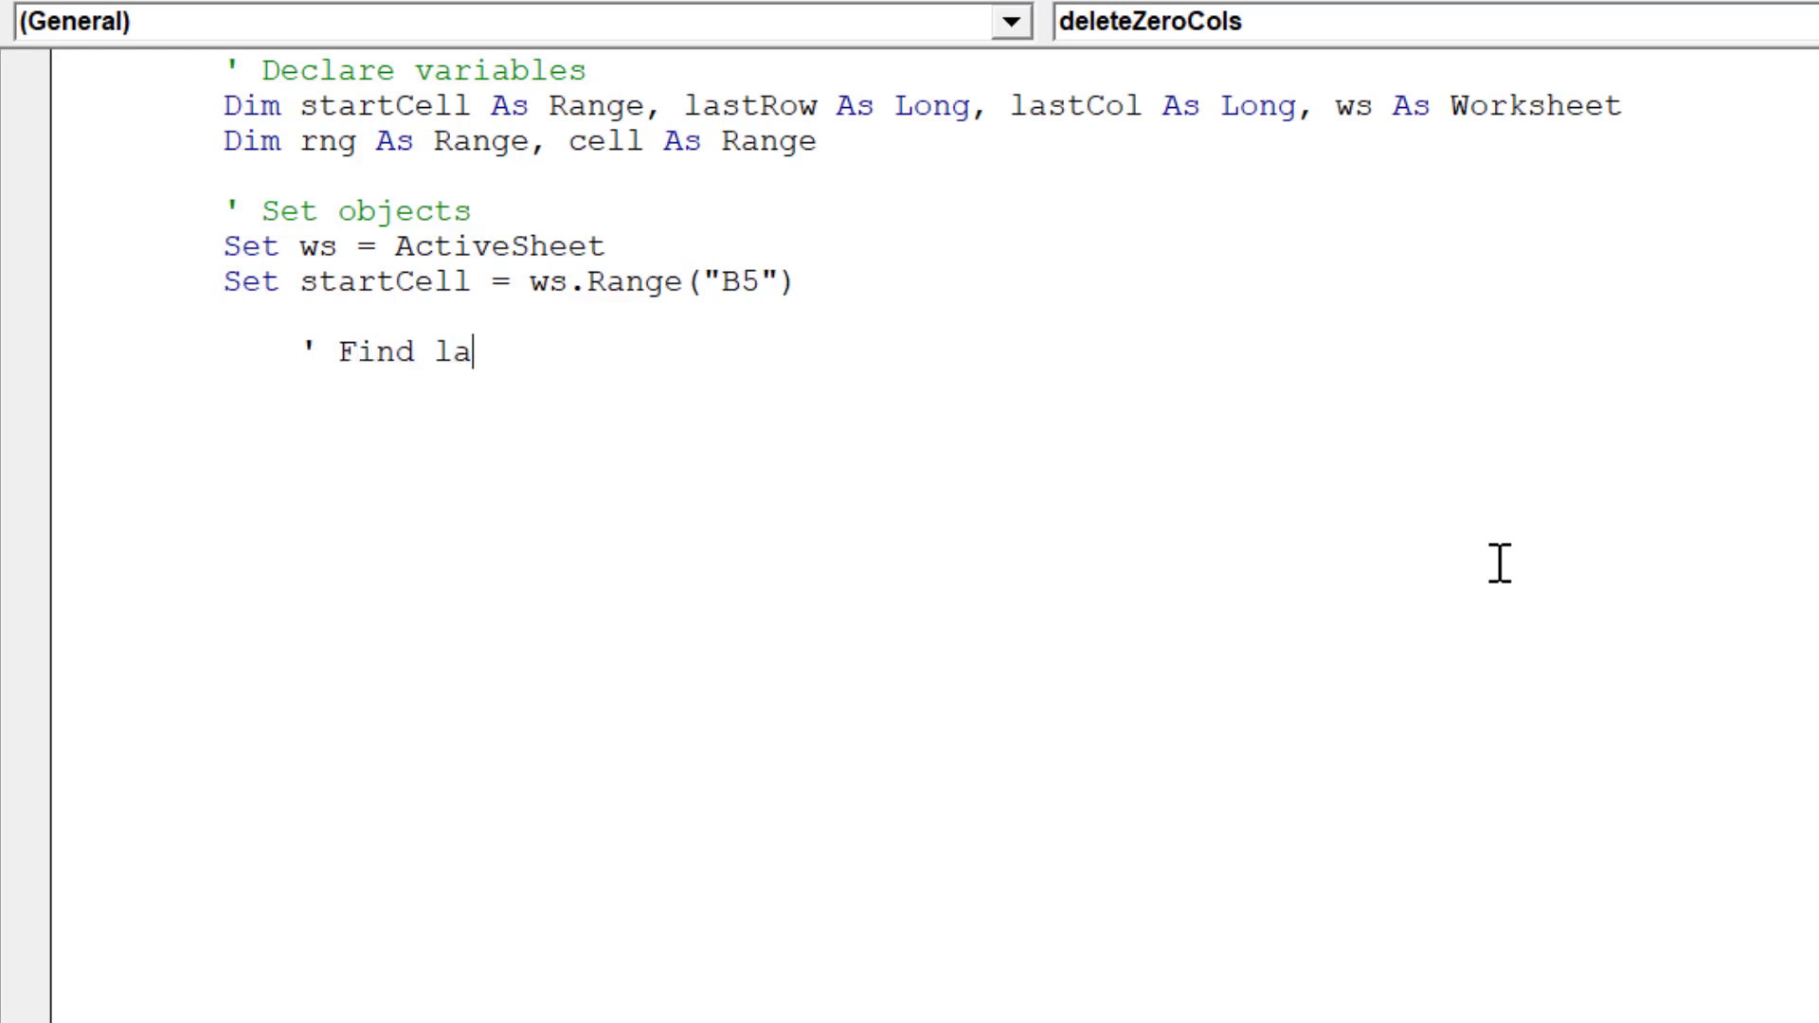
{"action": "type", "text": "st row"}
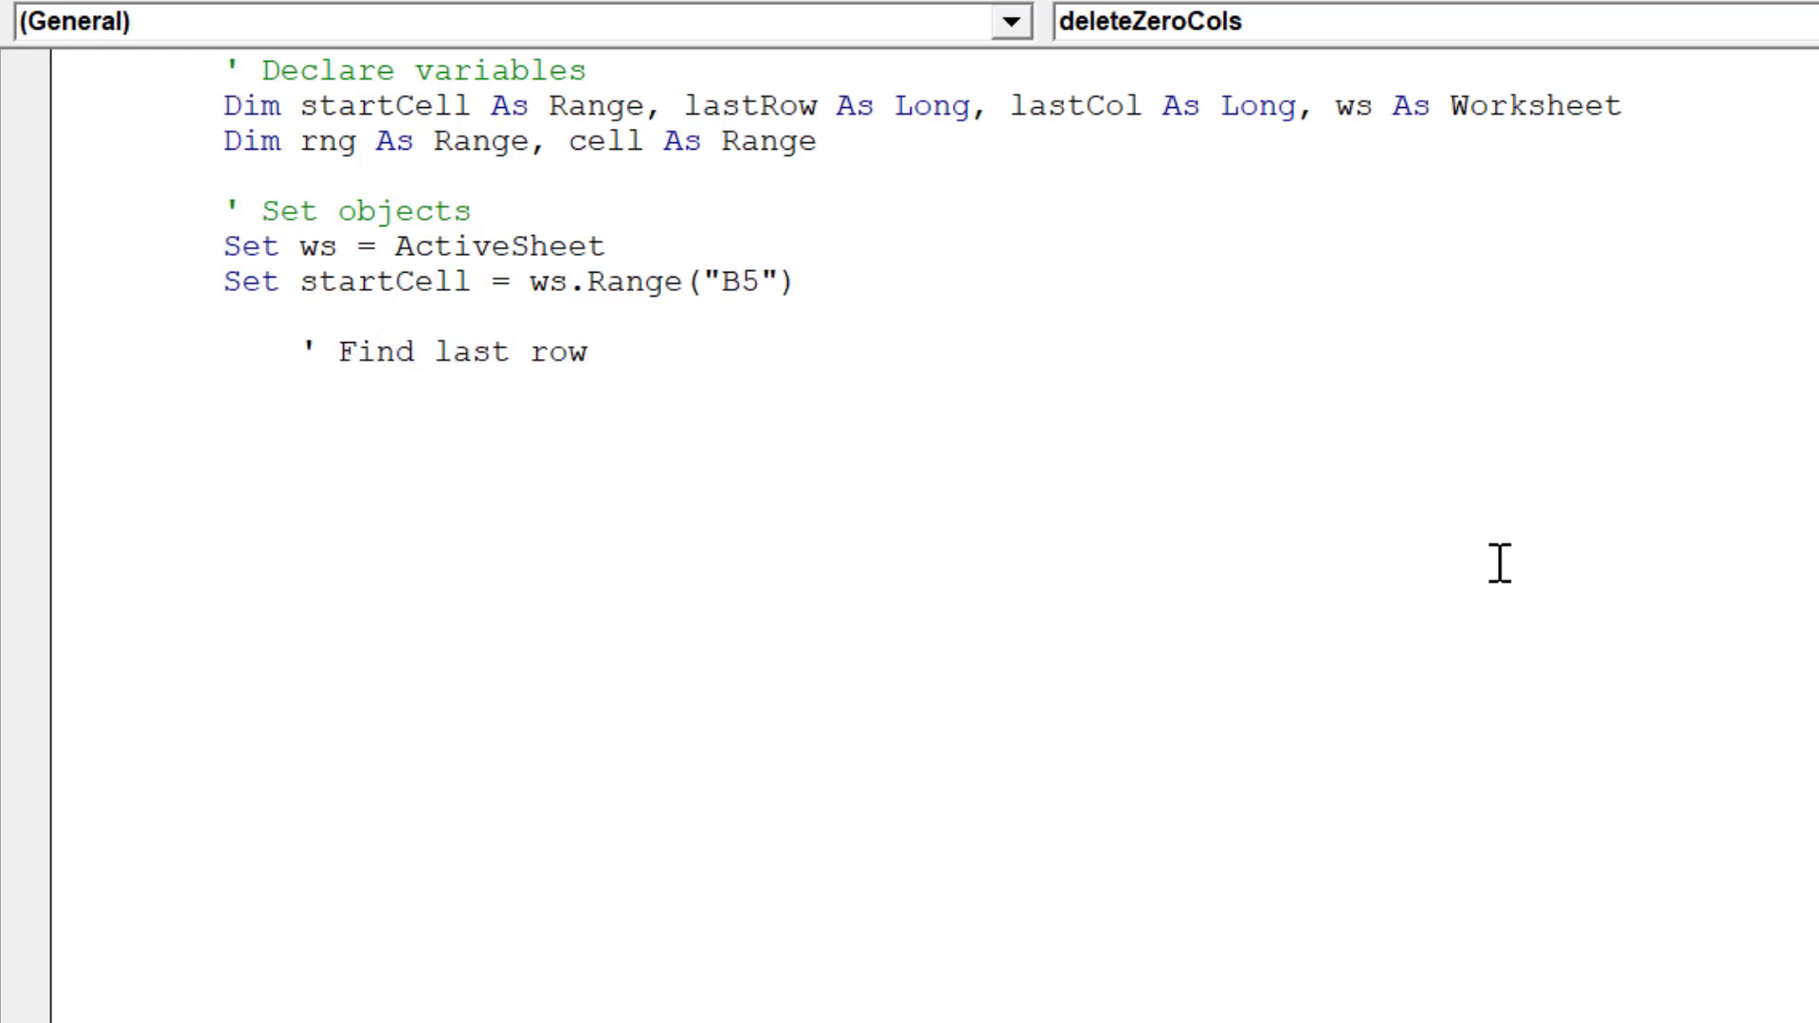
{"action": "type", "text": "and colu"}
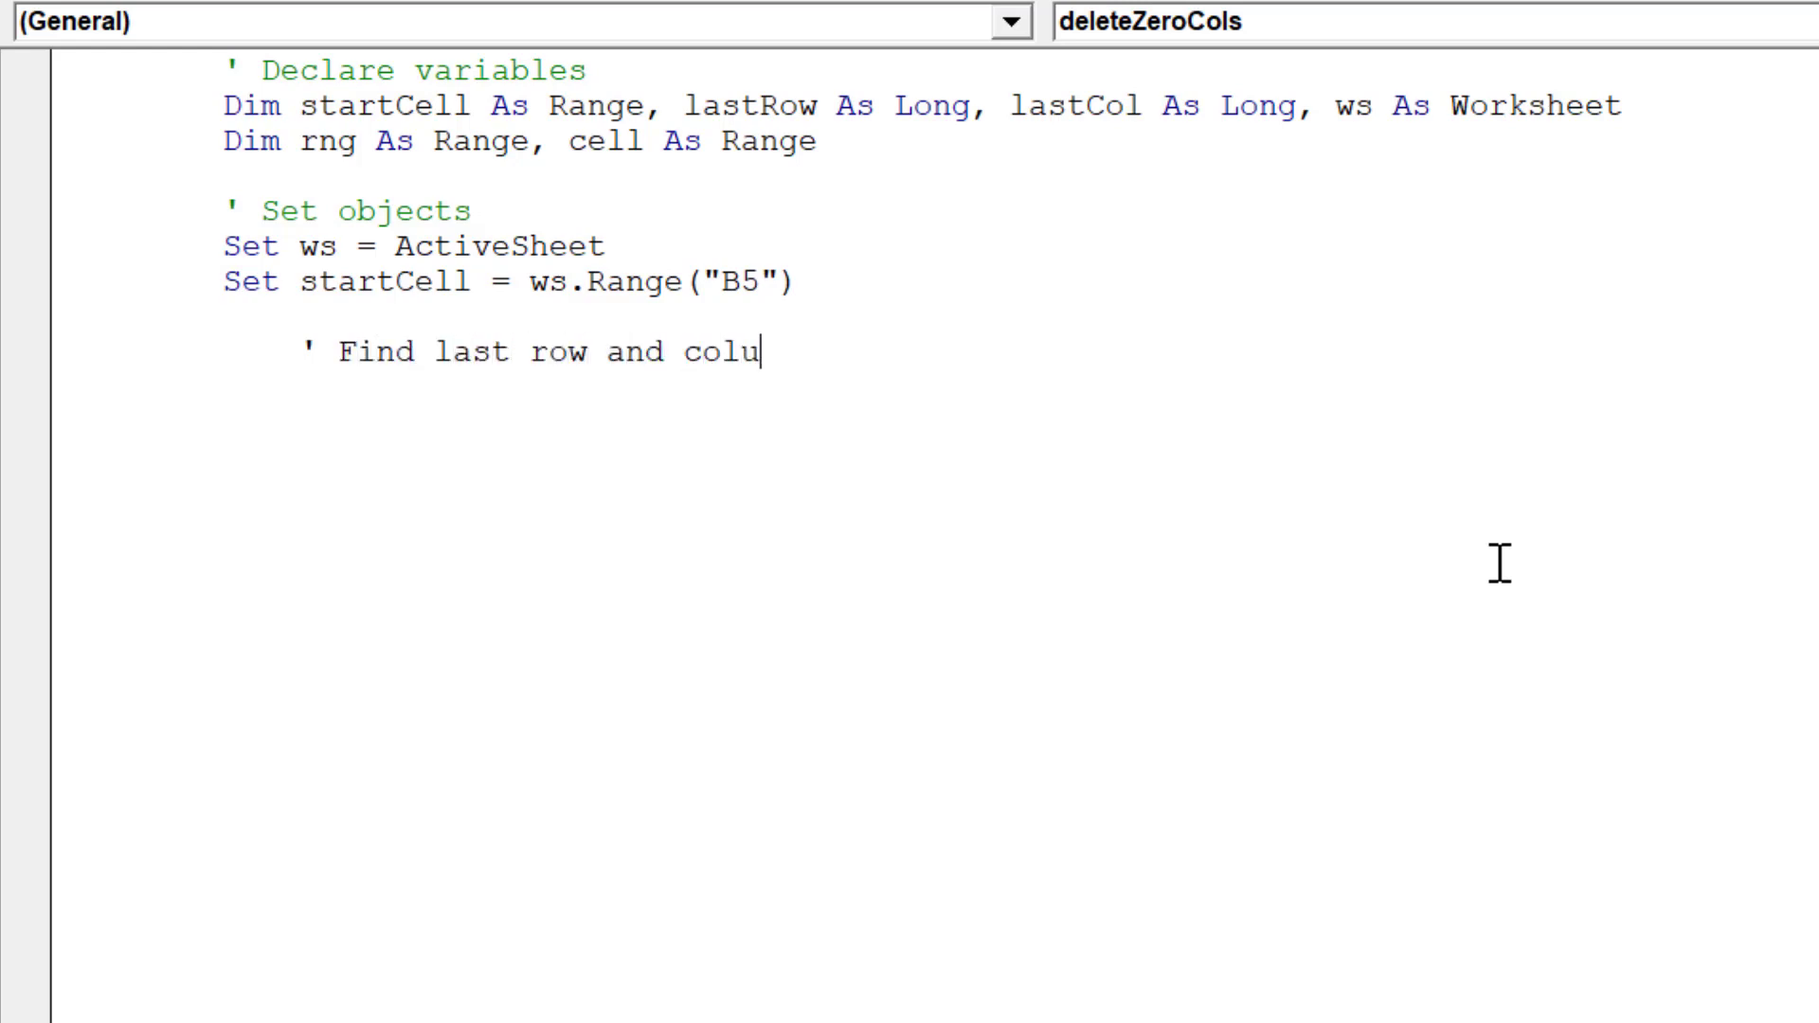
{"action": "type", "text": "mn of data"}
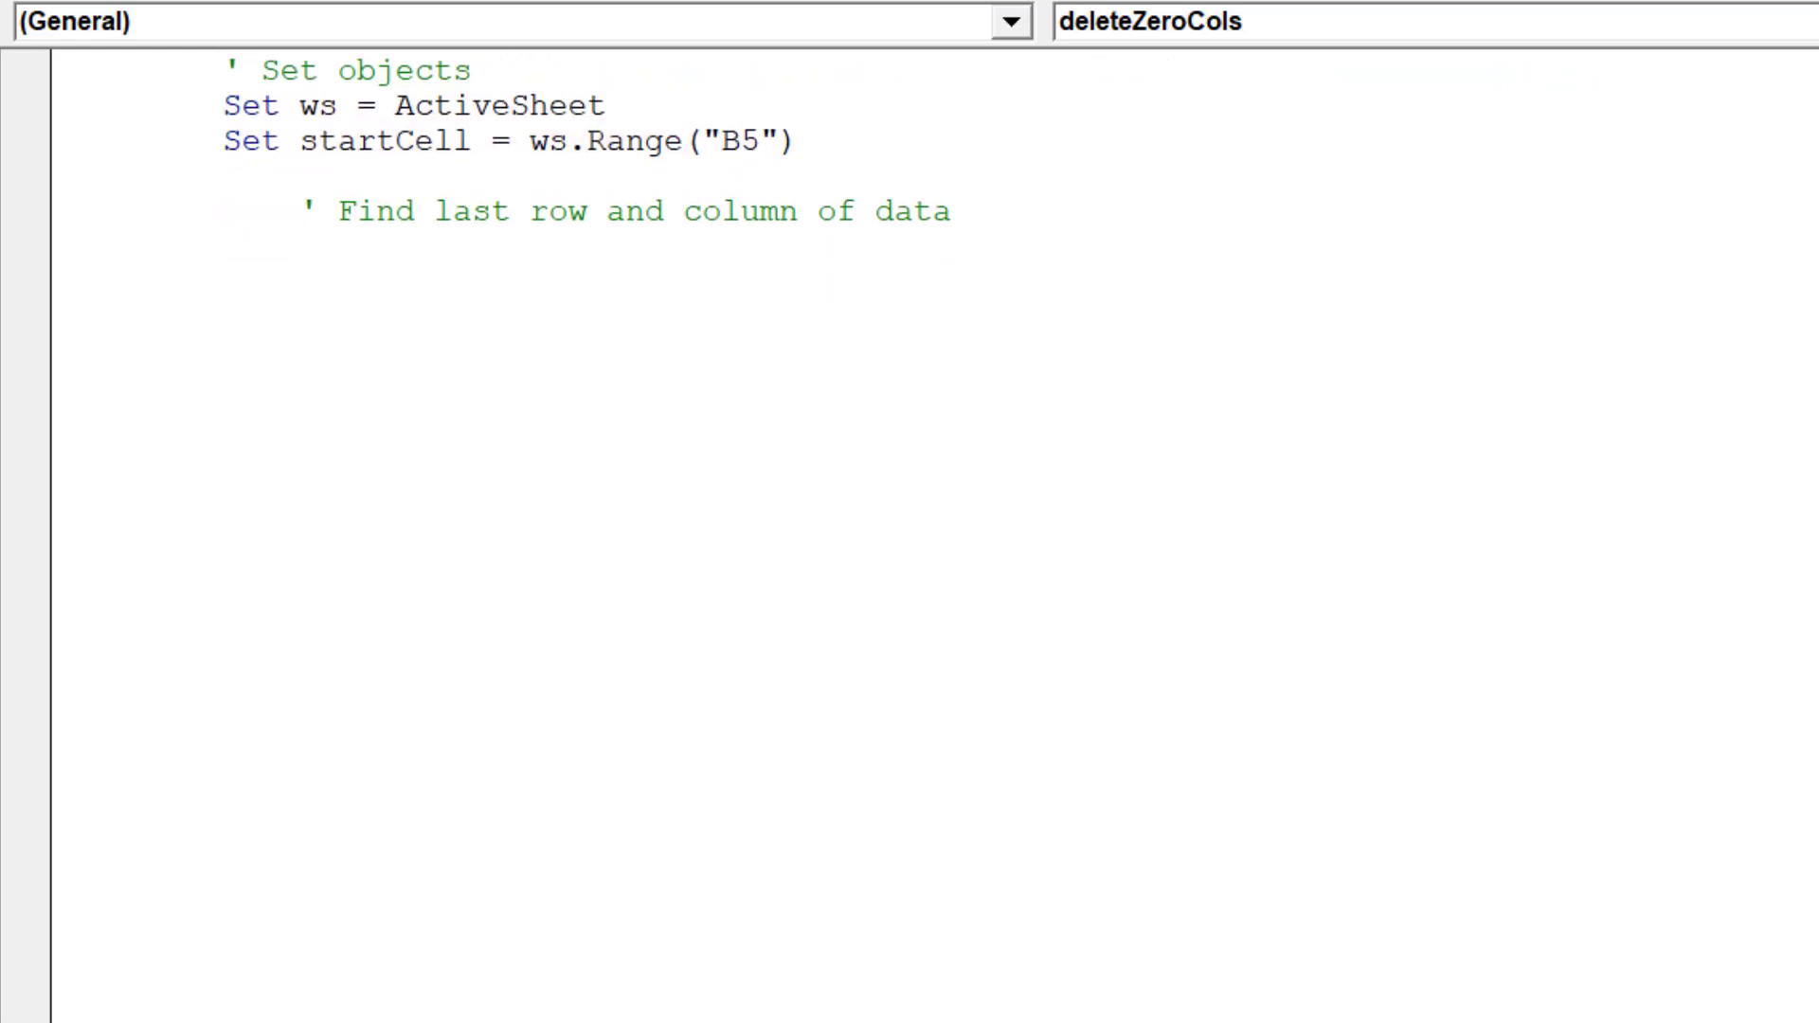
Write lastRow = ws.Cells(ws.Rows.Count, startCell.Column).End(xlUp).Row
{"action": "type", "text": "las"}
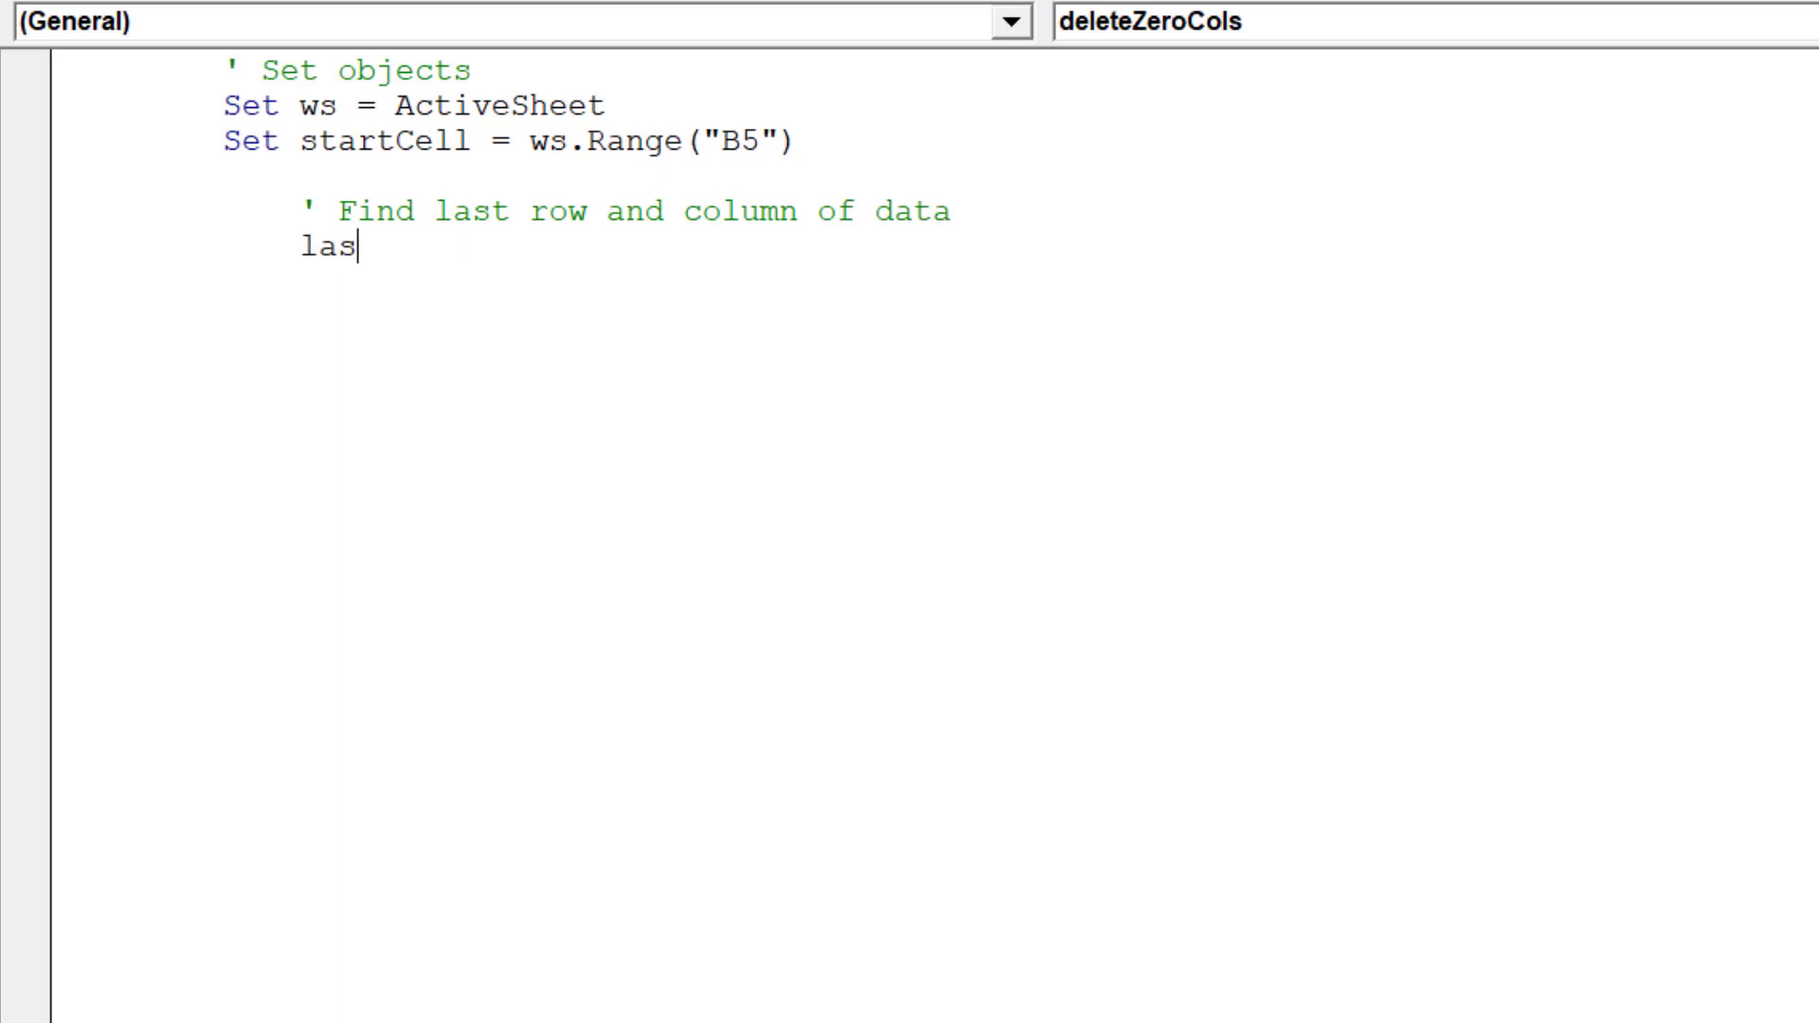
{"action": "type", "text": "tRow"}
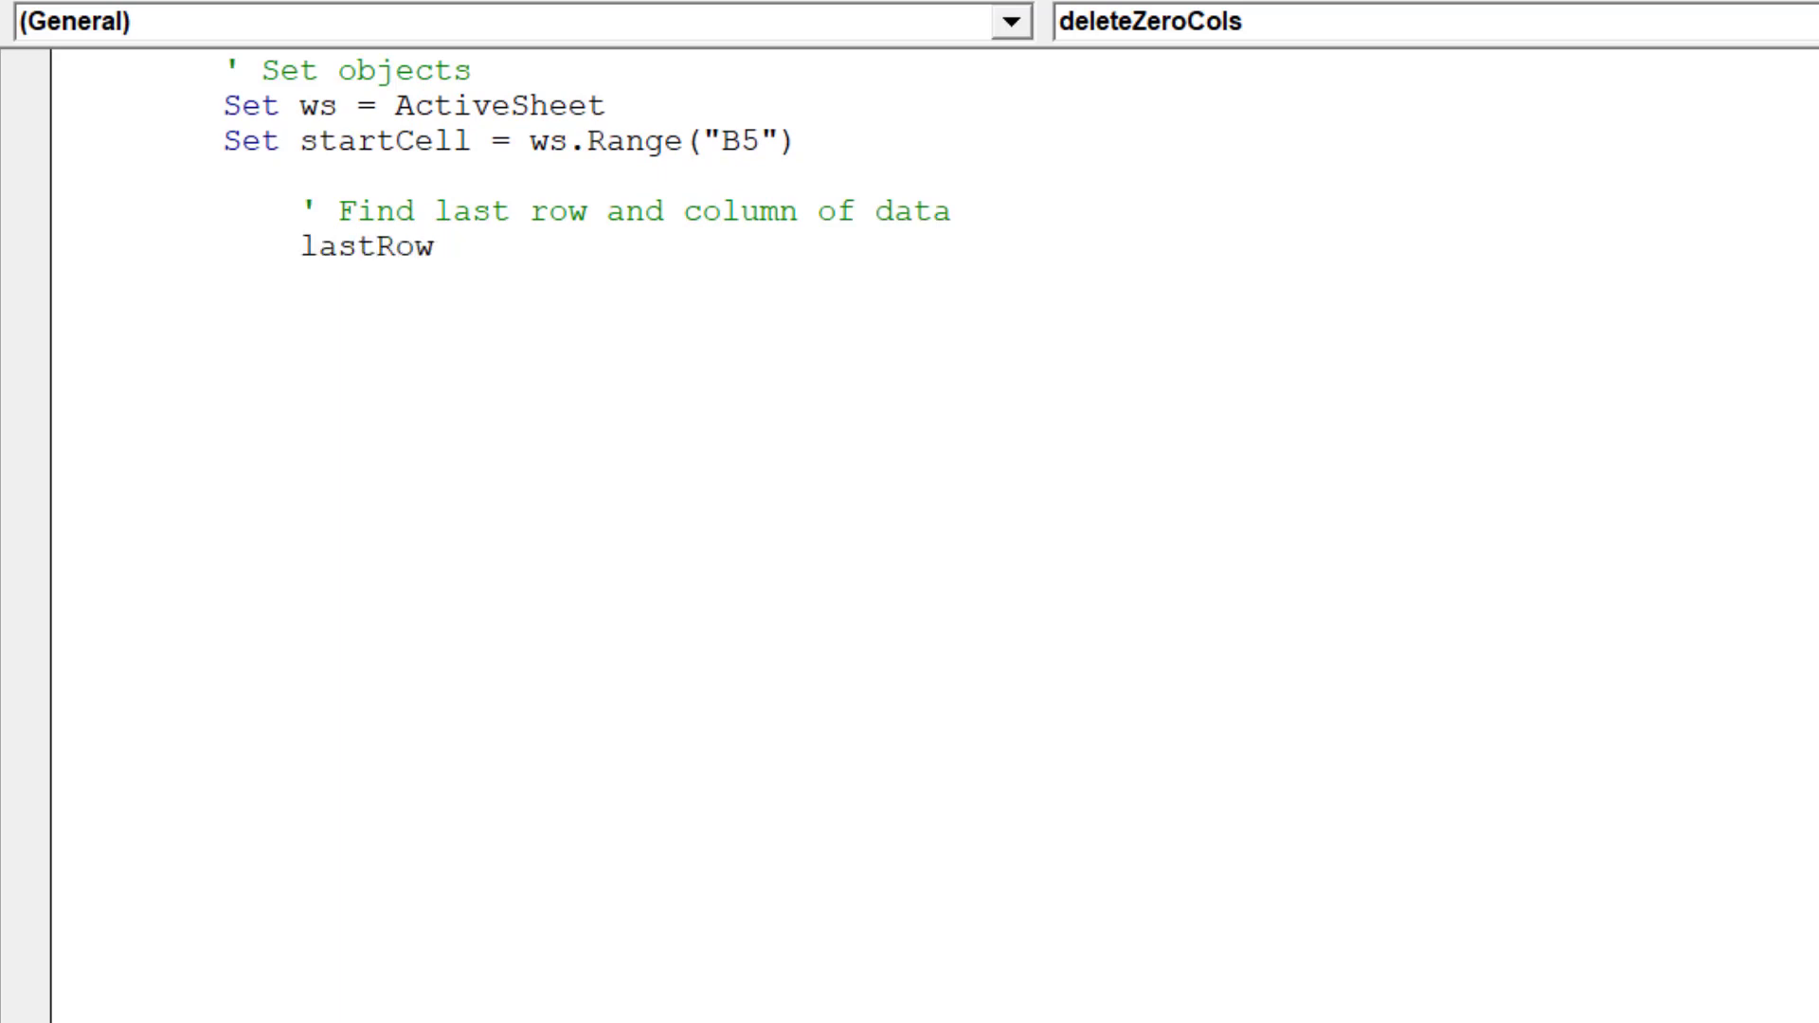
{"action": "type", "text": "= ws.ce"}
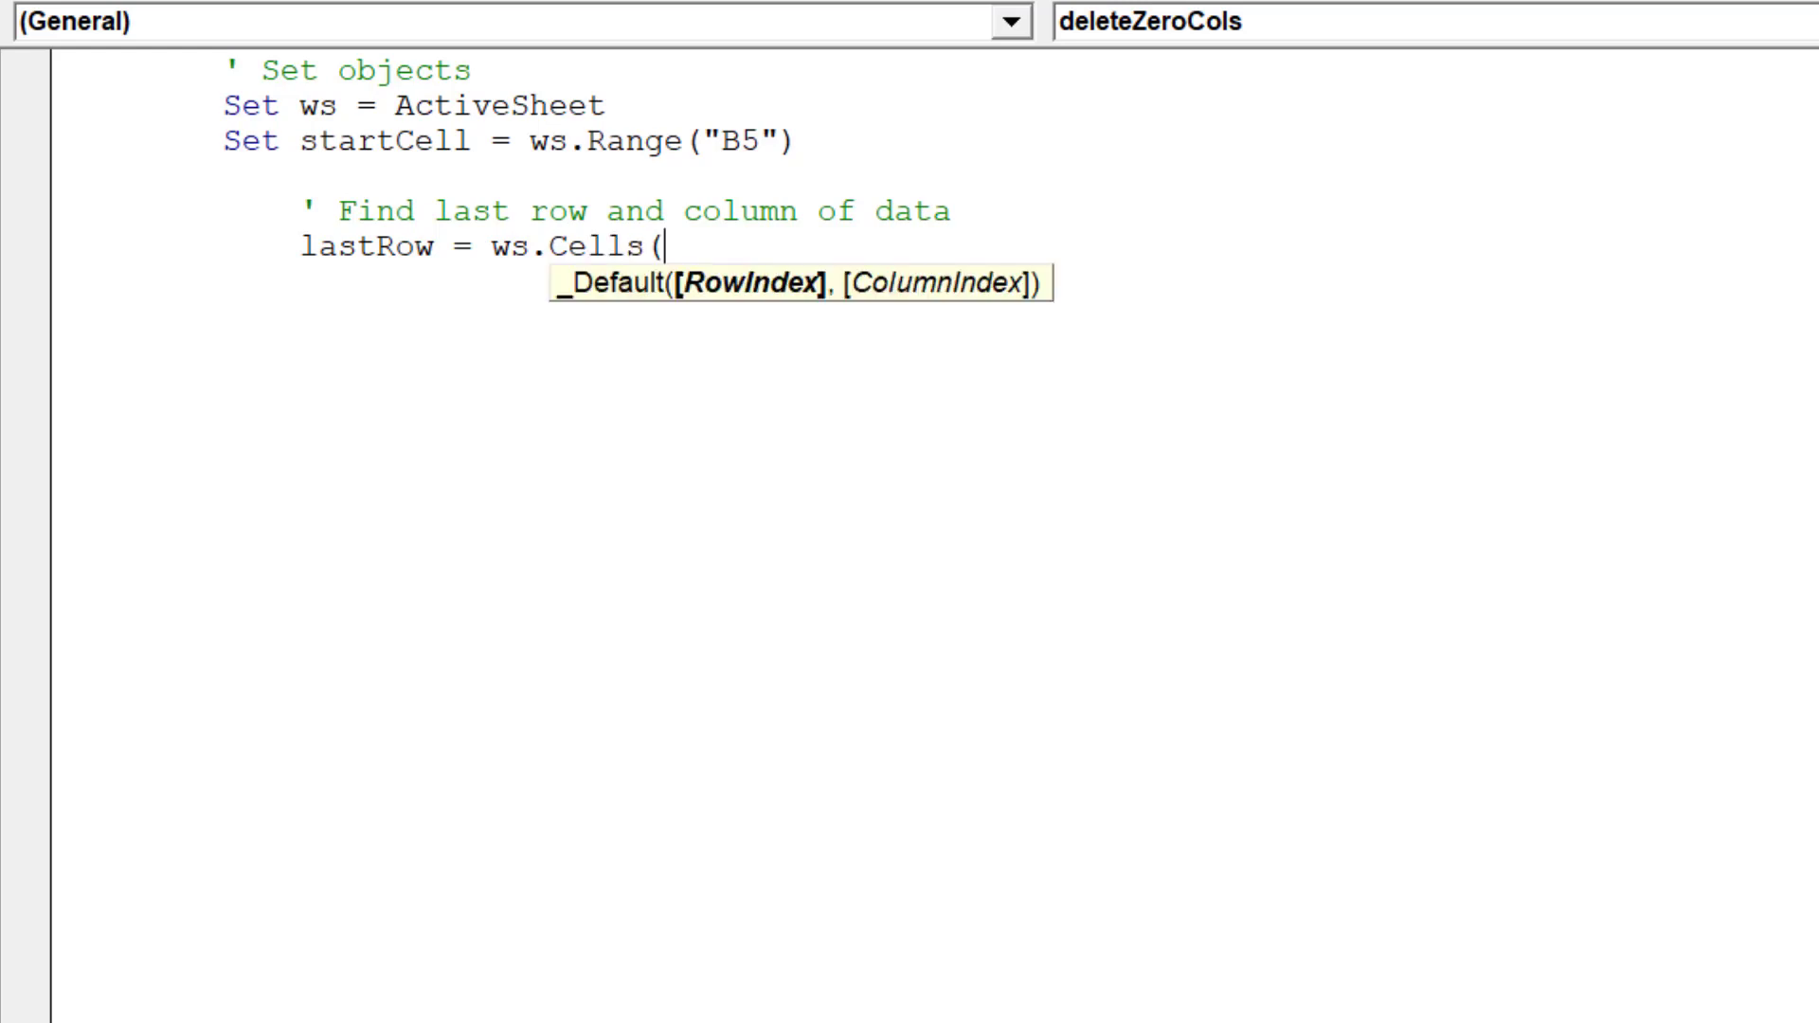
{"action": "type", "text": "ws.r"}
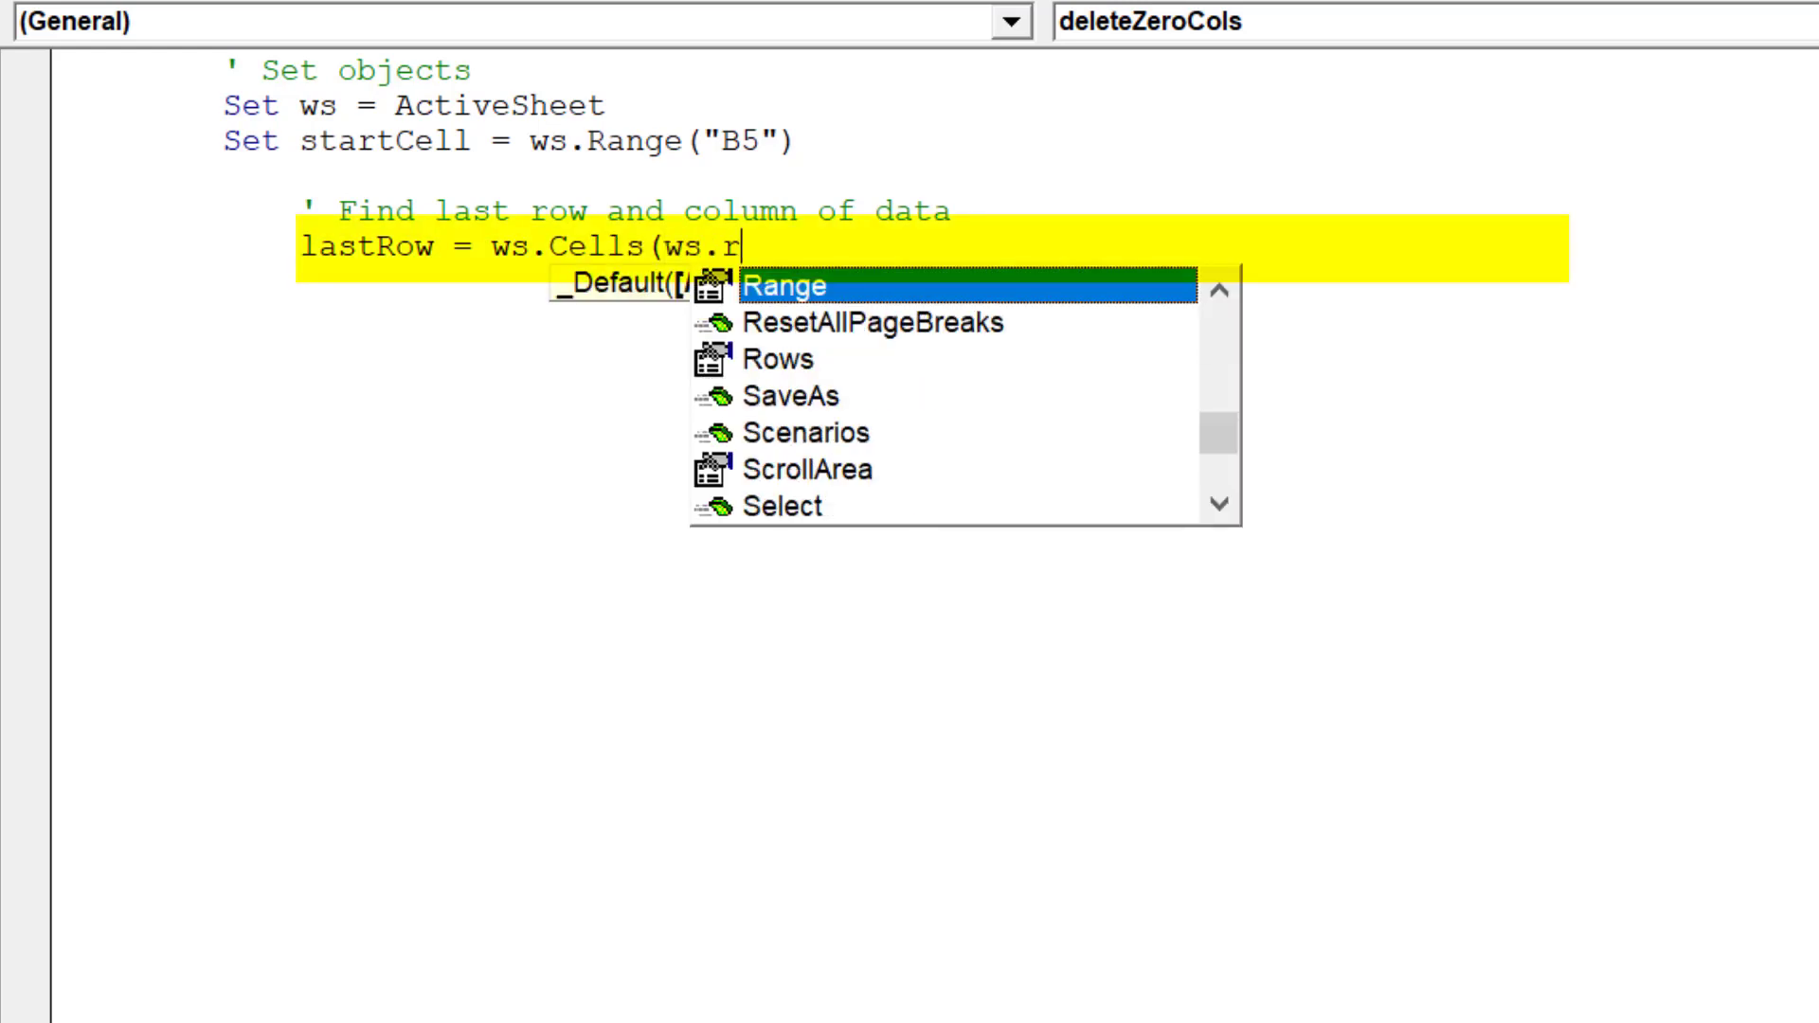
{"action": "type", "text": "ows"}
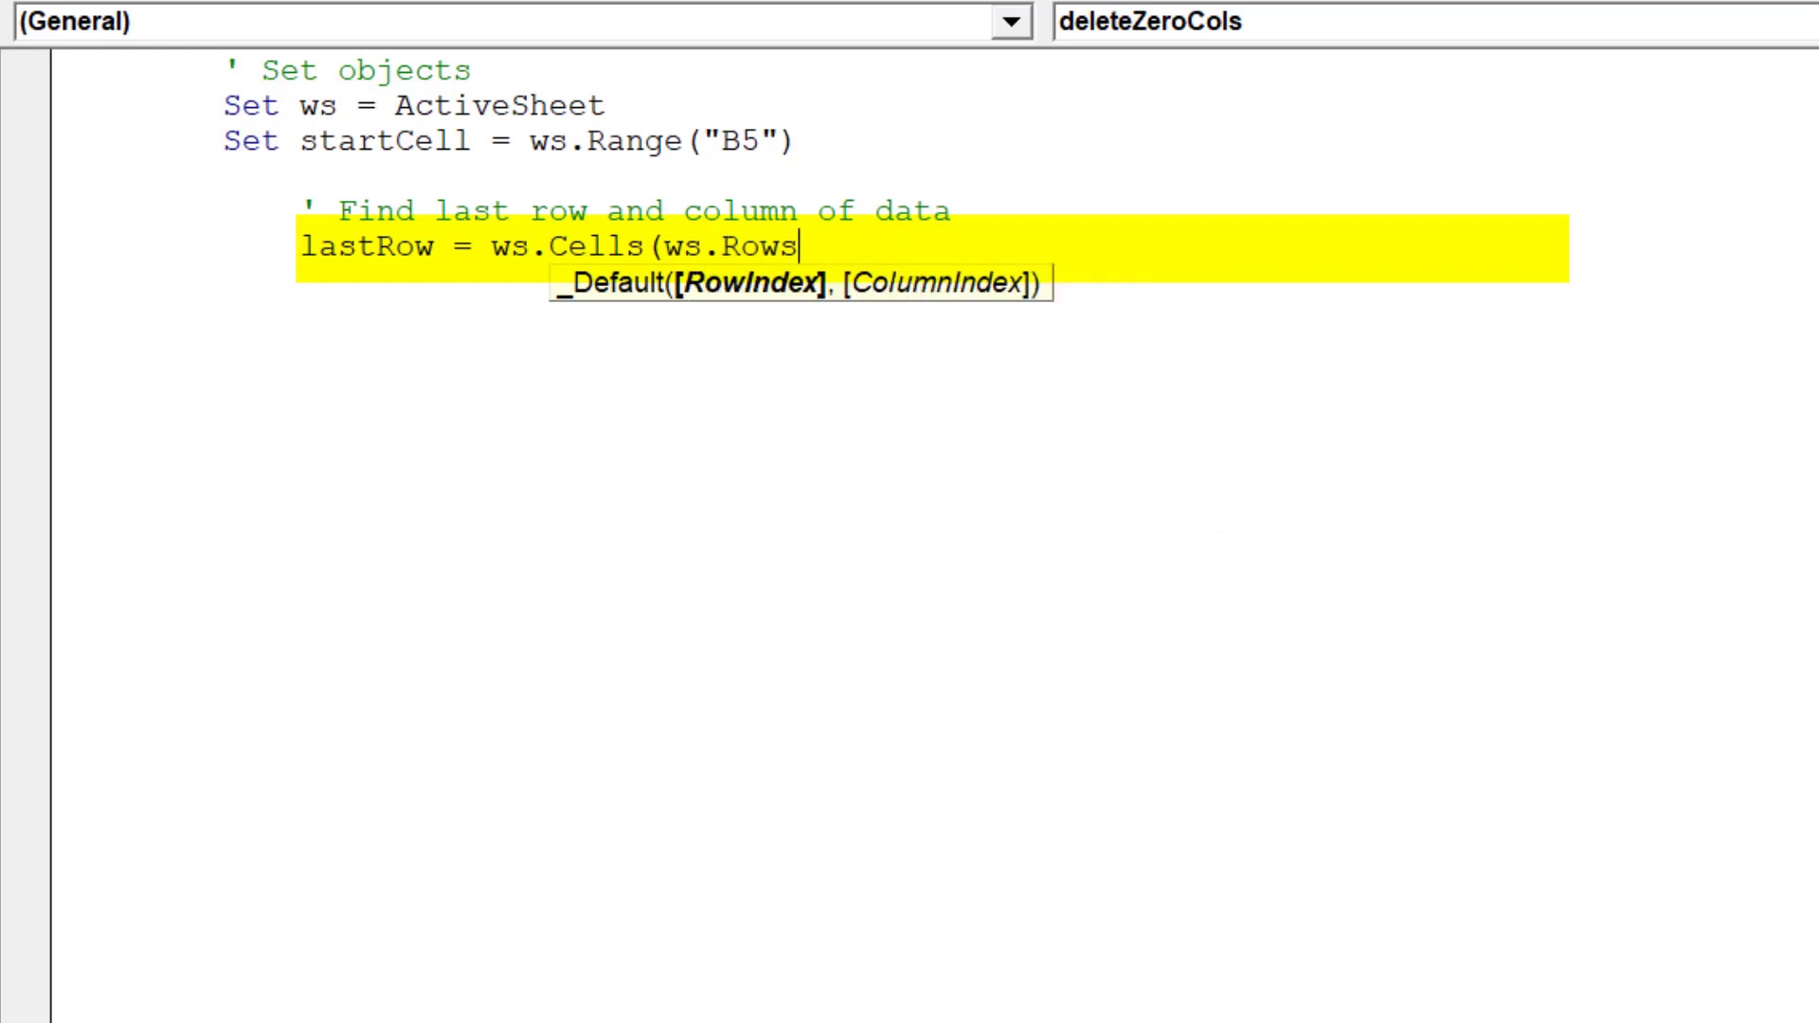
{"action": "type", "text": ".co"}
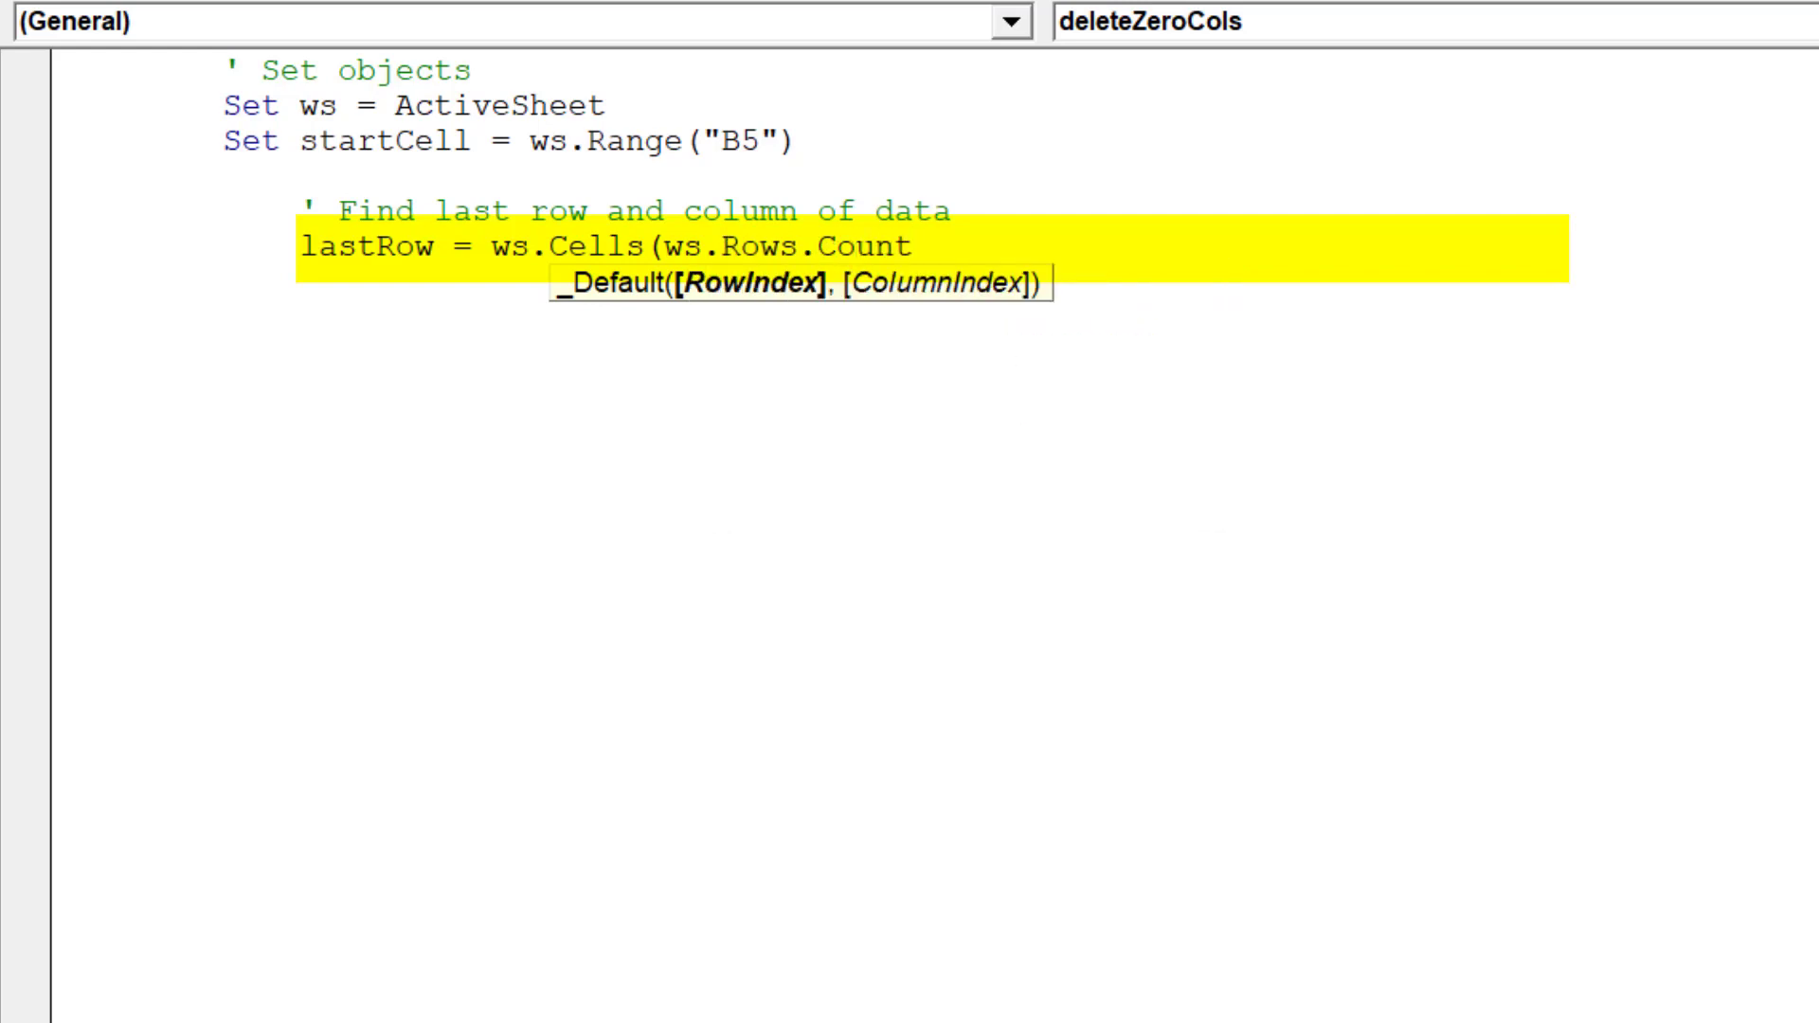
{"action": "type", "text": ","}
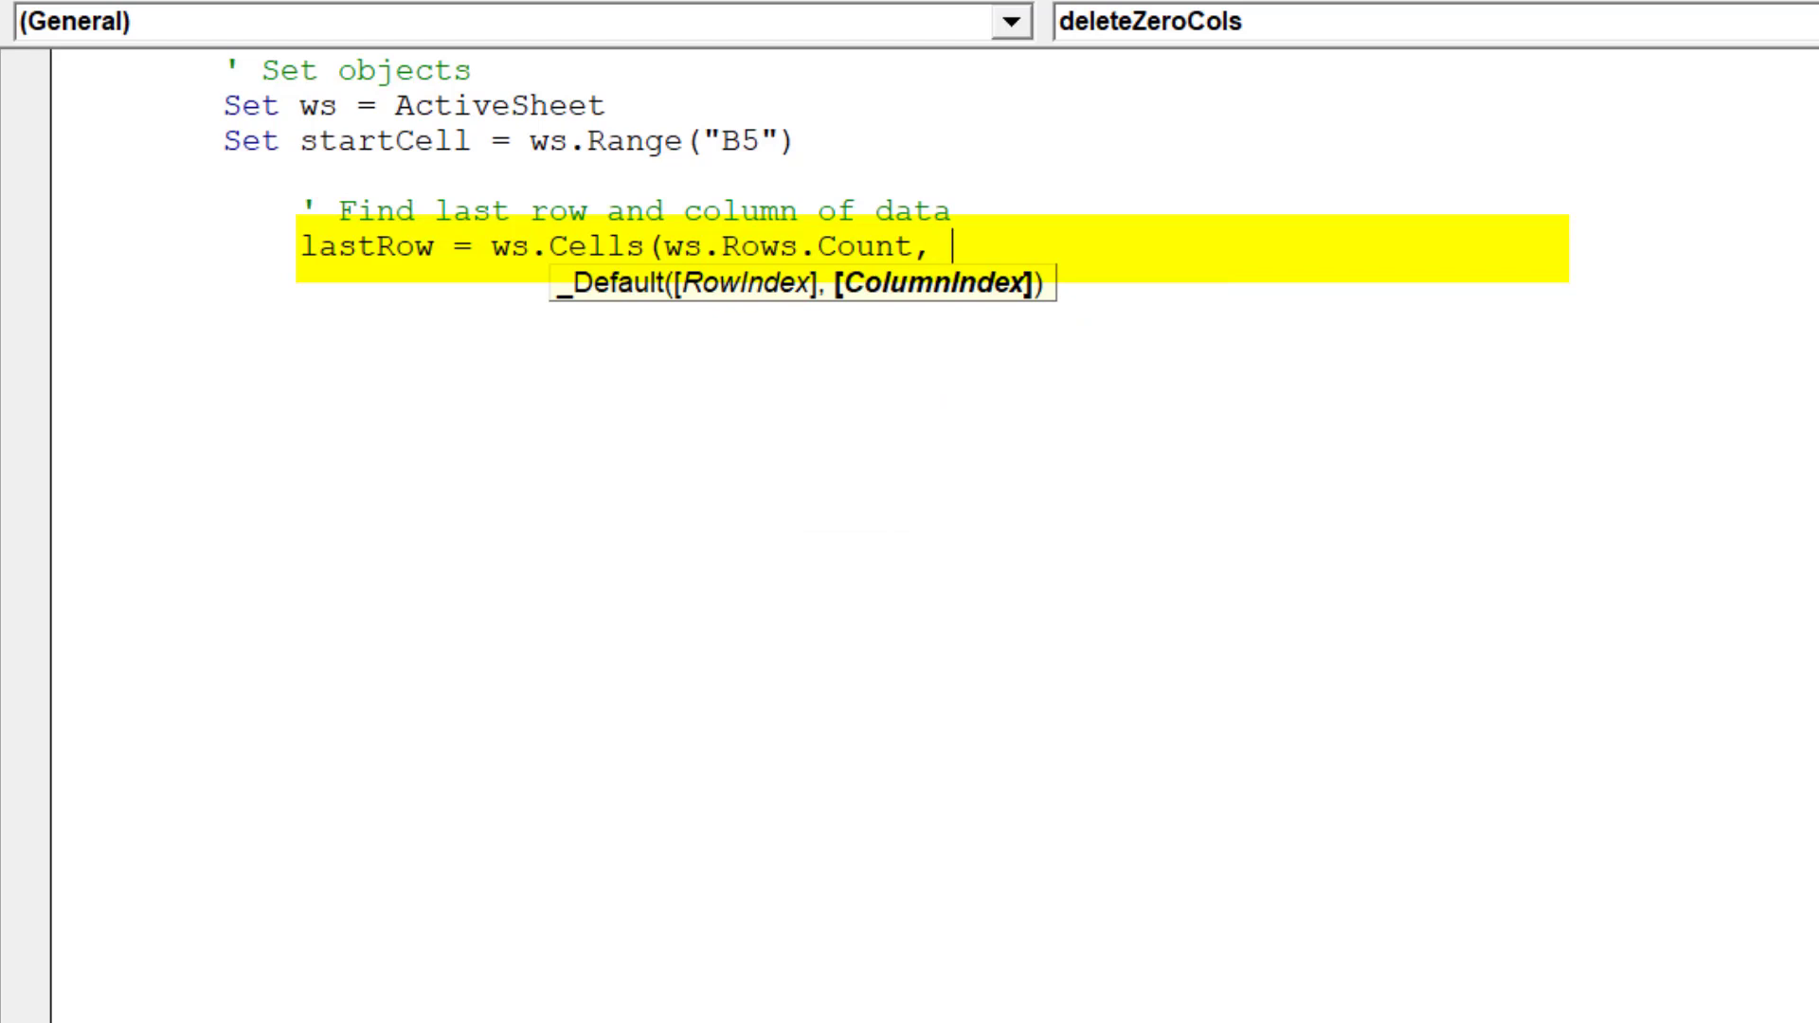
{"action": "type", "text": "startCel"}
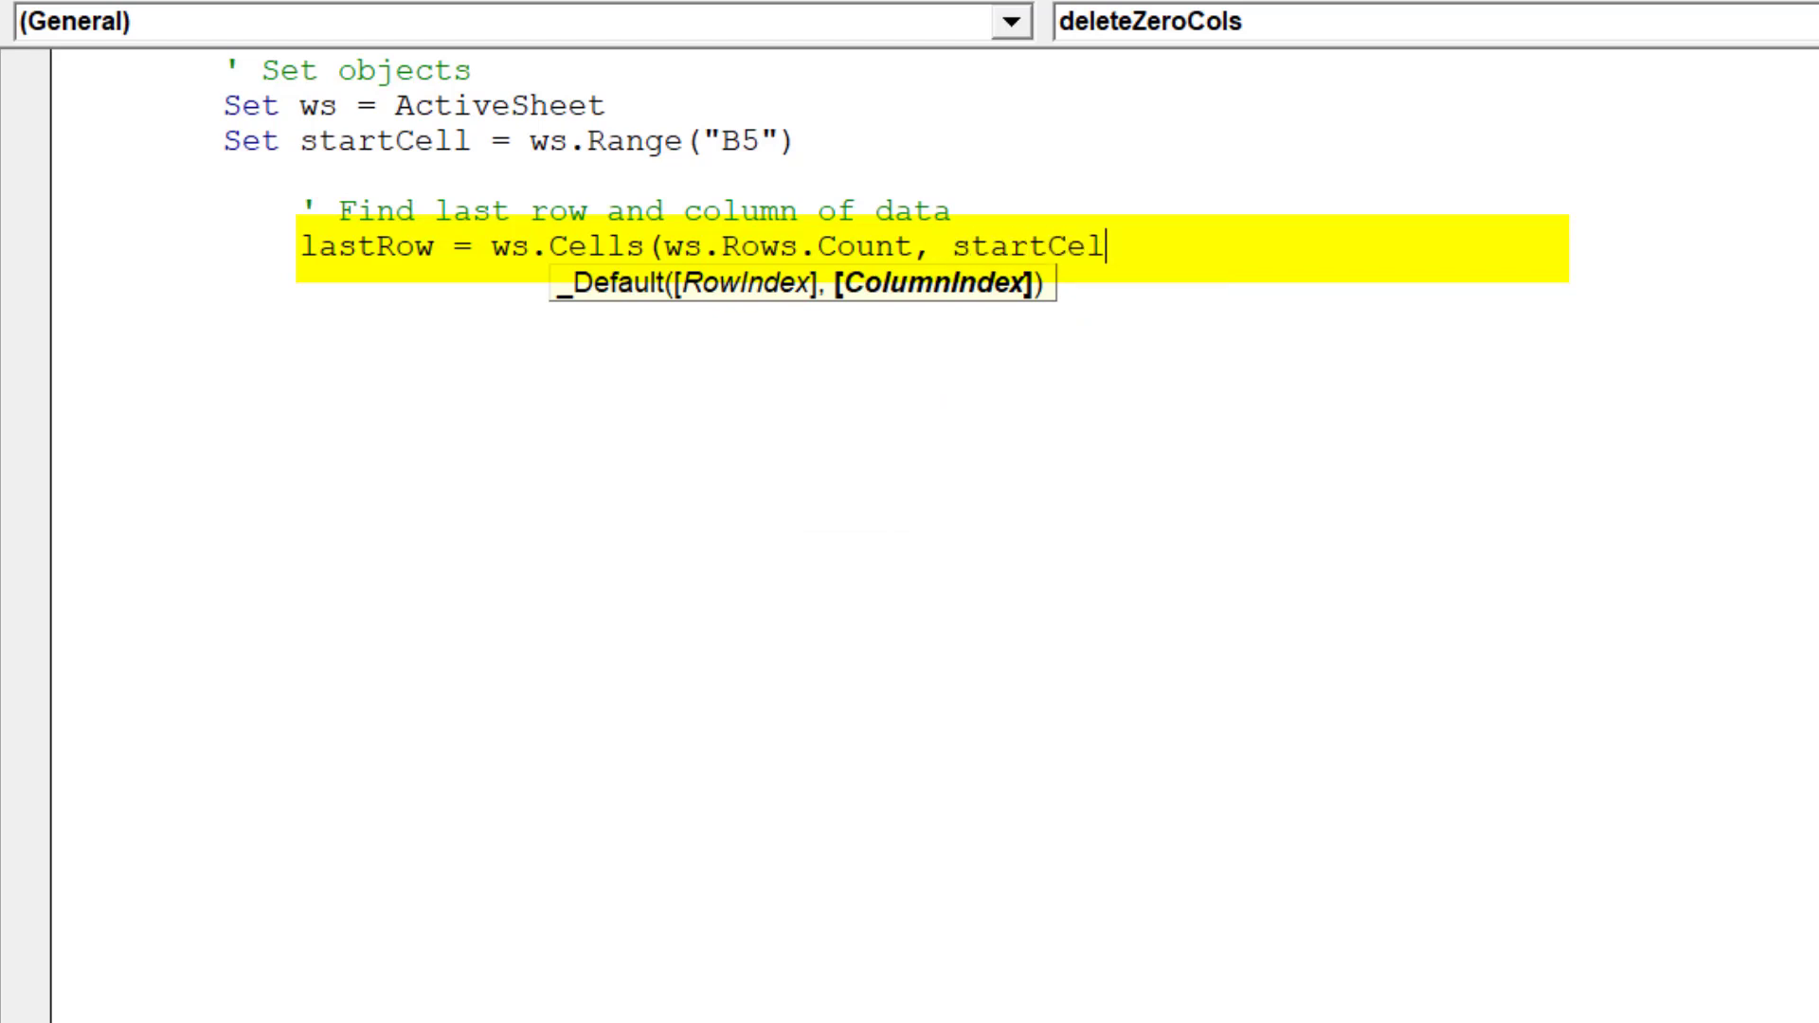
{"action": "type", "text": ".c"}
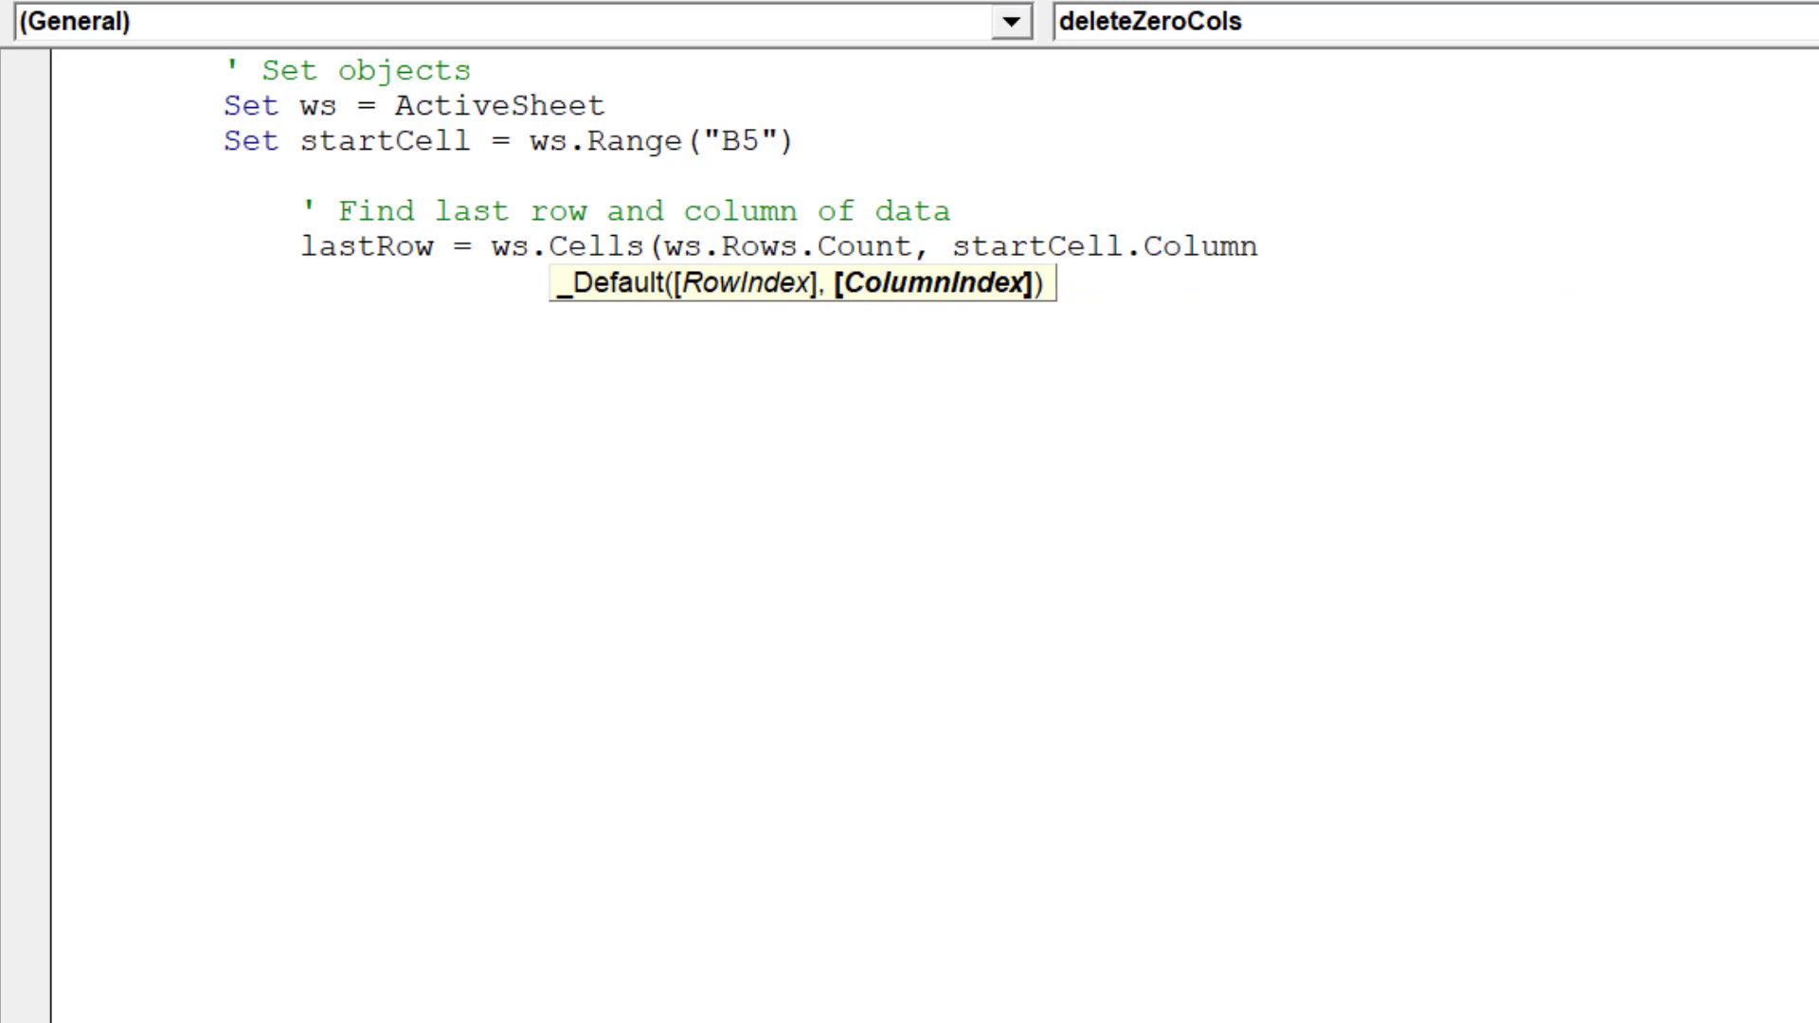
{"action": "type", "text": ")."}
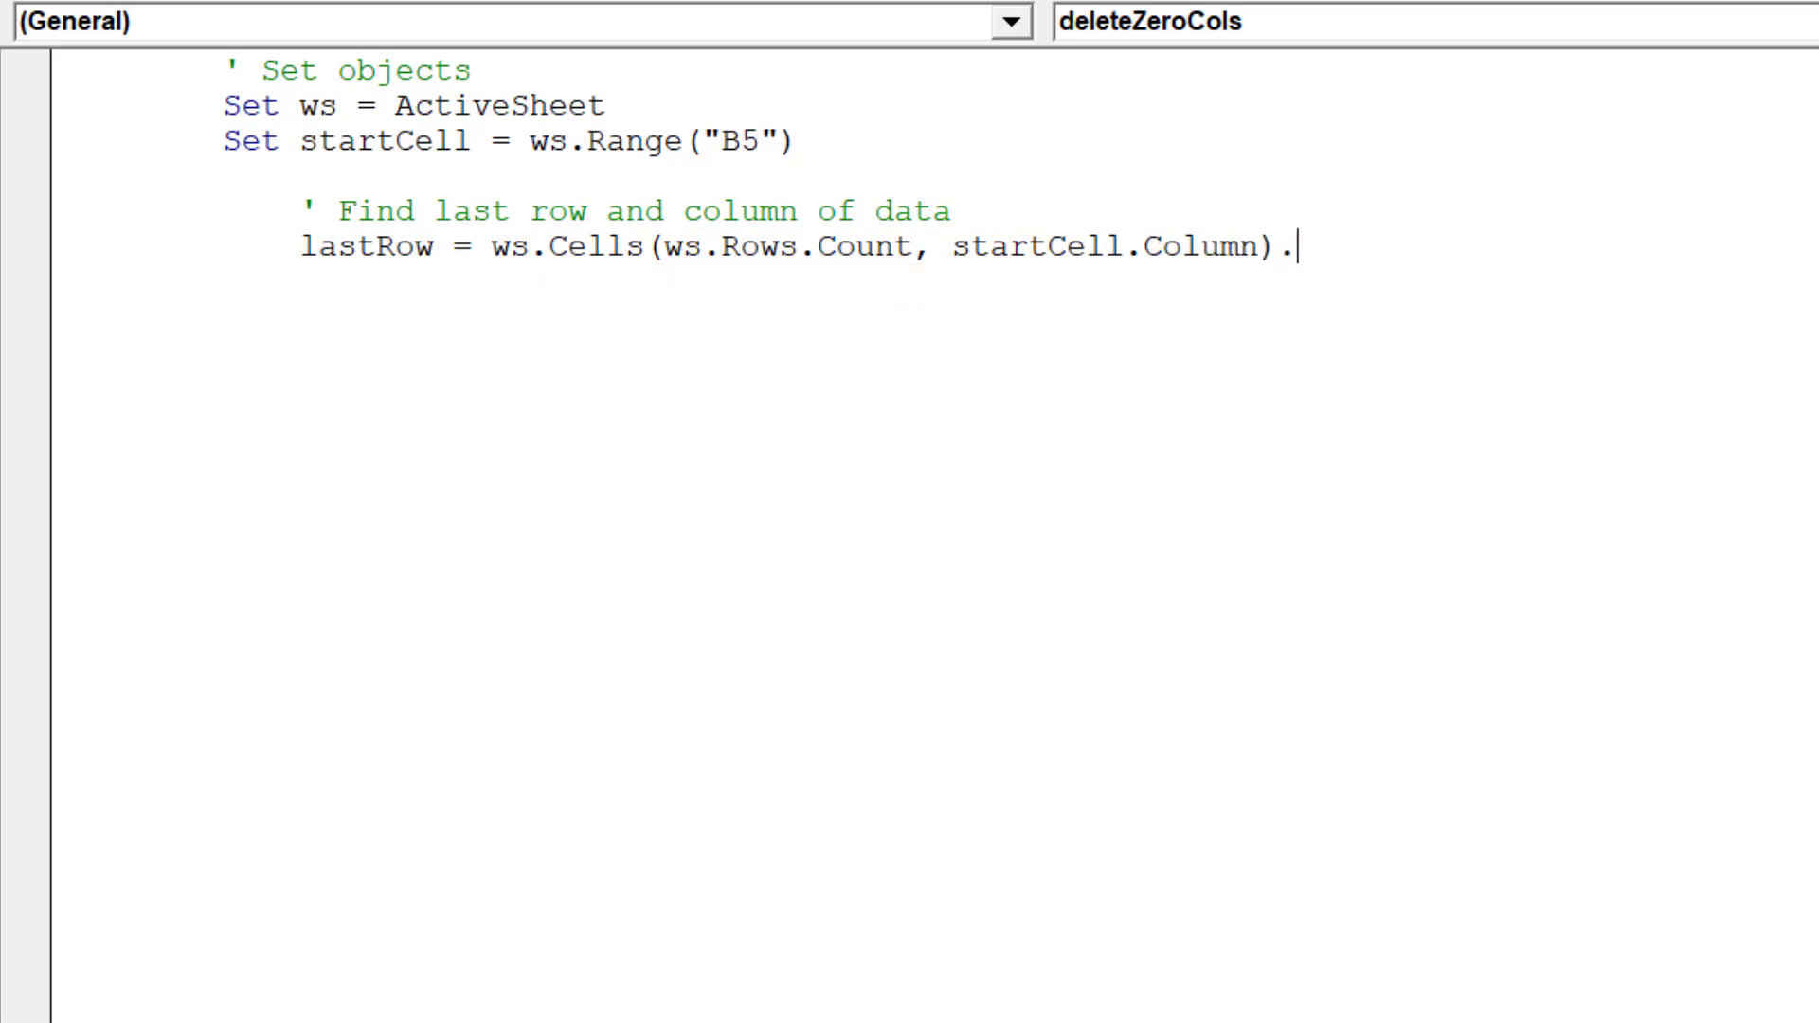
{"action": "type", "text": "End("}
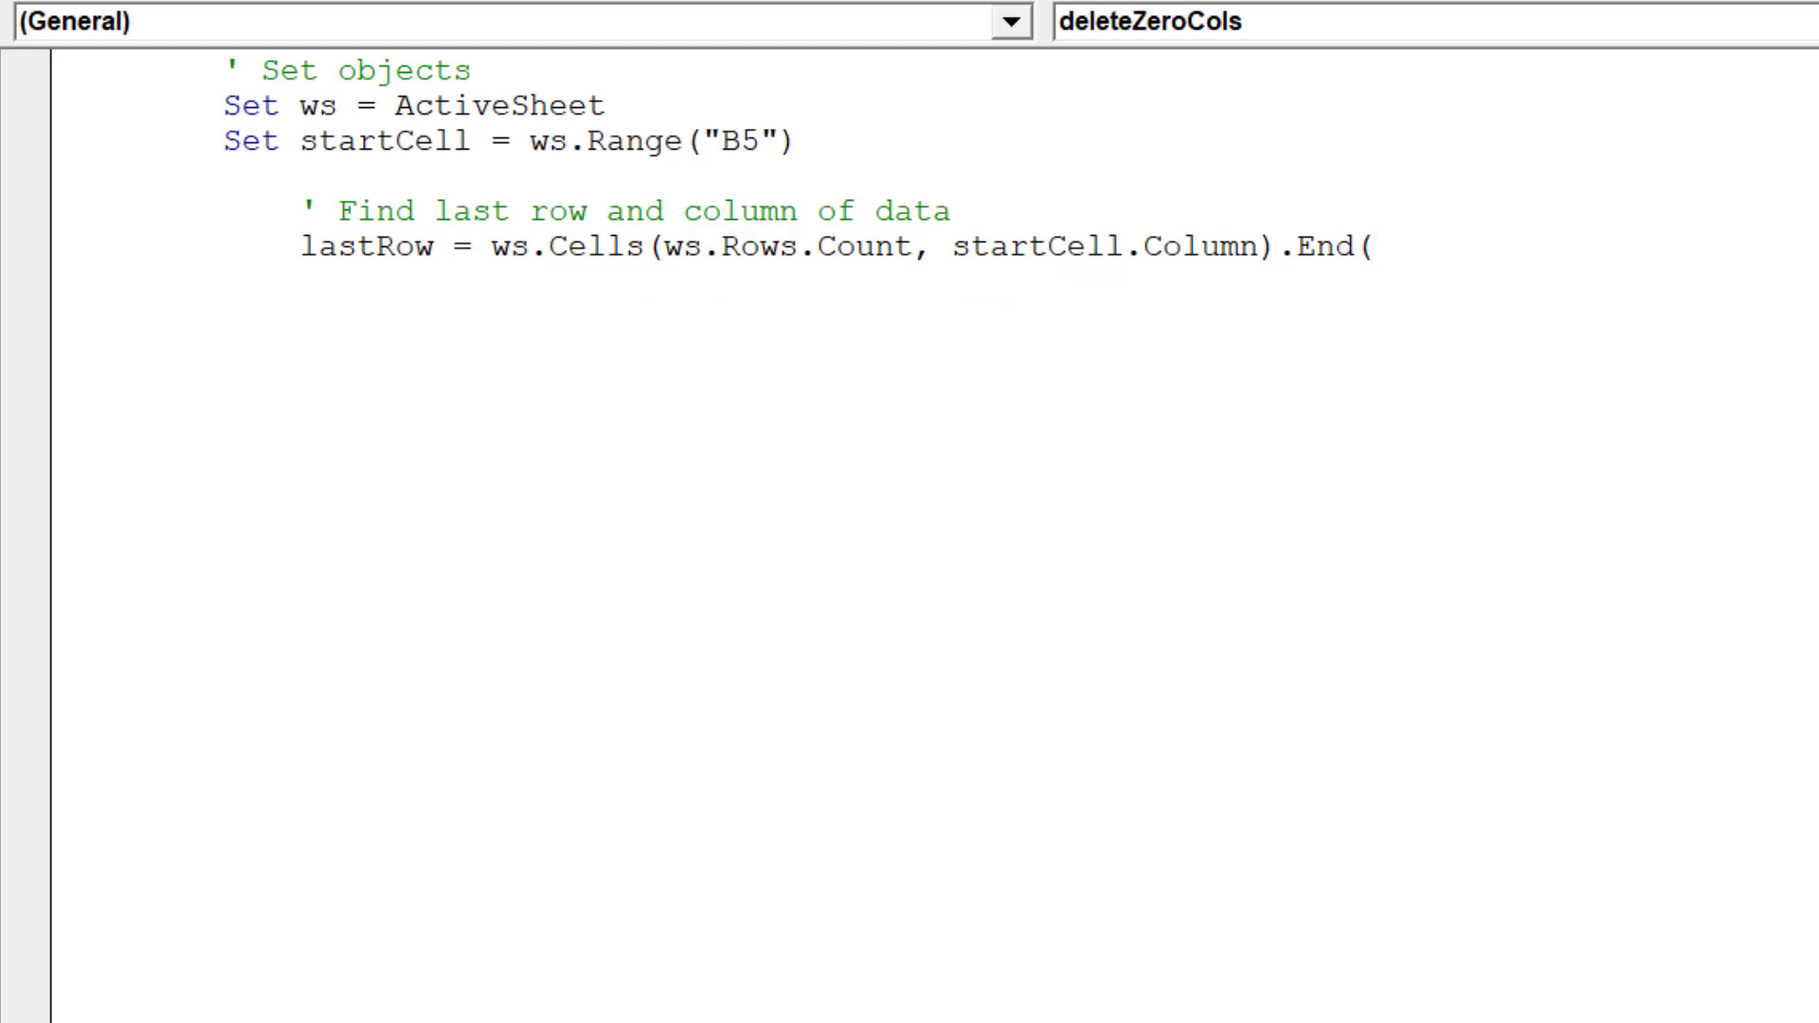
{"action": "type", "text": "xlU"}
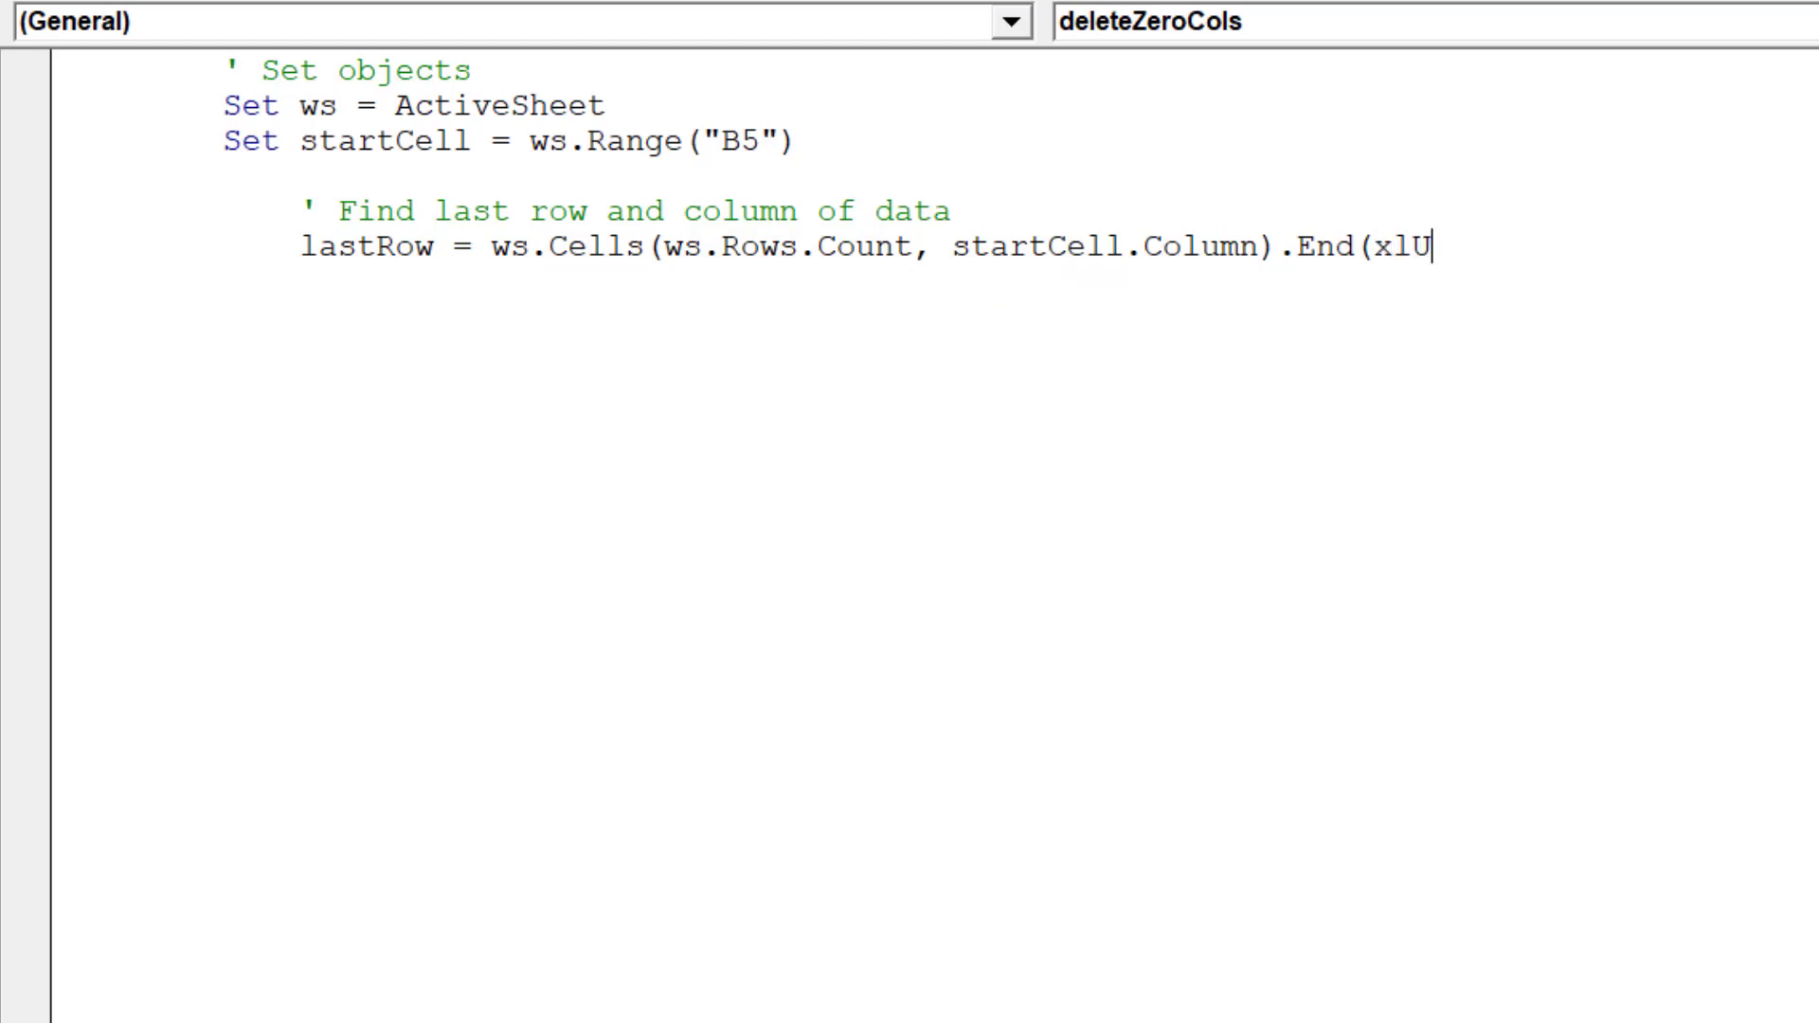
{"action": "type", "text": "p)"}
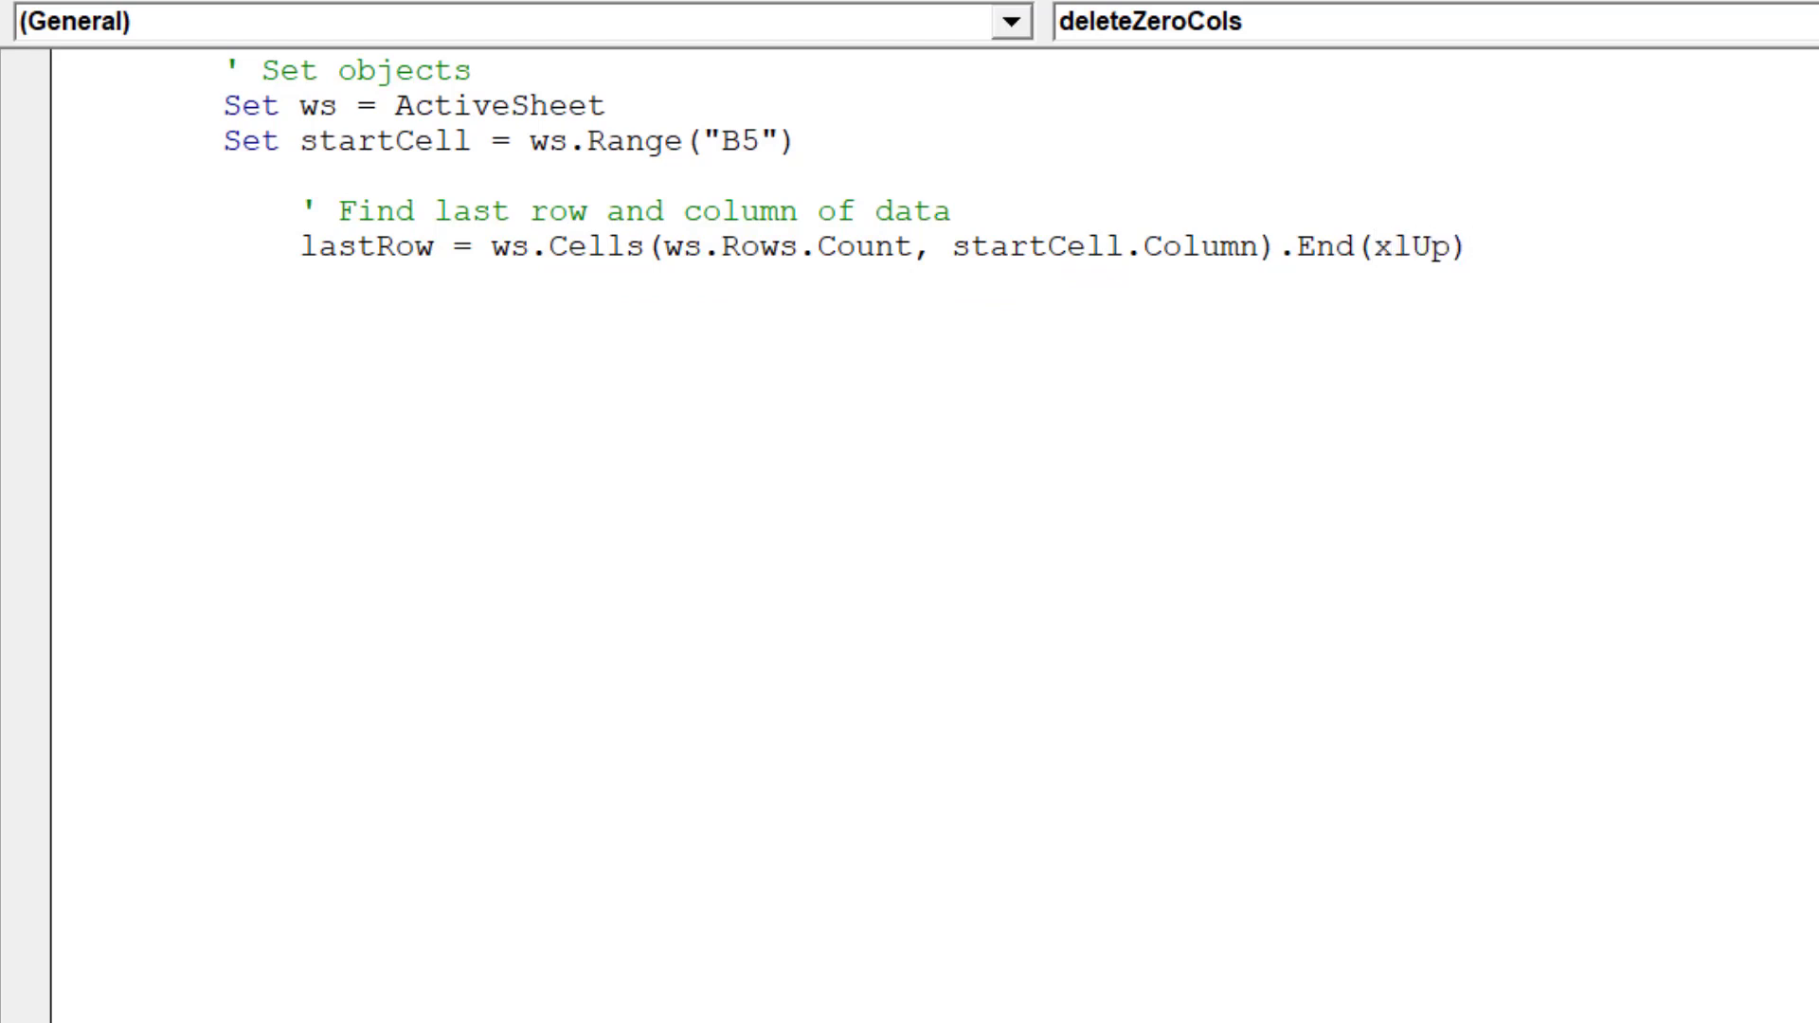
{"action": "type", "text": ".Row"}
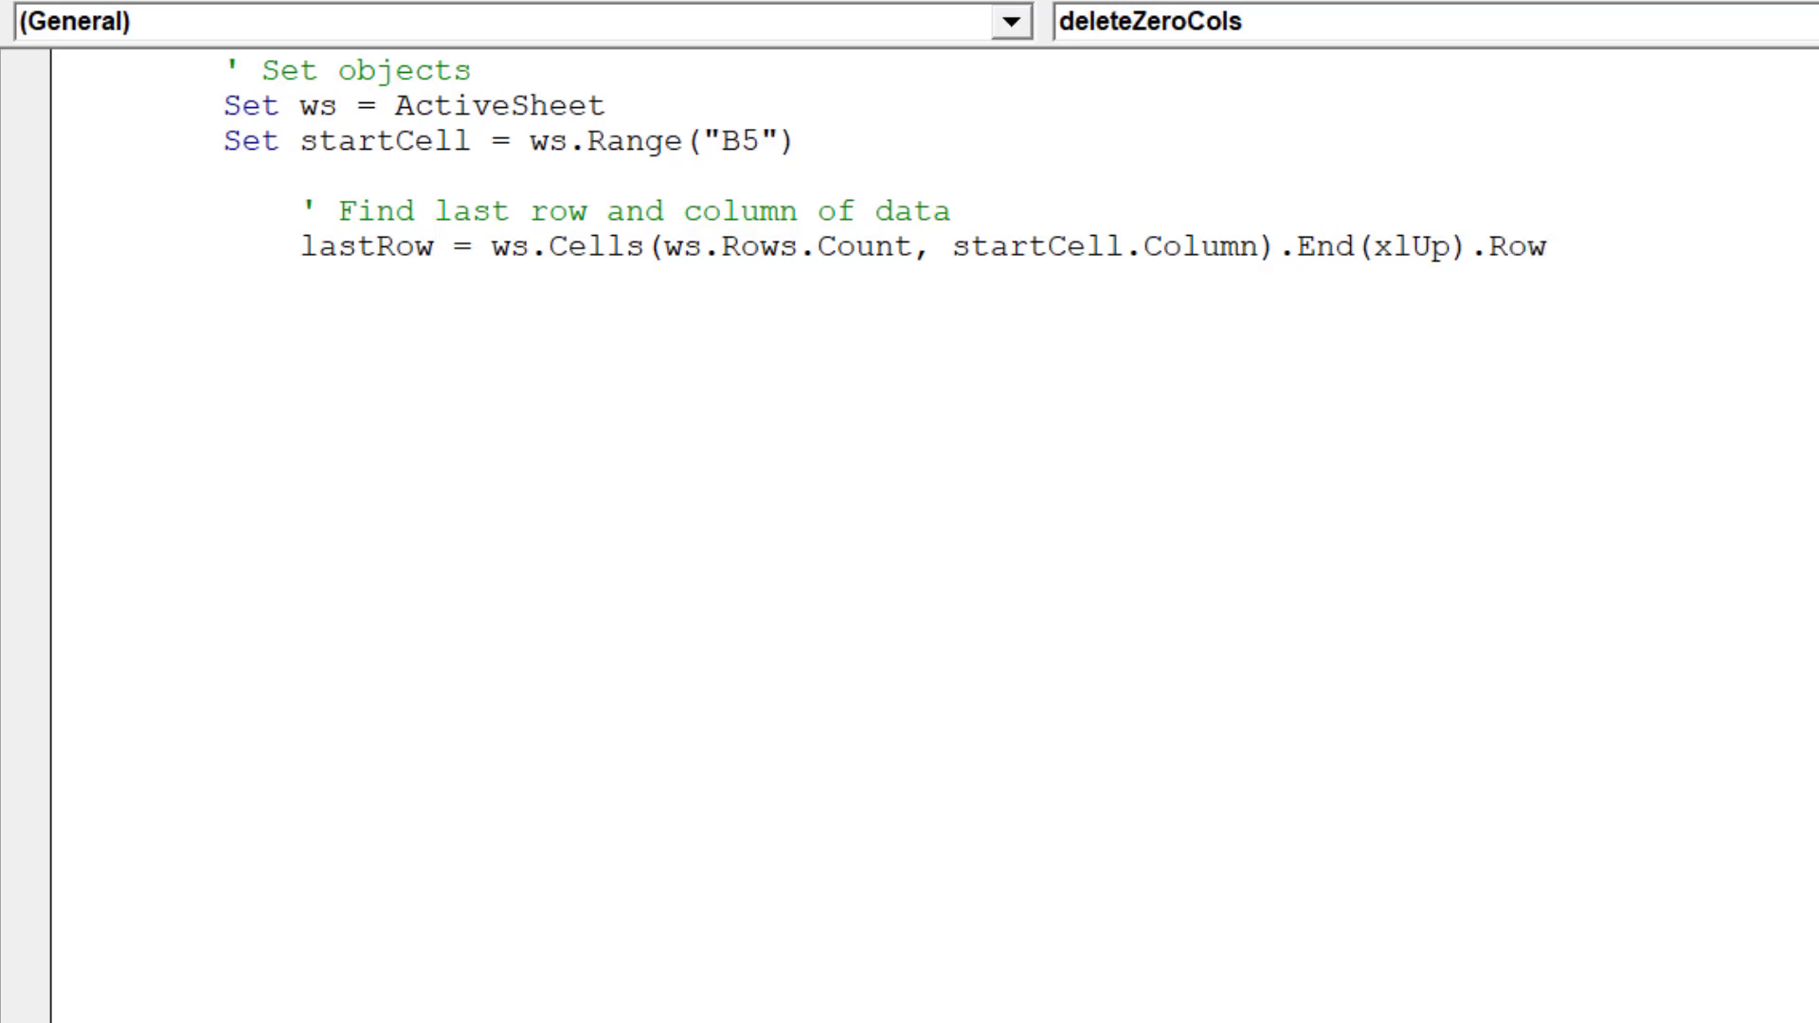
Write lastCol = ws.Cells(startCell.Row, ws.Columns.Count).End(xlToLeft).Column
{"action": "type", "text": "last"}
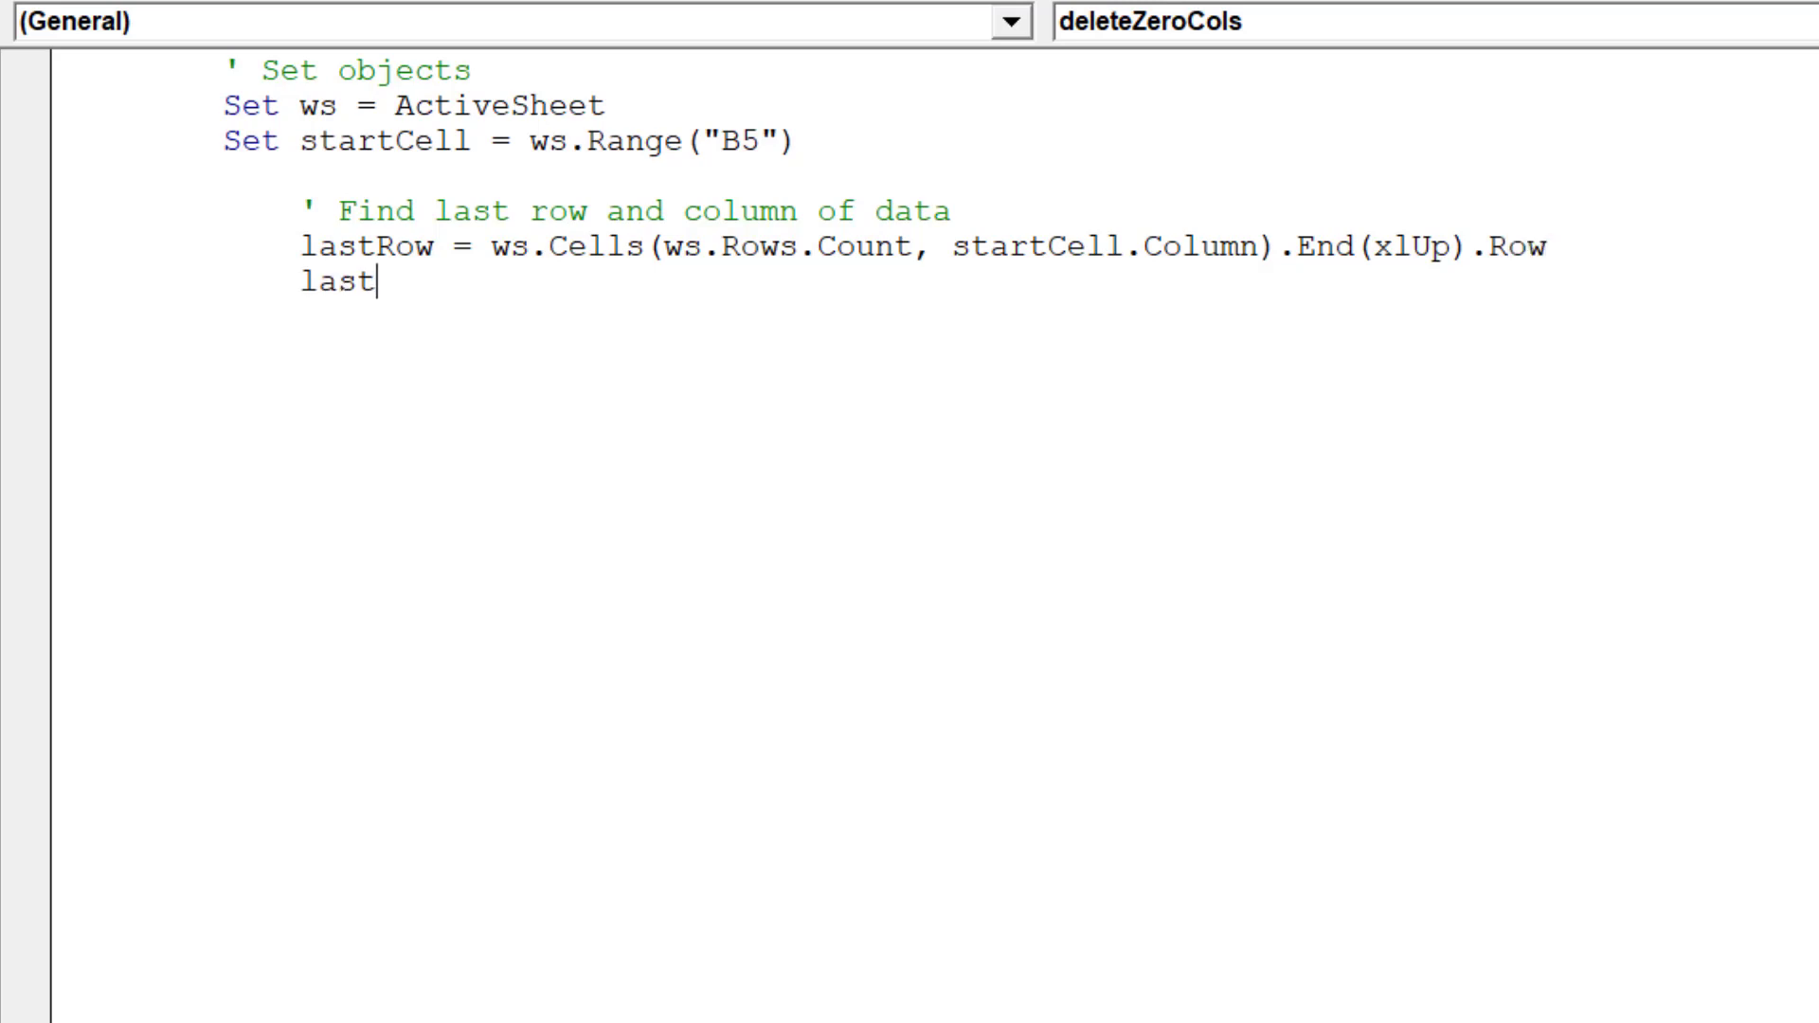
{"action": "type", "text": "Col = ws."}
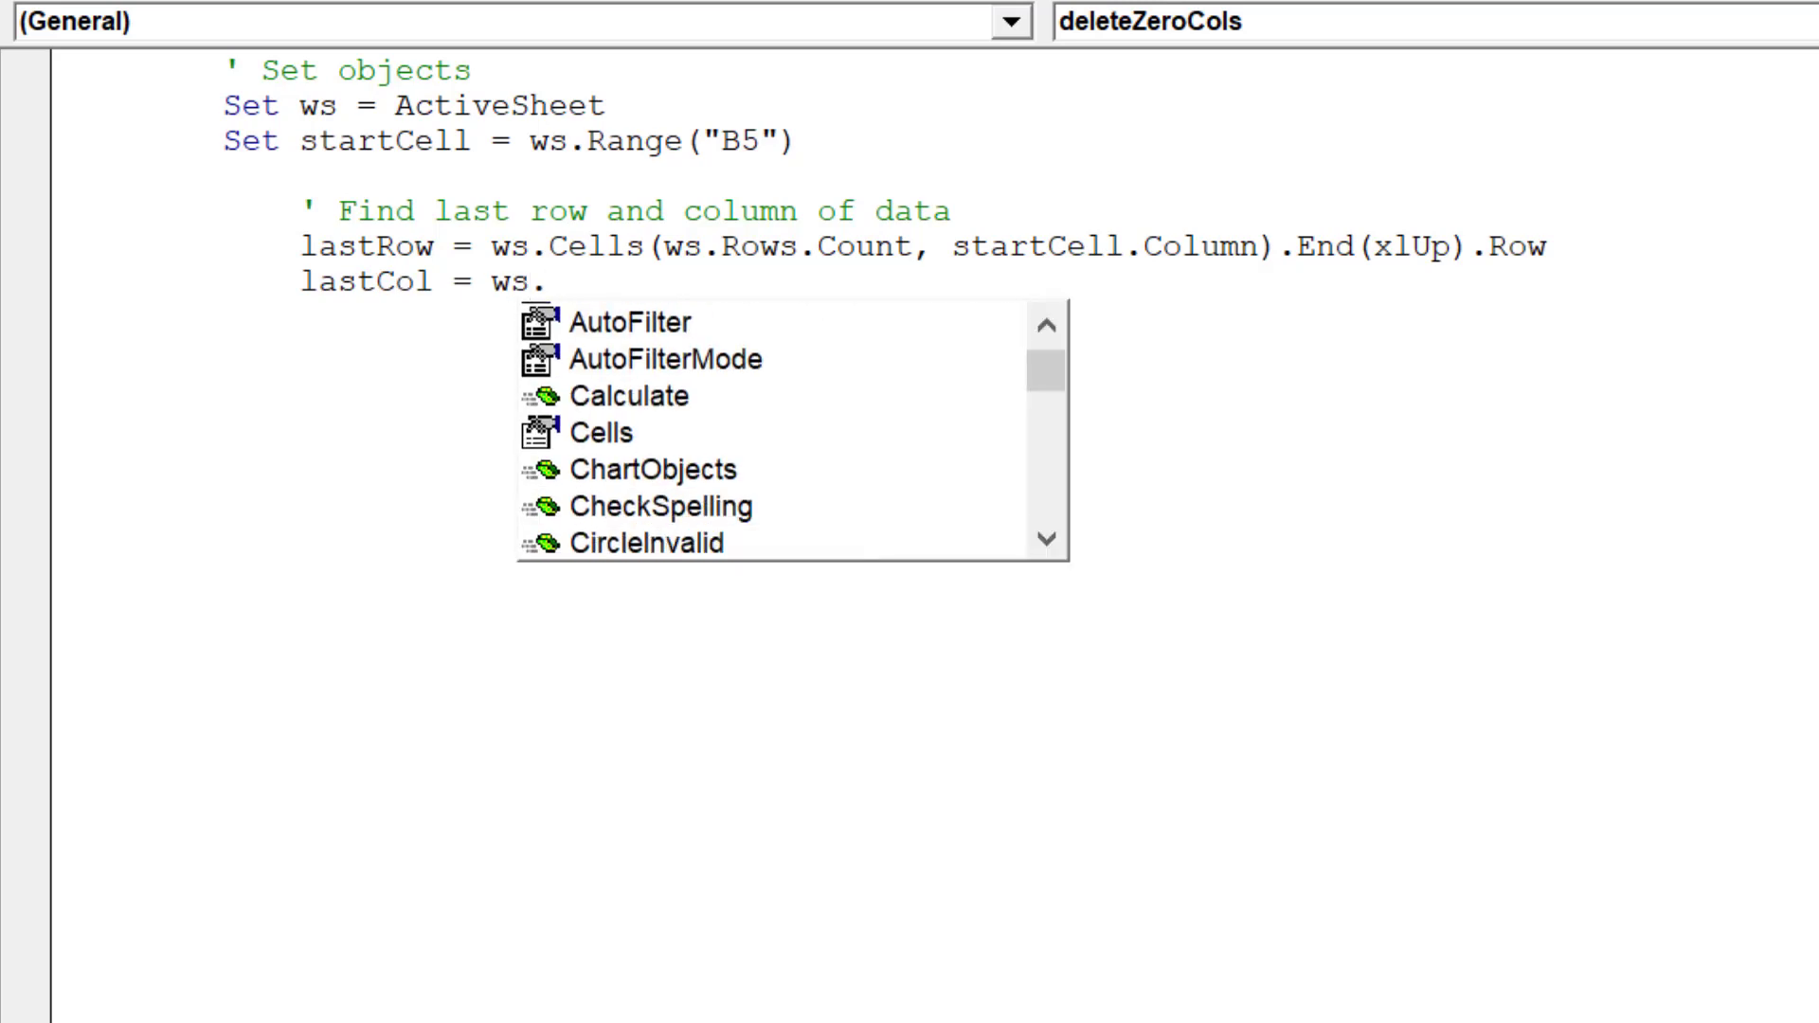
{"action": "type", "text": "Cells"}
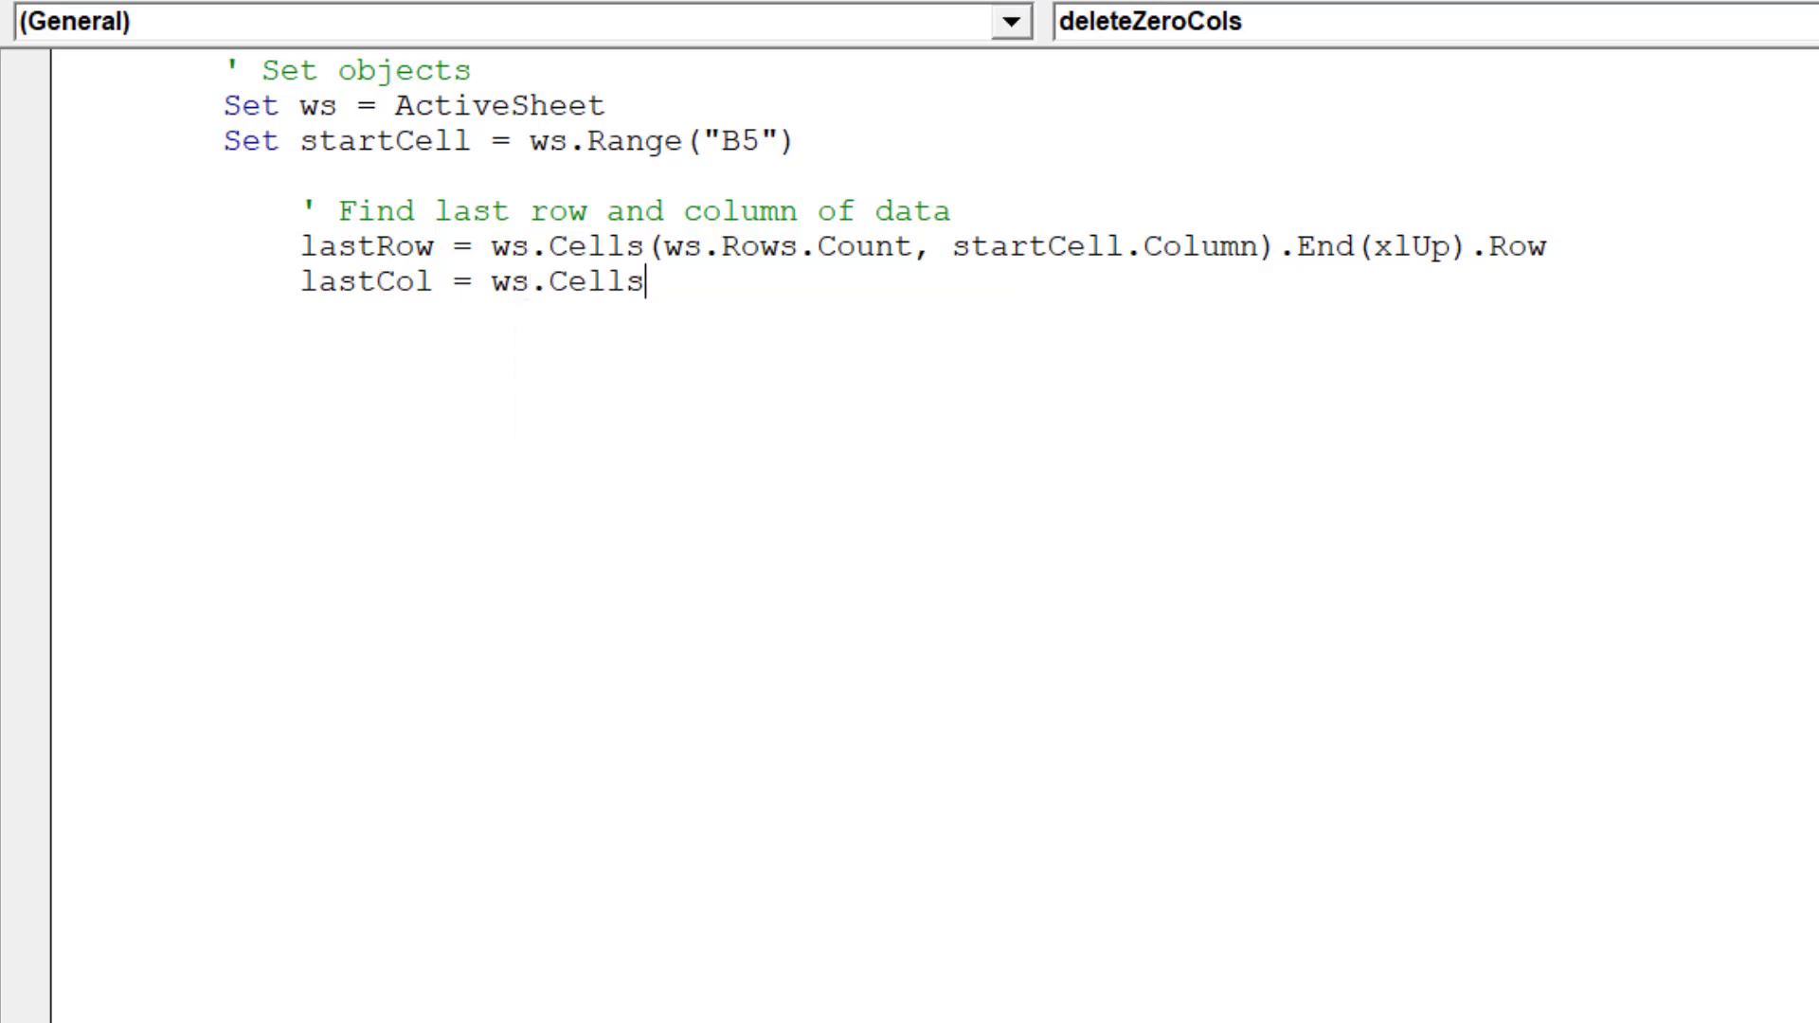
{"action": "type", "text": "(start"}
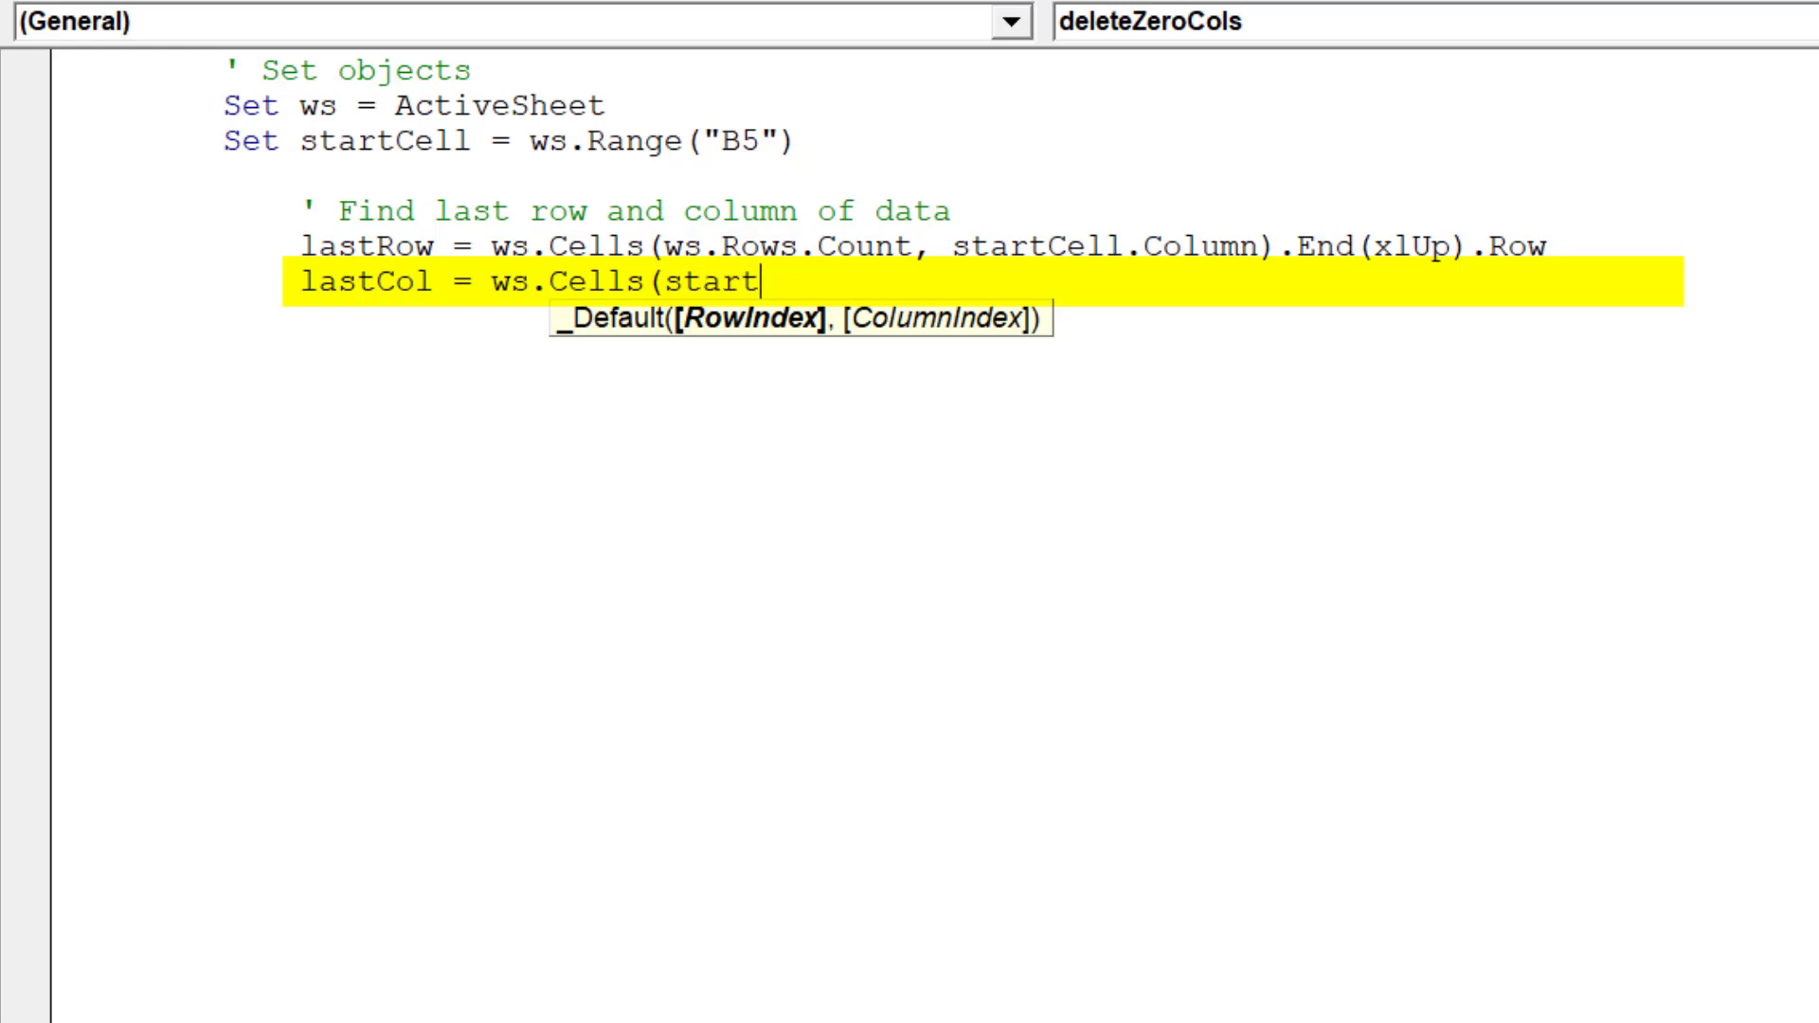
{"action": "type", "text": "Cell."}
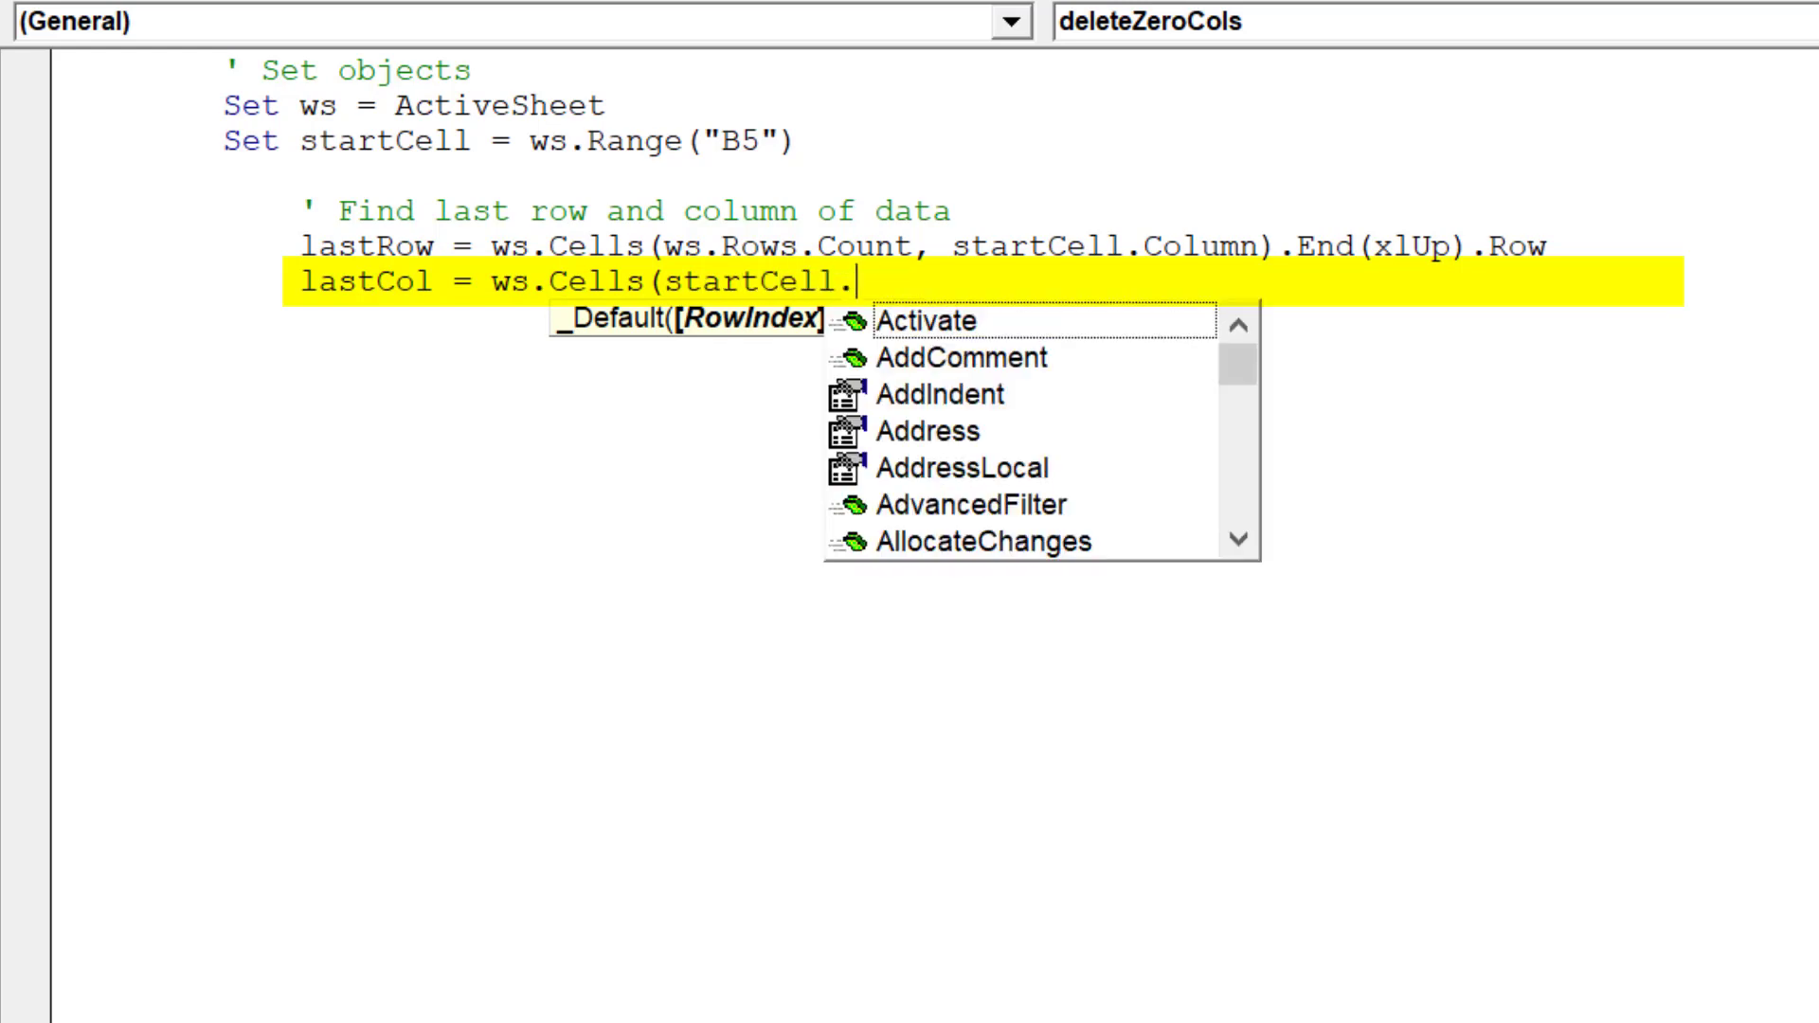
{"action": "type", "text": "Row"}
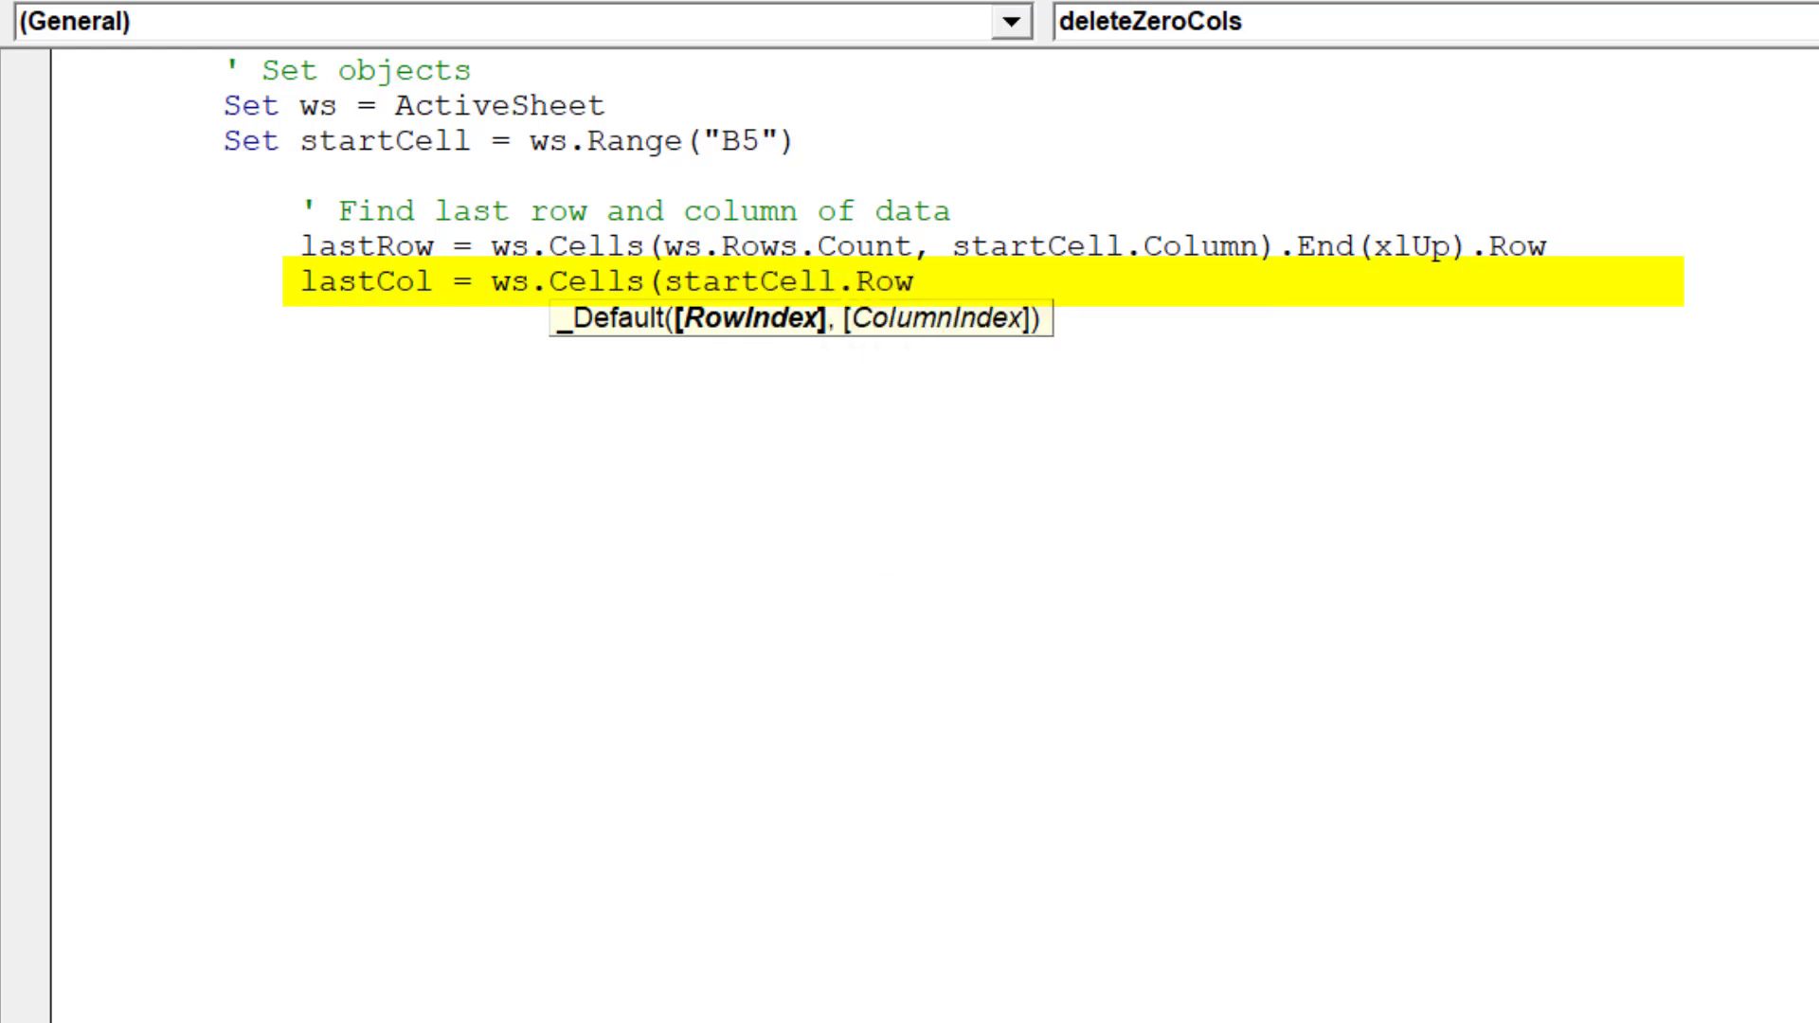
{"action": "type", "text": ", ws"}
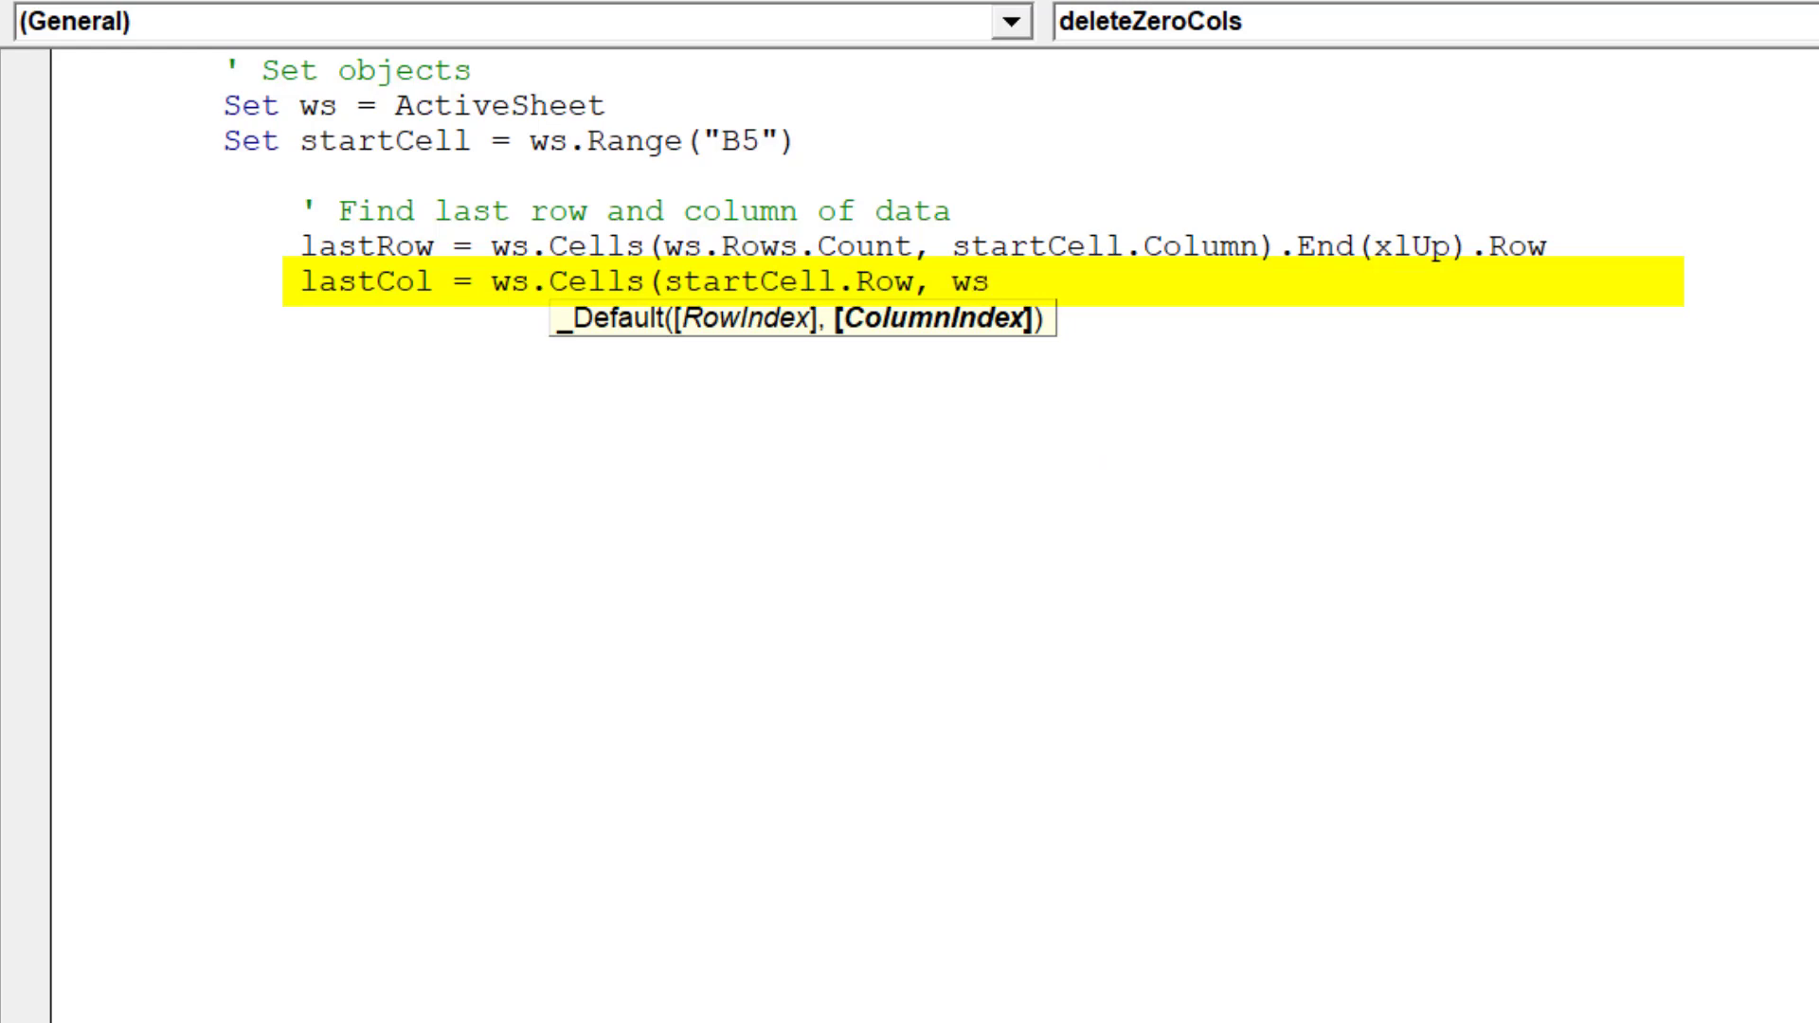
{"action": "type", "text": ".Columns"}
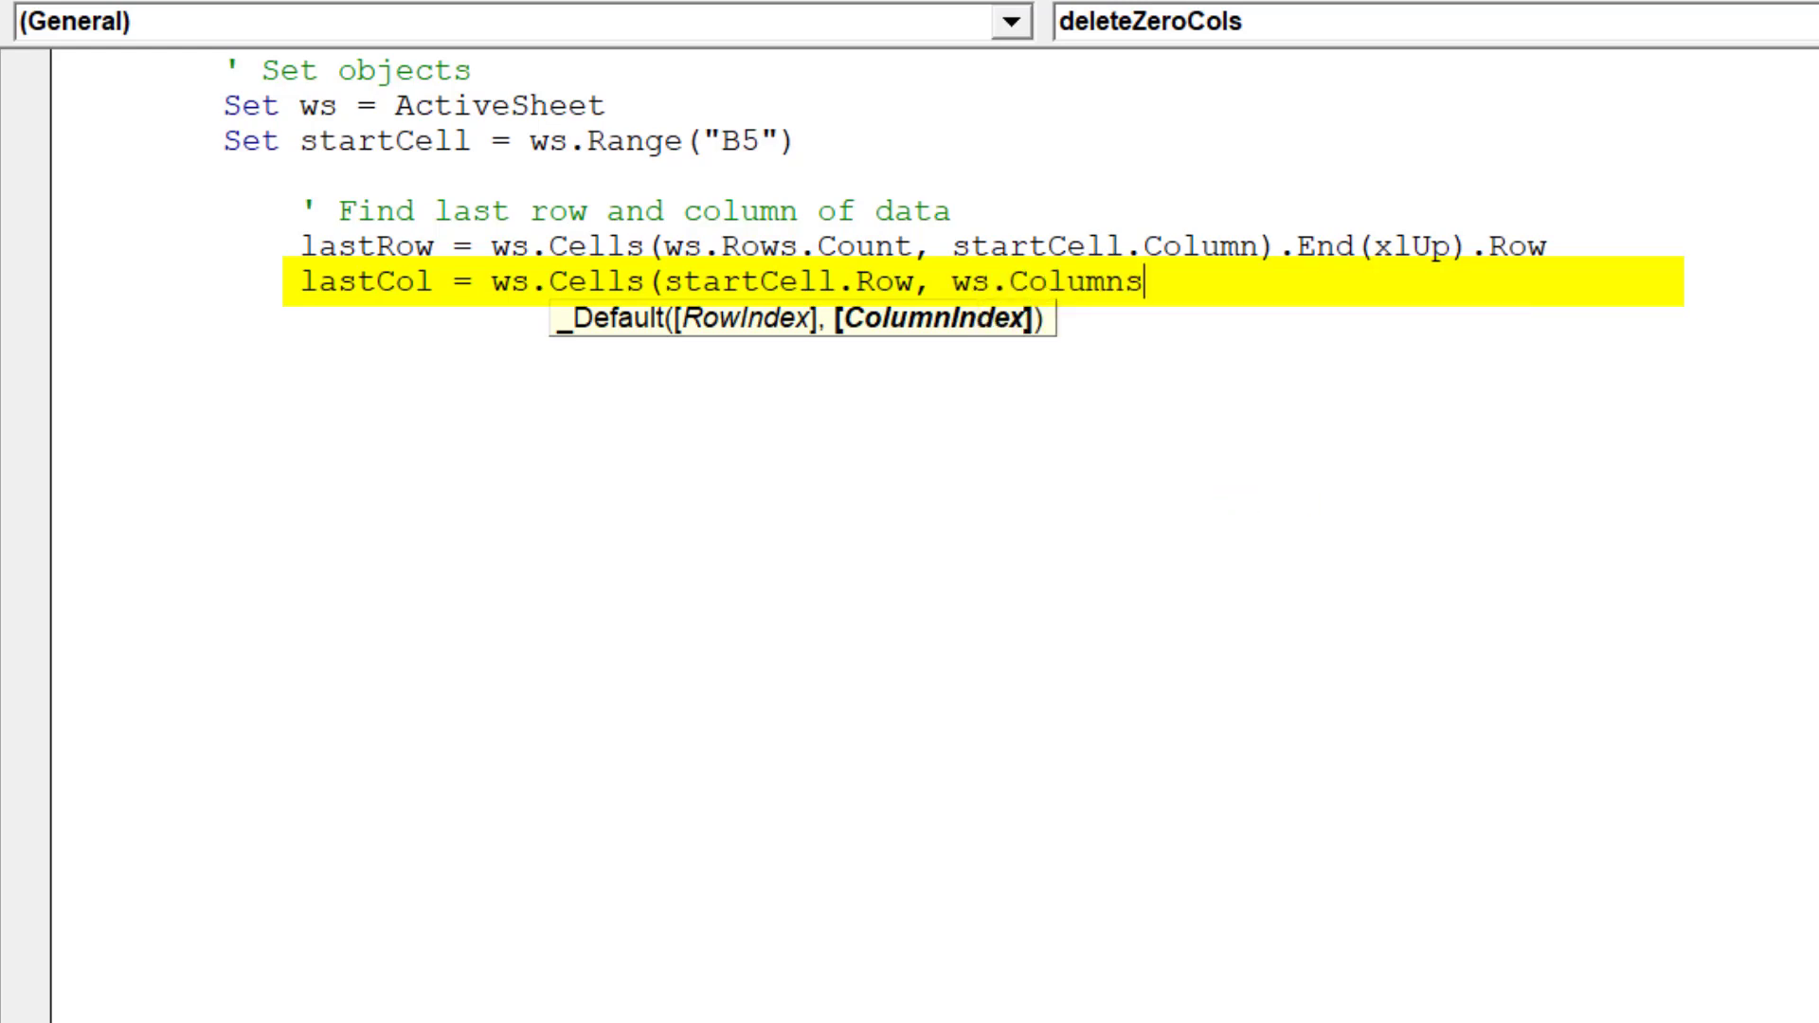
{"action": "type", "text": "."}
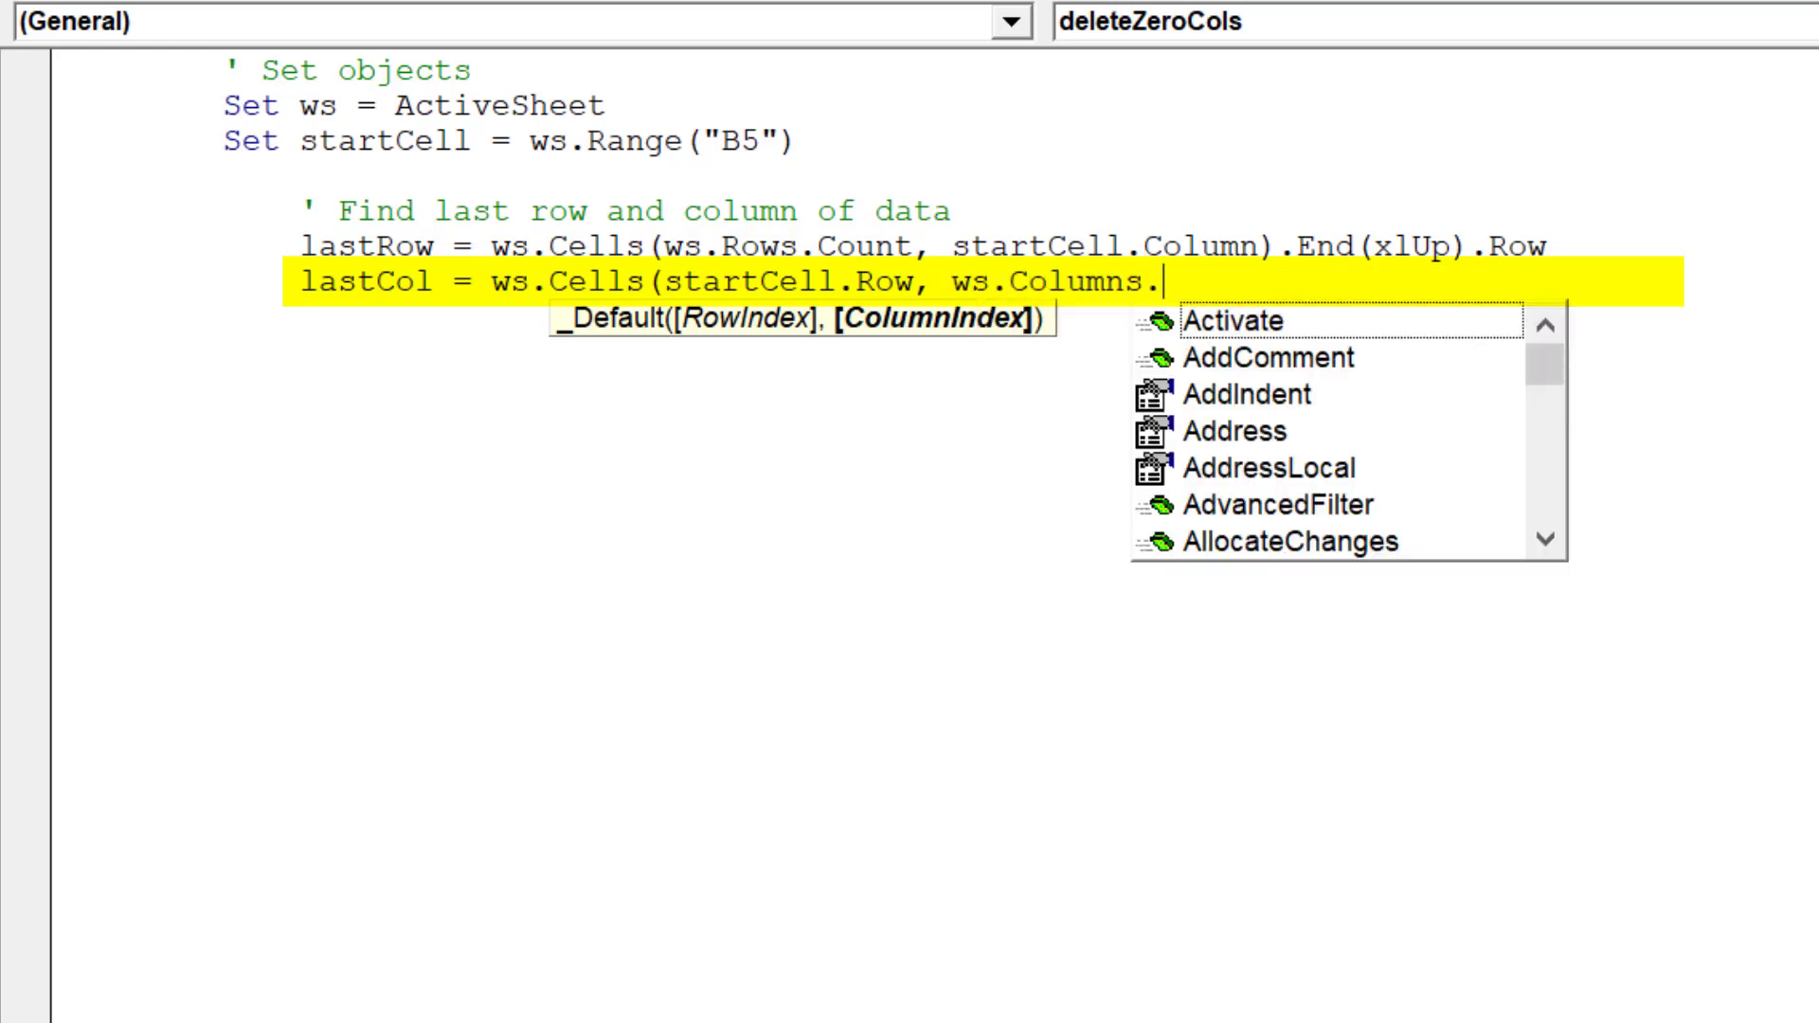
{"action": "type", "text": "Count"}
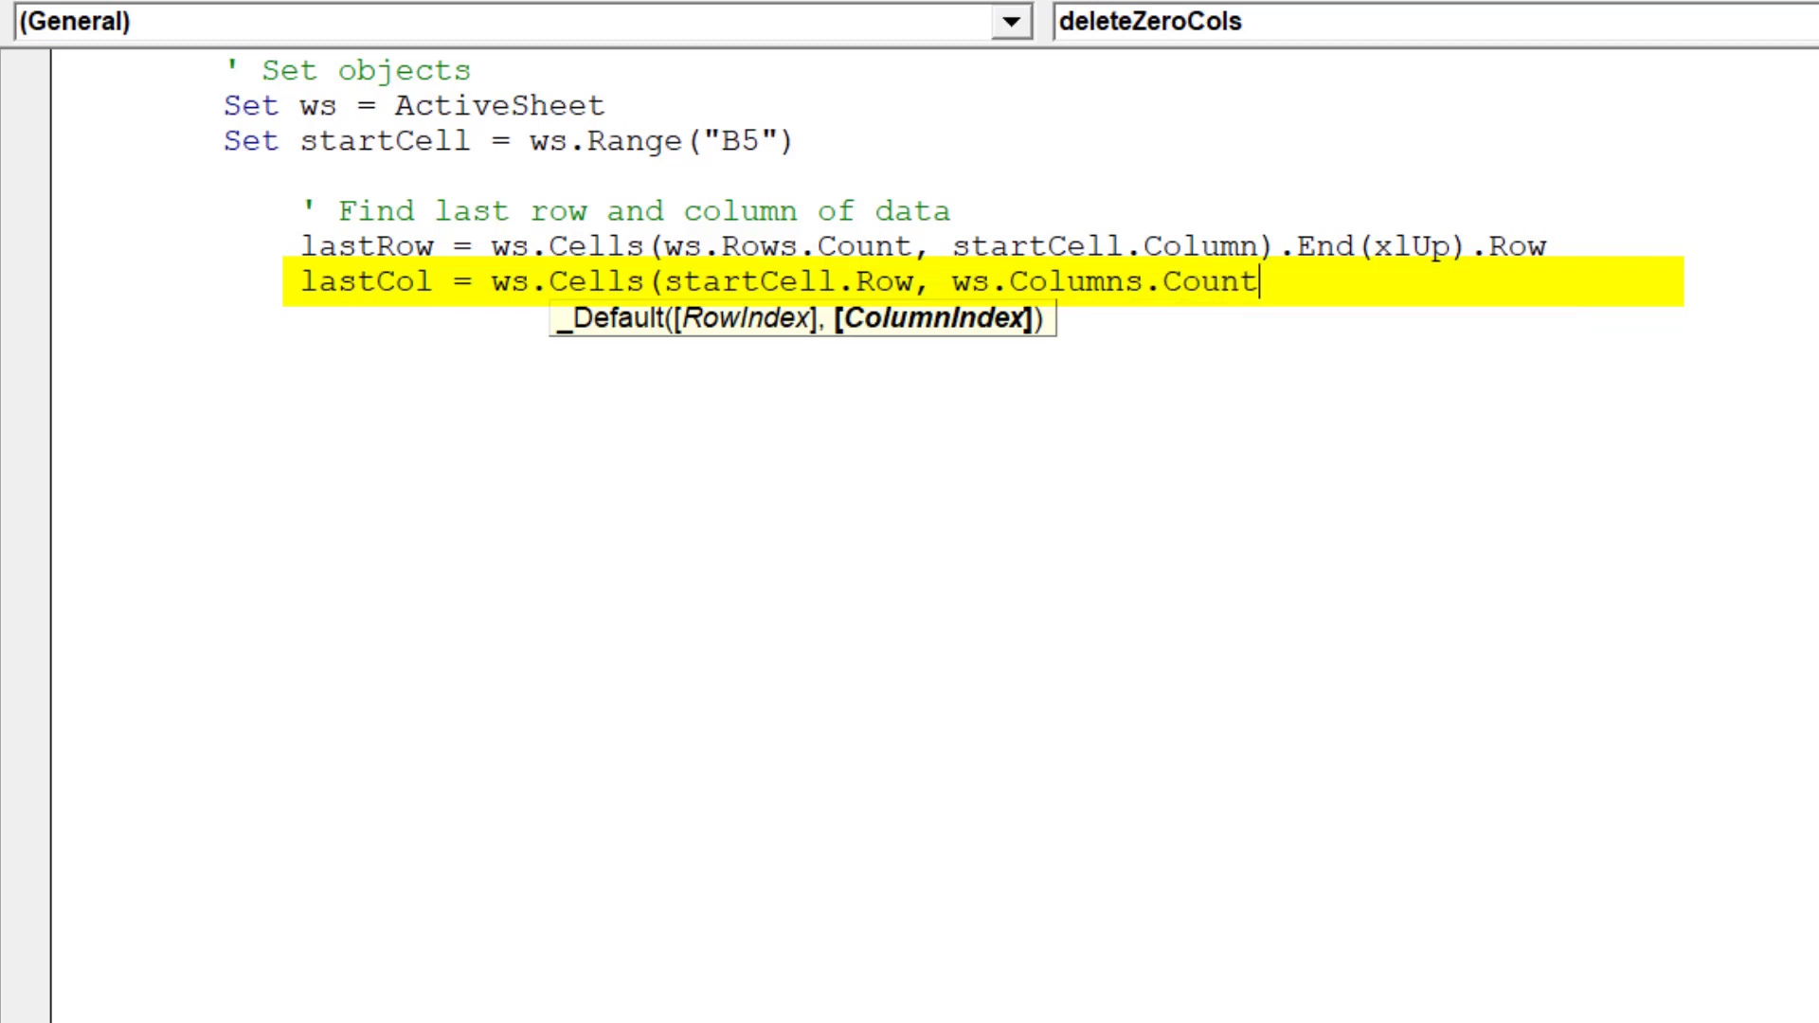
{"action": "type", "text": ").End"}
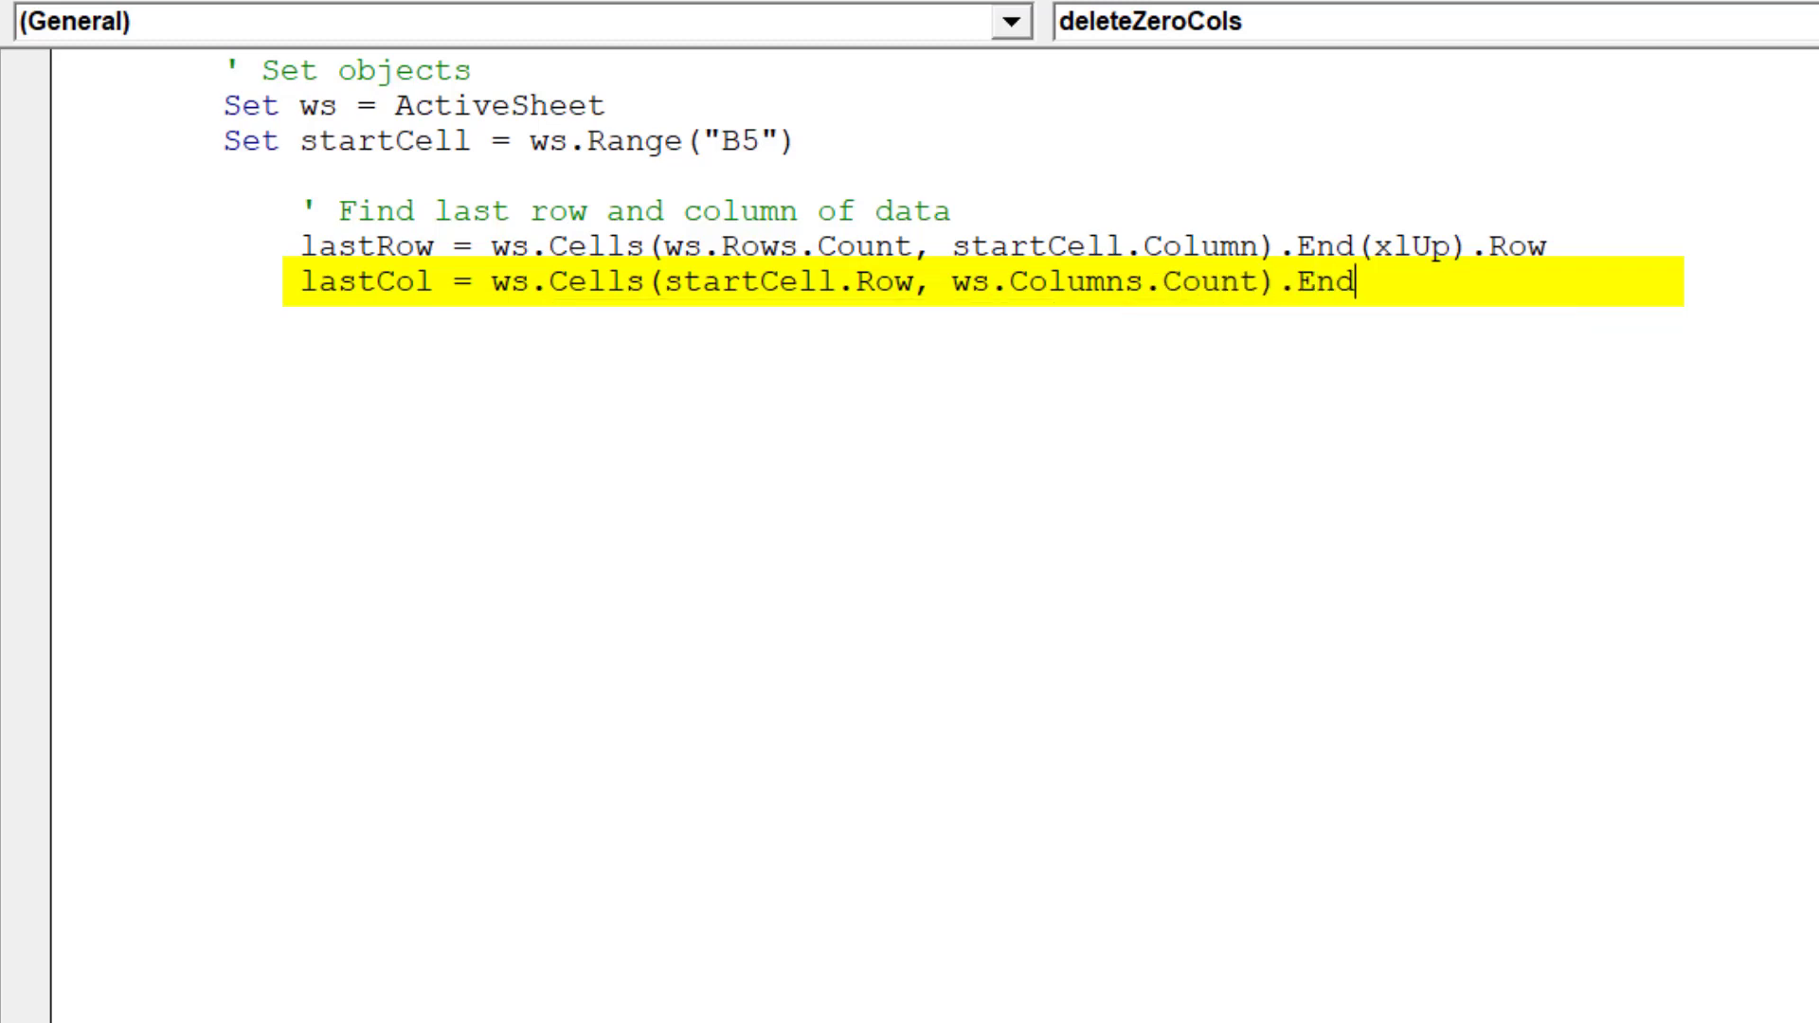
{"action": "type", "text": "(xl"}
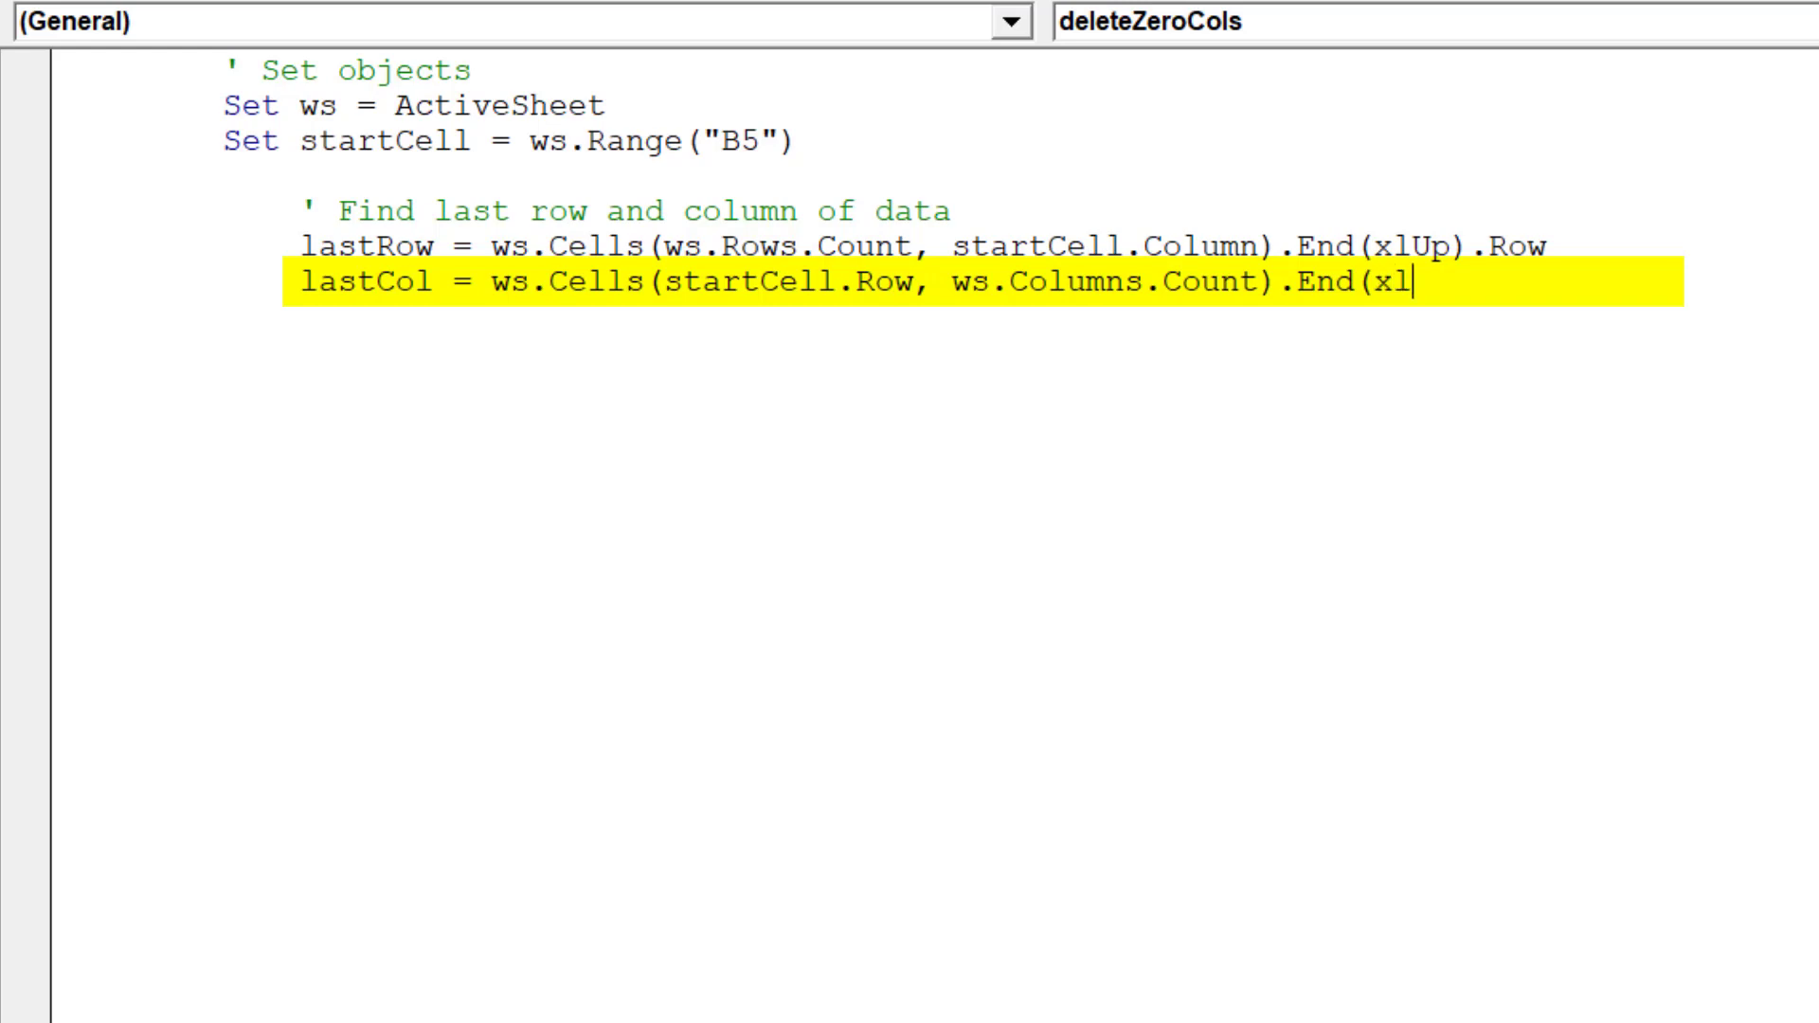
{"action": "type", "text": "ToLeft"}
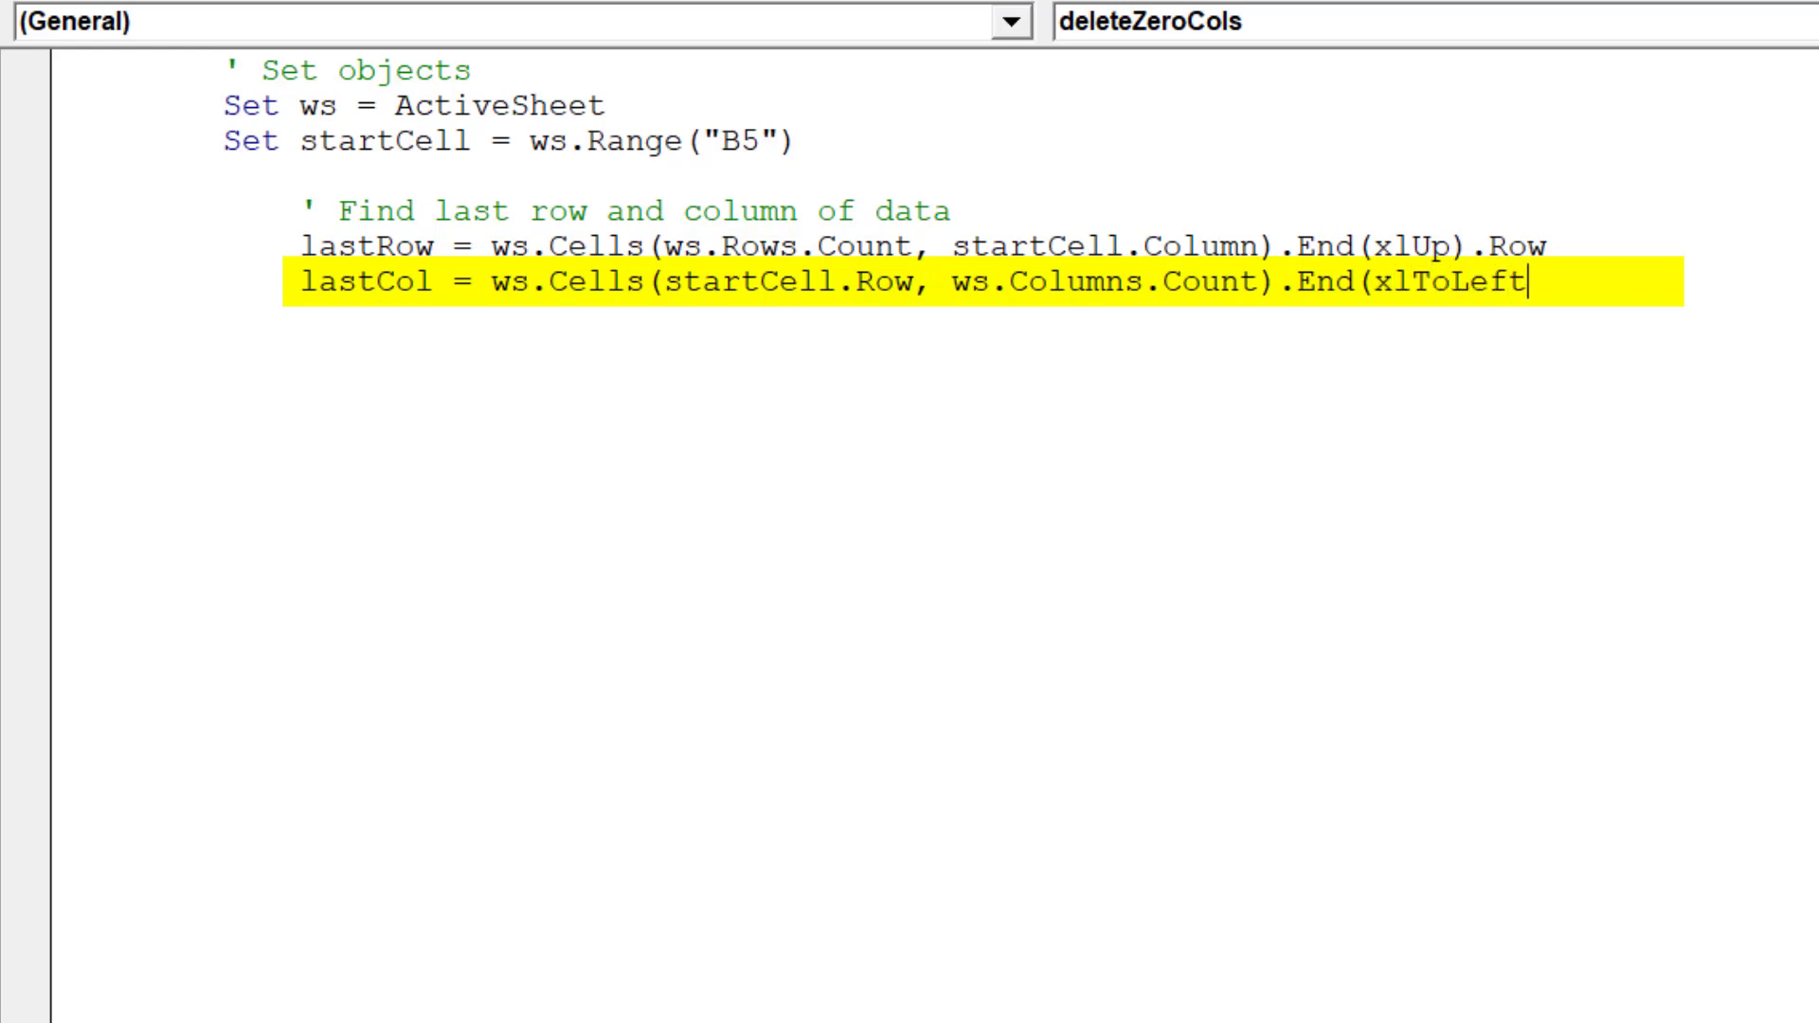
{"action": "type", "text": ")"}
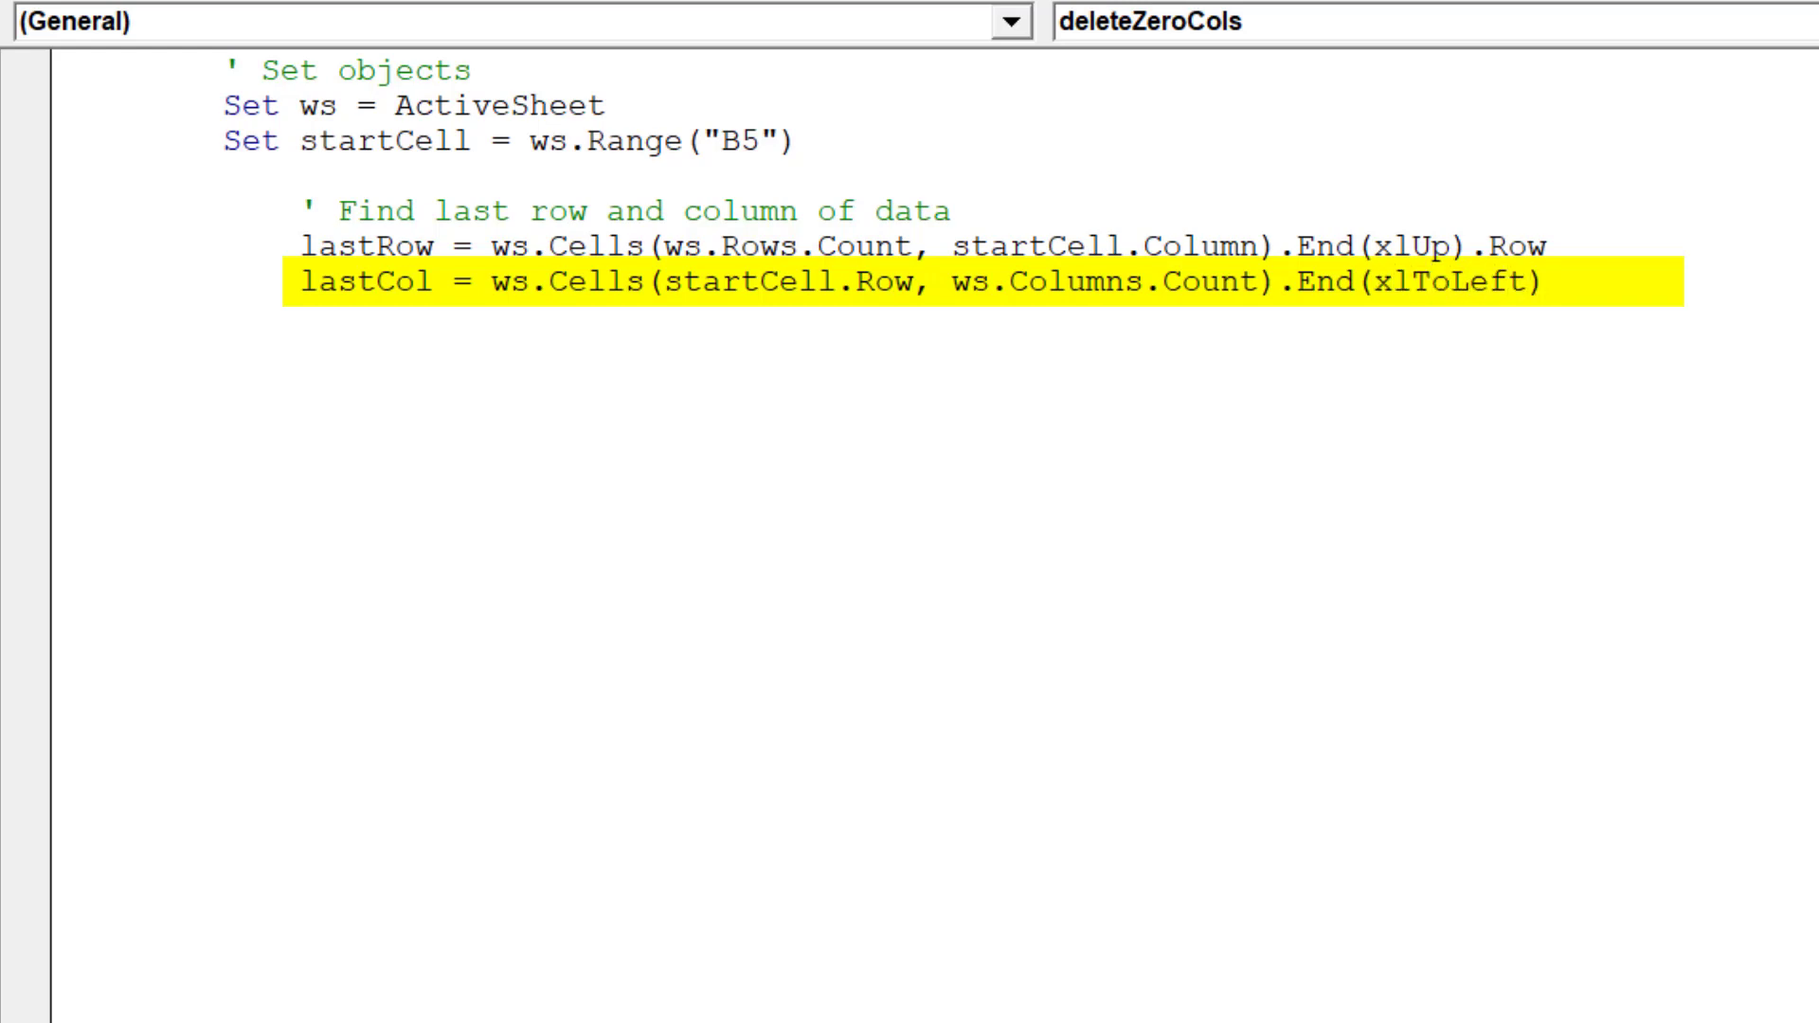
{"action": "type", "text": ".Col"}
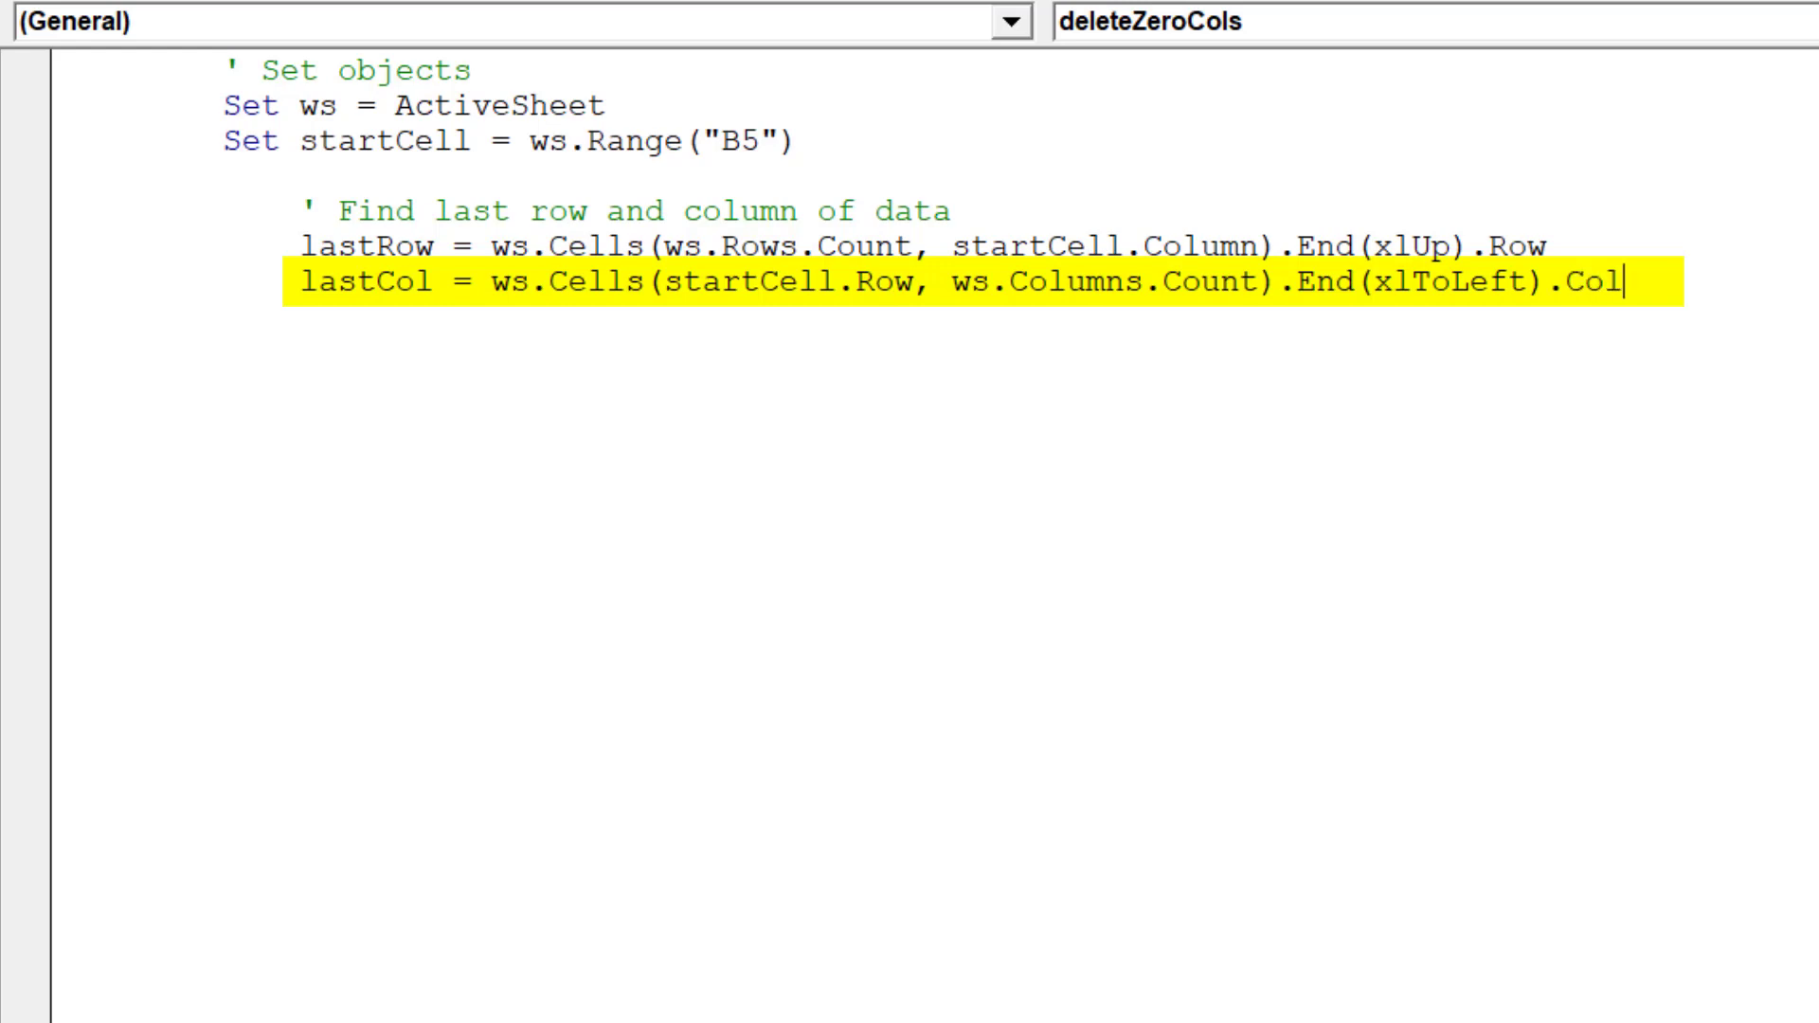
{"action": "type", "text": "umn"}
{"action": "type", "text": "'"}
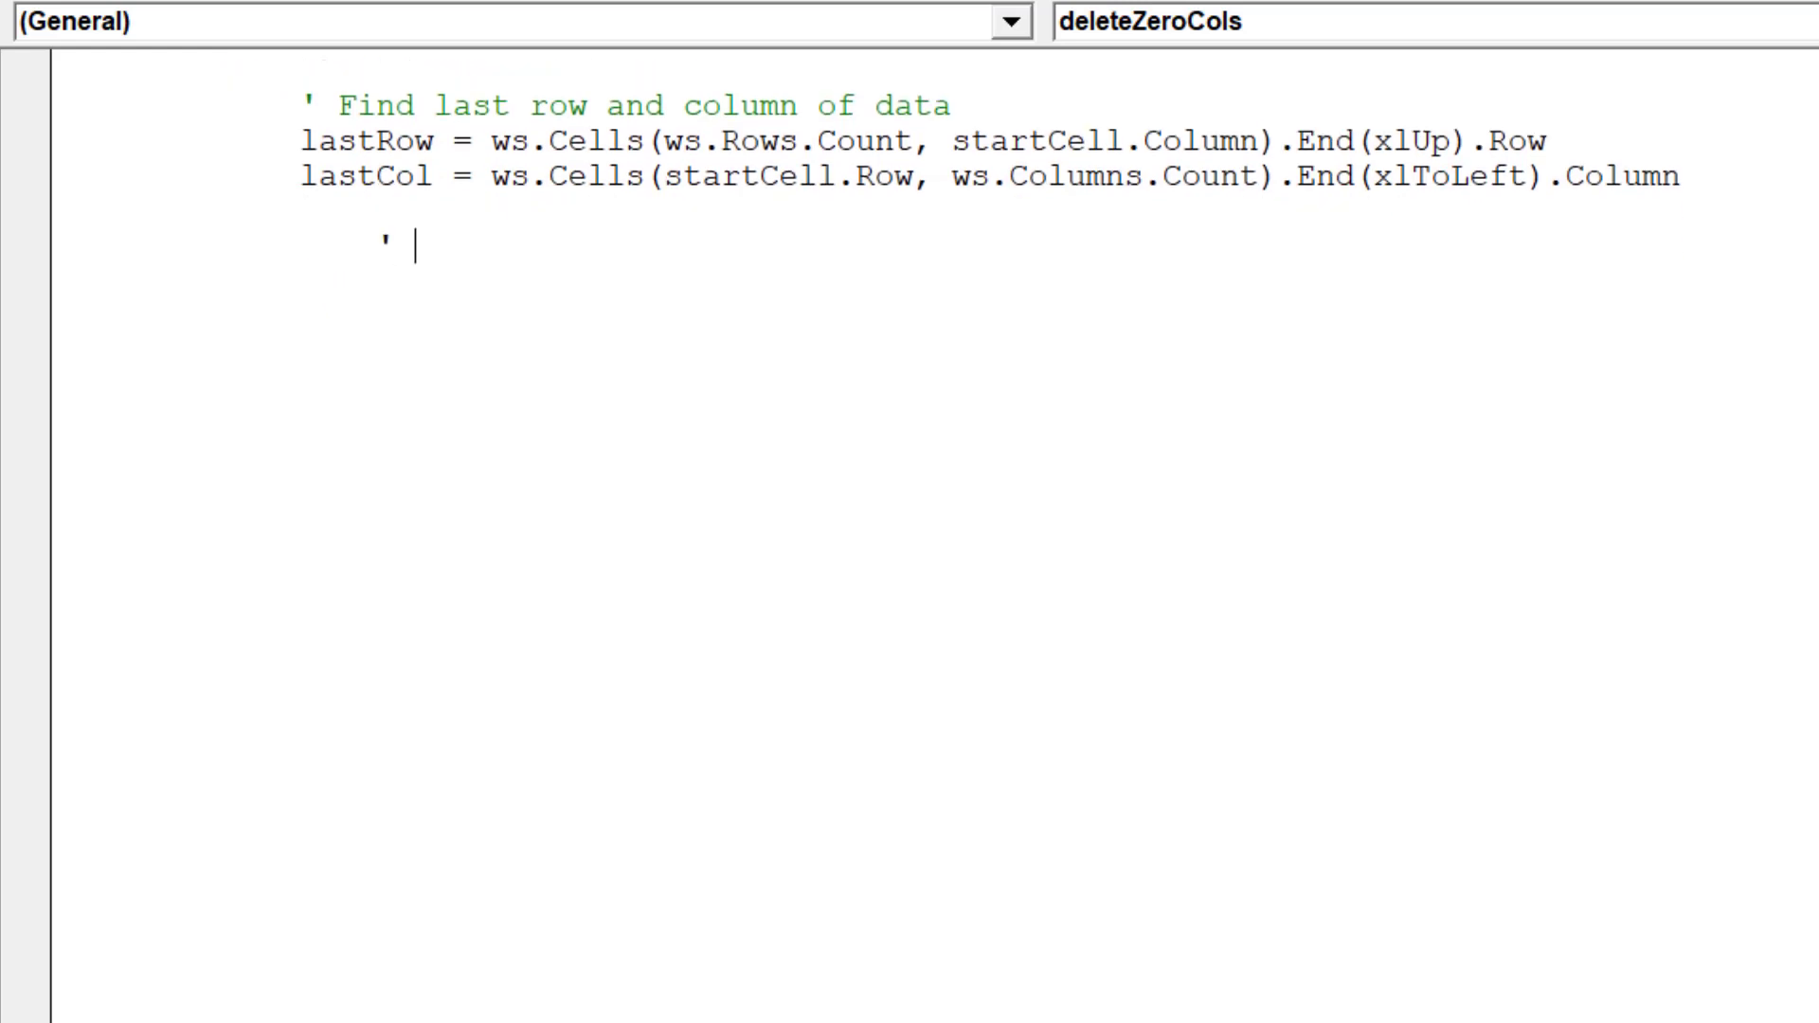
Add the comment ' Select dynamic range of data
{"action": "type", "text": "Sel"}
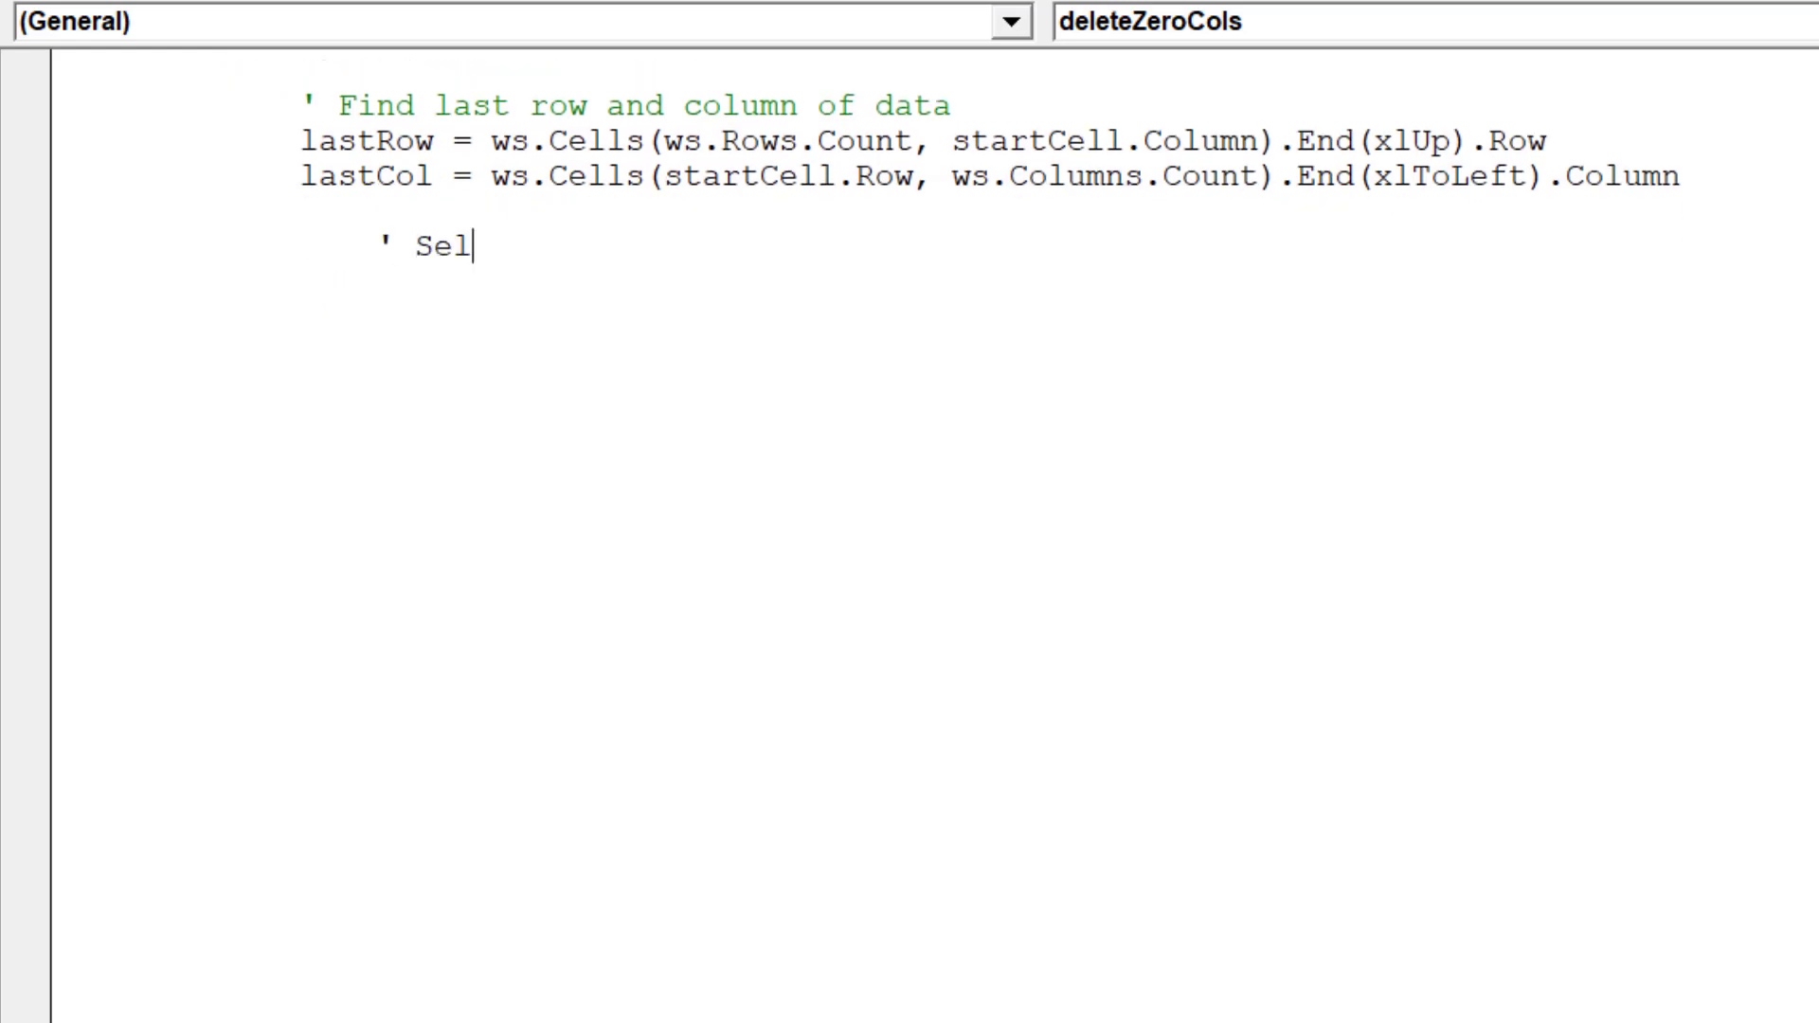
{"action": "type", "text": "ect dyn"}
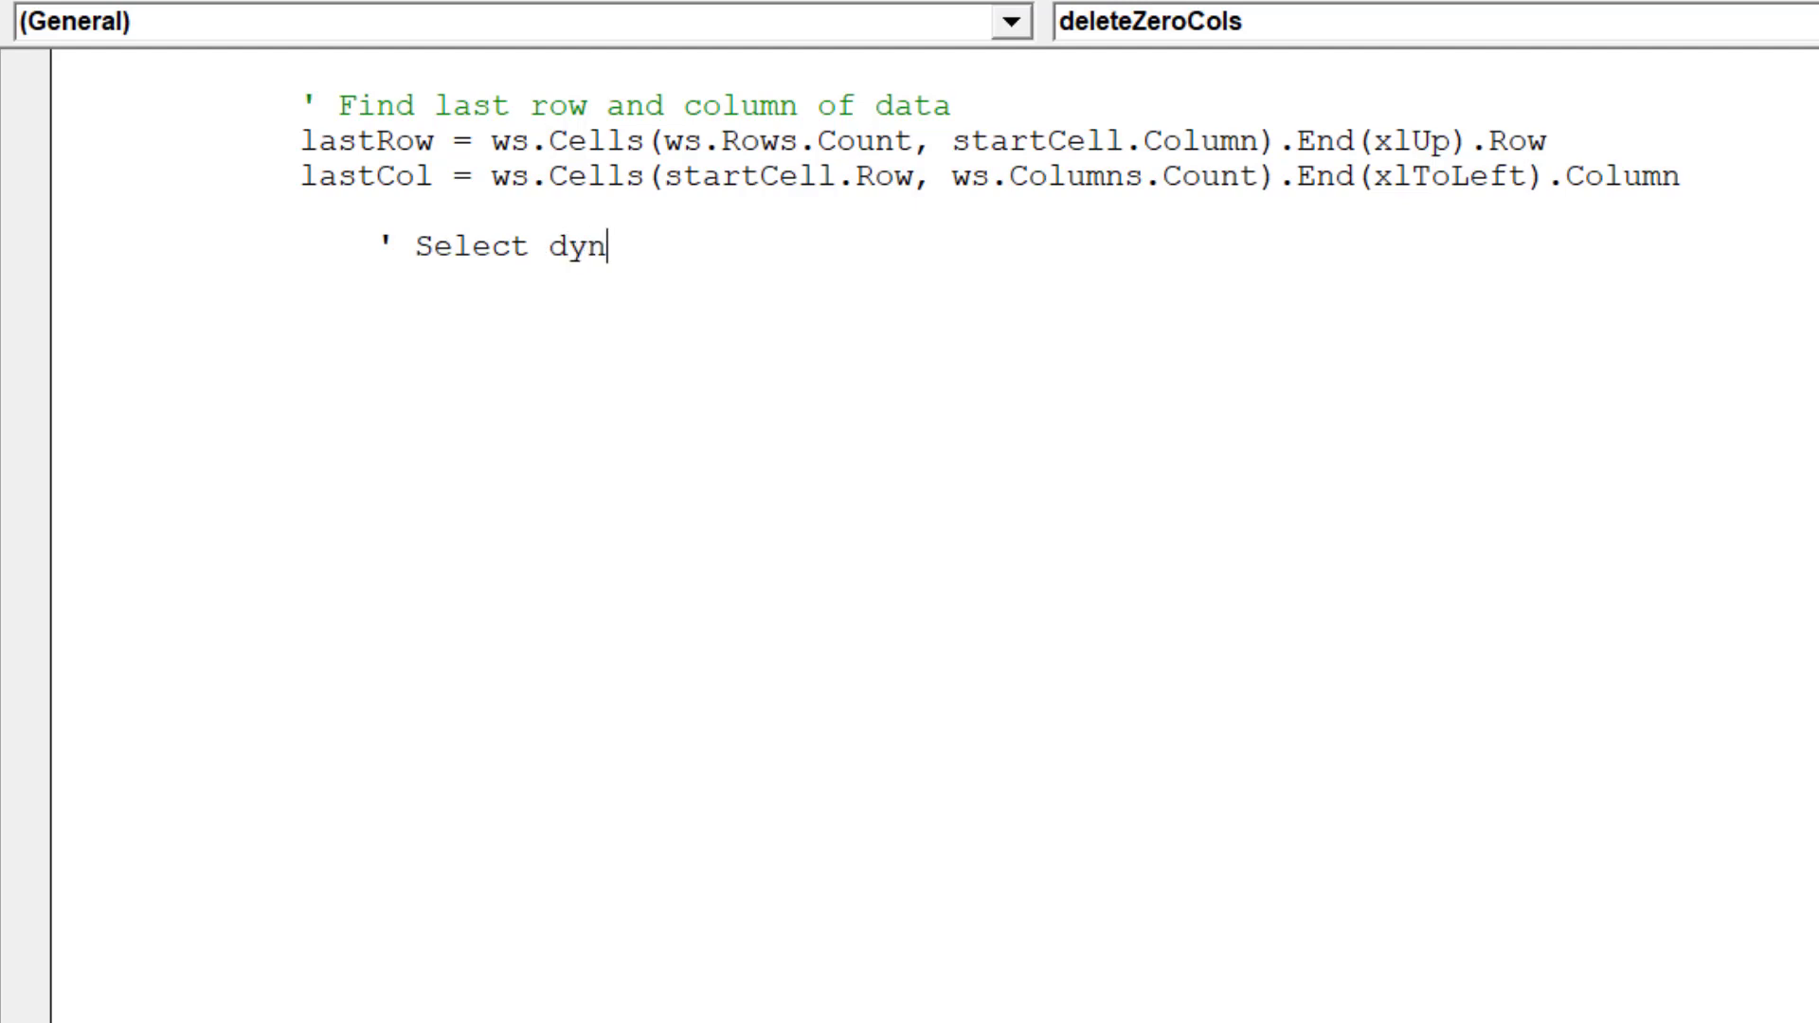
{"action": "type", "text": "amic range o"}
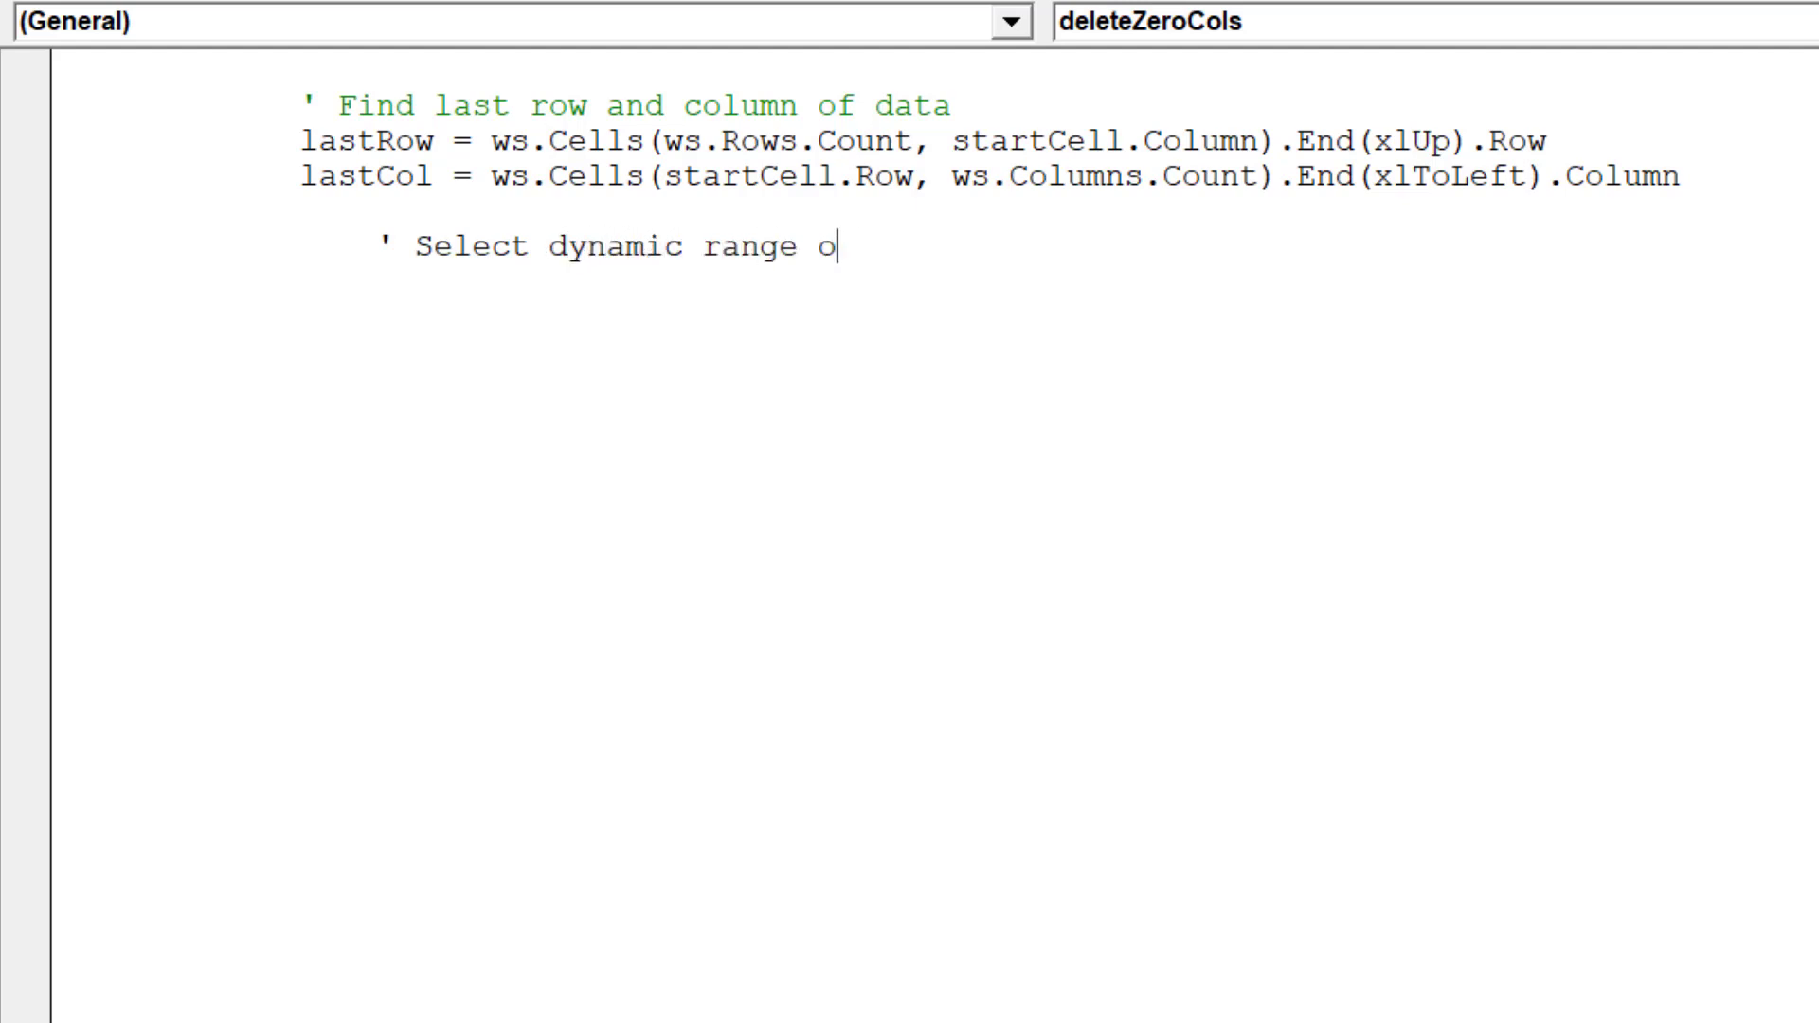
{"action": "type", "text": "f data"}
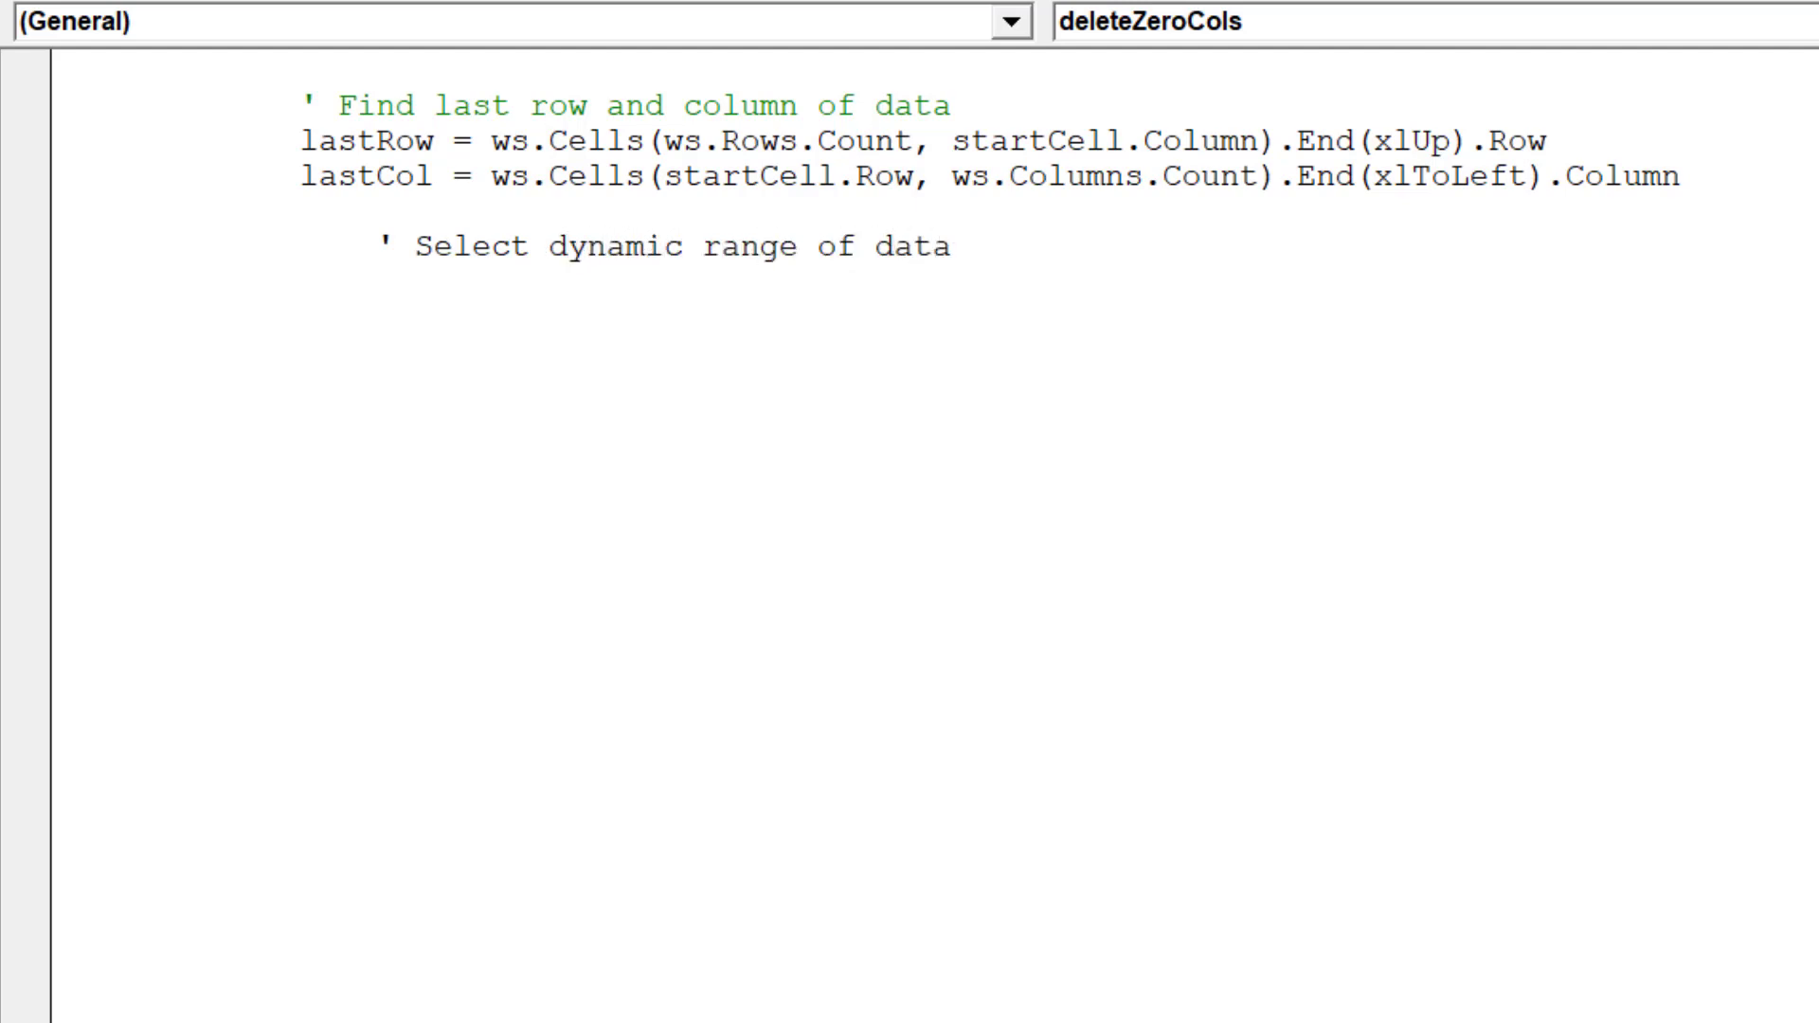
Write ws.Range(startCell, ws.Cells(lastRow, lastCol)).Select and begin a ' Set comment
{"action": "type", "text": "ws"}
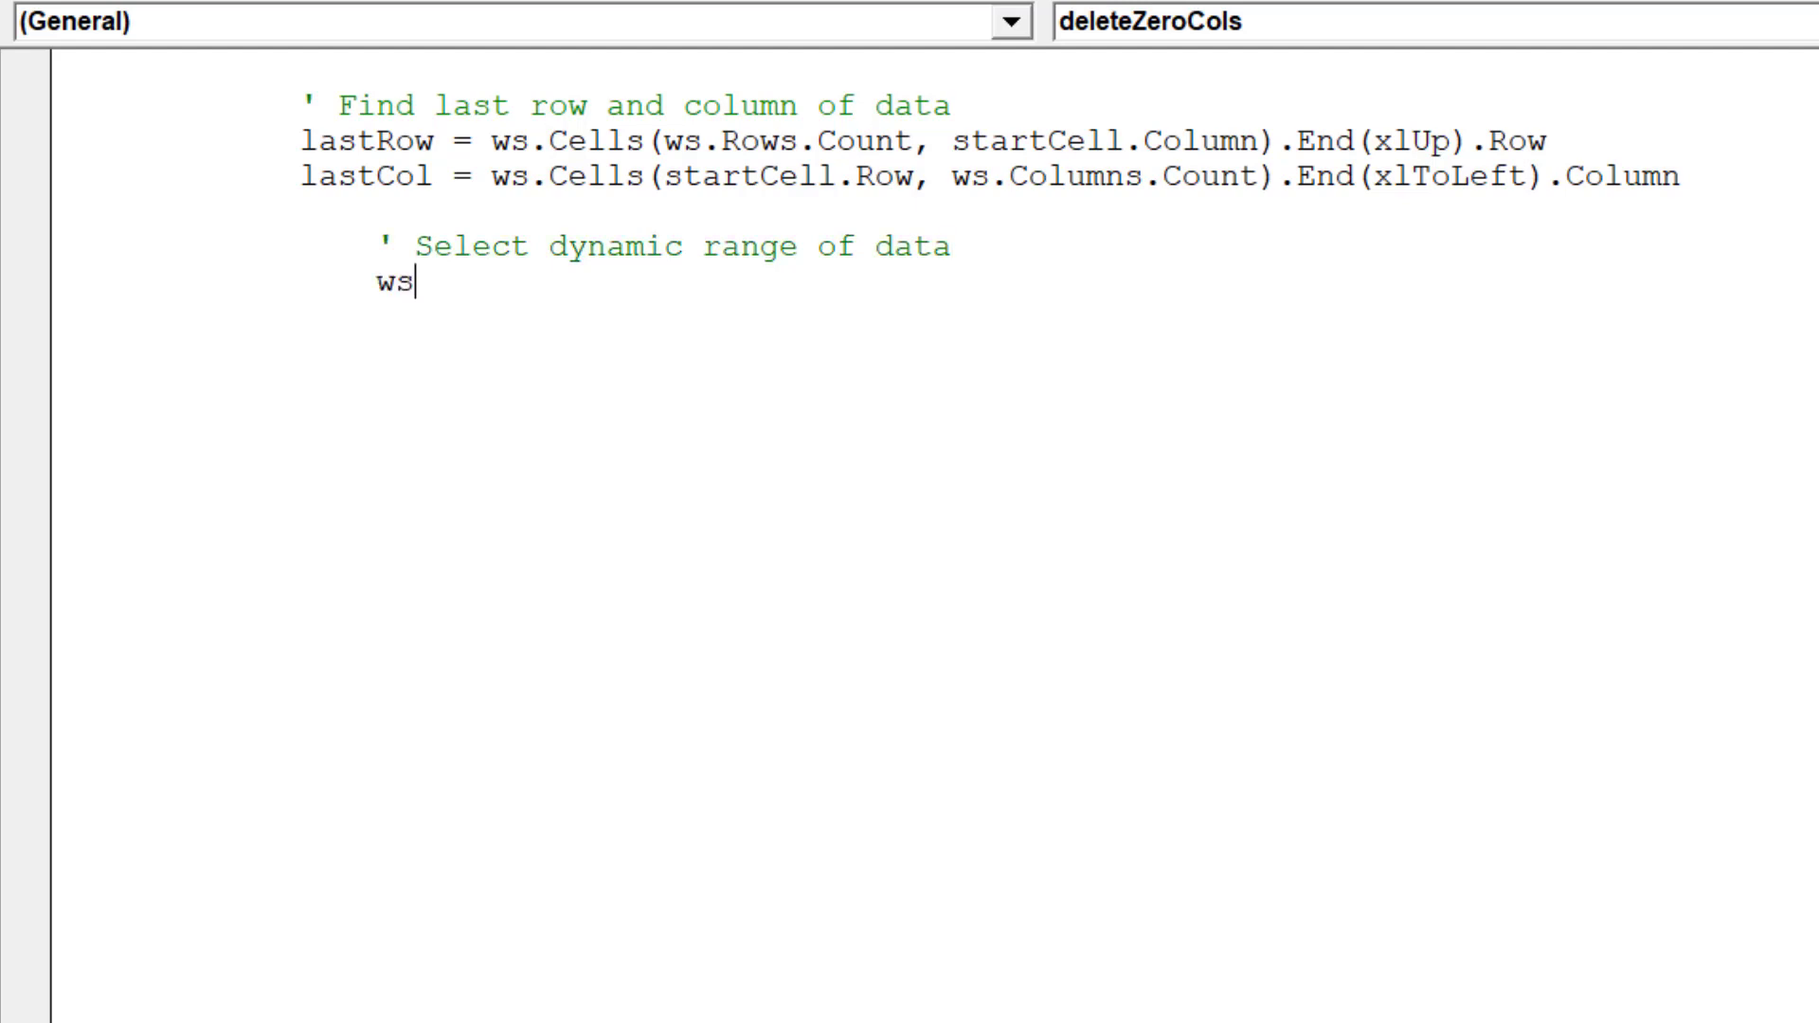
{"action": "type", "text": ".ra"}
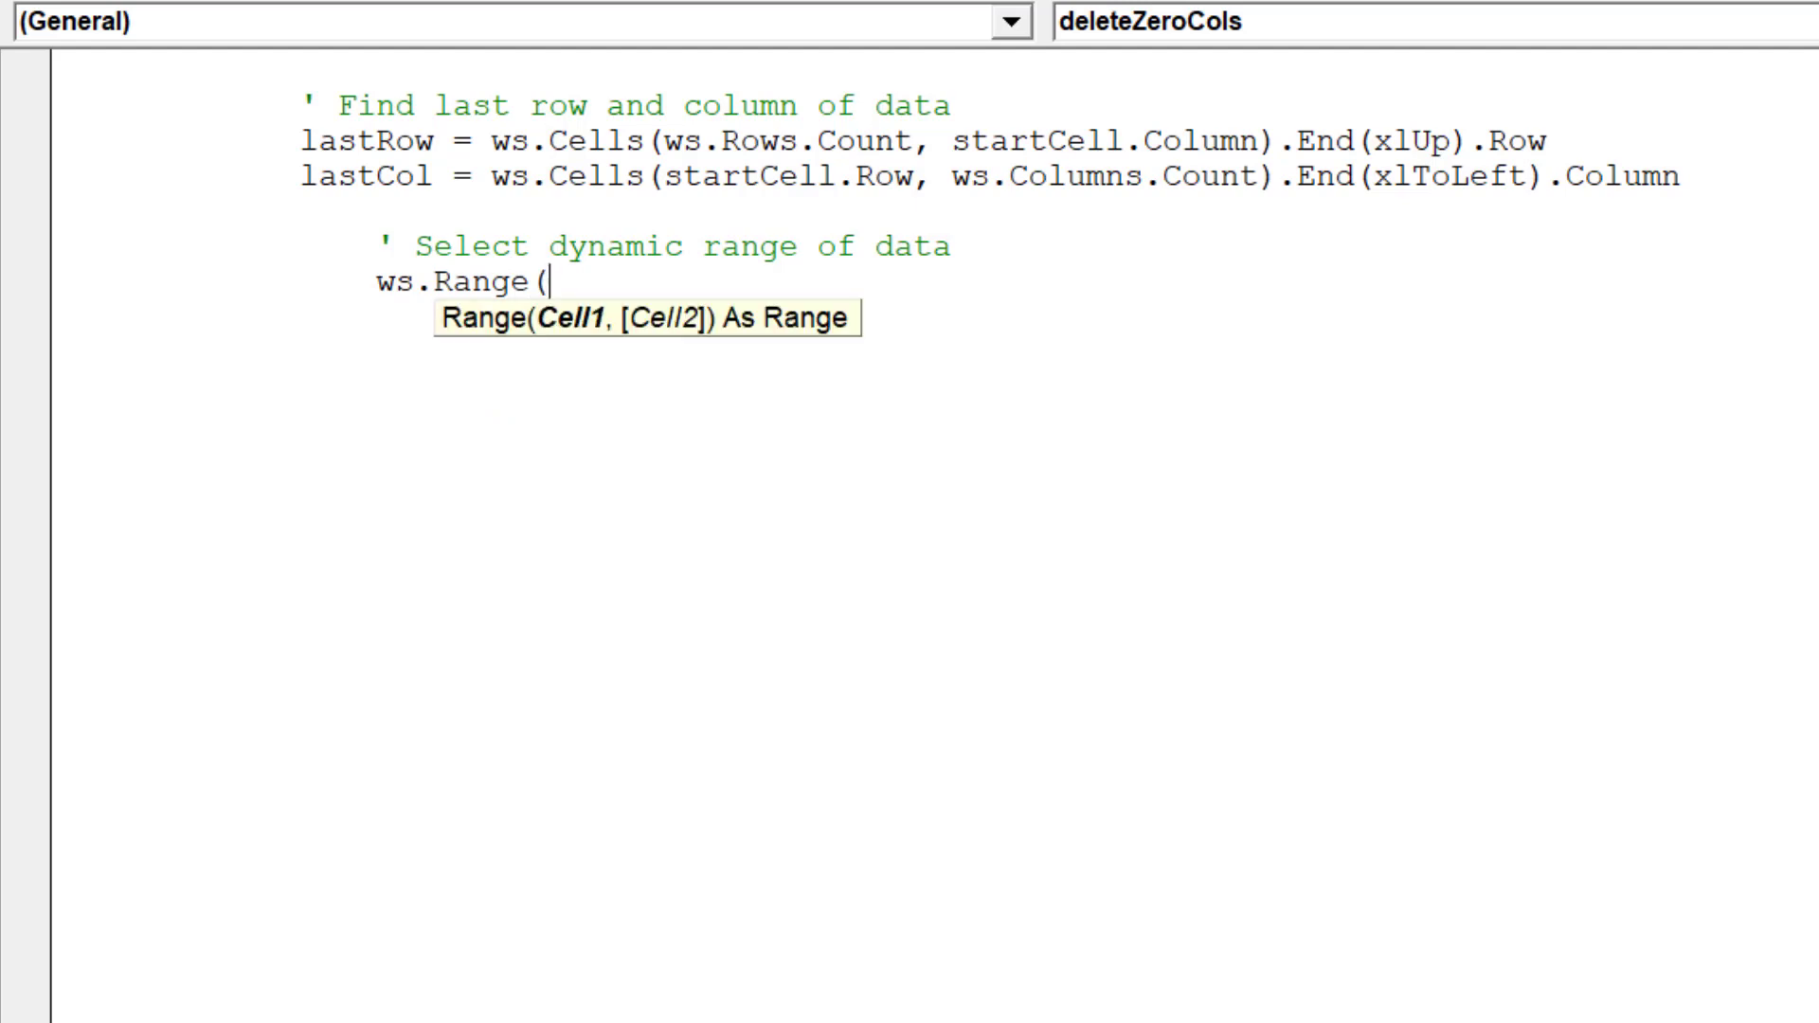
{"action": "type", "text": "start"}
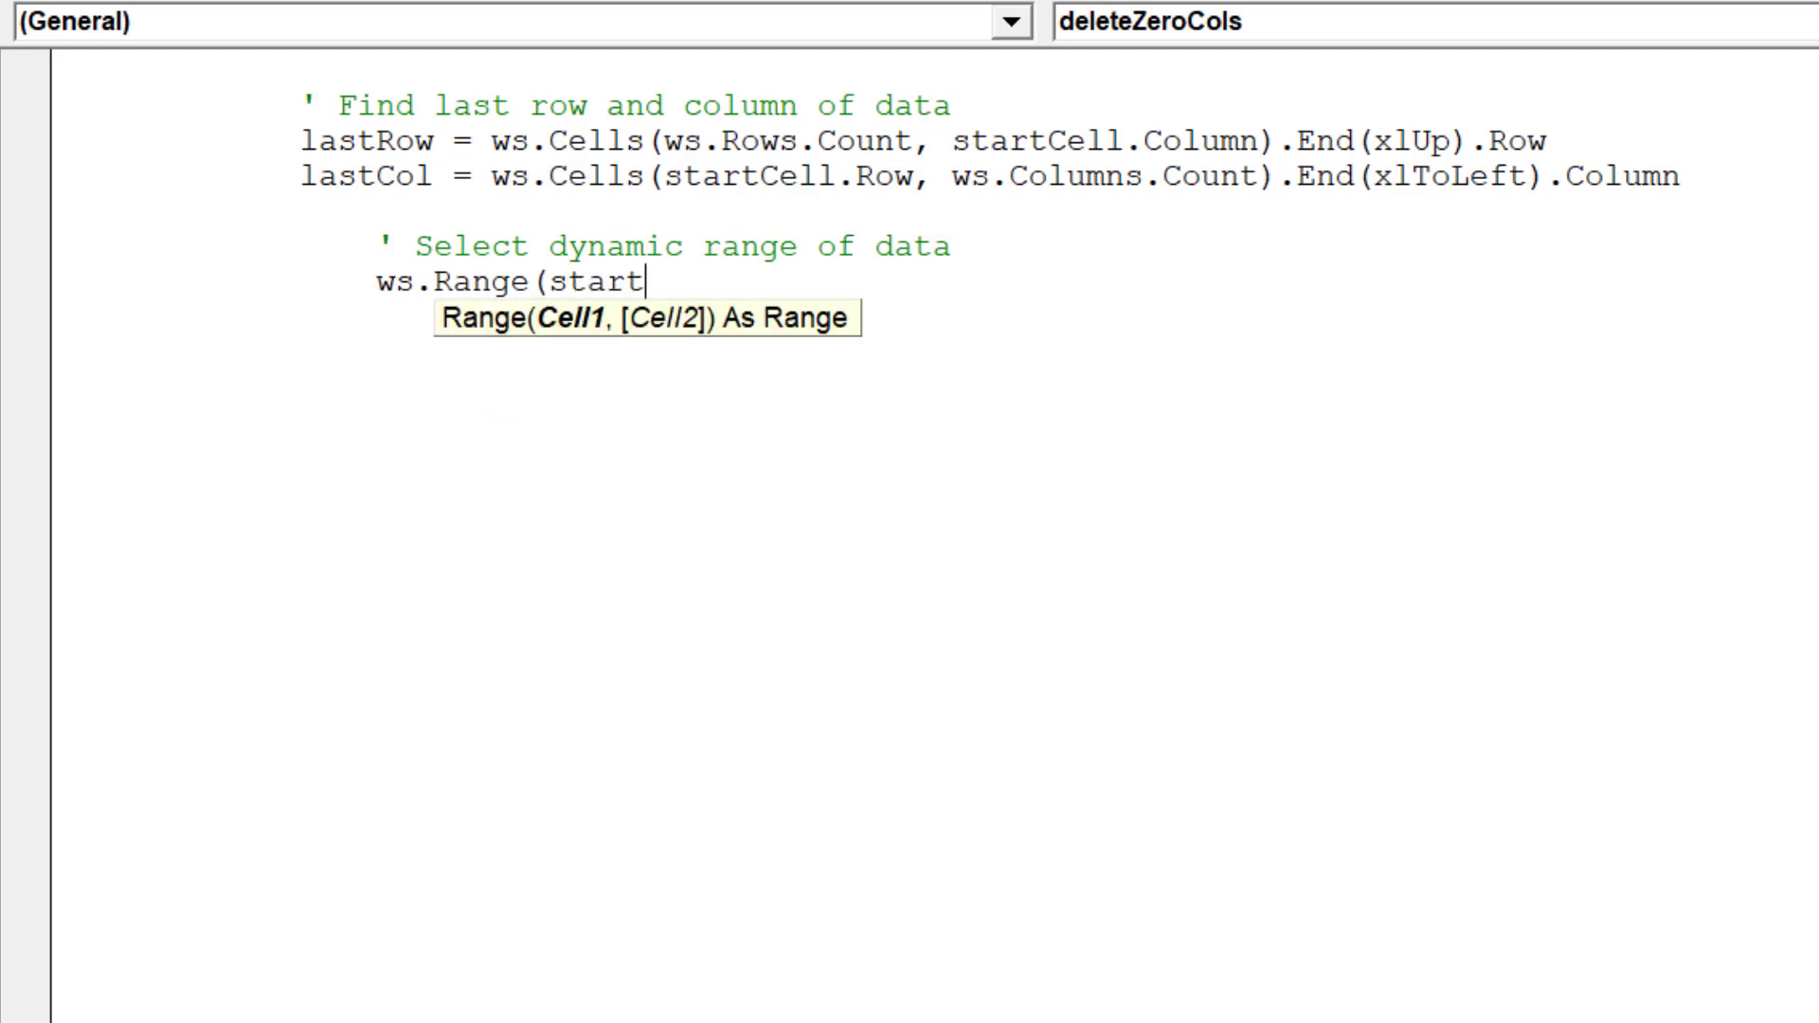
{"action": "type", "text": "Cell,"}
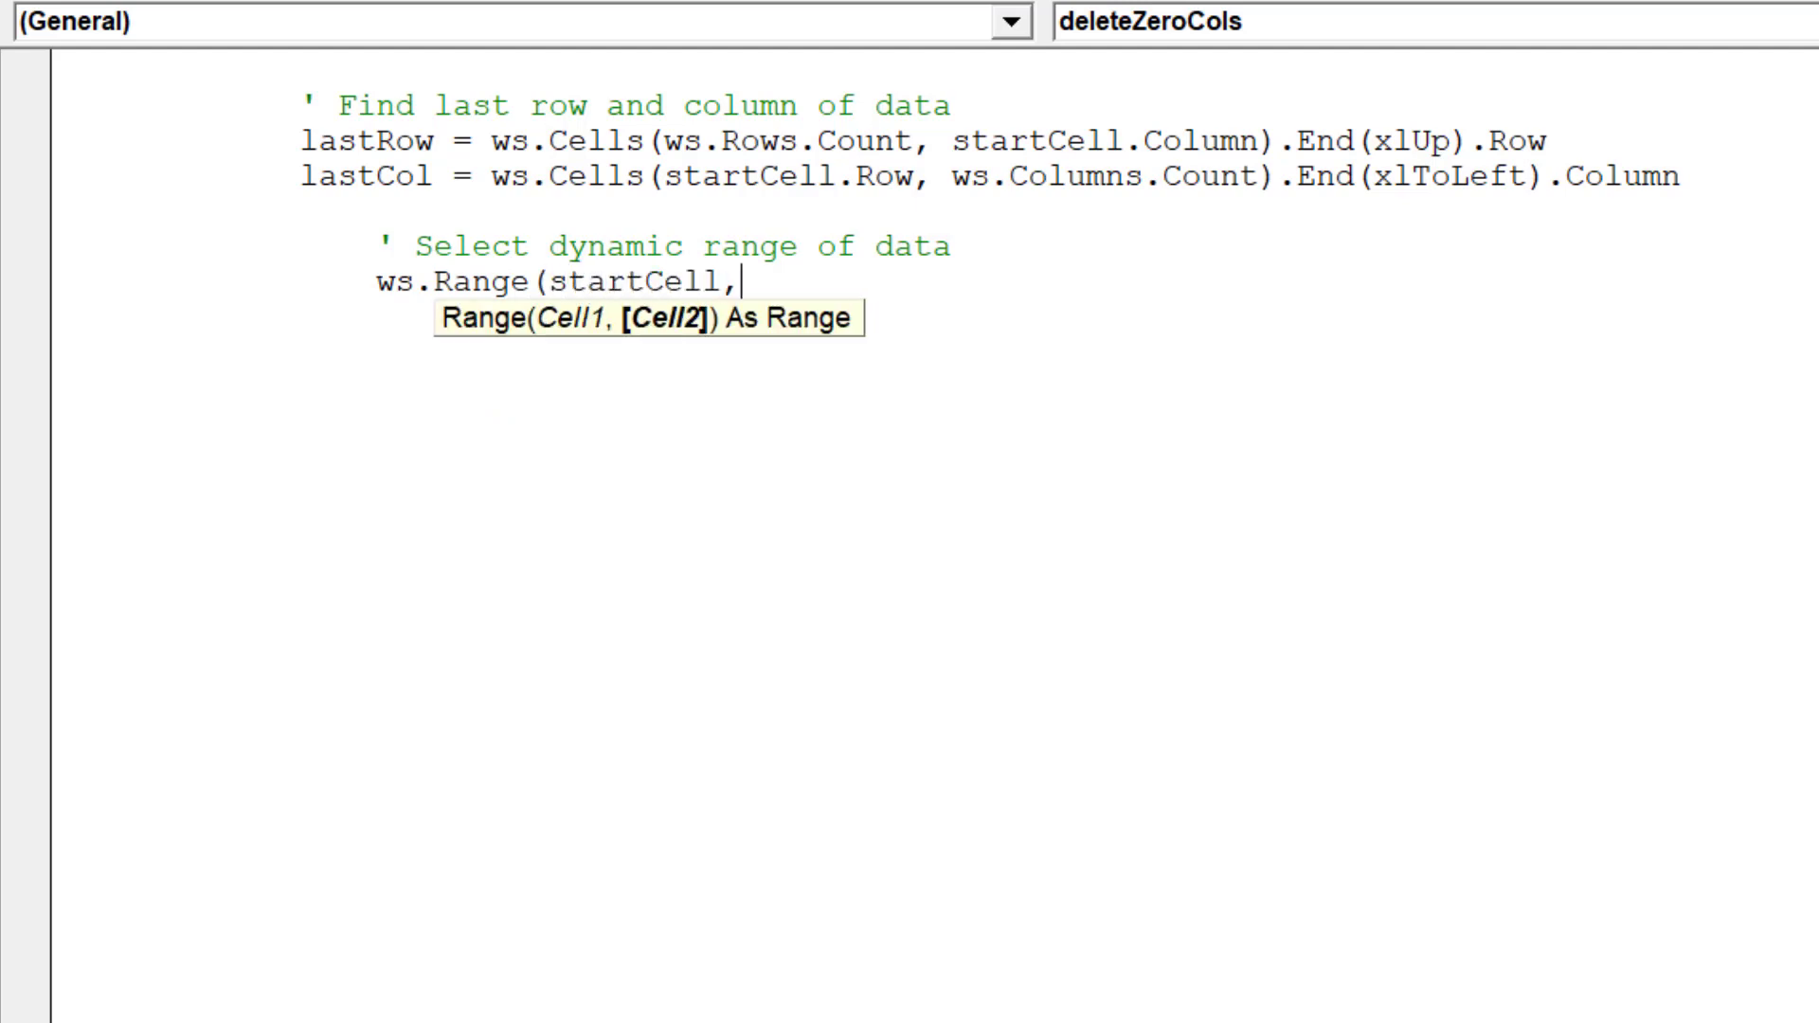
{"action": "type", "text": "ws.c"}
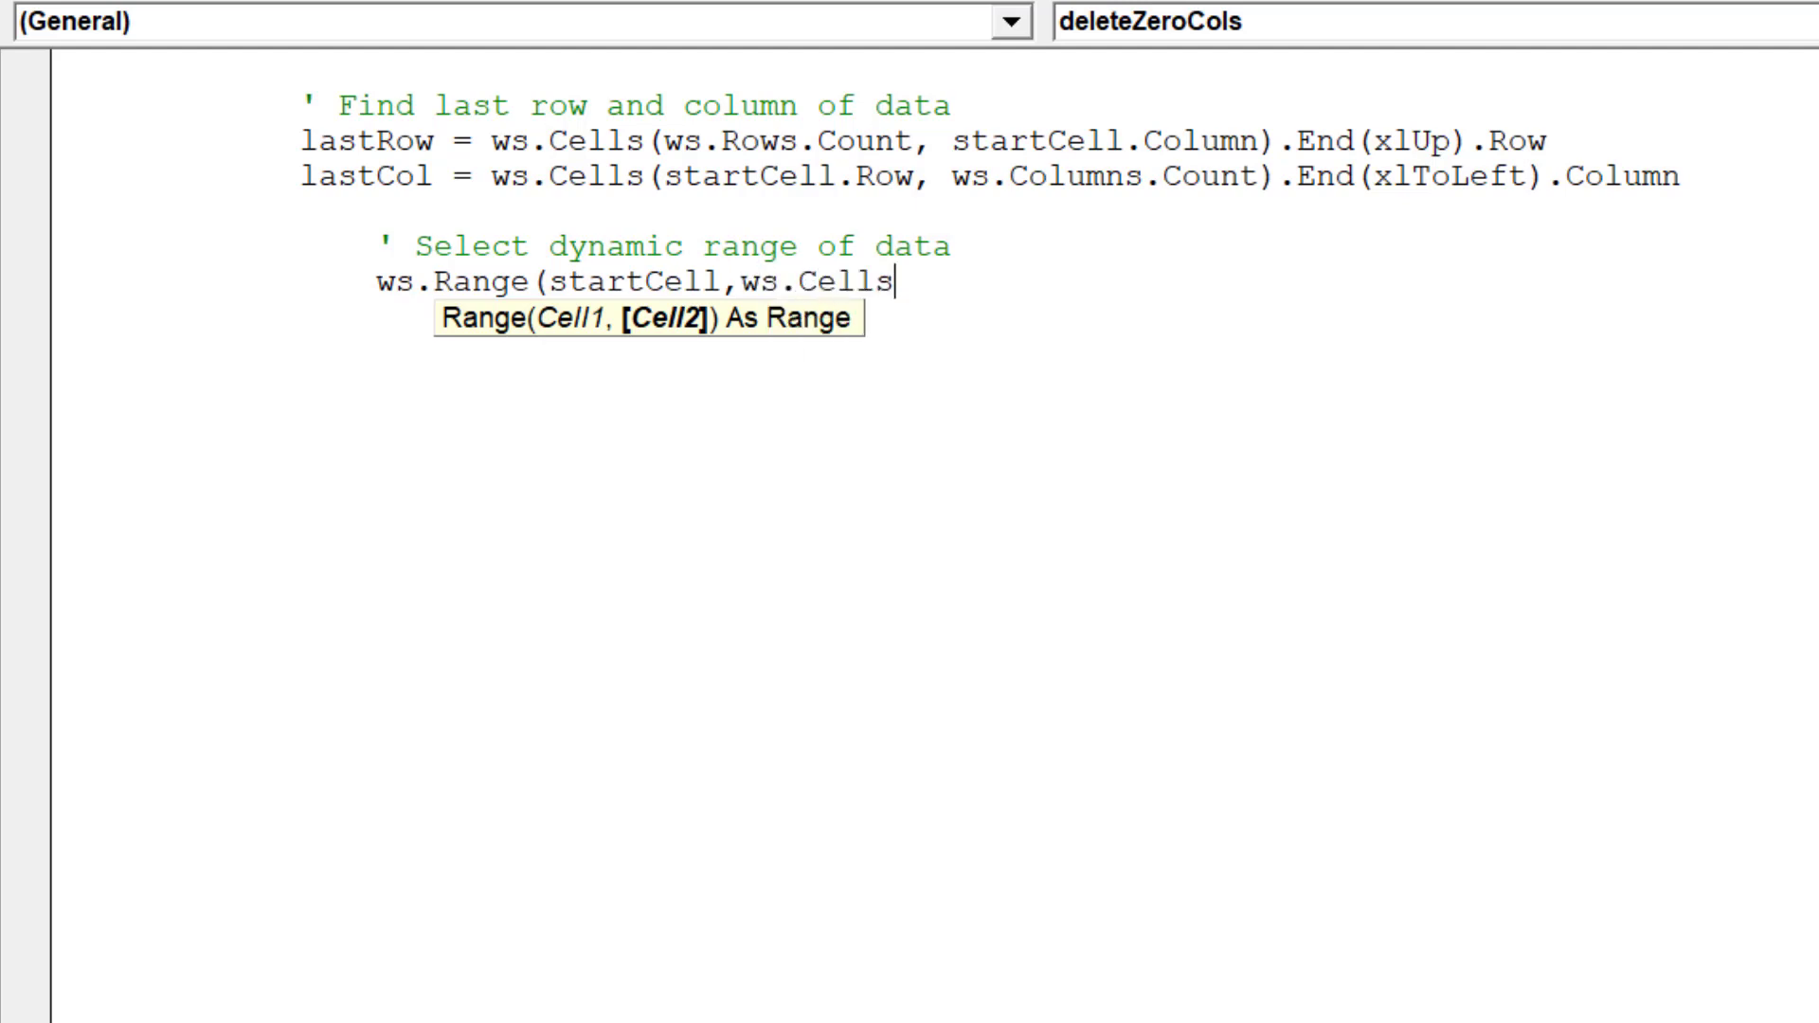
{"action": "type", "text": "(lastRow,"}
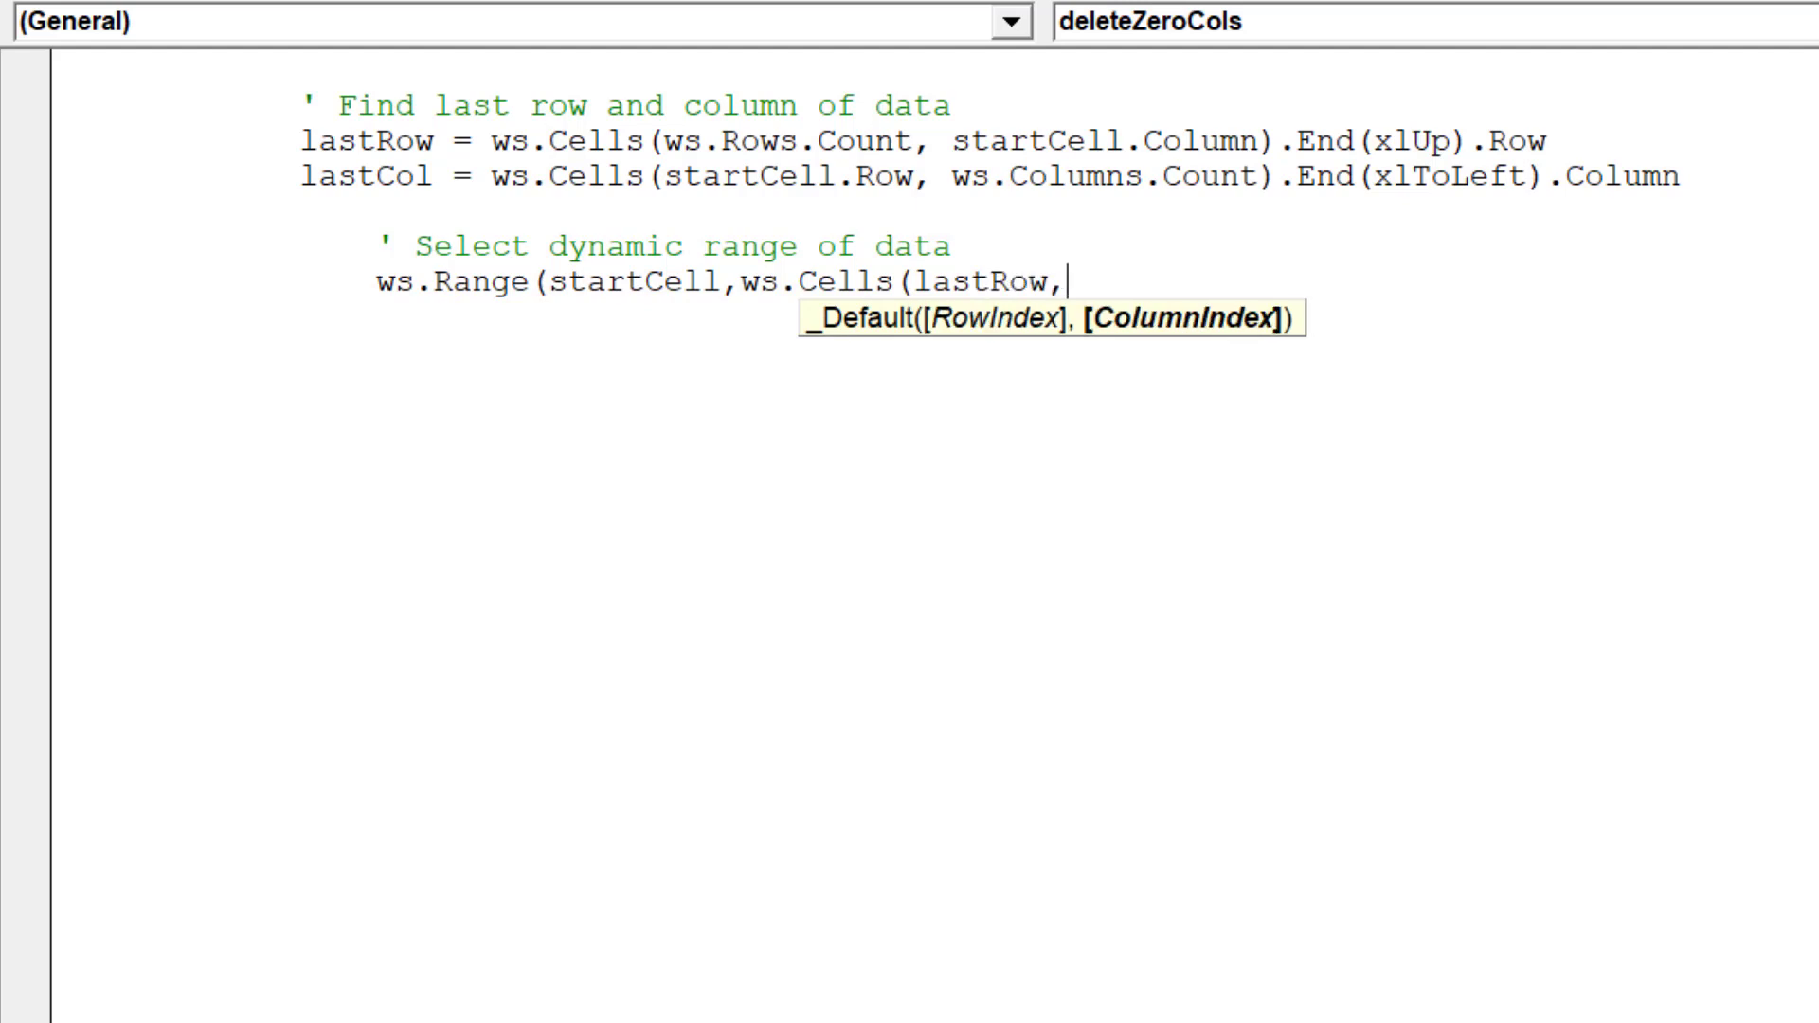
{"action": "type", "text": "lastCol"}
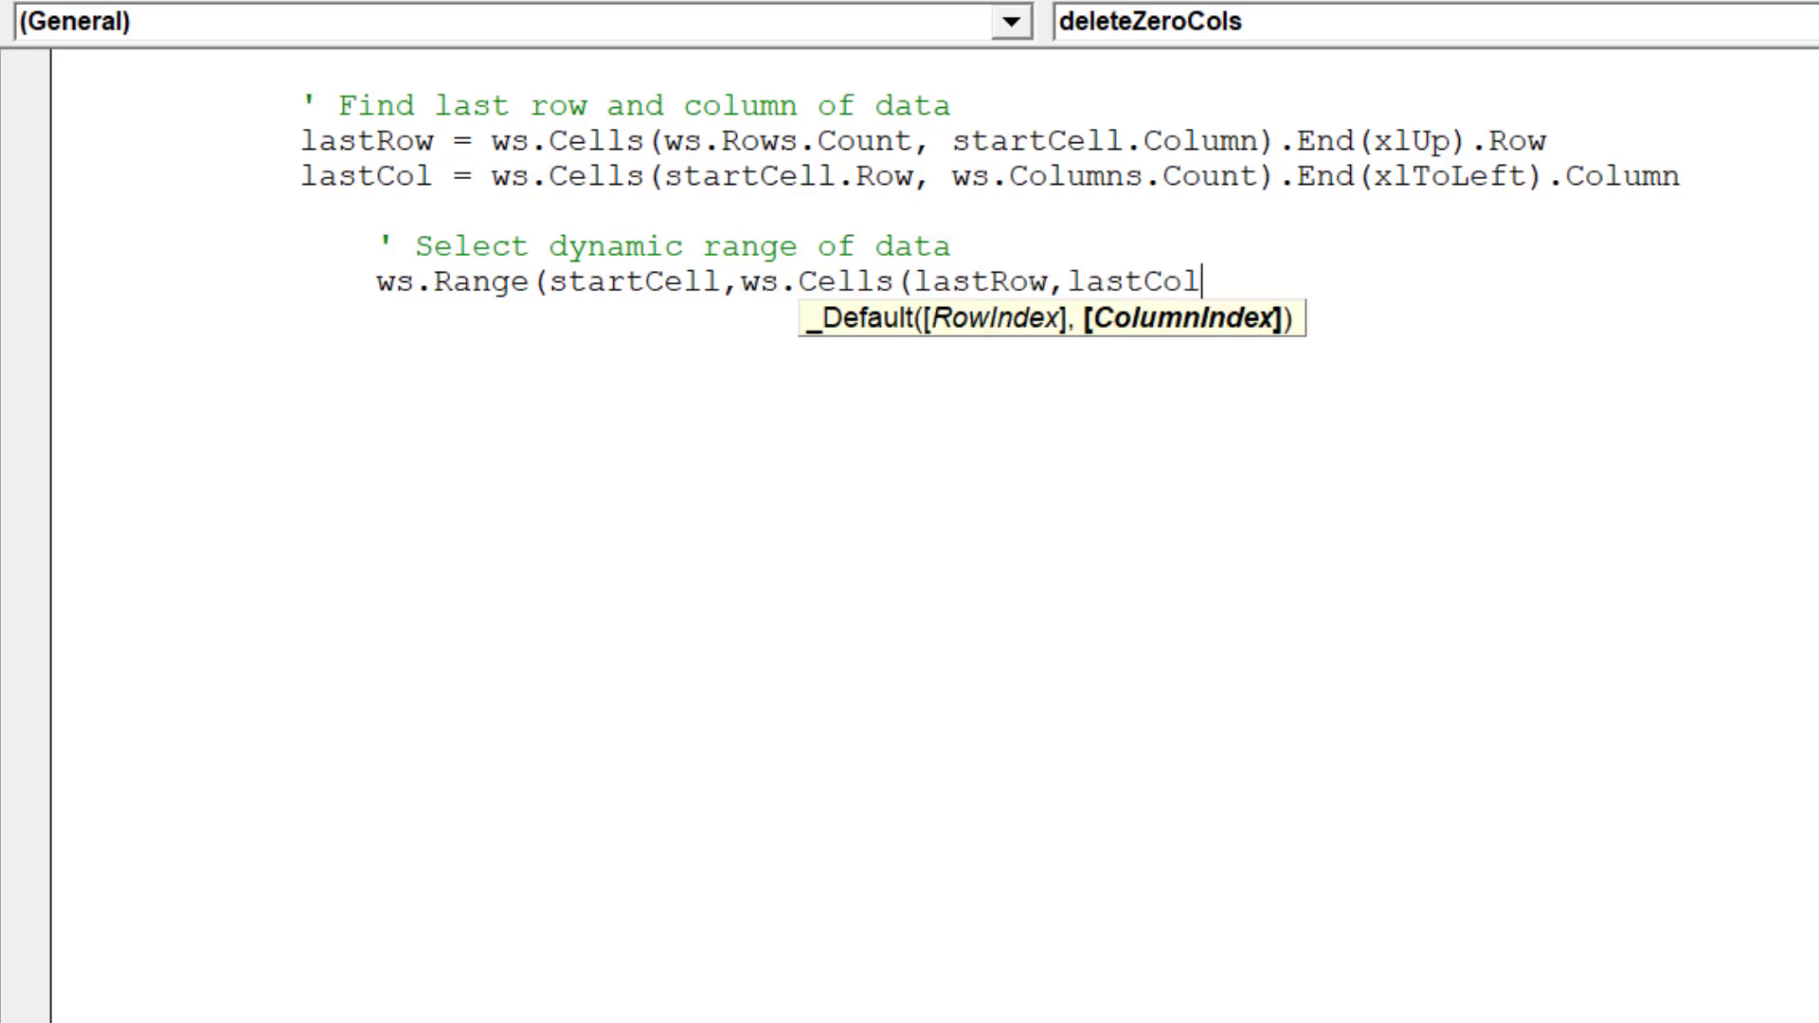
{"action": "type", "text": "))"}
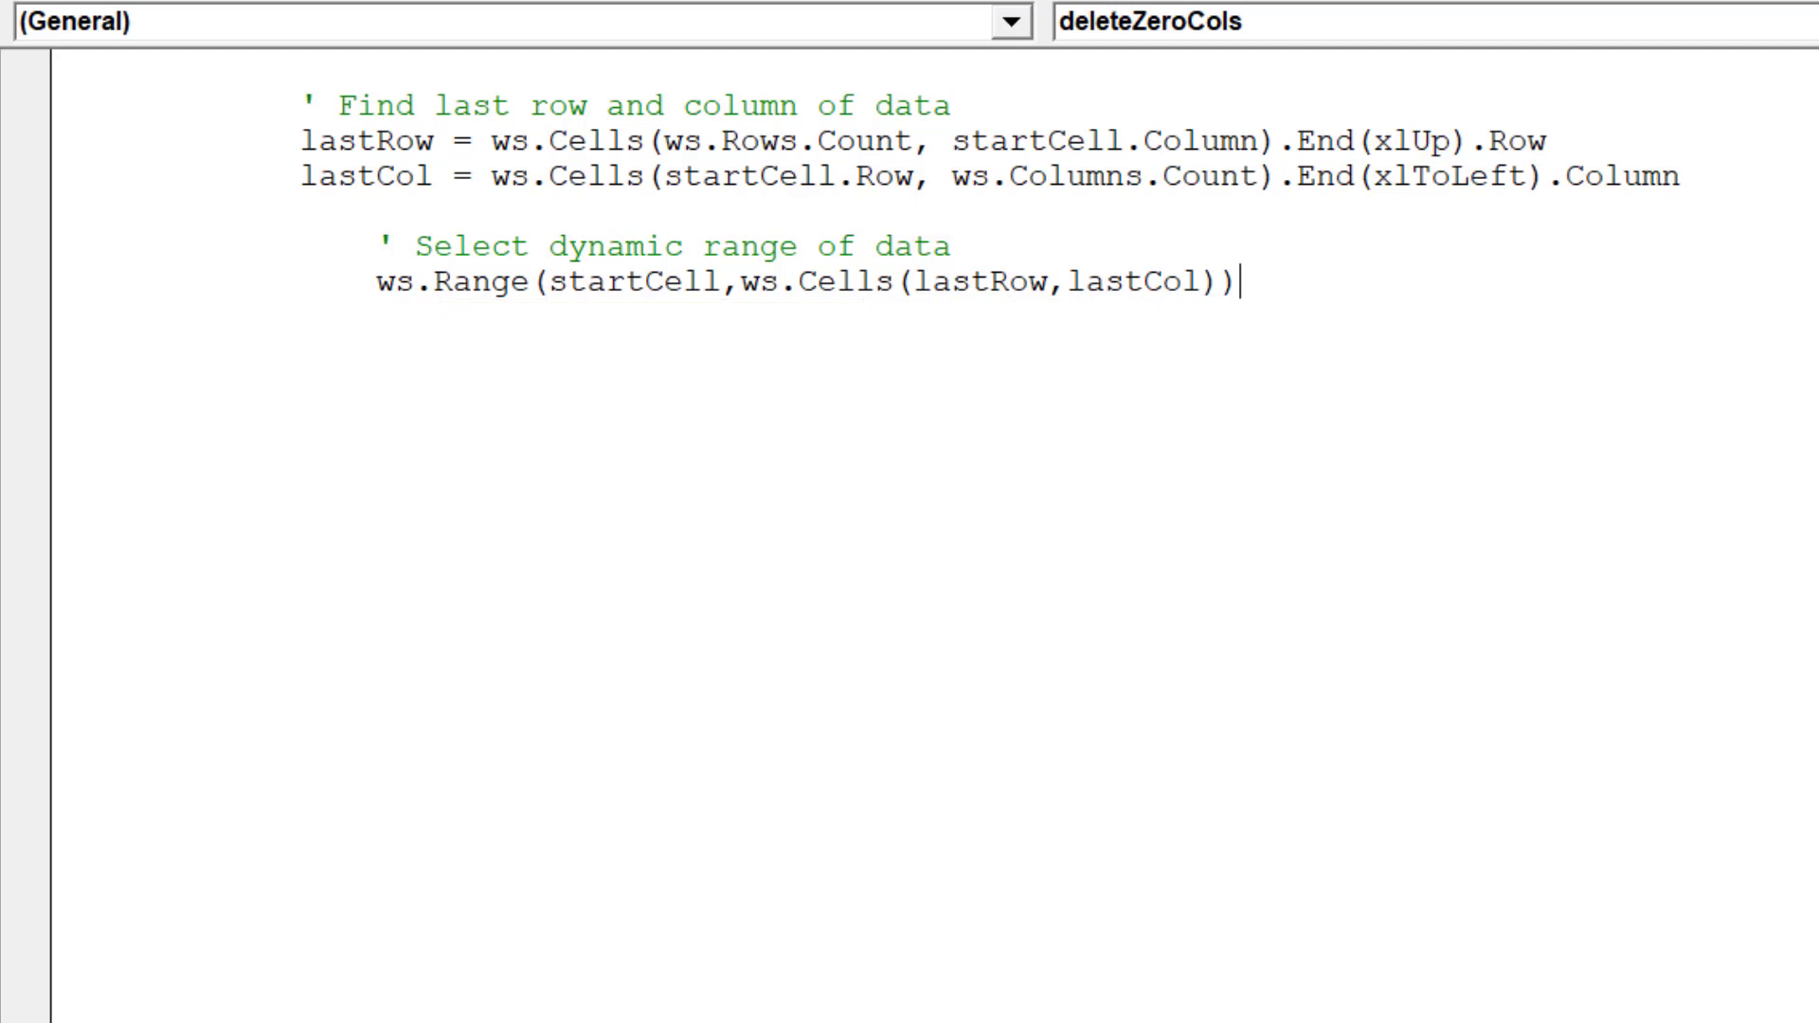
{"action": "type", "text": ".Select"}
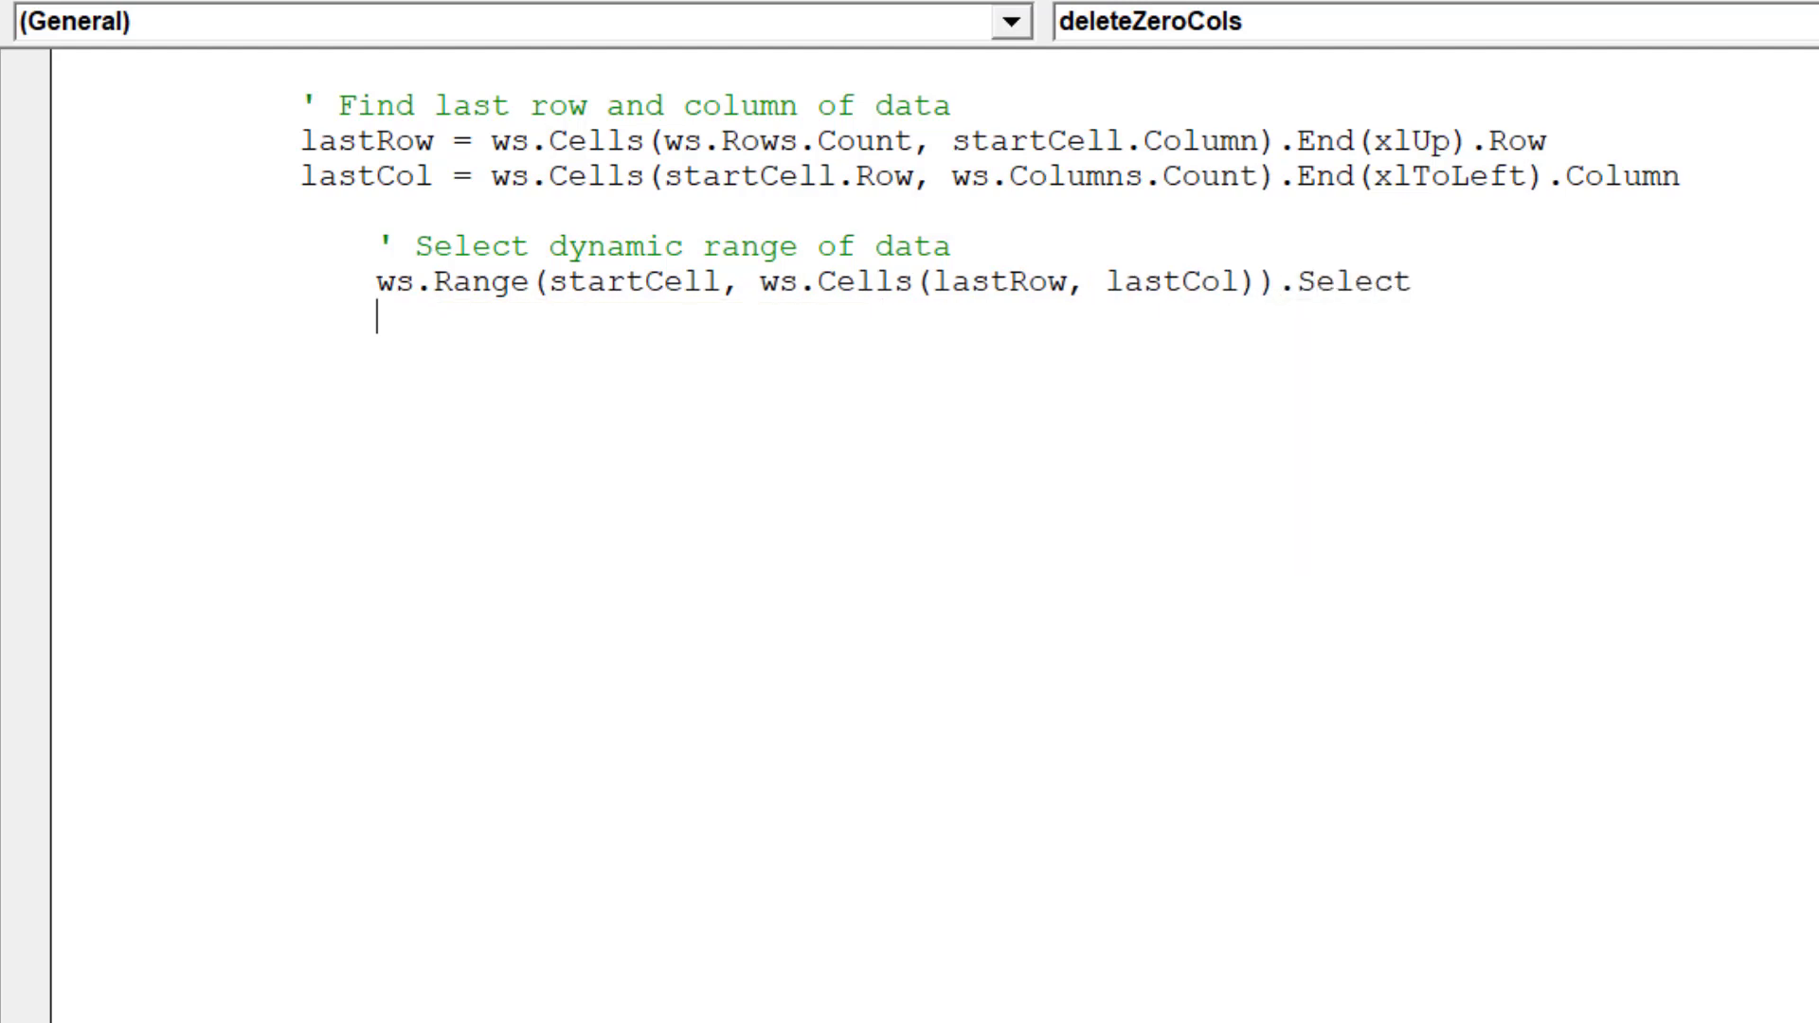
{"action": "type", "text": "' Set the range"}
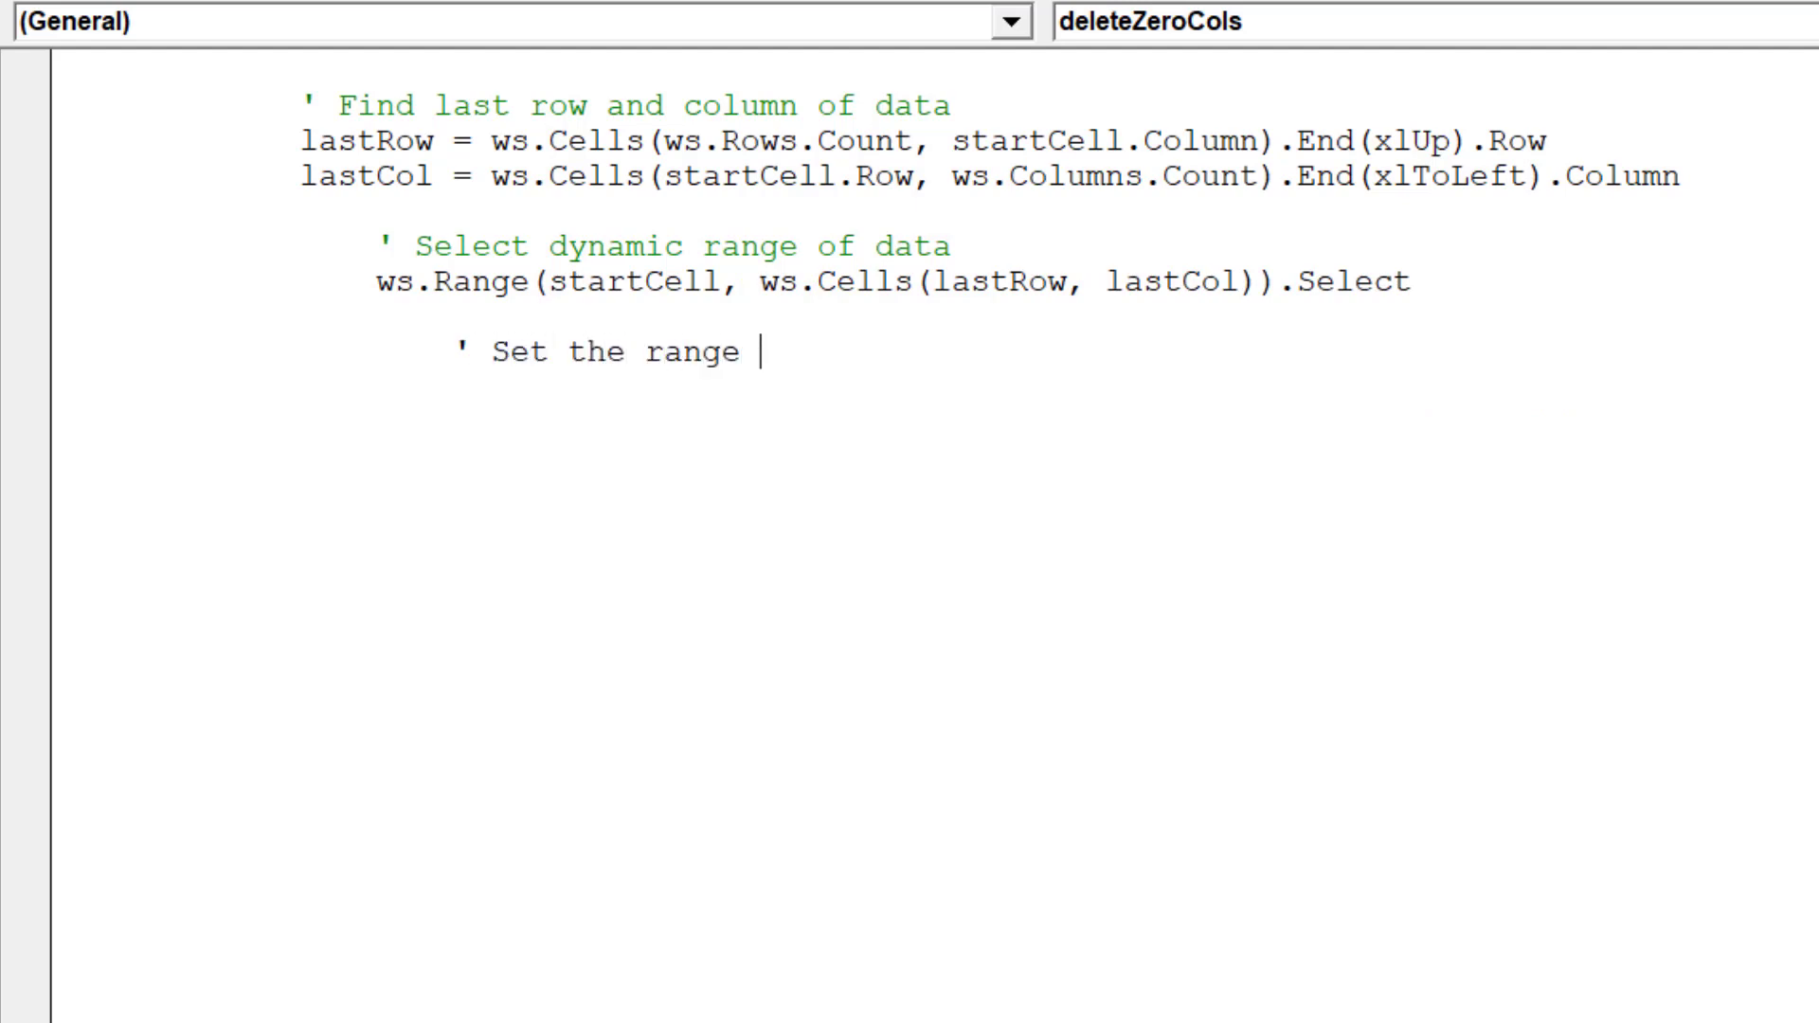
Finish the ' Set the range object comment and write Set rng = Selection
{"action": "type", "text": "object"}
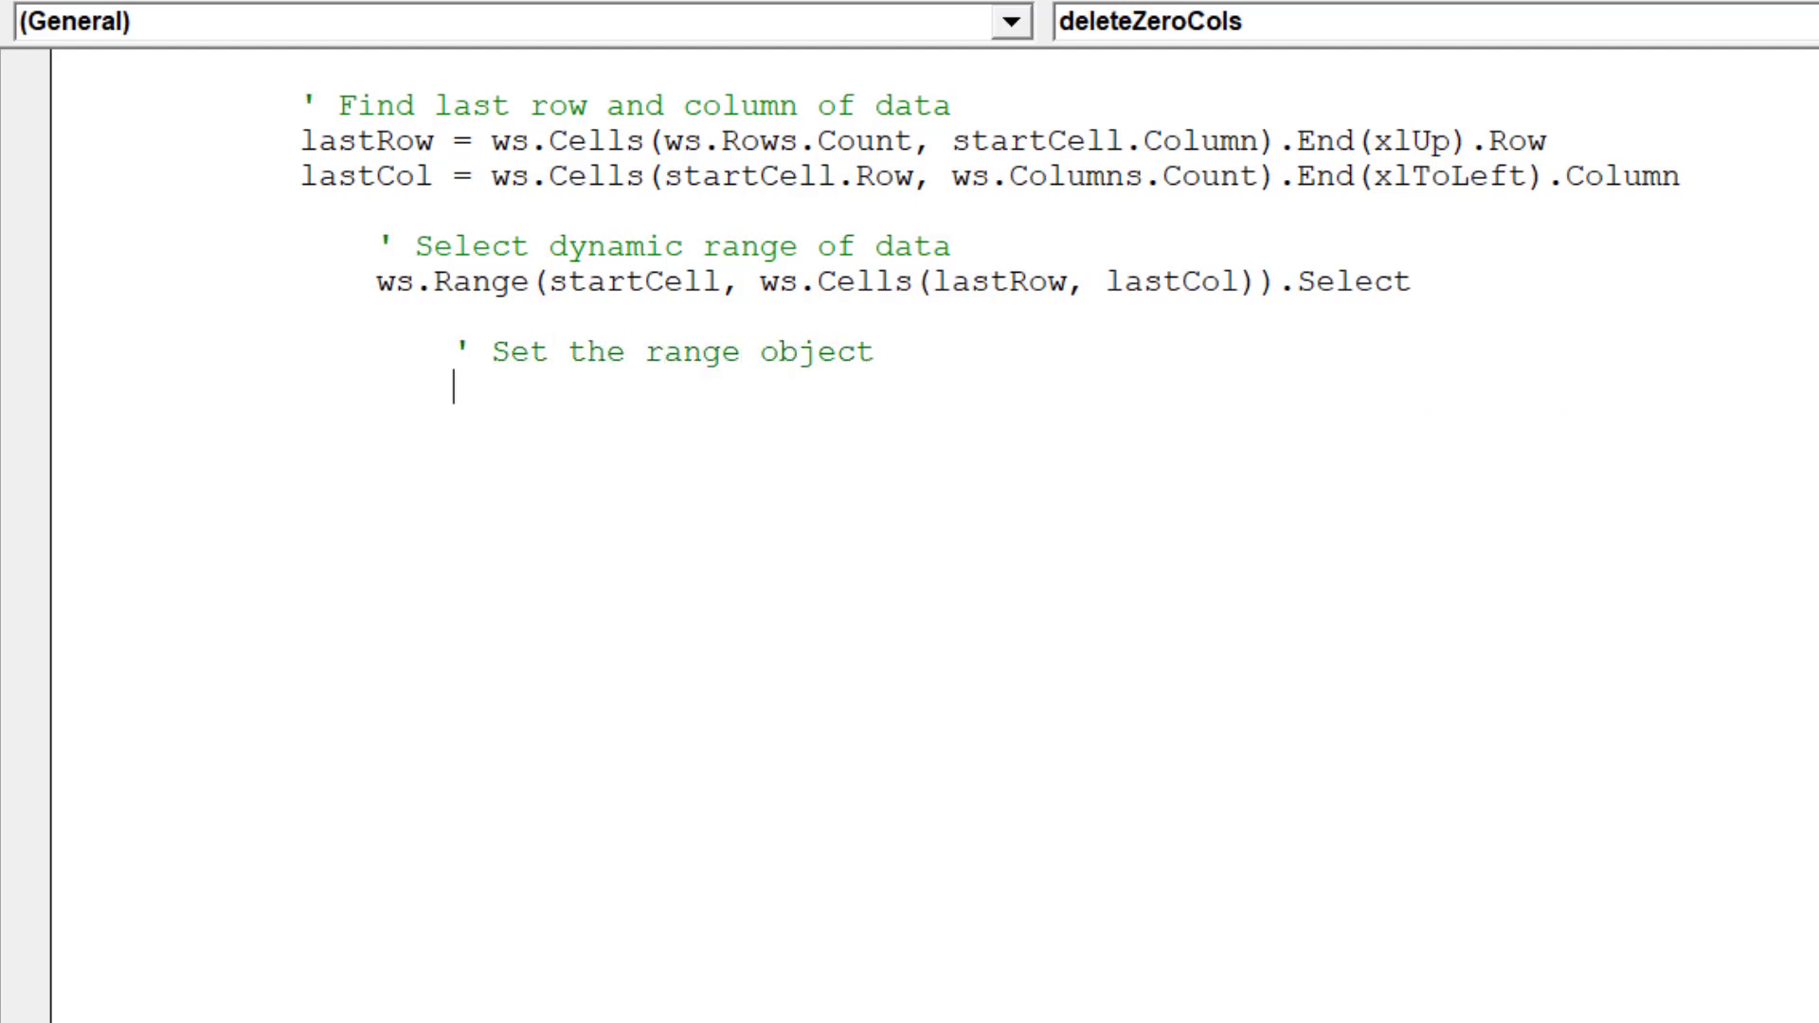
{"action": "type", "text": "Set r"}
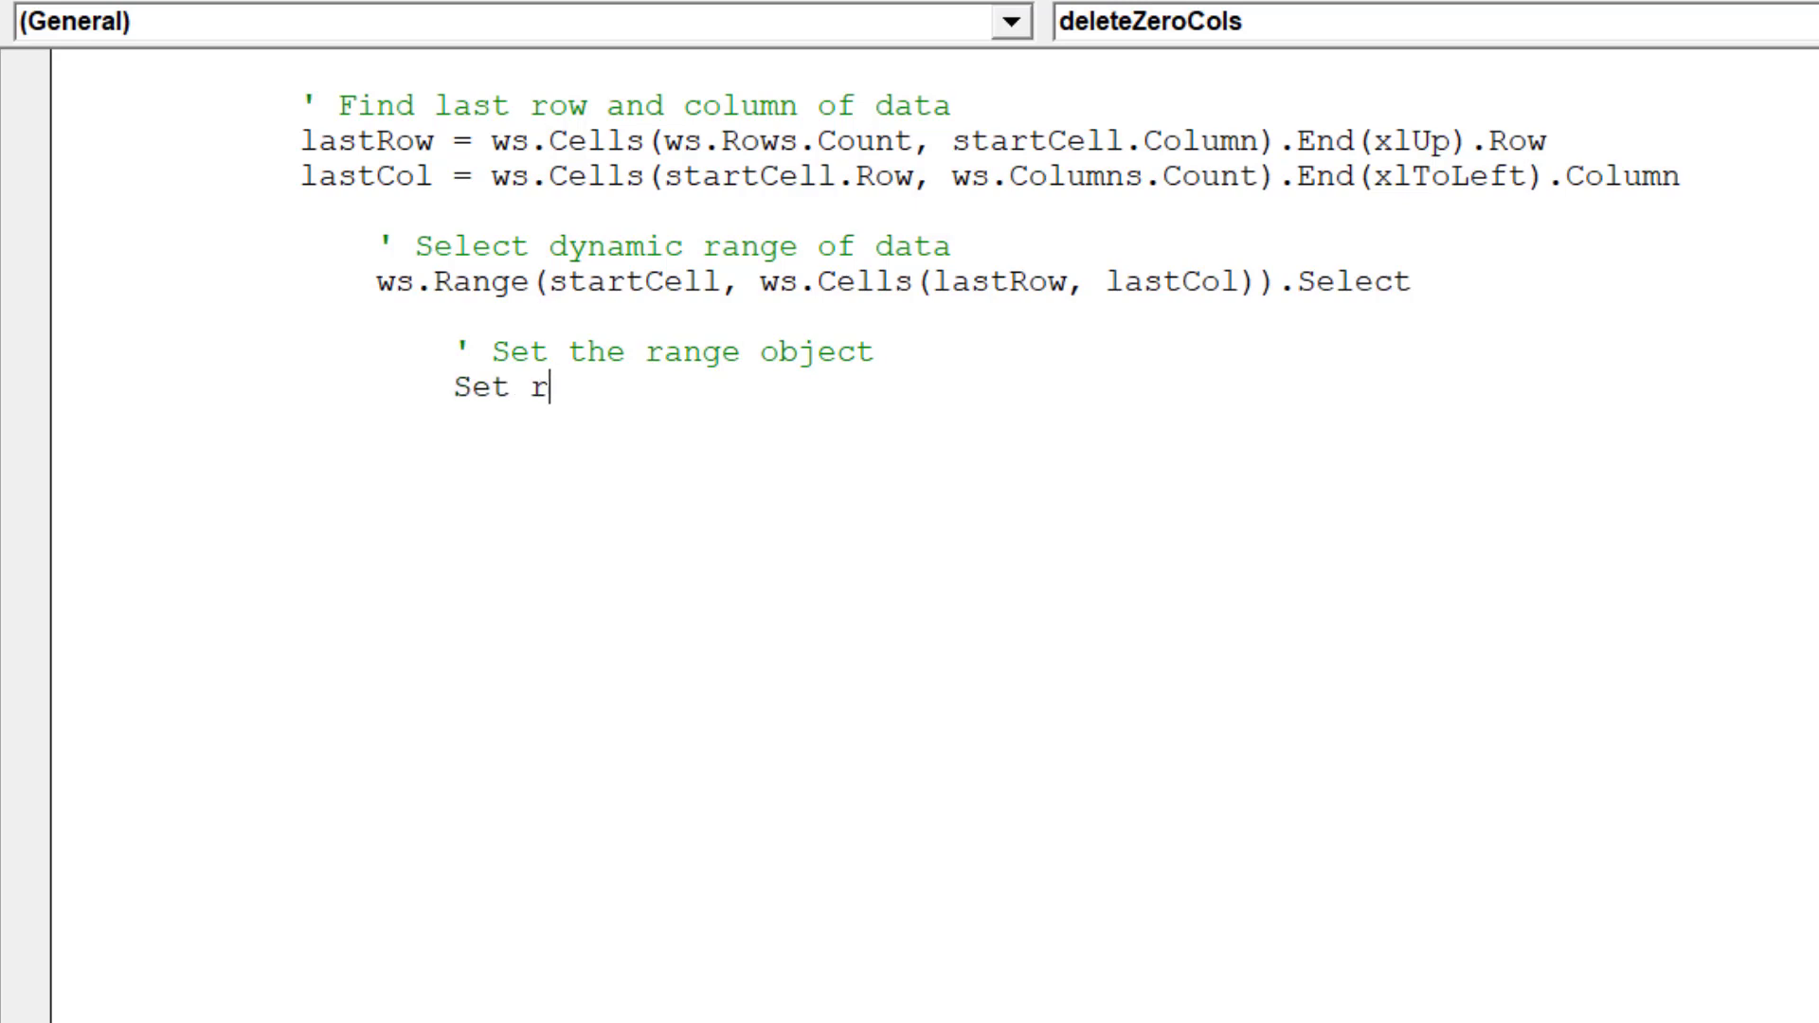
{"action": "type", "text": "ng = Sel"}
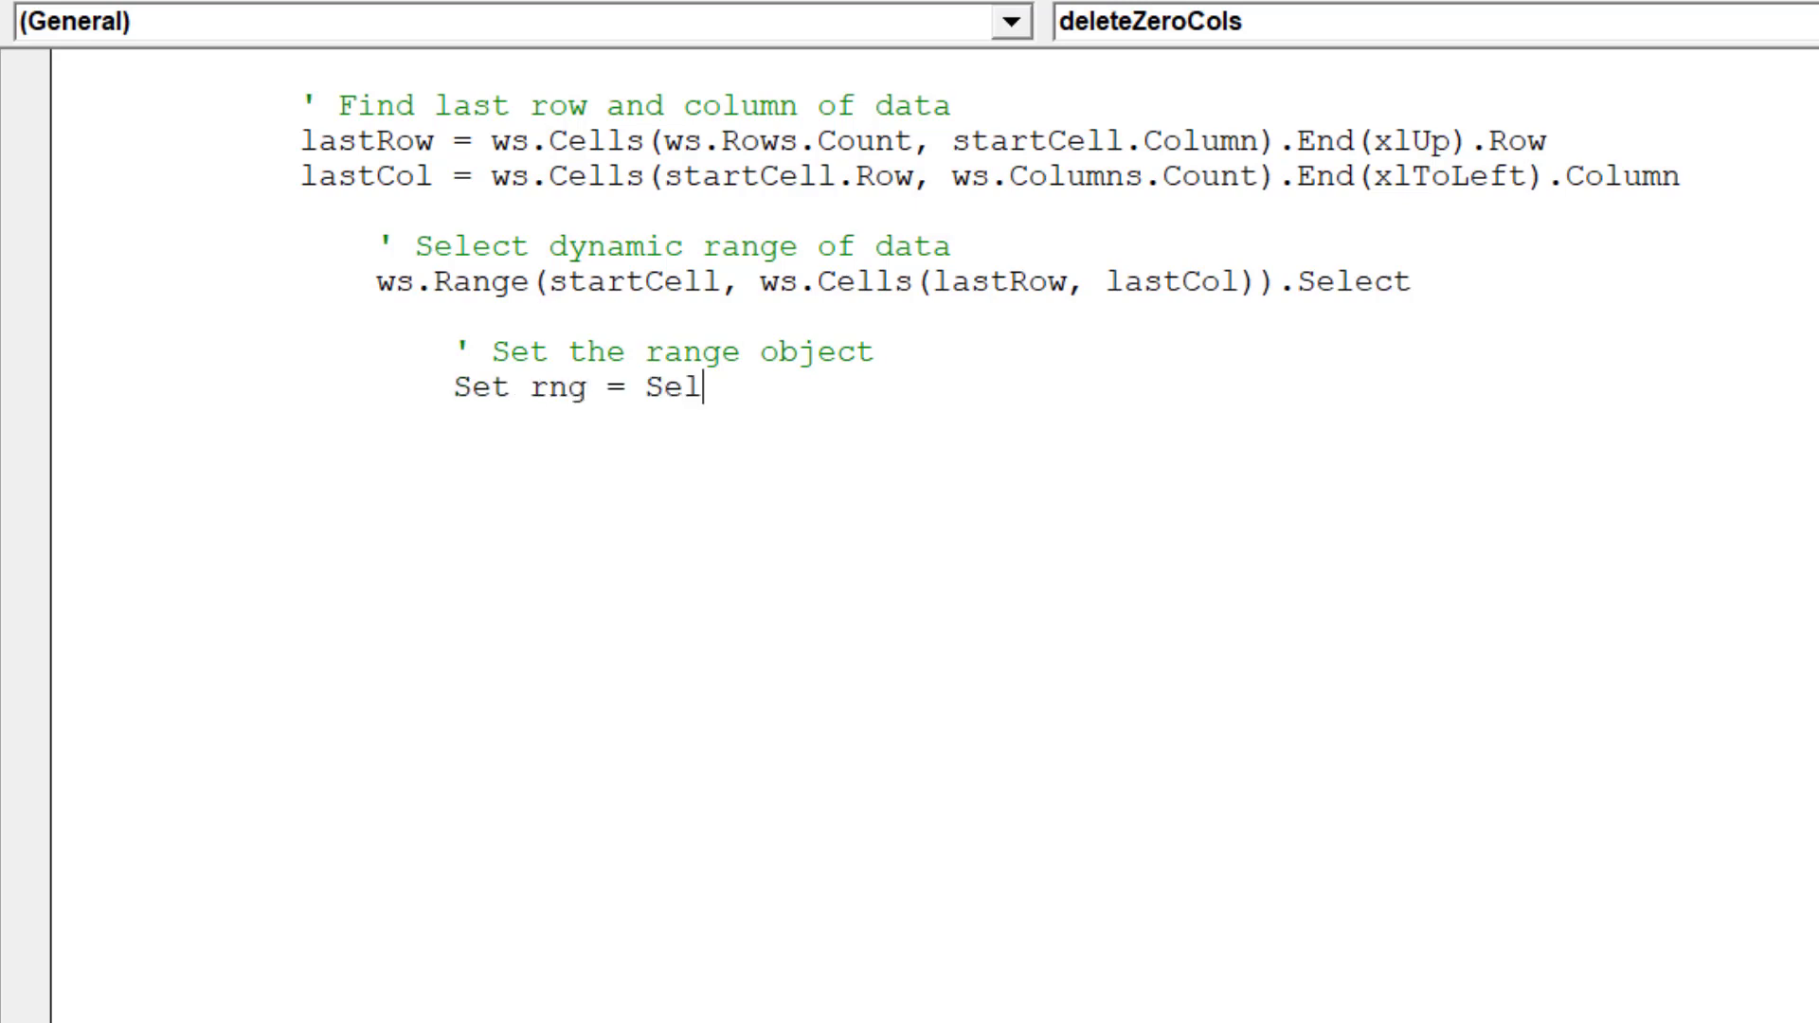
{"action": "type", "text": "ection"}
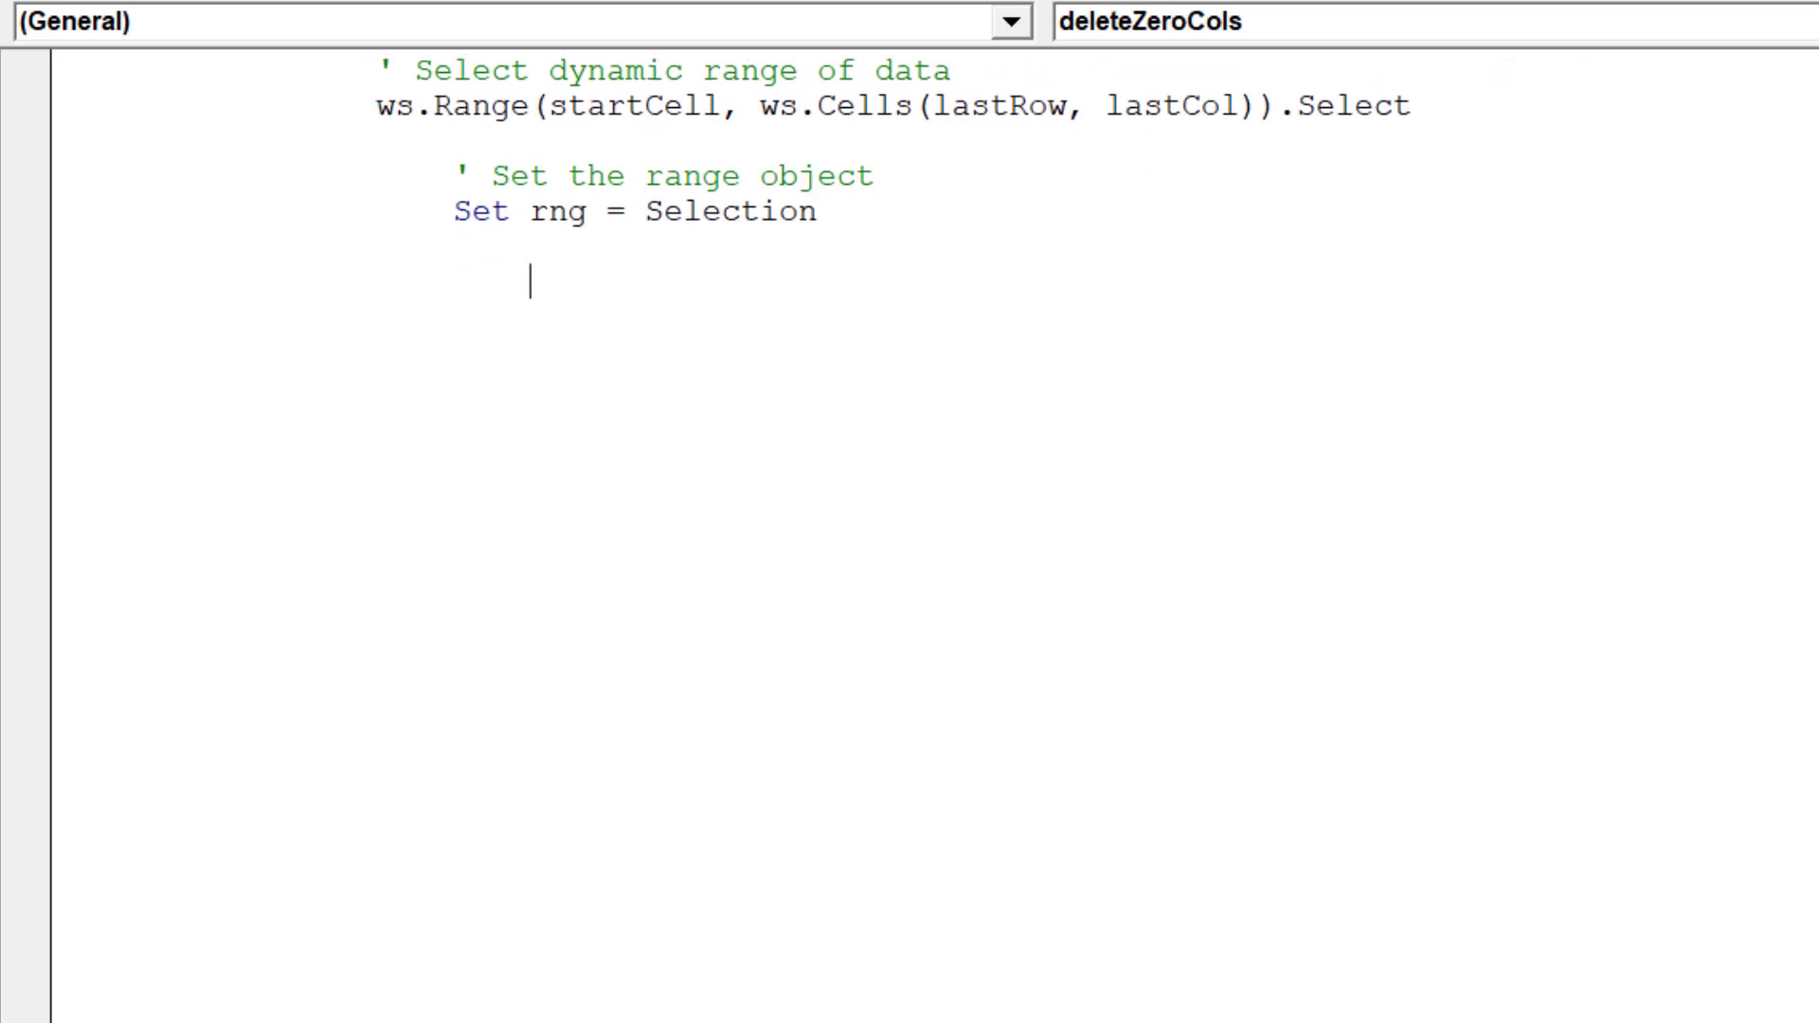
Write the comment 'Loop code to go through all cells in the selection' and start For Each cell In rng
{"action": "type", "text": "'"}
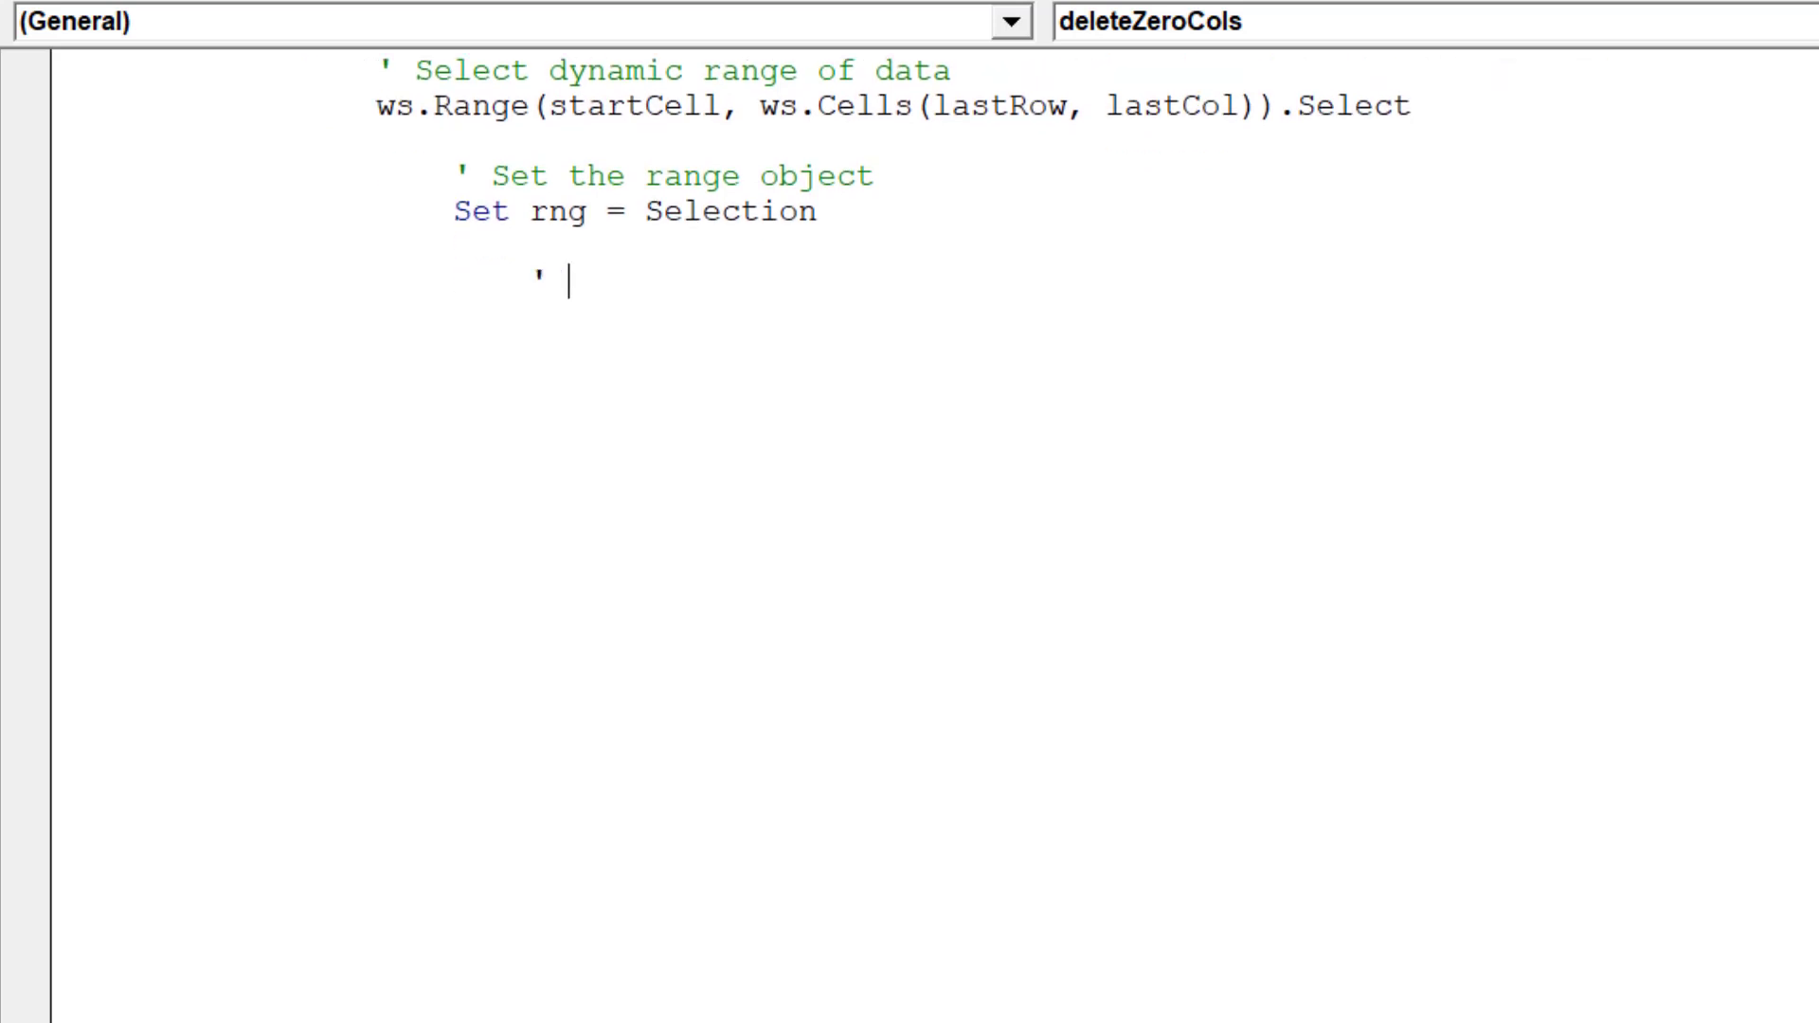
{"action": "type", "text": "Loop"}
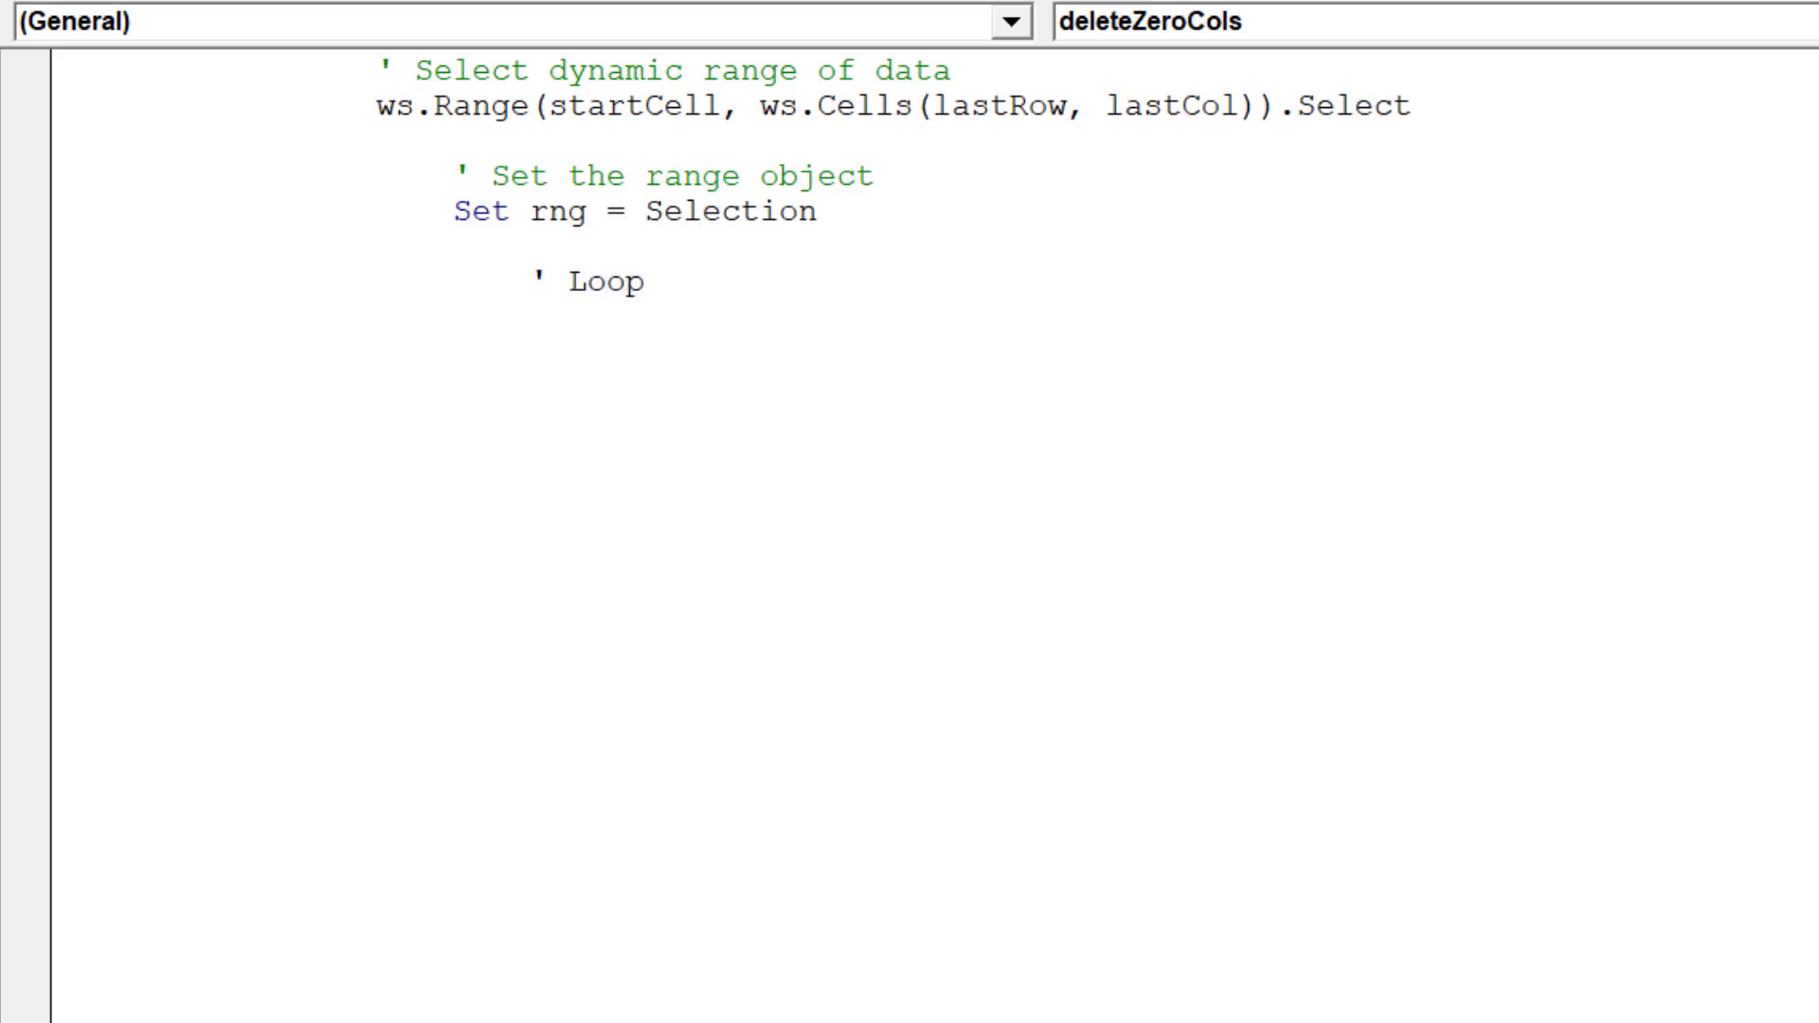
{"action": "type", "text": "code"}
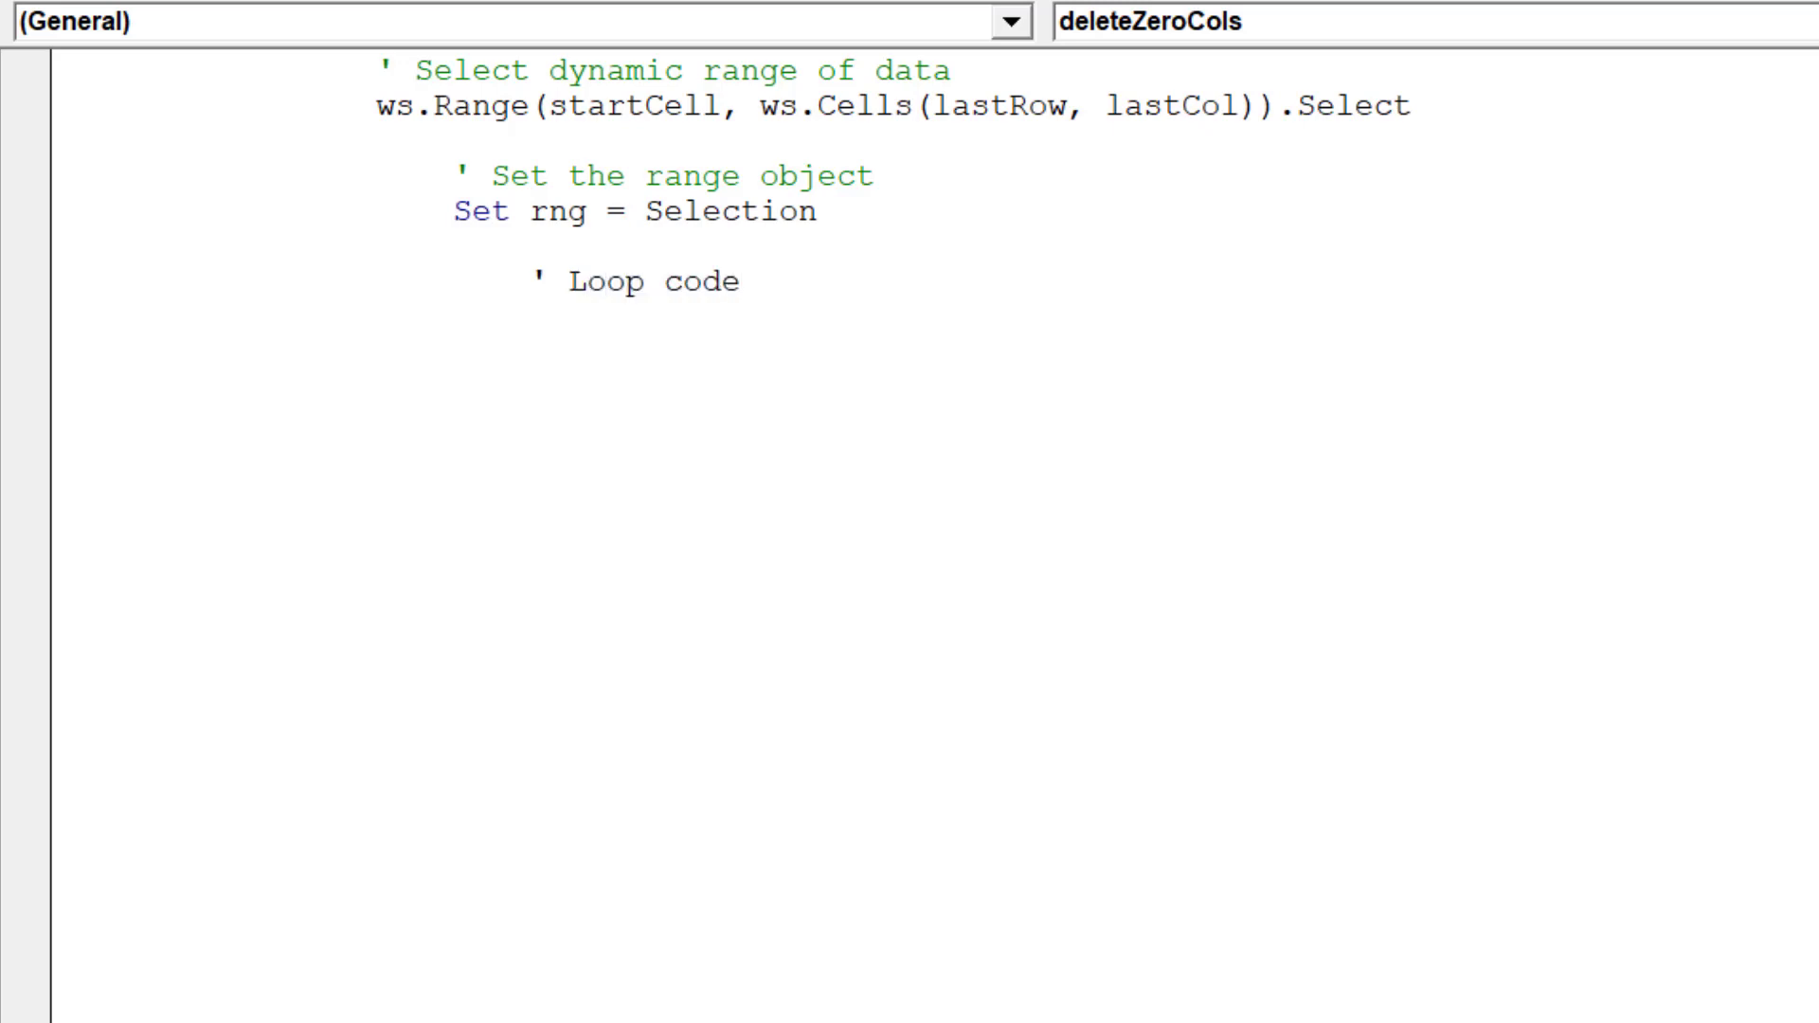
{"action": "type", "text": "to go through"}
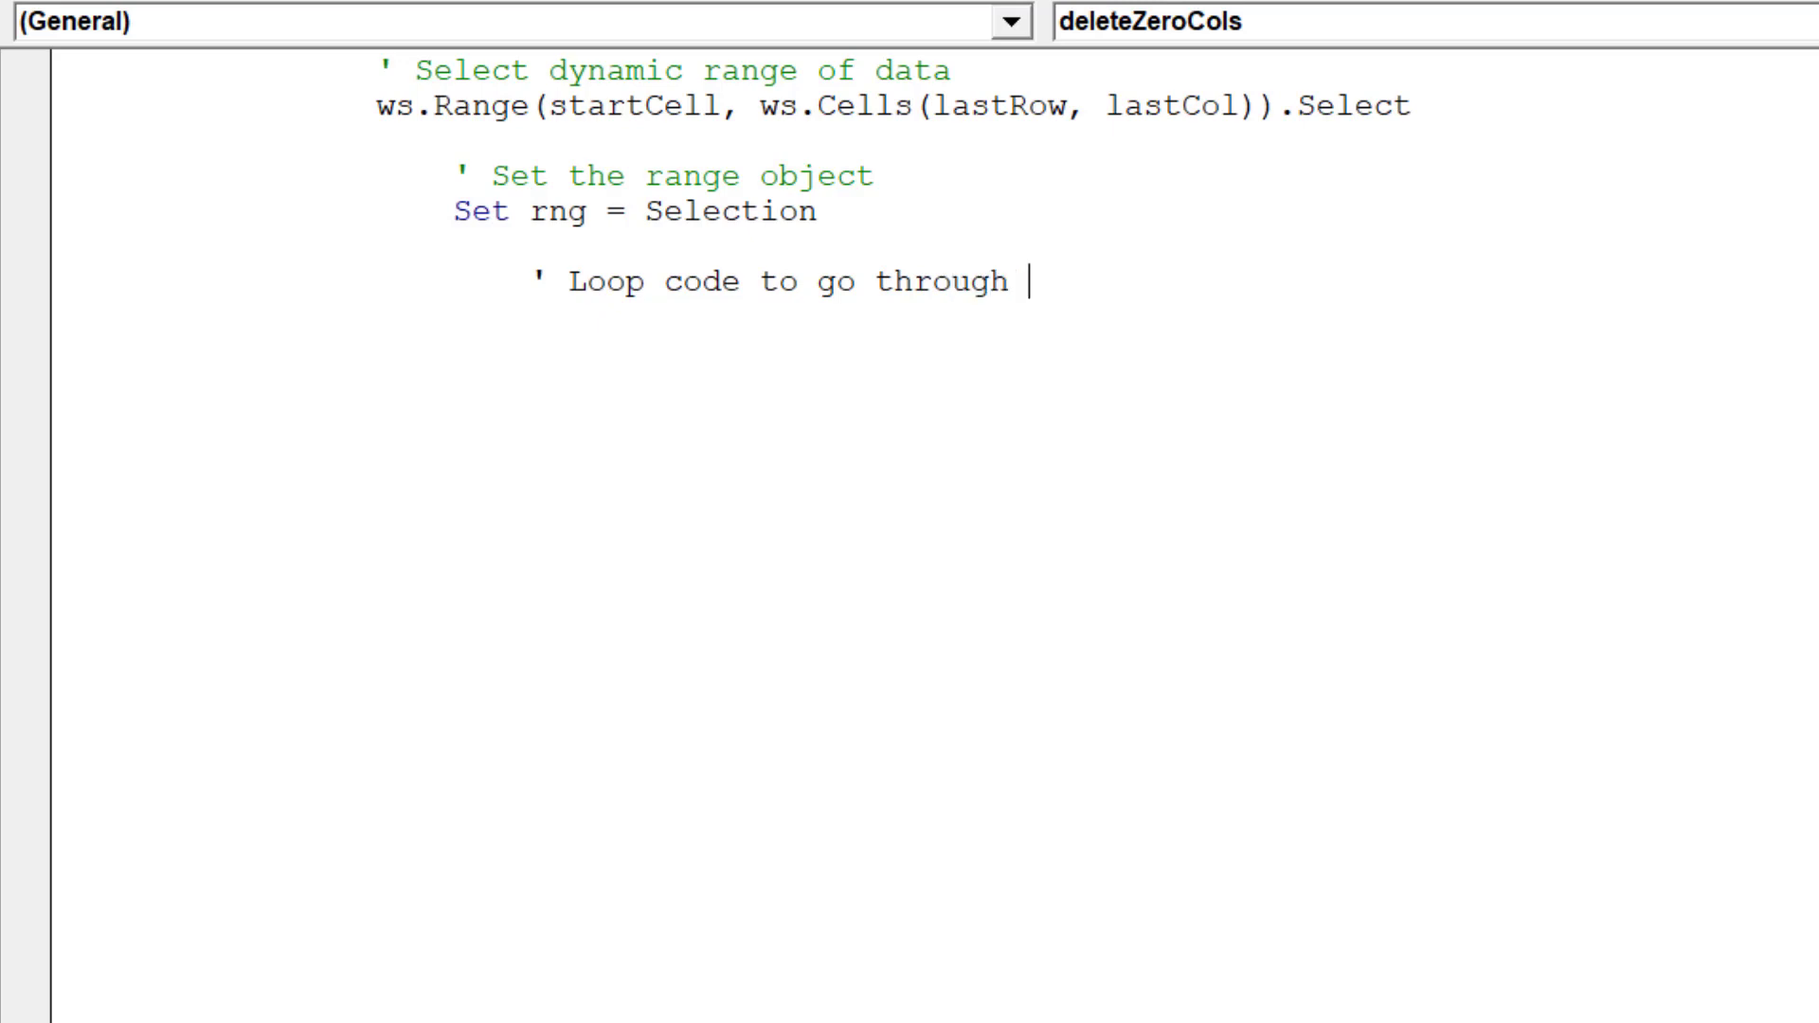
{"action": "type", "text": "all cel"}
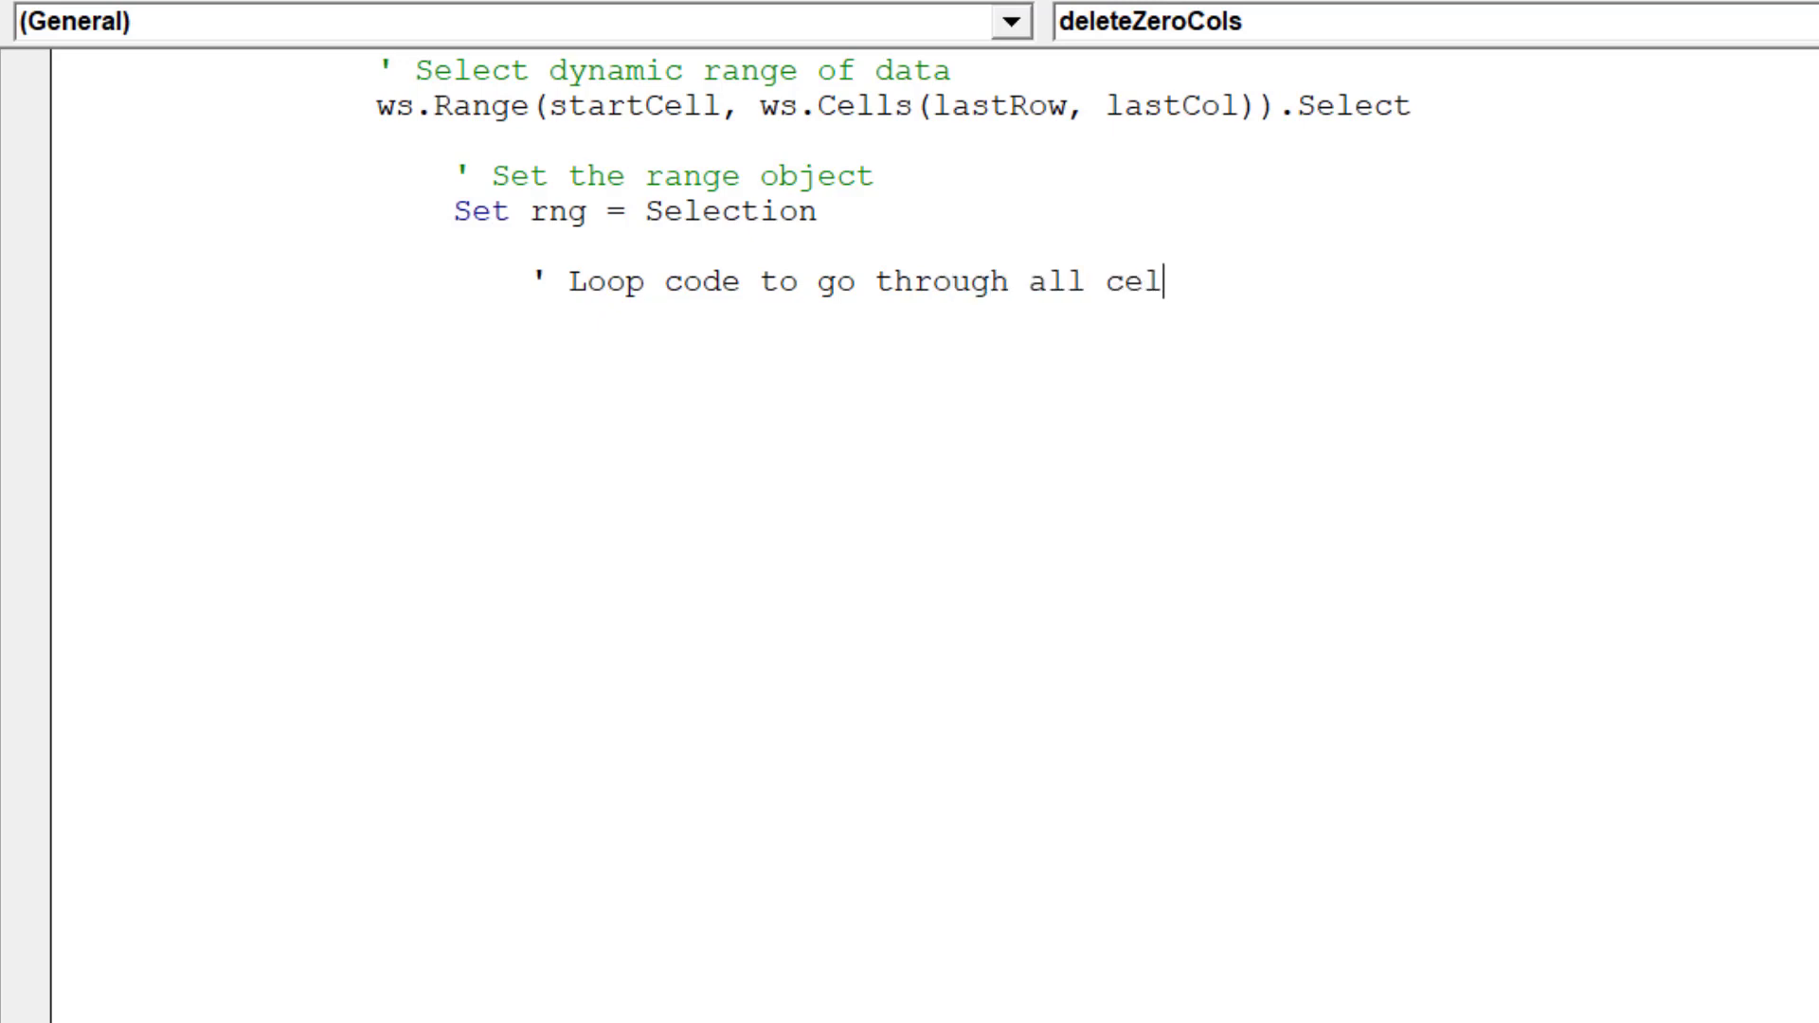
{"action": "type", "text": "ls in the"}
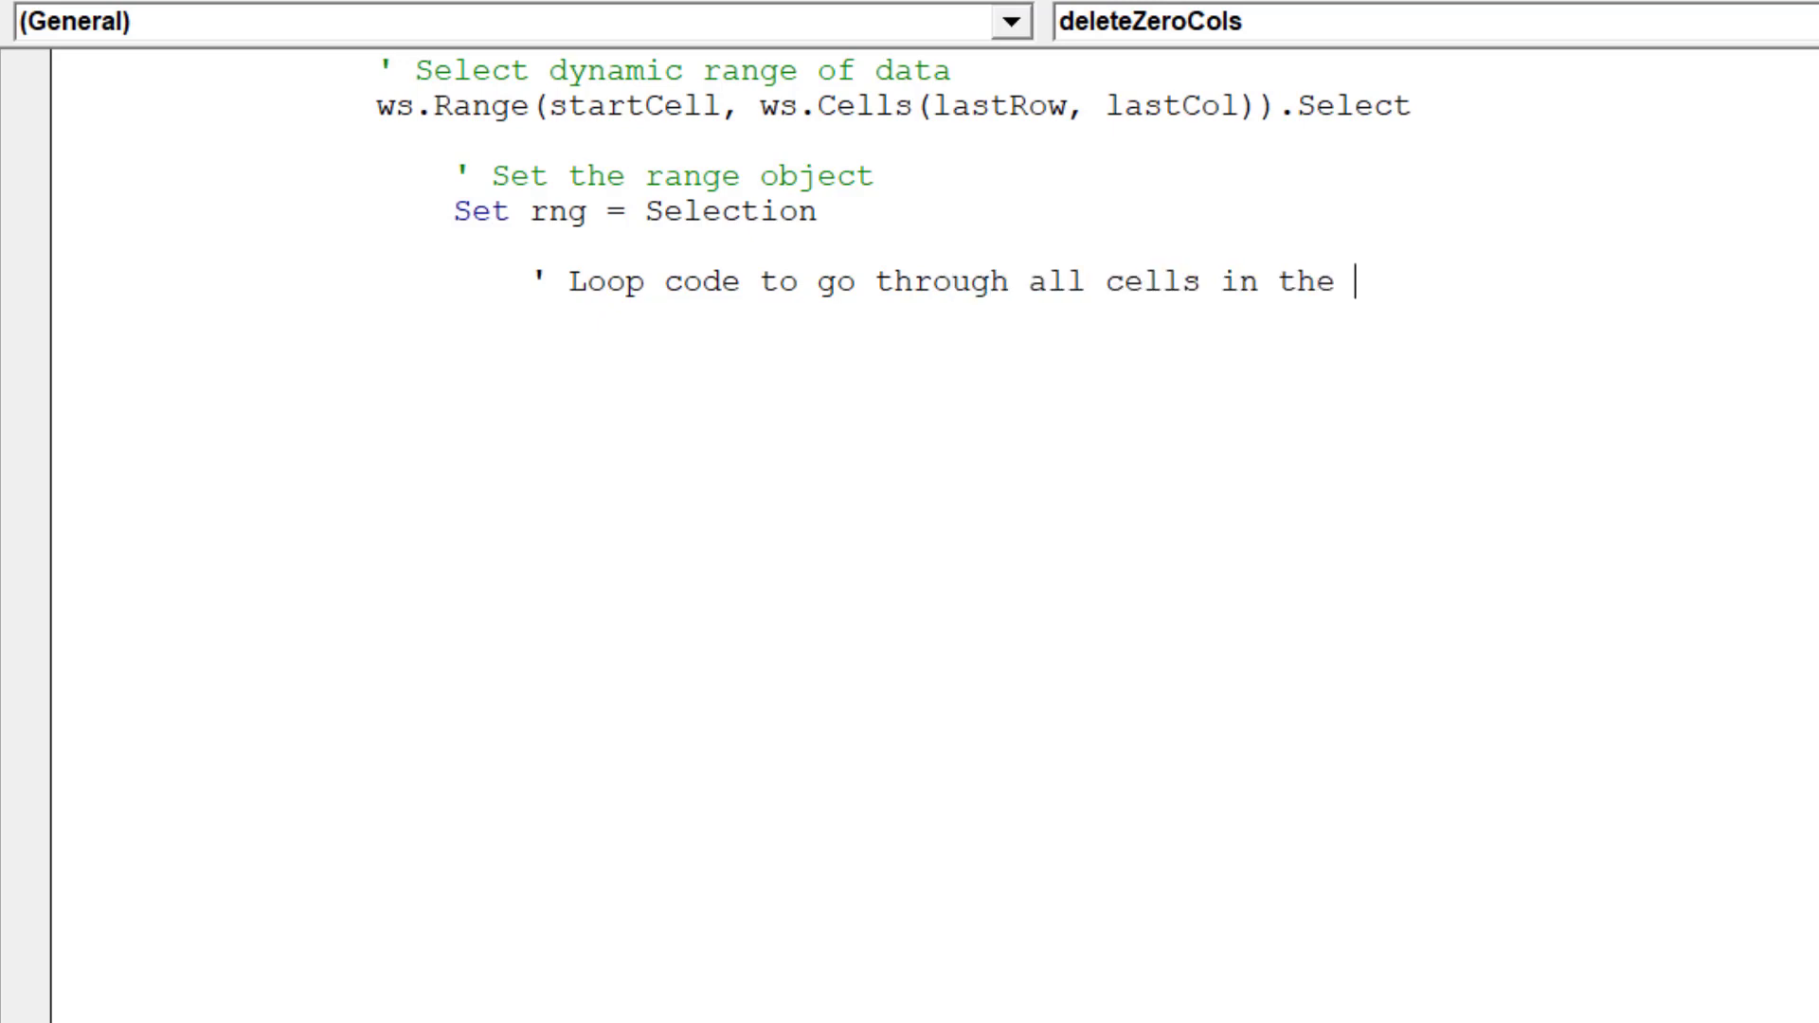
{"action": "type", "text": "selection"}
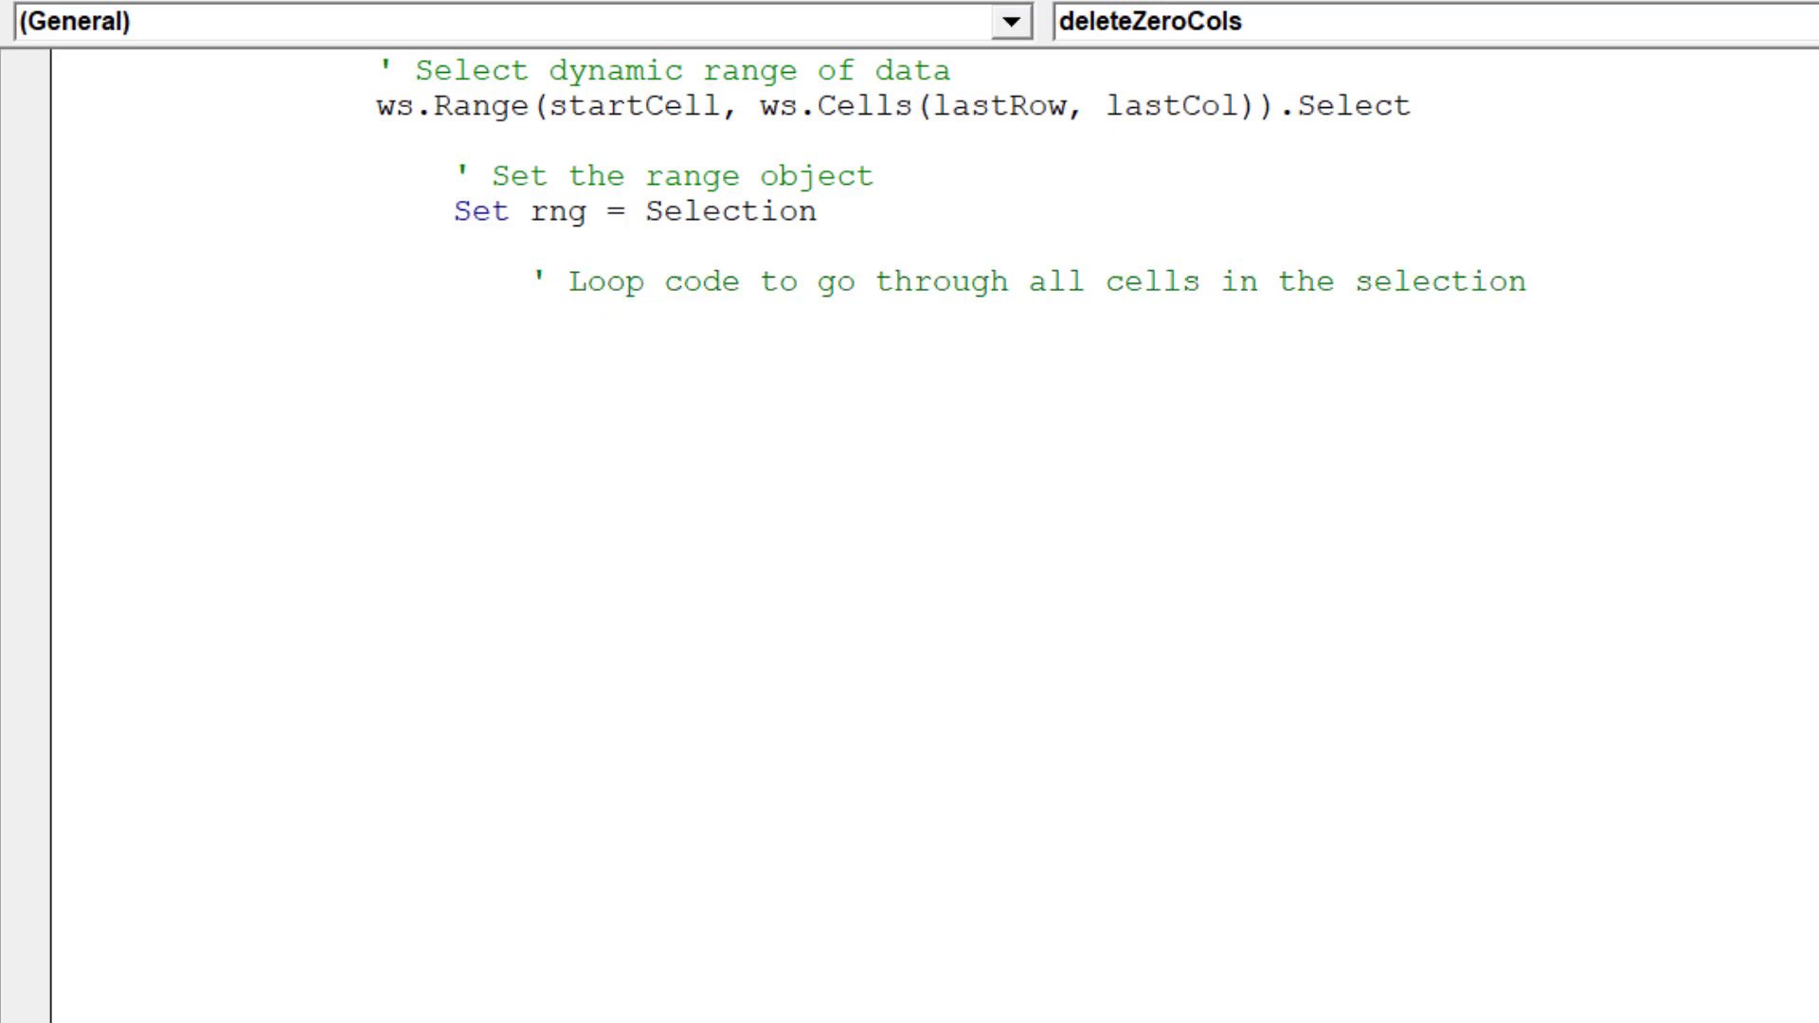
{"action": "type", "text": "For"}
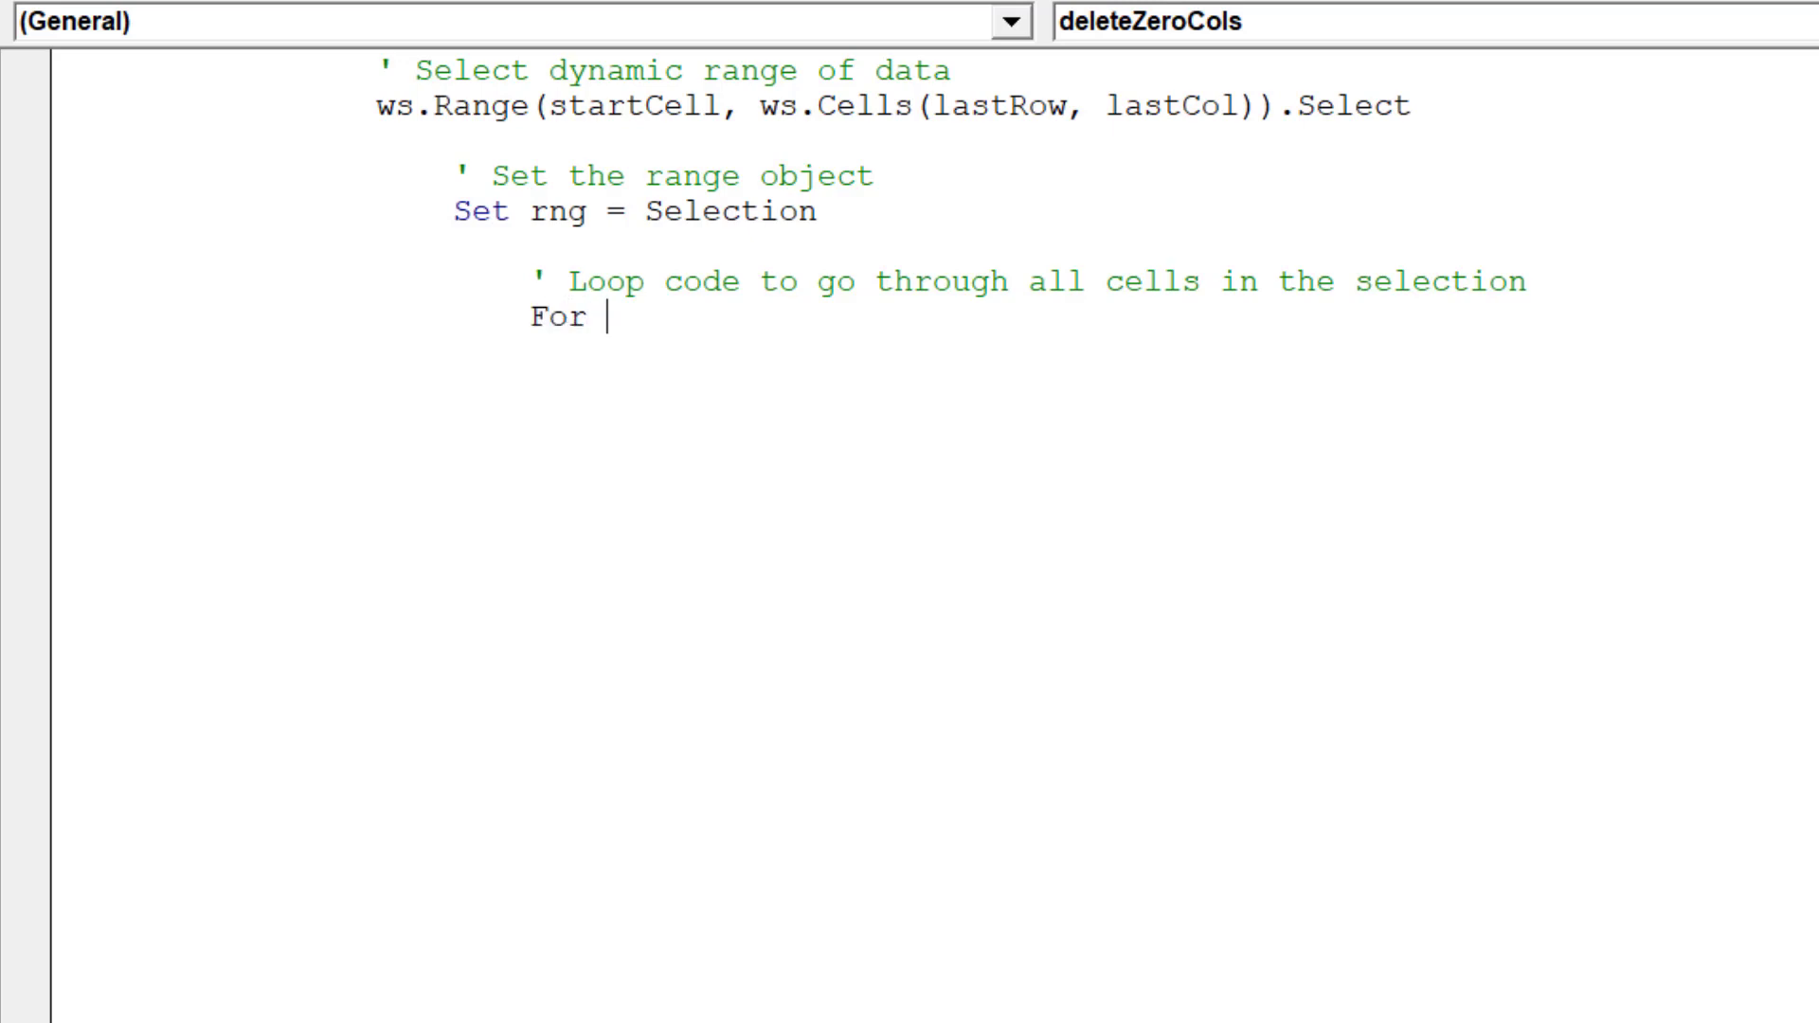
{"action": "type", "text": "Ea"}
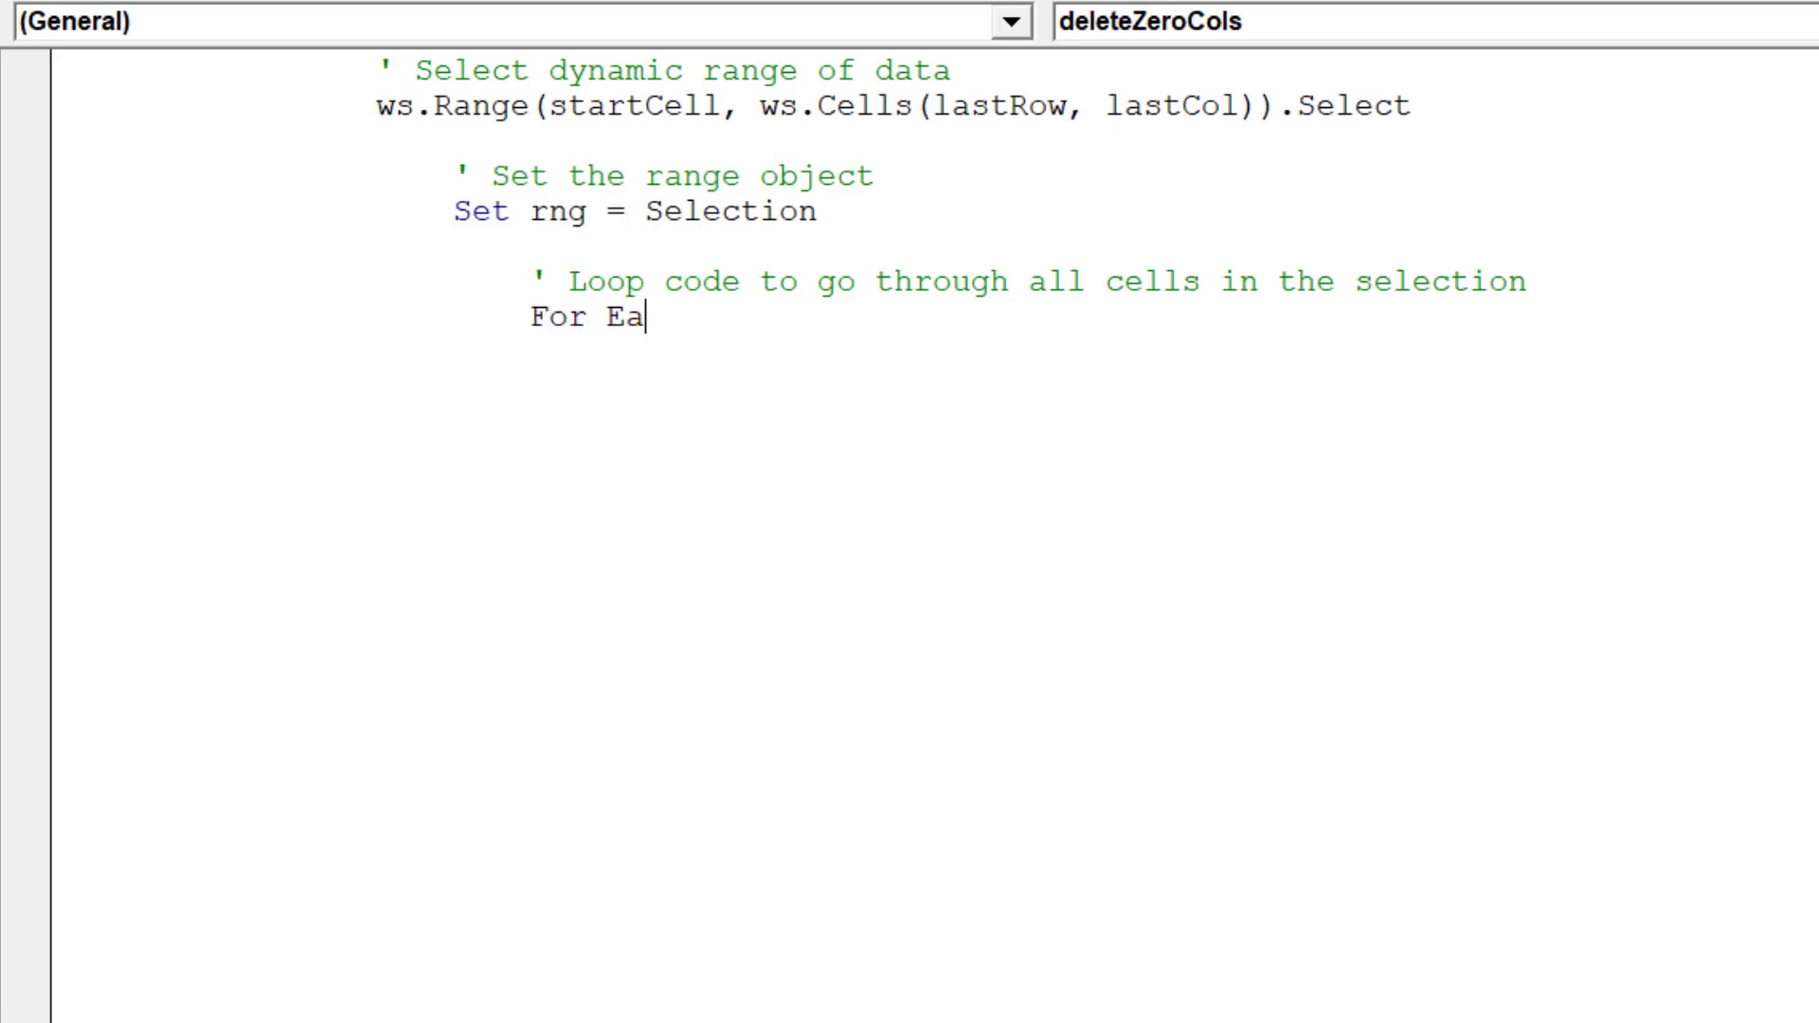
{"action": "type", "text": "ch cell"}
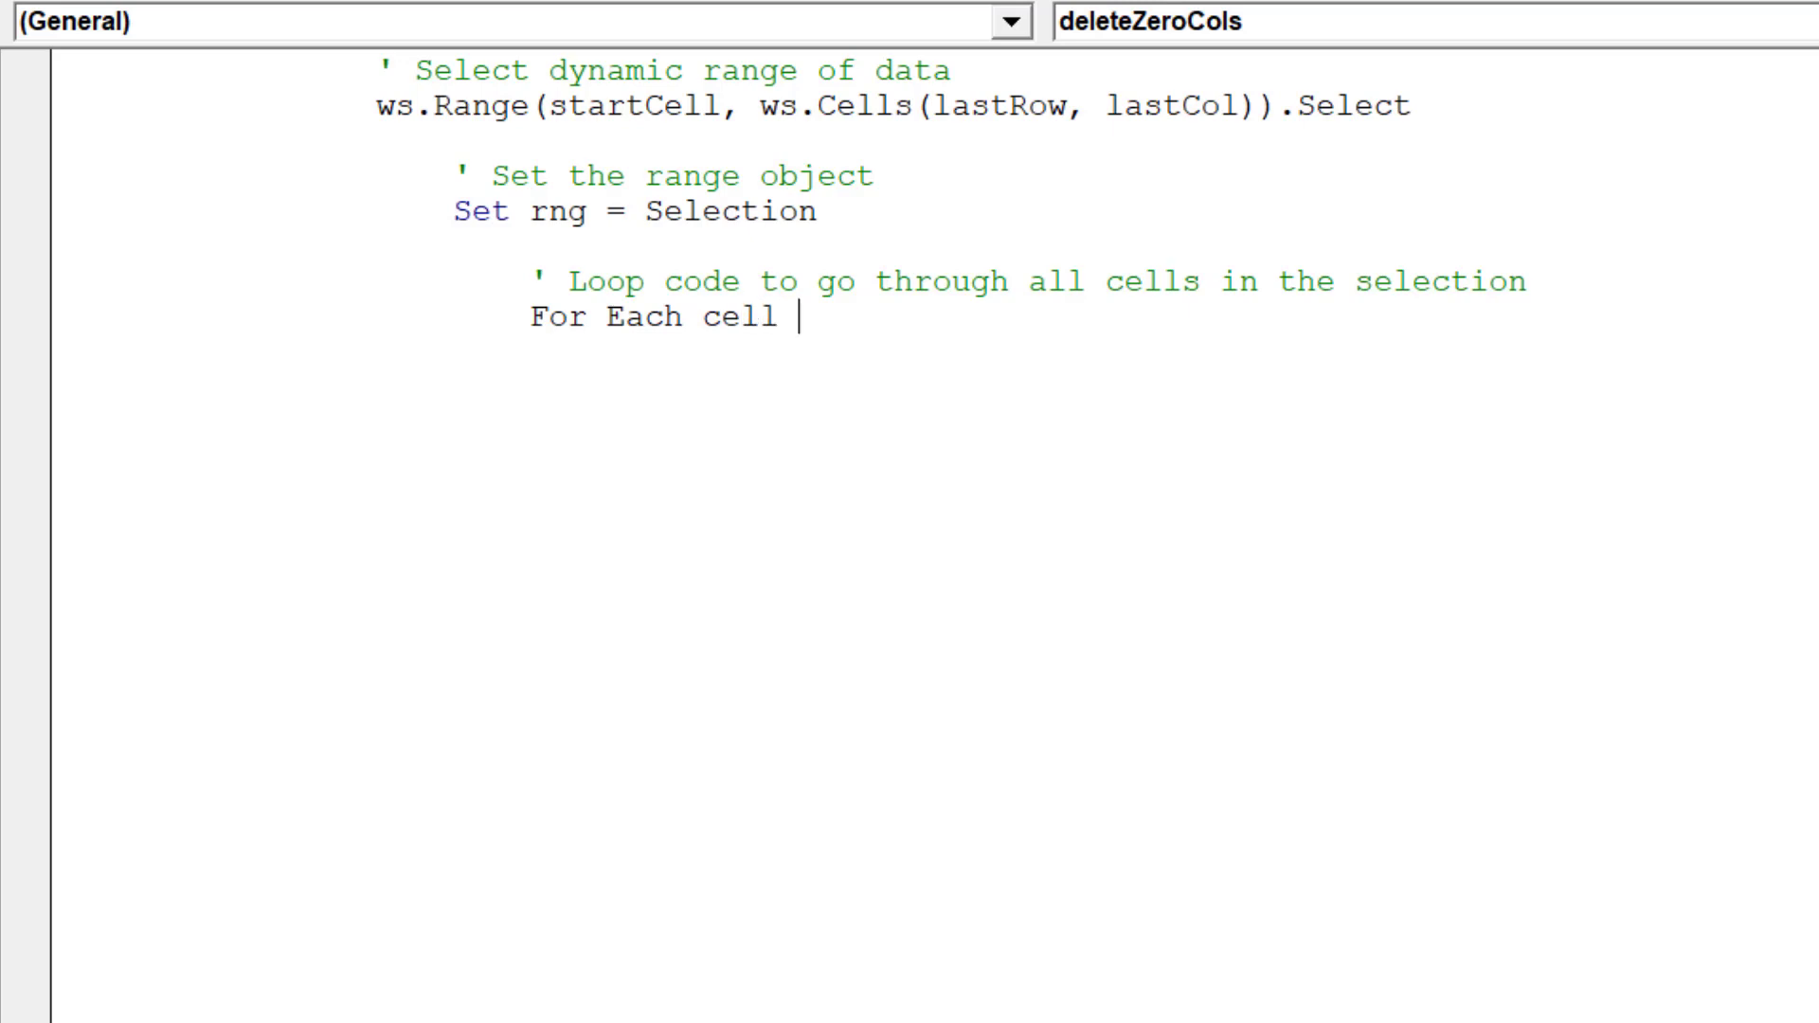
{"action": "type", "text": "In rng"}
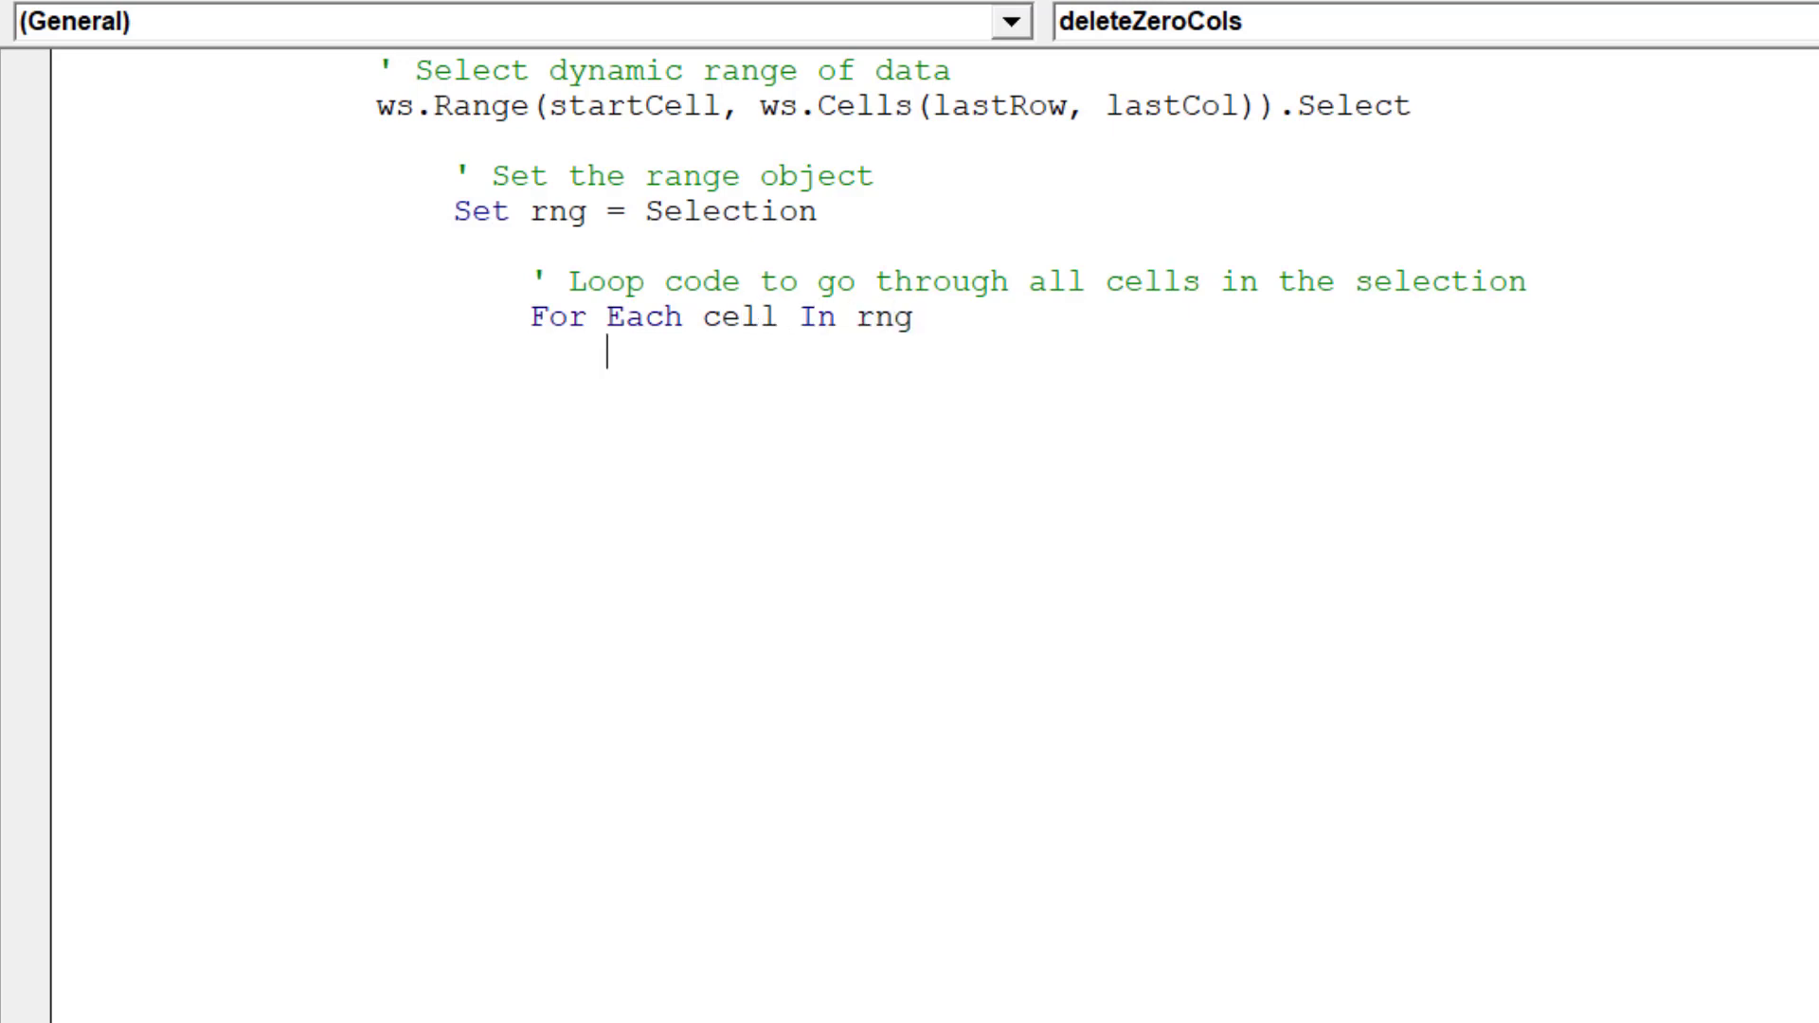
Add If cell.Value = 0 Or cell.Value = "" Then cell.EntireColumn.Delete, End If and Next cell
{"action": "type", "text": "If"}
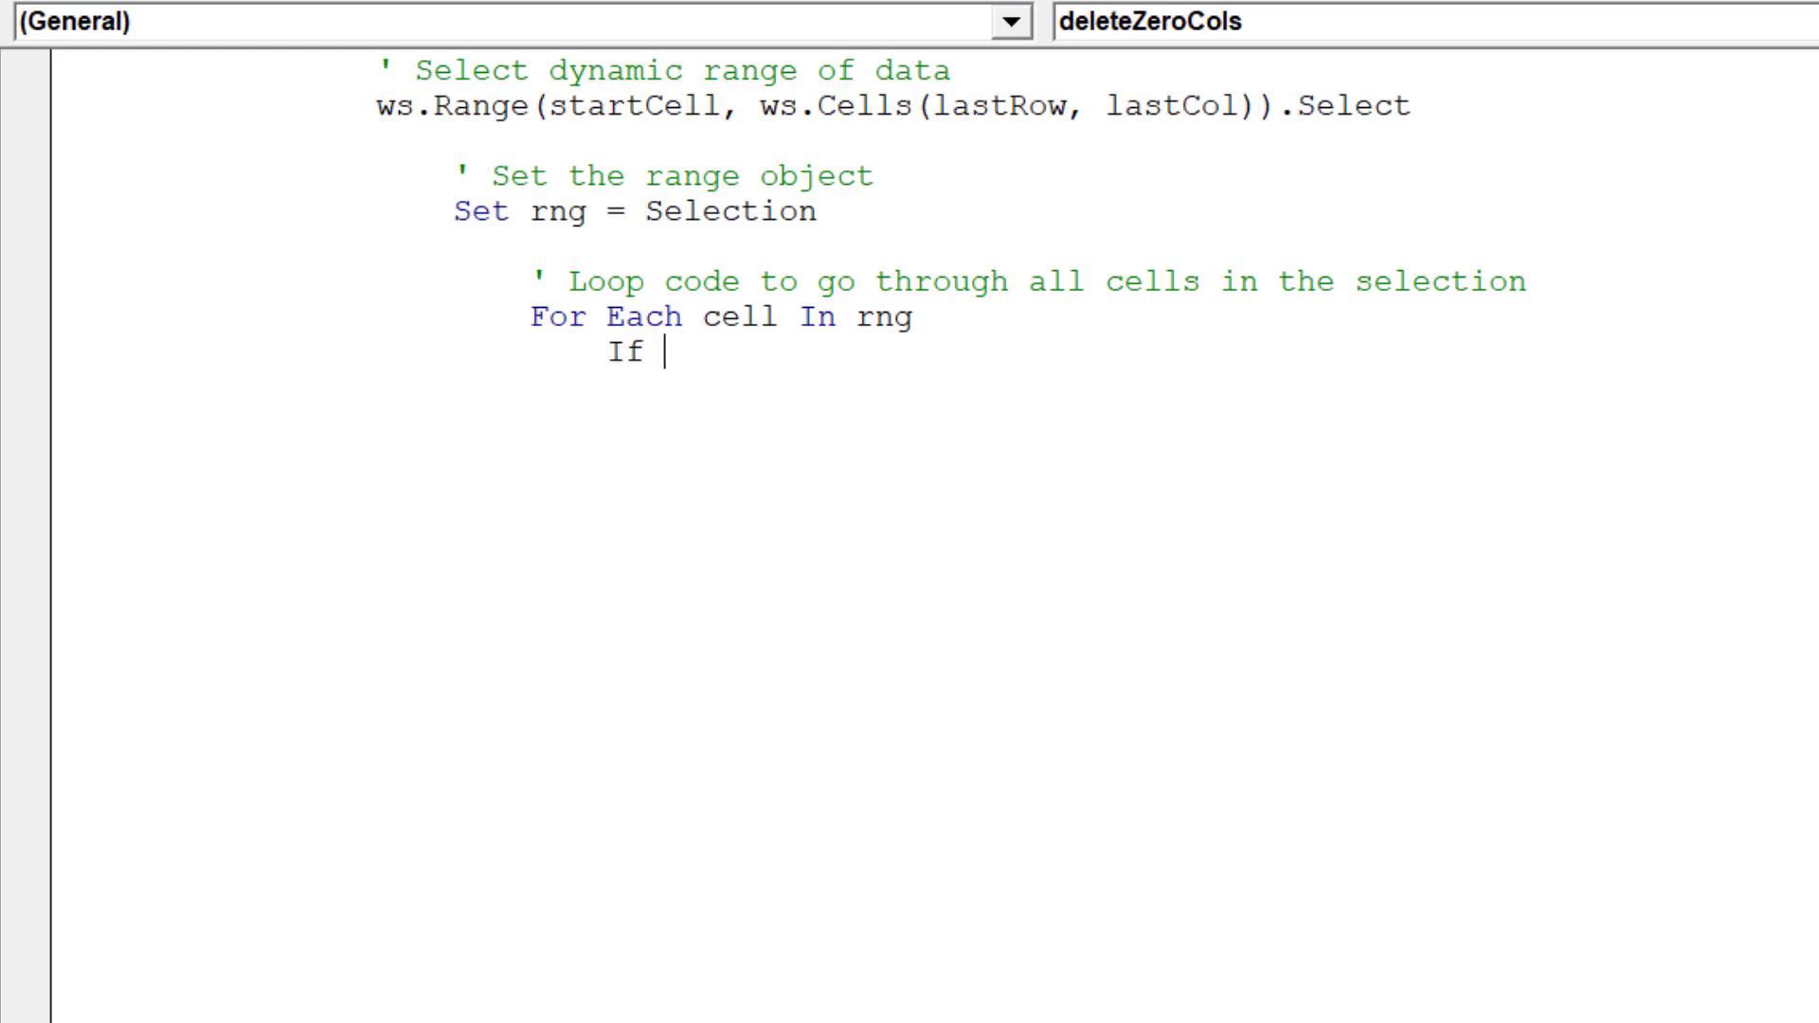
{"action": "type", "text": "cell.v"}
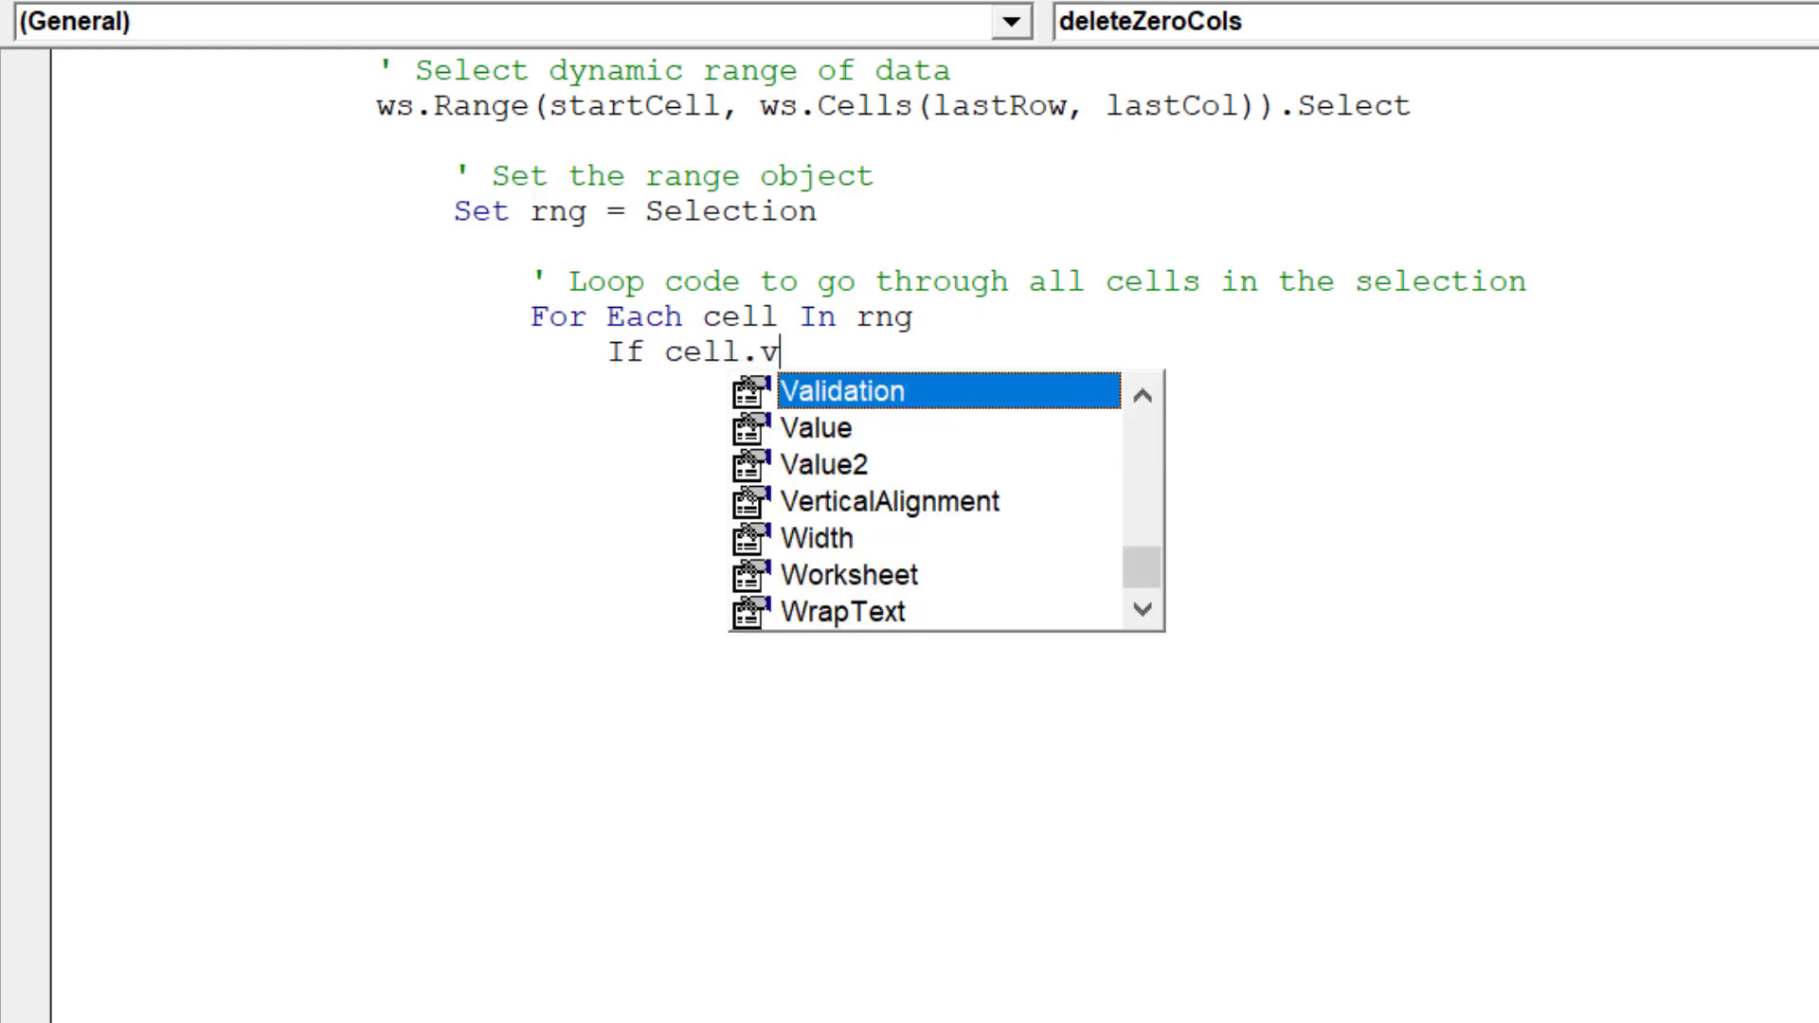
{"action": "type", "text": "alue"}
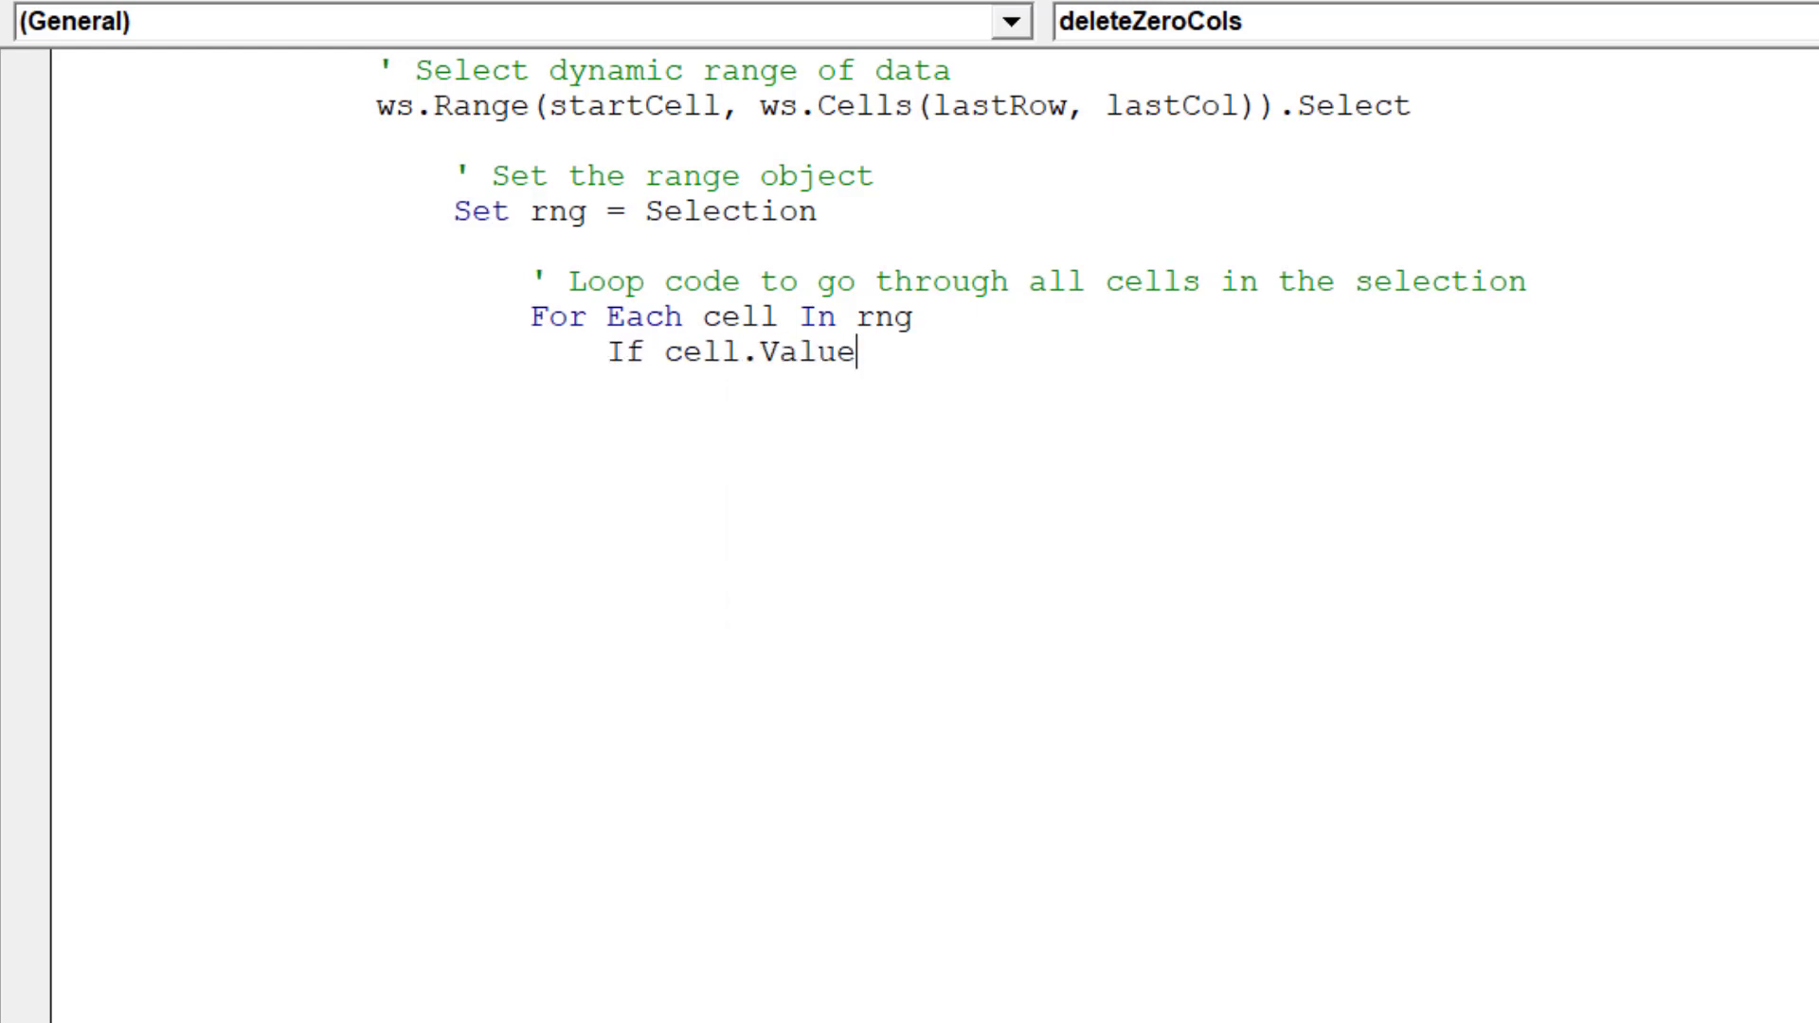
{"action": "type", "text": "="}
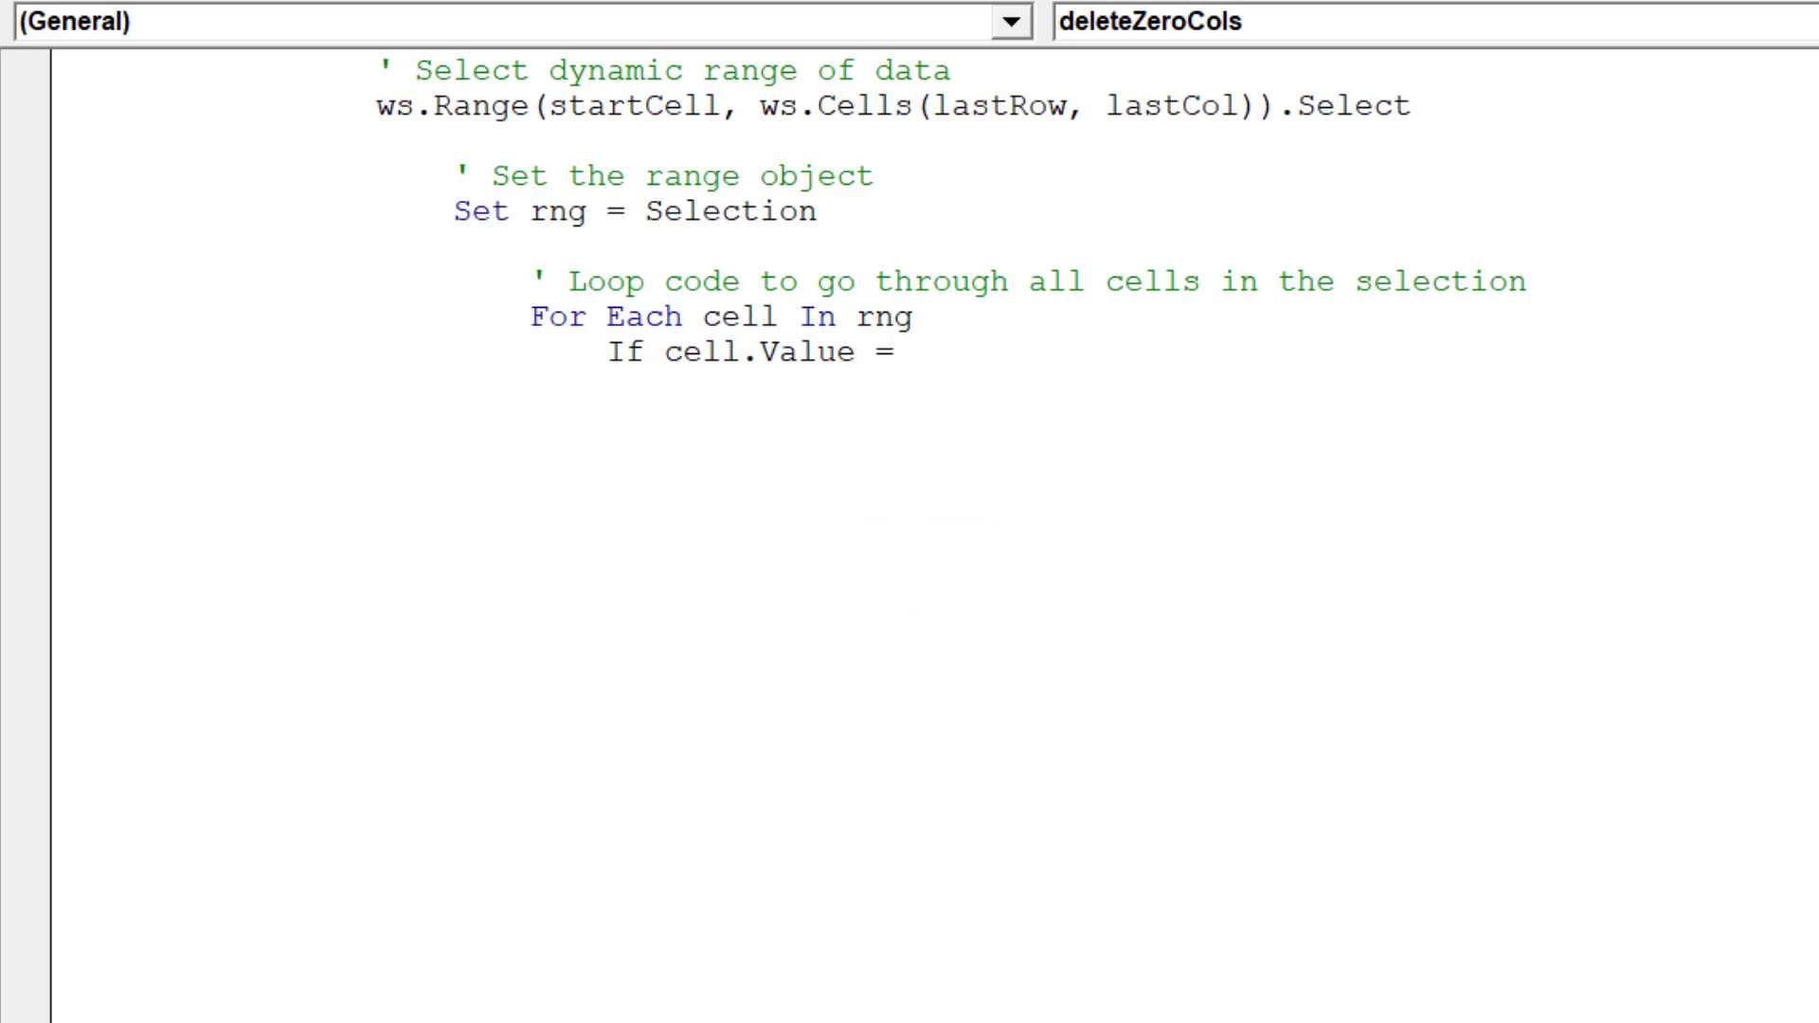
{"action": "type", "text": "0 or"}
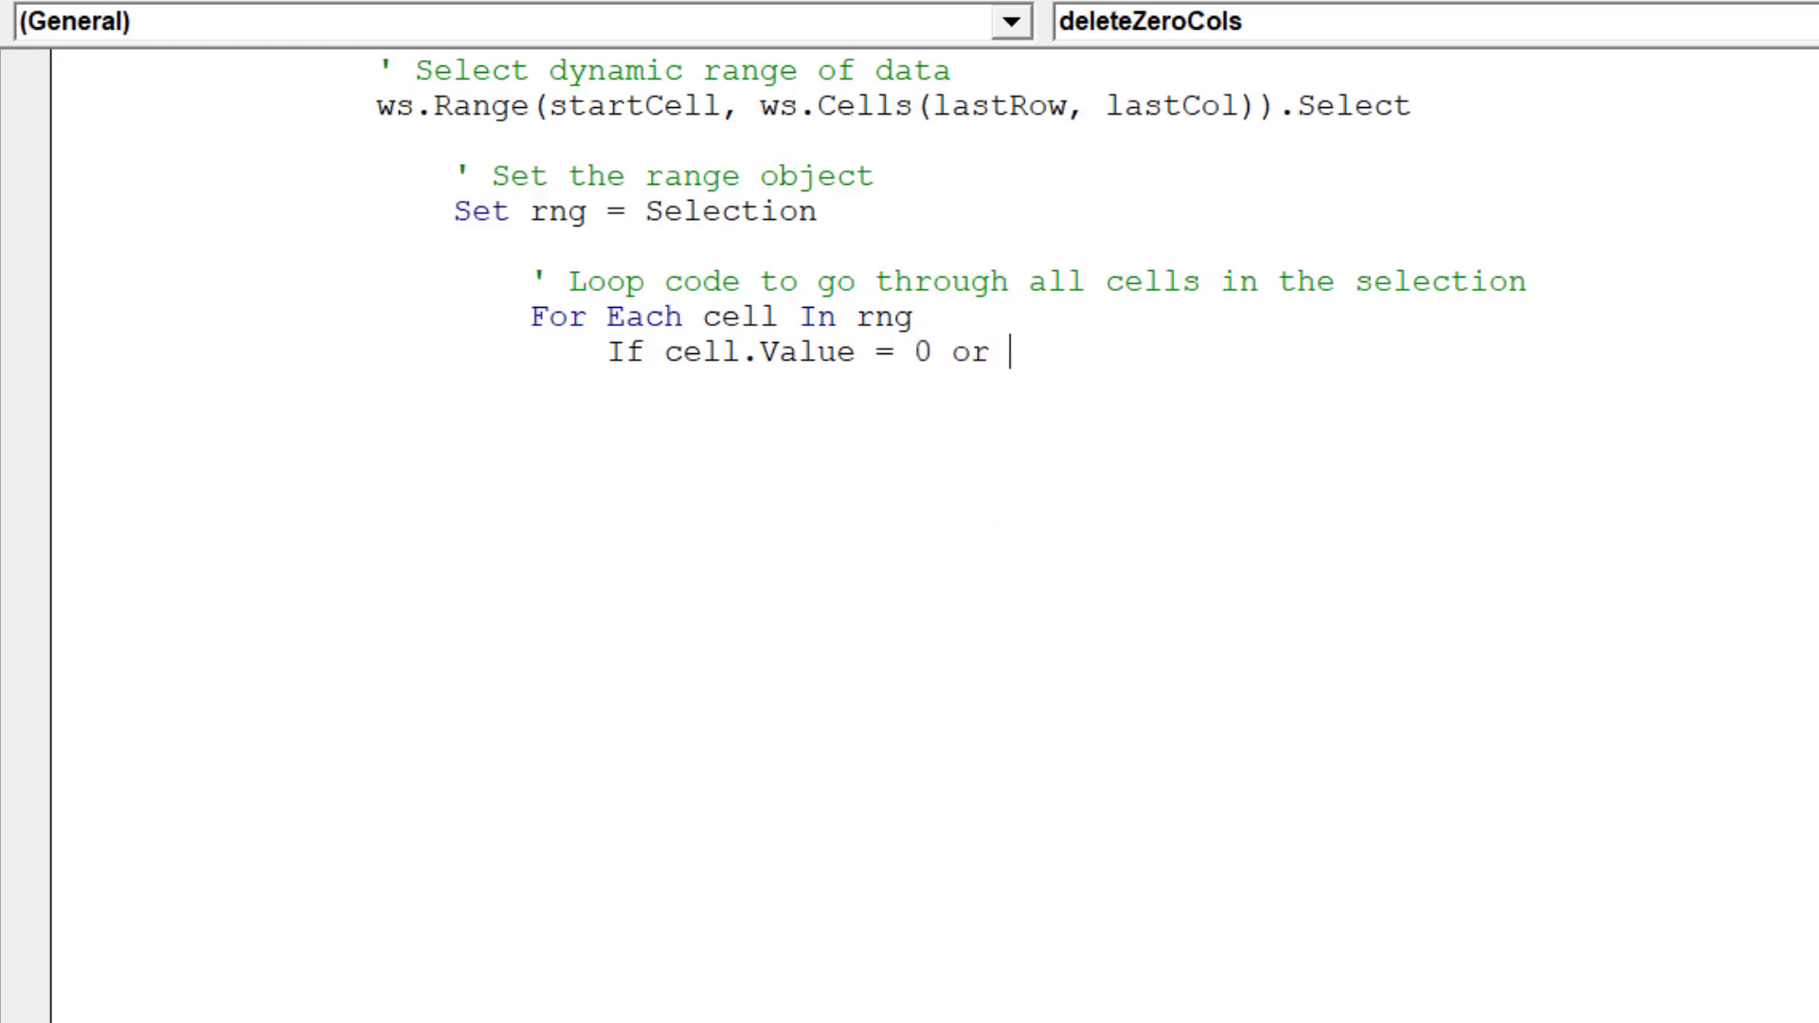
{"action": "type", "text": "cell"}
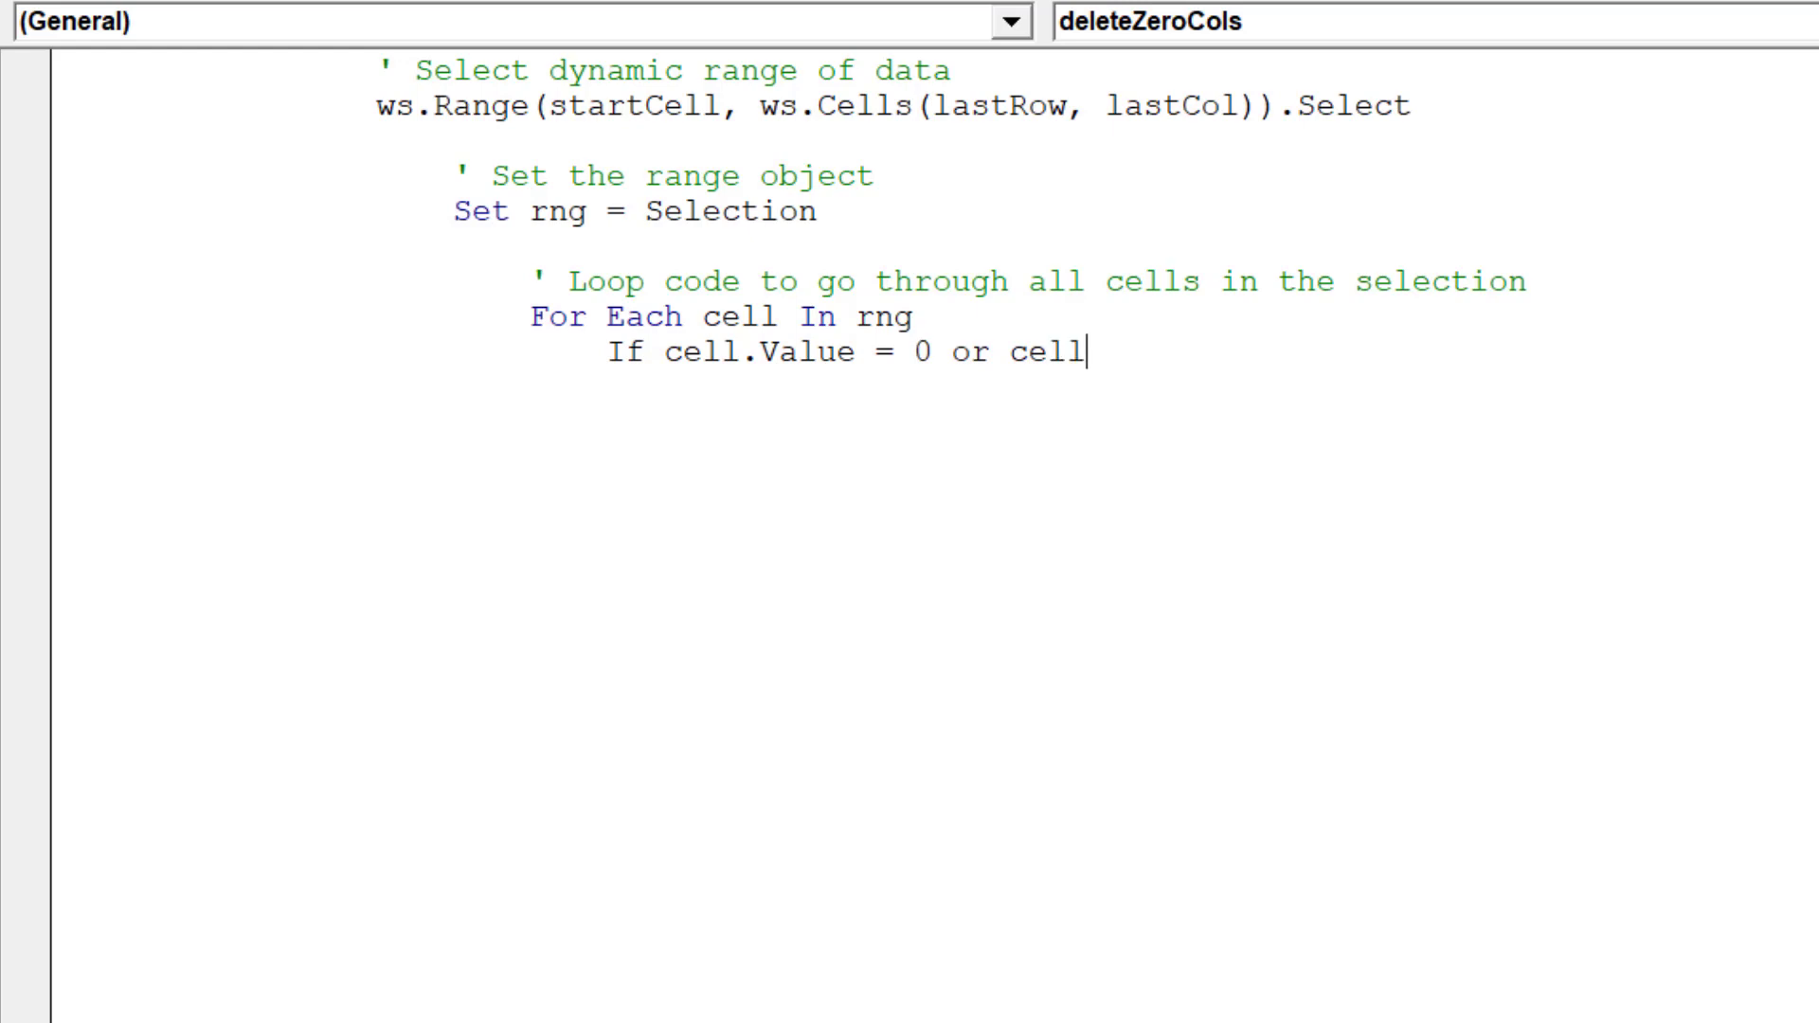
{"action": "type", "text": ".v"}
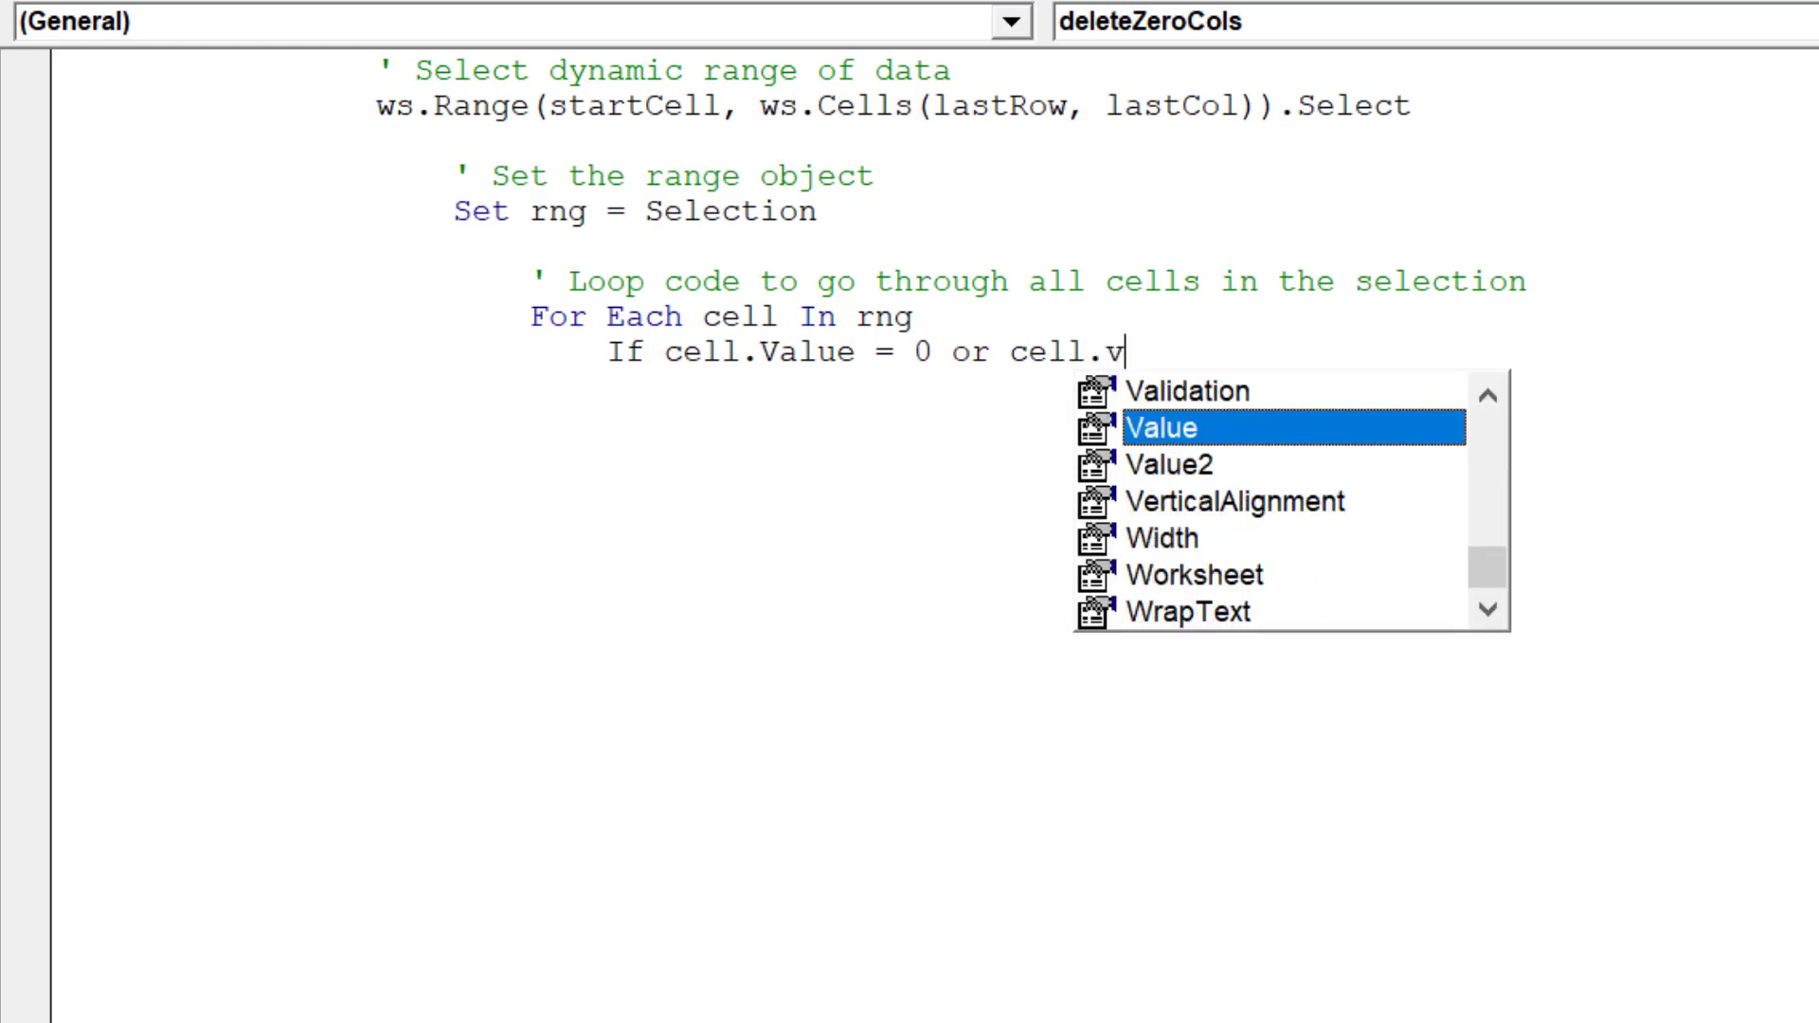
{"action": "key", "text": "Tab"}
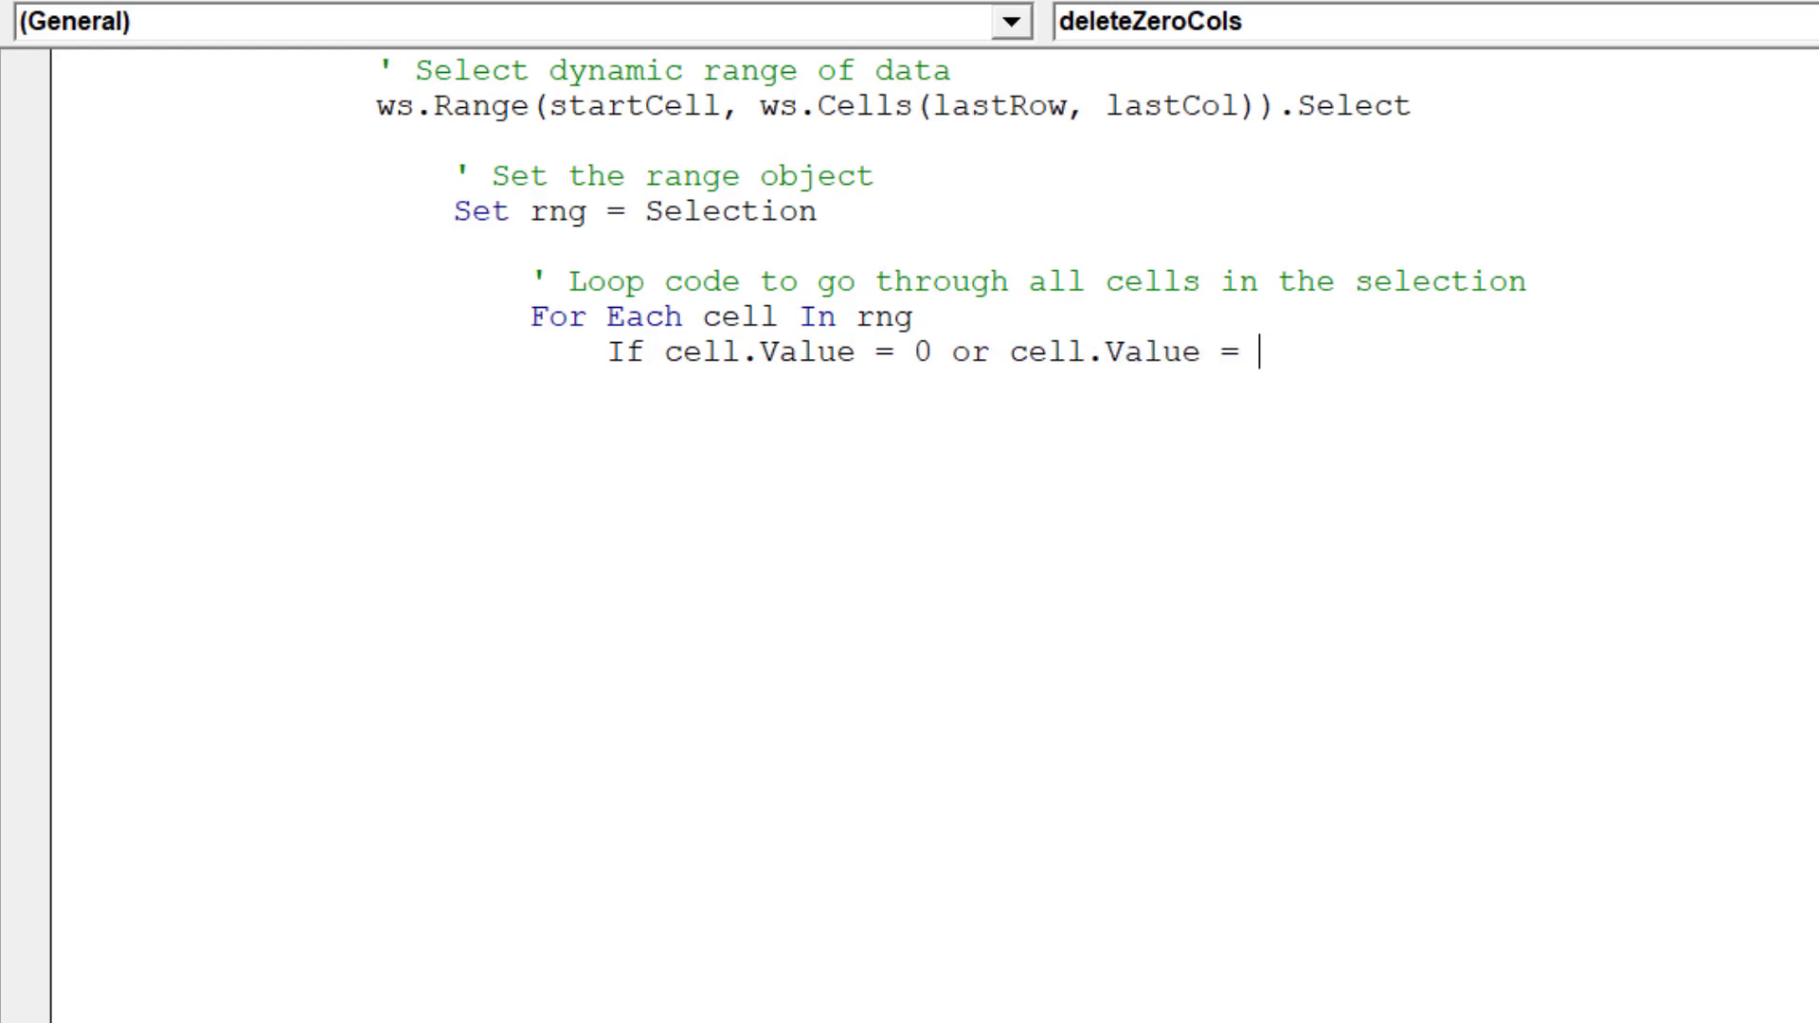
{"action": "type", "text": "\"\" Then"}
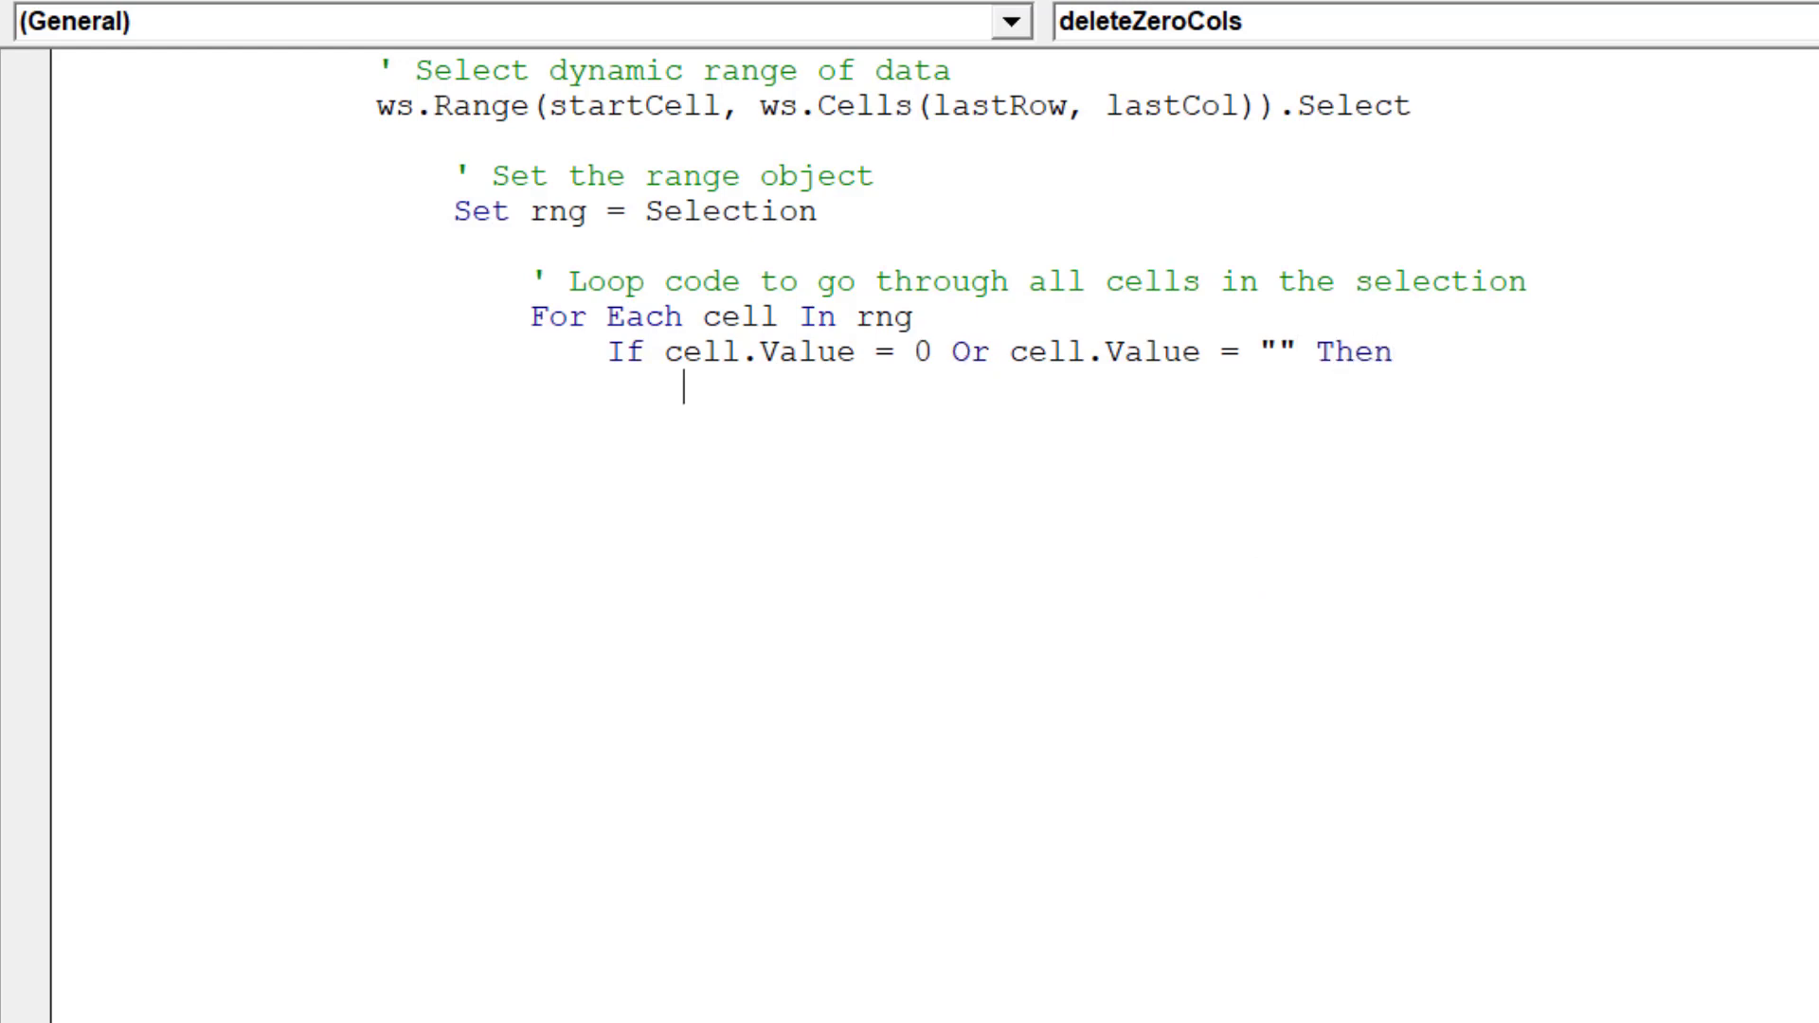
{"action": "type", "text": "cell."}
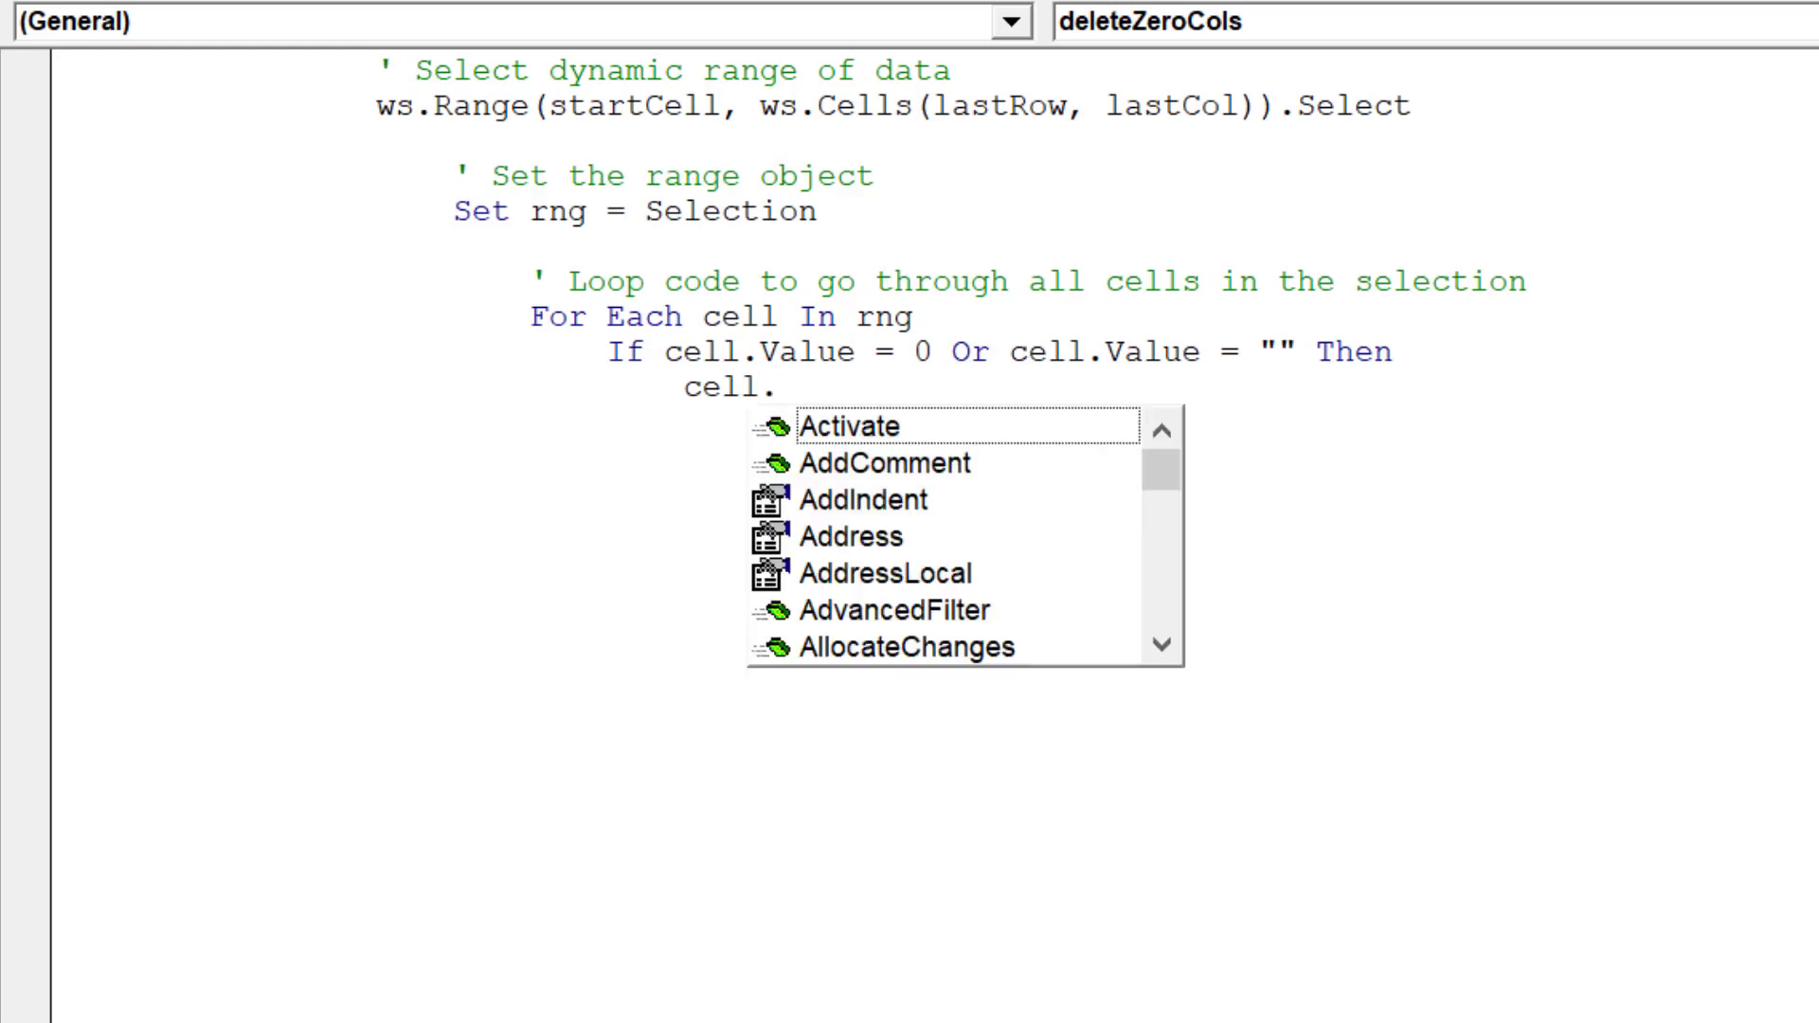
{"action": "type", "text": "en"}
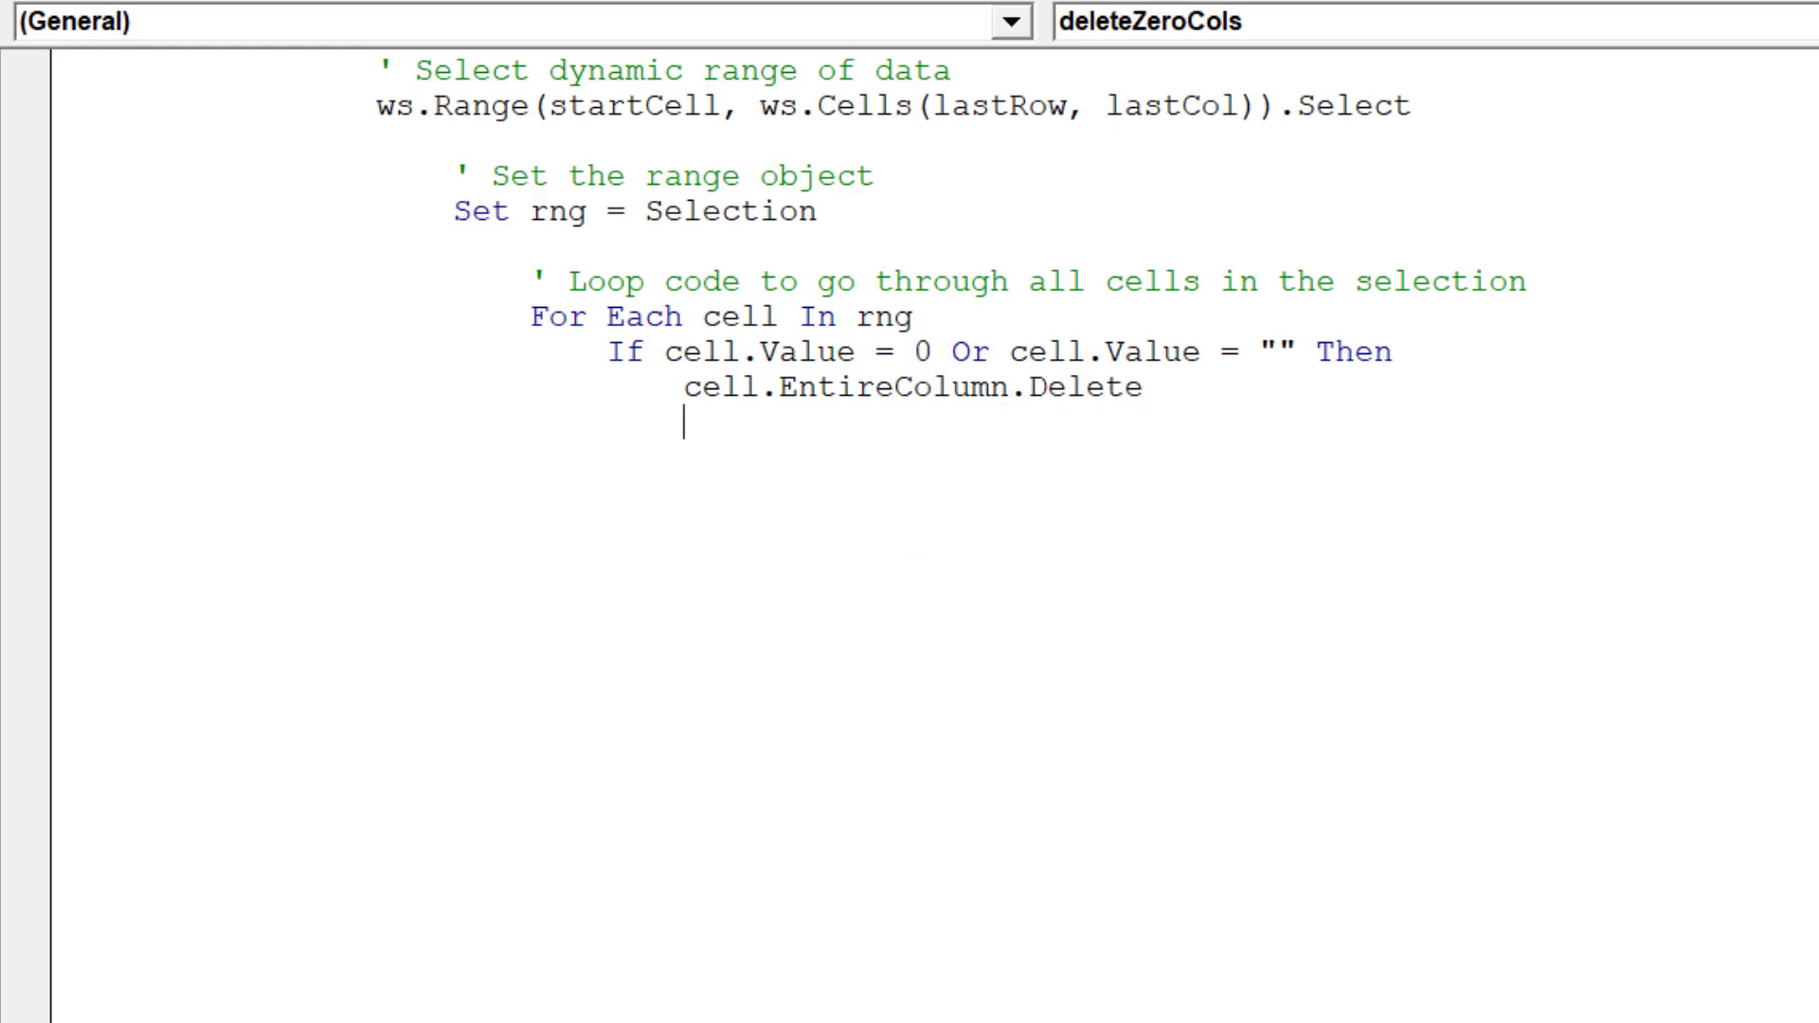
{"action": "type", "text": "End if"}
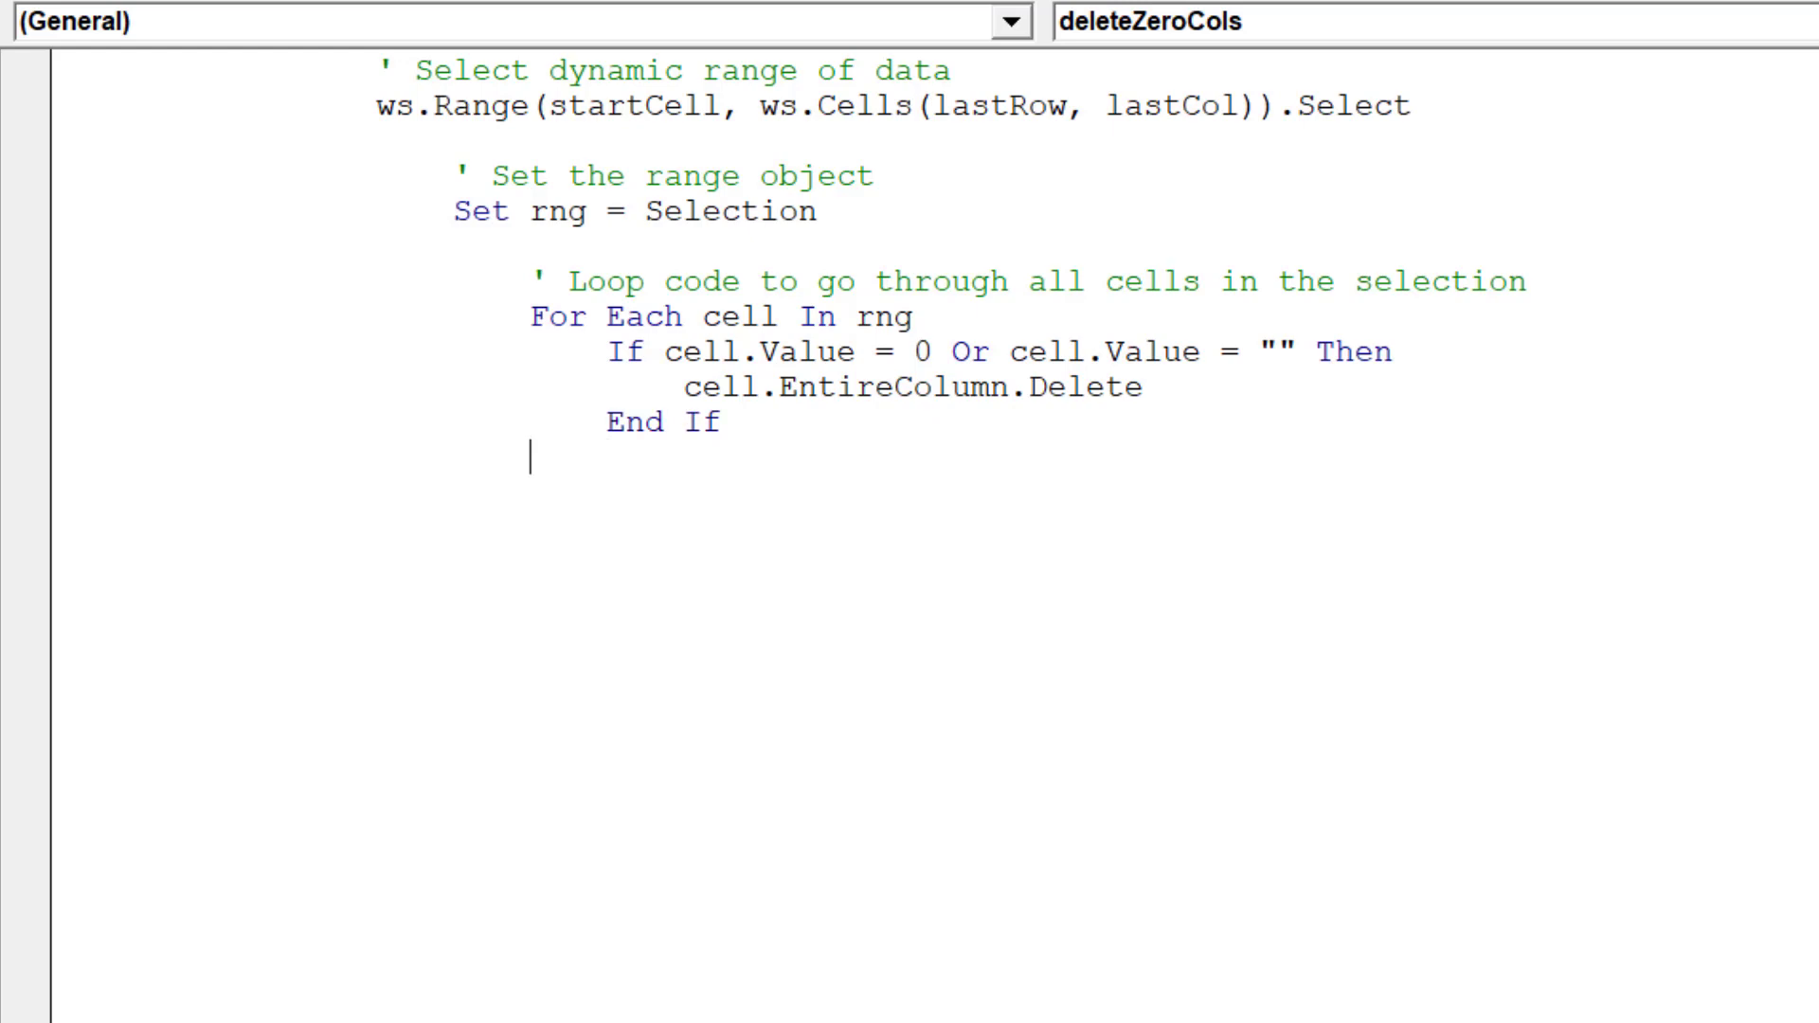
{"action": "type", "text": "Next cell"}
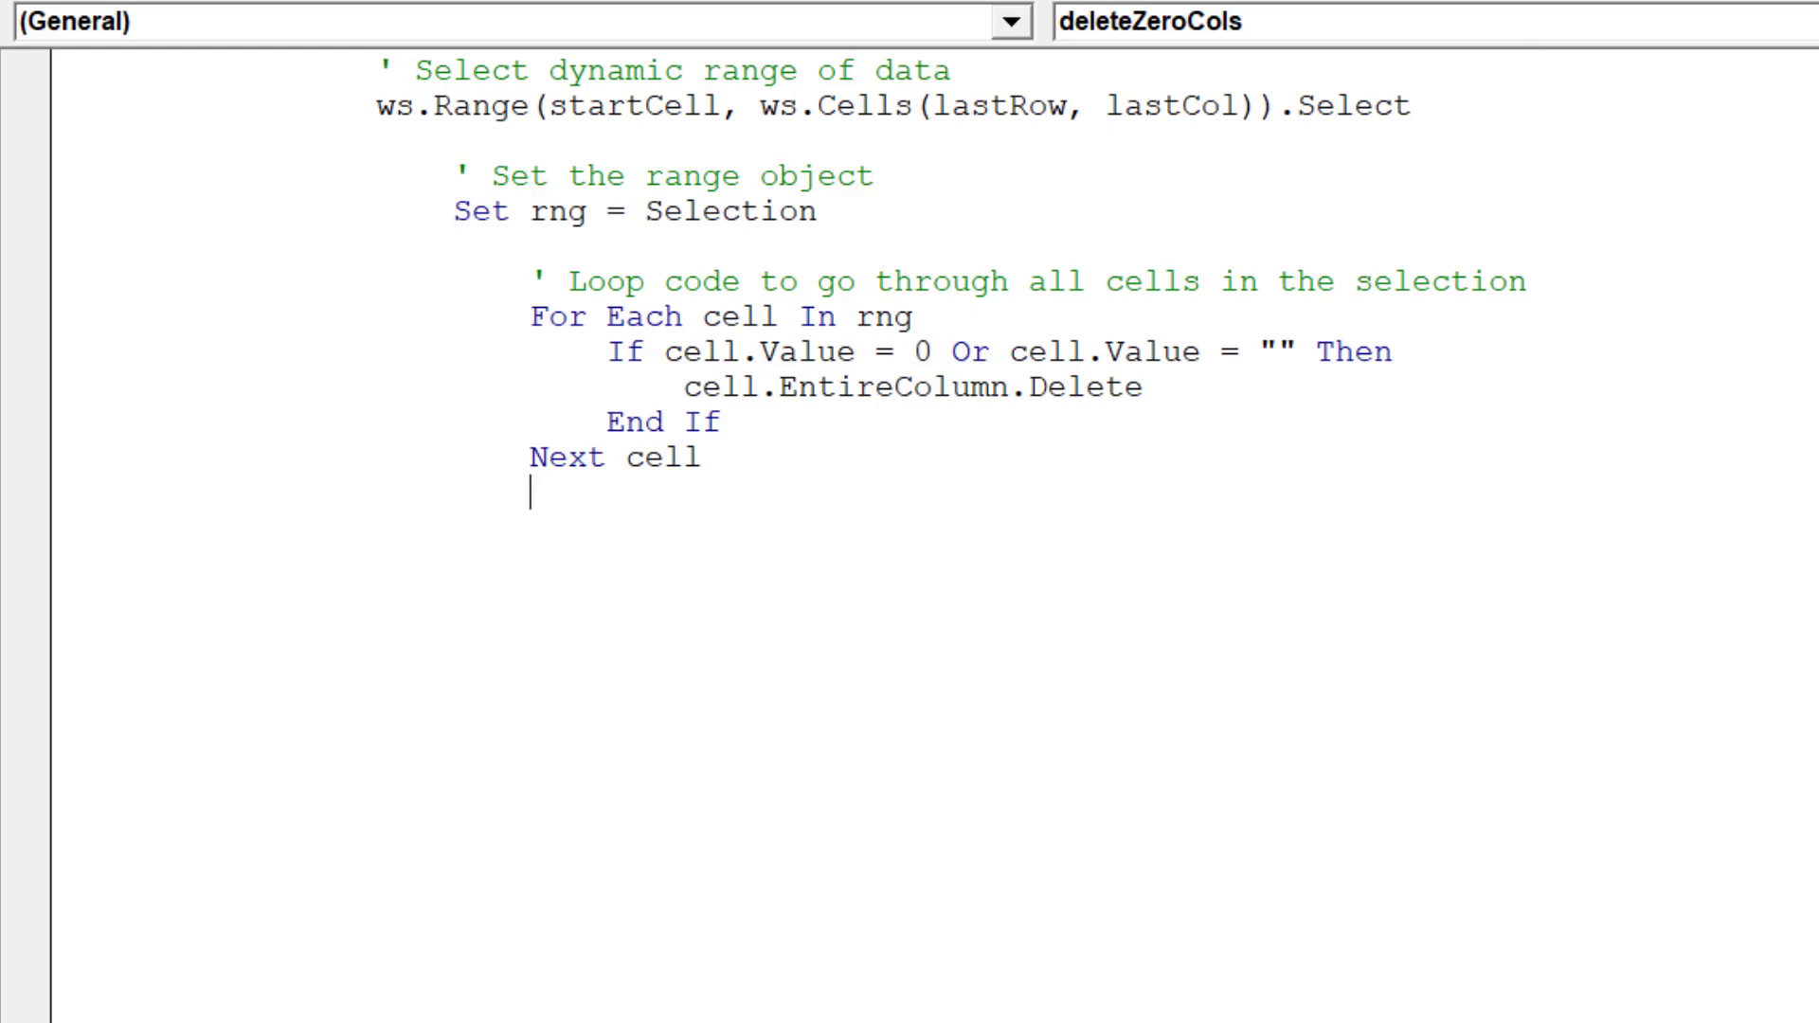
Write the comment 'move cursor to first cell in the selection' below the loop
{"action": "scroll", "scroll_direction": "down", "scroll_amount": 3}
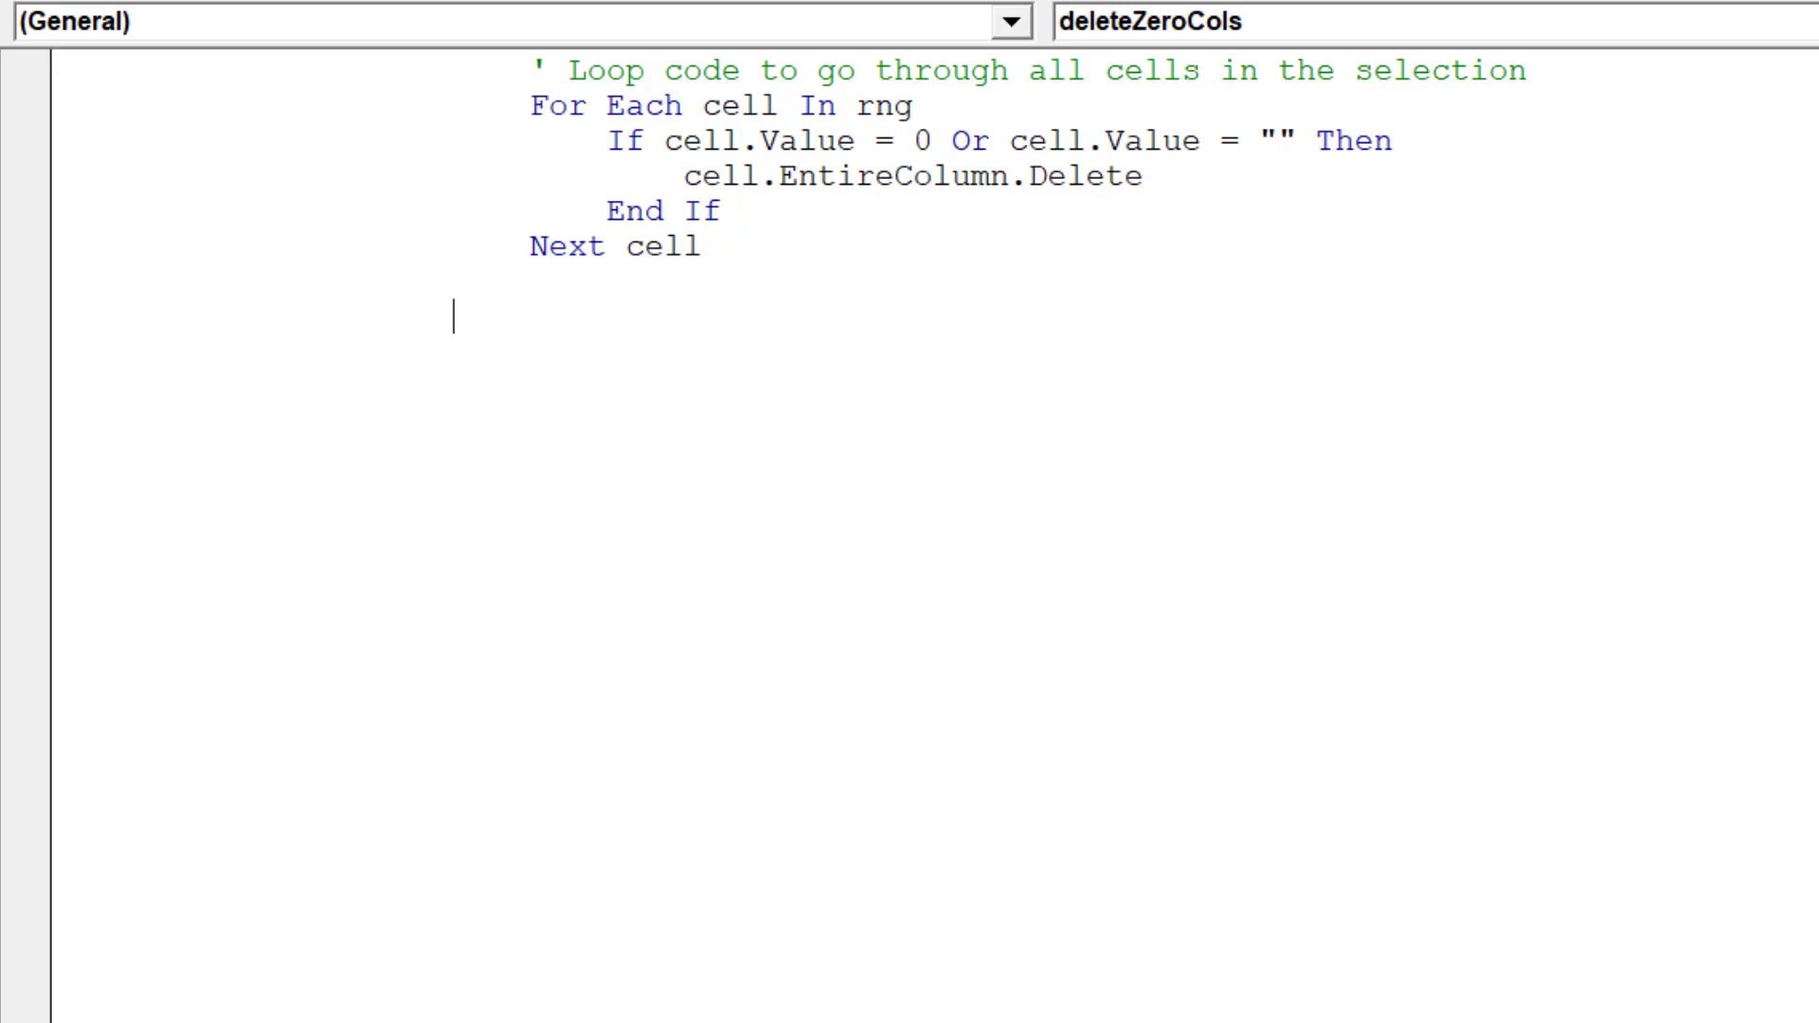
{"action": "type", "text": "'"}
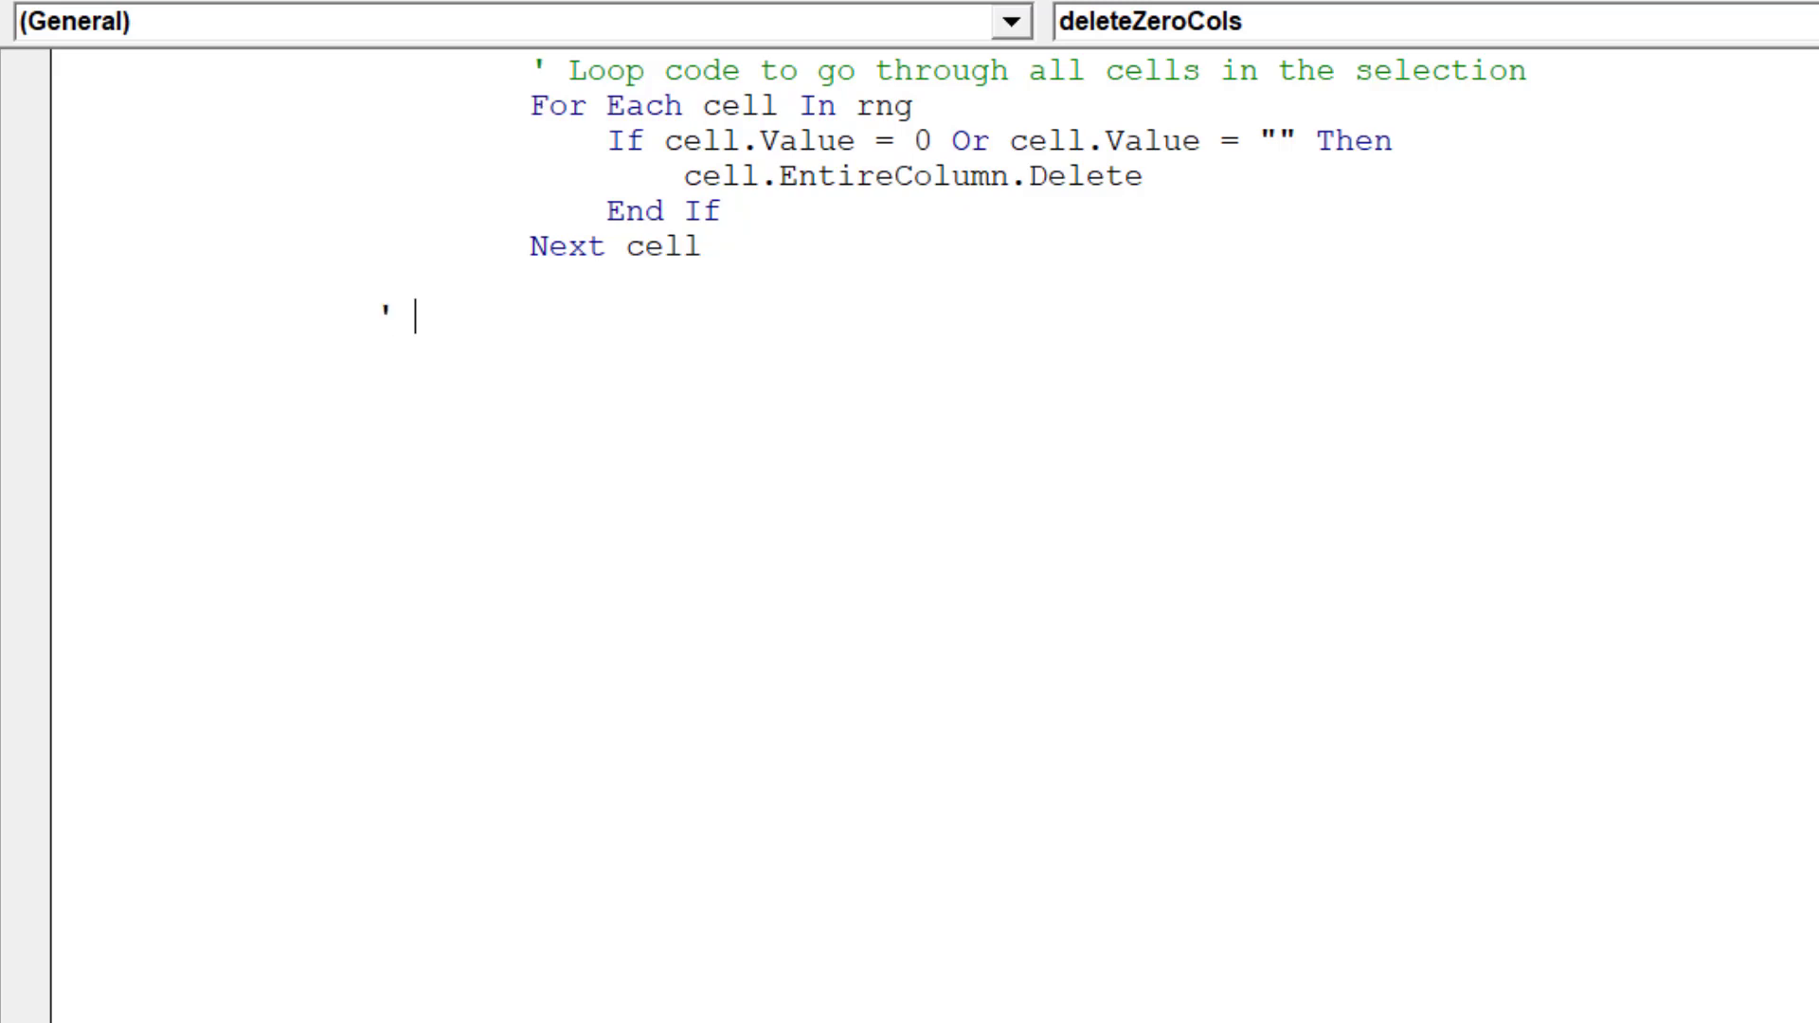
{"action": "type", "text": "move c"}
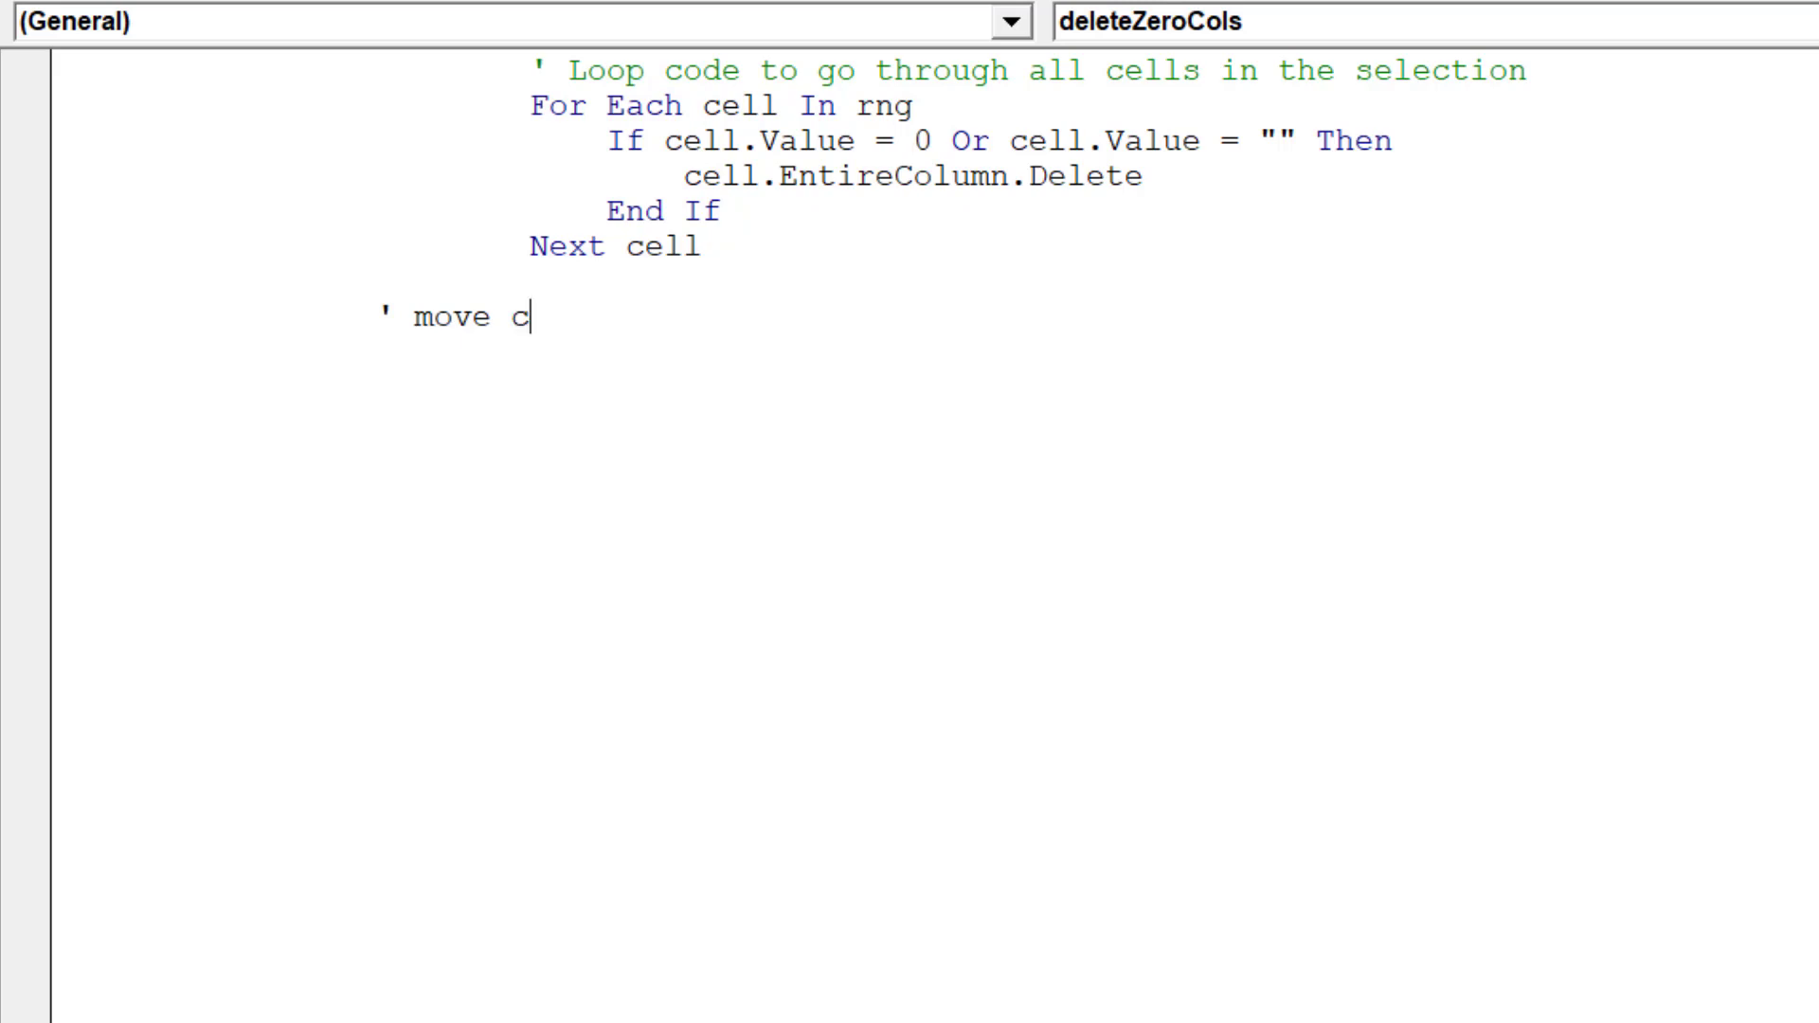
{"action": "type", "text": "ursor"}
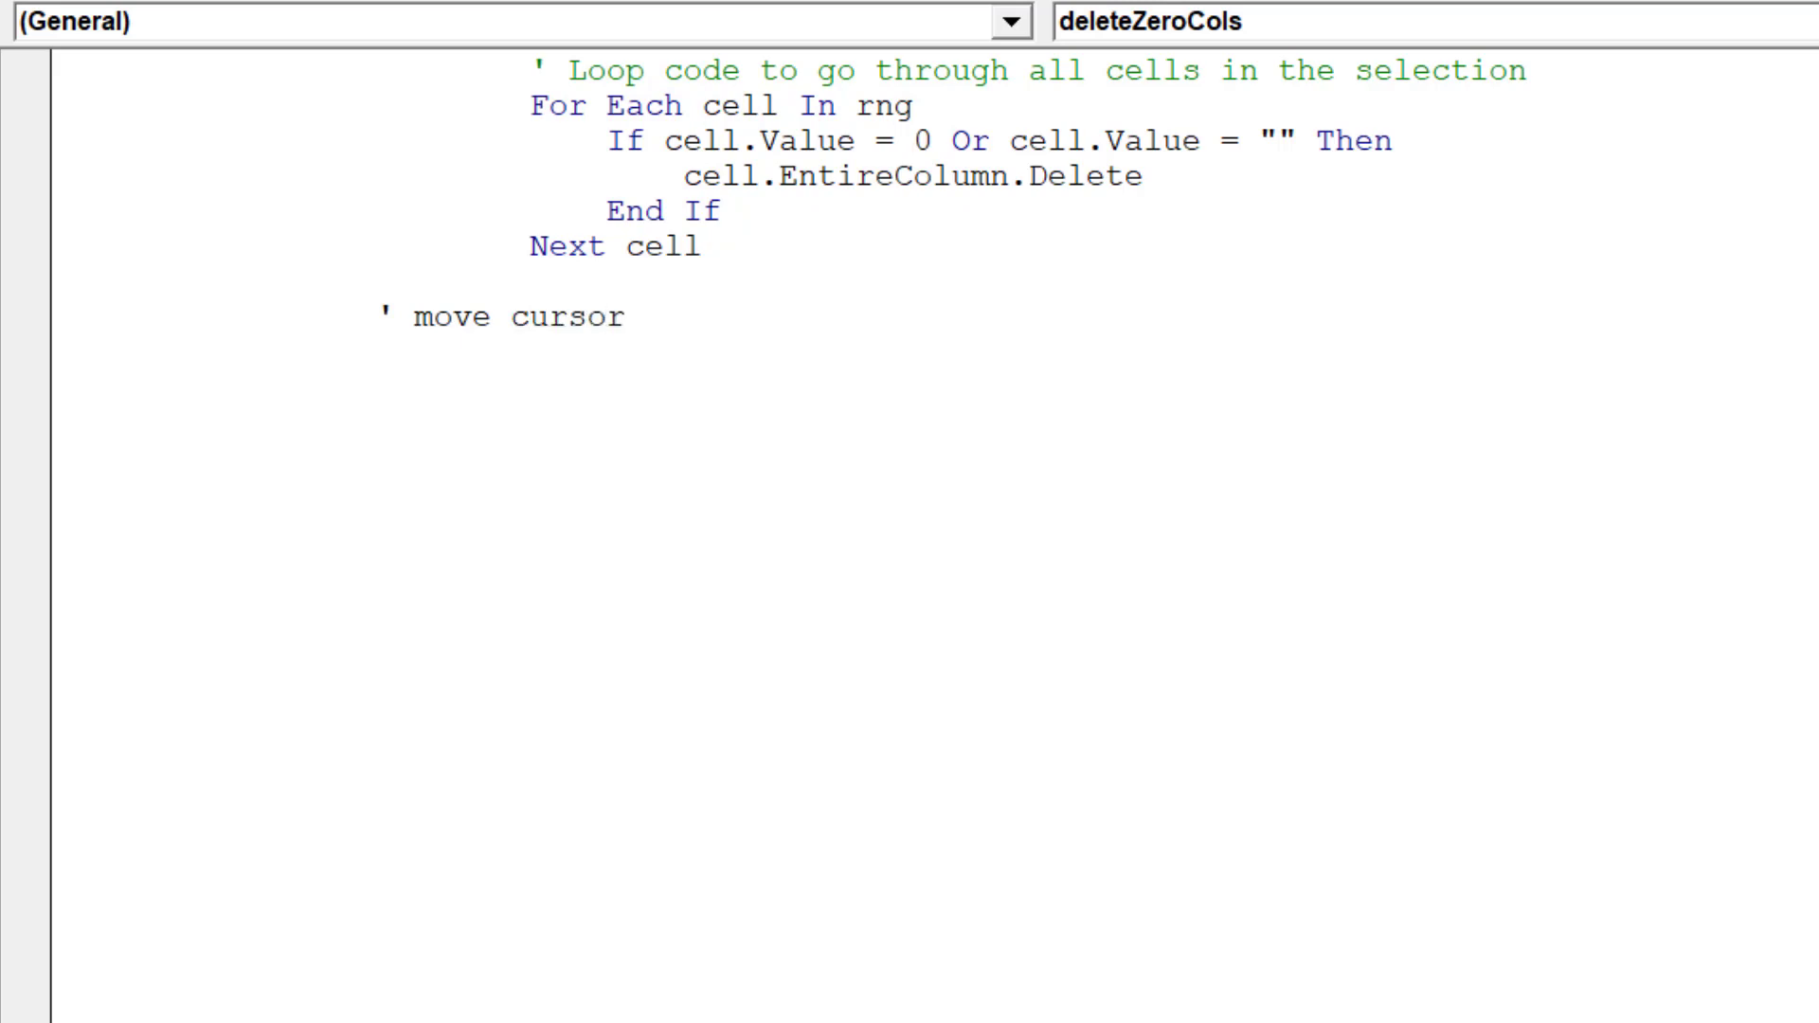
{"action": "type", "text": "to firs"}
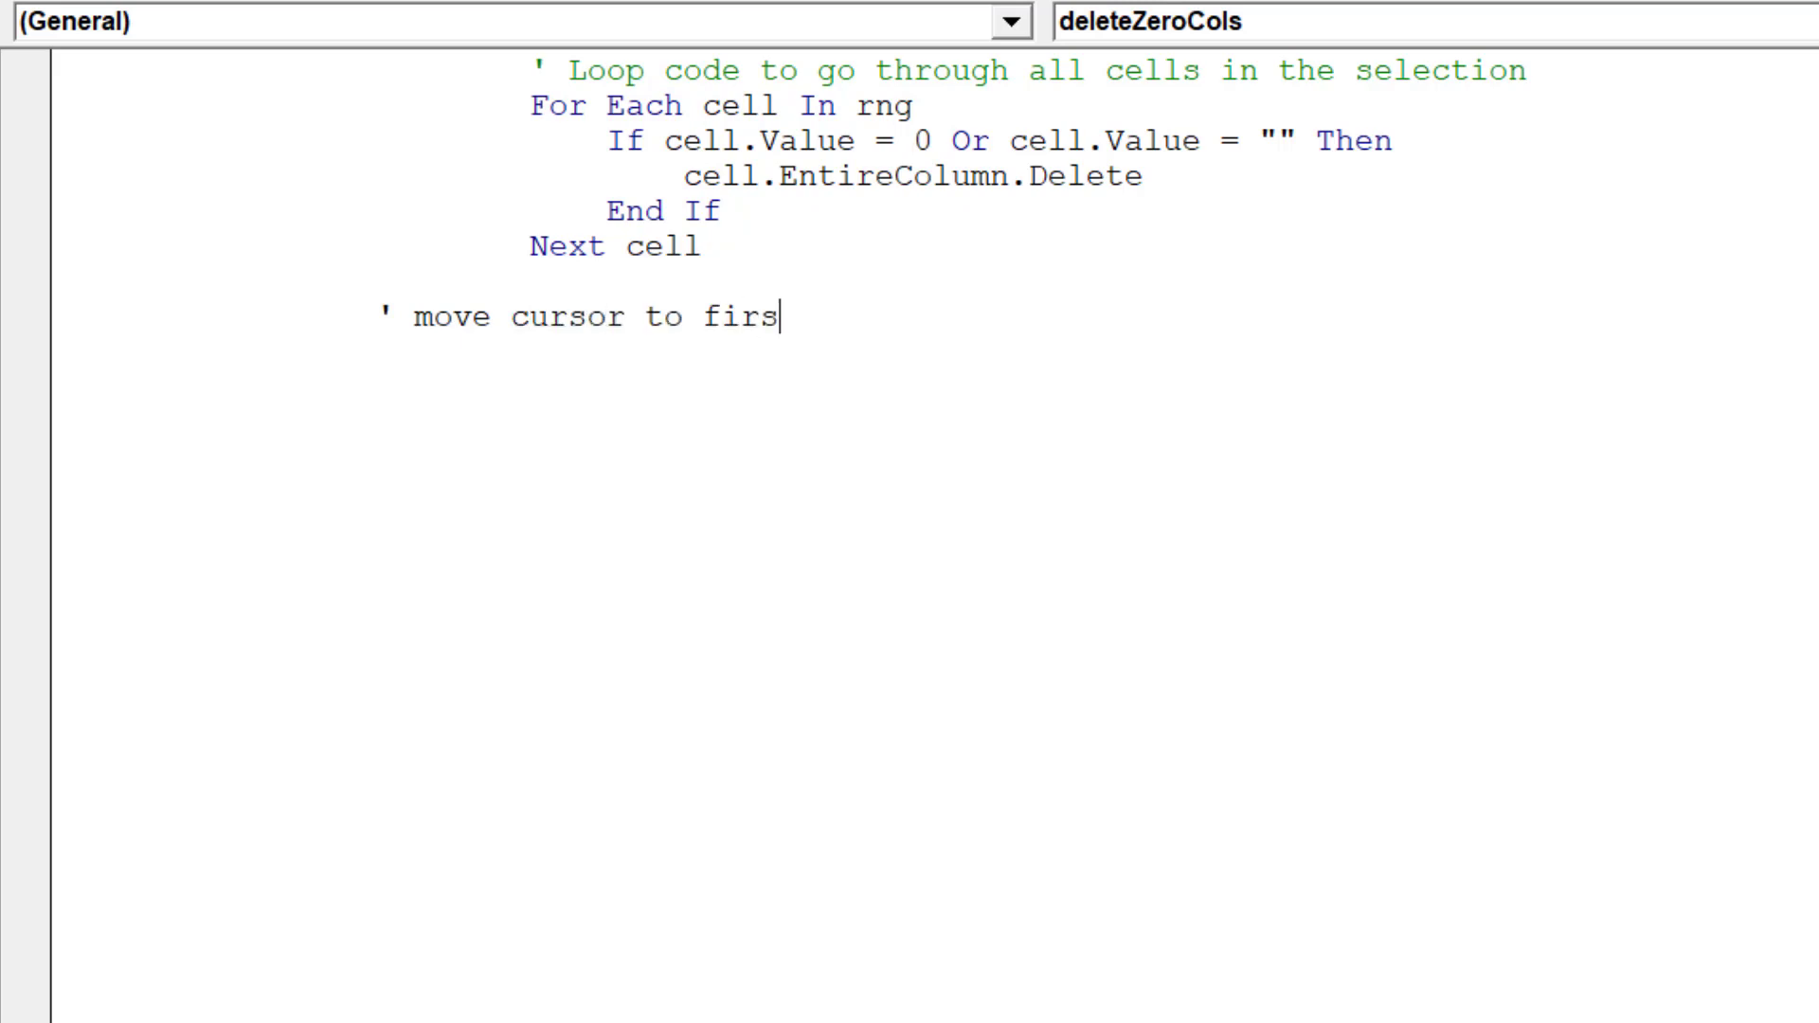
{"action": "type", "text": "t cell in t"}
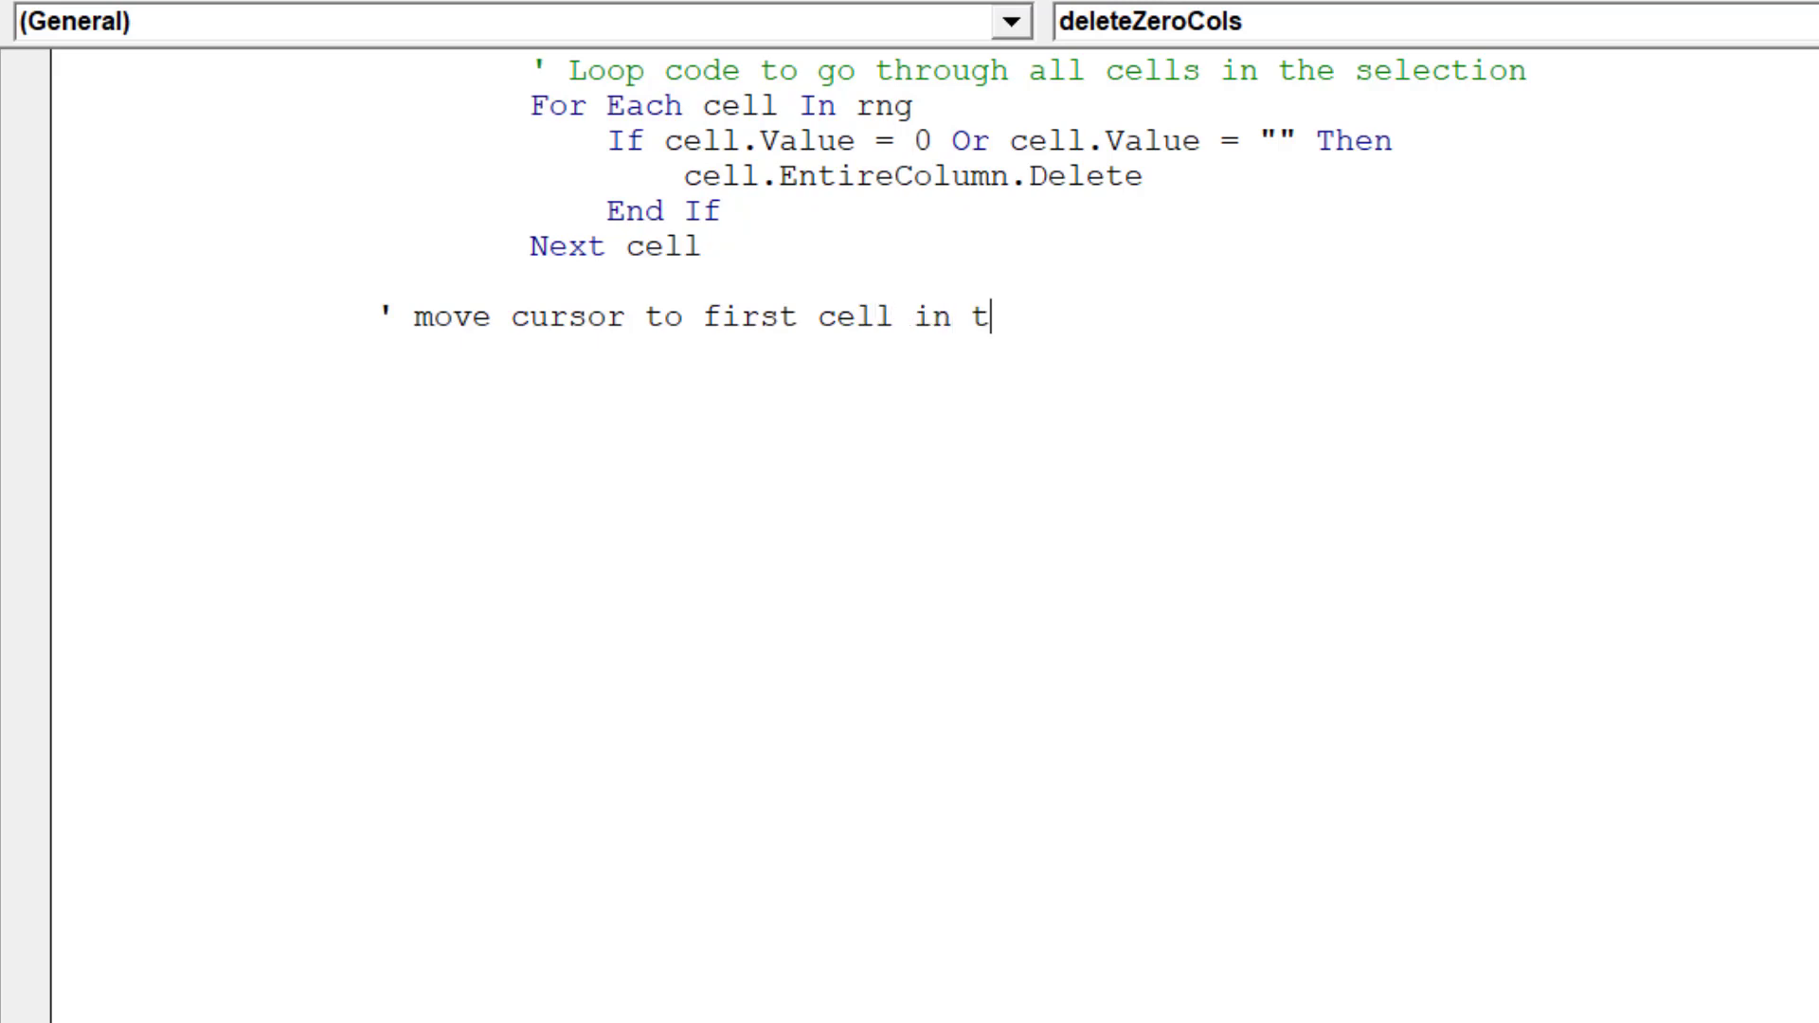
{"action": "type", "text": "he selection"}
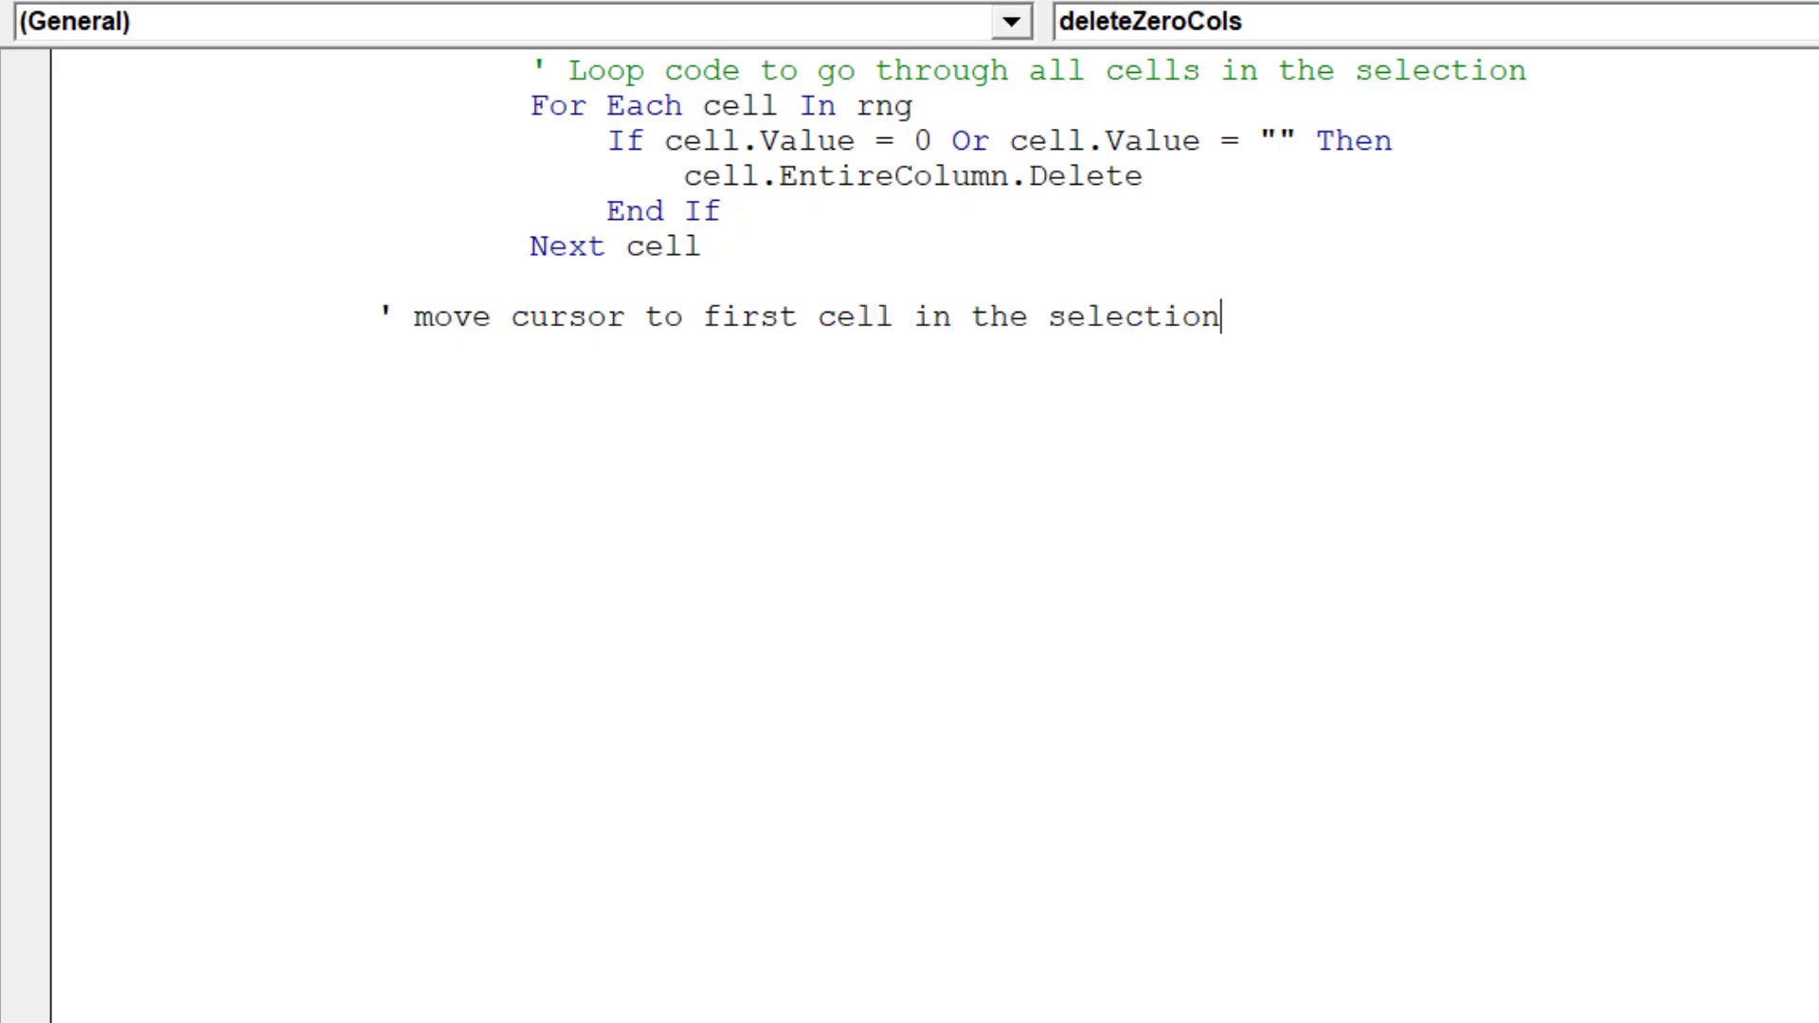
Add ActiveCell.Select so the macro returns to the selection's first cell
{"action": "type", "text": "Activ"}
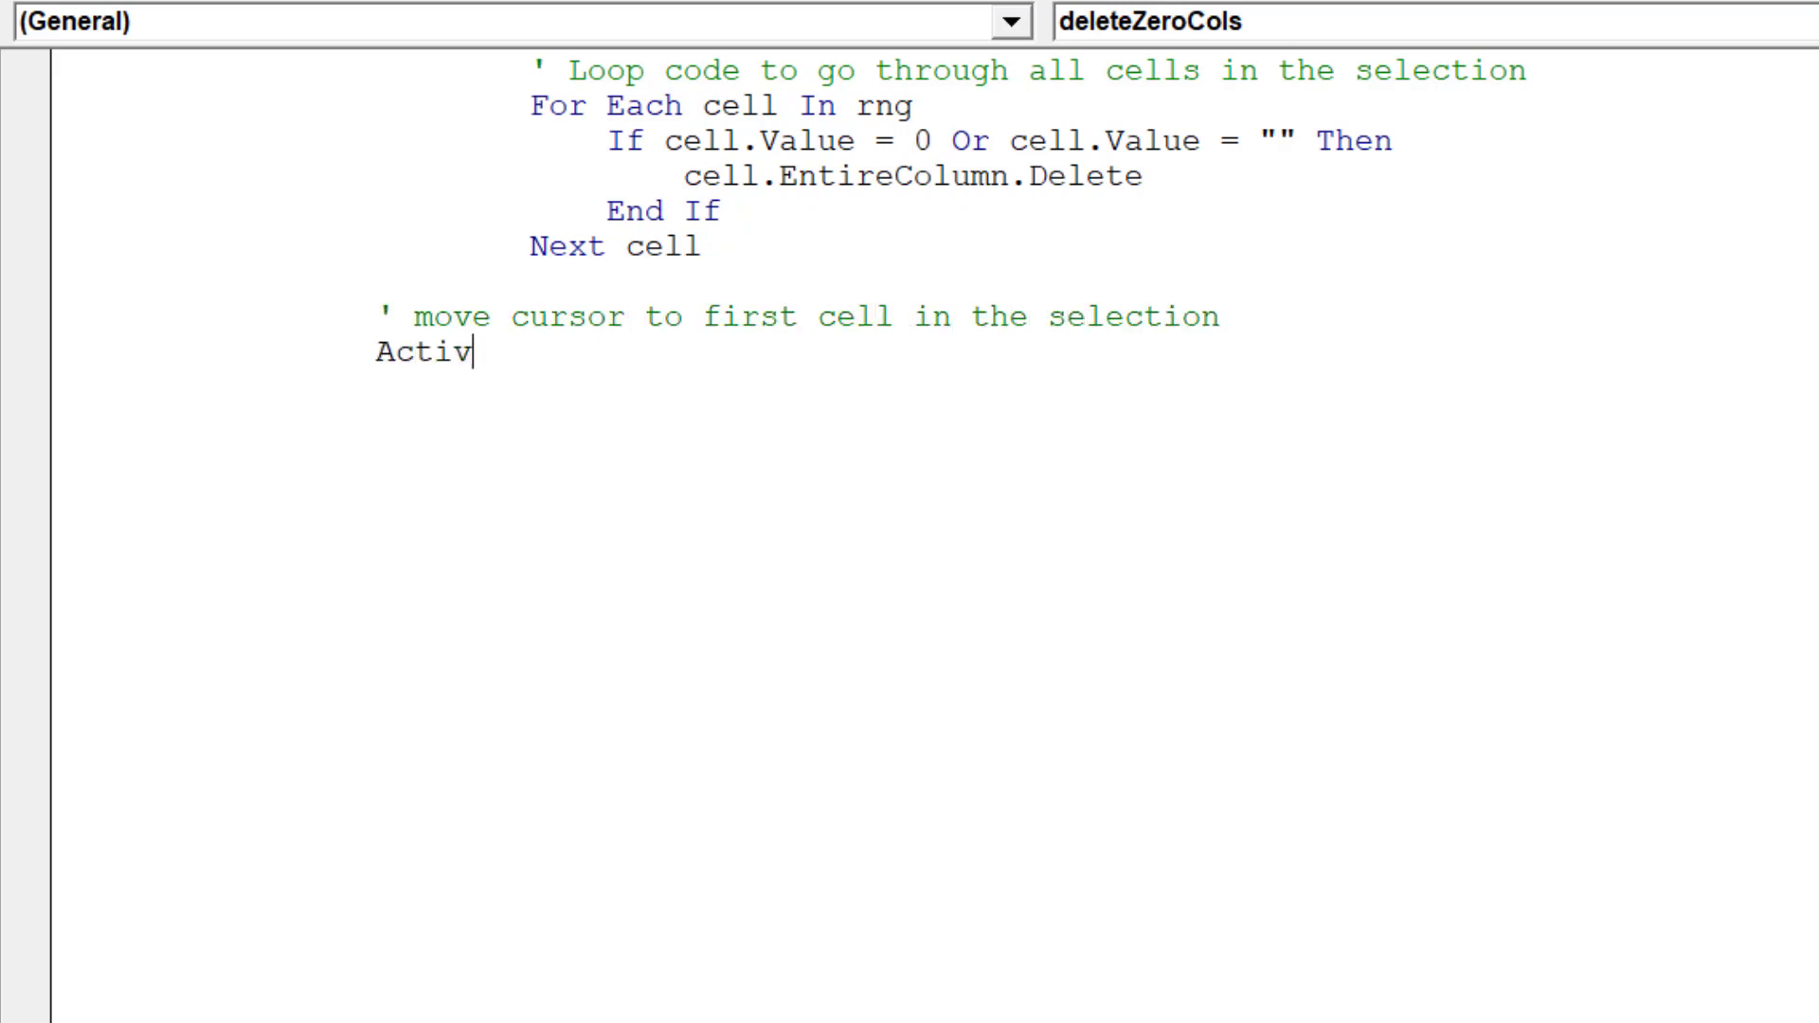
{"action": "type", "text": "eCel"}
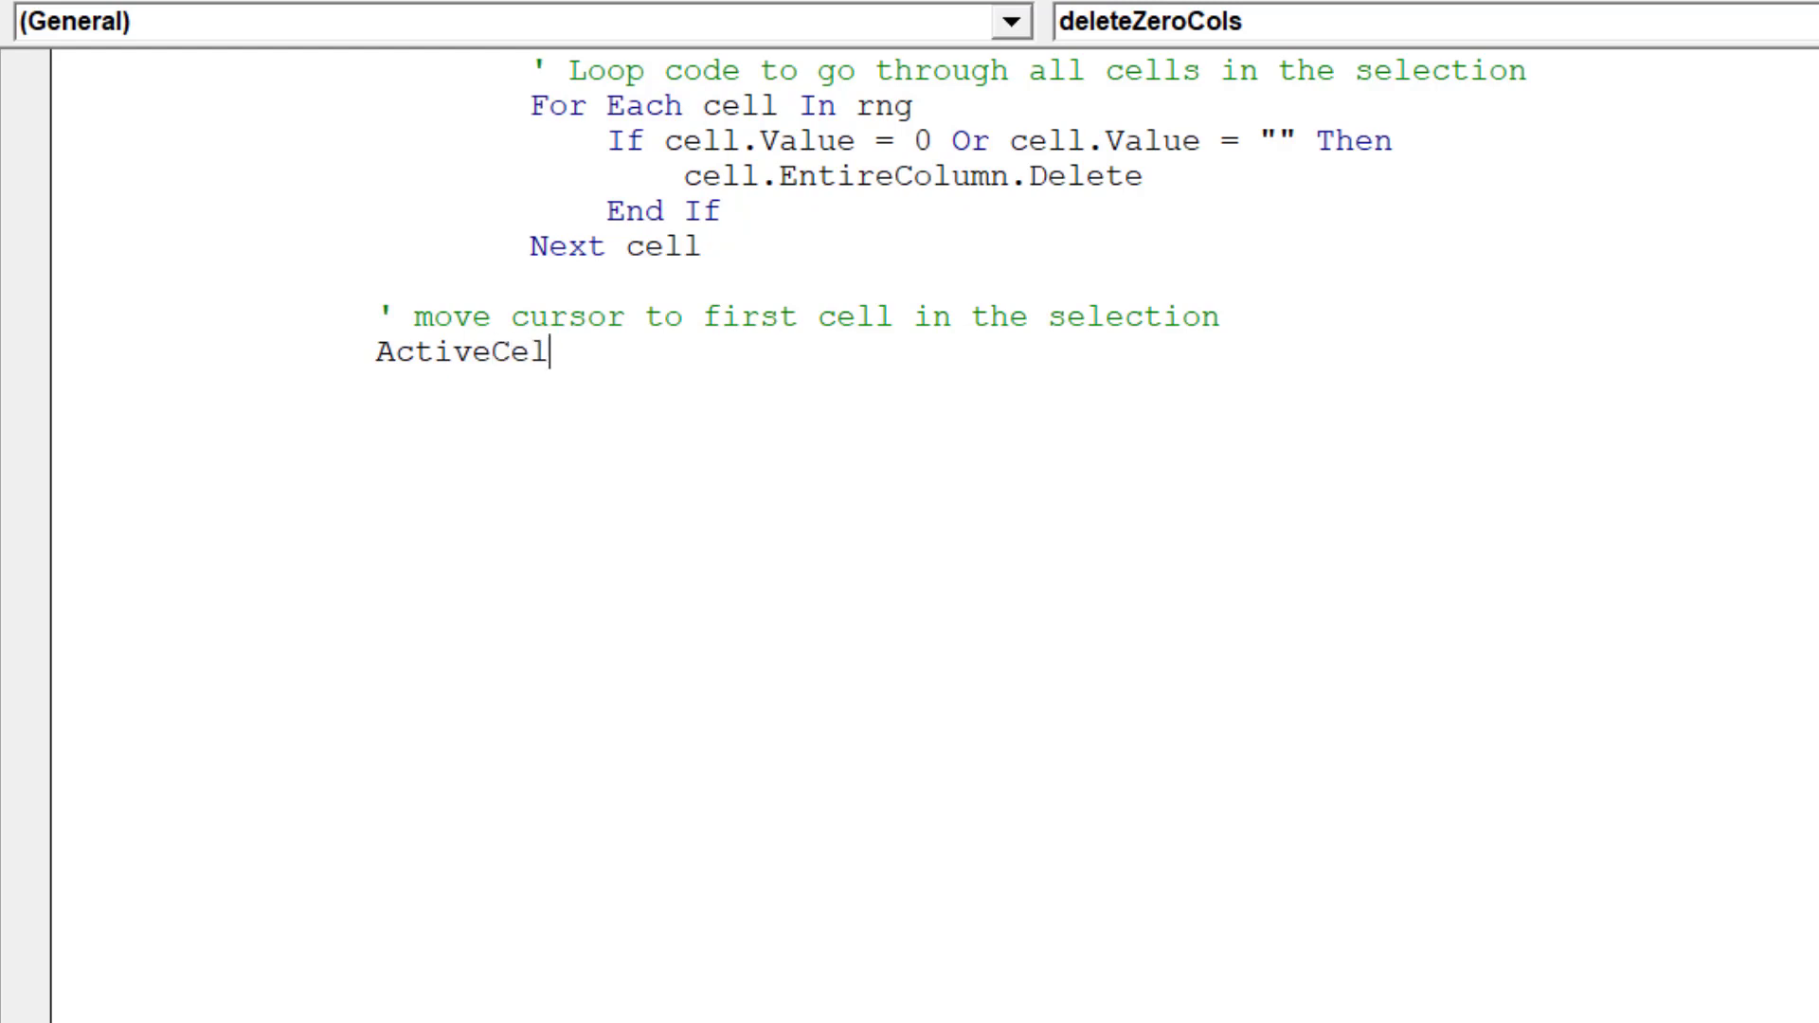
{"action": "type", "text": ".s"}
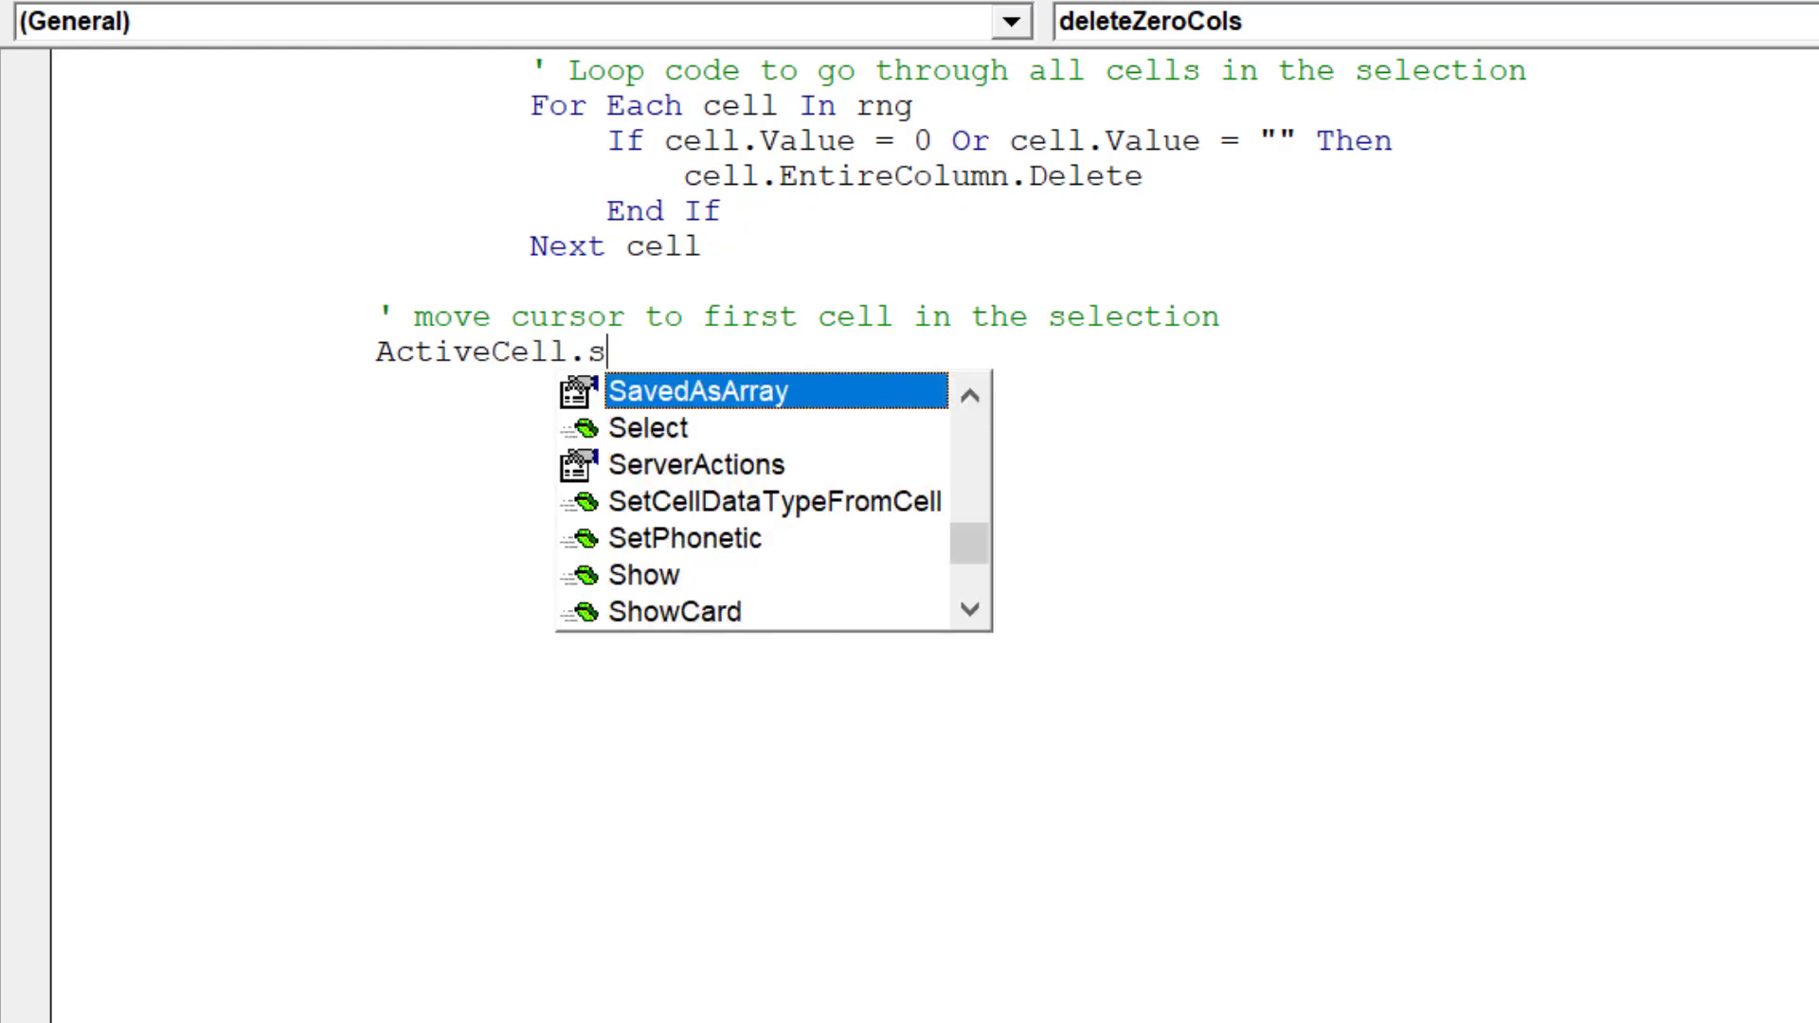
{"action": "type", "text": "elect"}
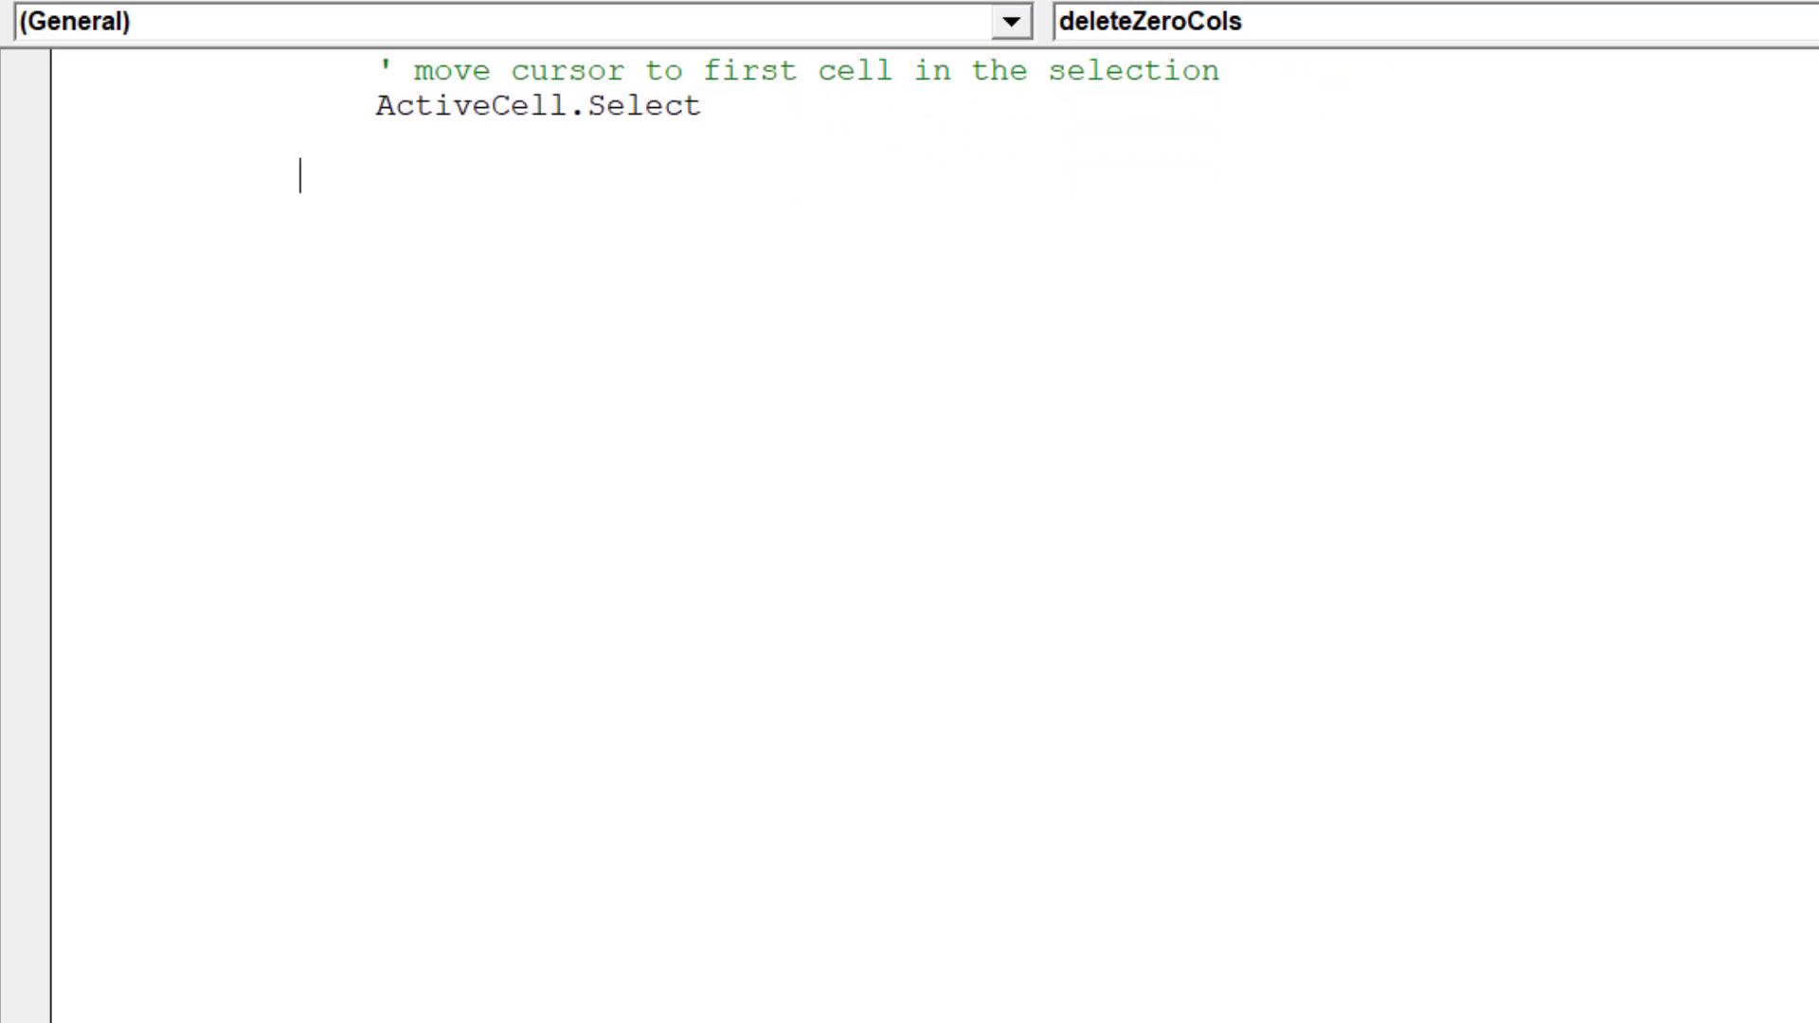
Write the comment 'Re-enable Excel properties after macro has run'
{"action": "type", "text": "'"}
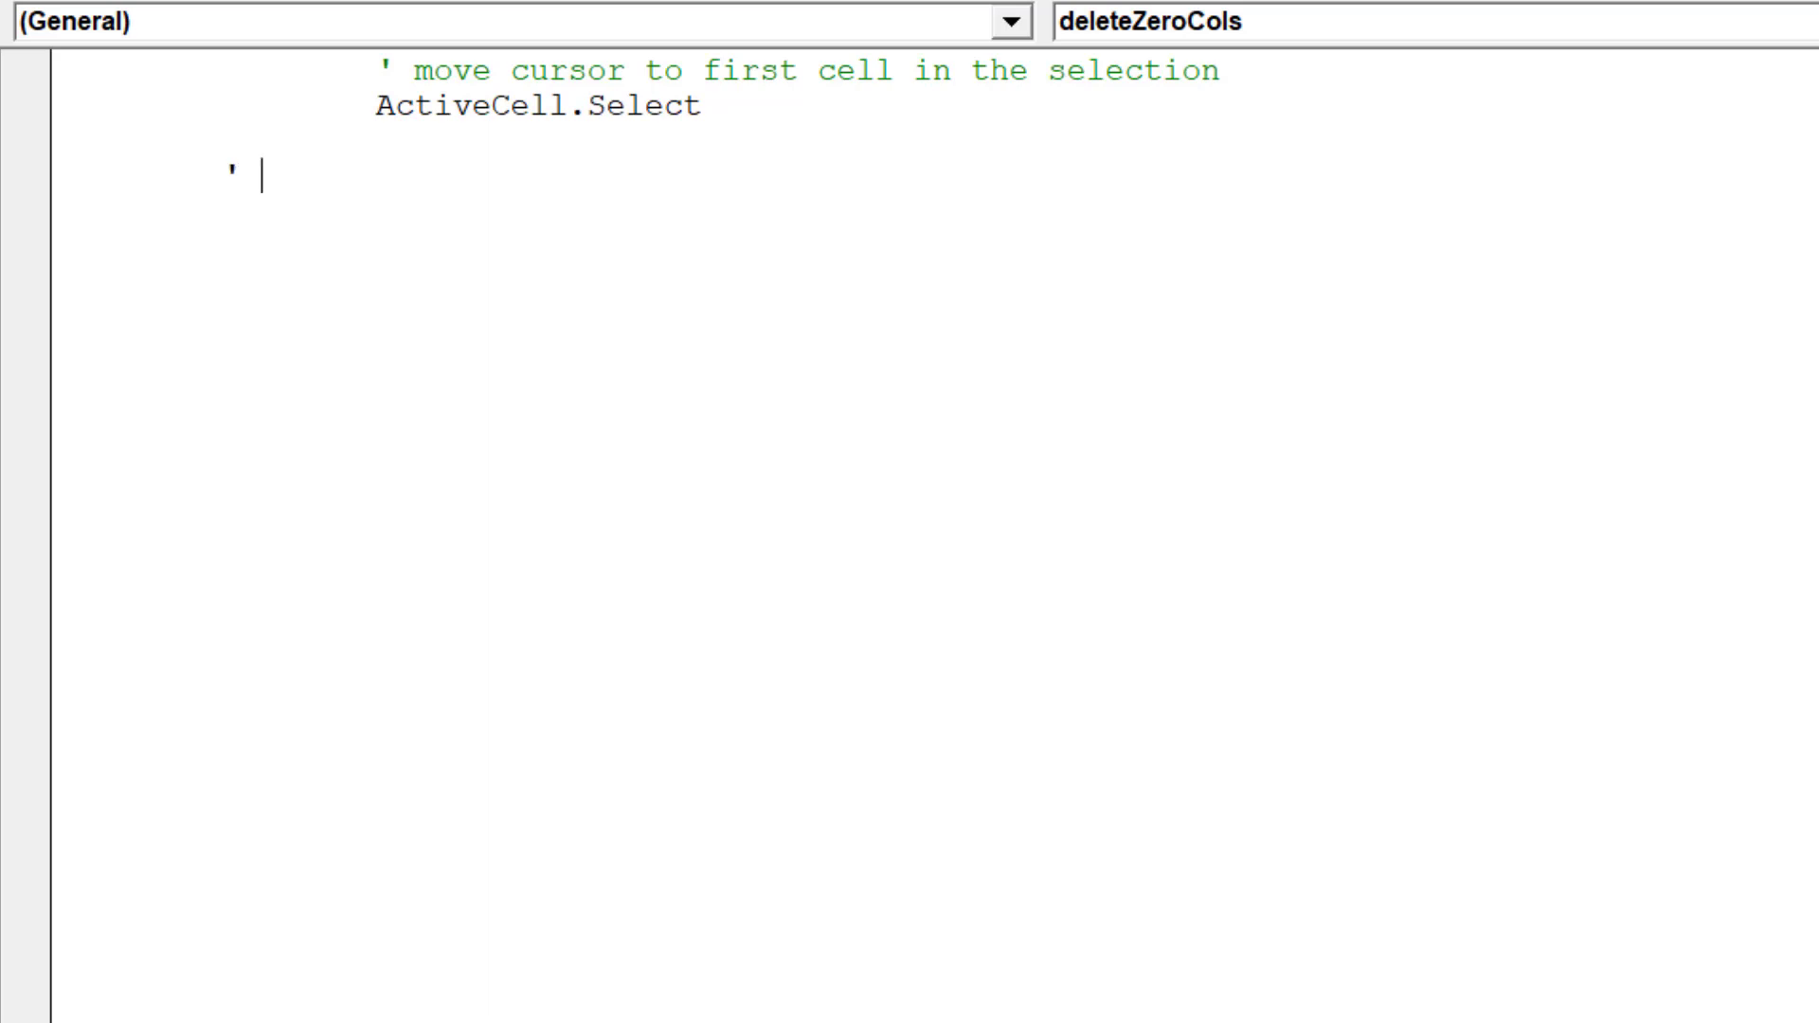
{"action": "type", "text": "Re-enabl"}
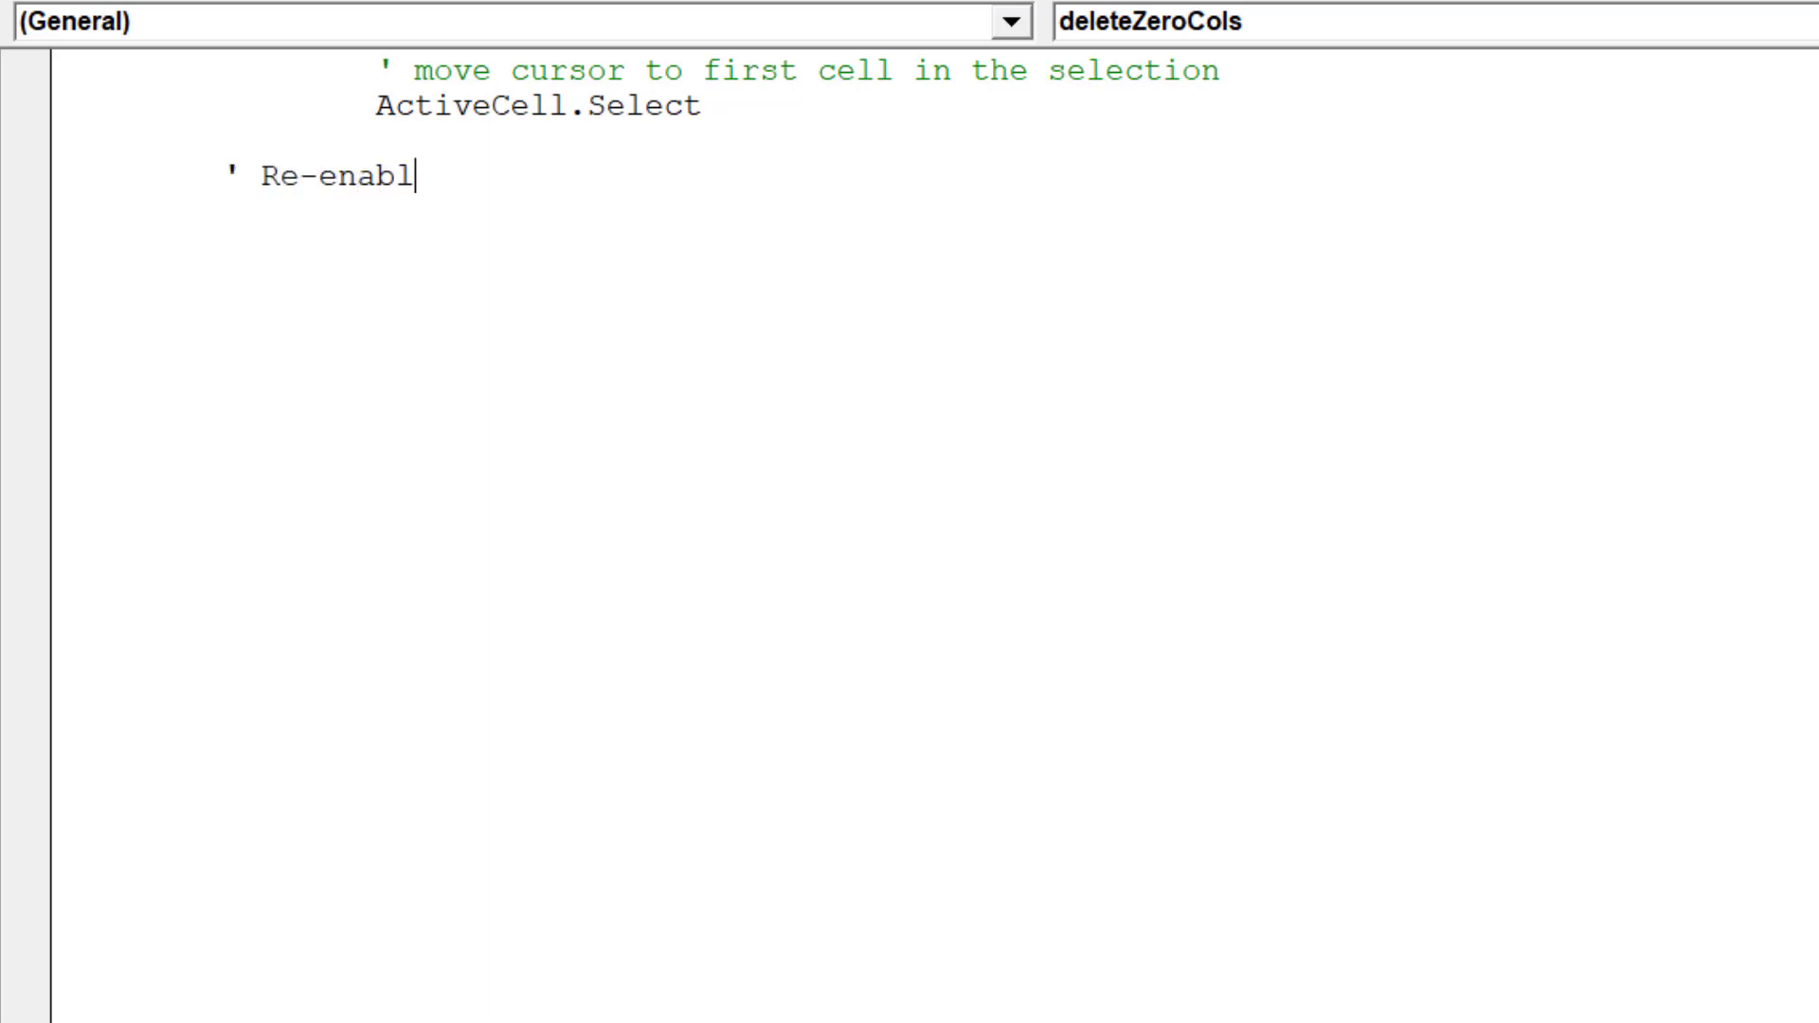
{"action": "type", "text": "e"}
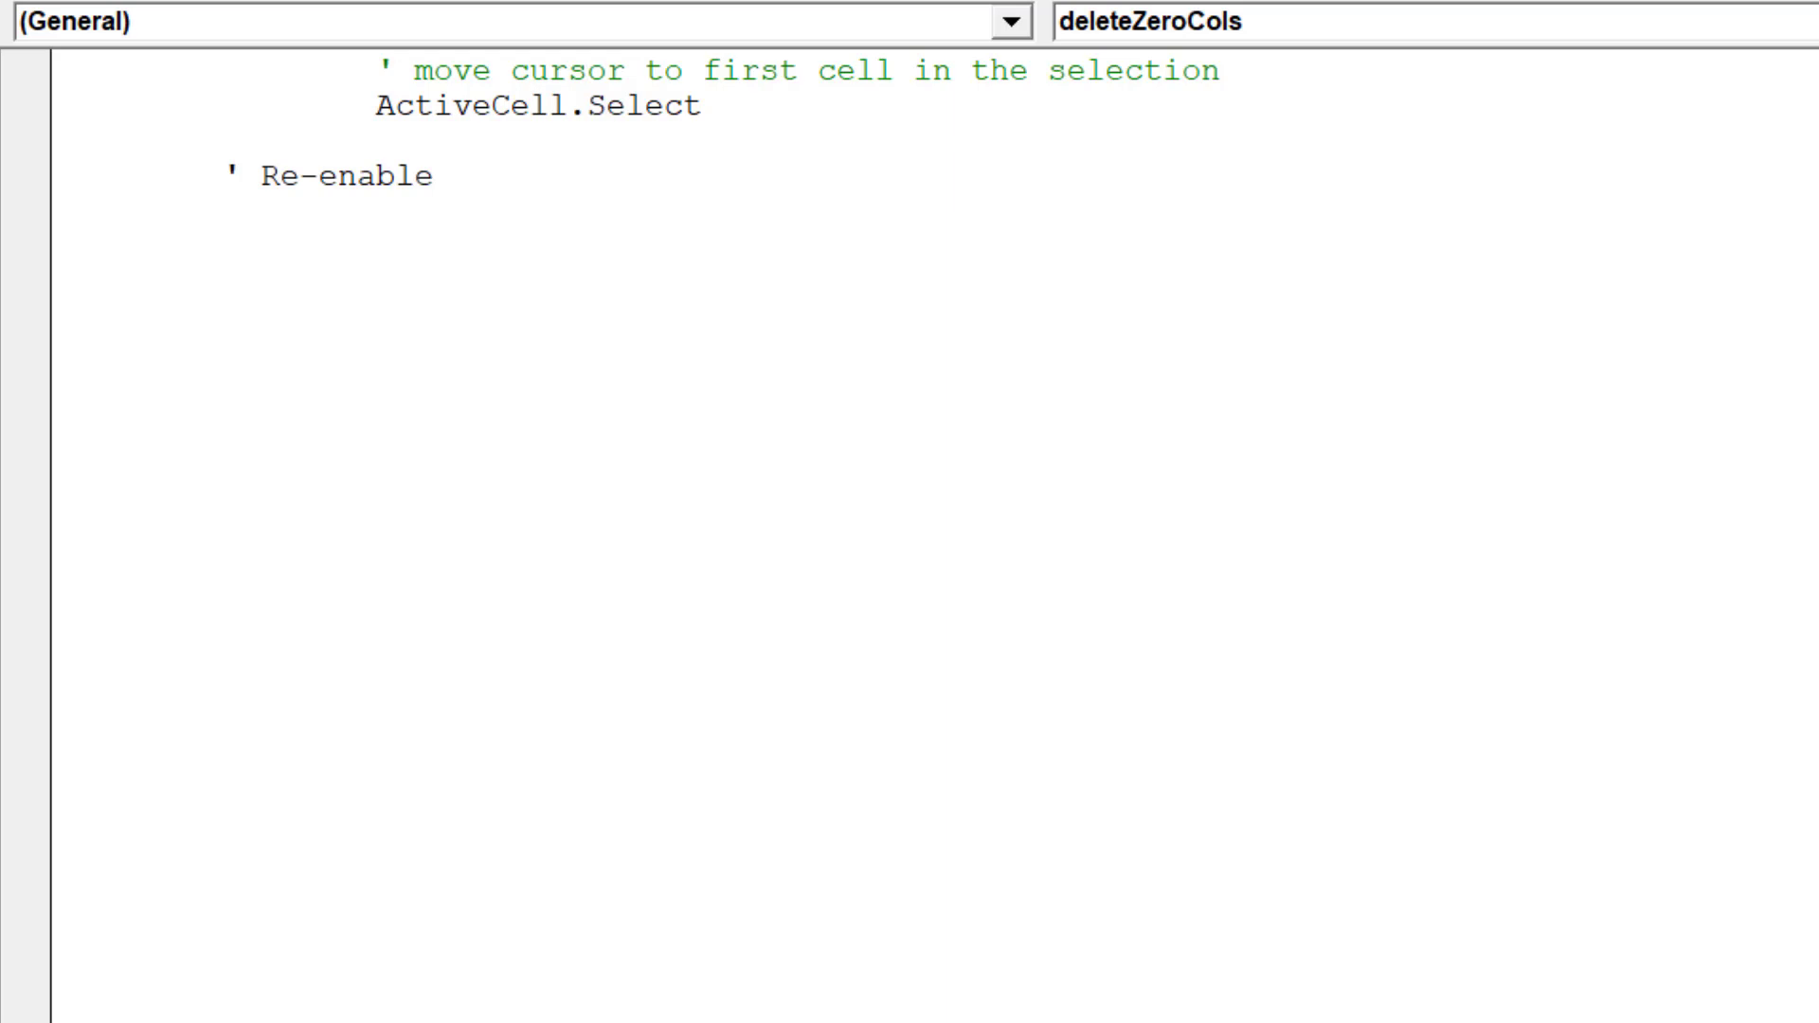
{"action": "type", "text": "Excel"}
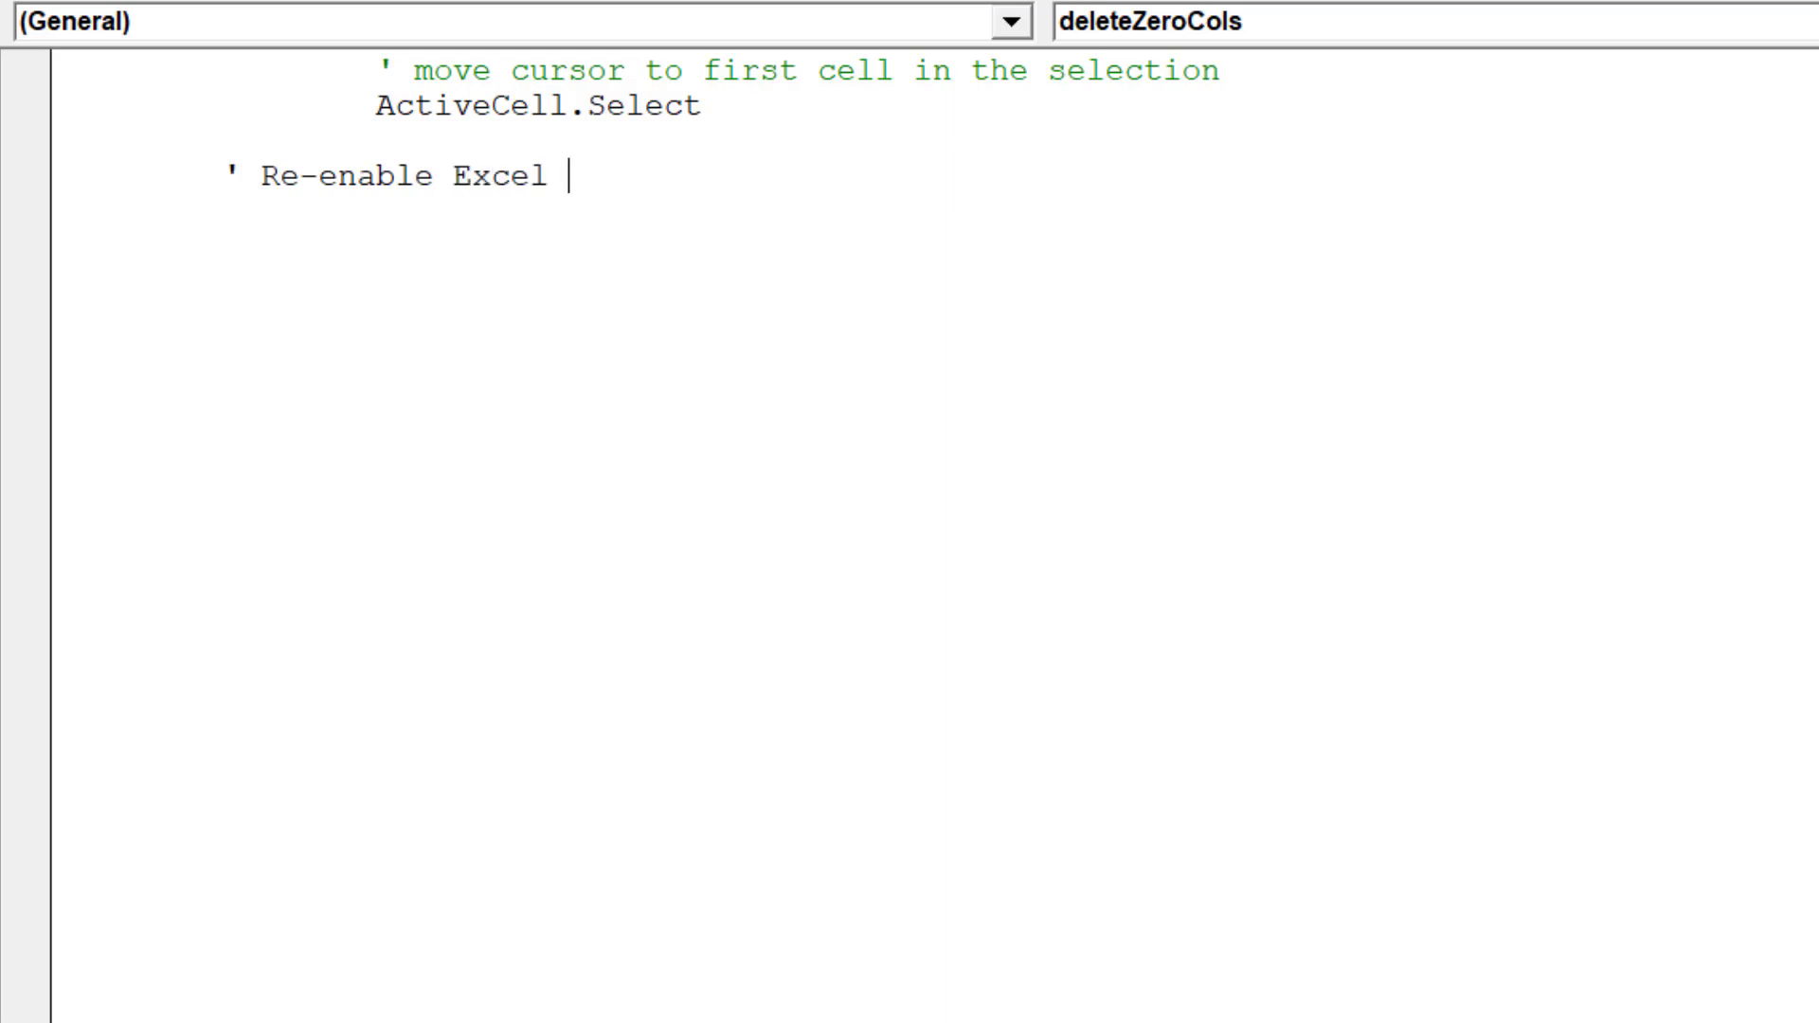
{"action": "type", "text": "properties"}
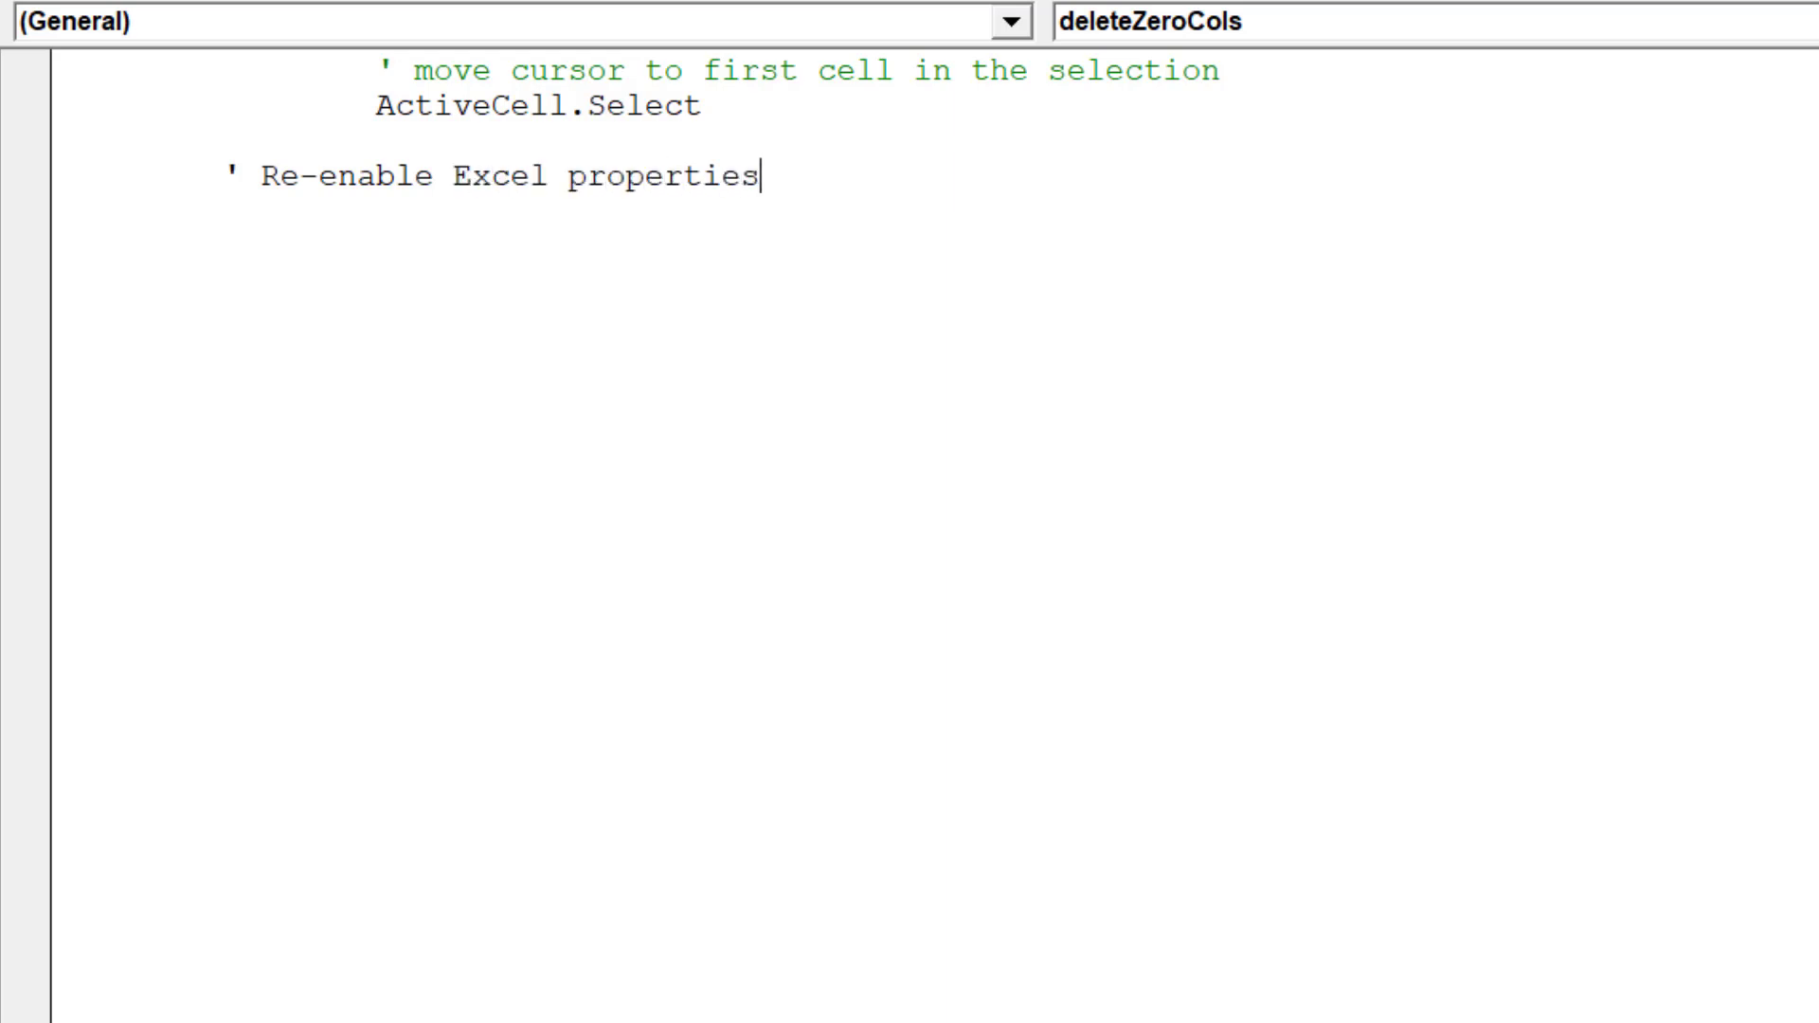
{"action": "type", "text": "a"}
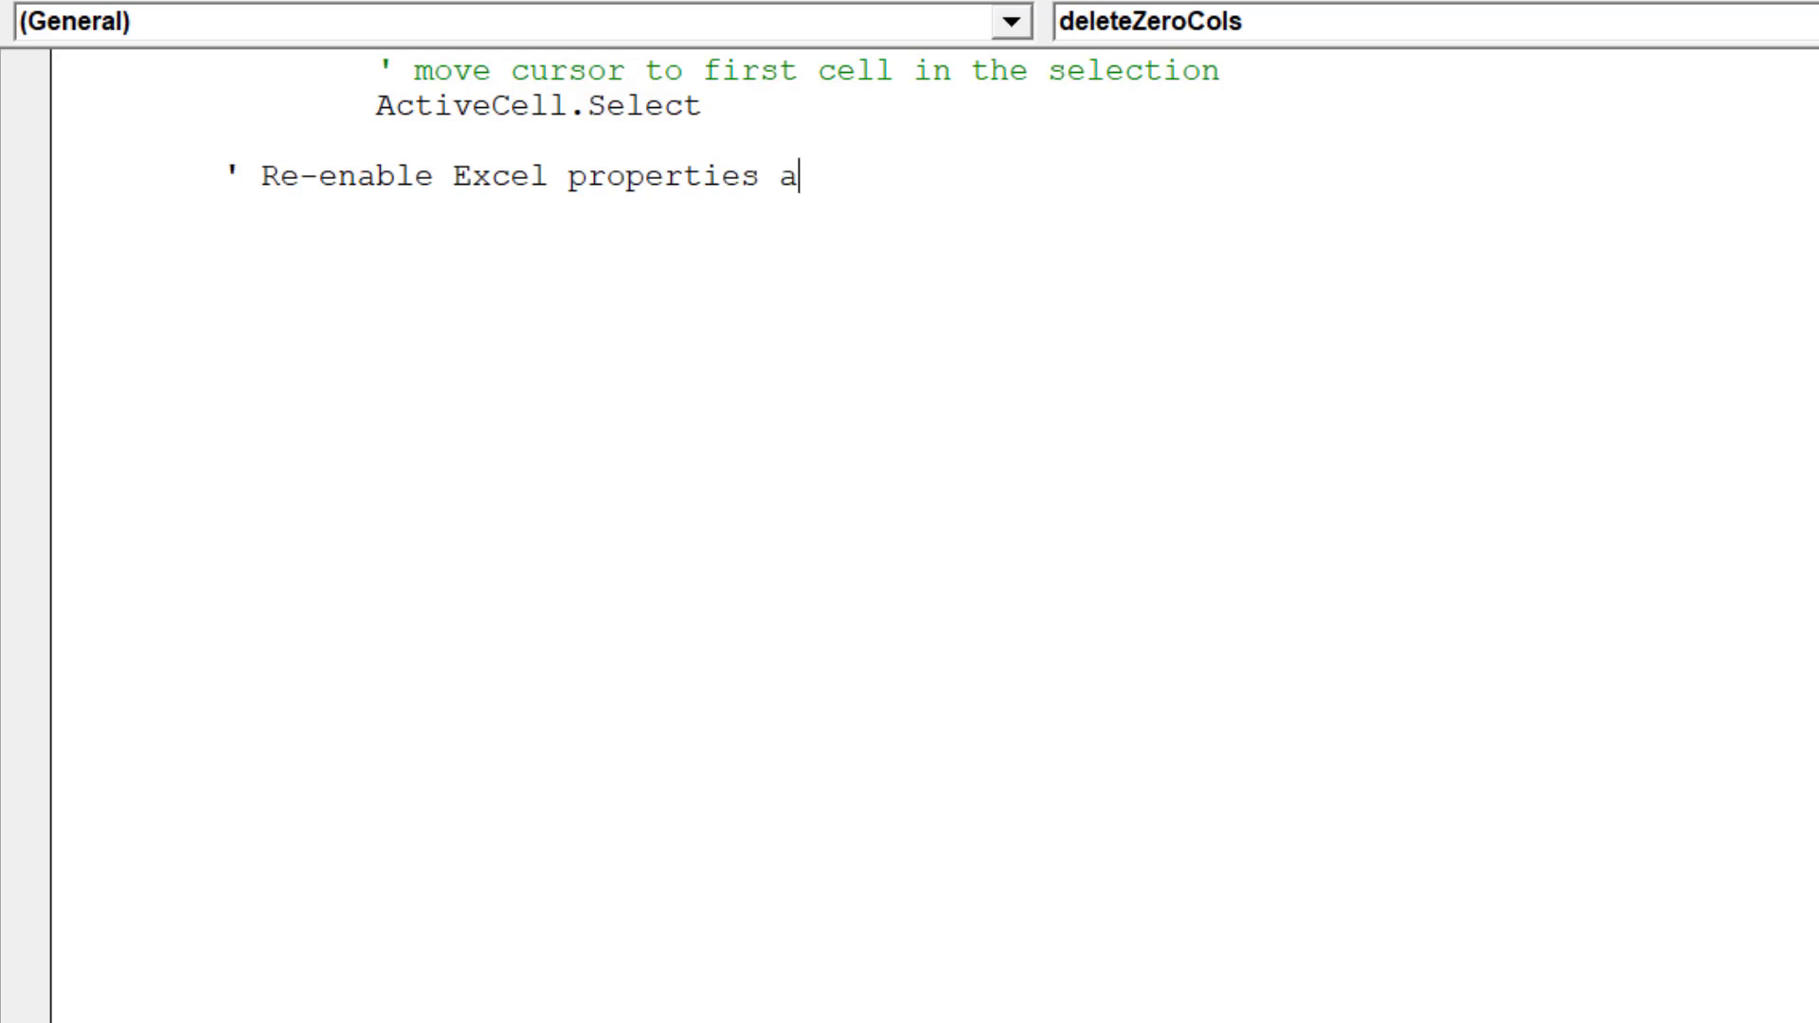
{"action": "type", "text": "fter macr"}
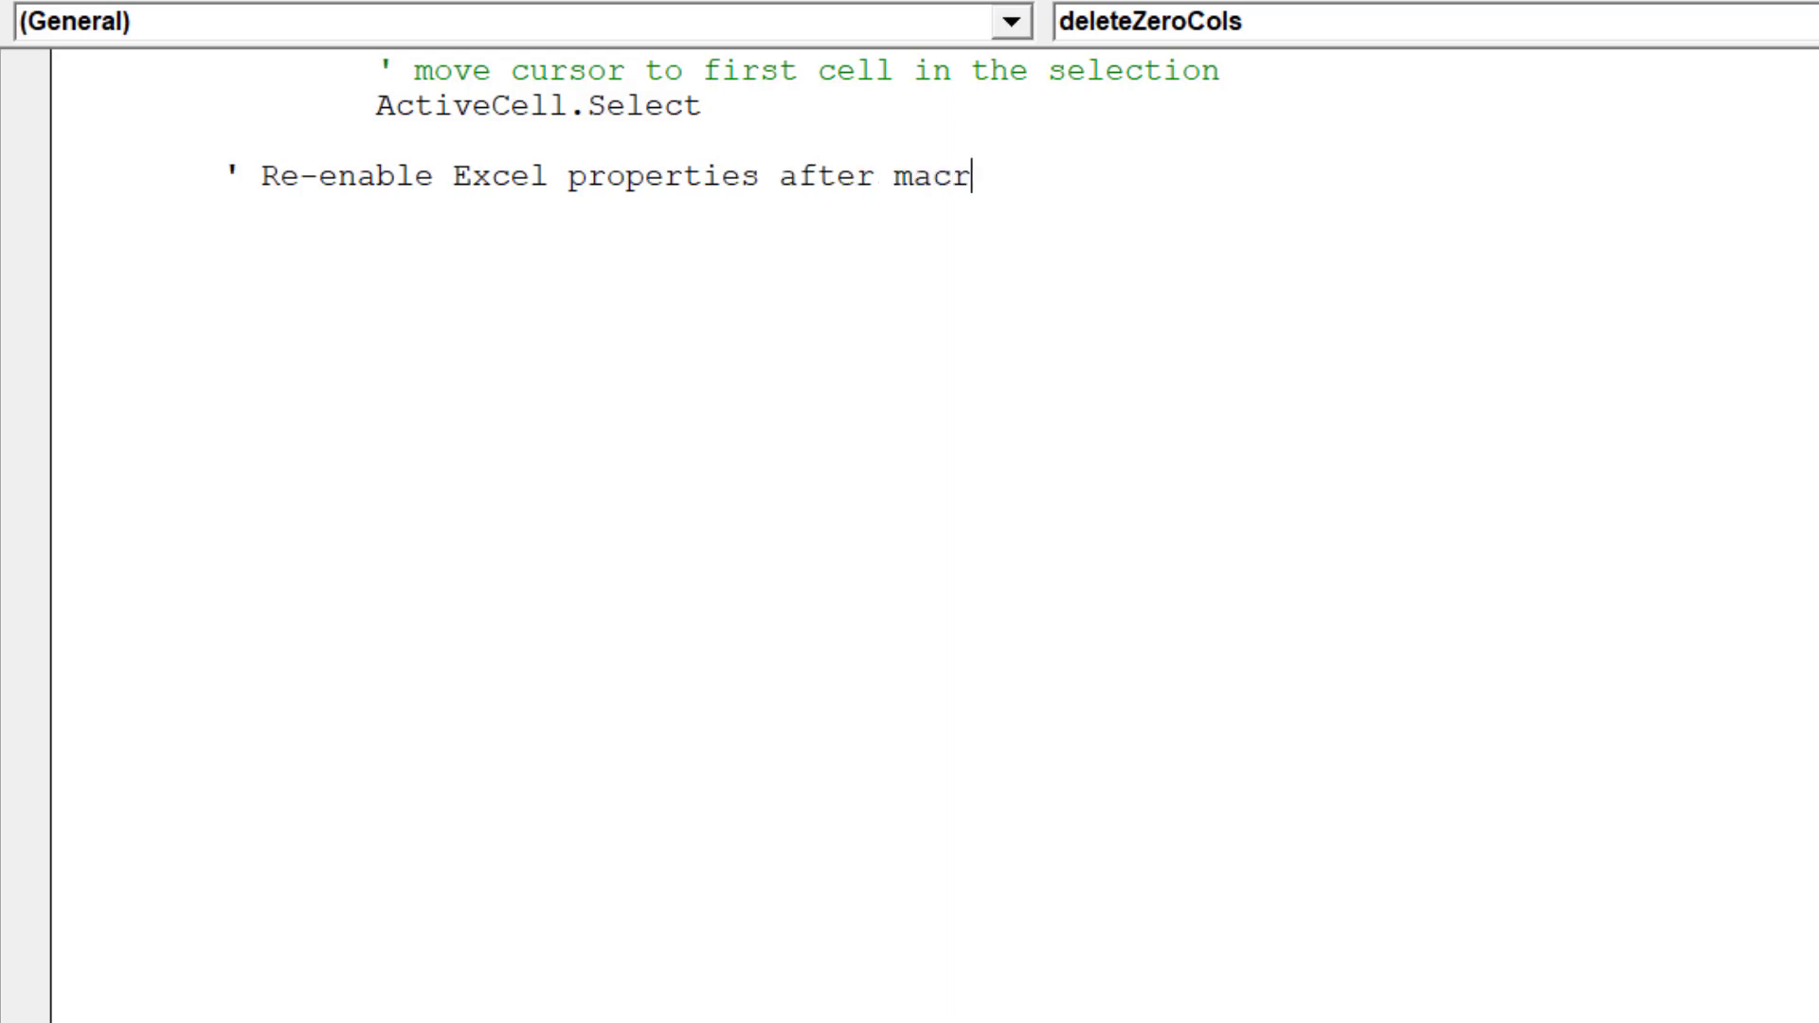
{"action": "type", "text": "o has run"}
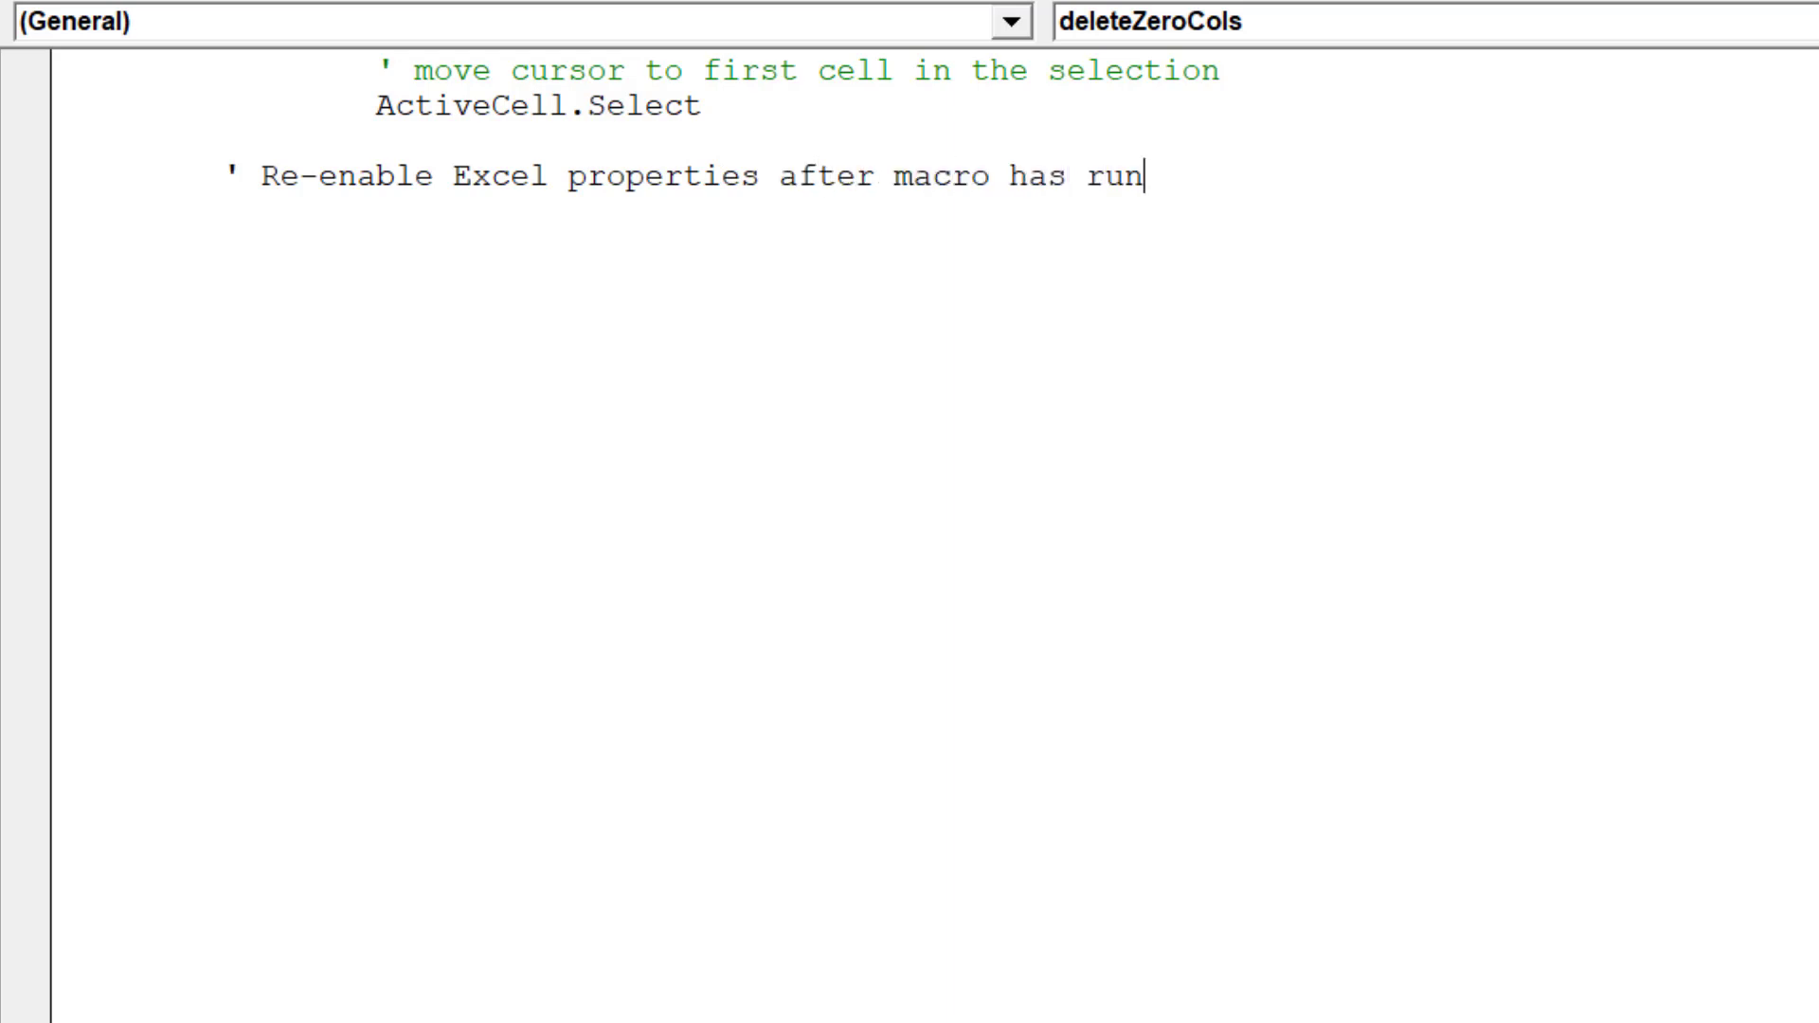
Add a With Application block setting Calculation automatic, EnableEvents and ScreenUpdating True
{"action": "type", "text": "With"}
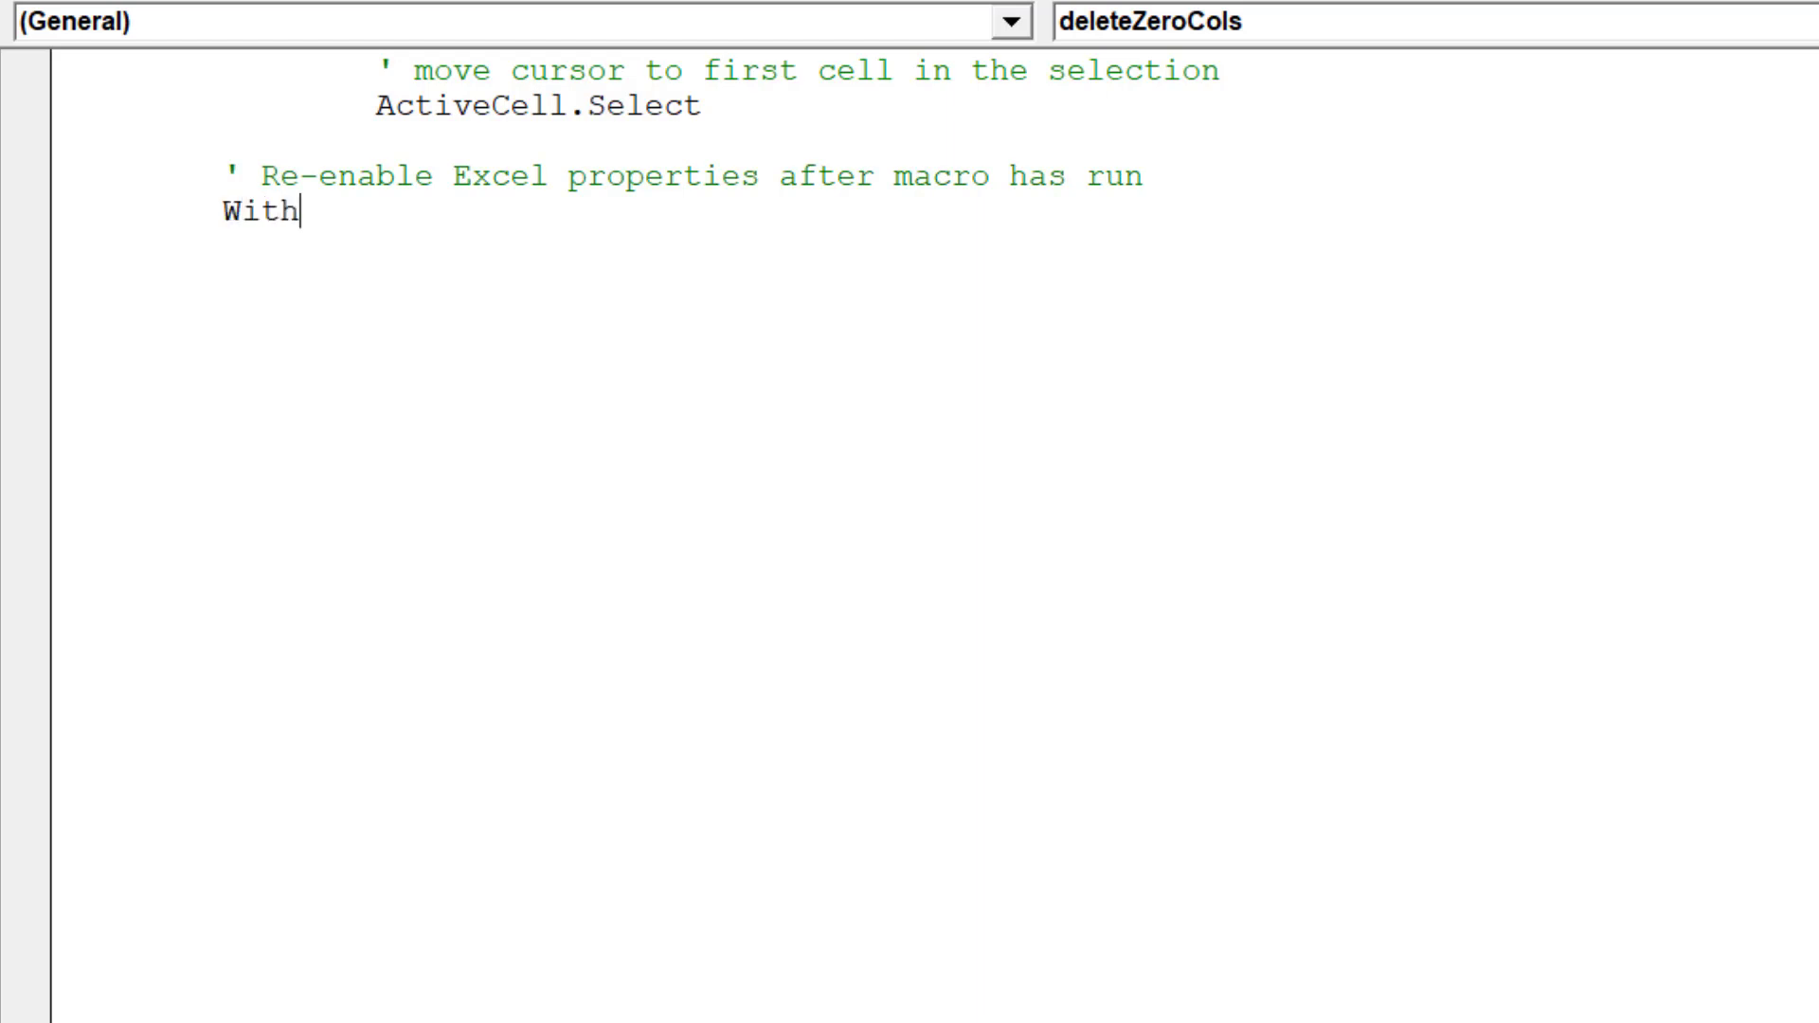
{"action": "type", "text": "Application"}
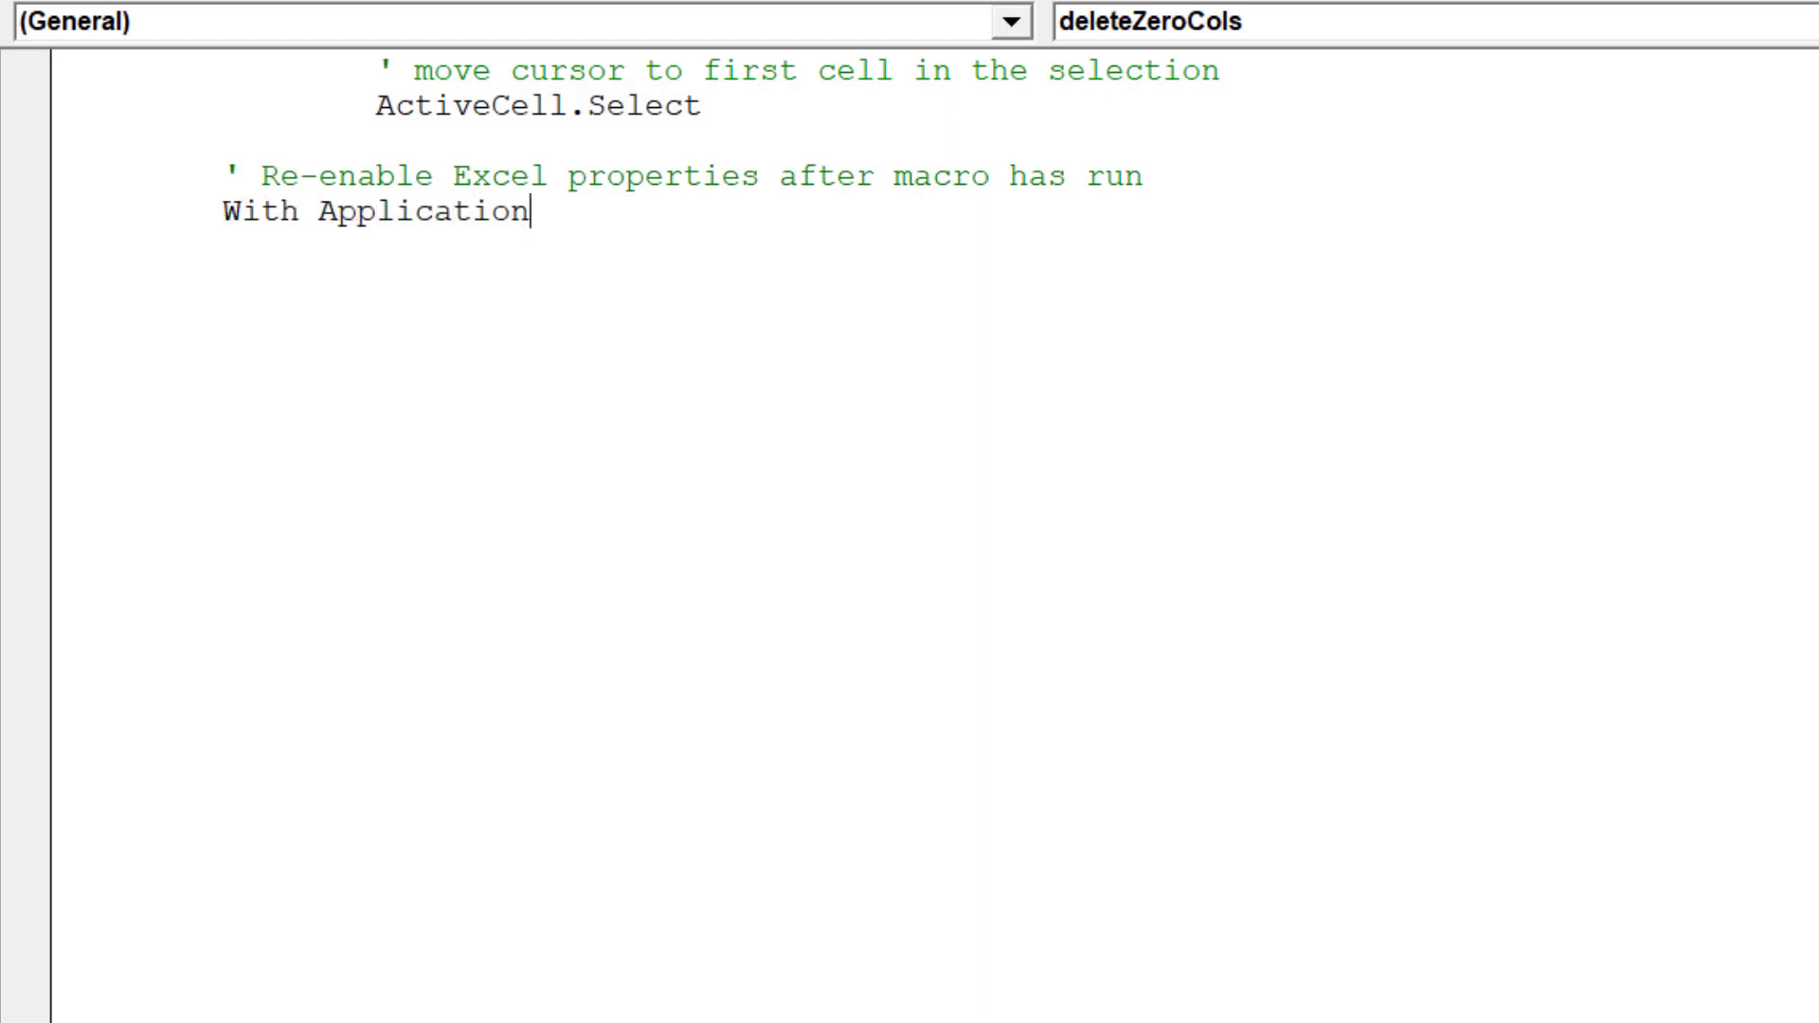
{"action": "type", "text": ".c"}
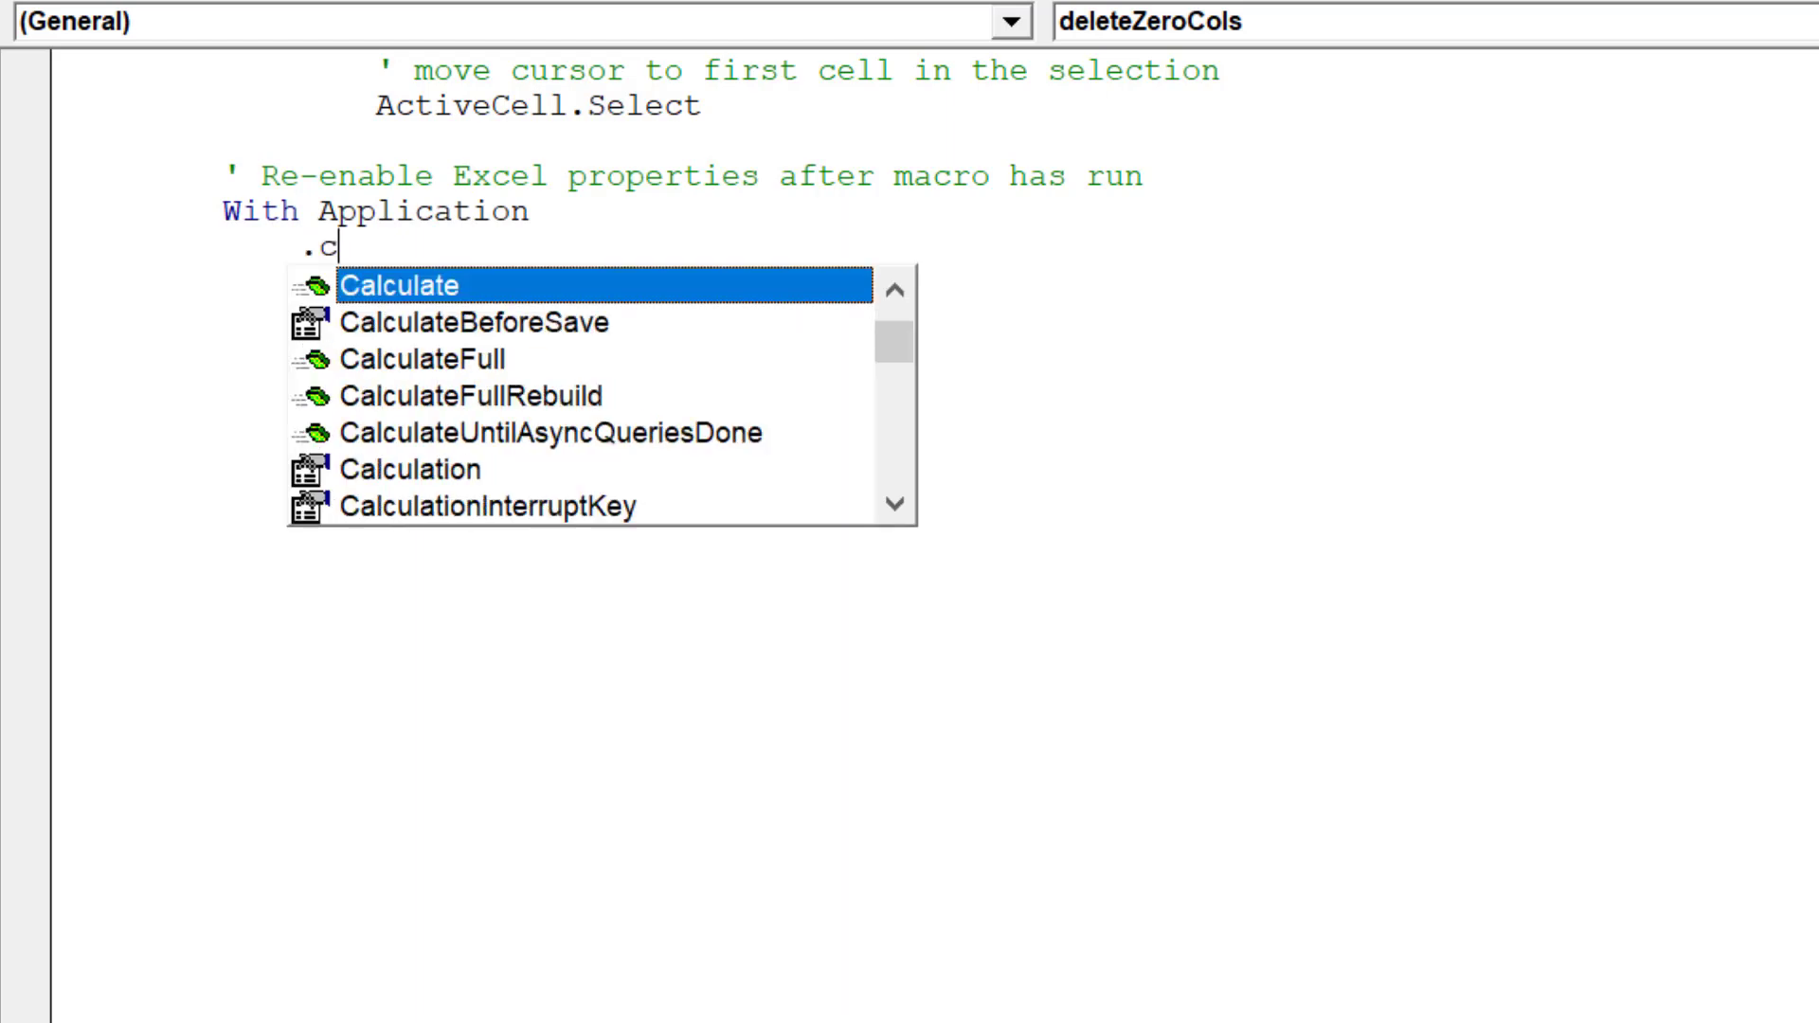
{"action": "left_click", "coordinate": [409, 468]}
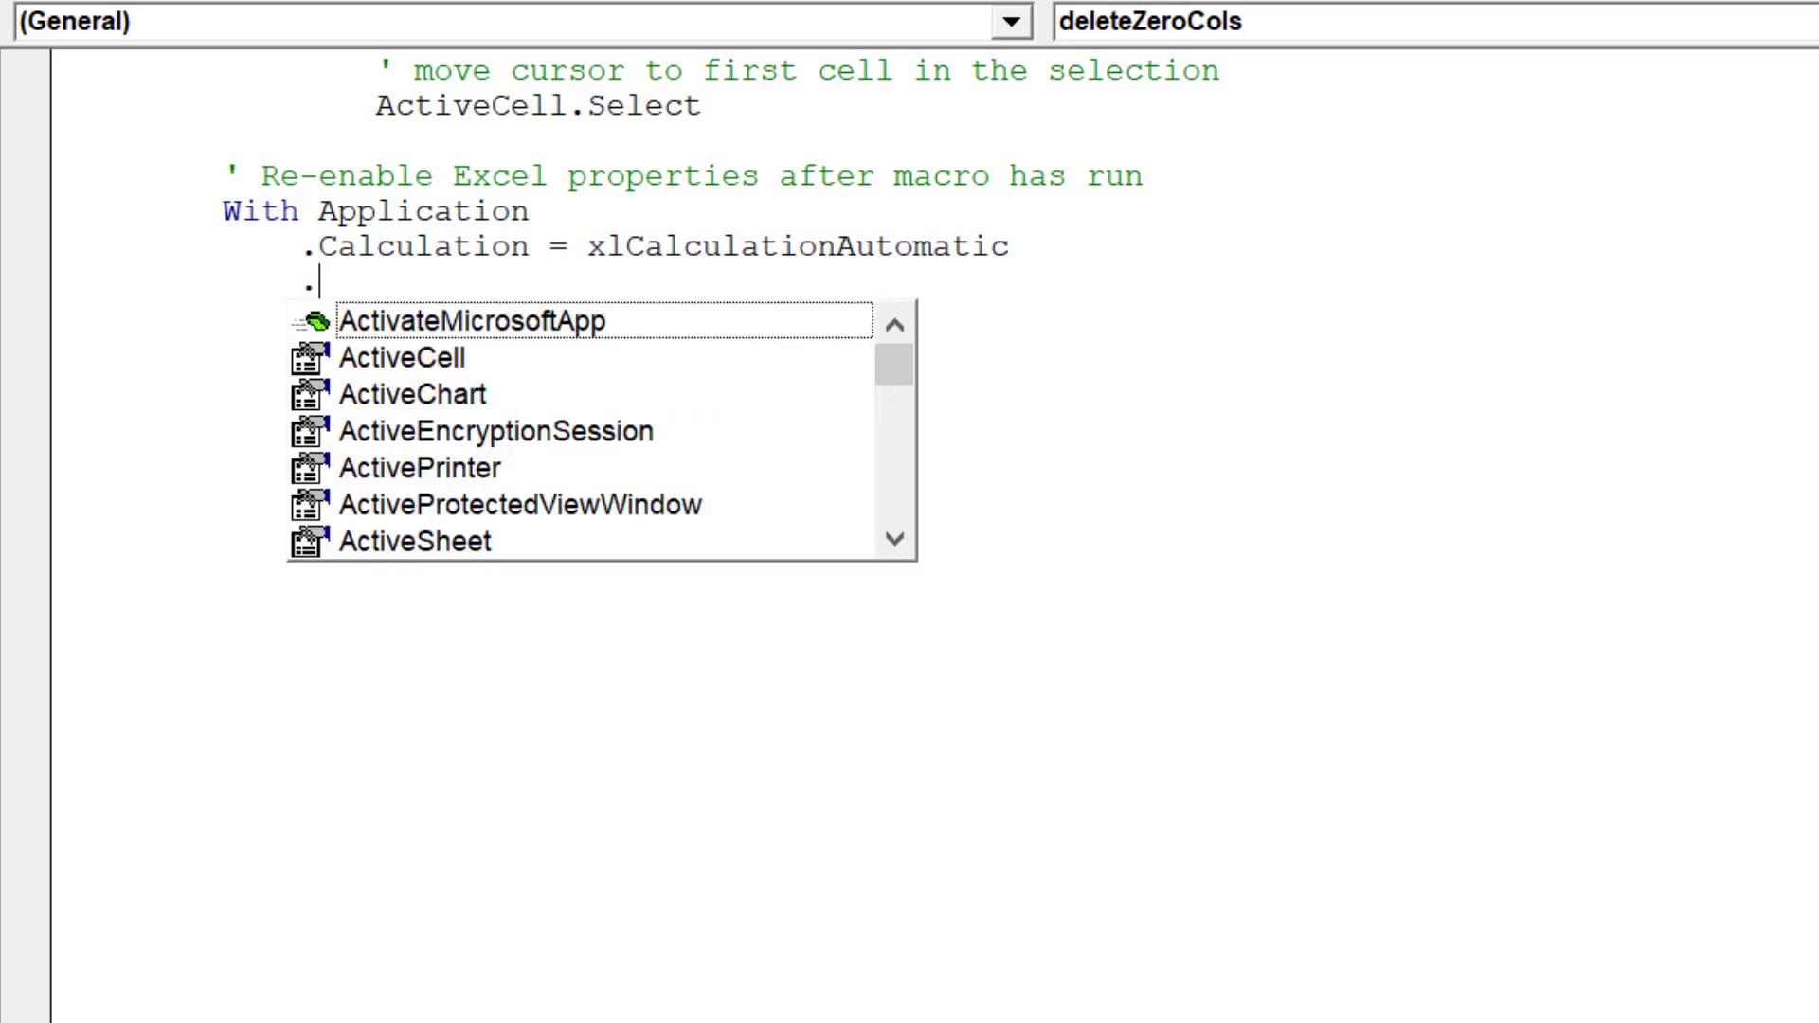
{"action": "type", "text": "ents = True"}
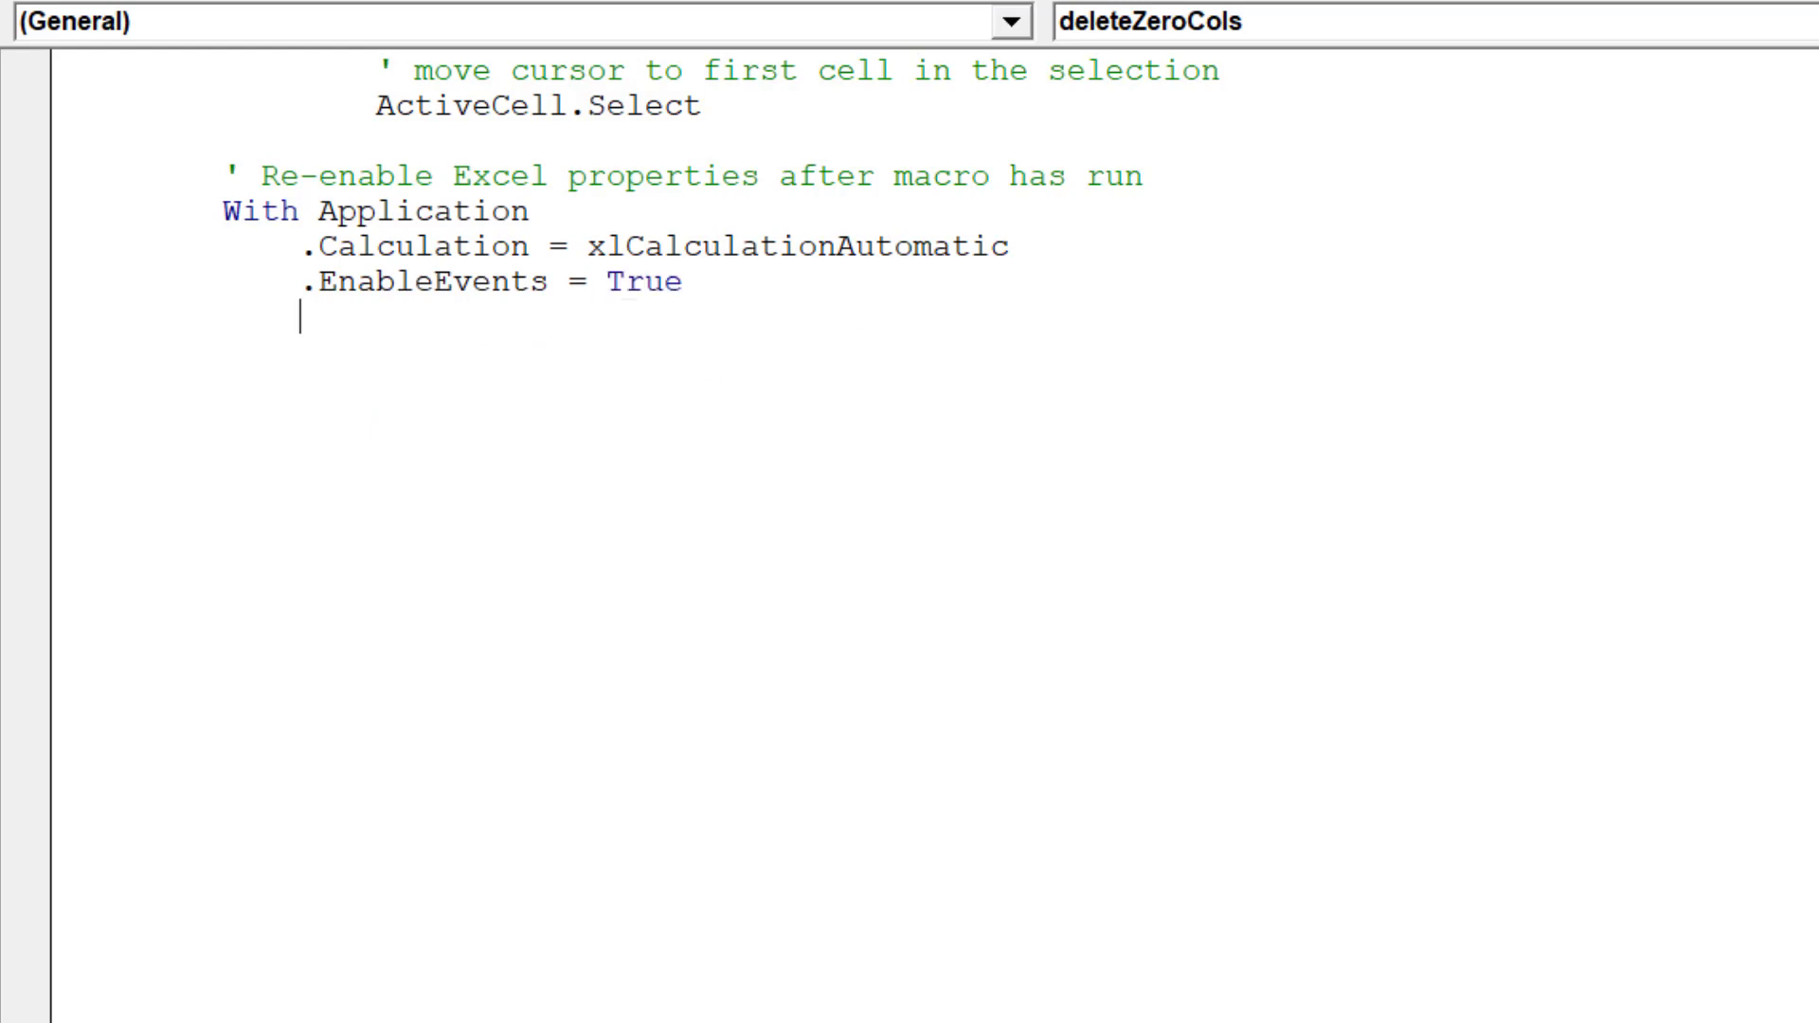
{"action": "type", "text": ".ScreenUpdating"}
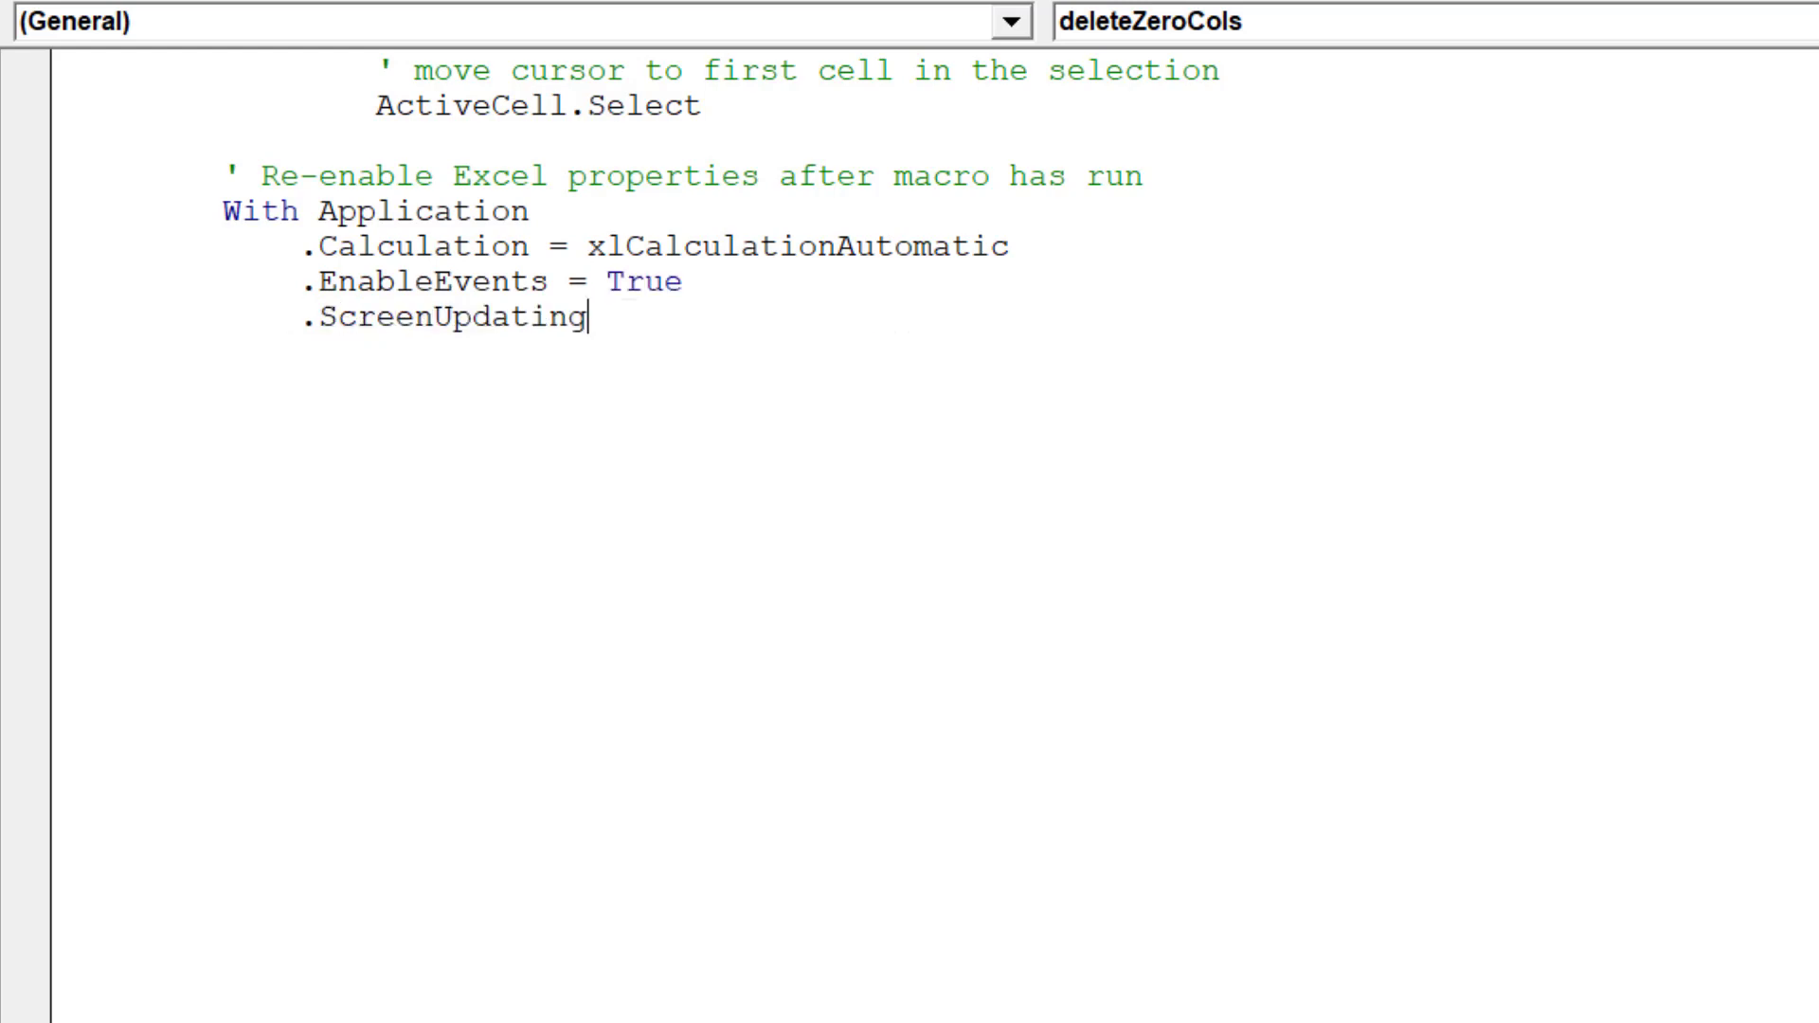
{"action": "type", "text": "= True"}
{"action": "left_click", "coordinate": [1016, 352]}
{"action": "type", "text": "End"}
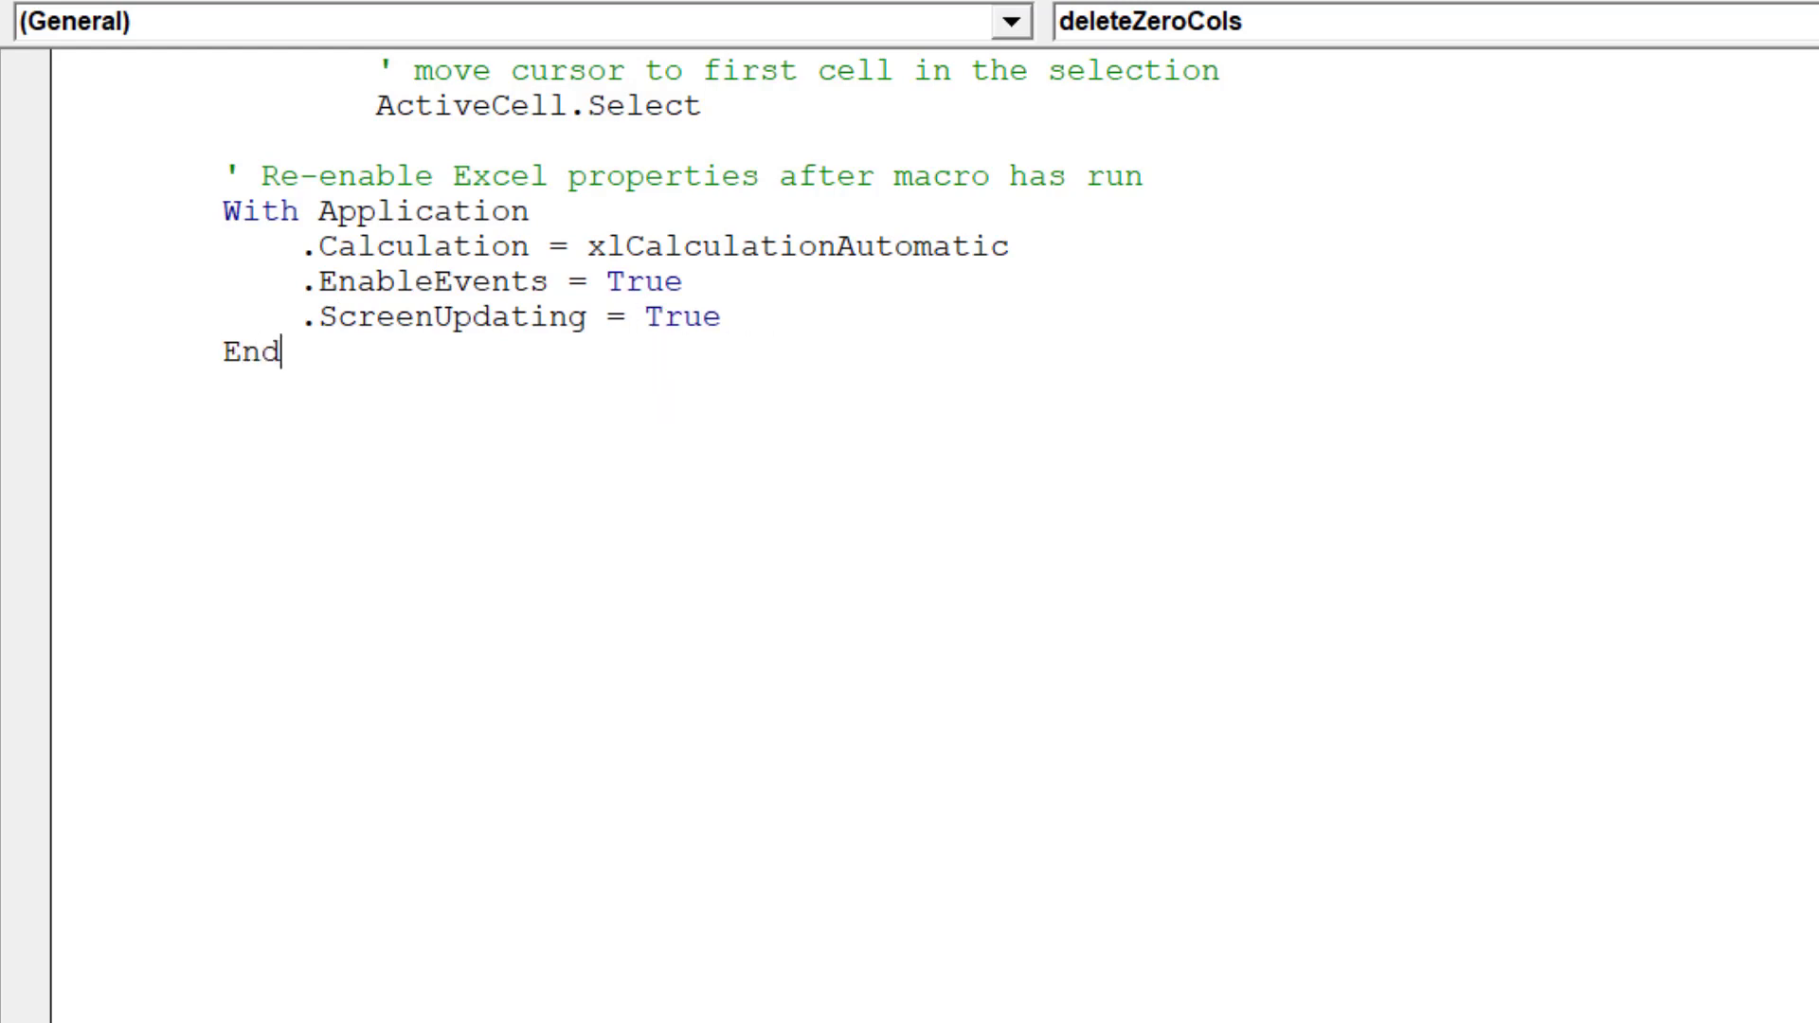
{"action": "type", "text": "With"}
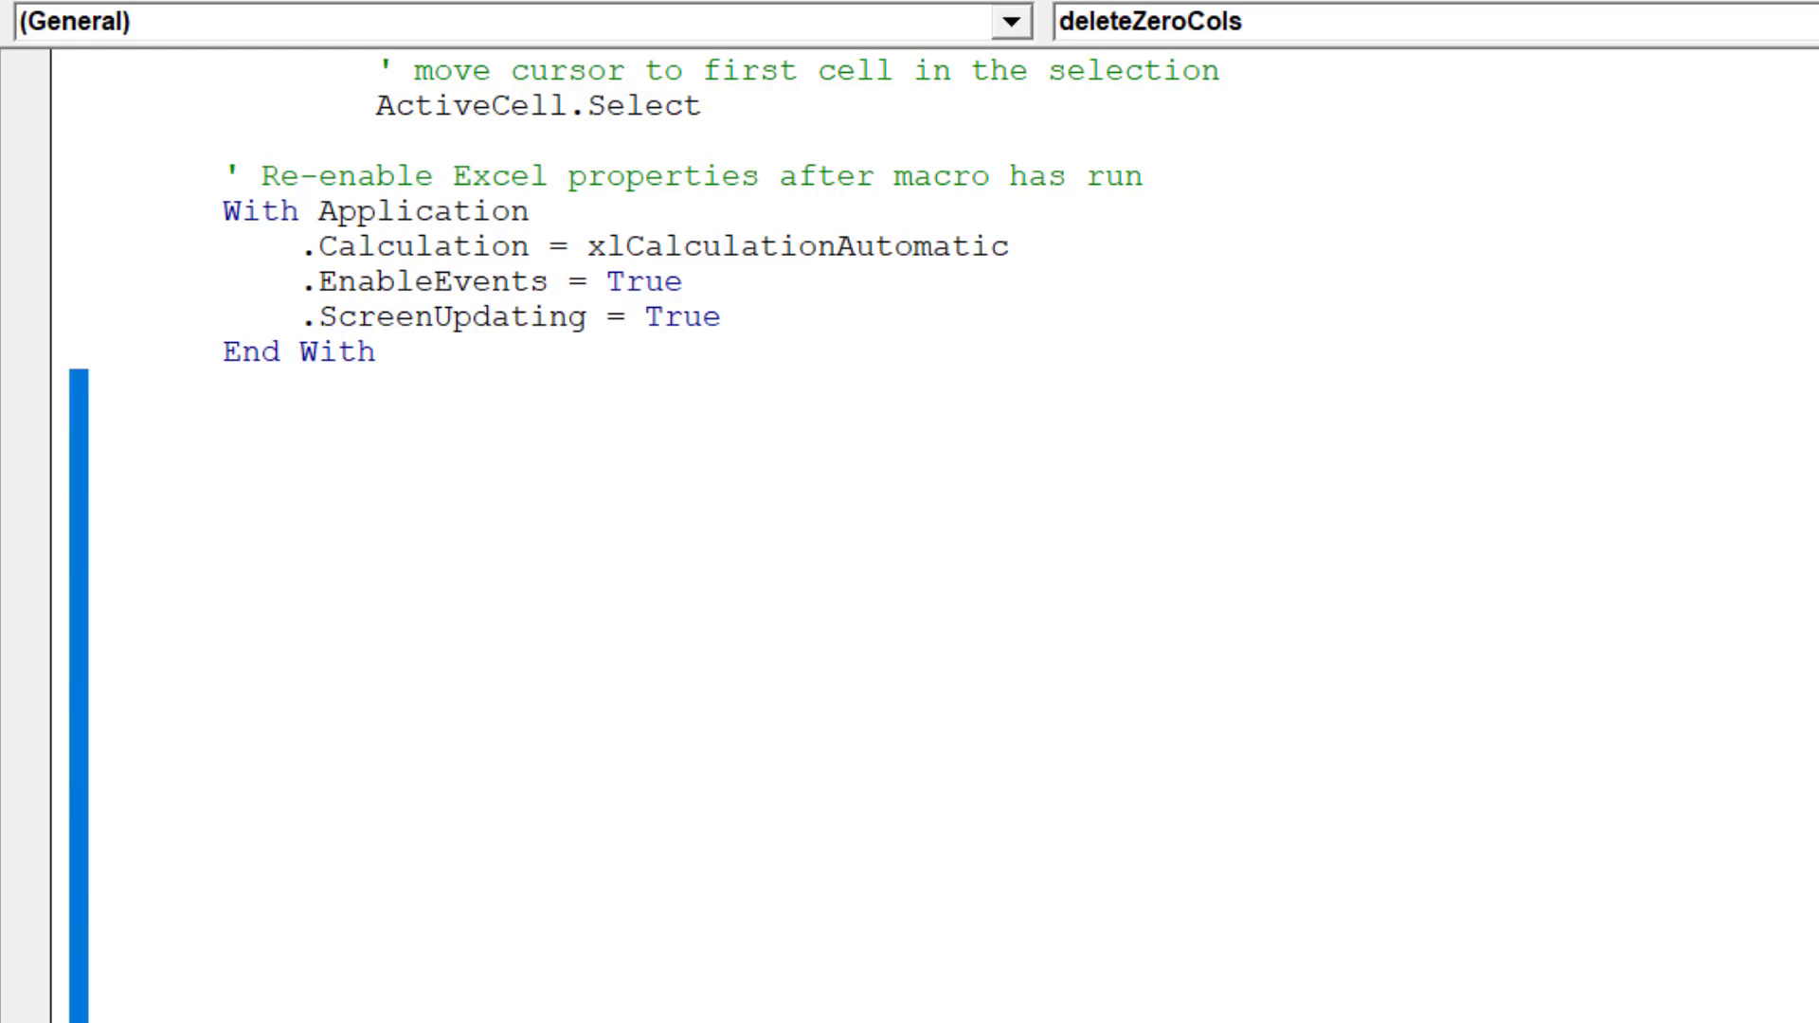
Scroll through the finished deleteZeroCols macro top to bottom and return to the data sheet
{"action": "scroll", "scroll_direction": "down", "scroll_amount": 3}
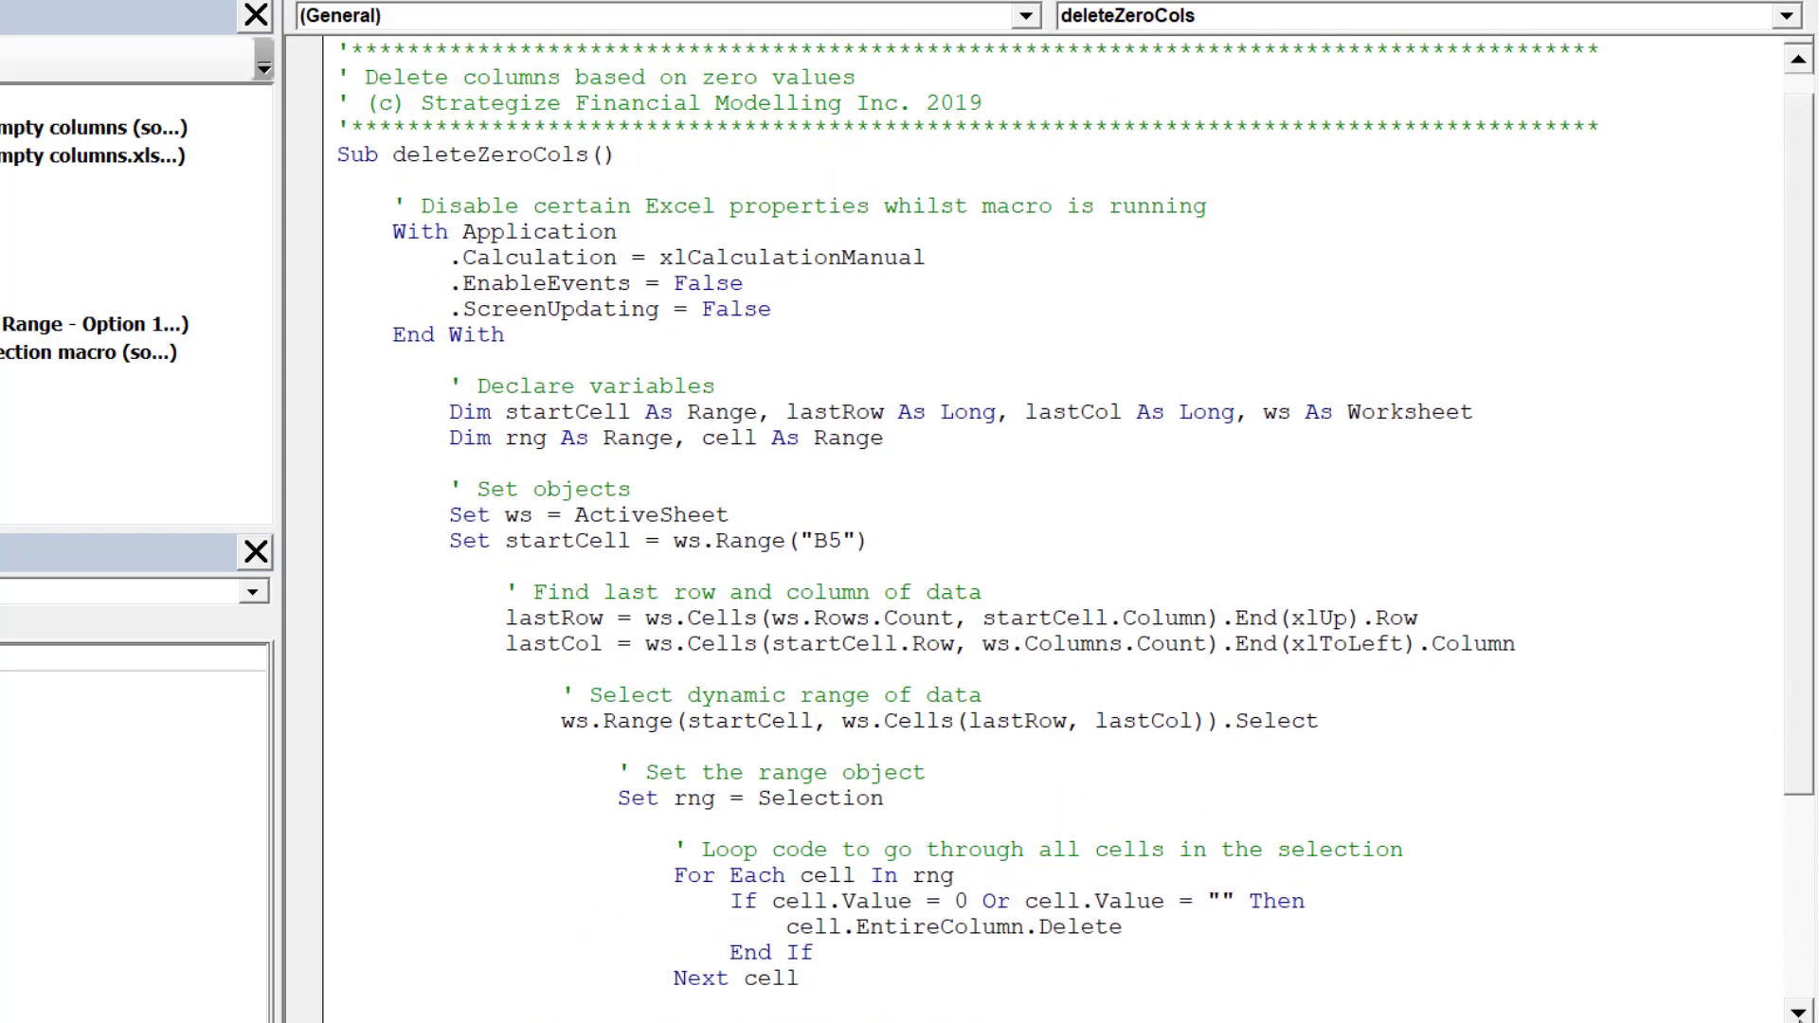
{"action": "scroll", "scroll_direction": "down", "scroll_amount": 3}
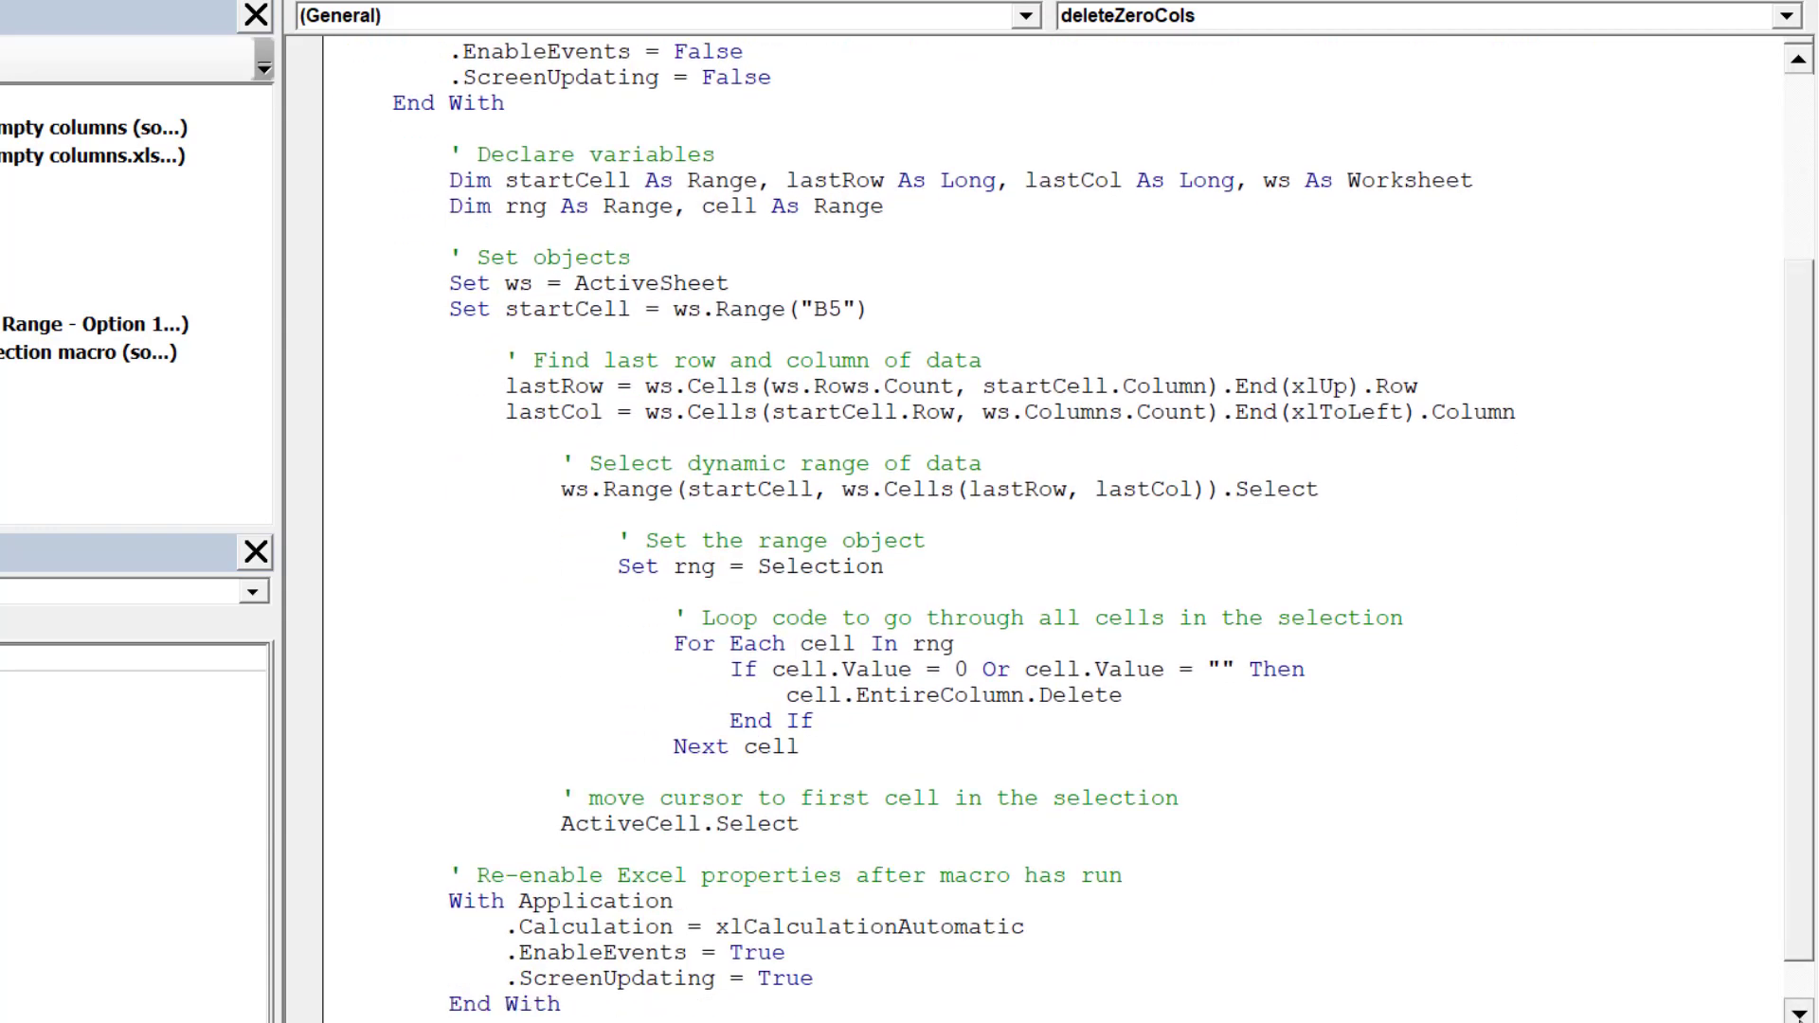
{"action": "scroll", "scroll_direction": "down", "scroll_amount": 3}
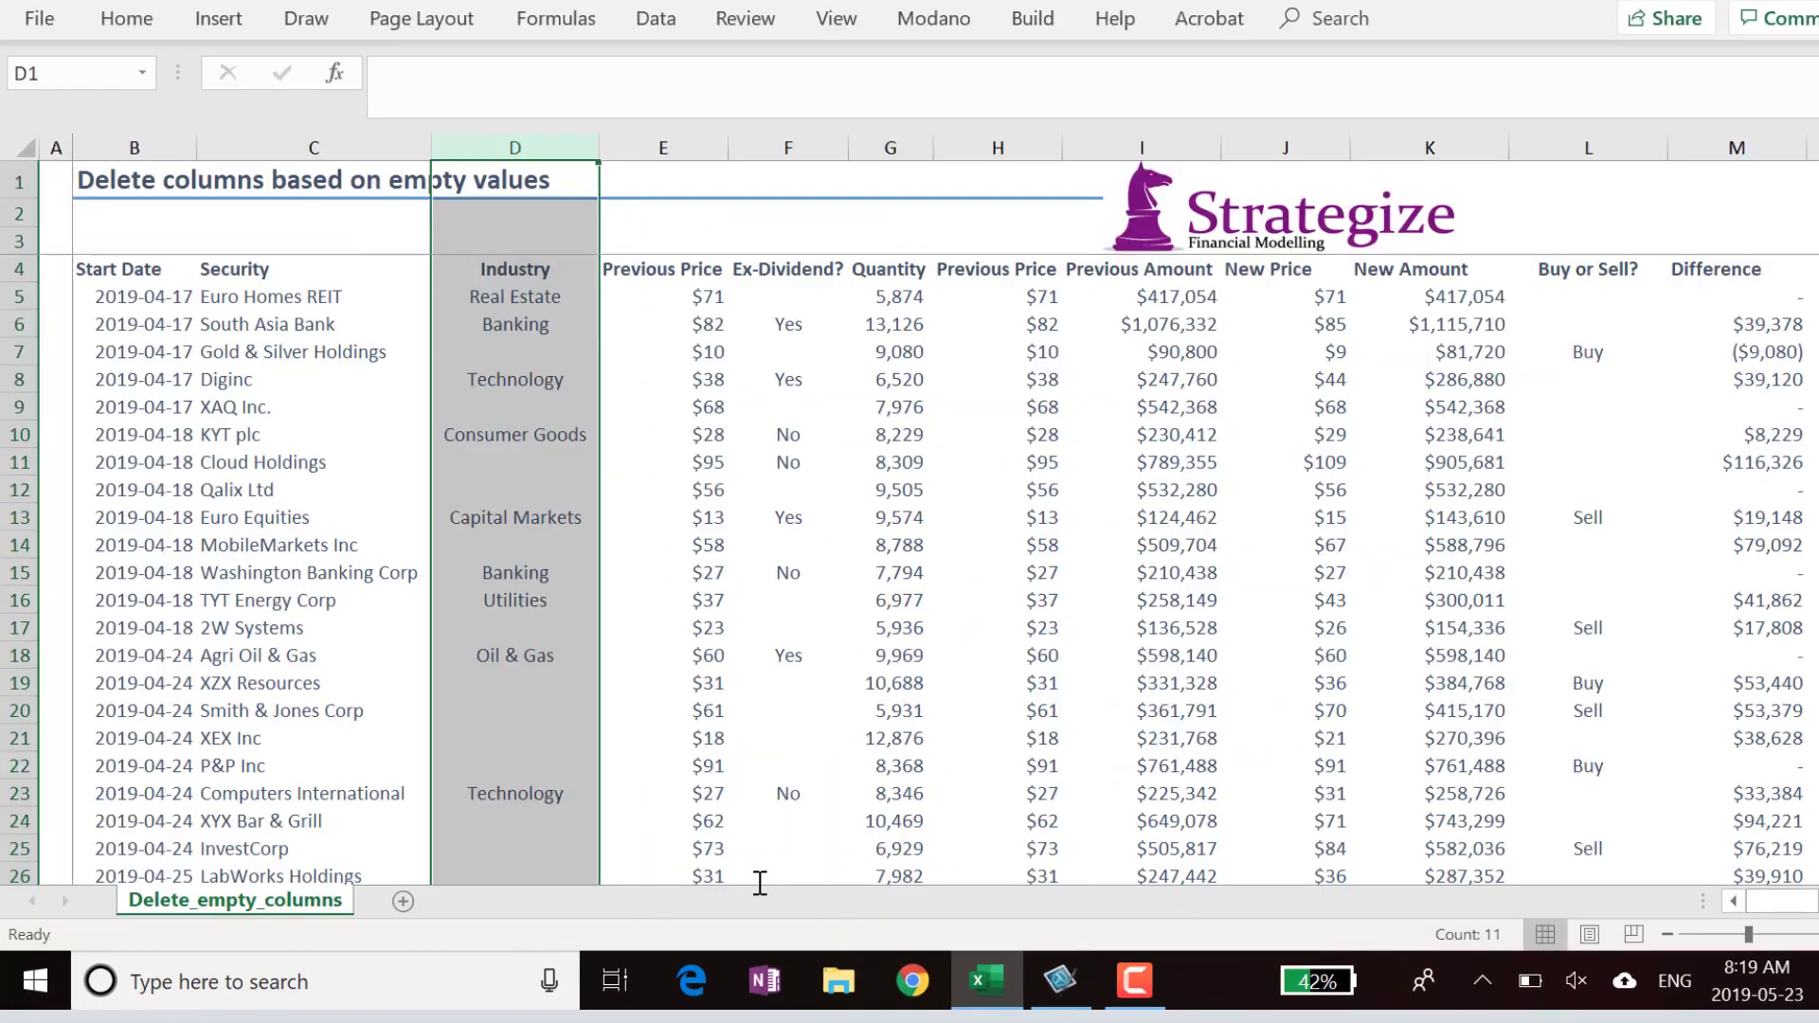
{"action": "left_click", "coordinate": [1586, 322]}
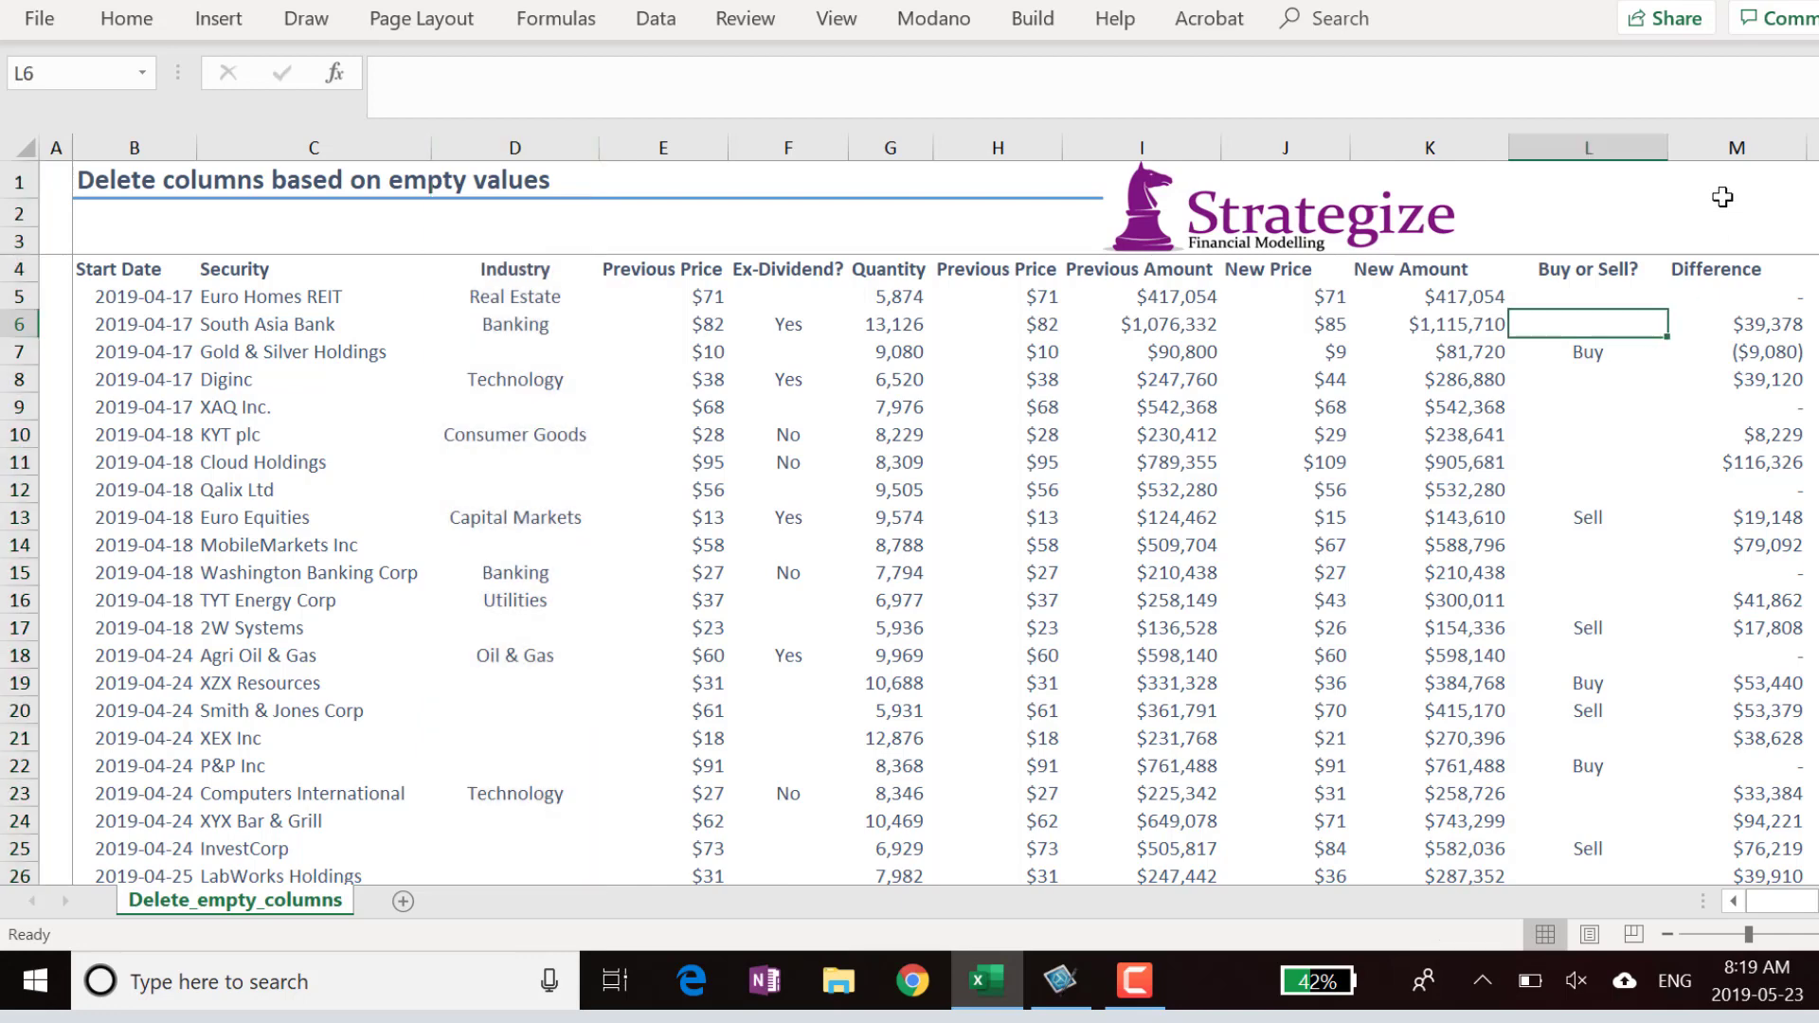
{"action": "left_click", "coordinate": [1586, 148]}
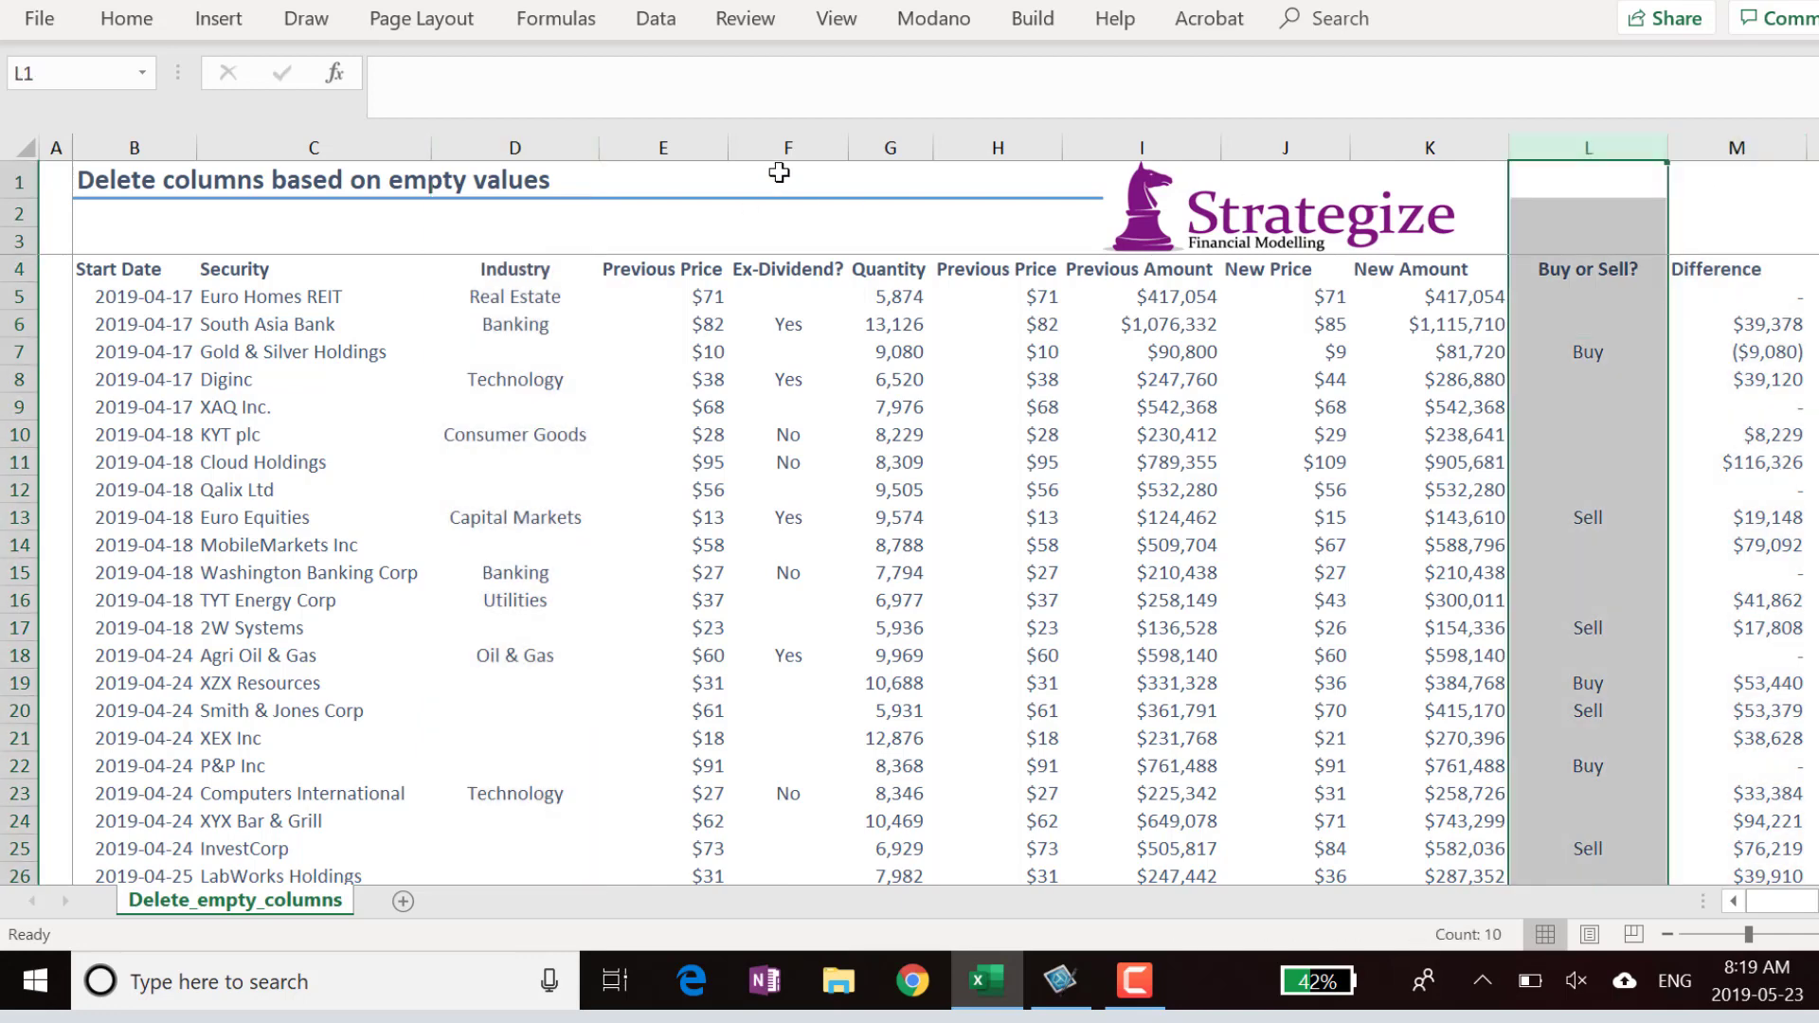
{"action": "left_click", "coordinate": [513, 147]}
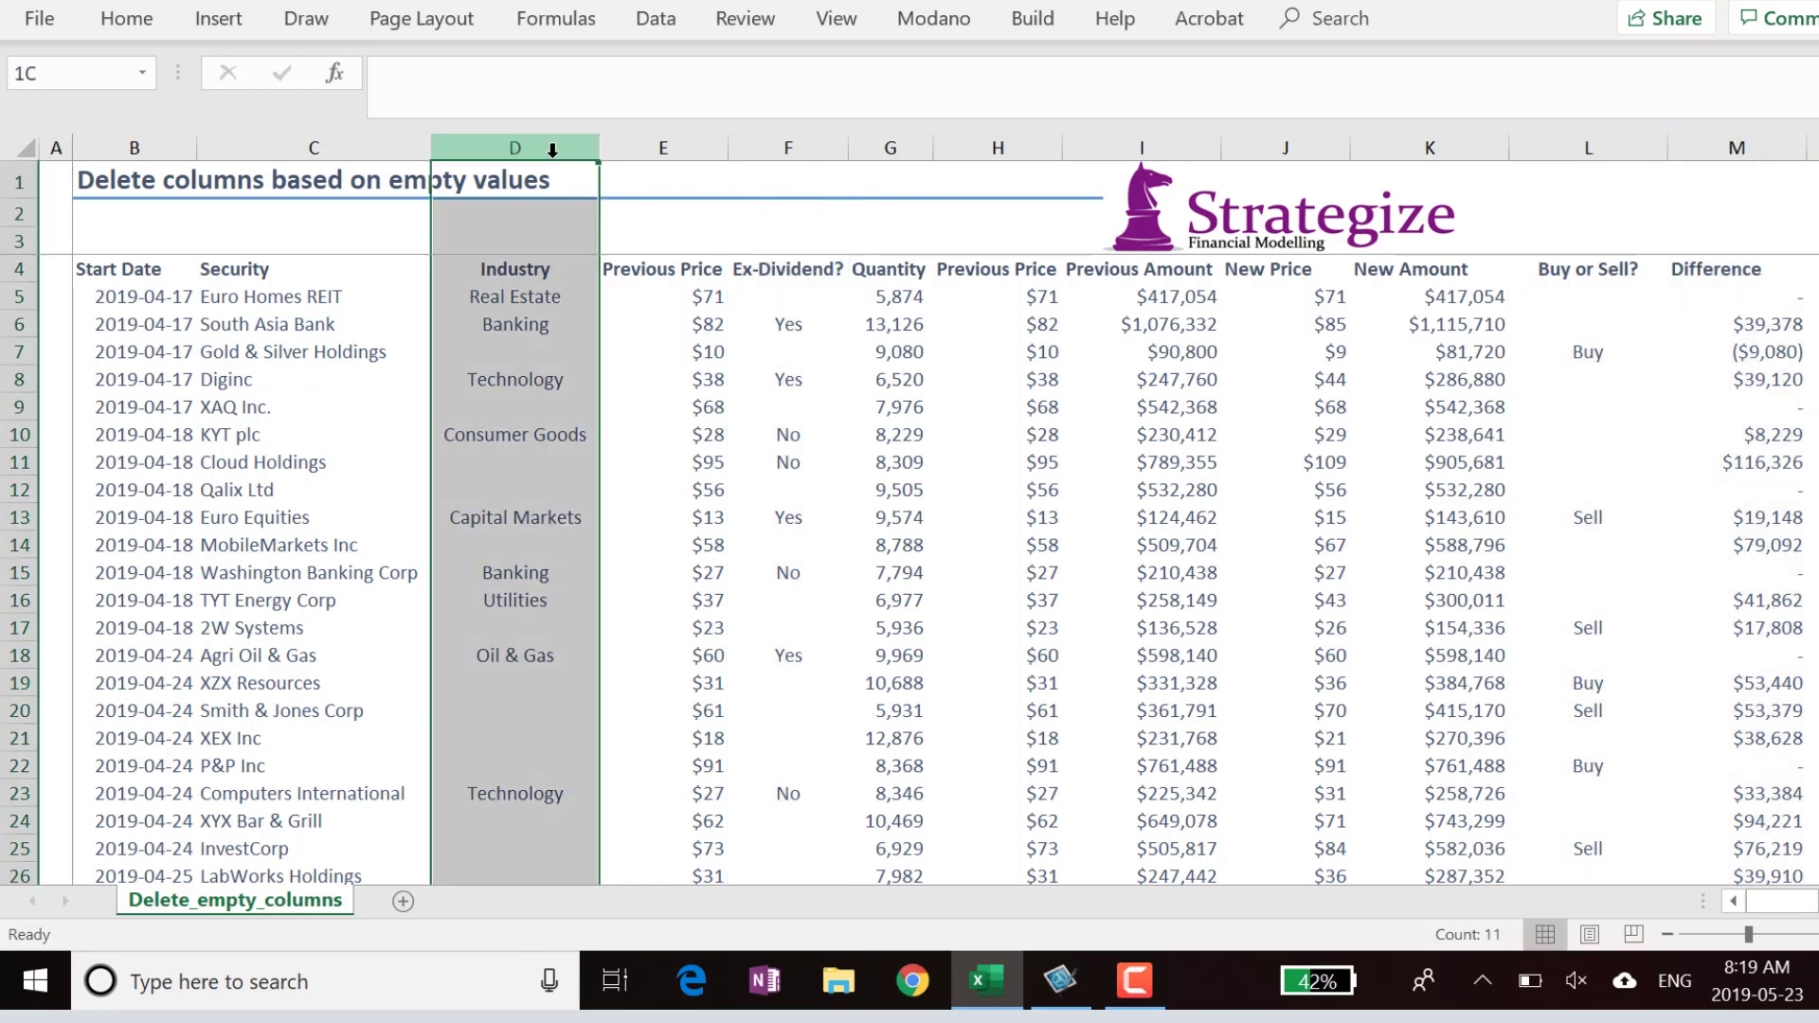
{"action": "left_click", "coordinate": [133, 296]}
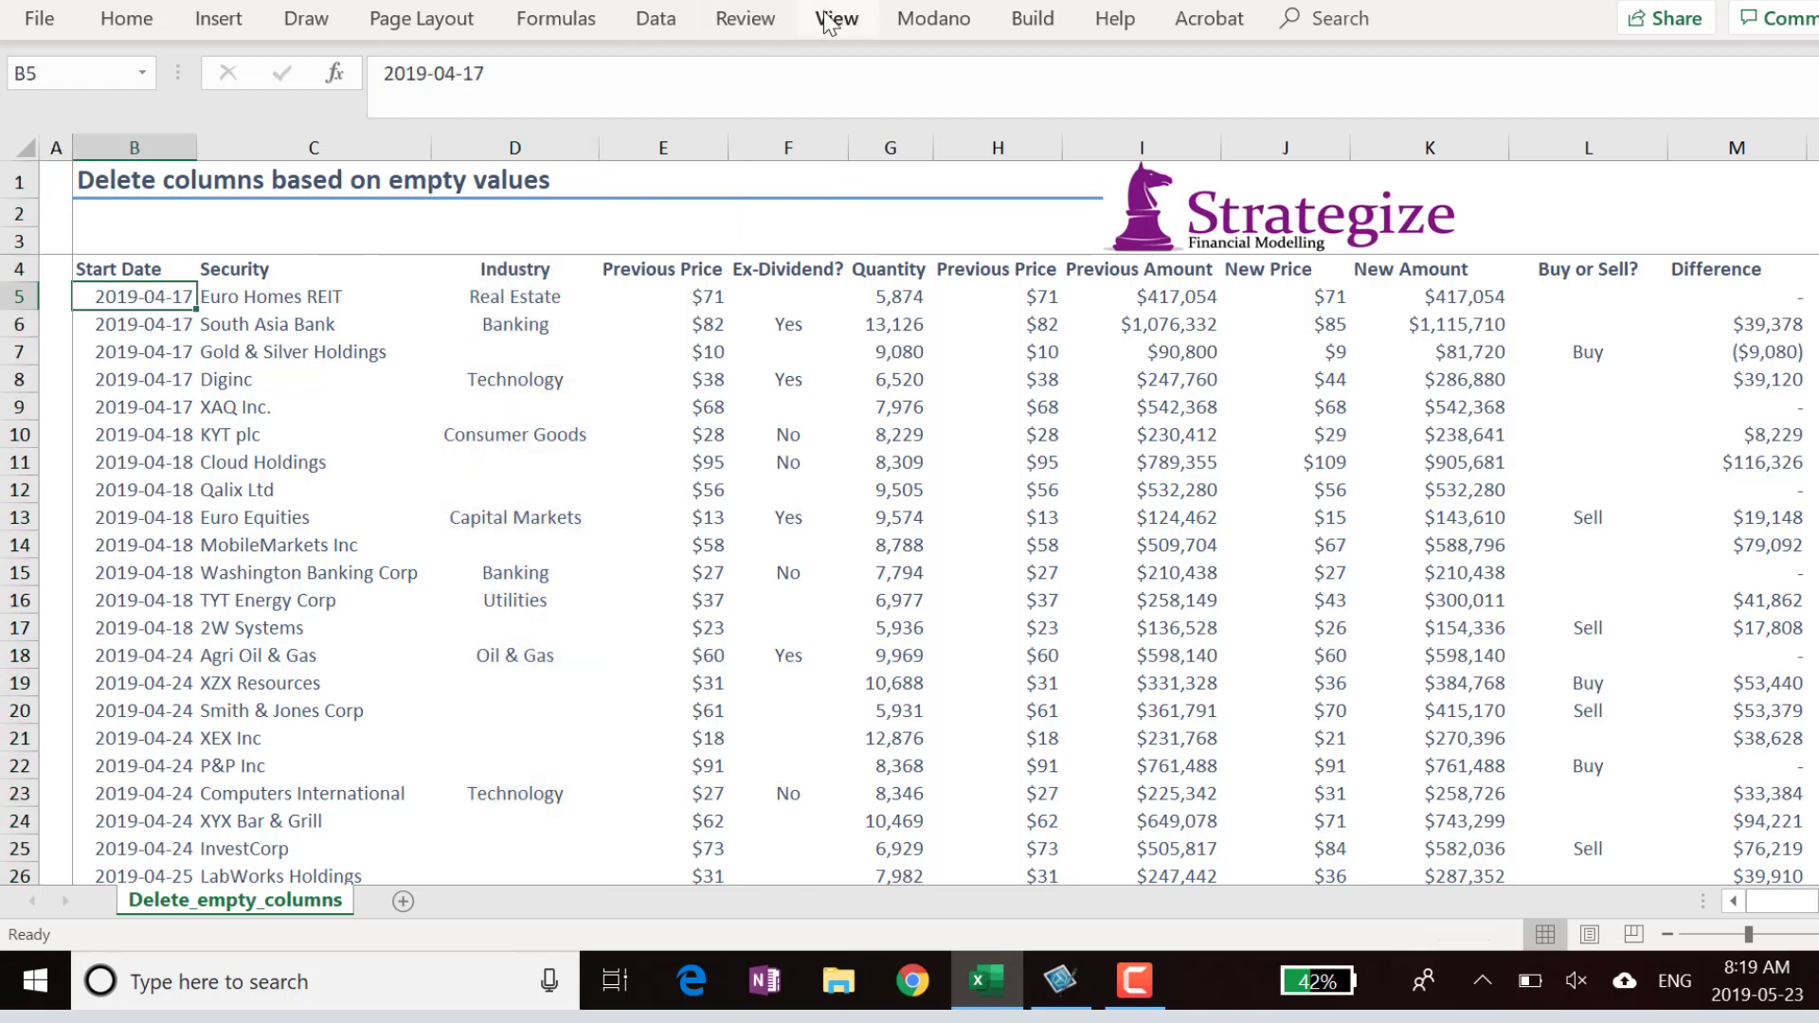